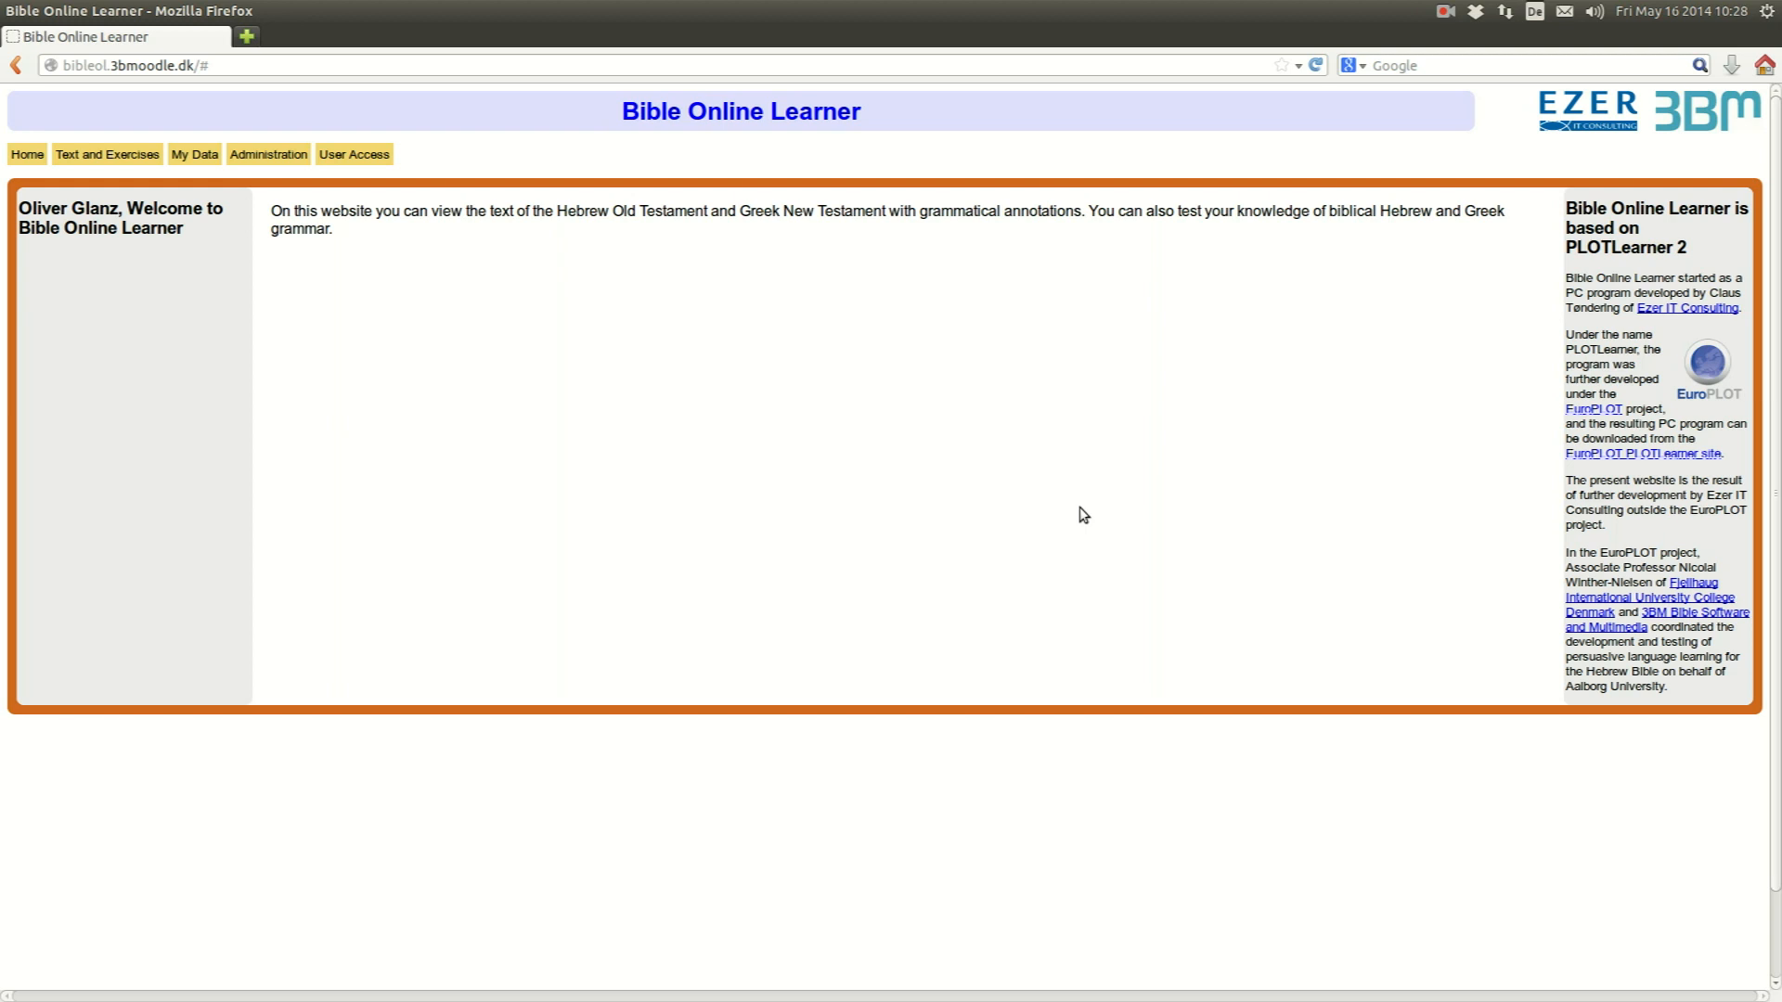
mouse_move(1095, 523)
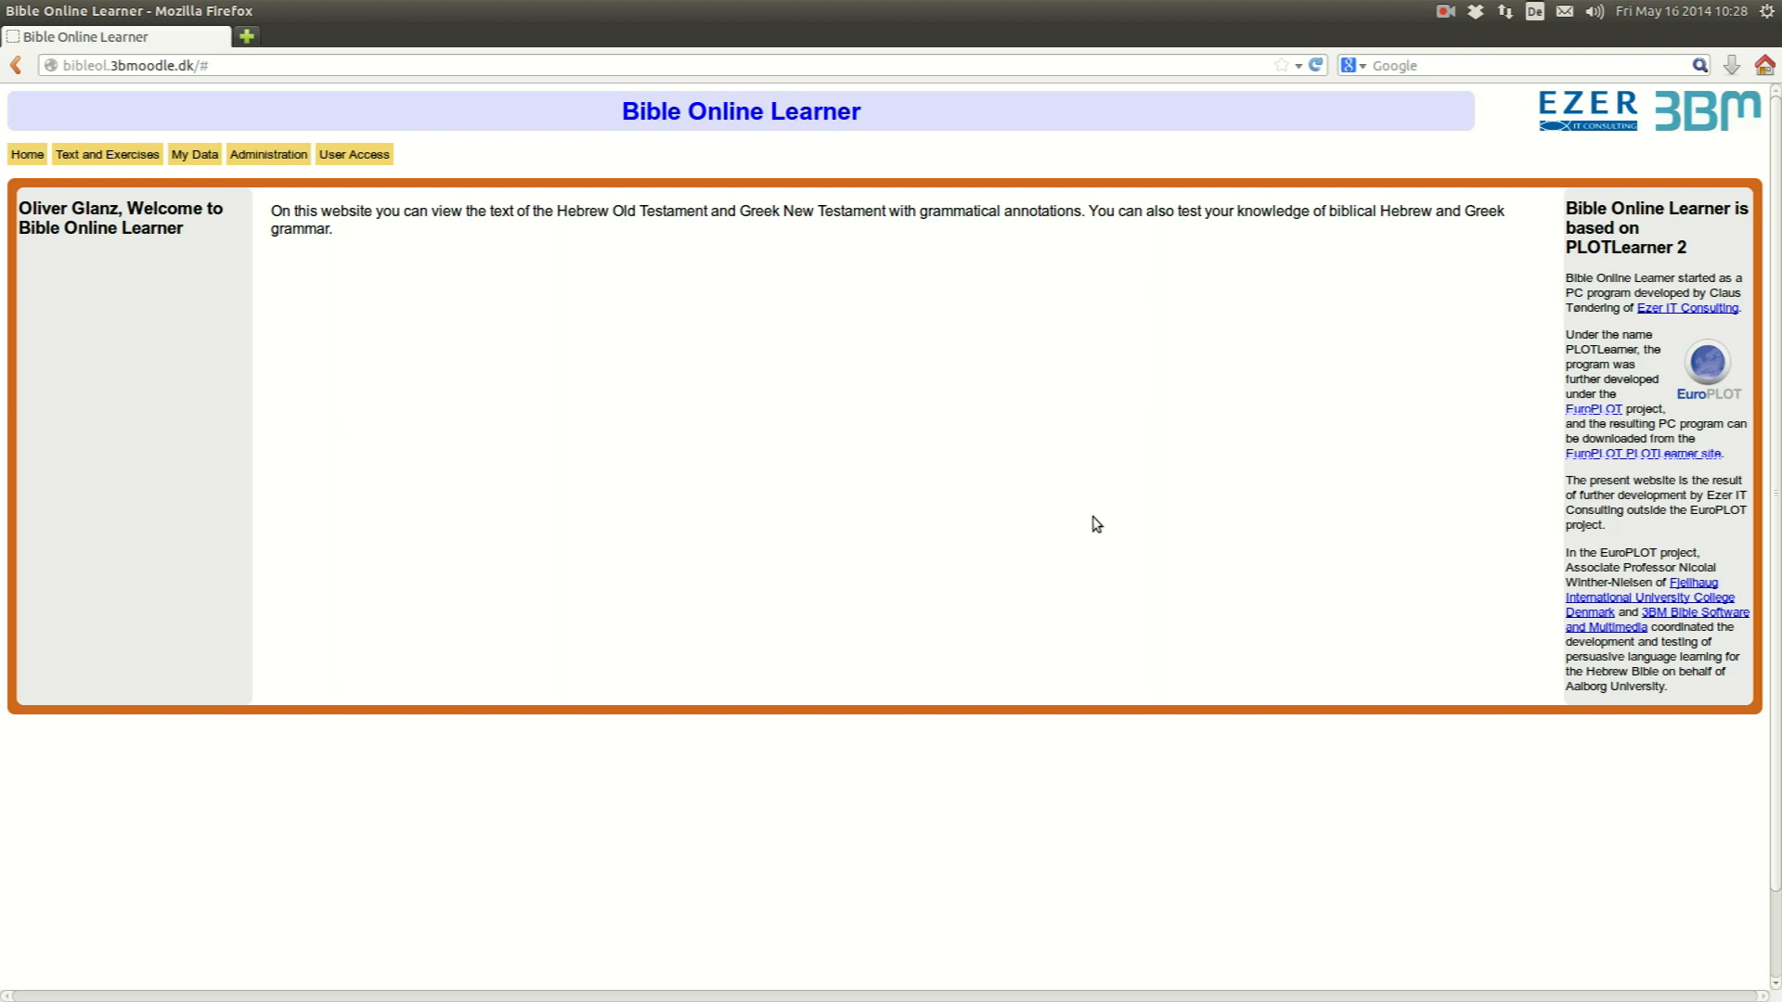
mouse_move(256, 306)
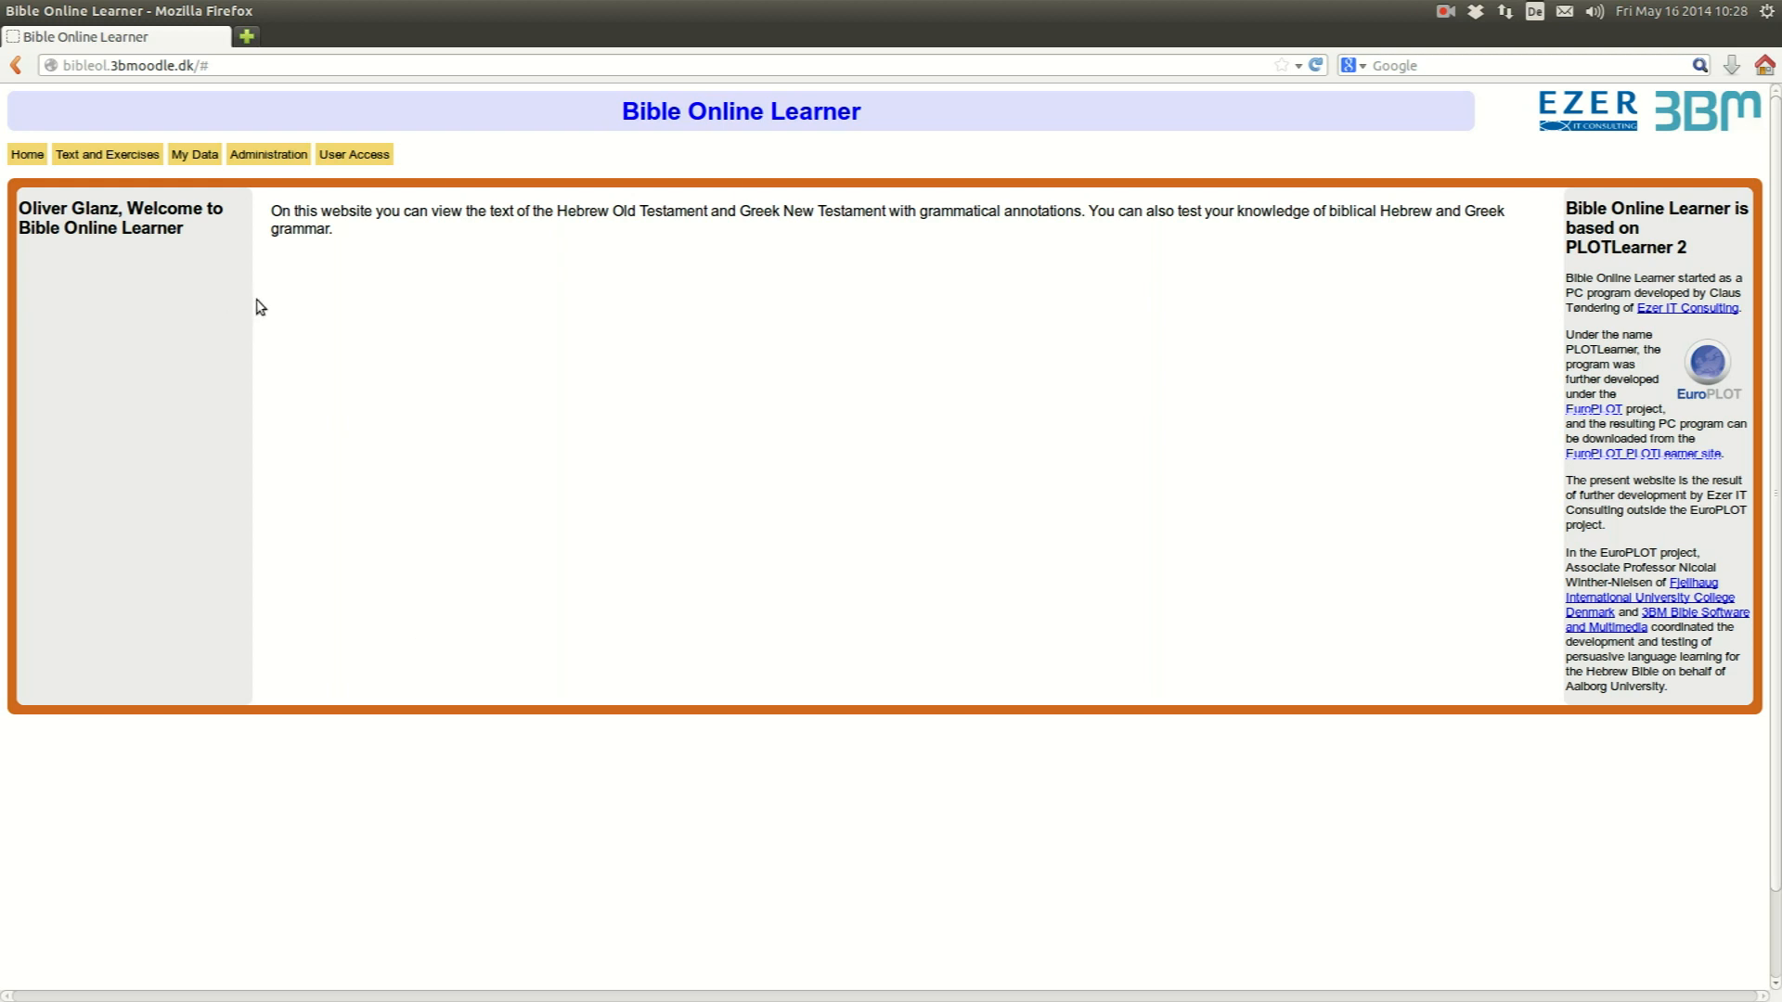
- Reveal the Administration menu's user, class and exercise options from the home page
left_click(267, 154)
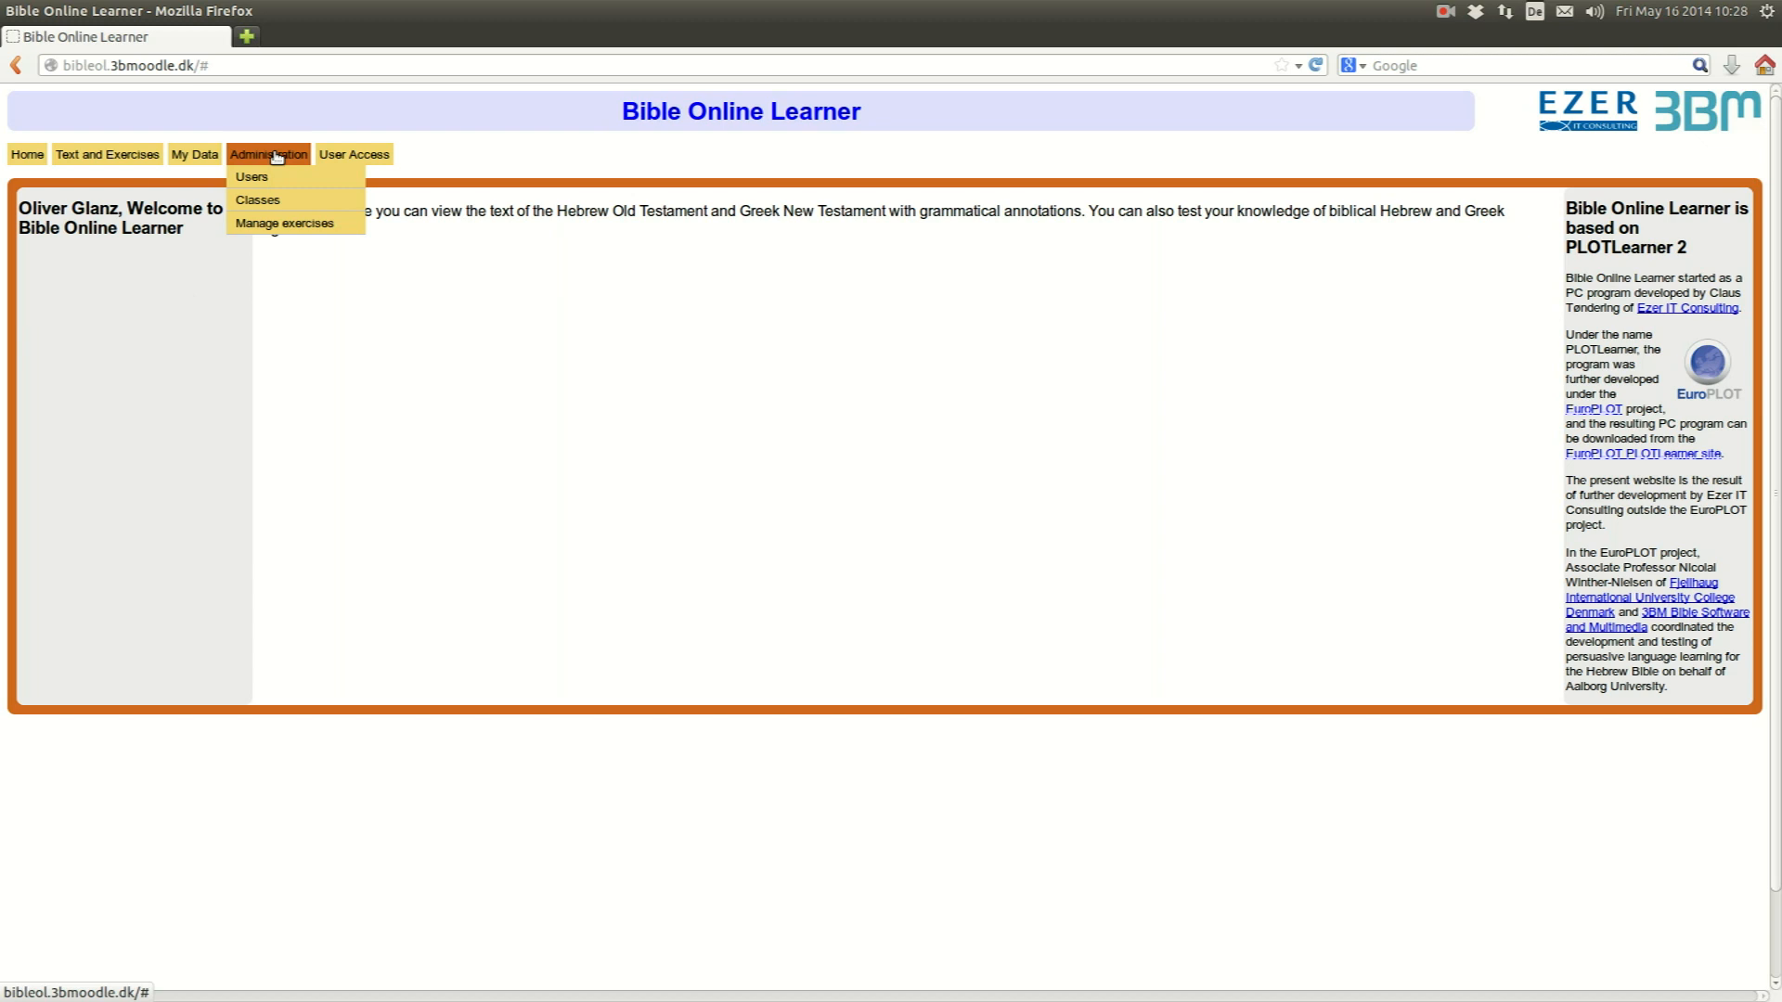
- Add a class named 'Hebrew Intro Course at andrews.edu' via the autocomplete suggestion and save it
left_click(256, 201)
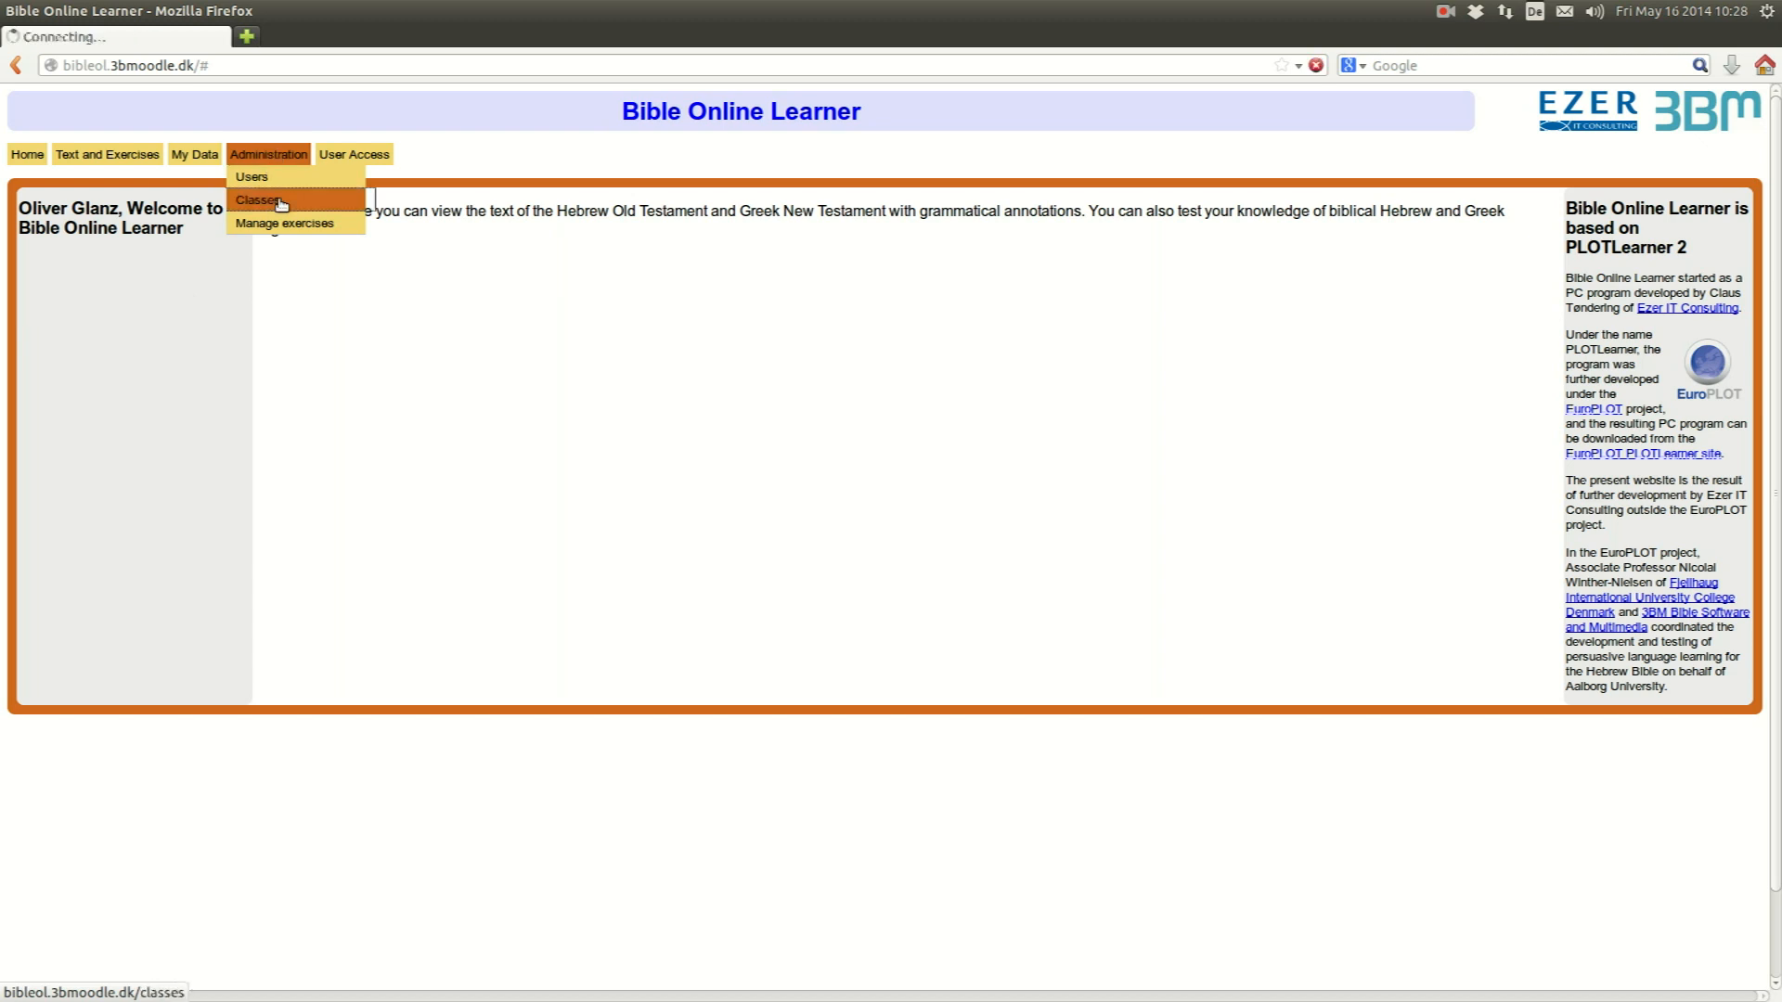
left_click(256, 201)
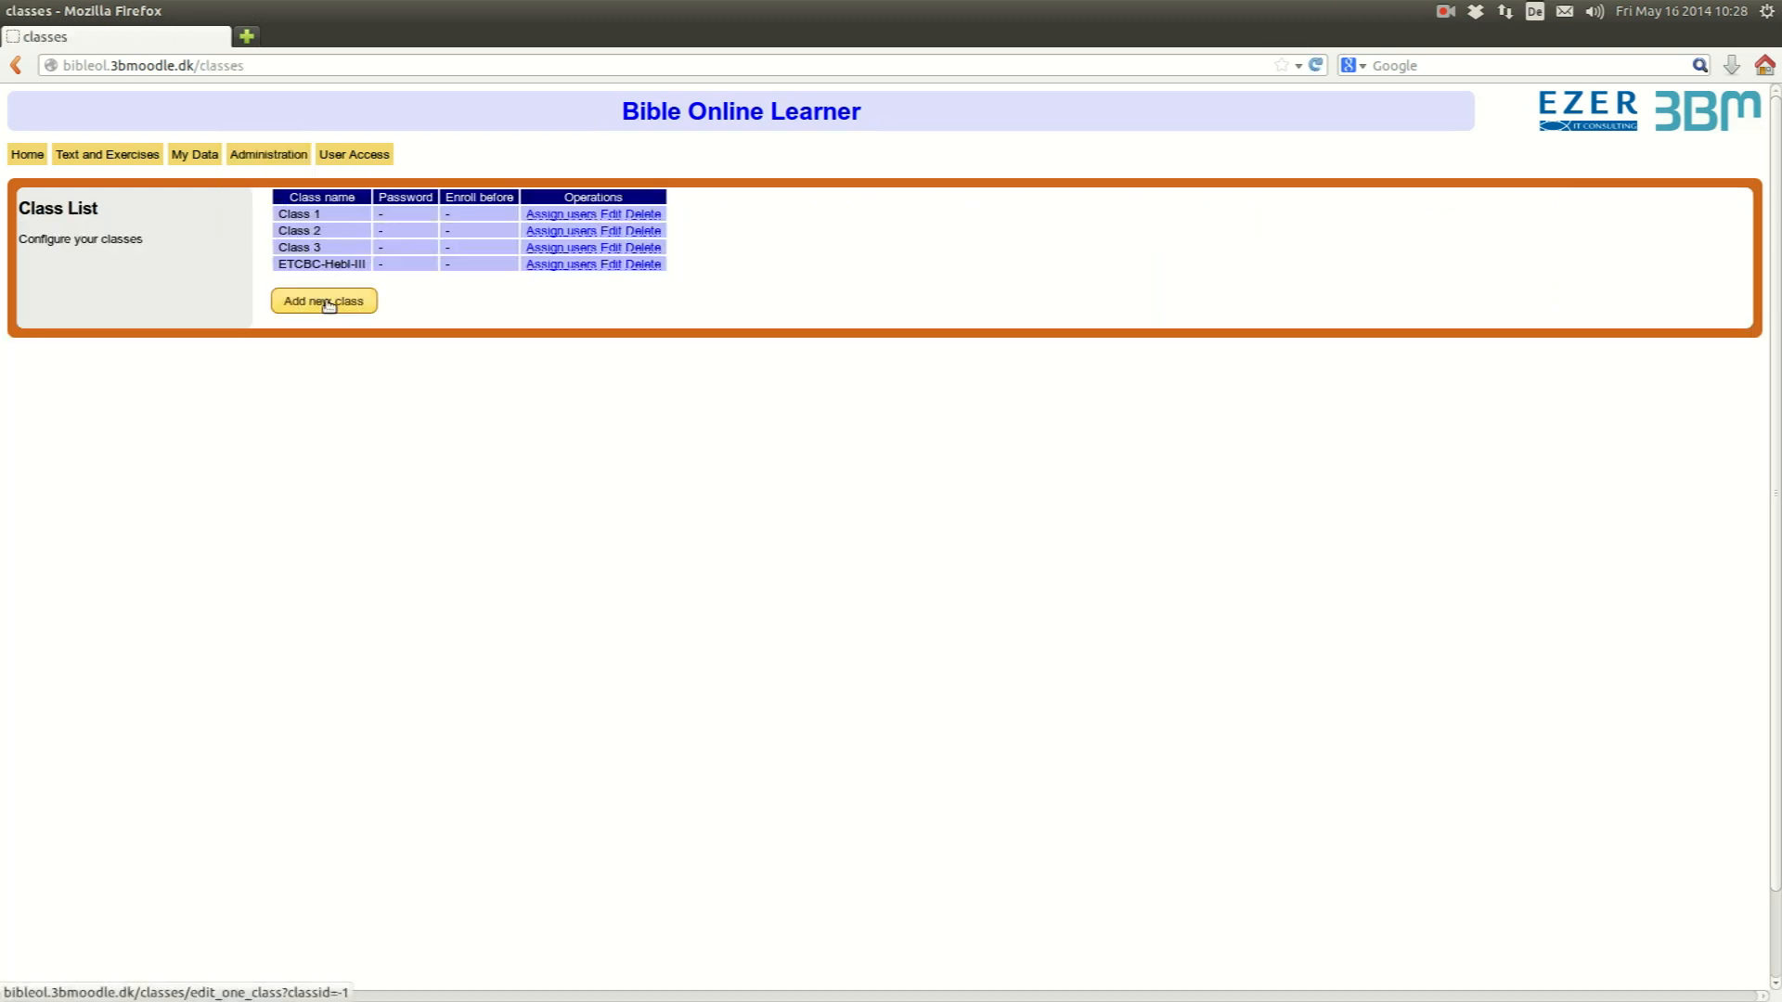
left_click(323, 300)
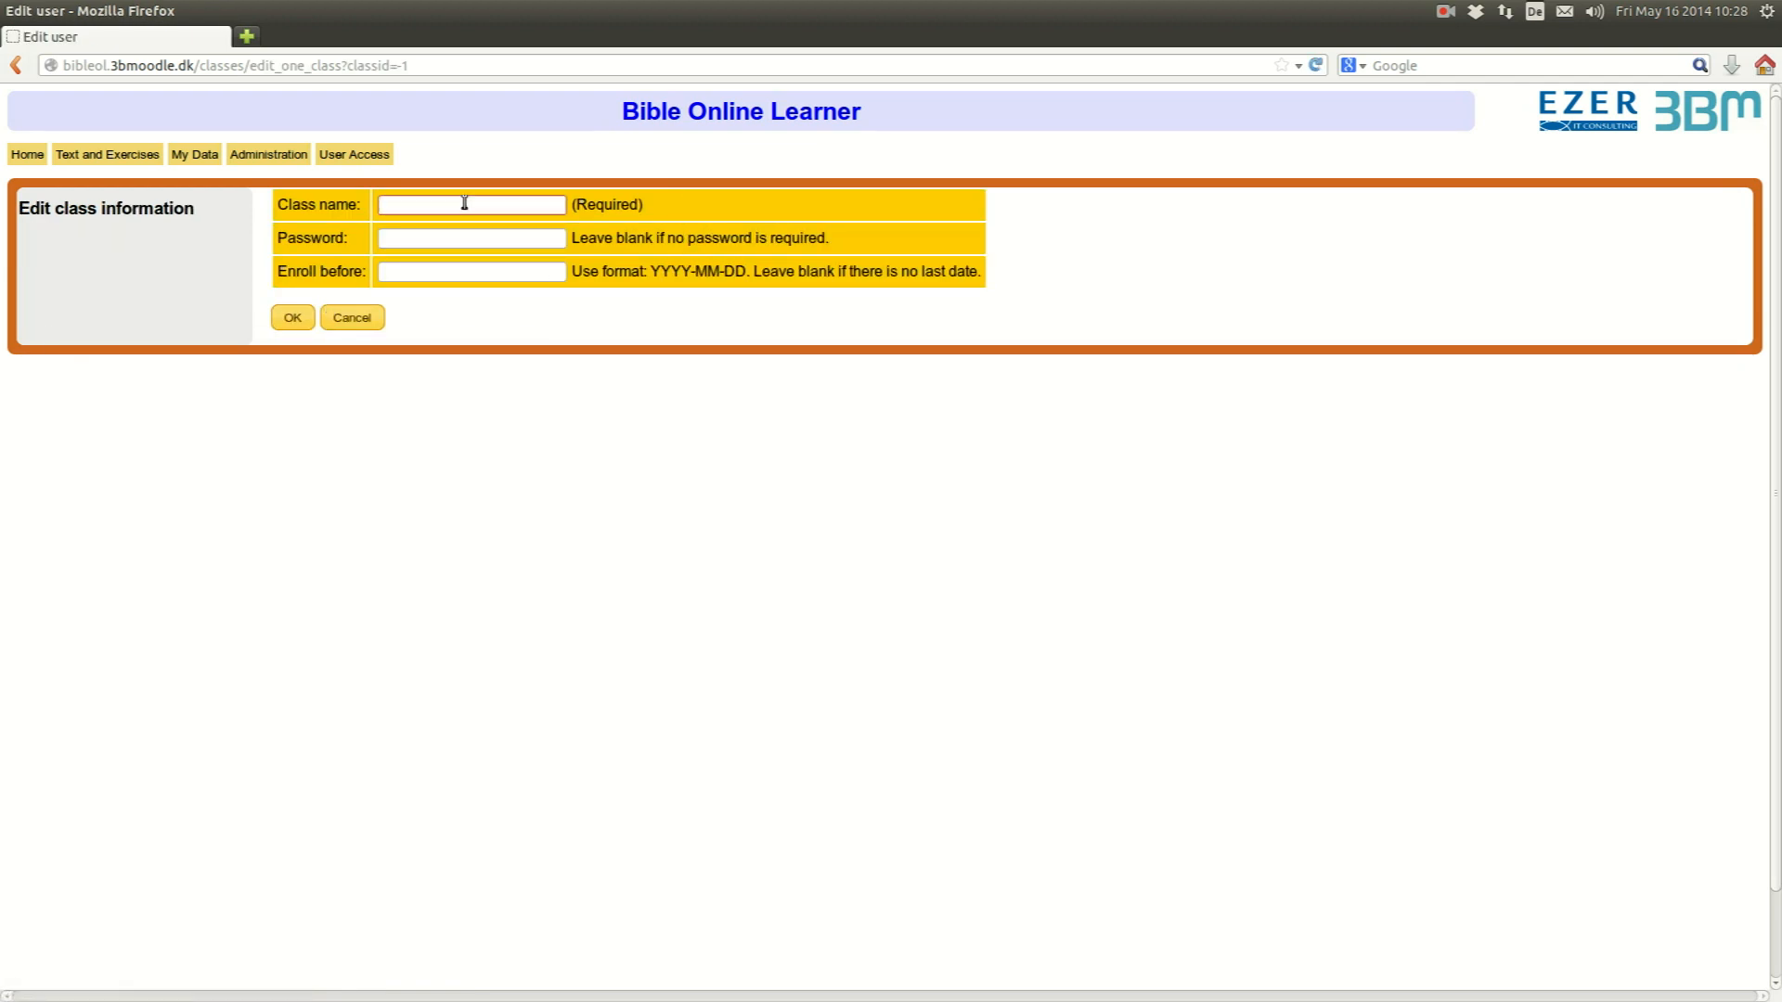
type("Heb")
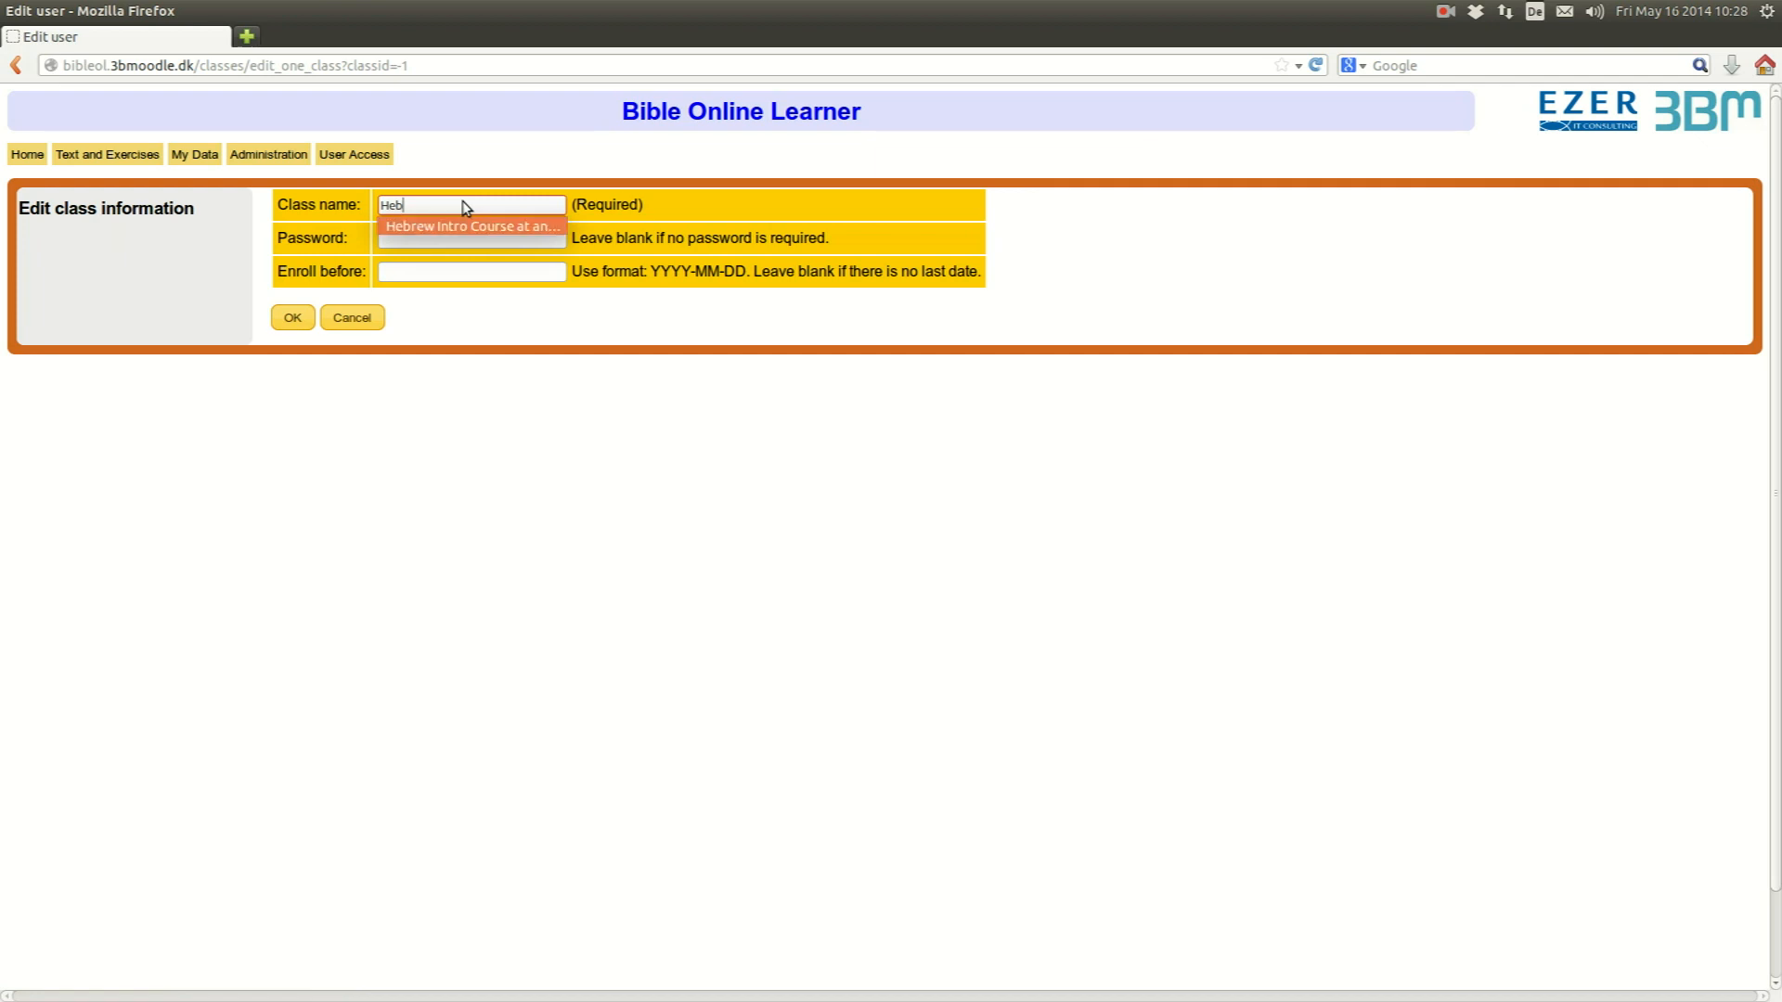
left_click(469, 225)
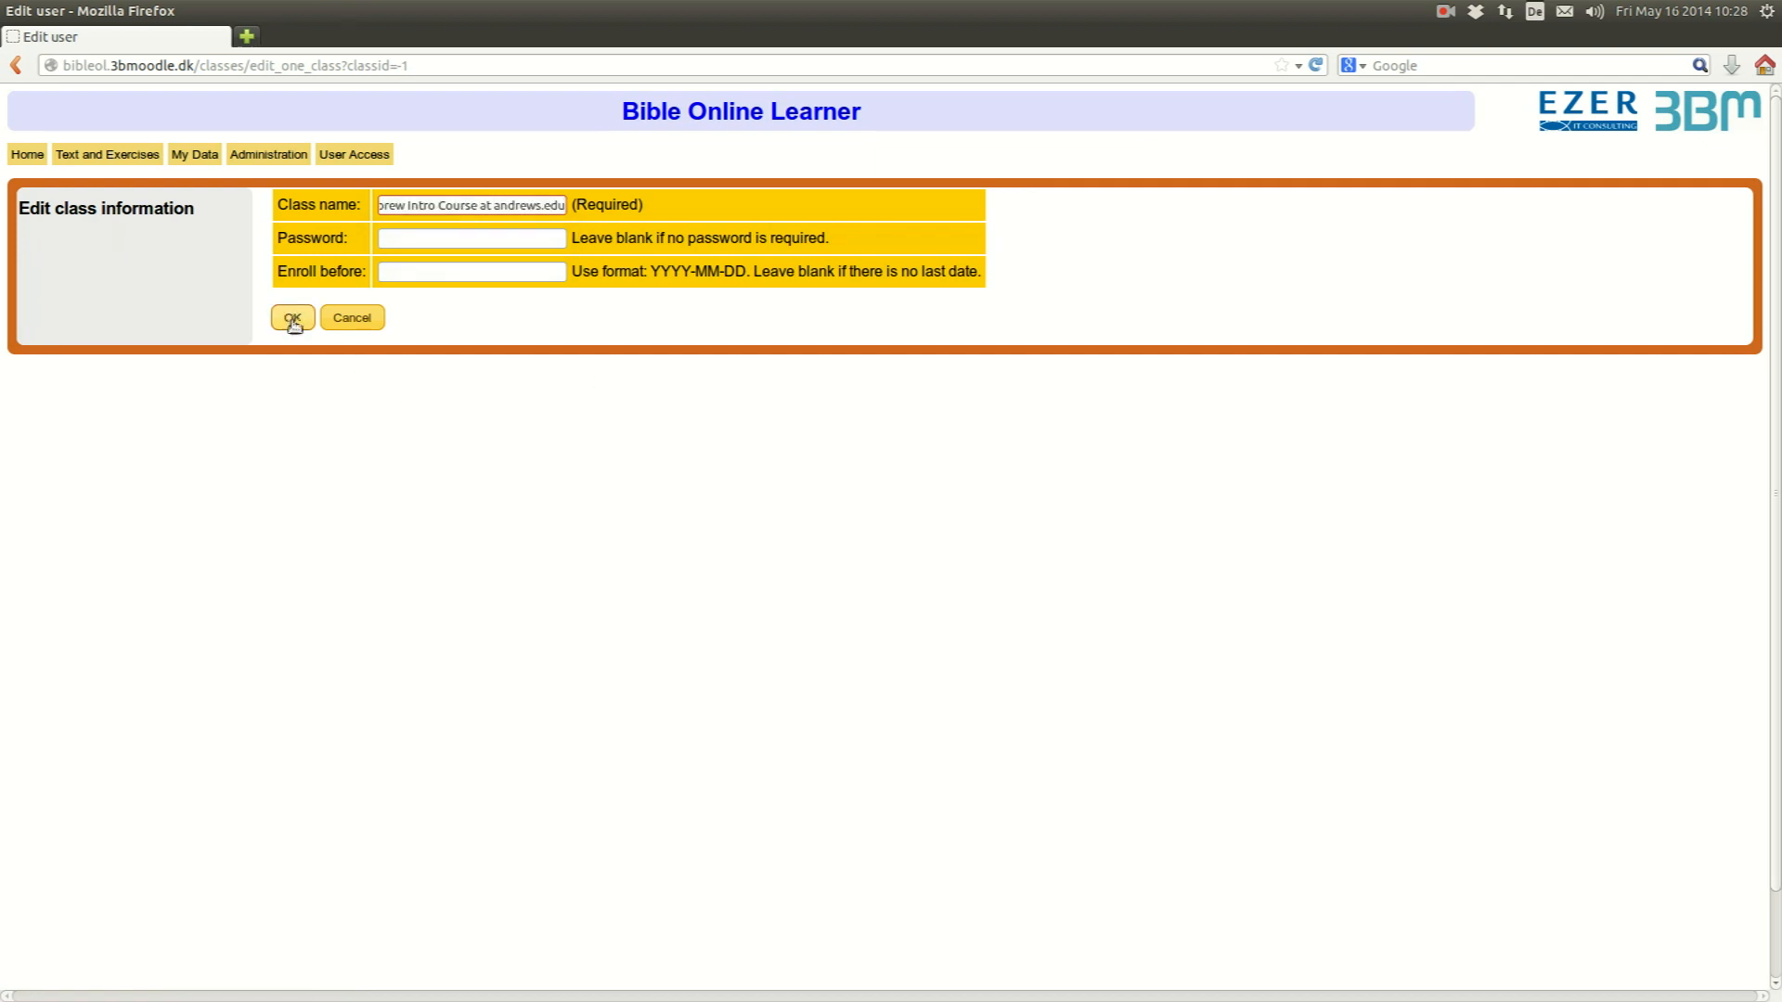
left_click(291, 318)
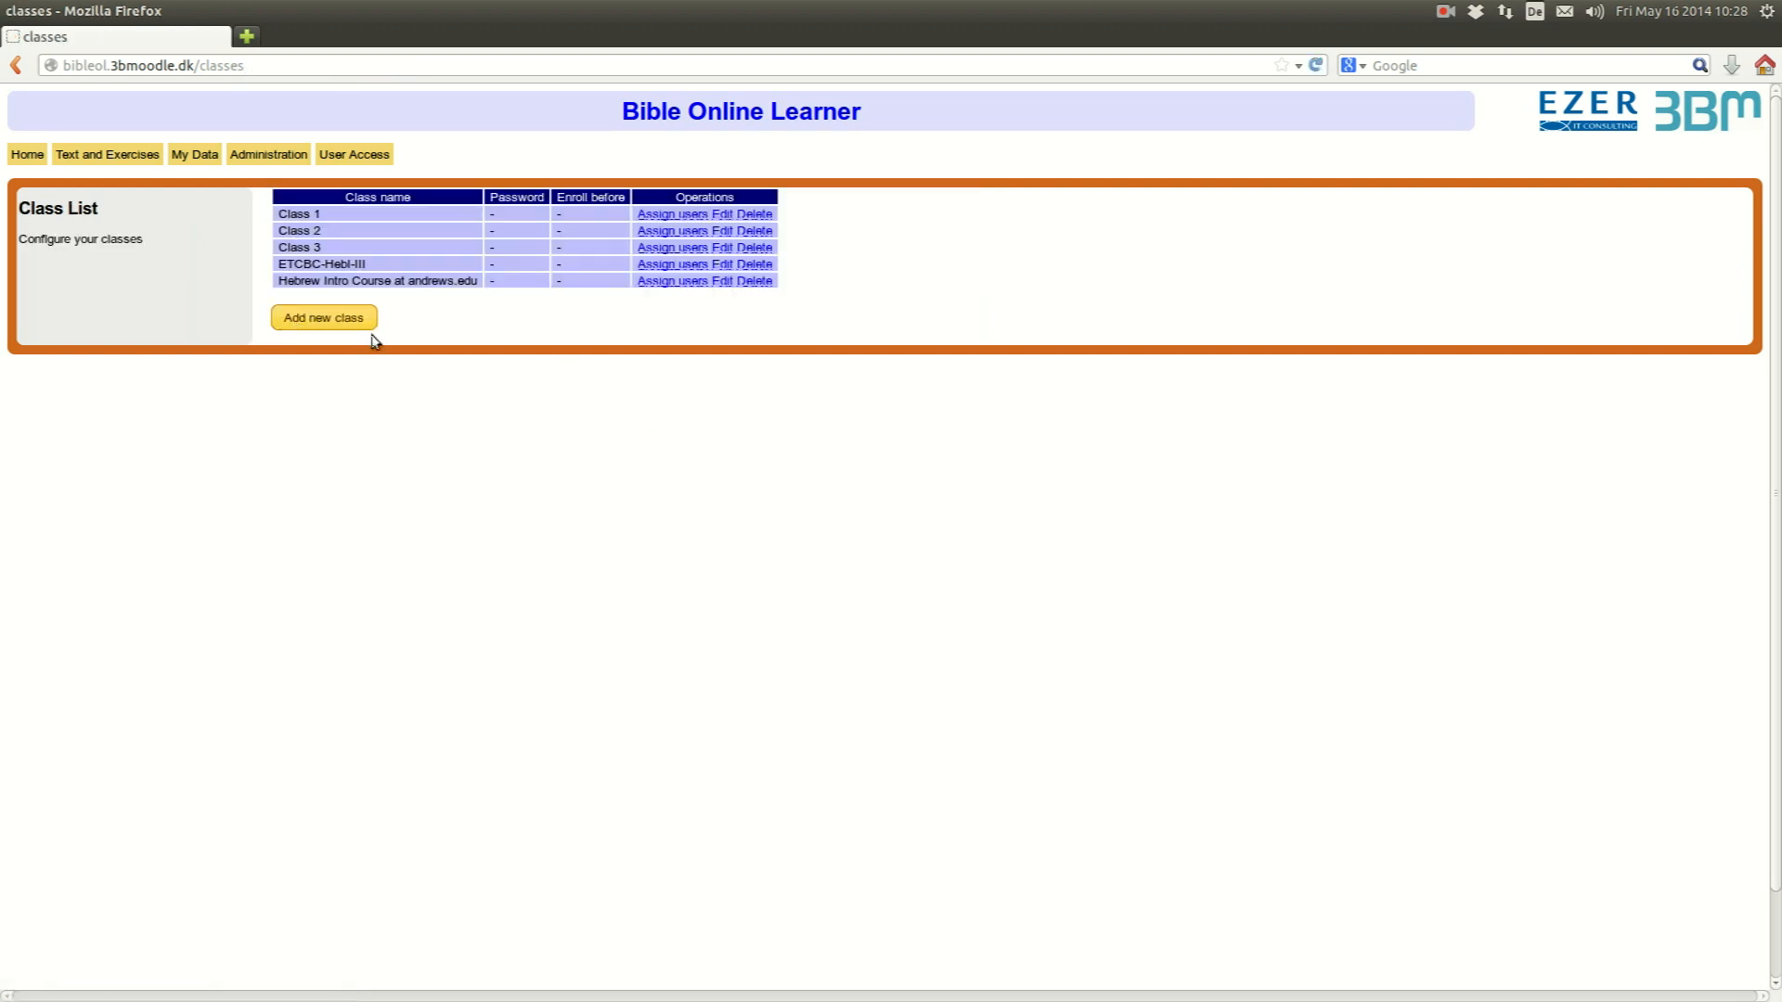
left_click(267, 154)
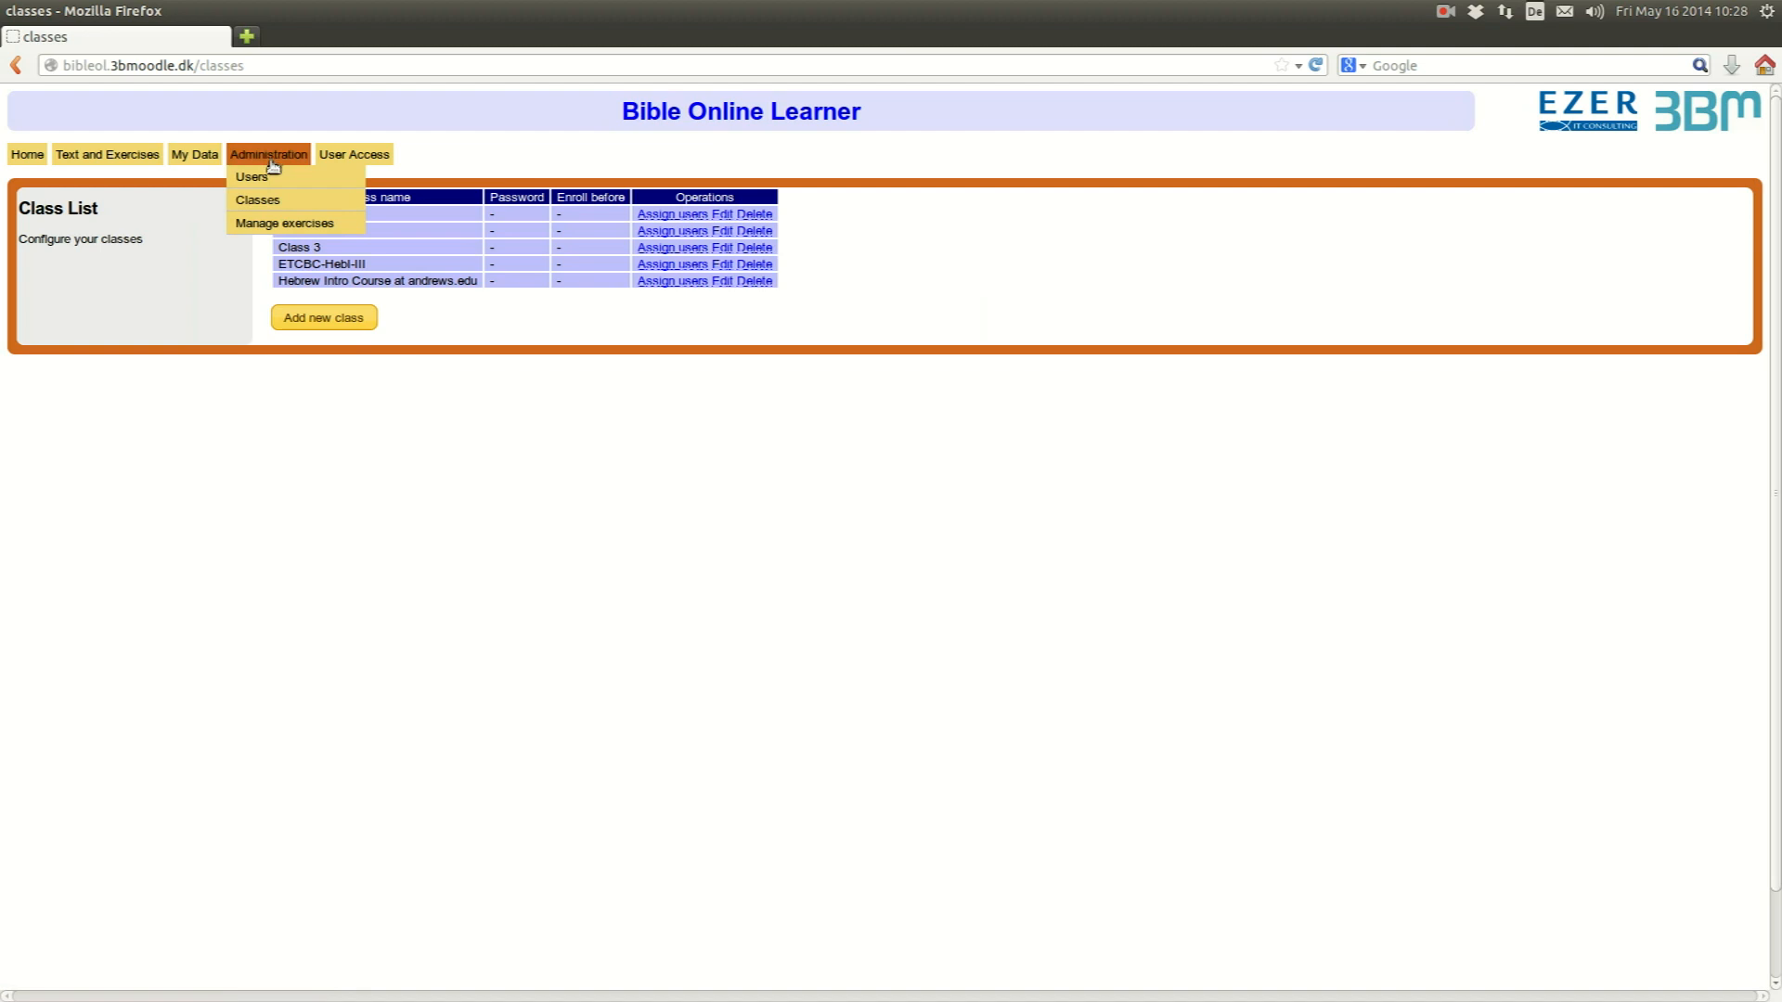
- Create an exercise folder named demo_andrews.edu in exercise management
left_click(284, 223)
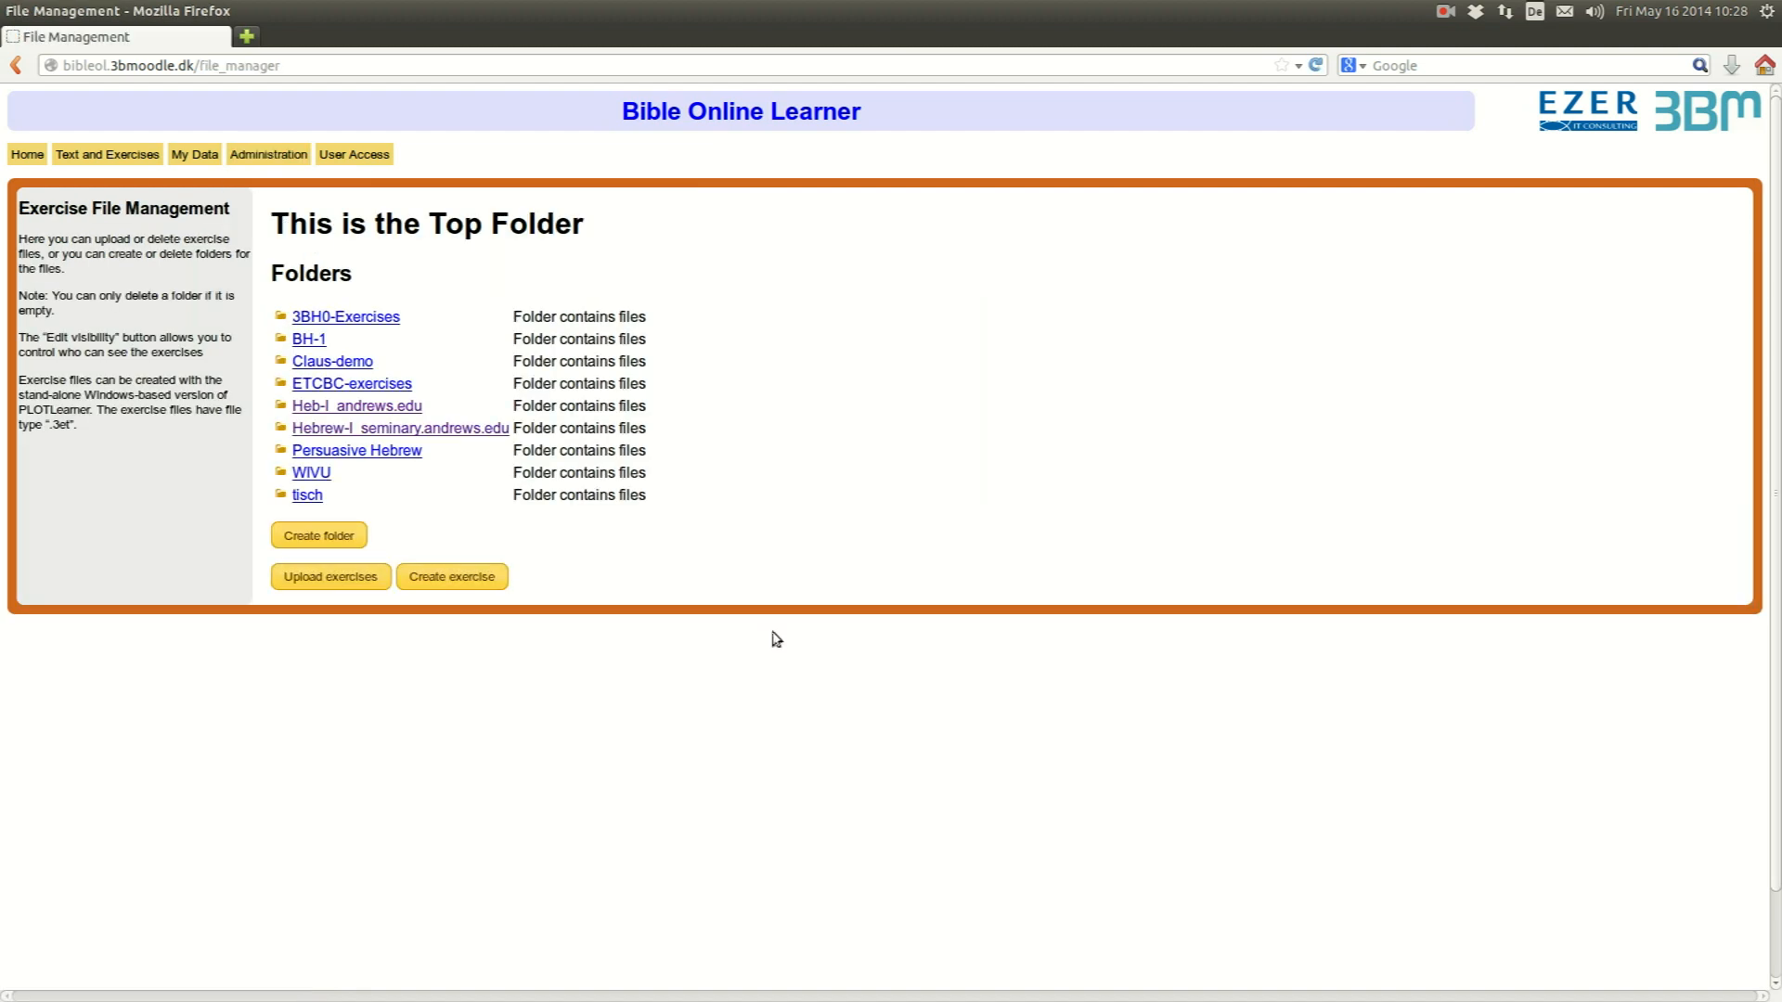
mouse_move(433, 683)
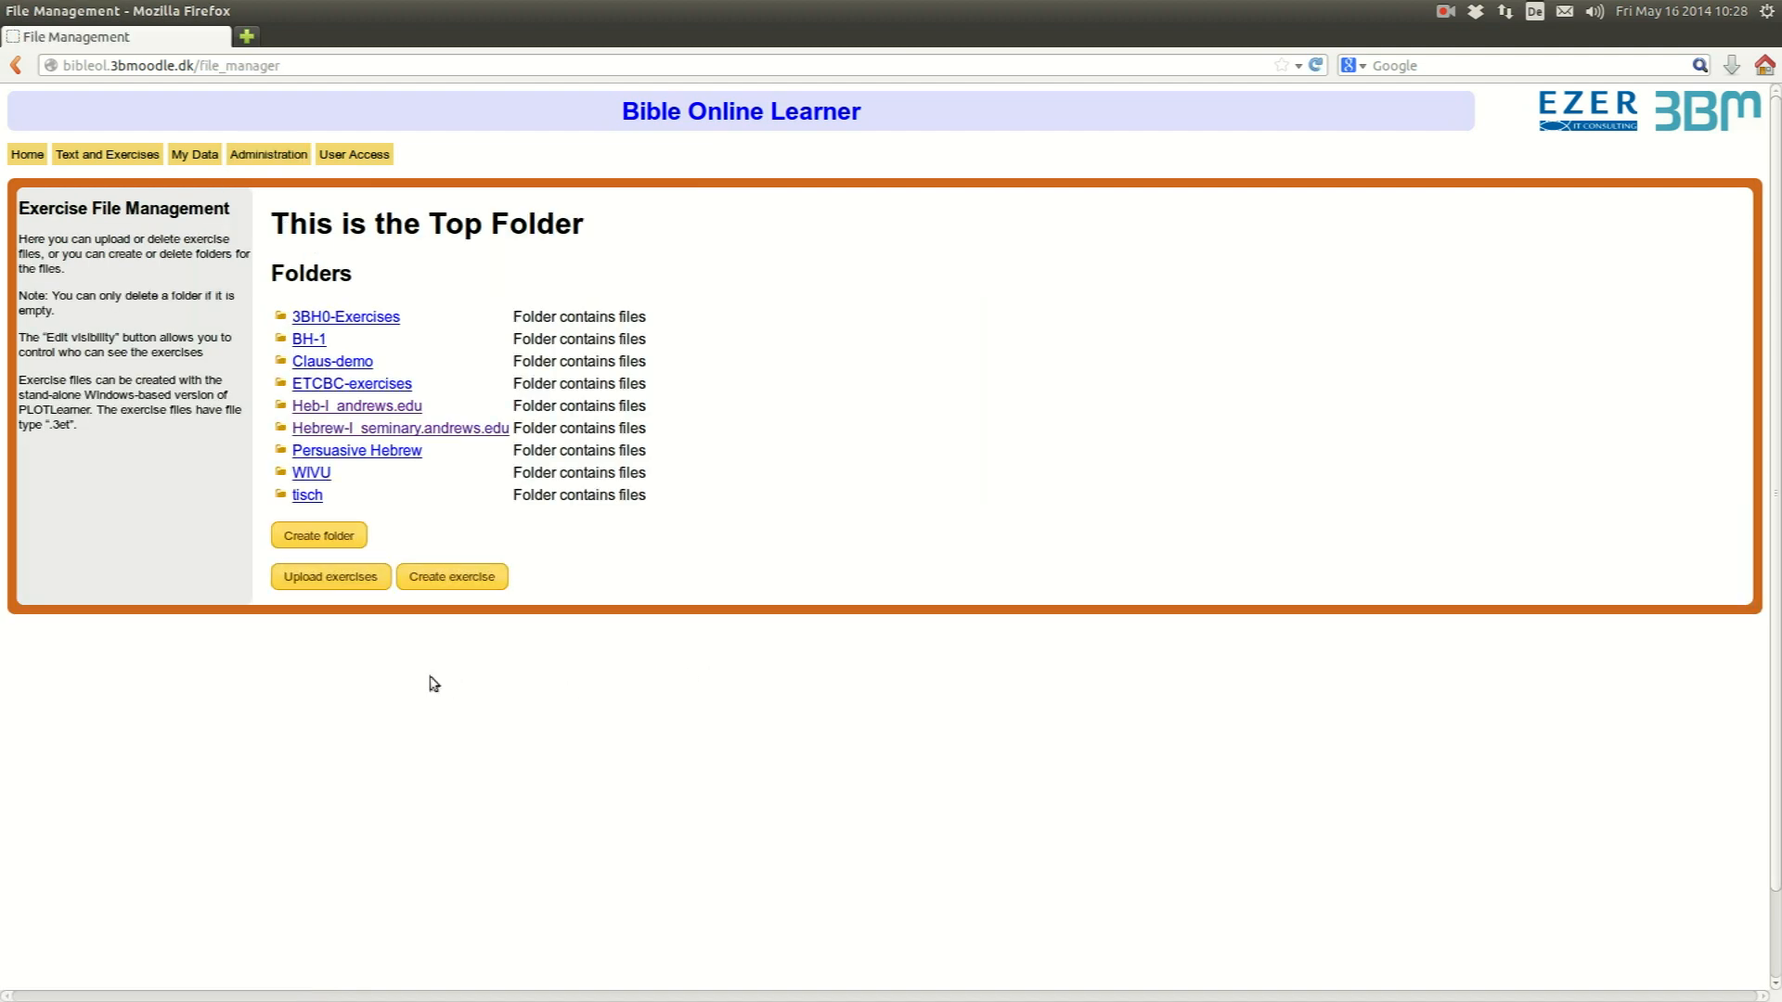
left_click(317, 535)
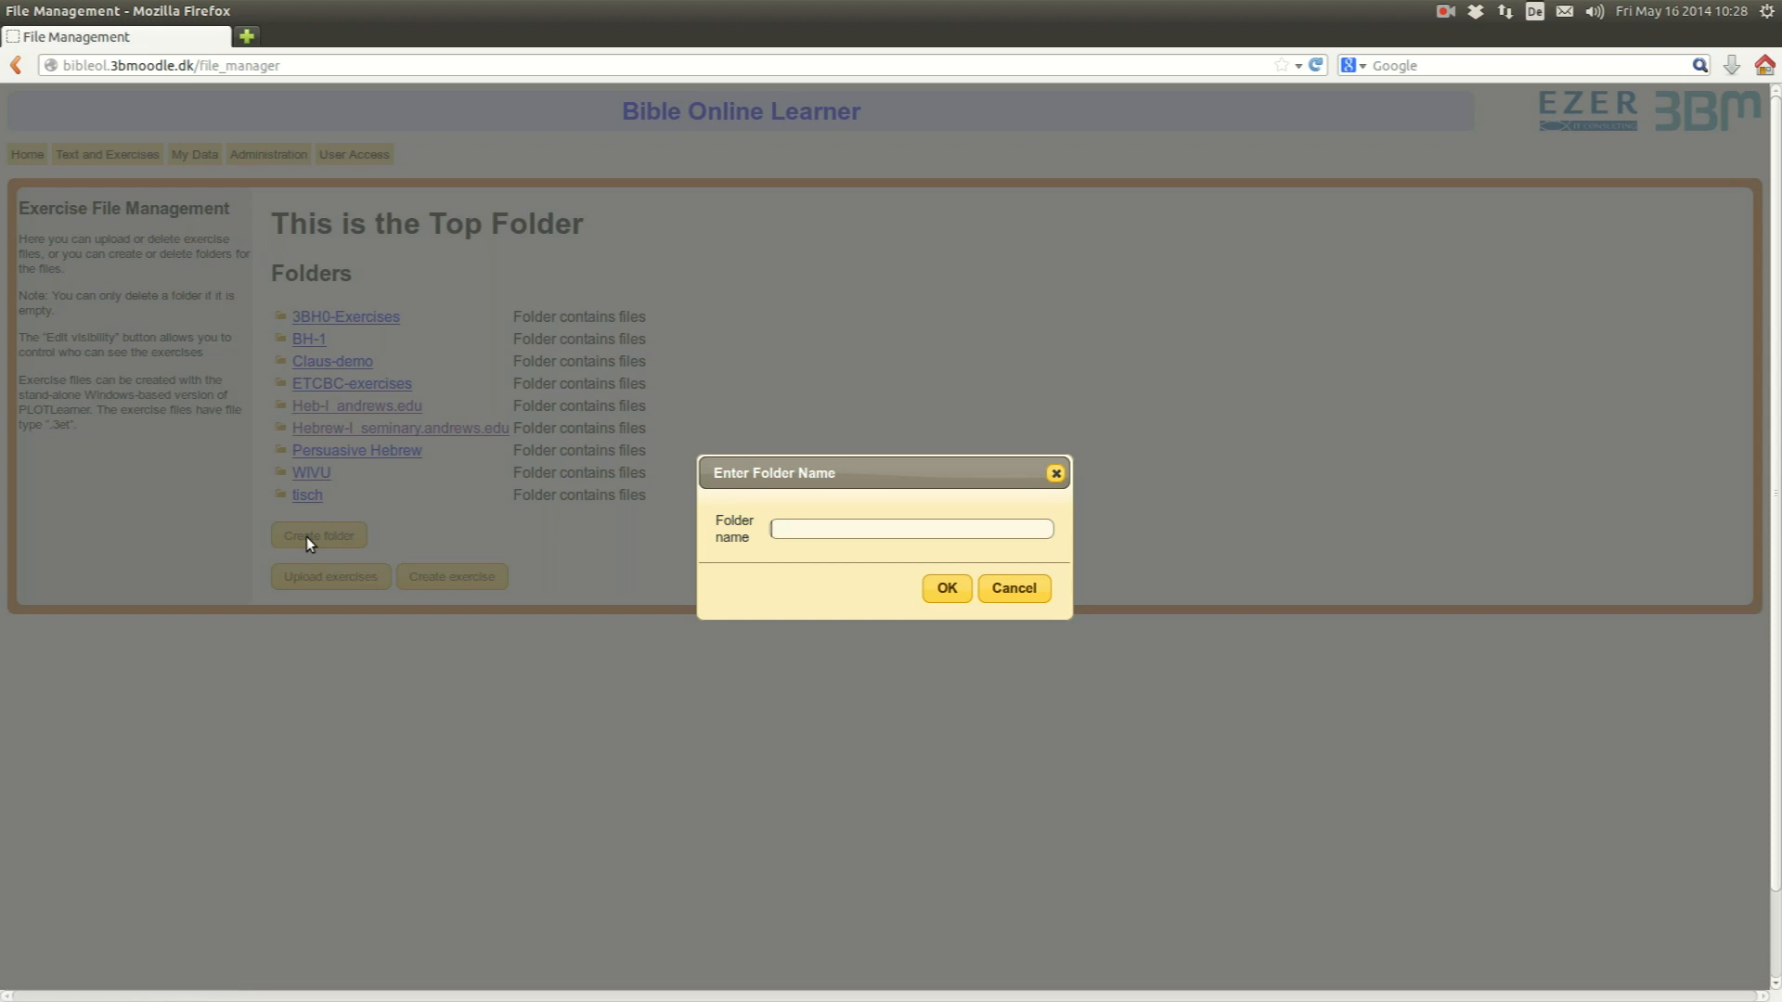
type("demo")
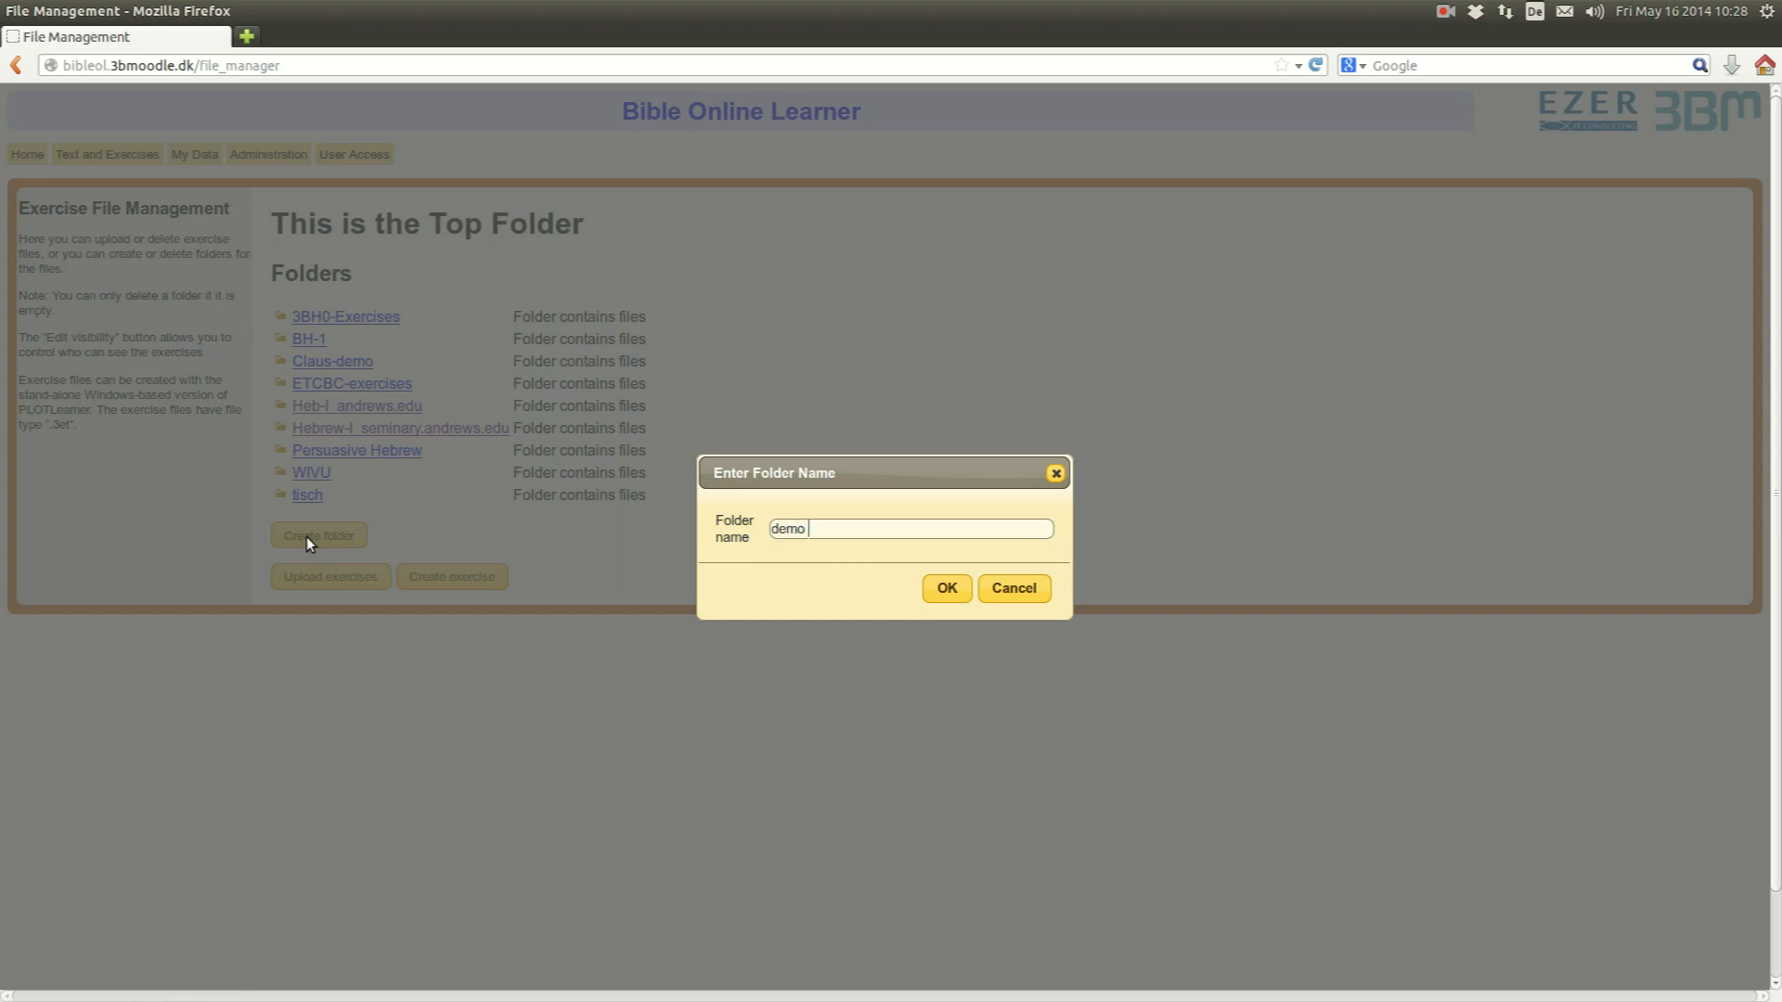
type("andrews.edu")
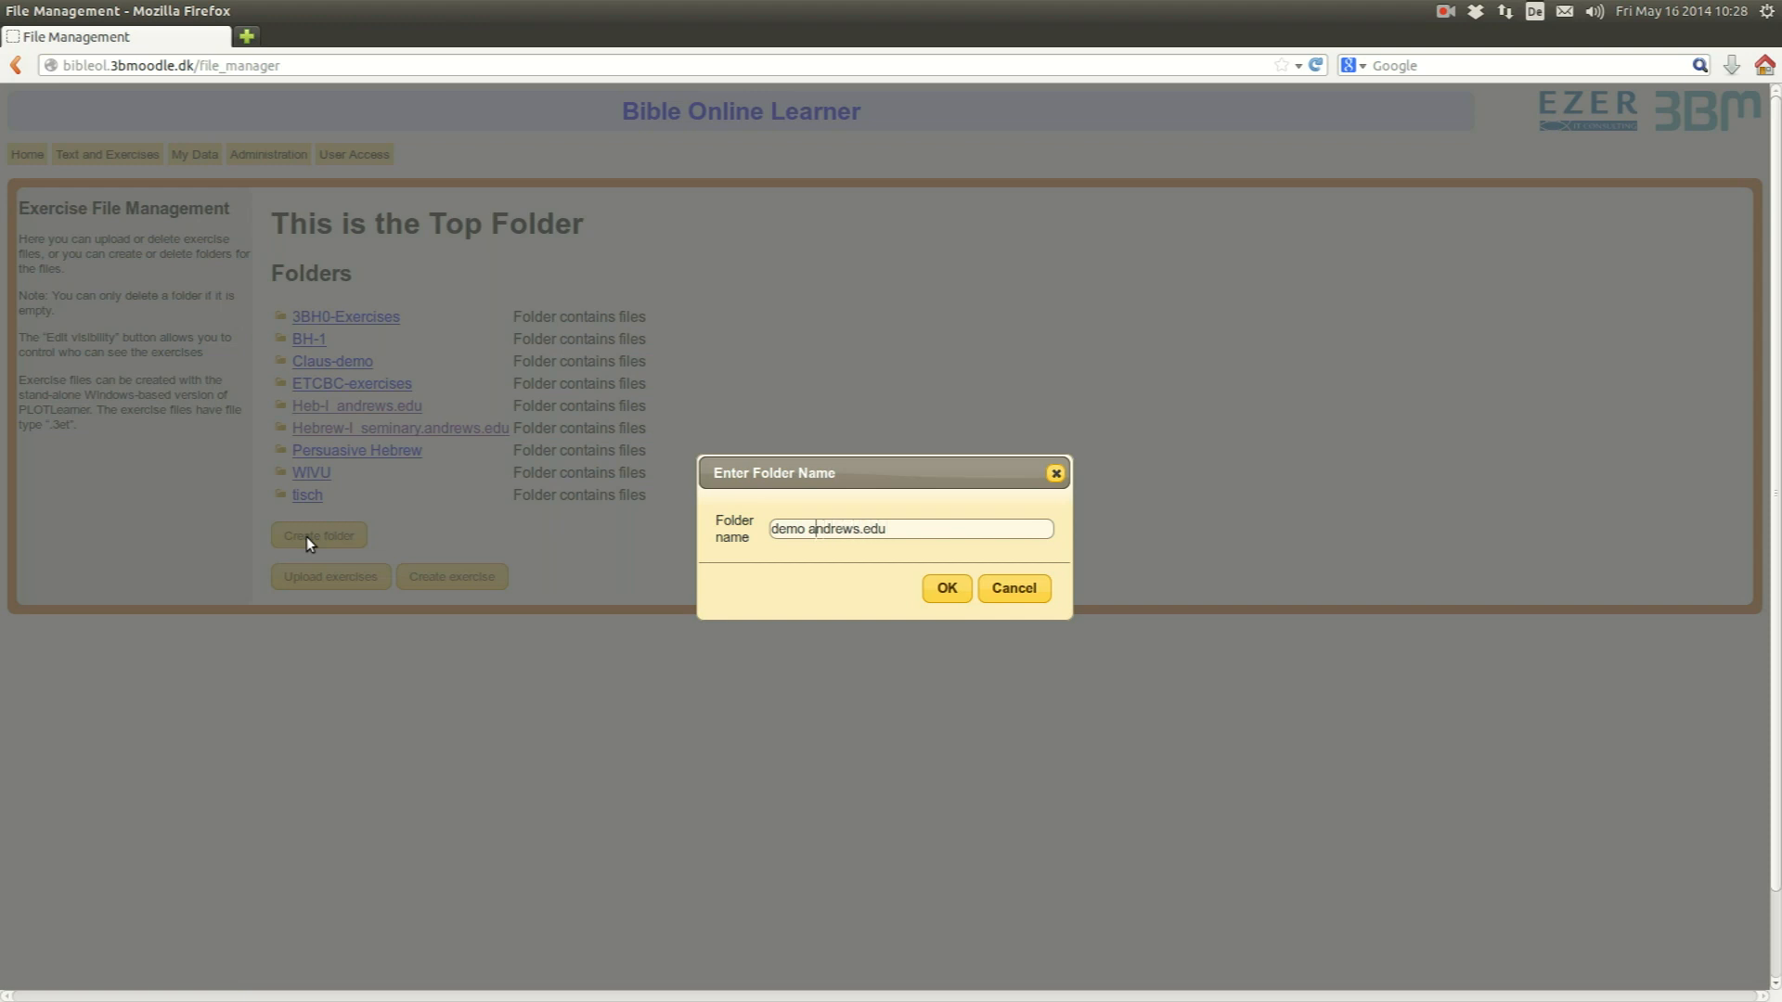
type("_")
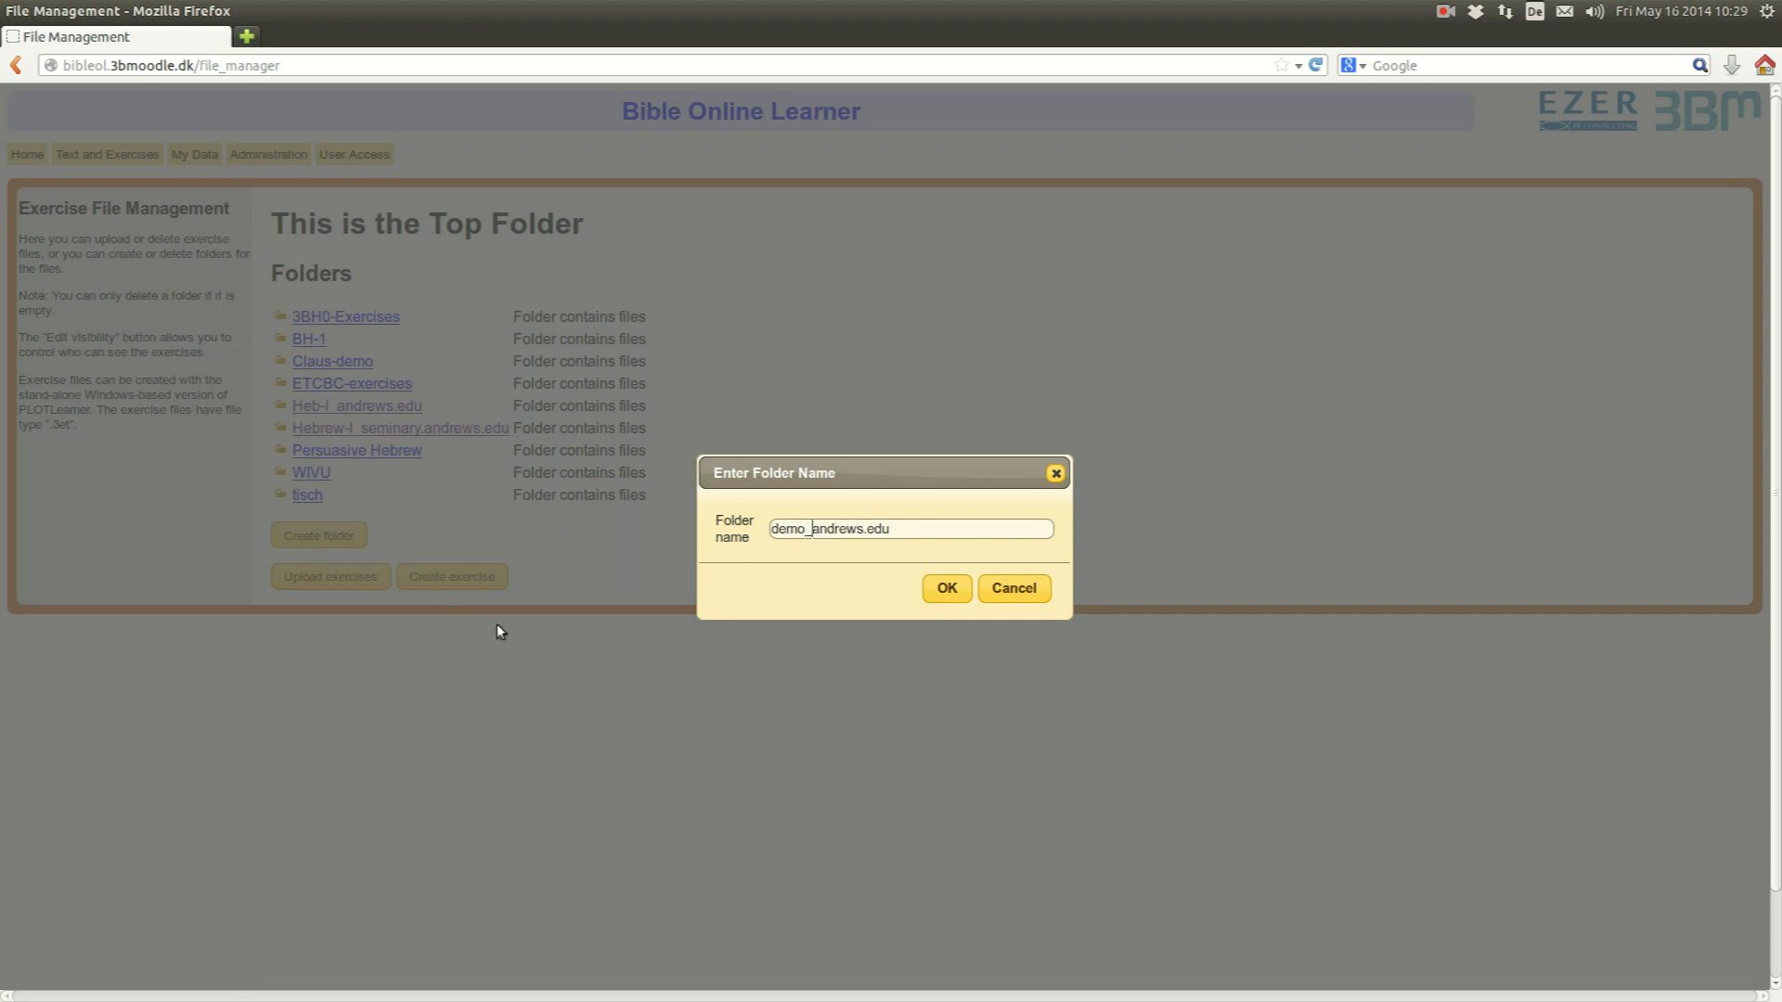
left_click(945, 589)
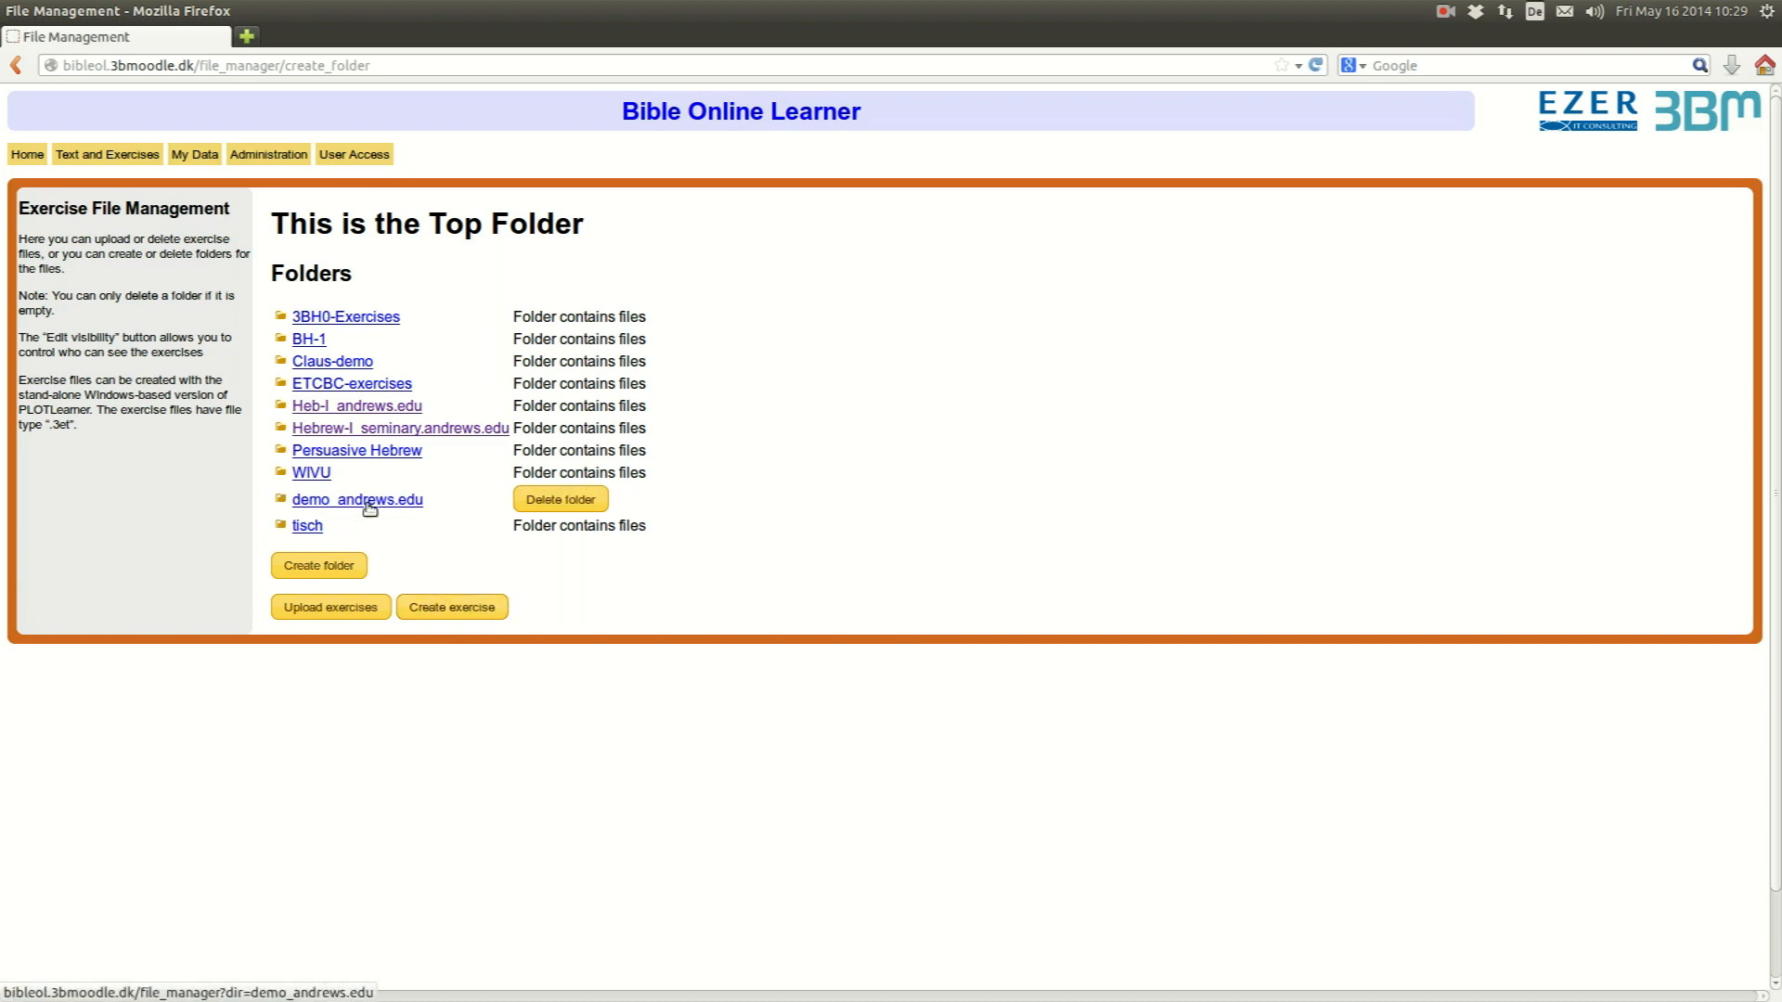
- Start a new exercise in demo_andrews.edu on the Hebrew (Advanced, WIVU, OT) database
left_click(357, 499)
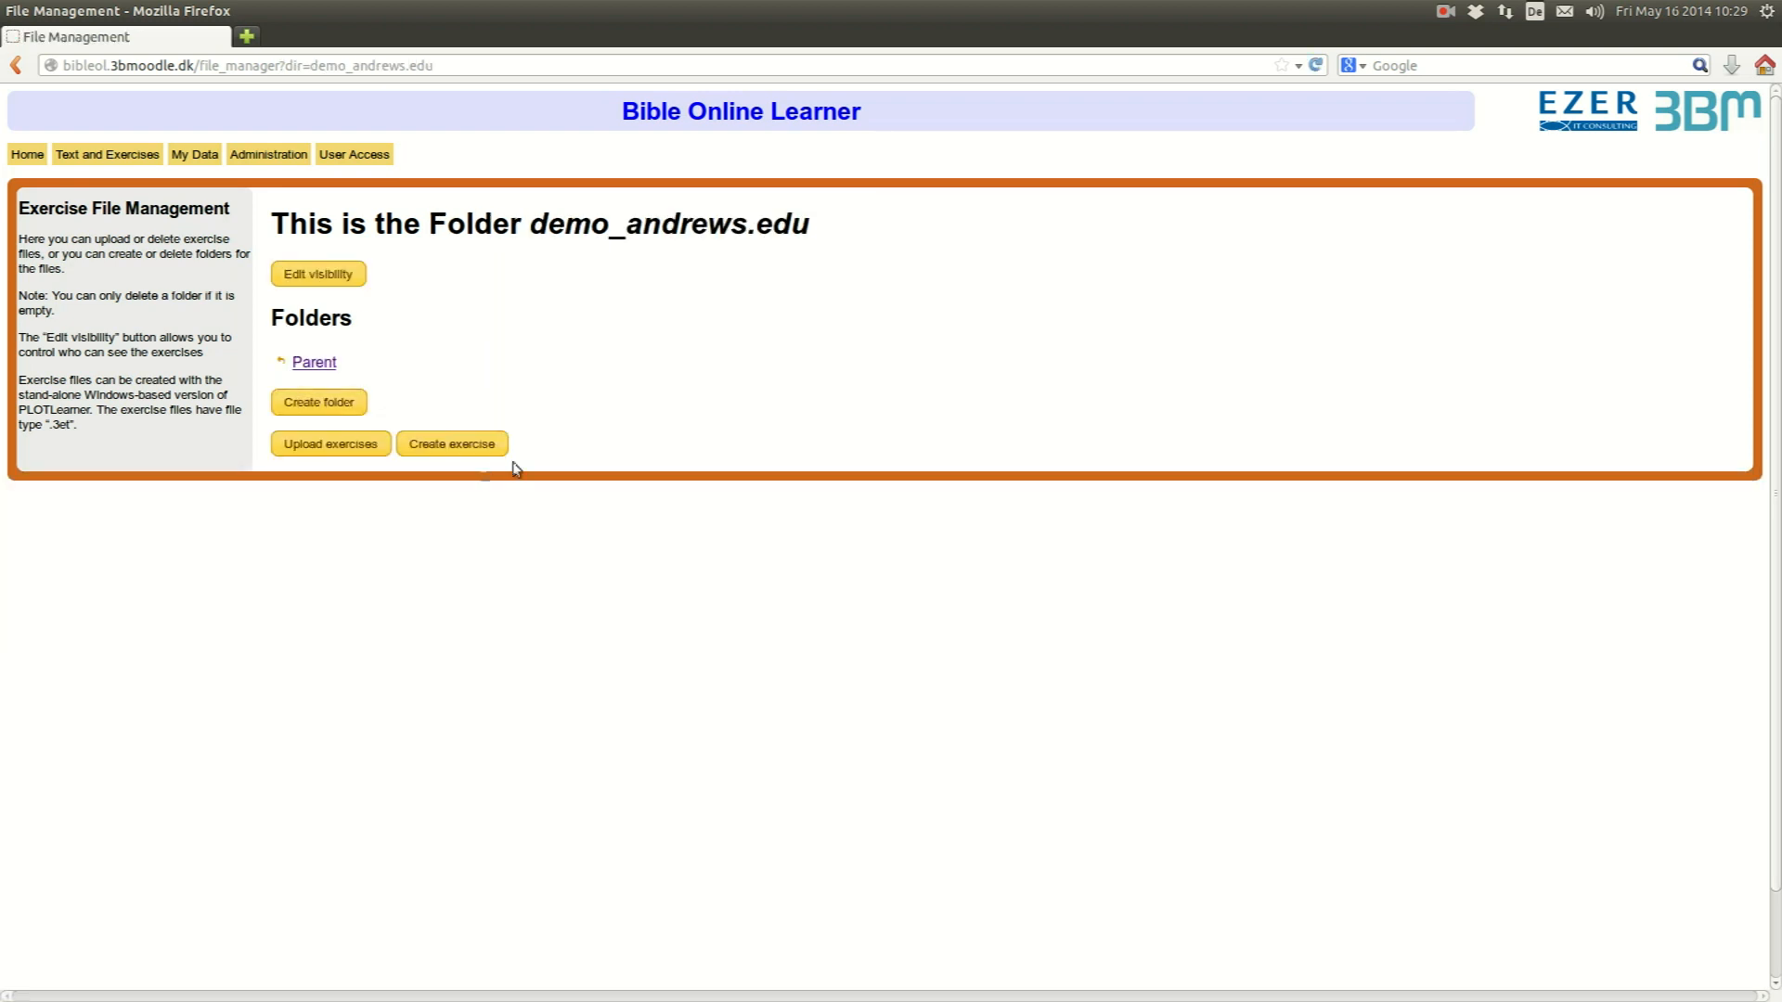
left_click(451, 444)
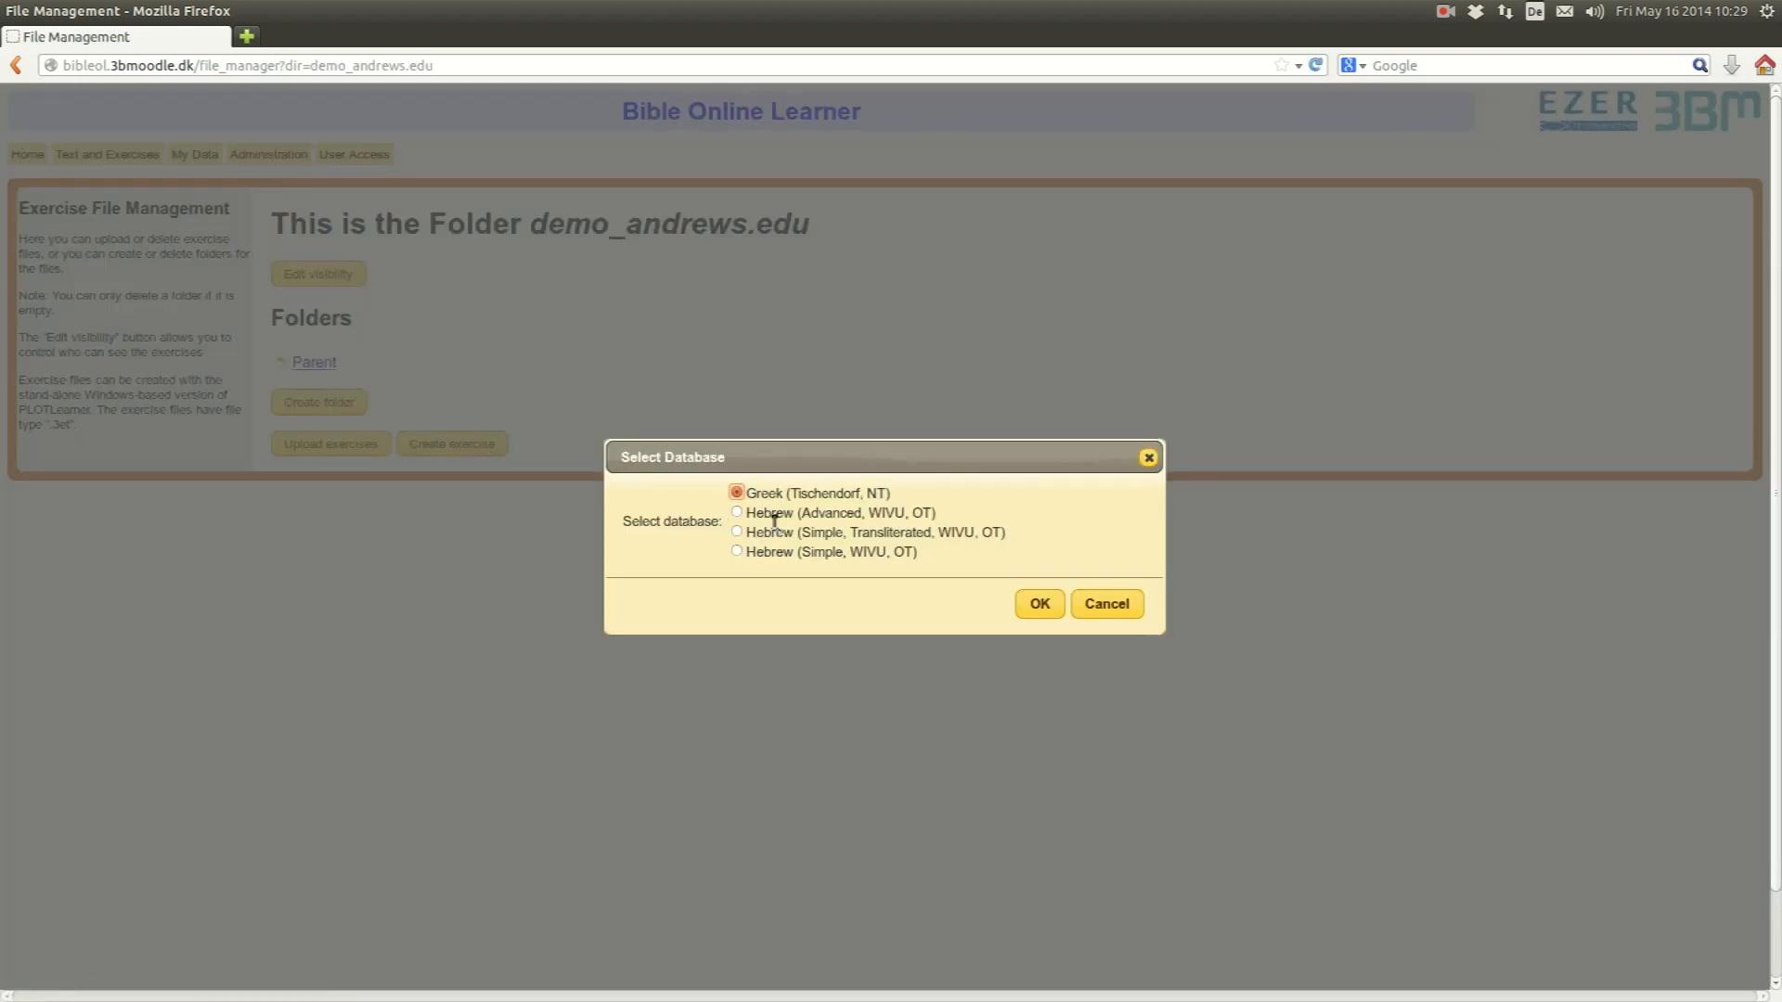
left_click(737, 512)
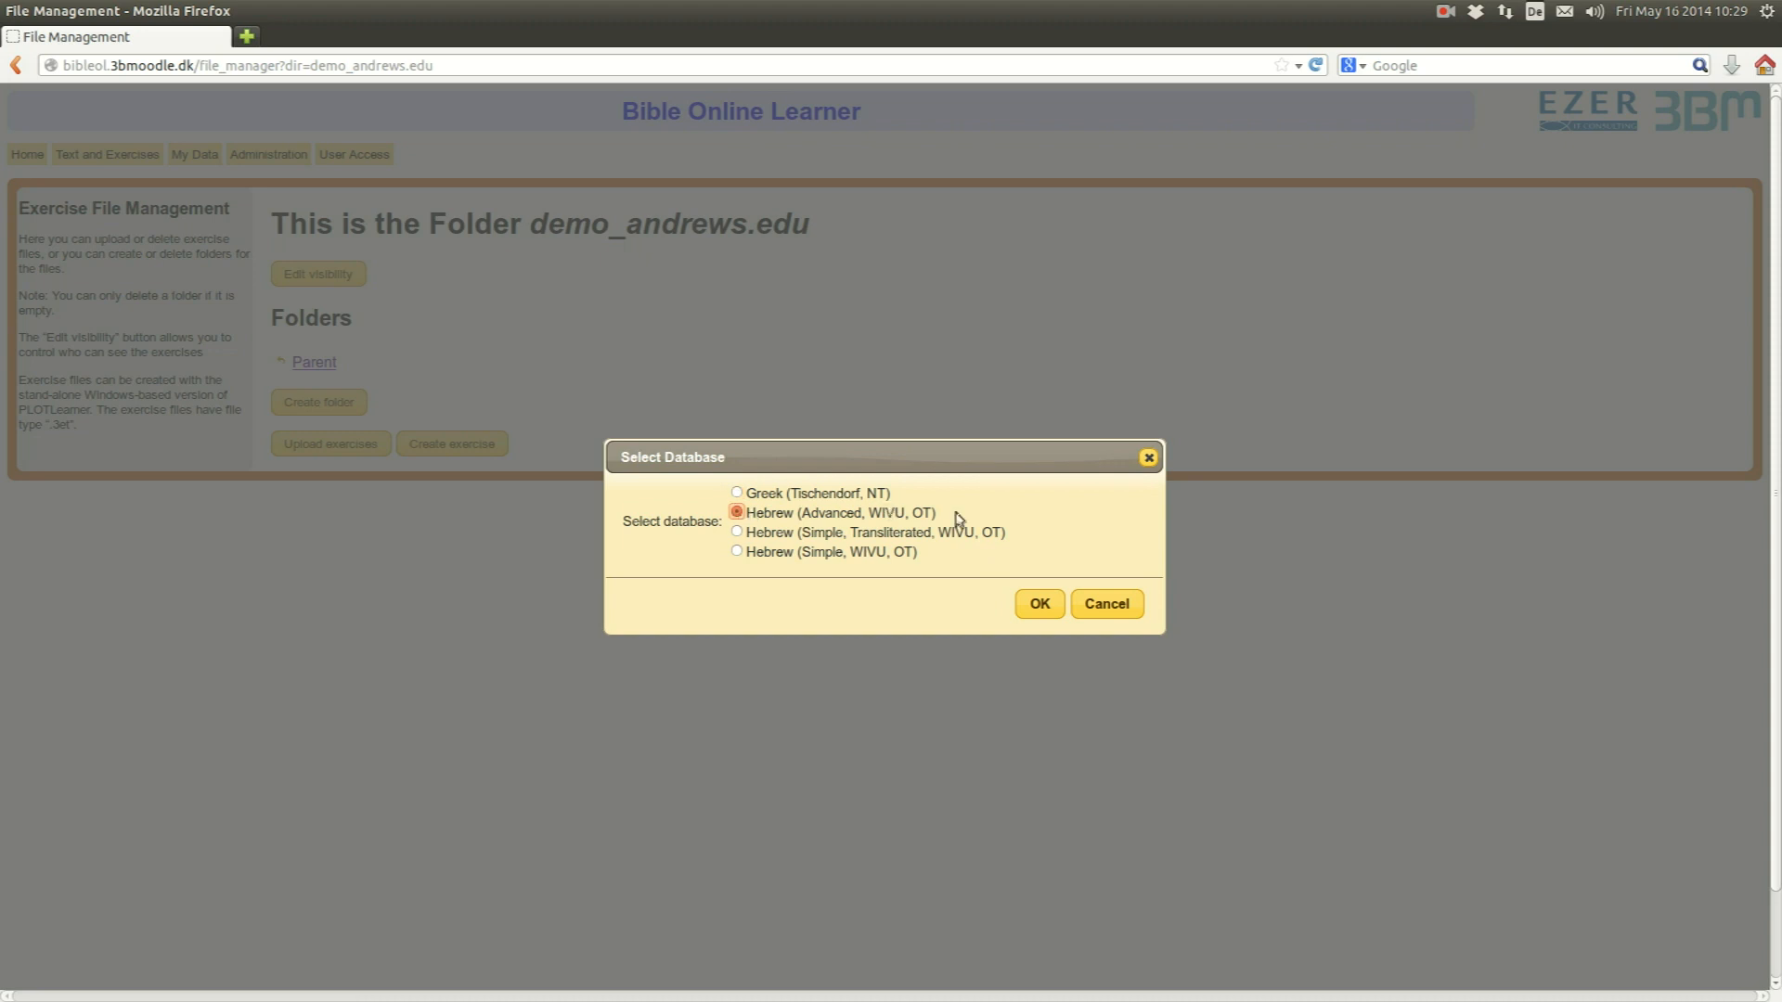
left_click(1036, 603)
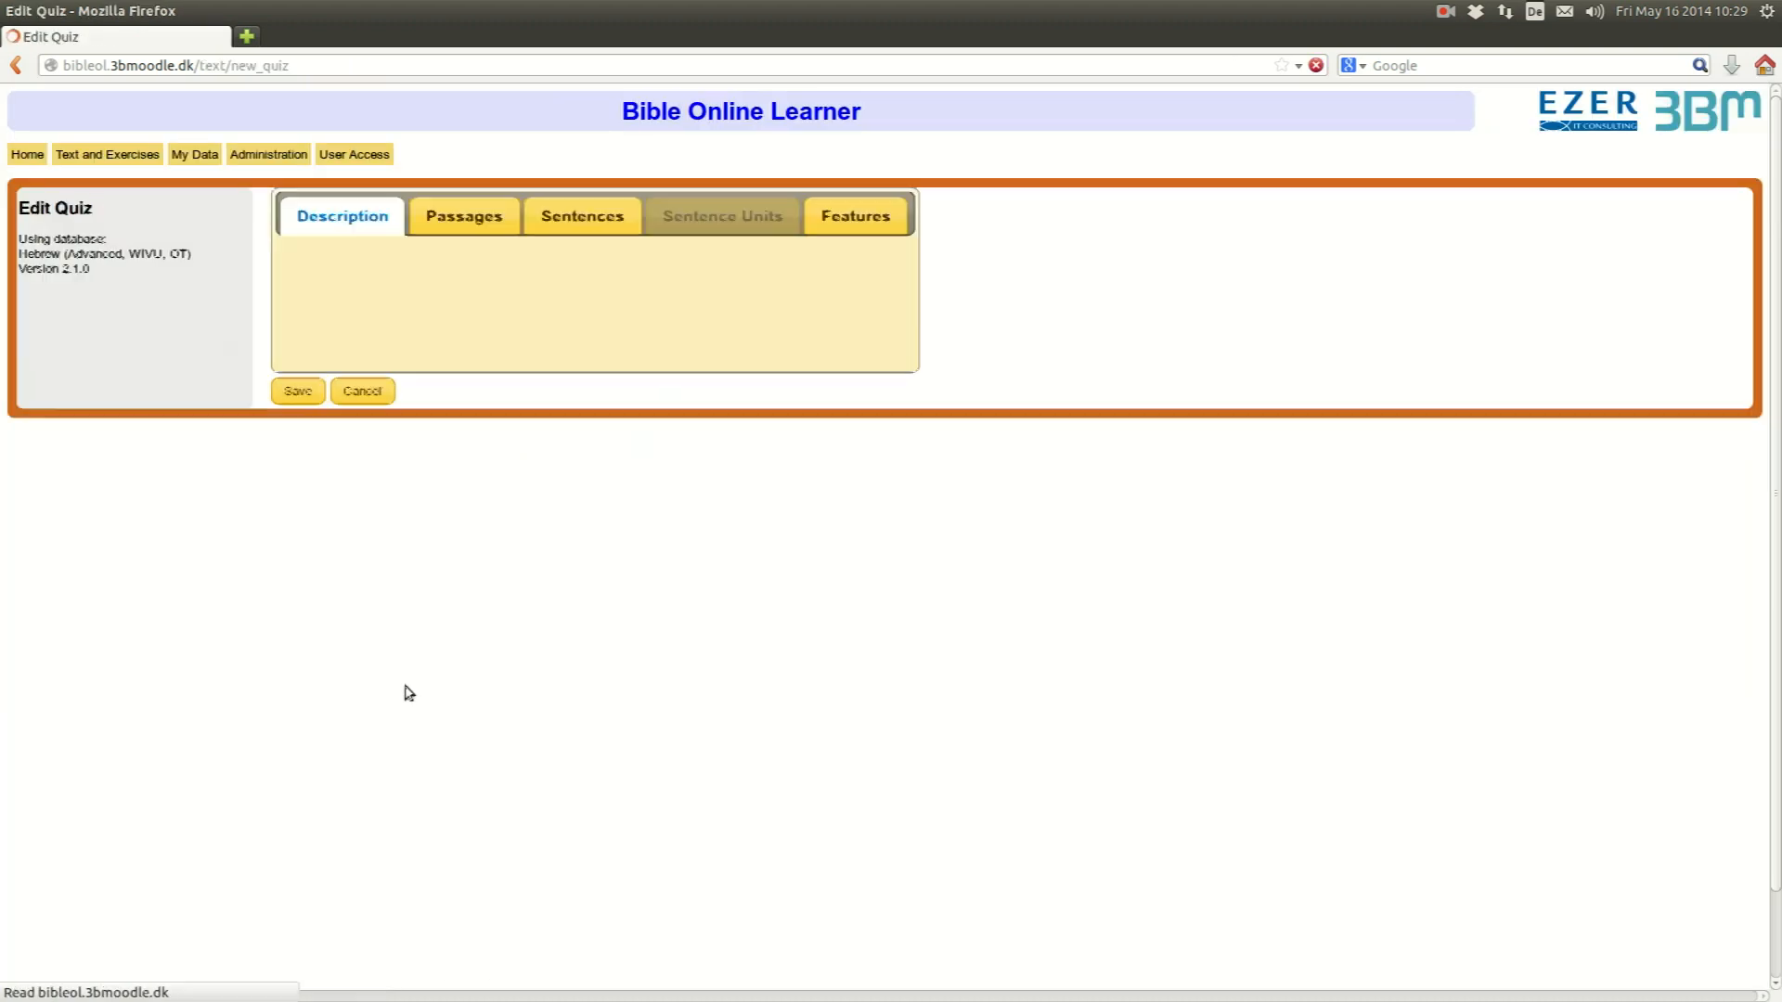
- Write the description 'Exercise the analysis of verbal stems in Gen 12.' and select the Gen 12 reference
left_click(341, 215)
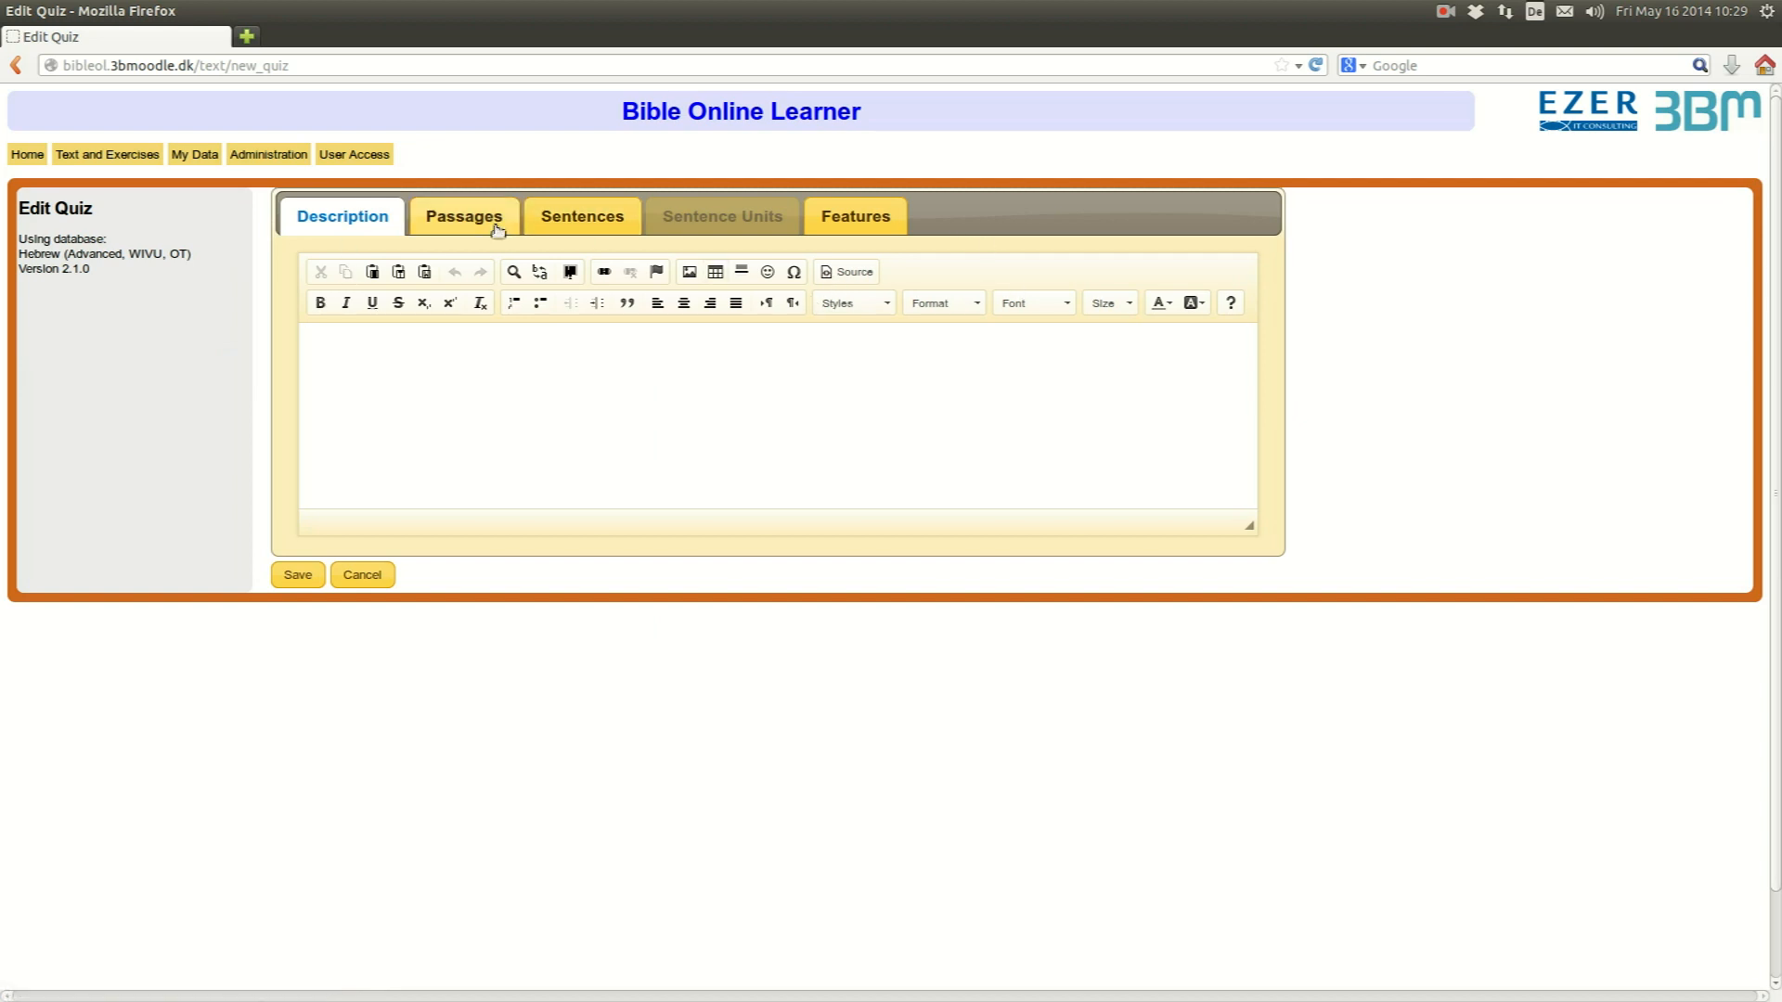
mouse_move(441, 436)
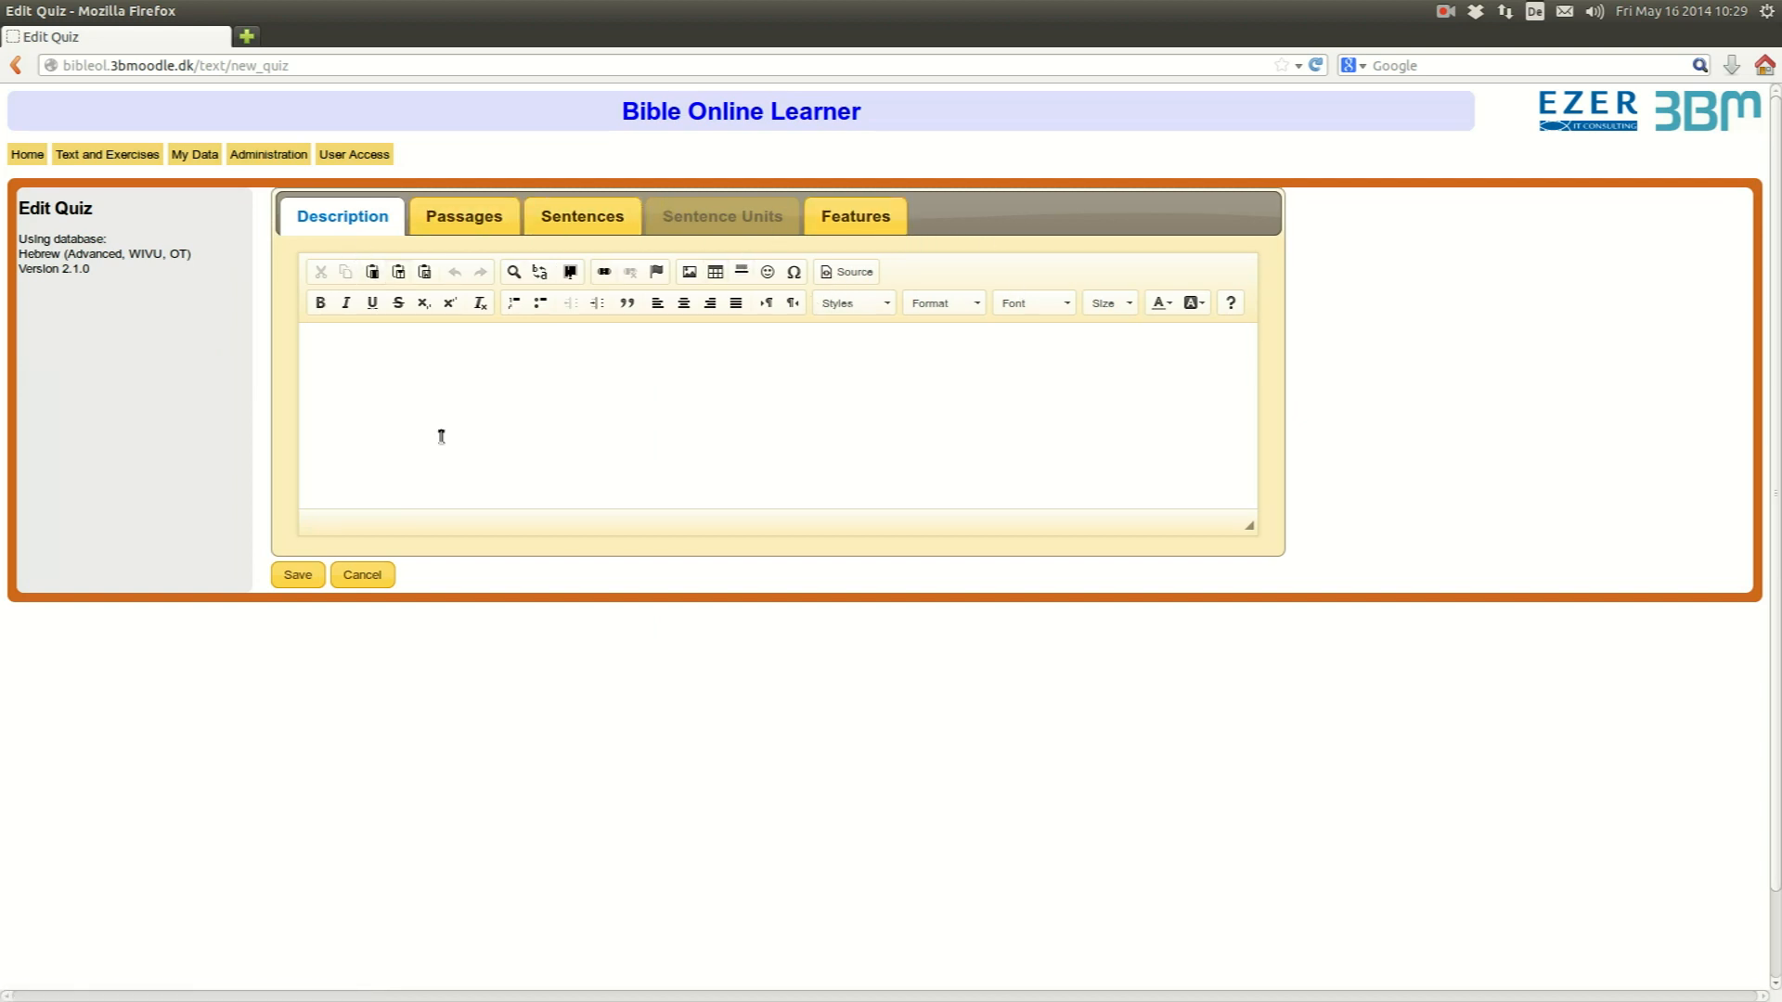
left_click(447, 388)
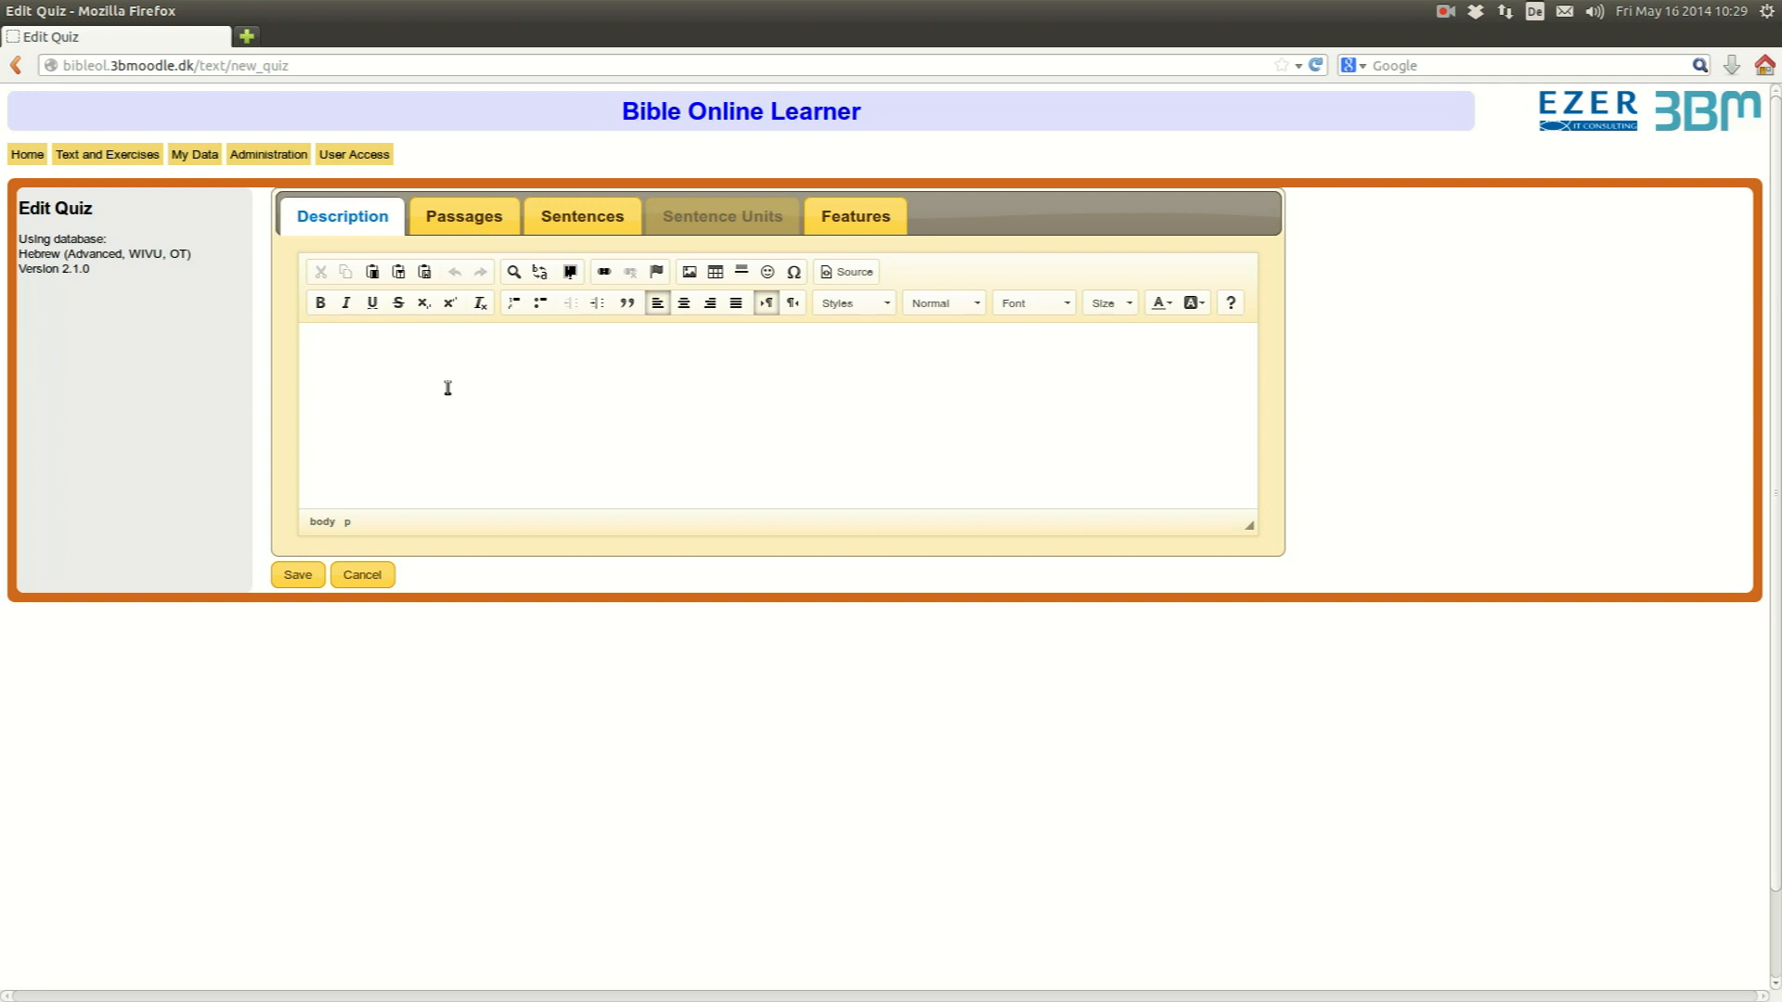
type("Exercise the Anal")
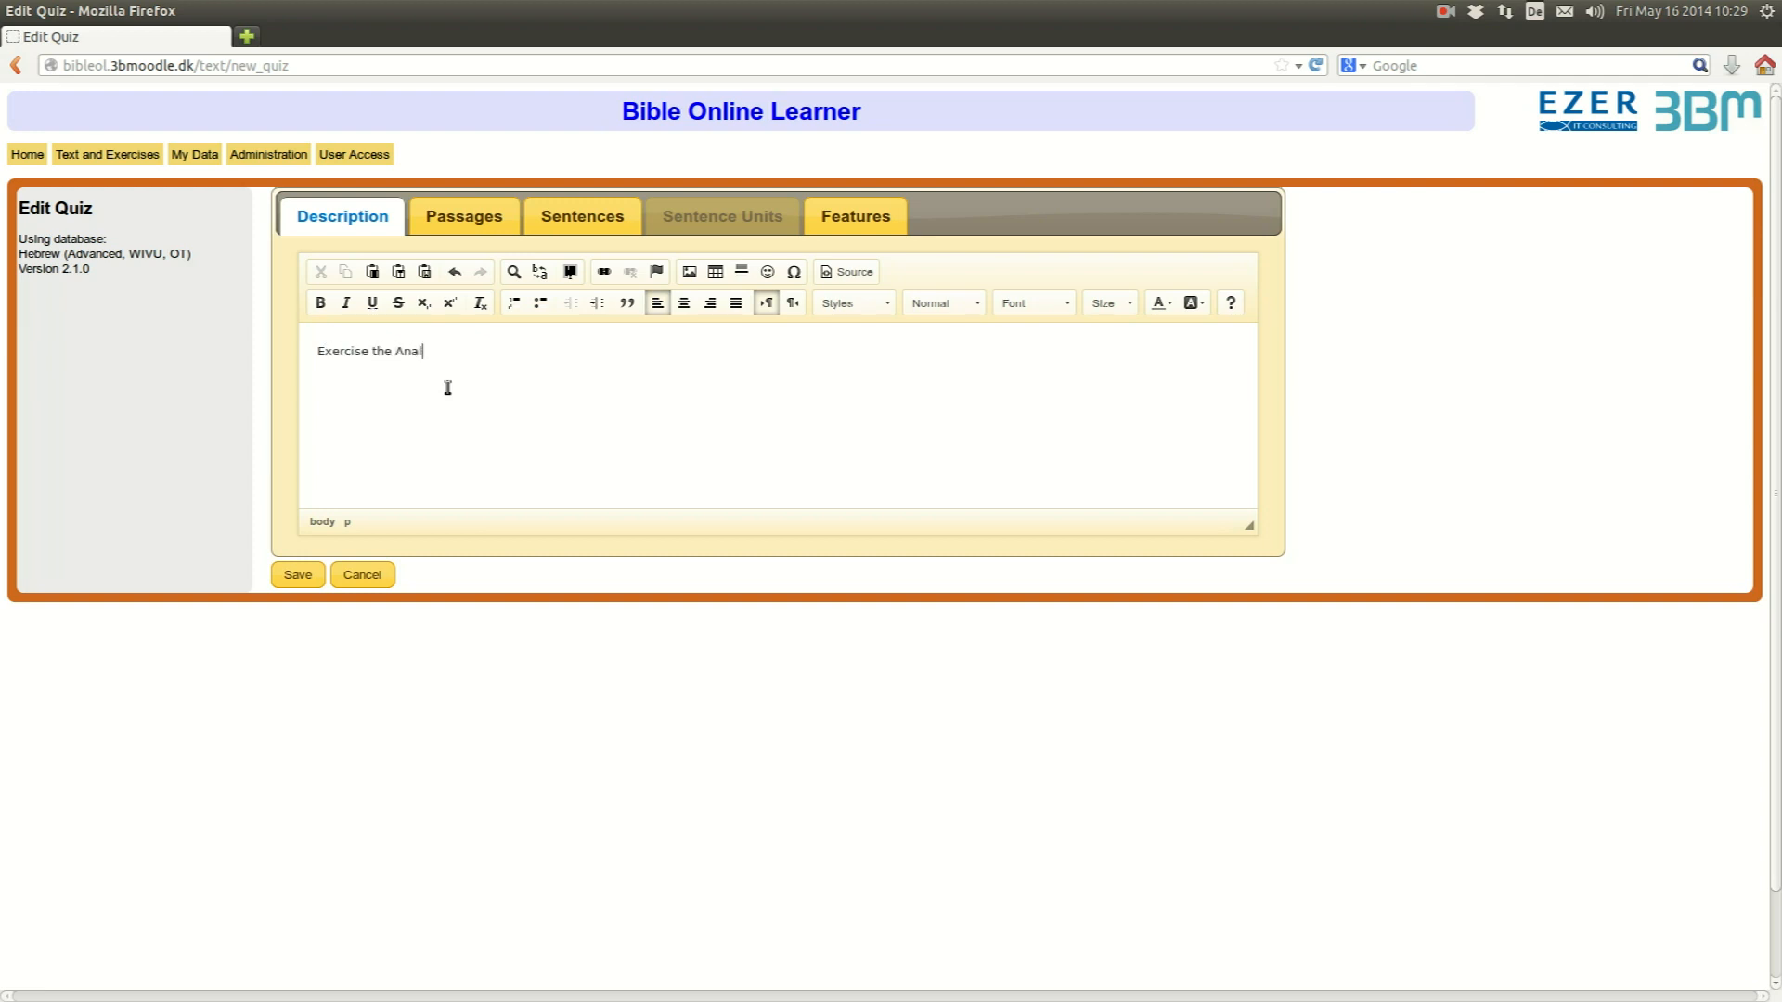
type("ysis")
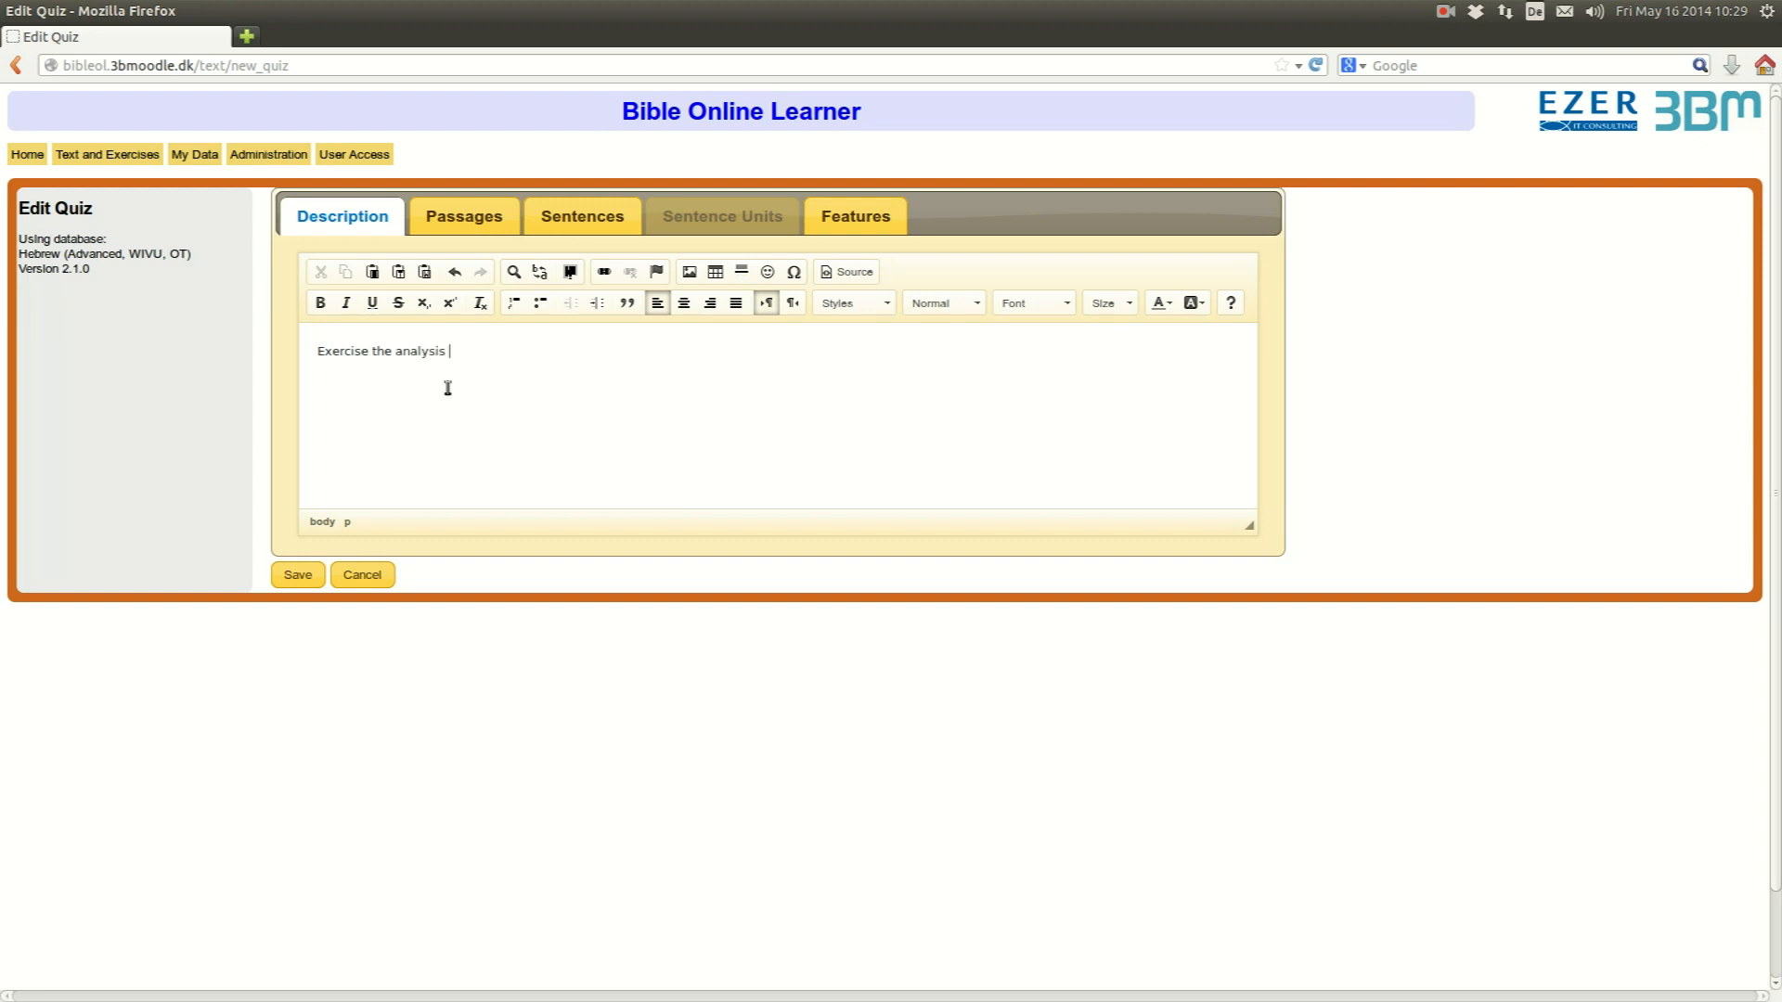
type("of verbal s")
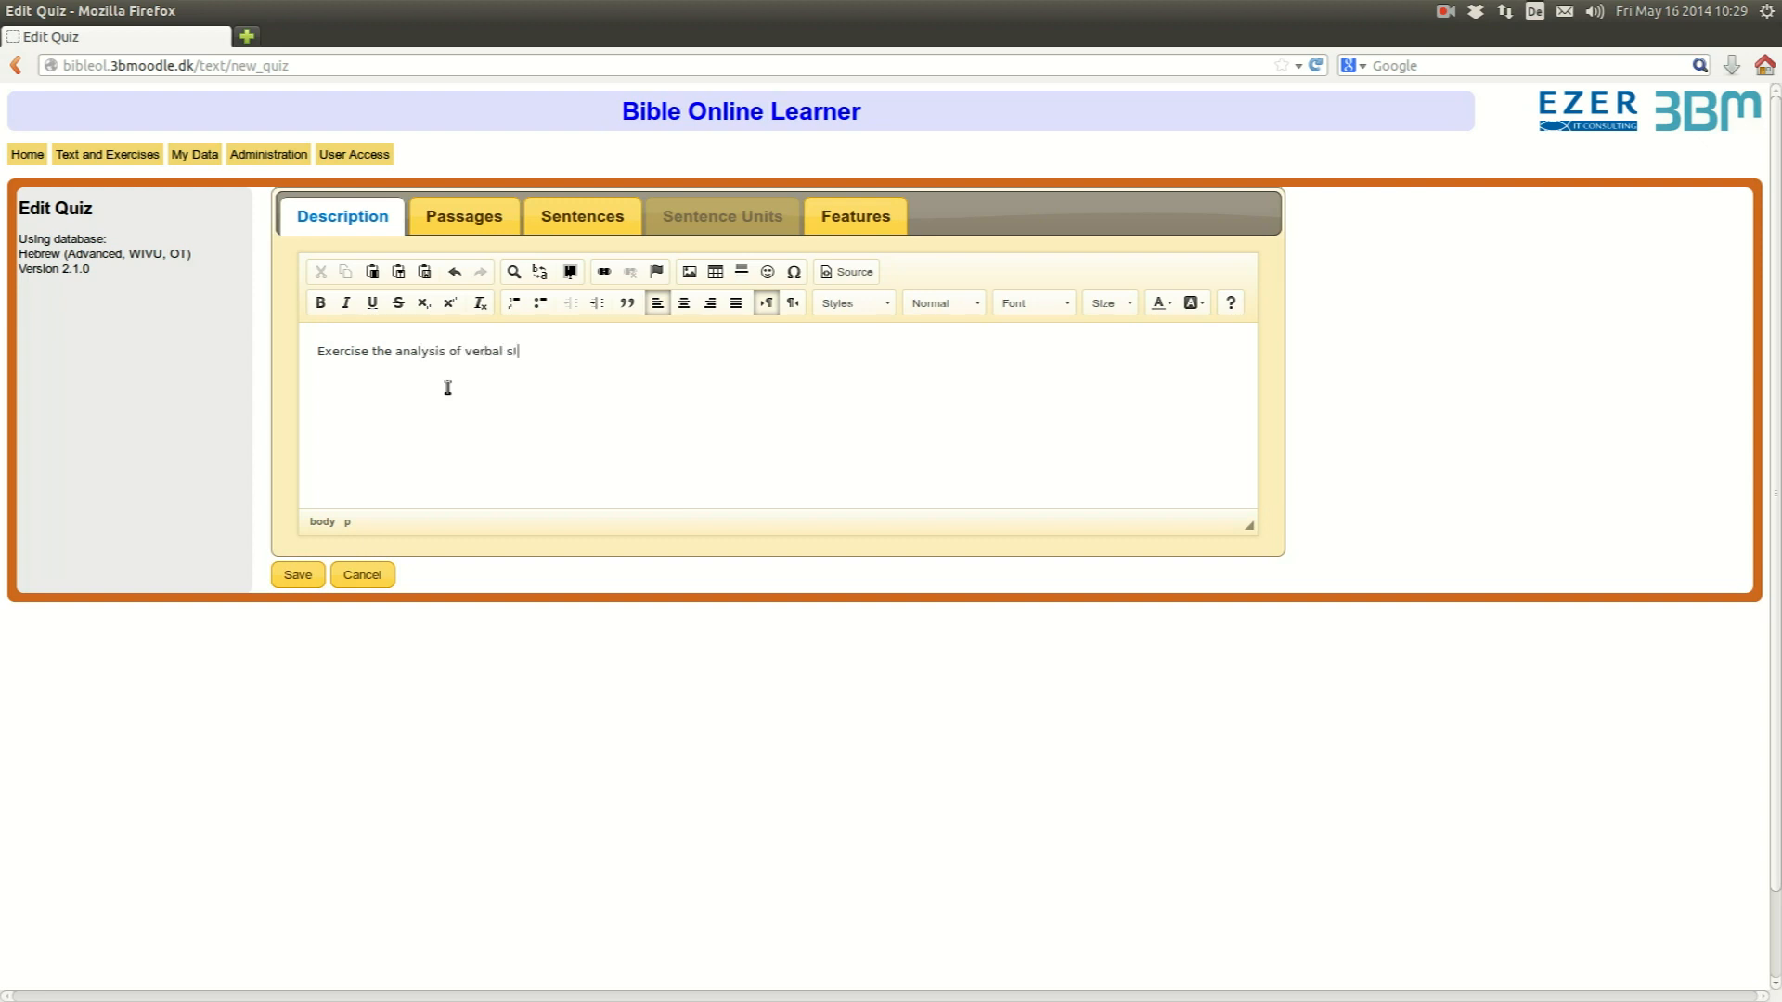
type("tems in Gen")
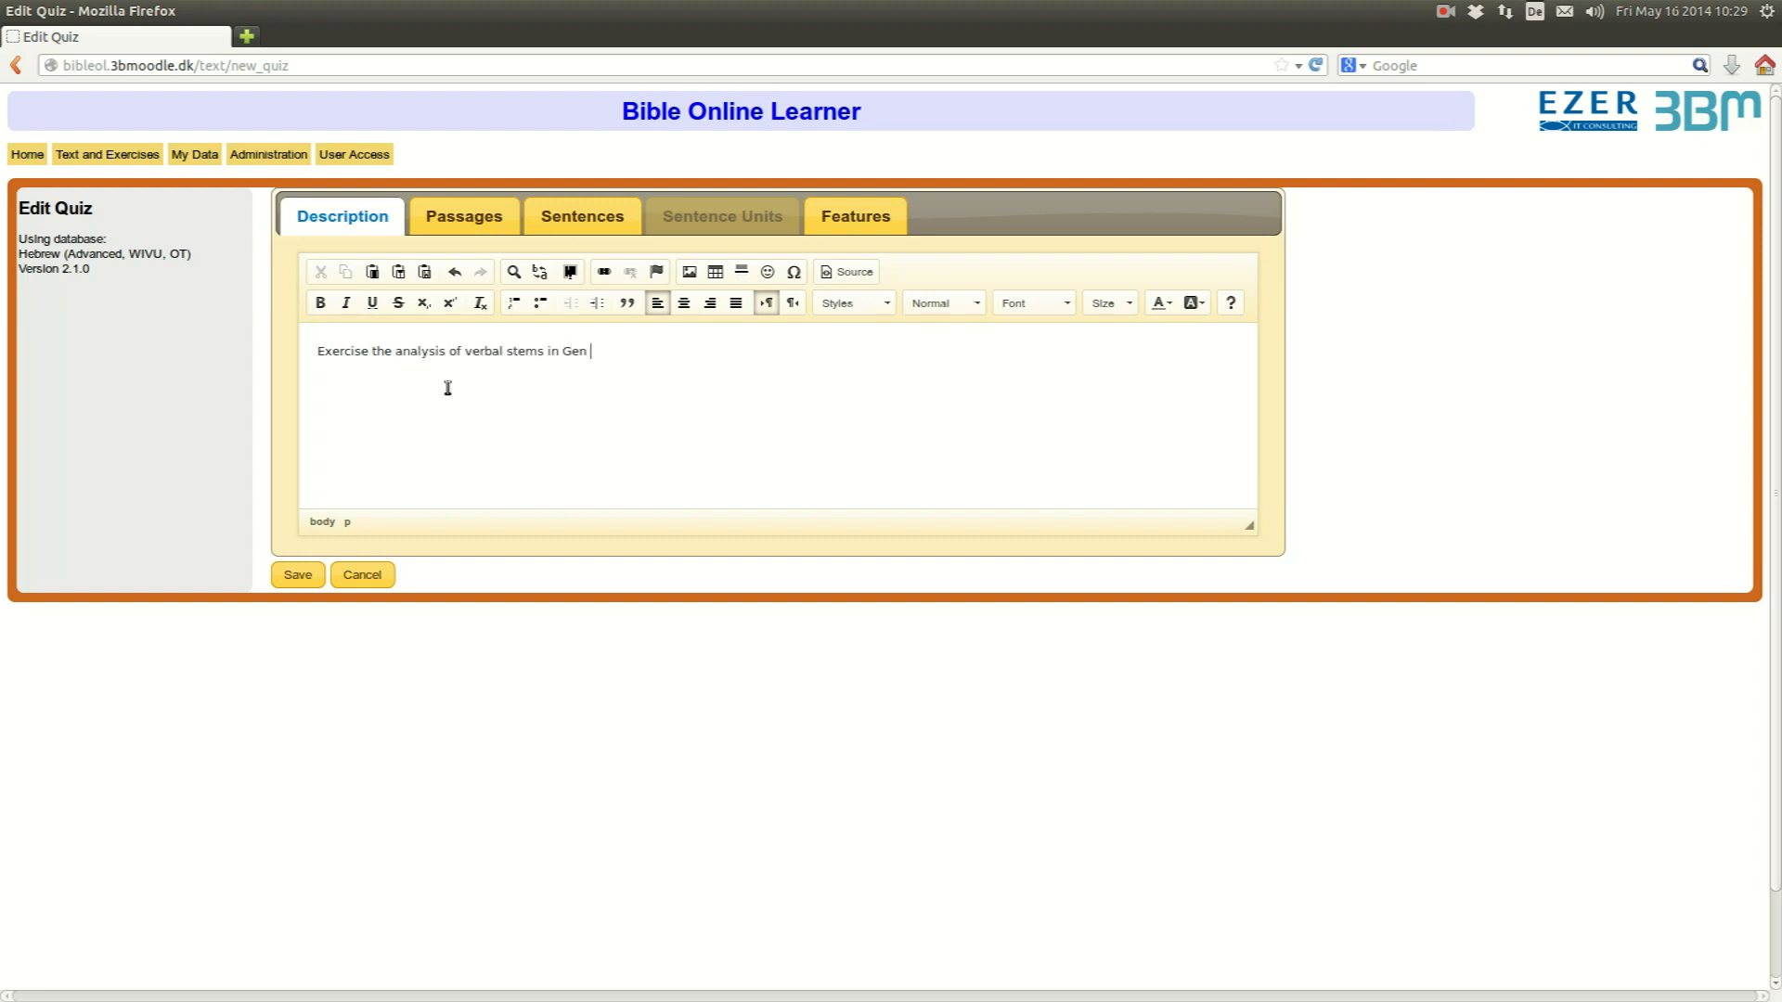
type("12.")
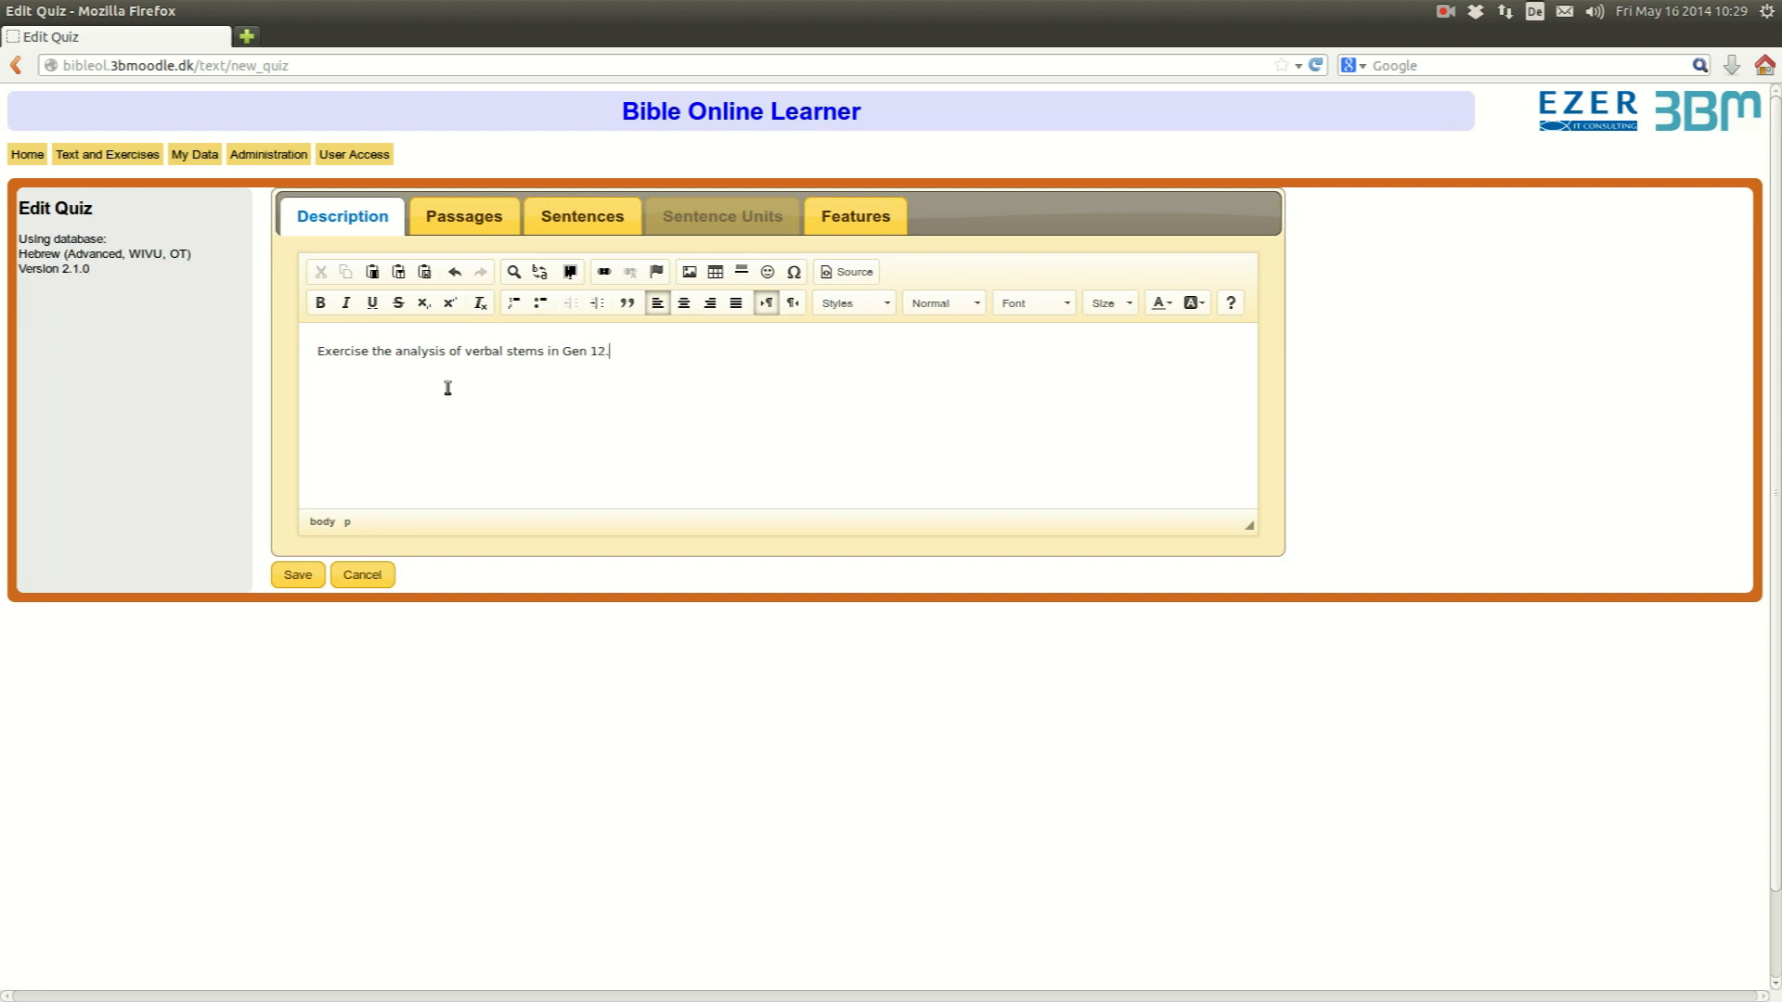
mouse_move(464, 215)
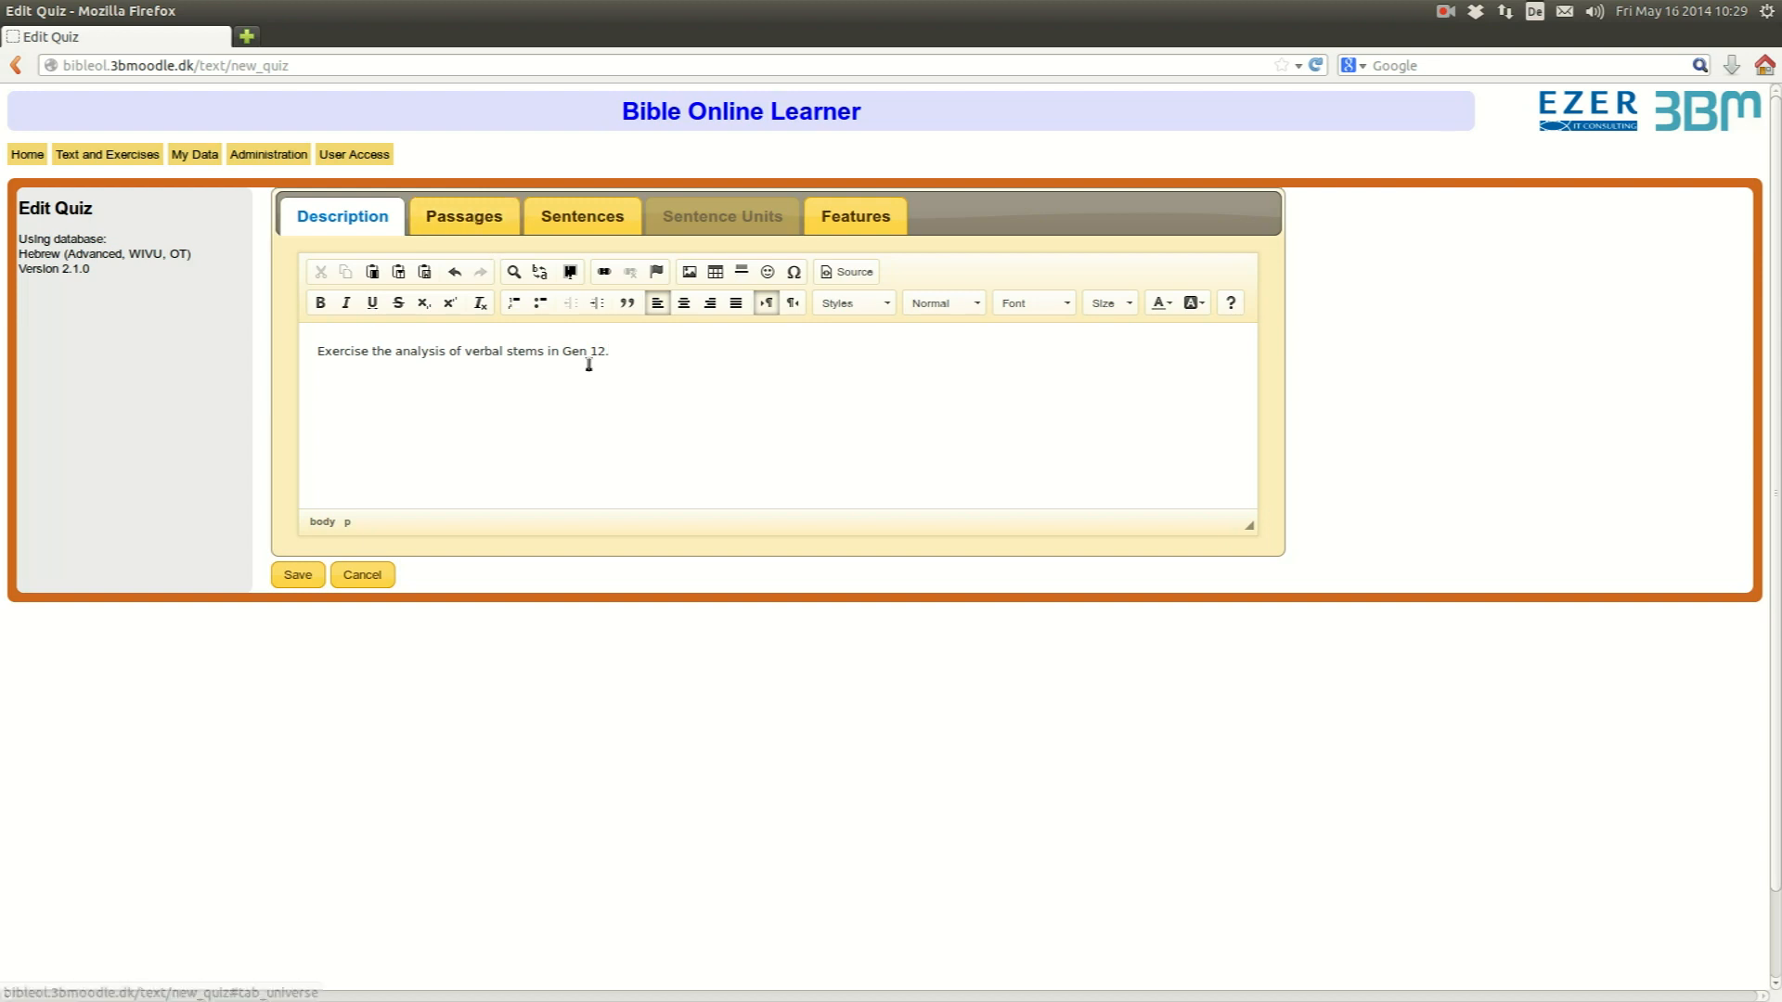
double_click(583, 351)
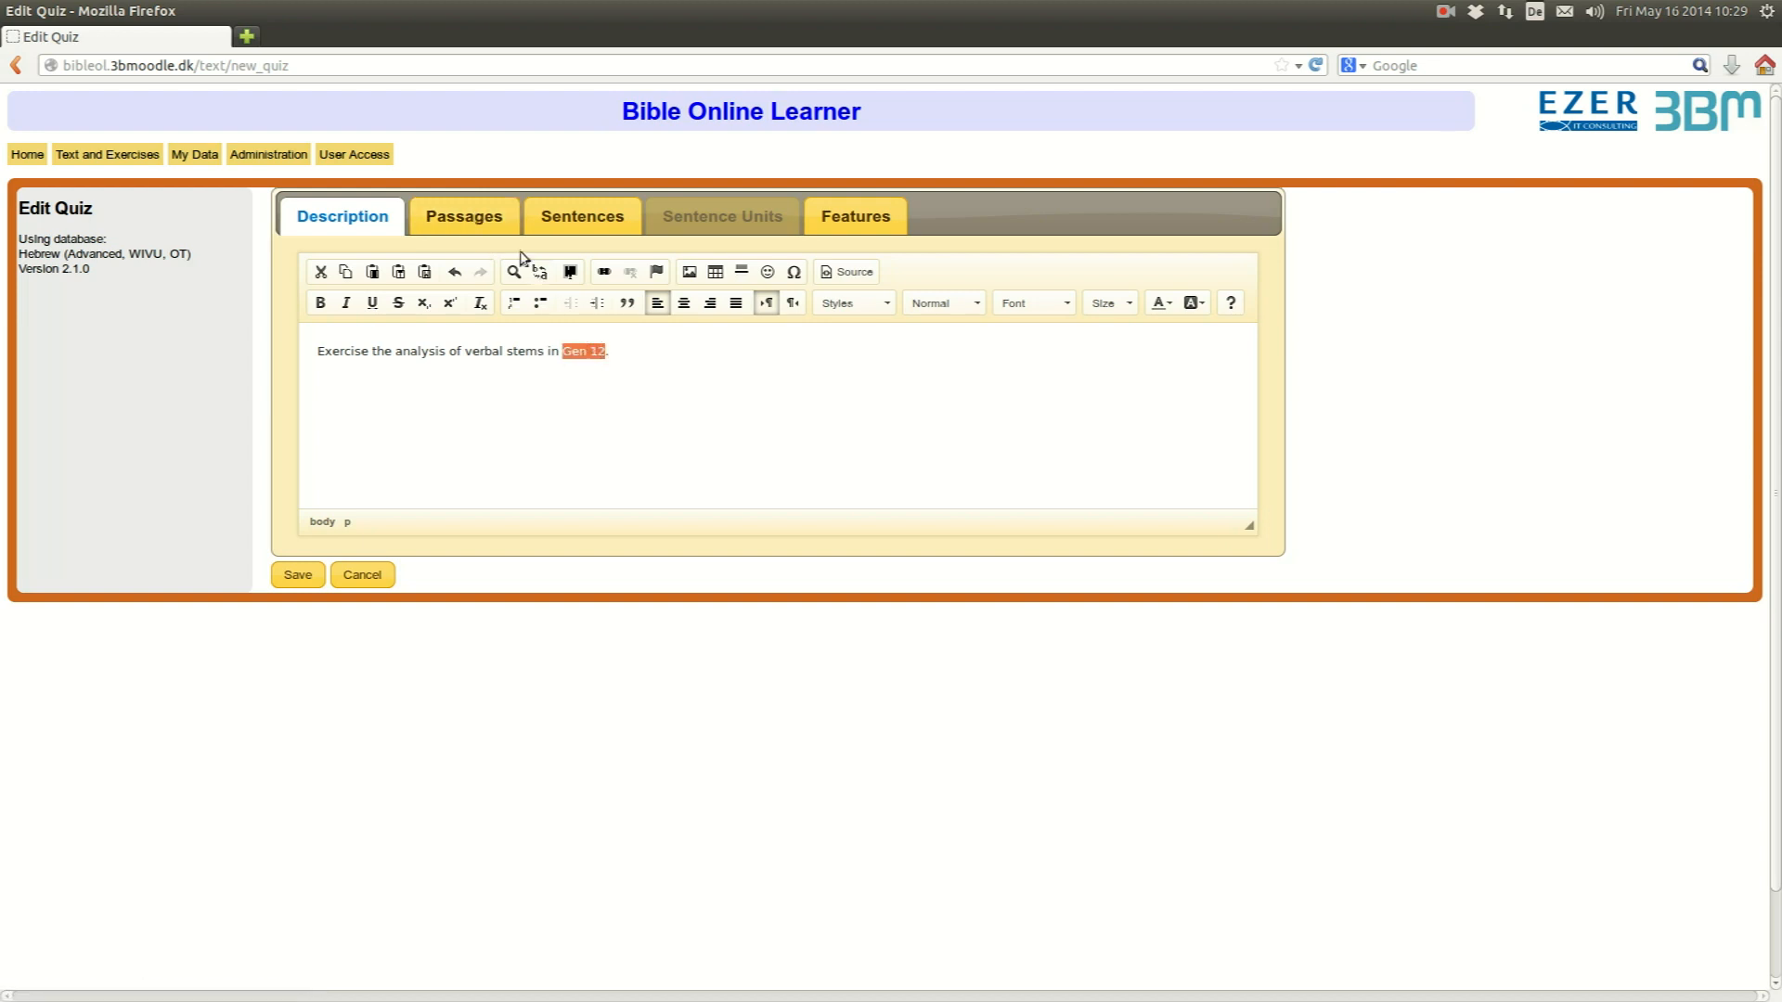
- Expand Genesis and tick Chapter 12 as the quiz passage
left_click(462, 216)
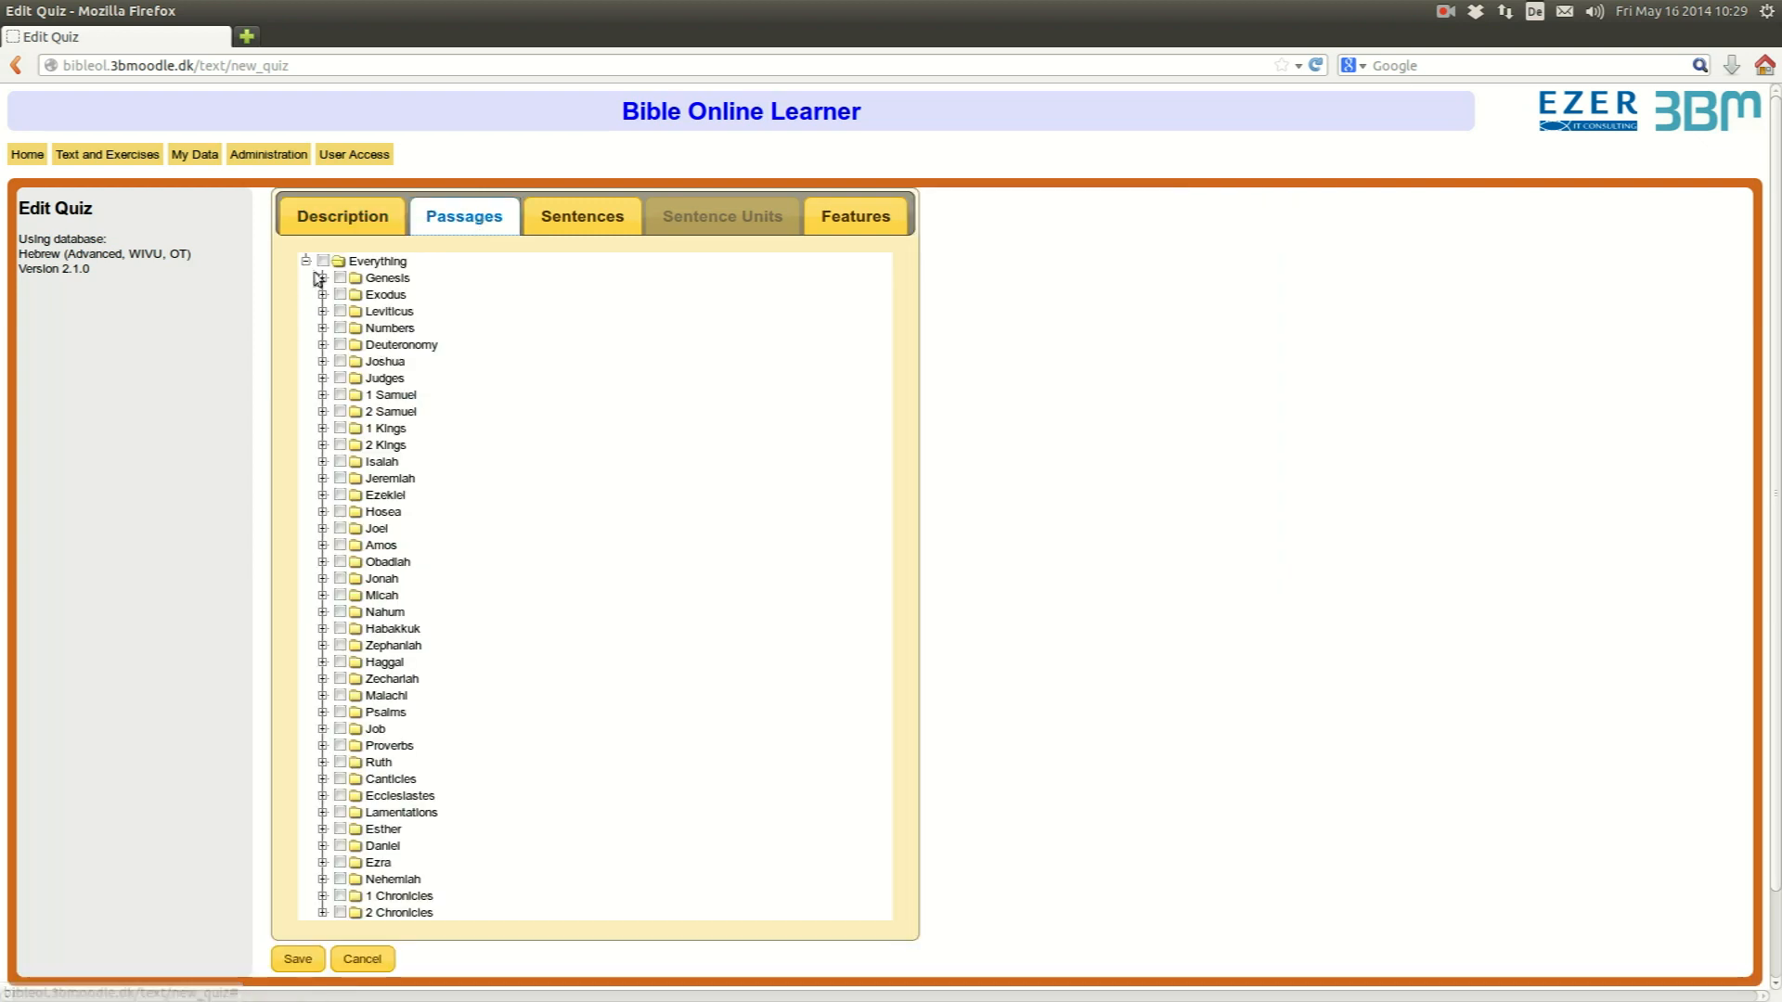
left_click(321, 276)
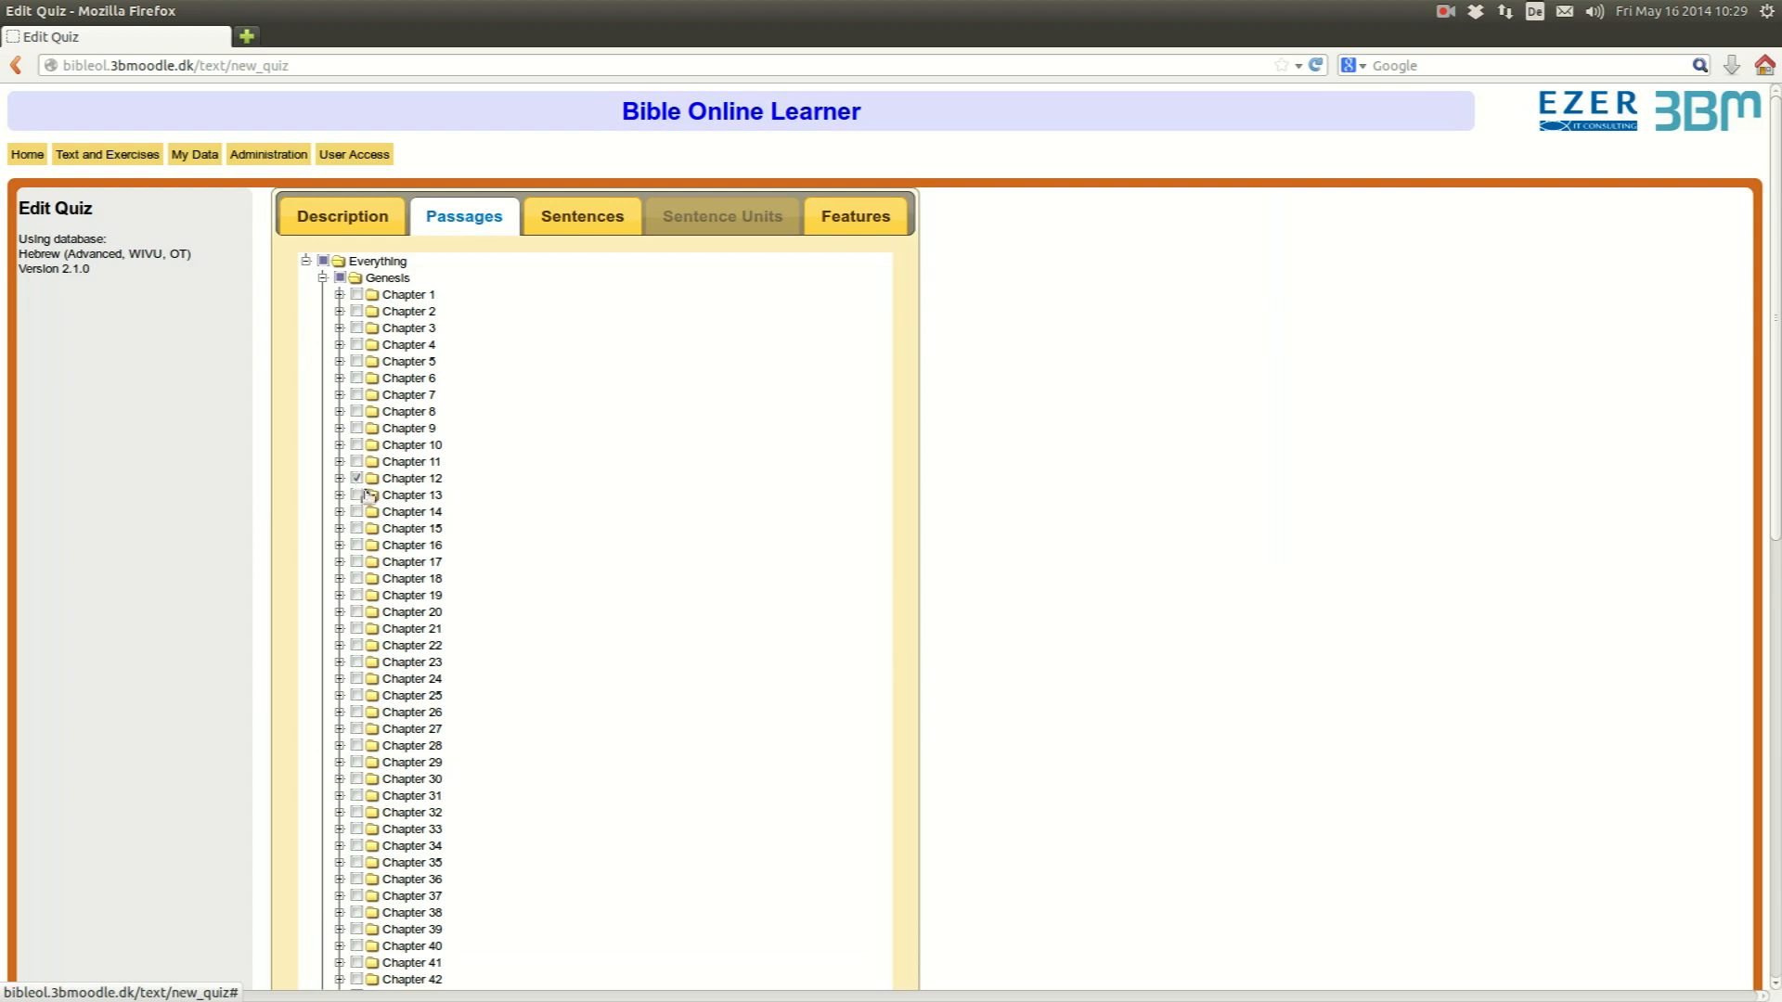
scroll("down", 3)
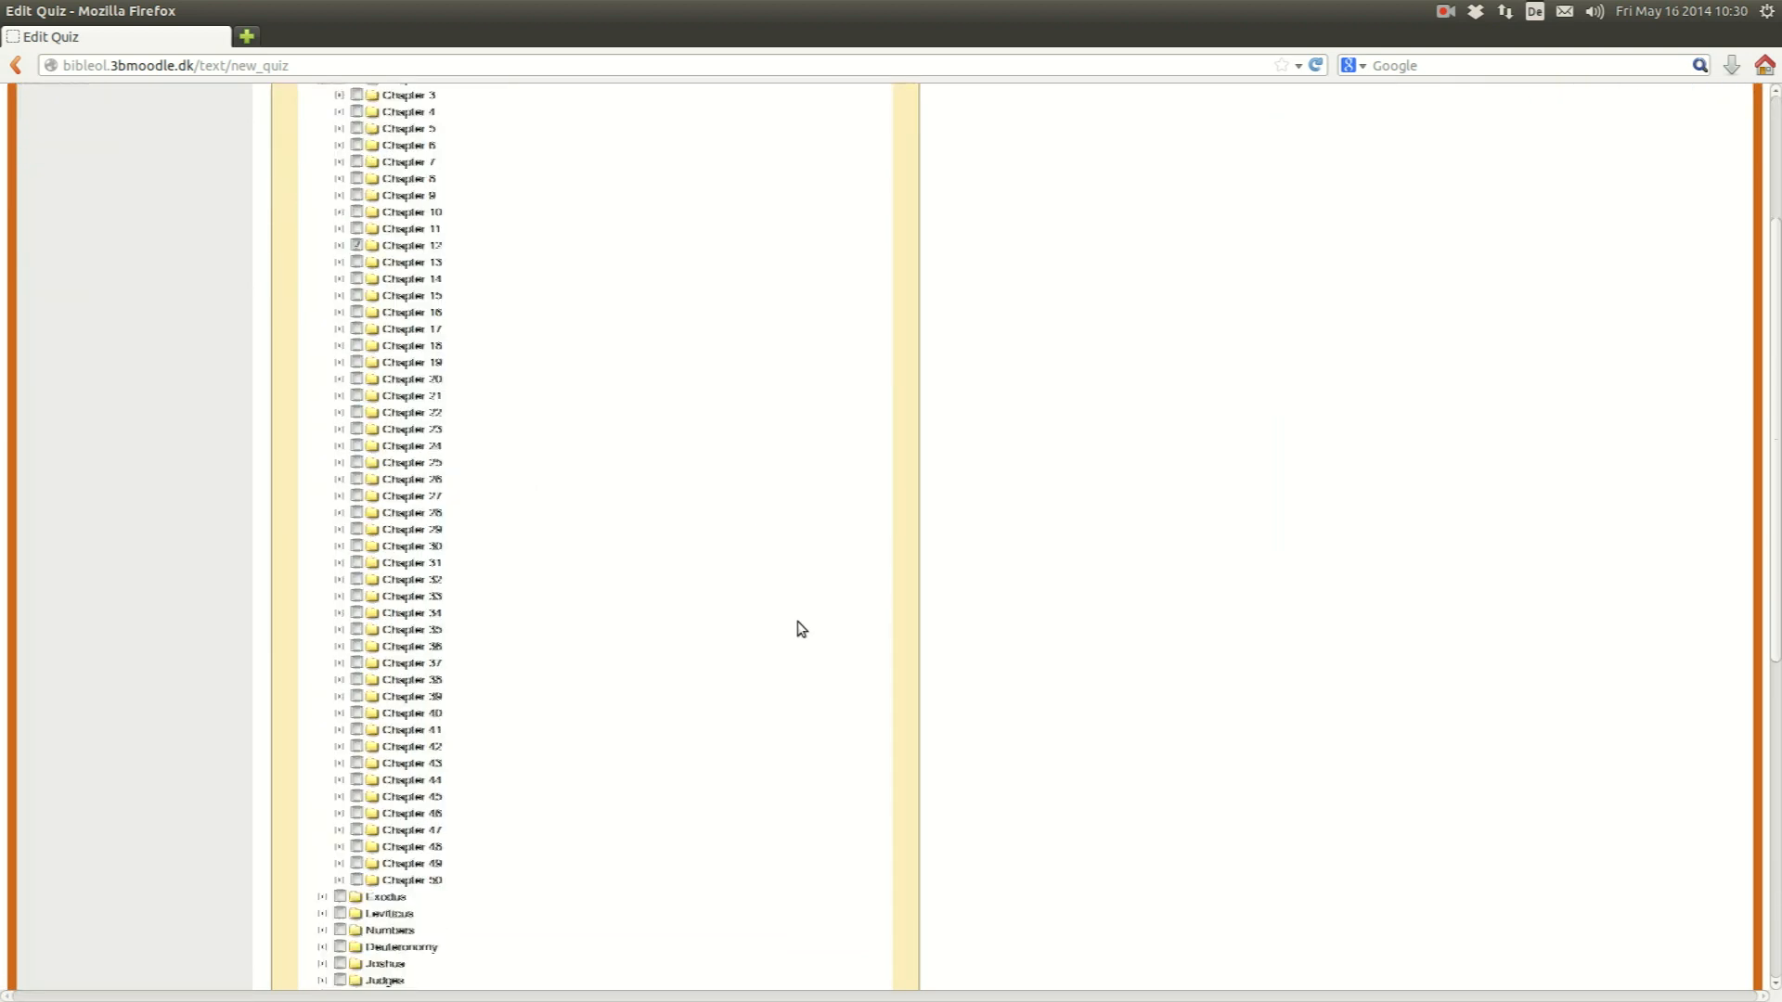
scroll("up", 3)
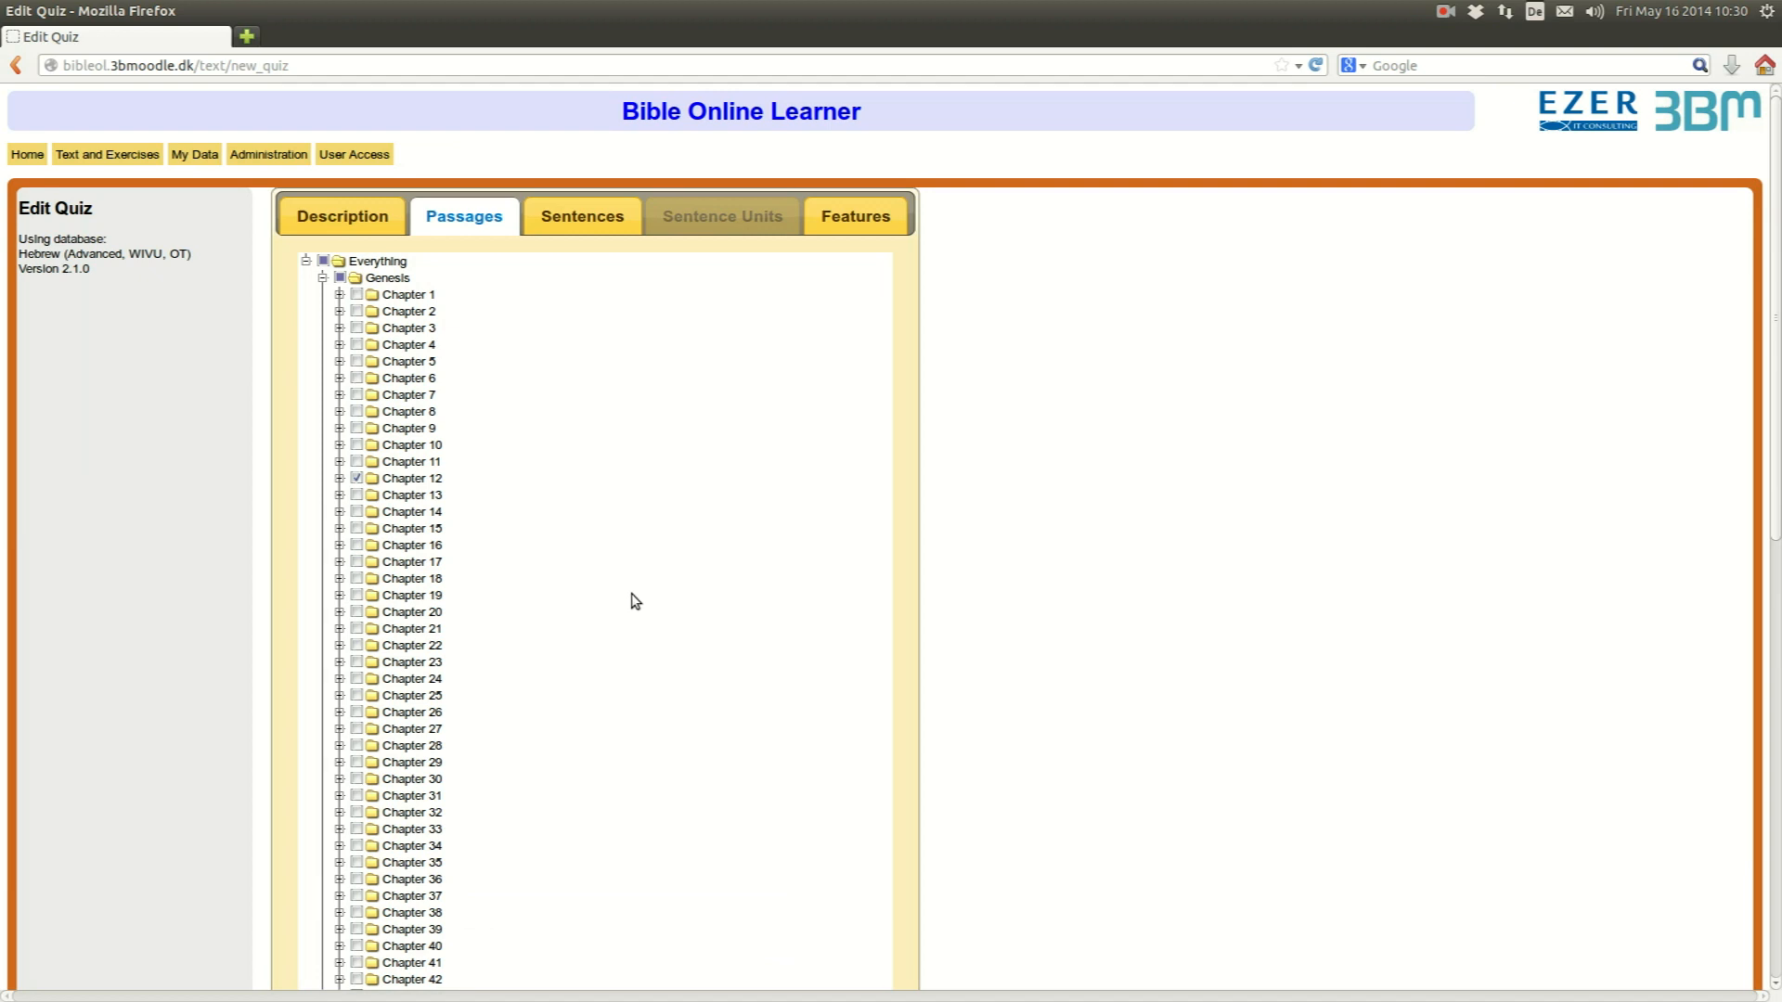
mouse_move(622, 580)
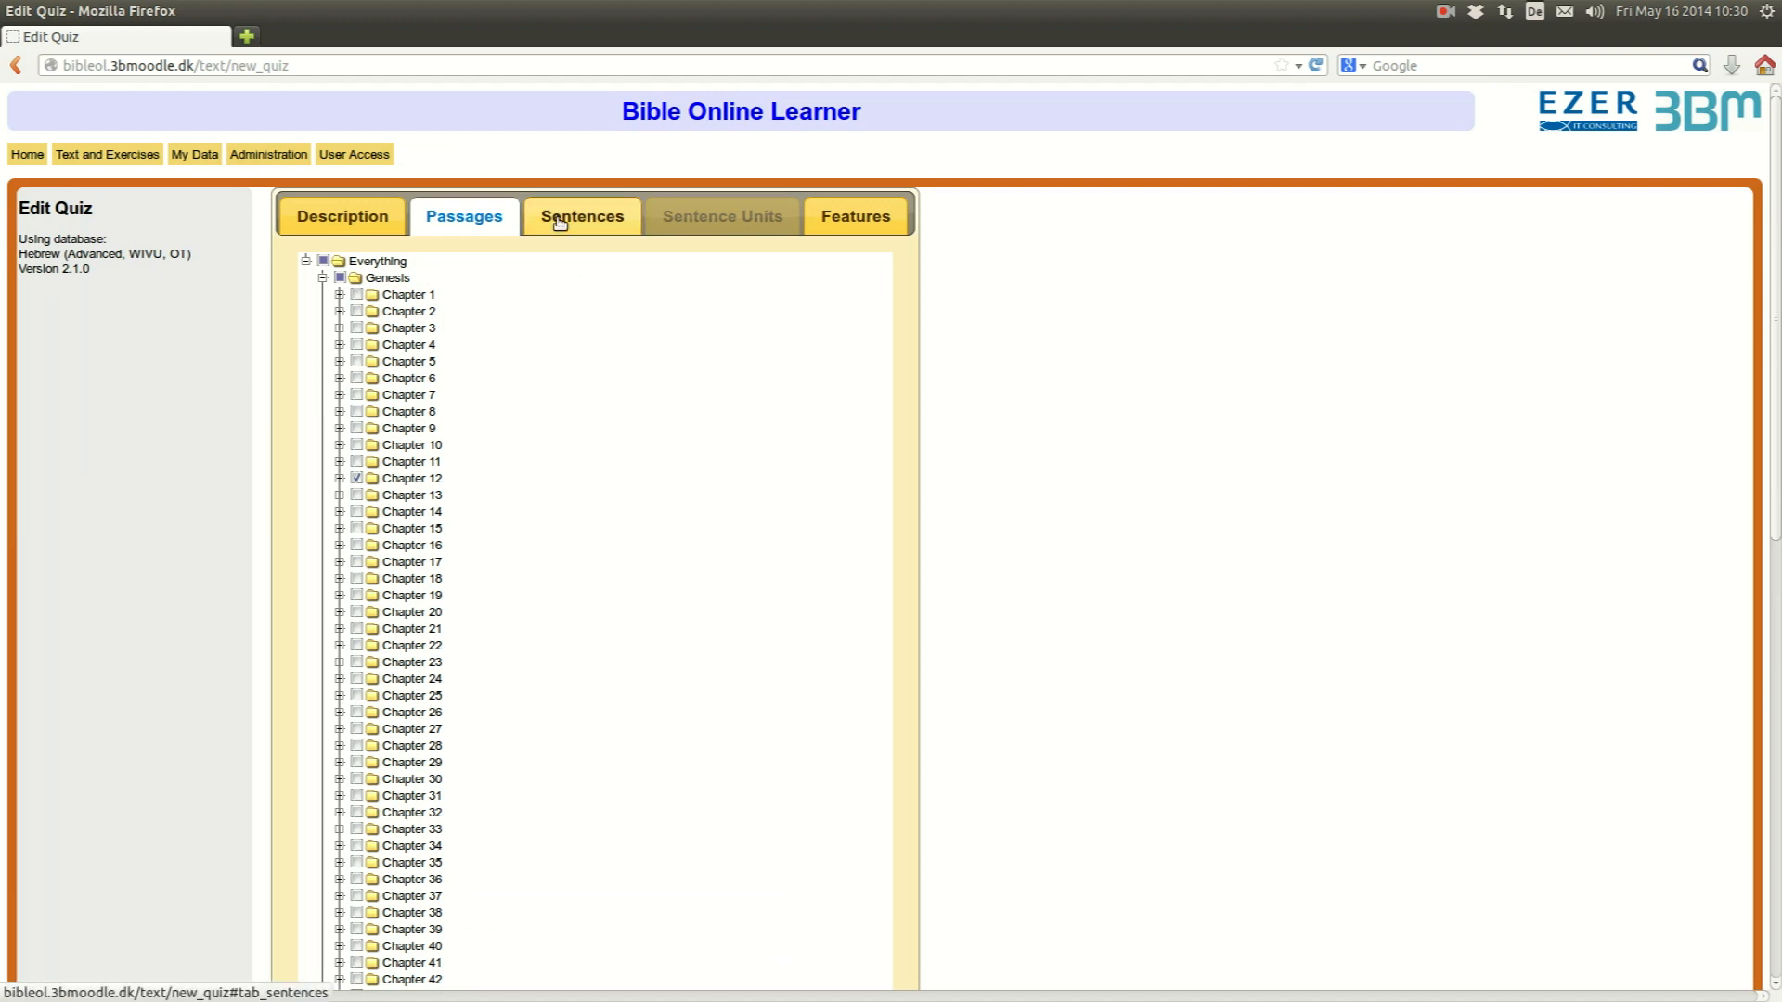
- Try Phrase as the sentence unit type and review its Type feature
left_click(581, 216)
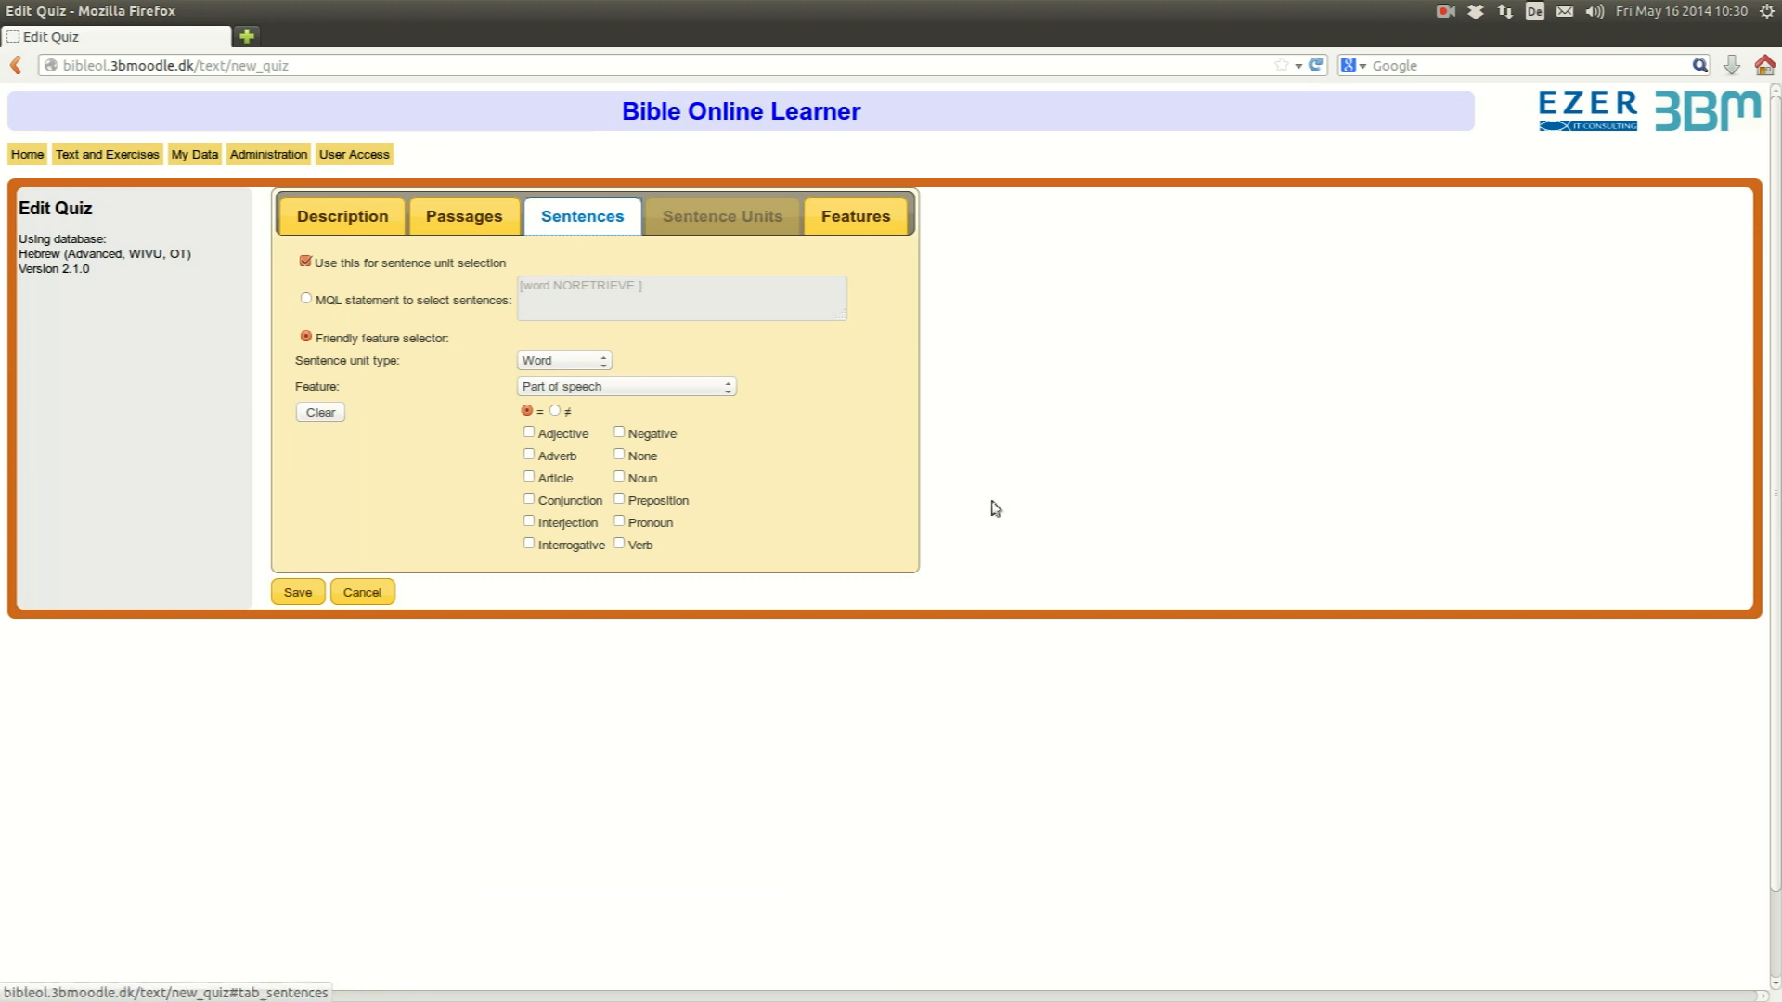
mouse_move(1011, 512)
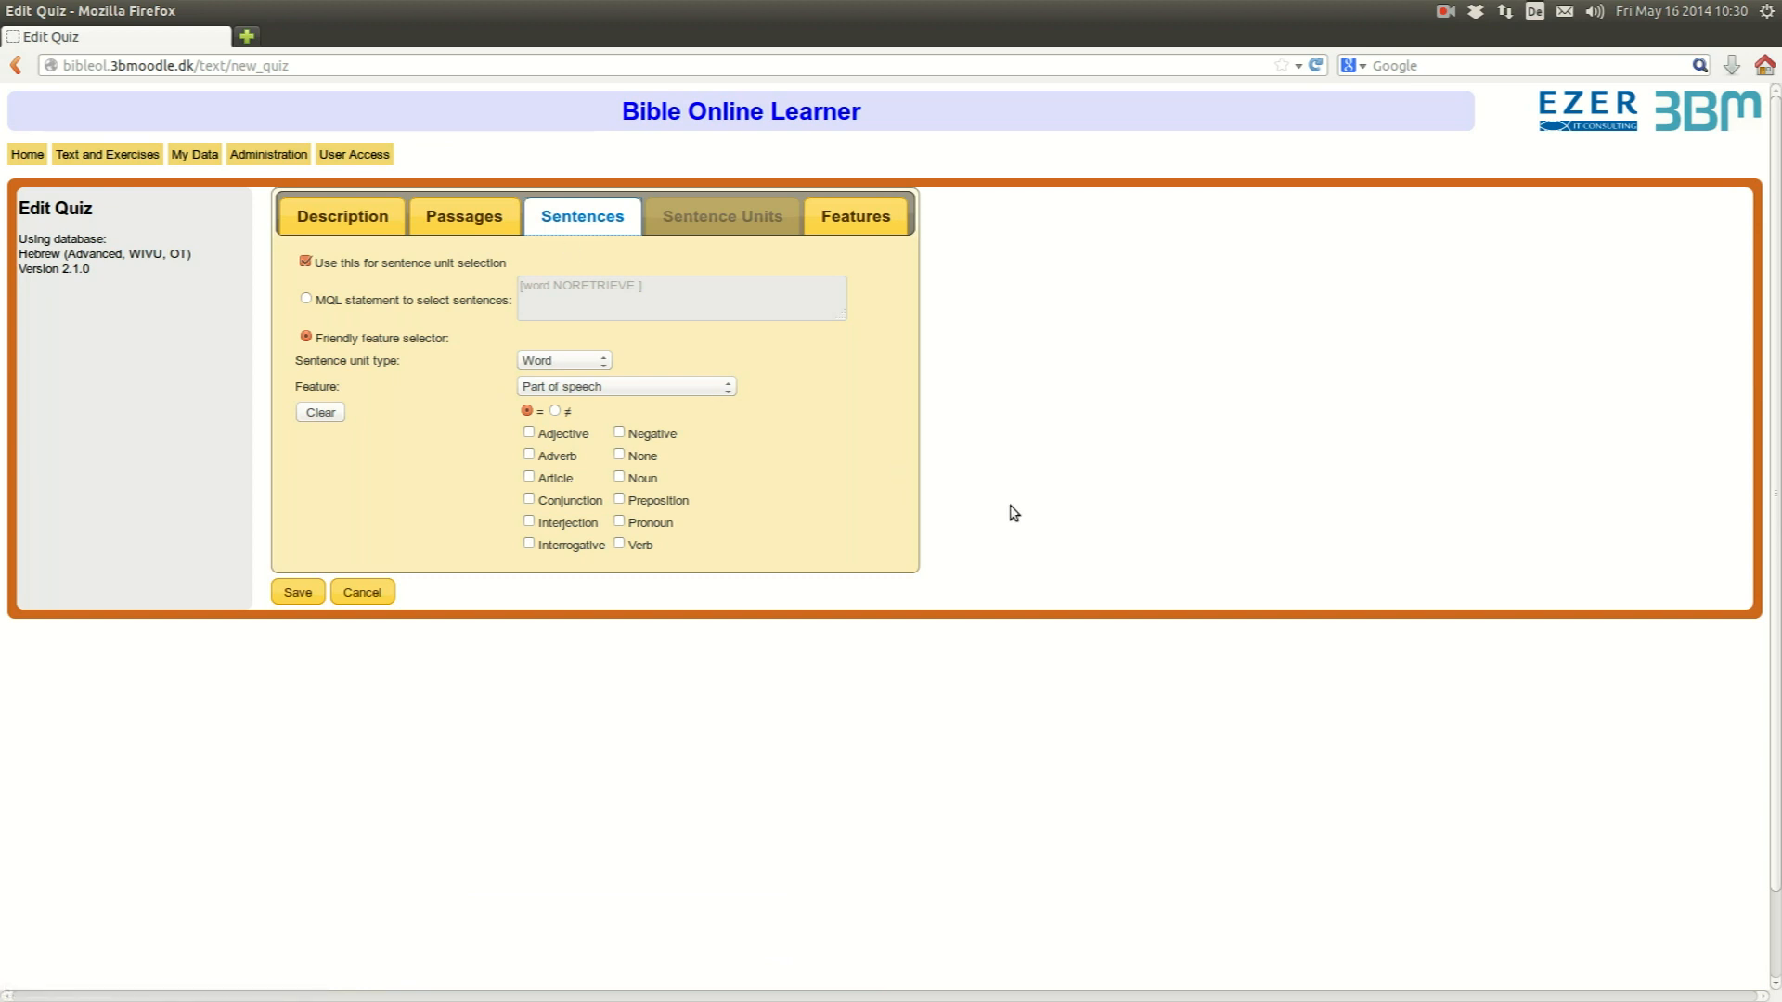
mouse_move(512, 370)
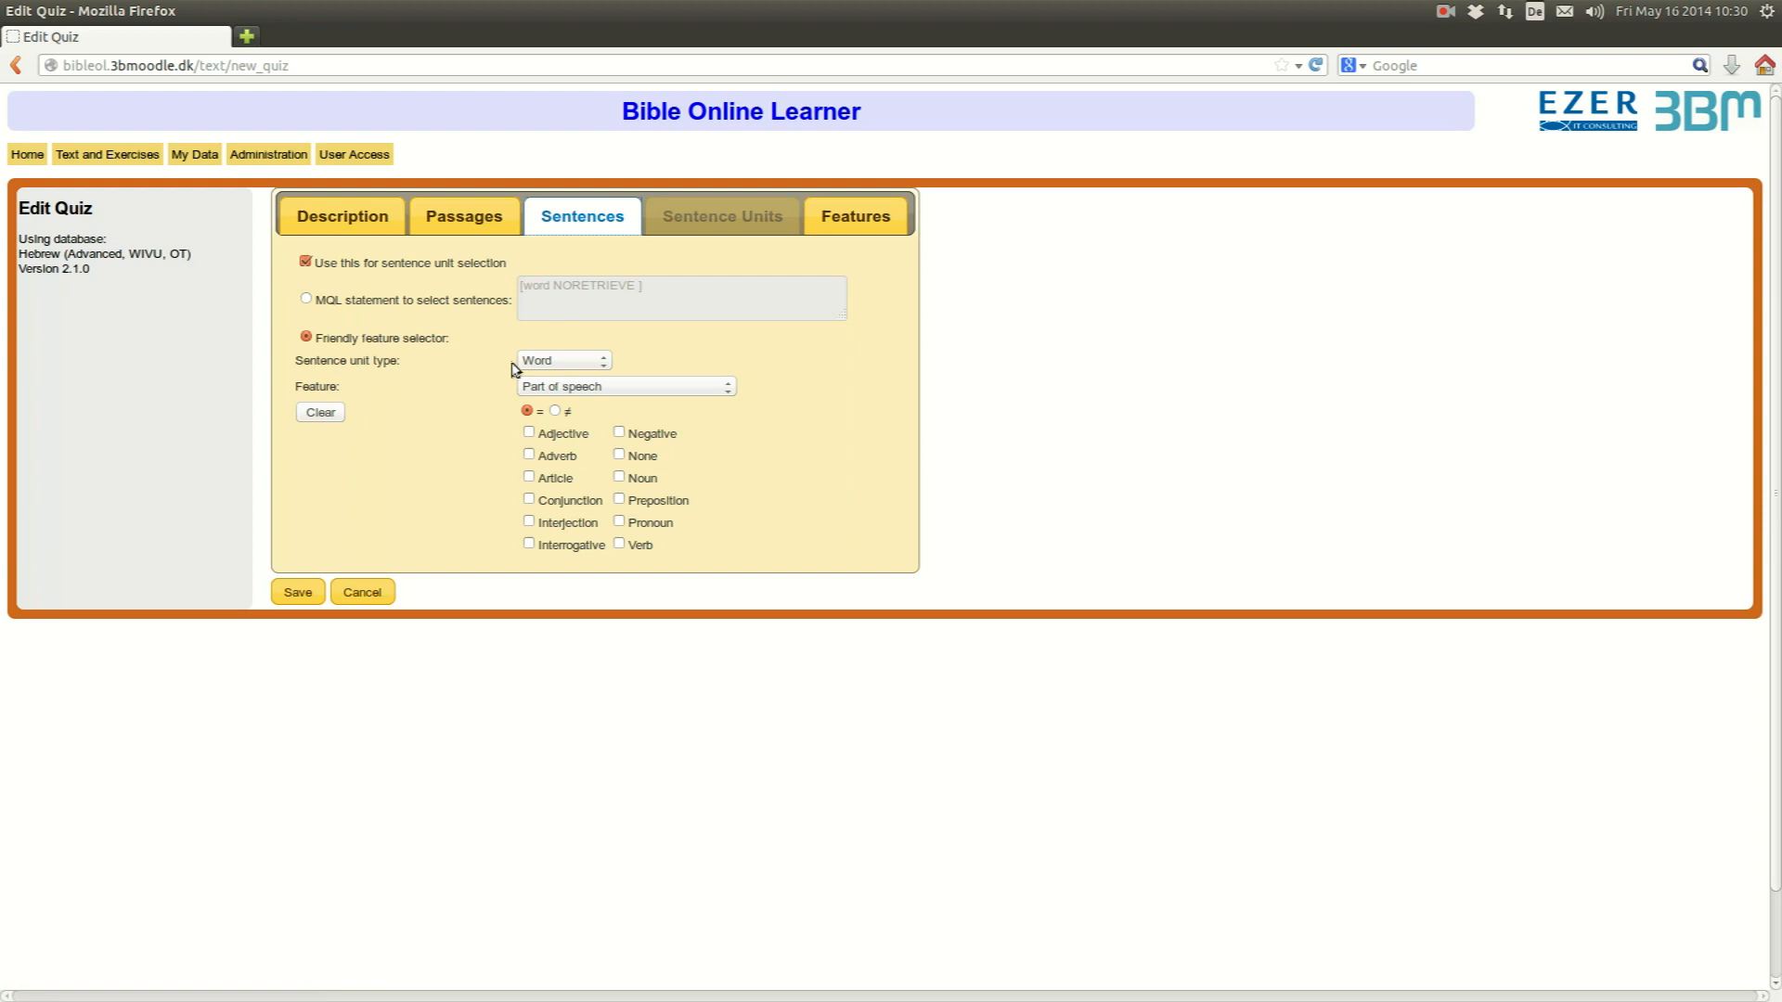
mouse_move(573, 366)
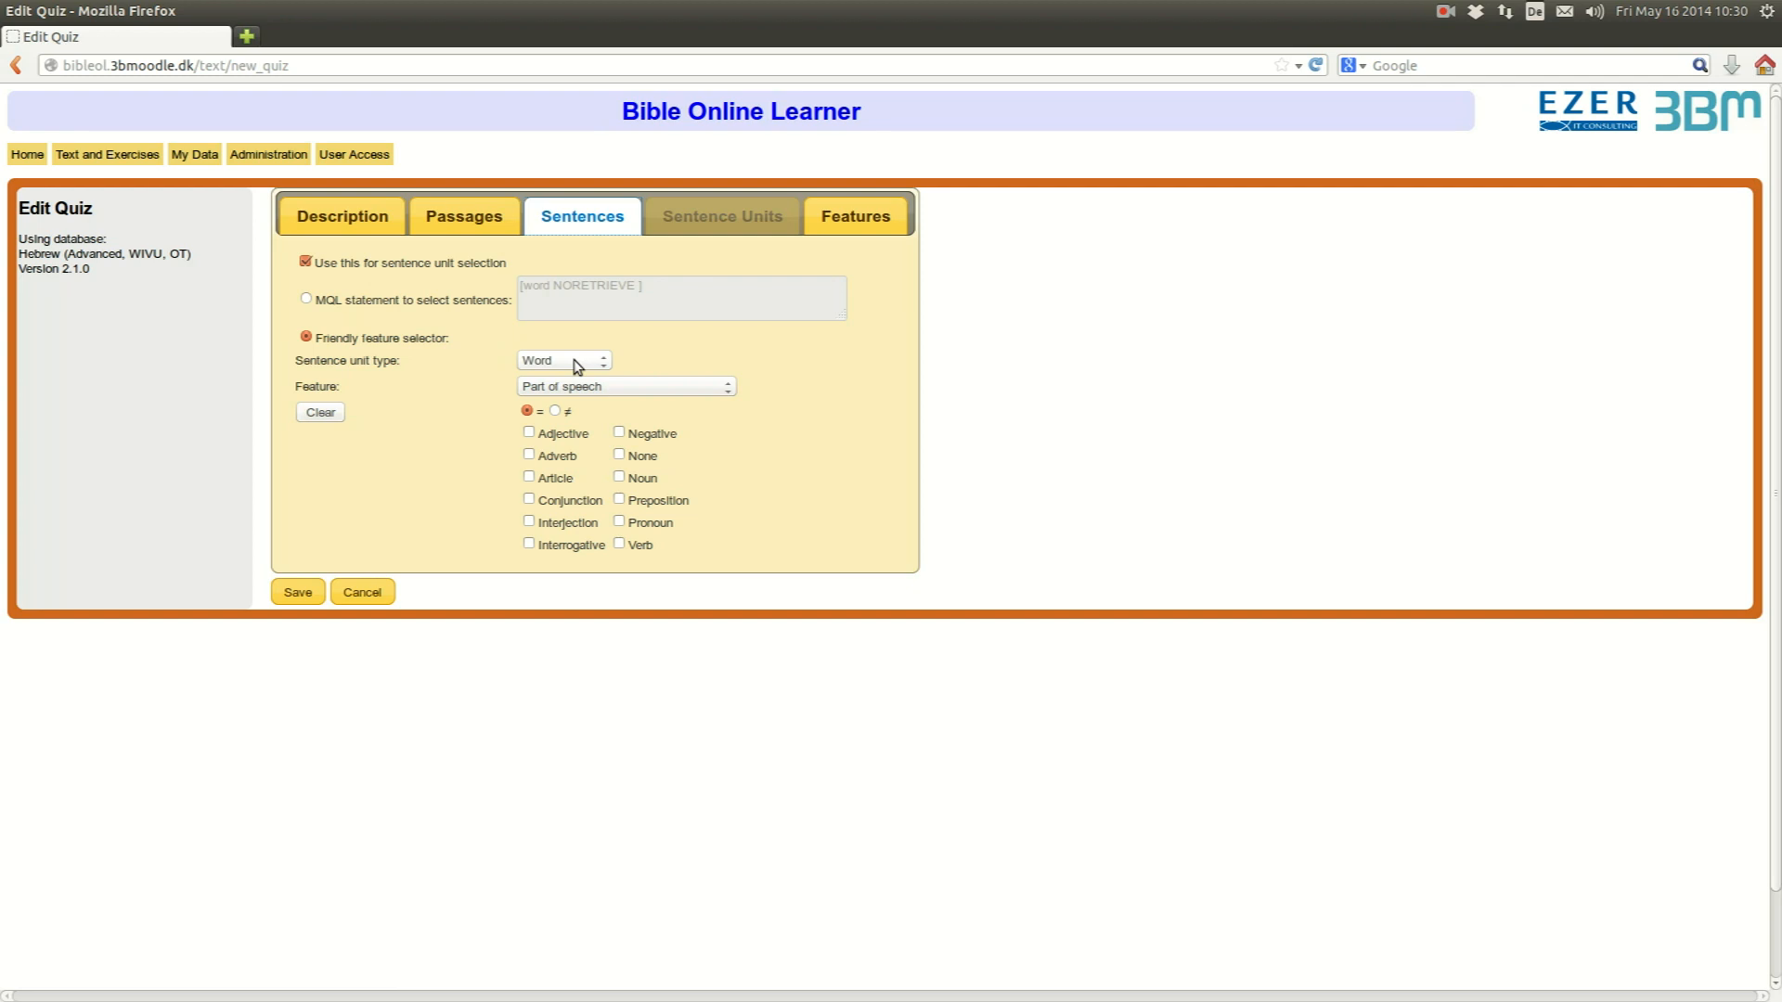
left_click(563, 360)
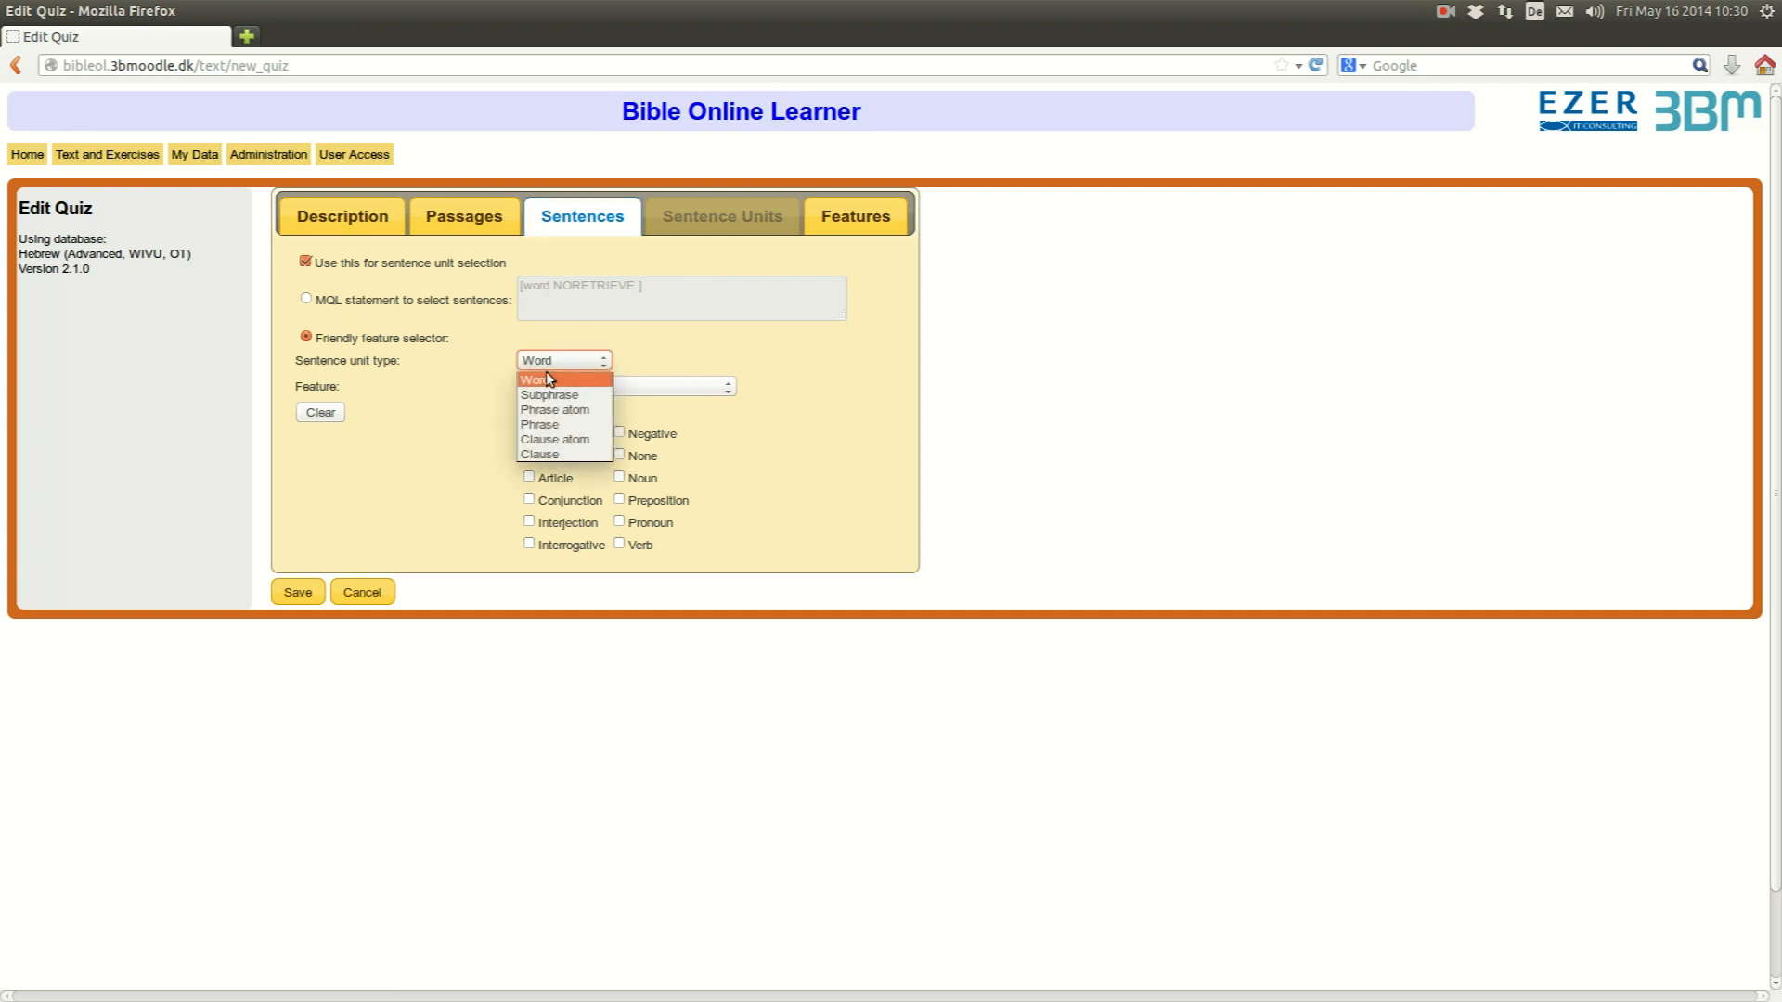
mouse_move(562, 455)
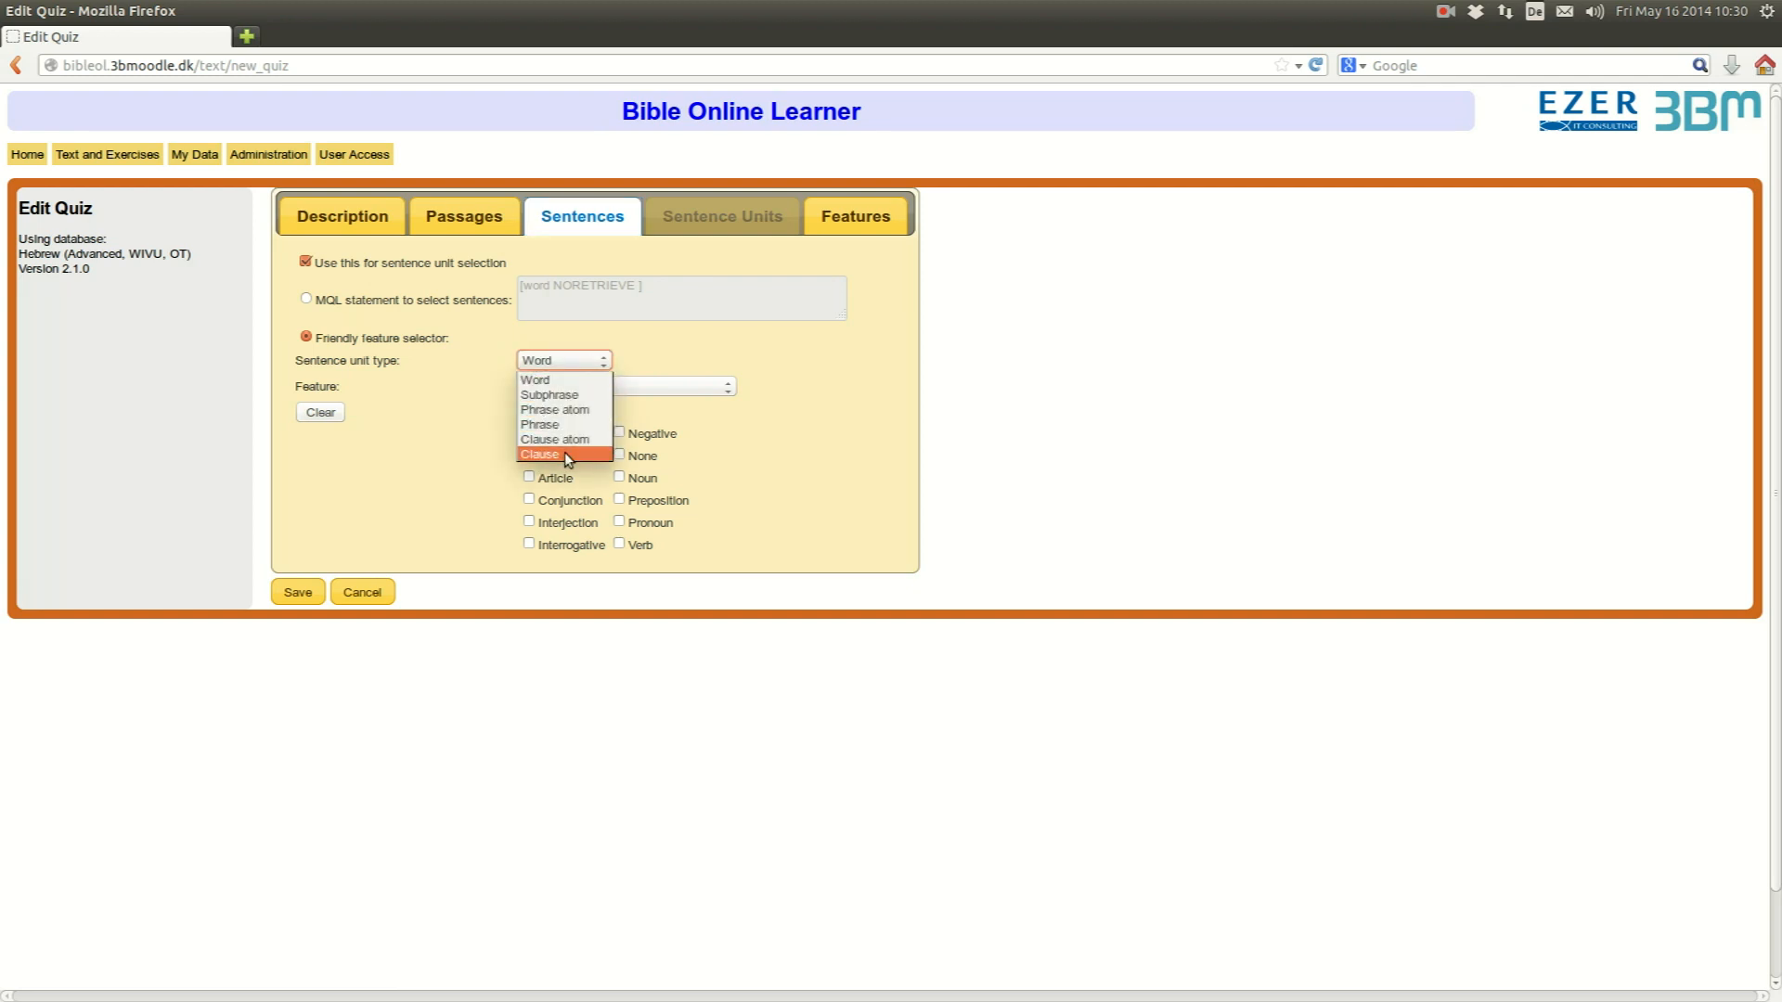
mouse_move(546, 379)
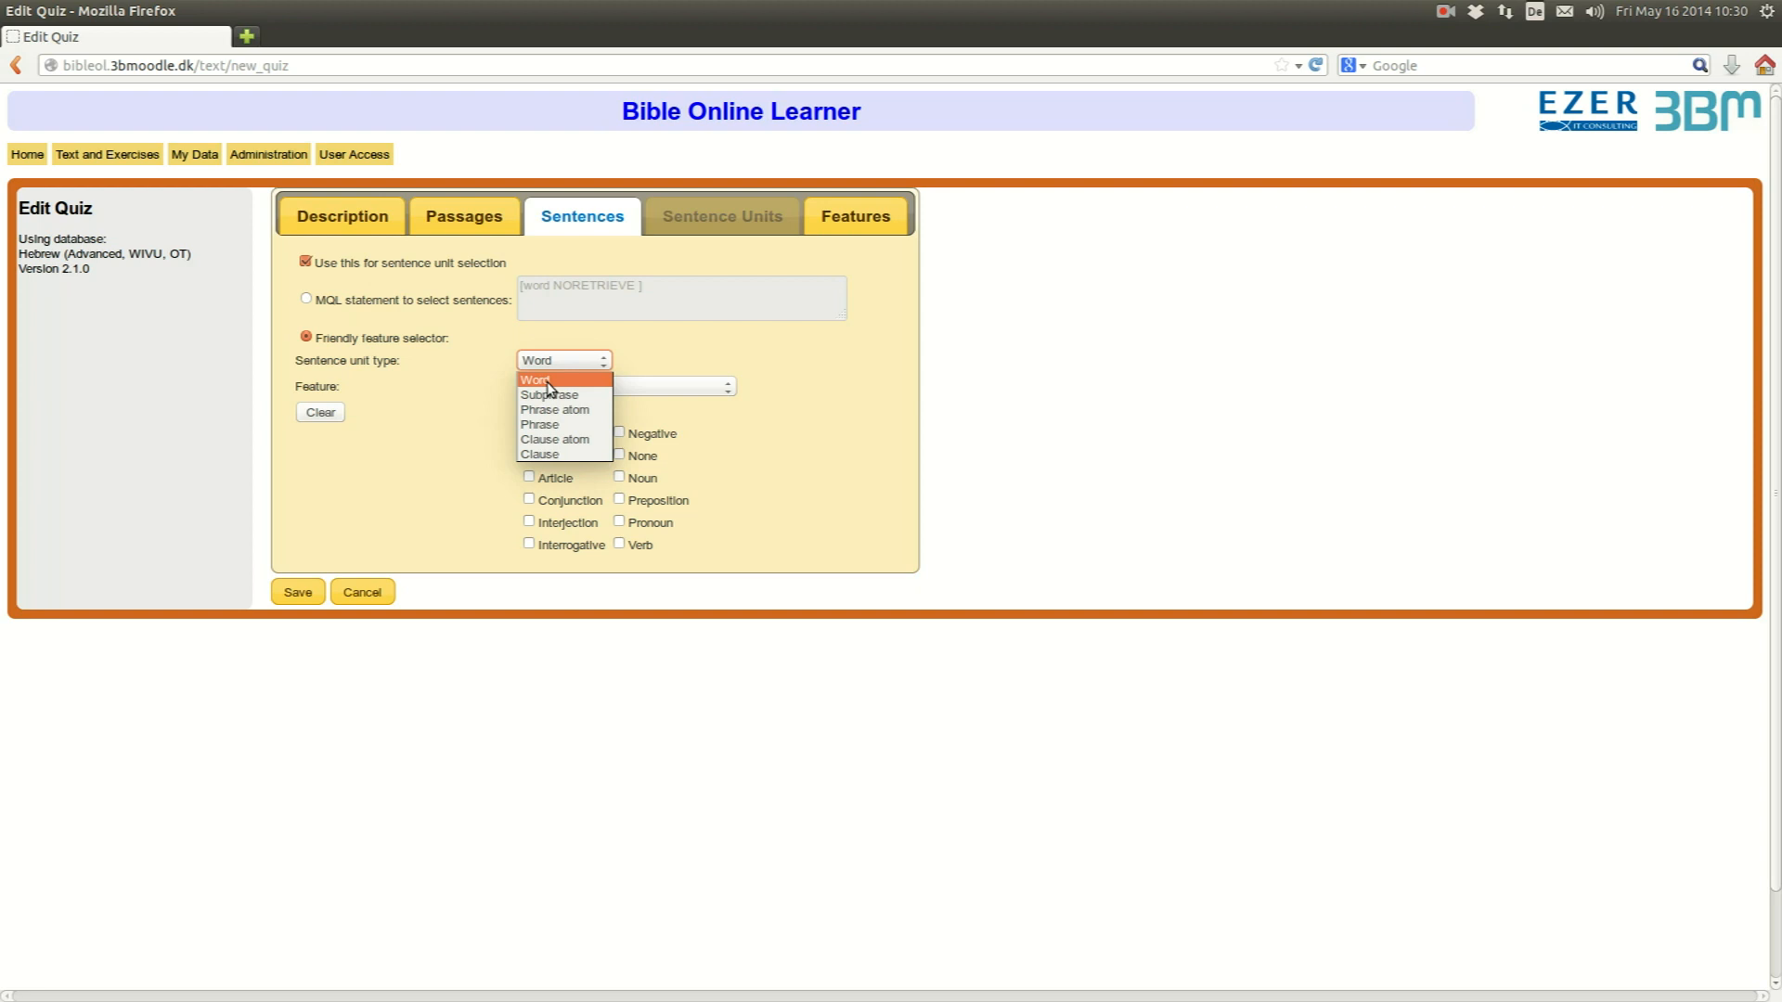
mouse_move(555, 454)
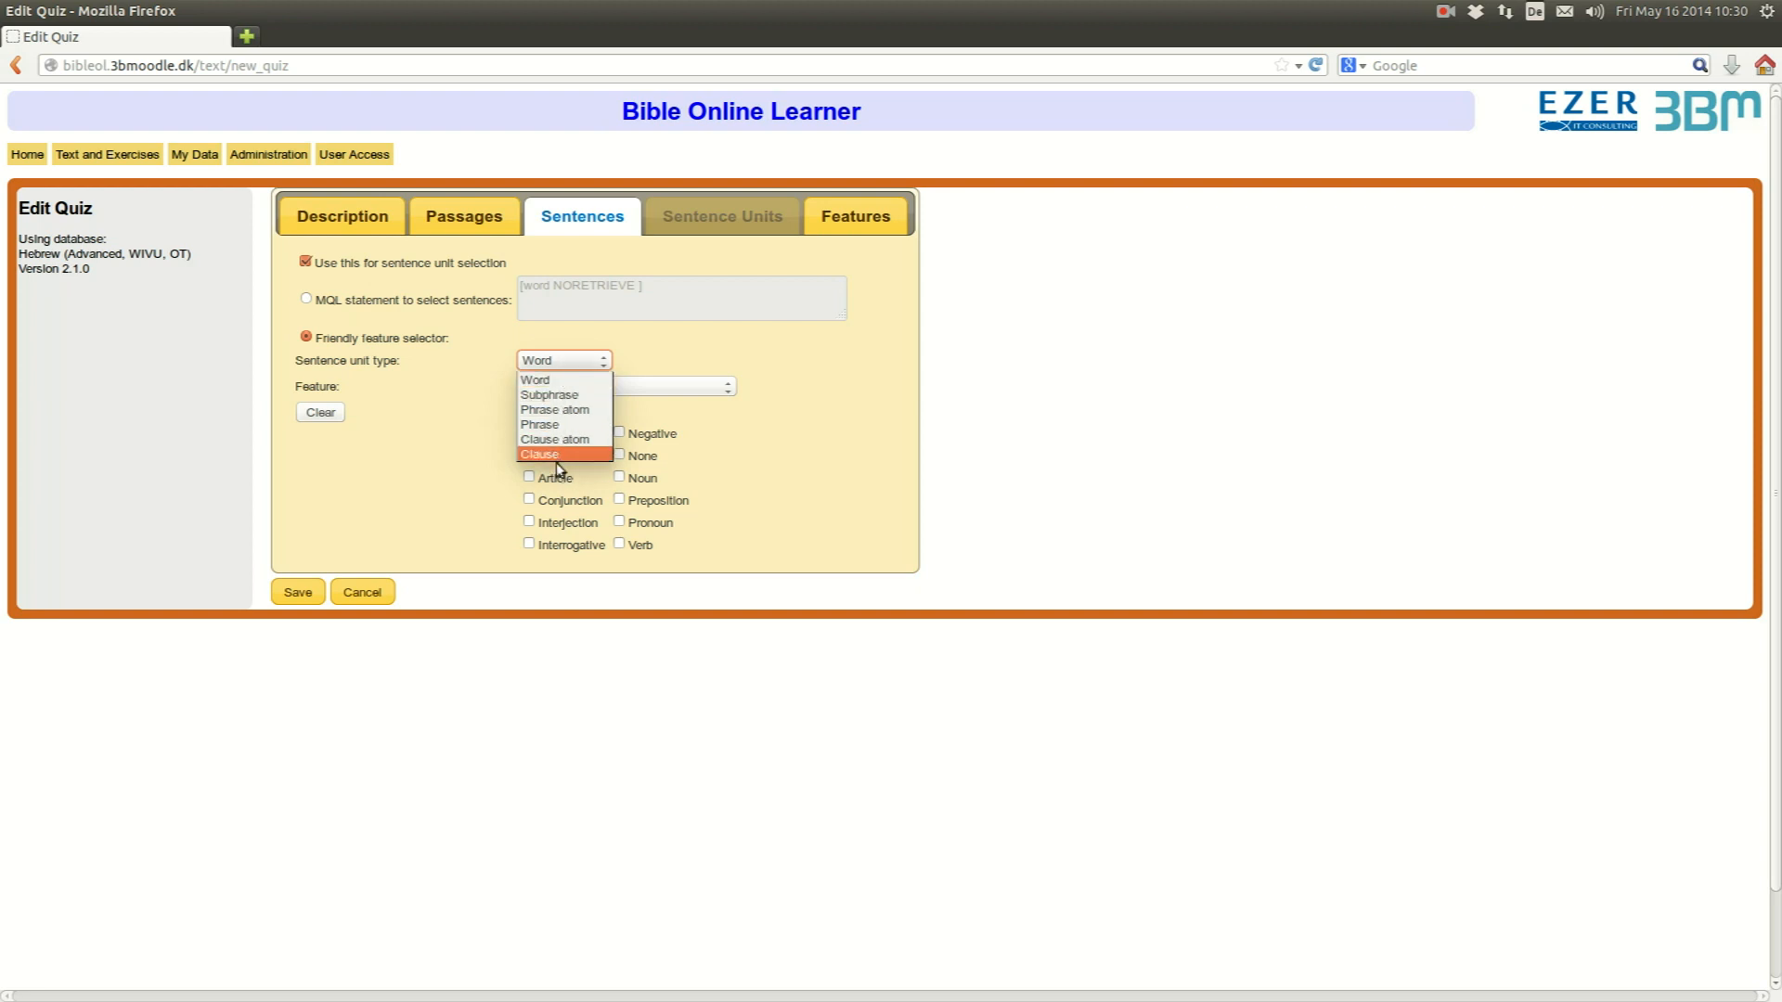
mouse_move(543, 381)
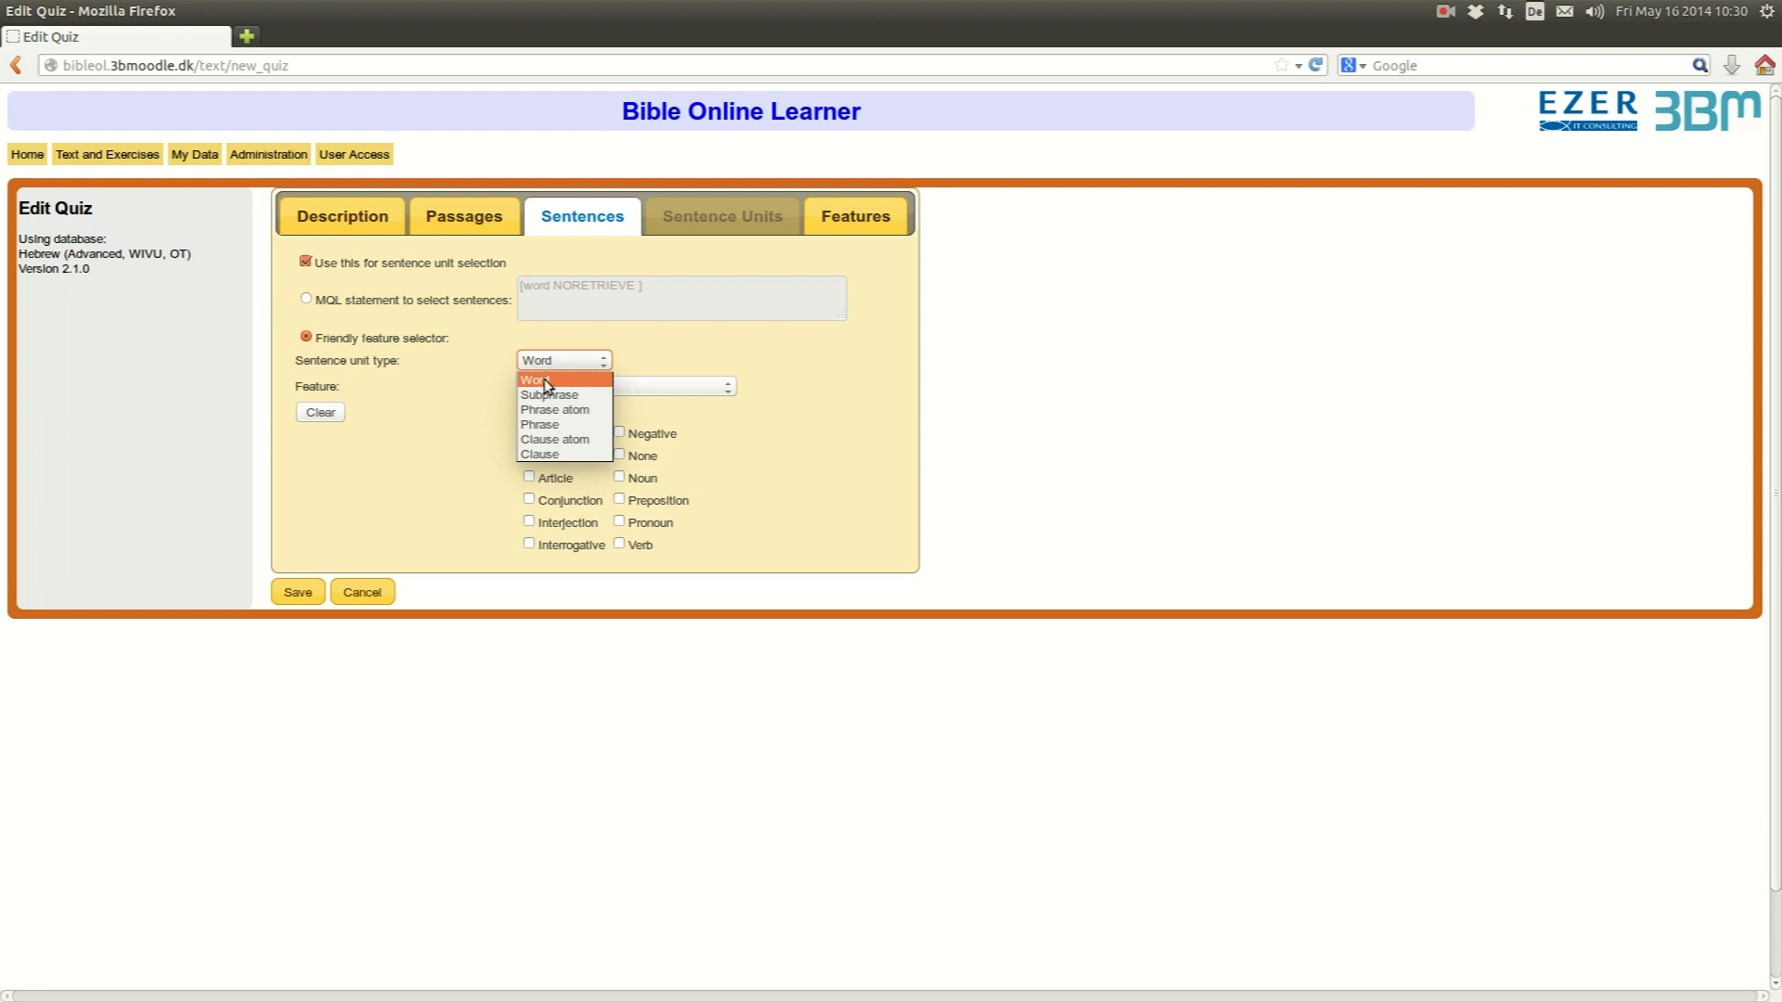
mouse_move(555, 454)
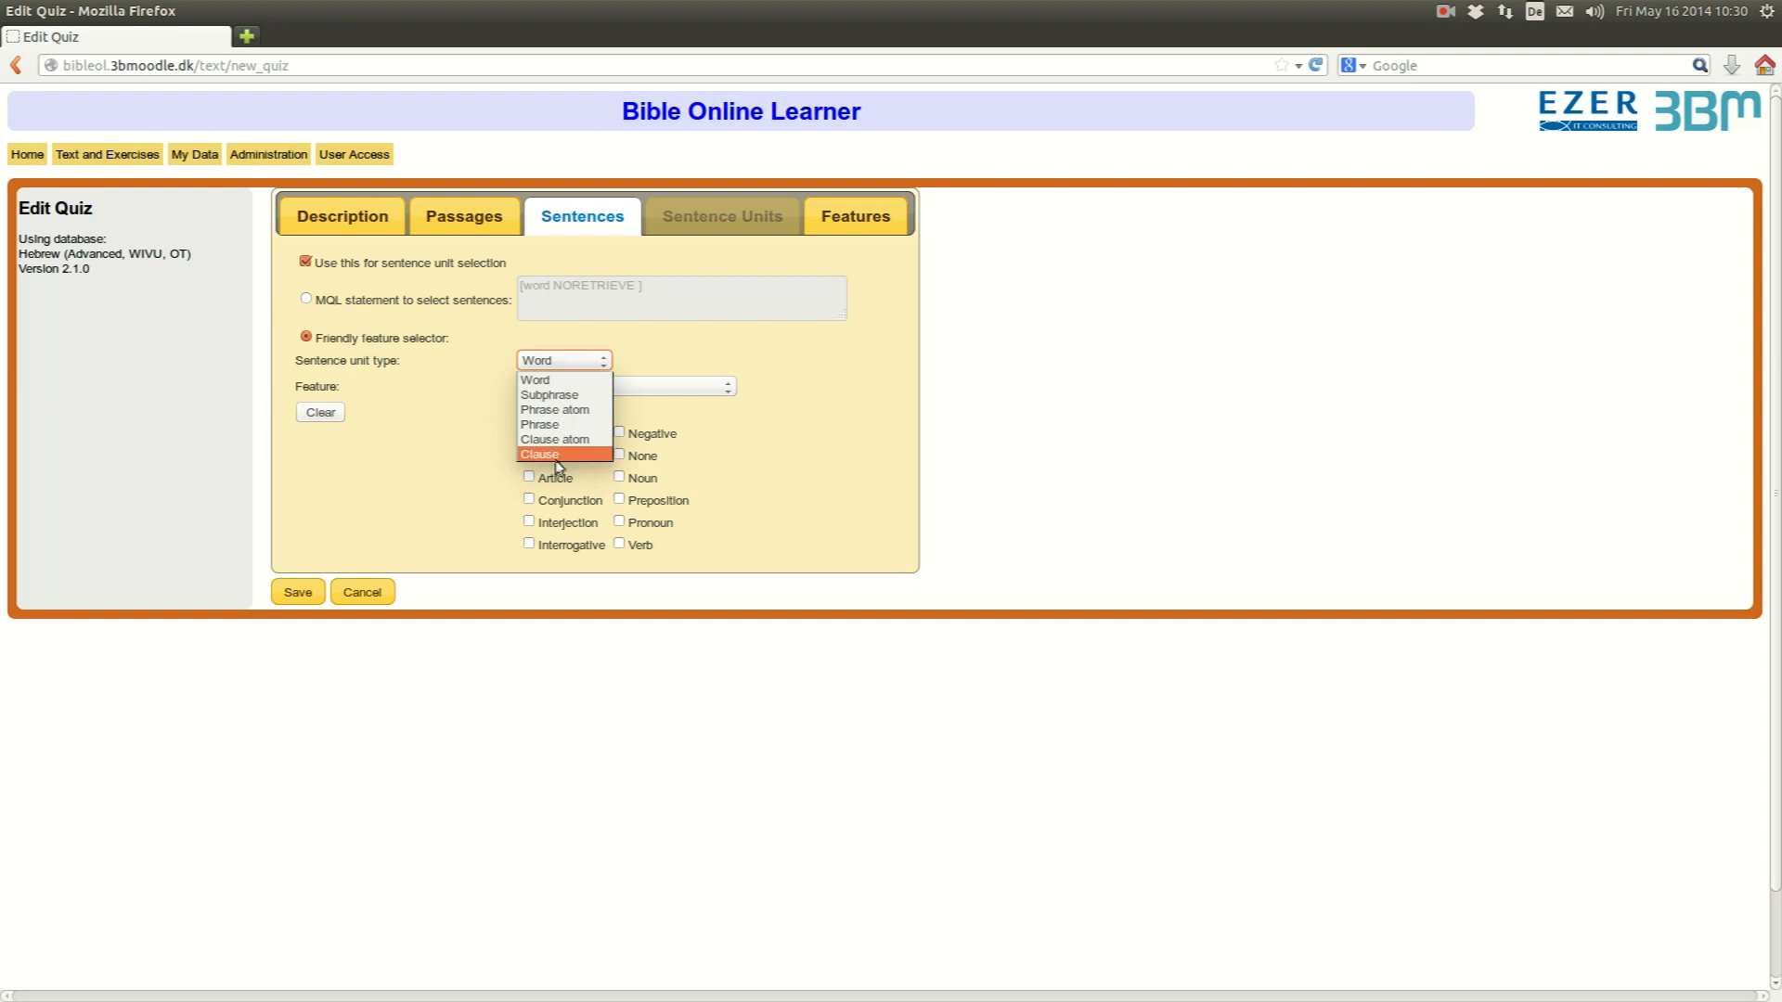
left_click(540, 423)
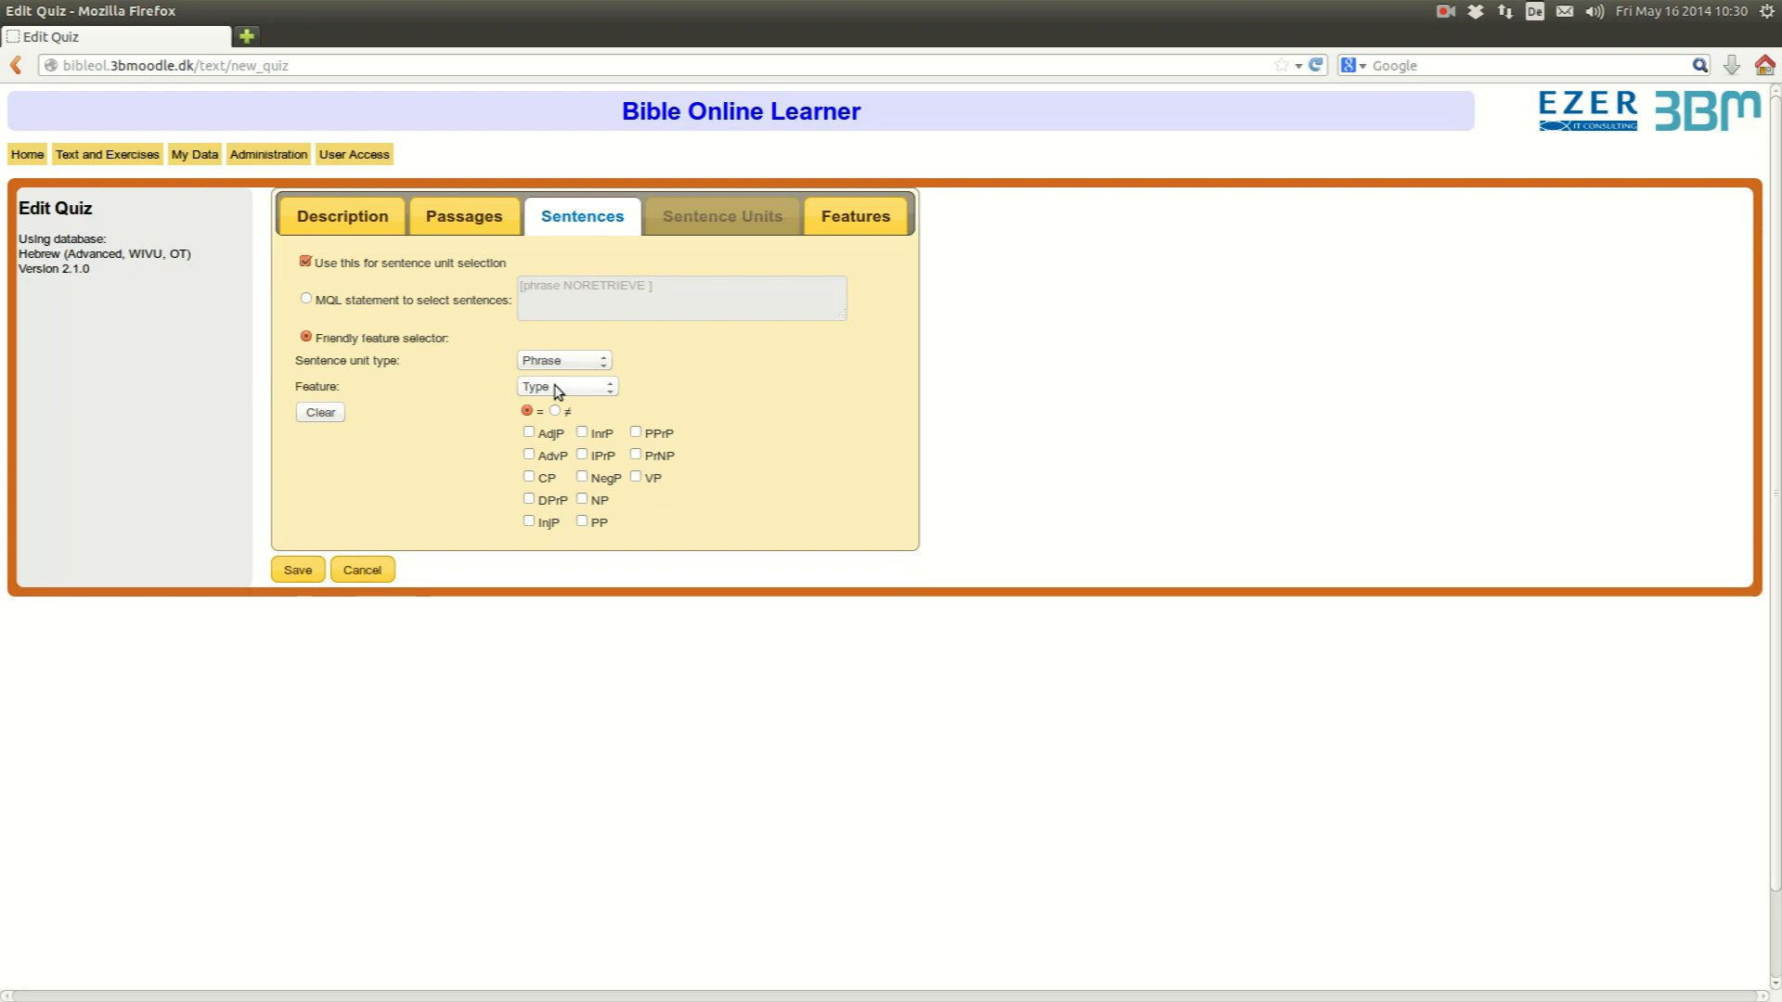
left_click(564, 386)
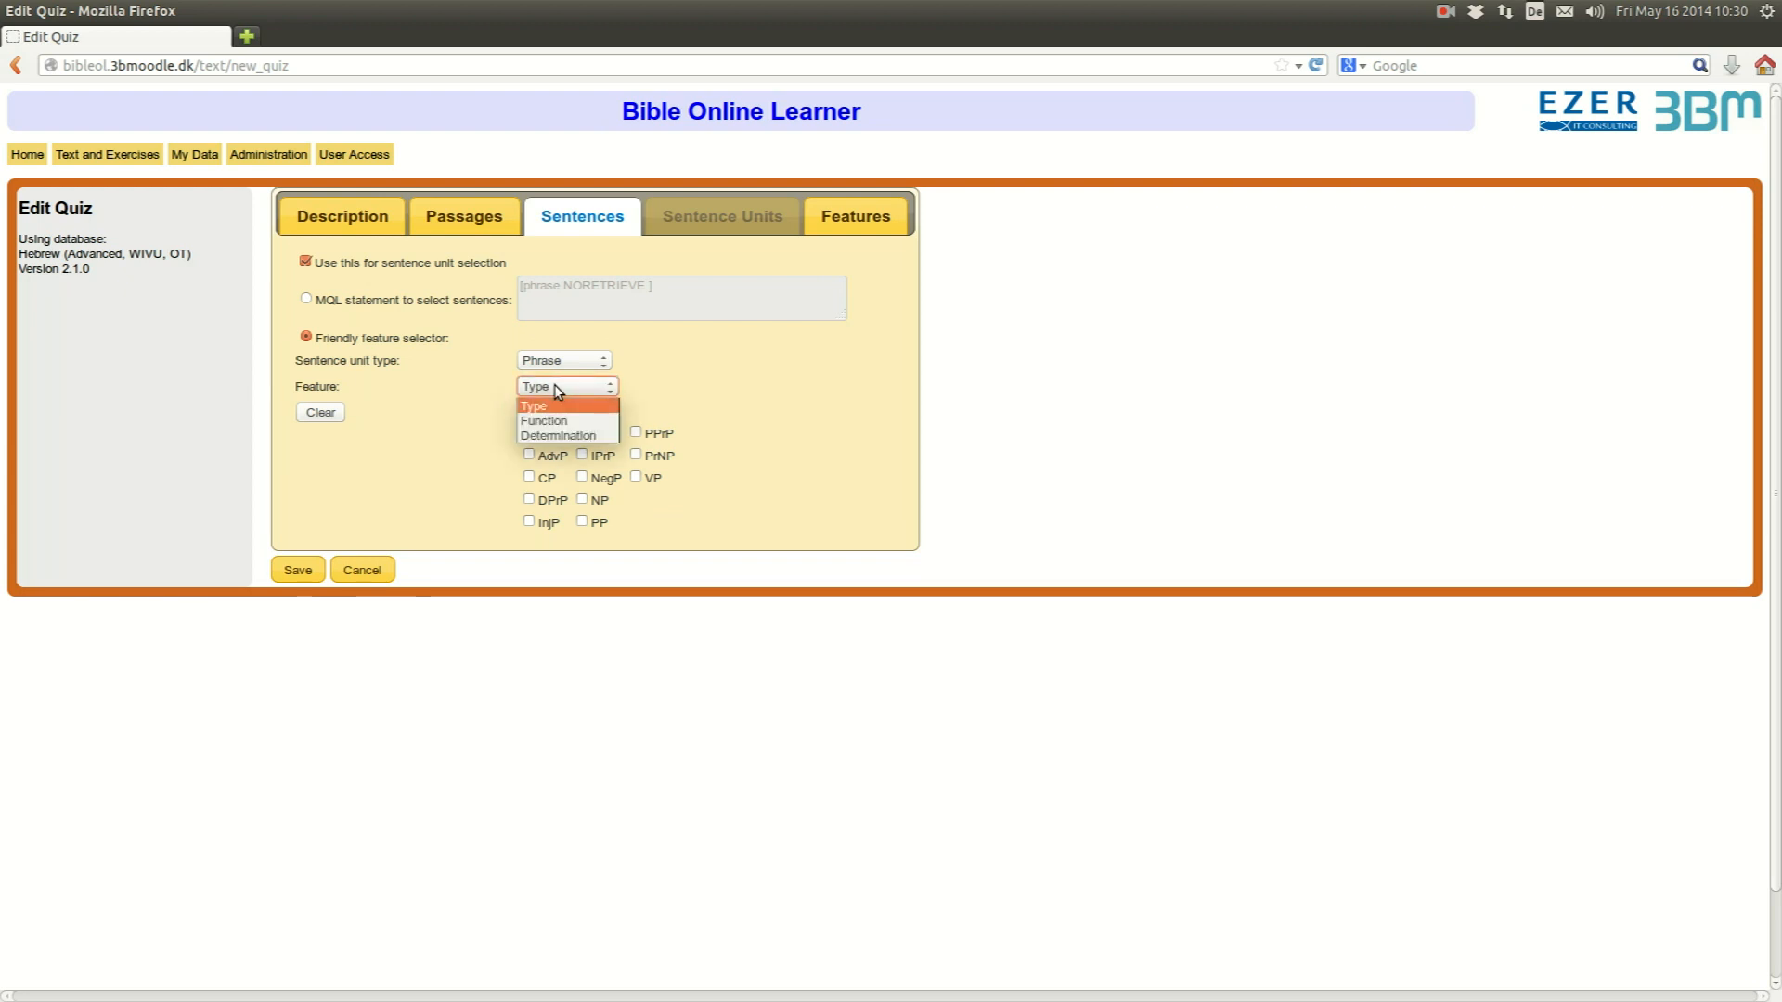
mouse_move(554, 418)
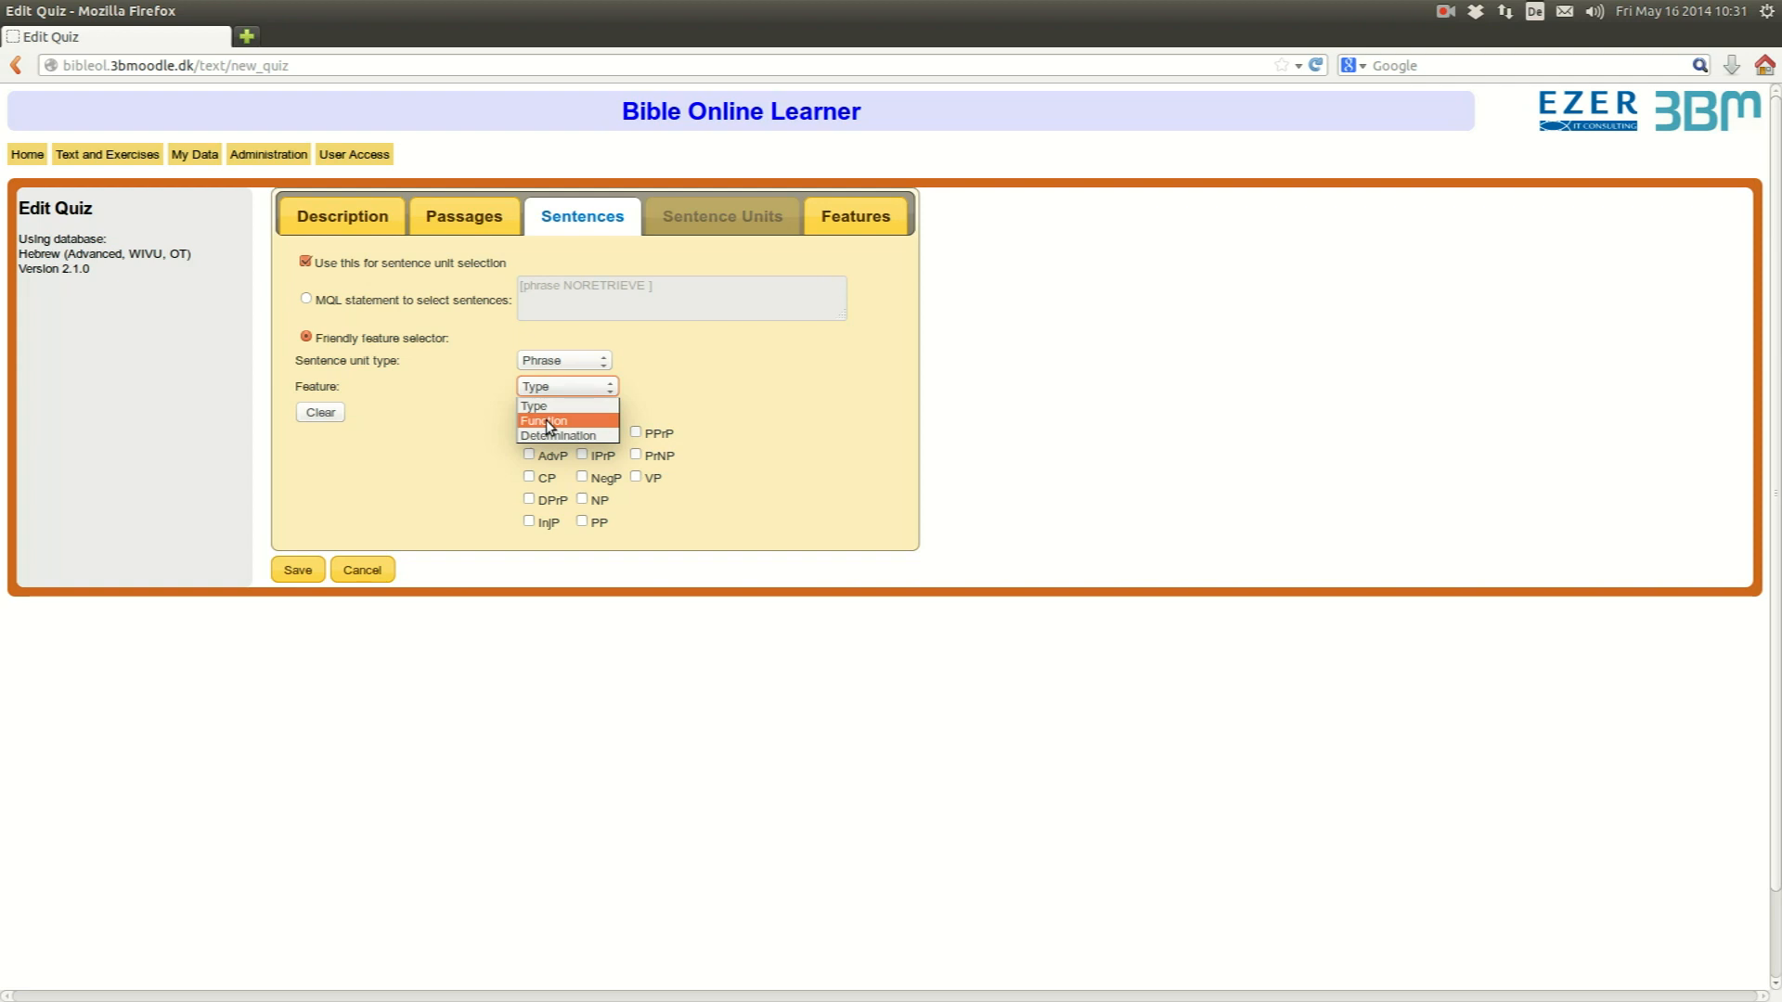
left_click(533, 407)
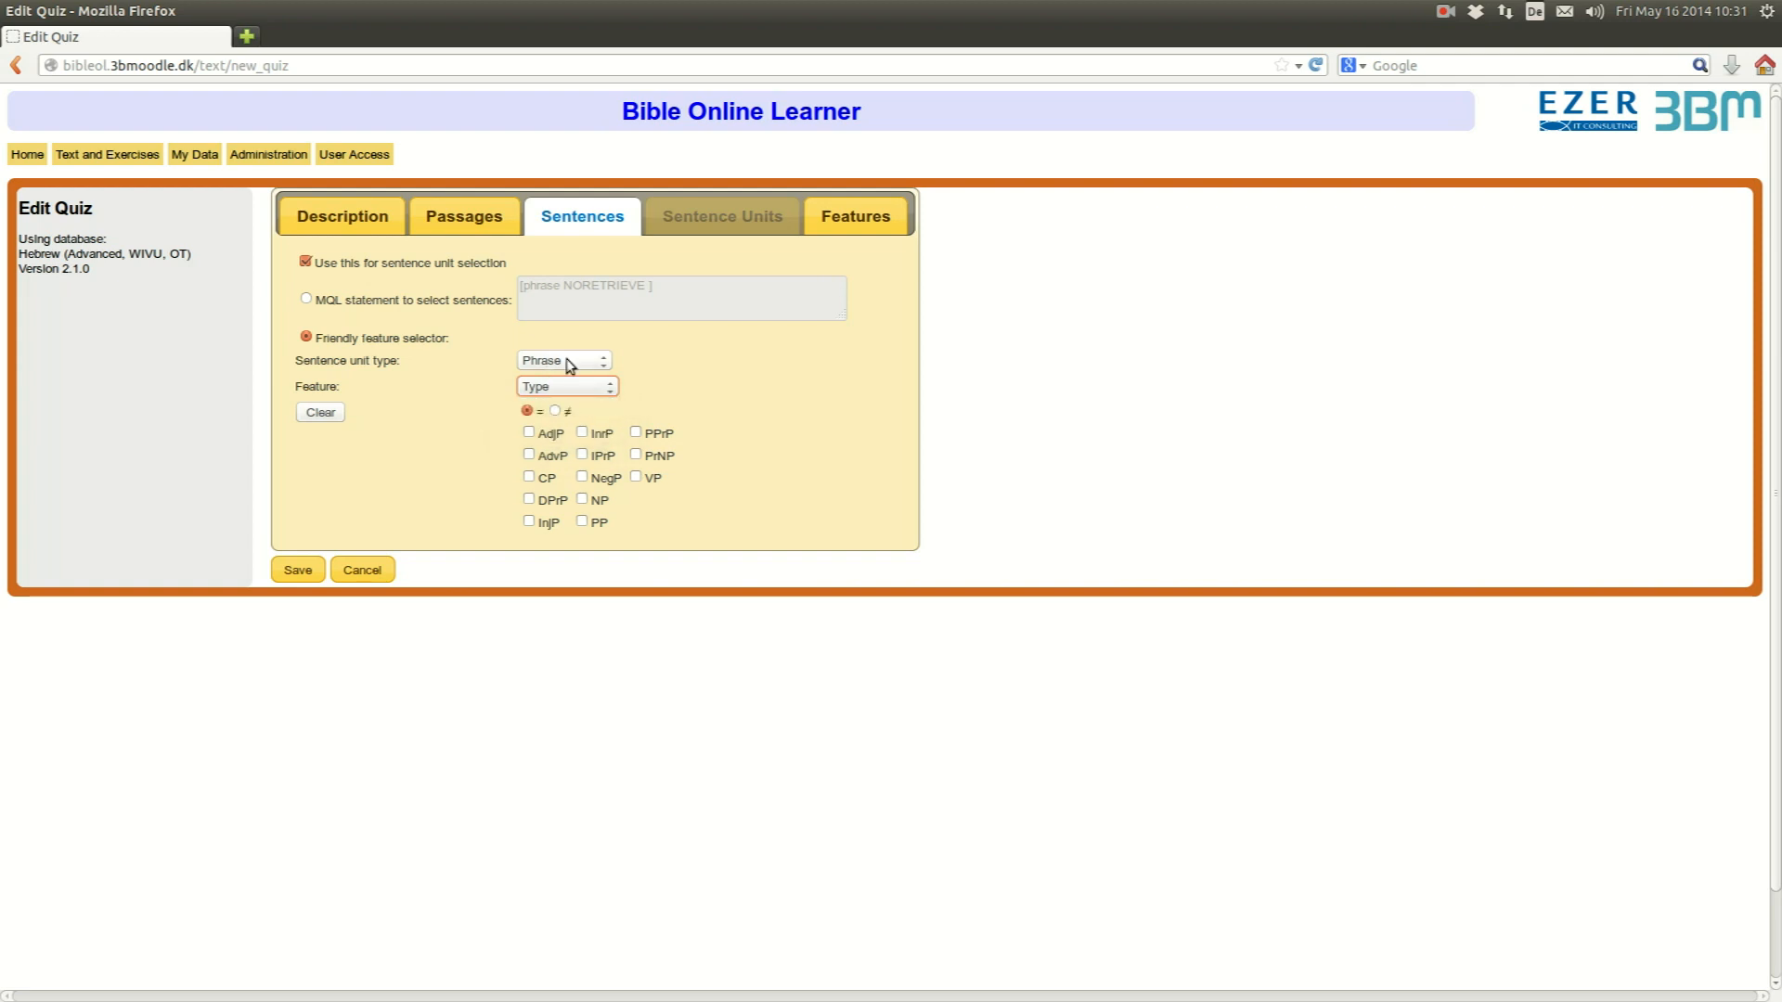
- Switch the sentence unit to Clause, review its features, and return to the passage list
left_click(564, 360)
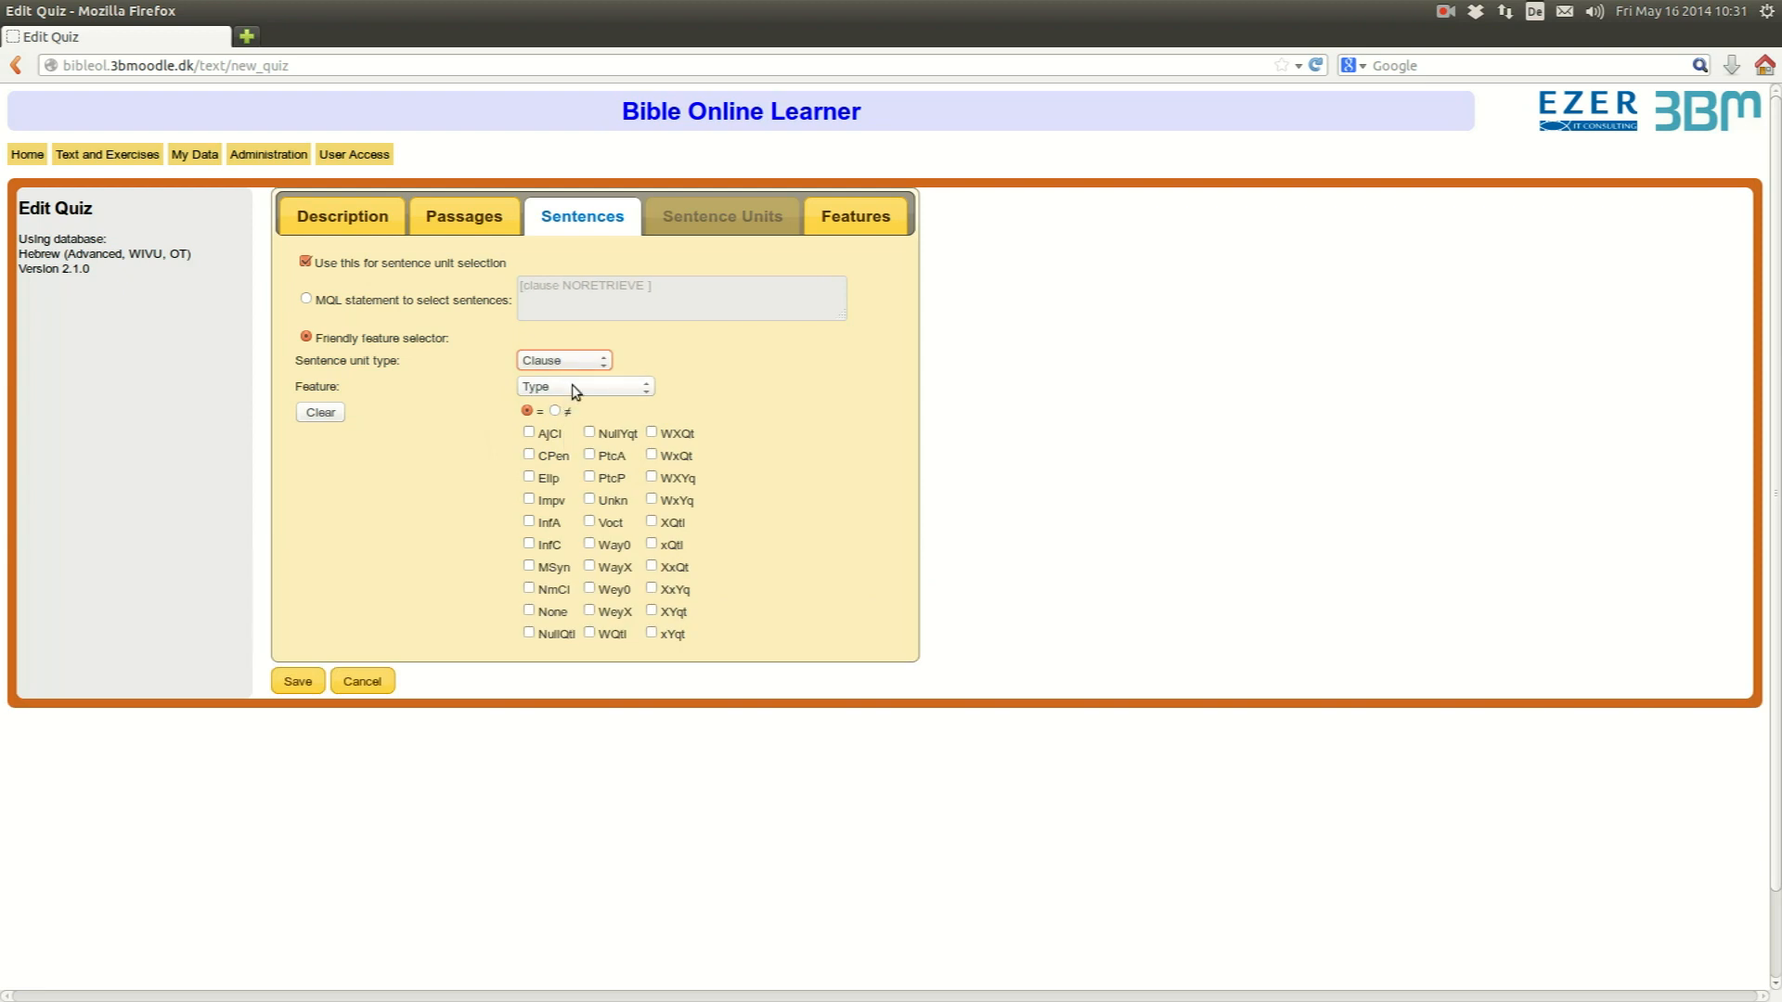
left_click(583, 387)
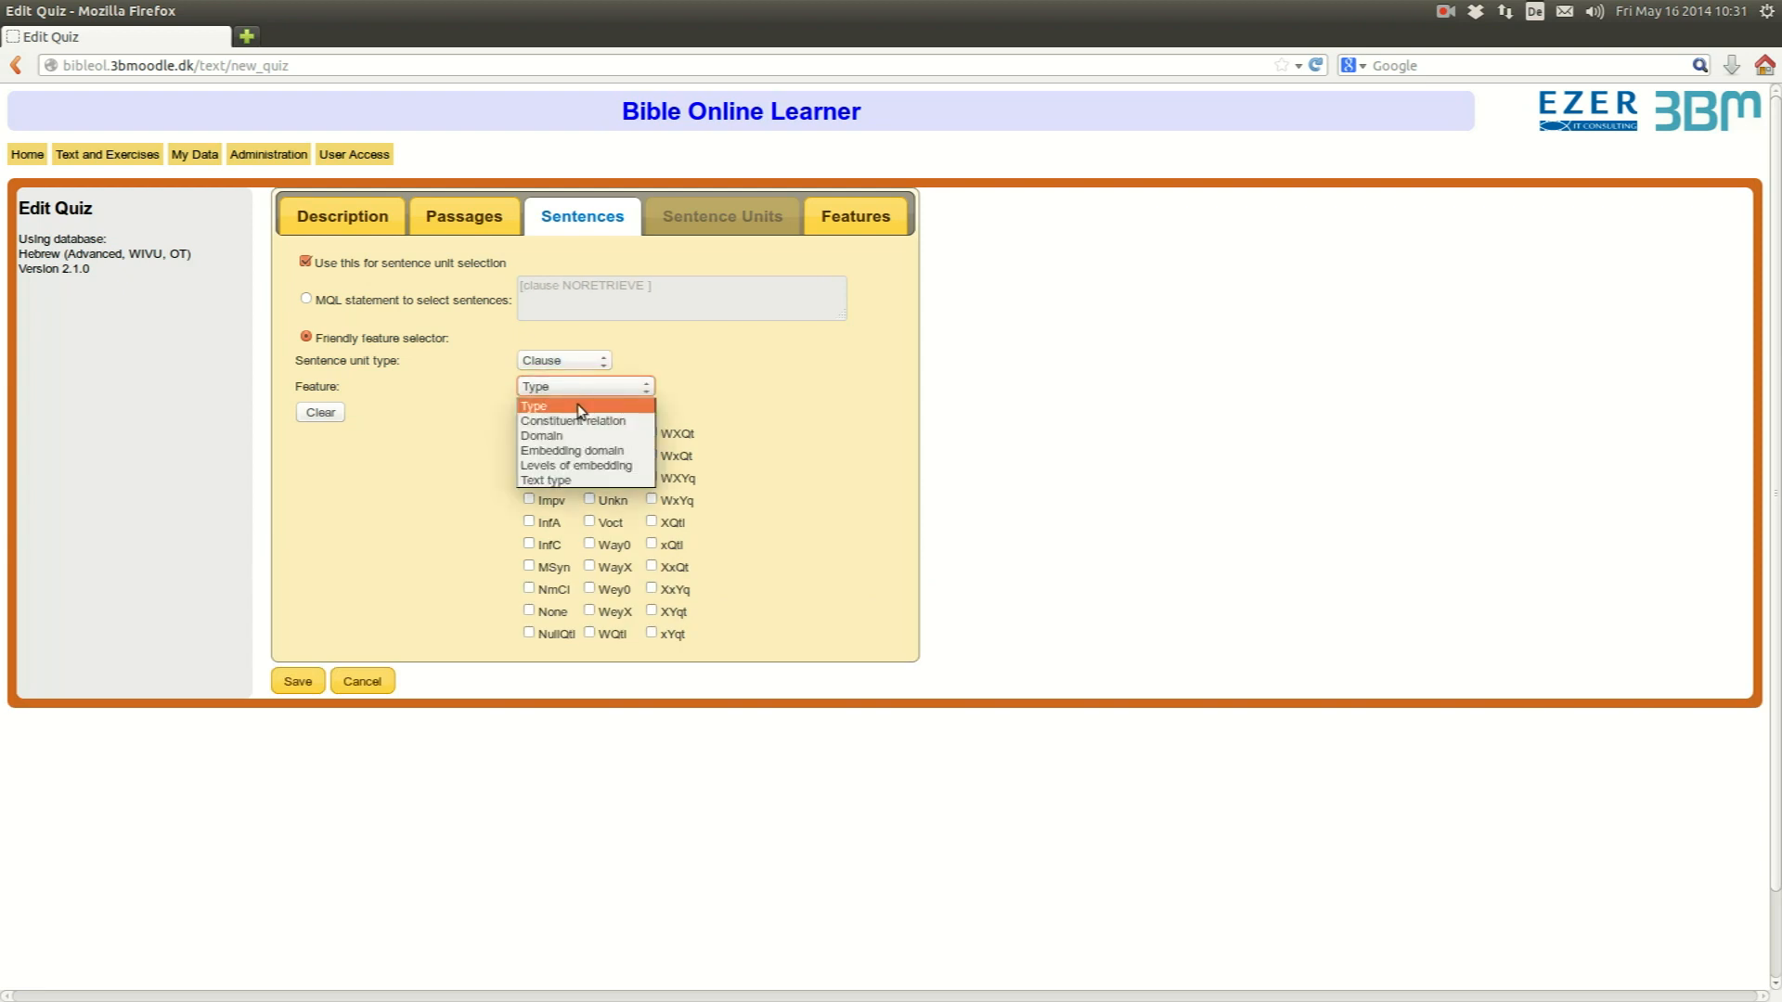
mouse_move(580, 466)
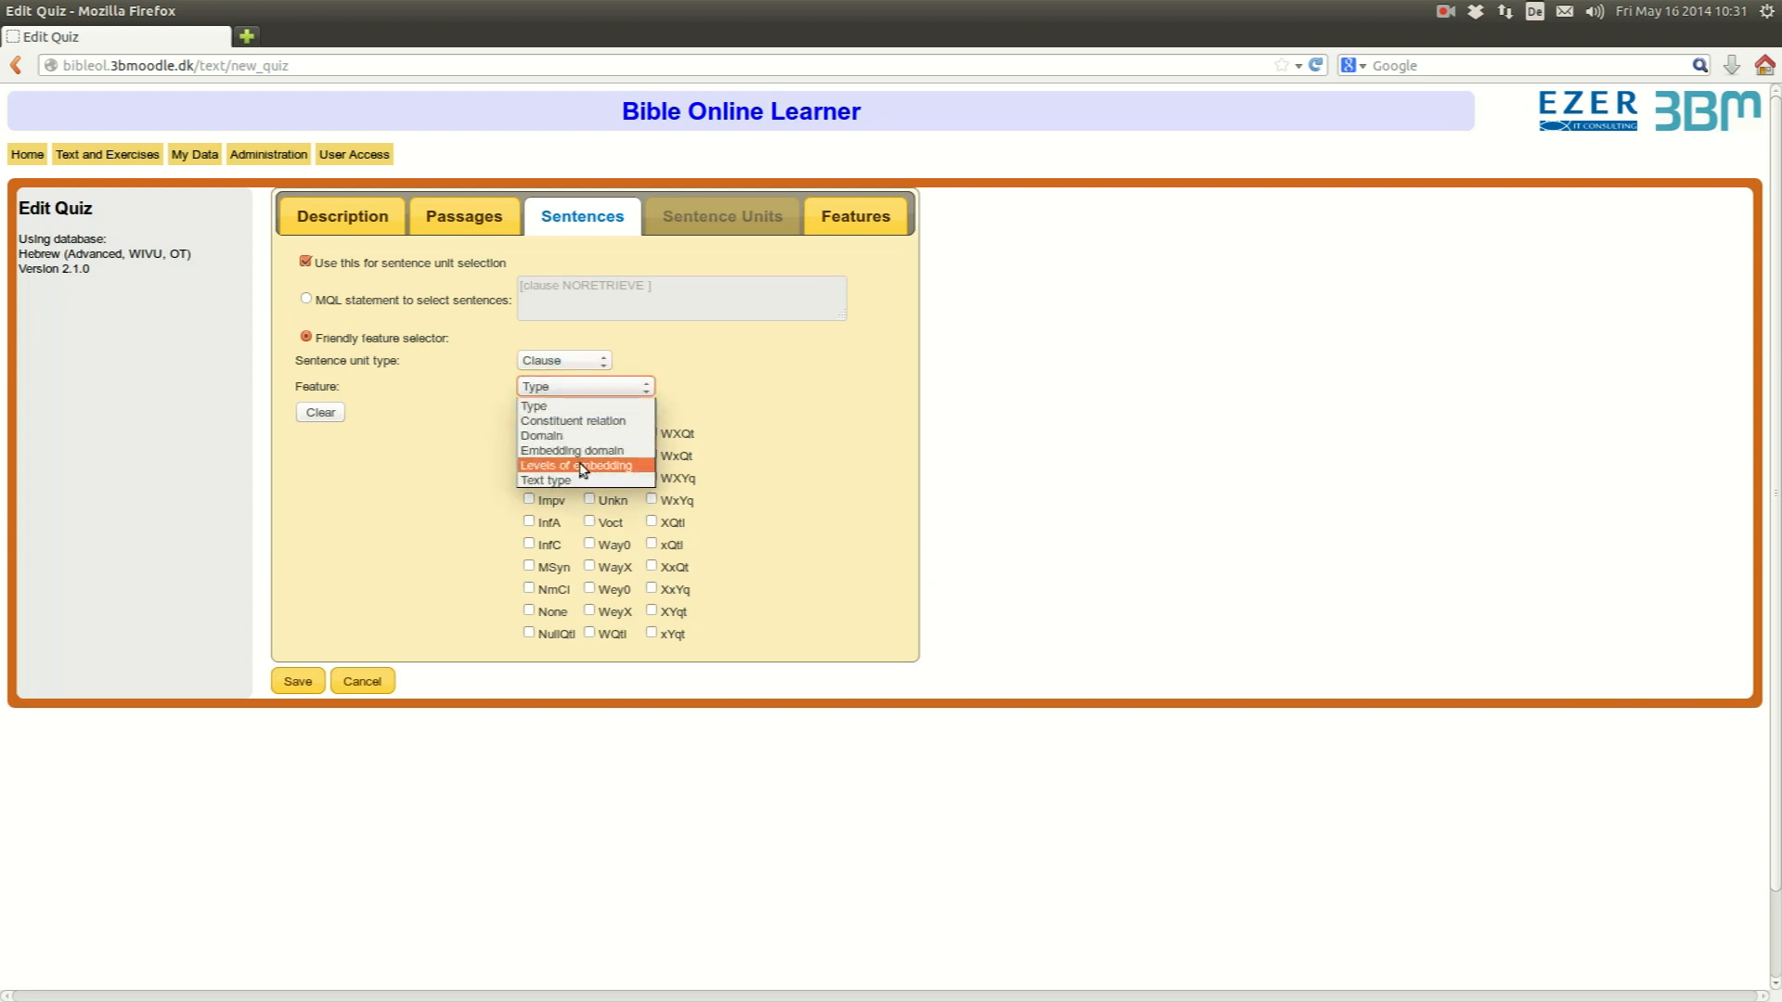
mouse_move(577, 454)
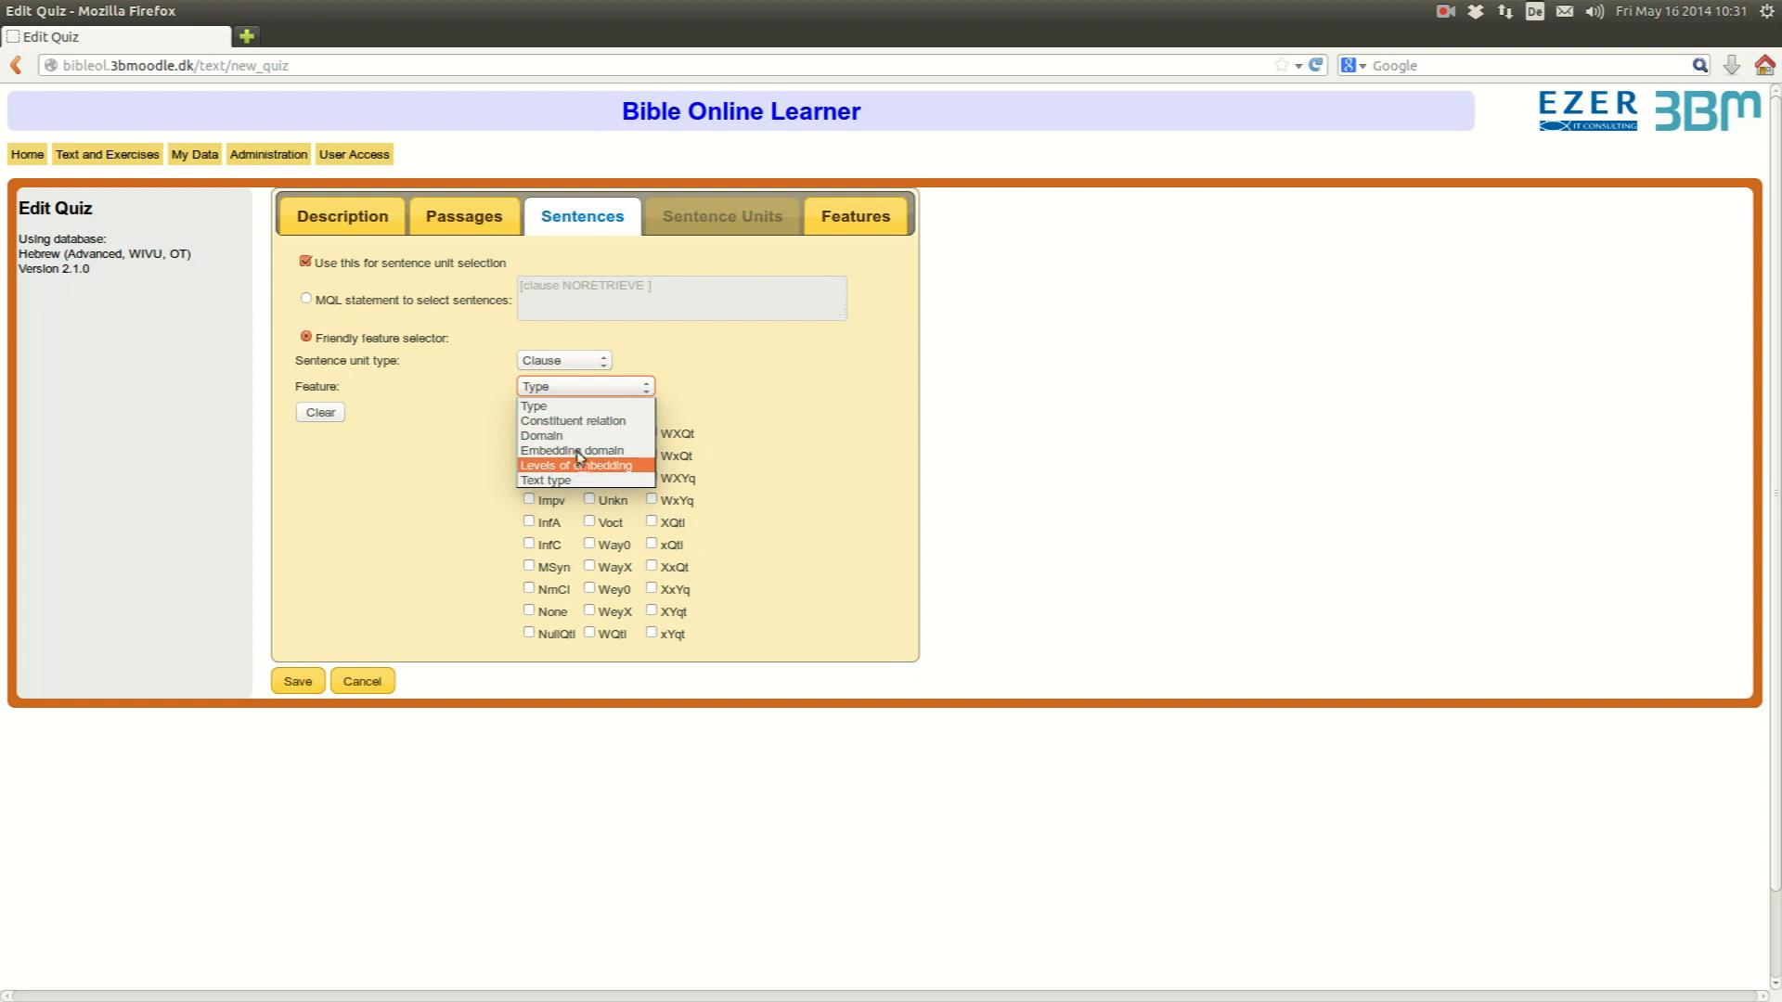
mouse_move(561, 406)
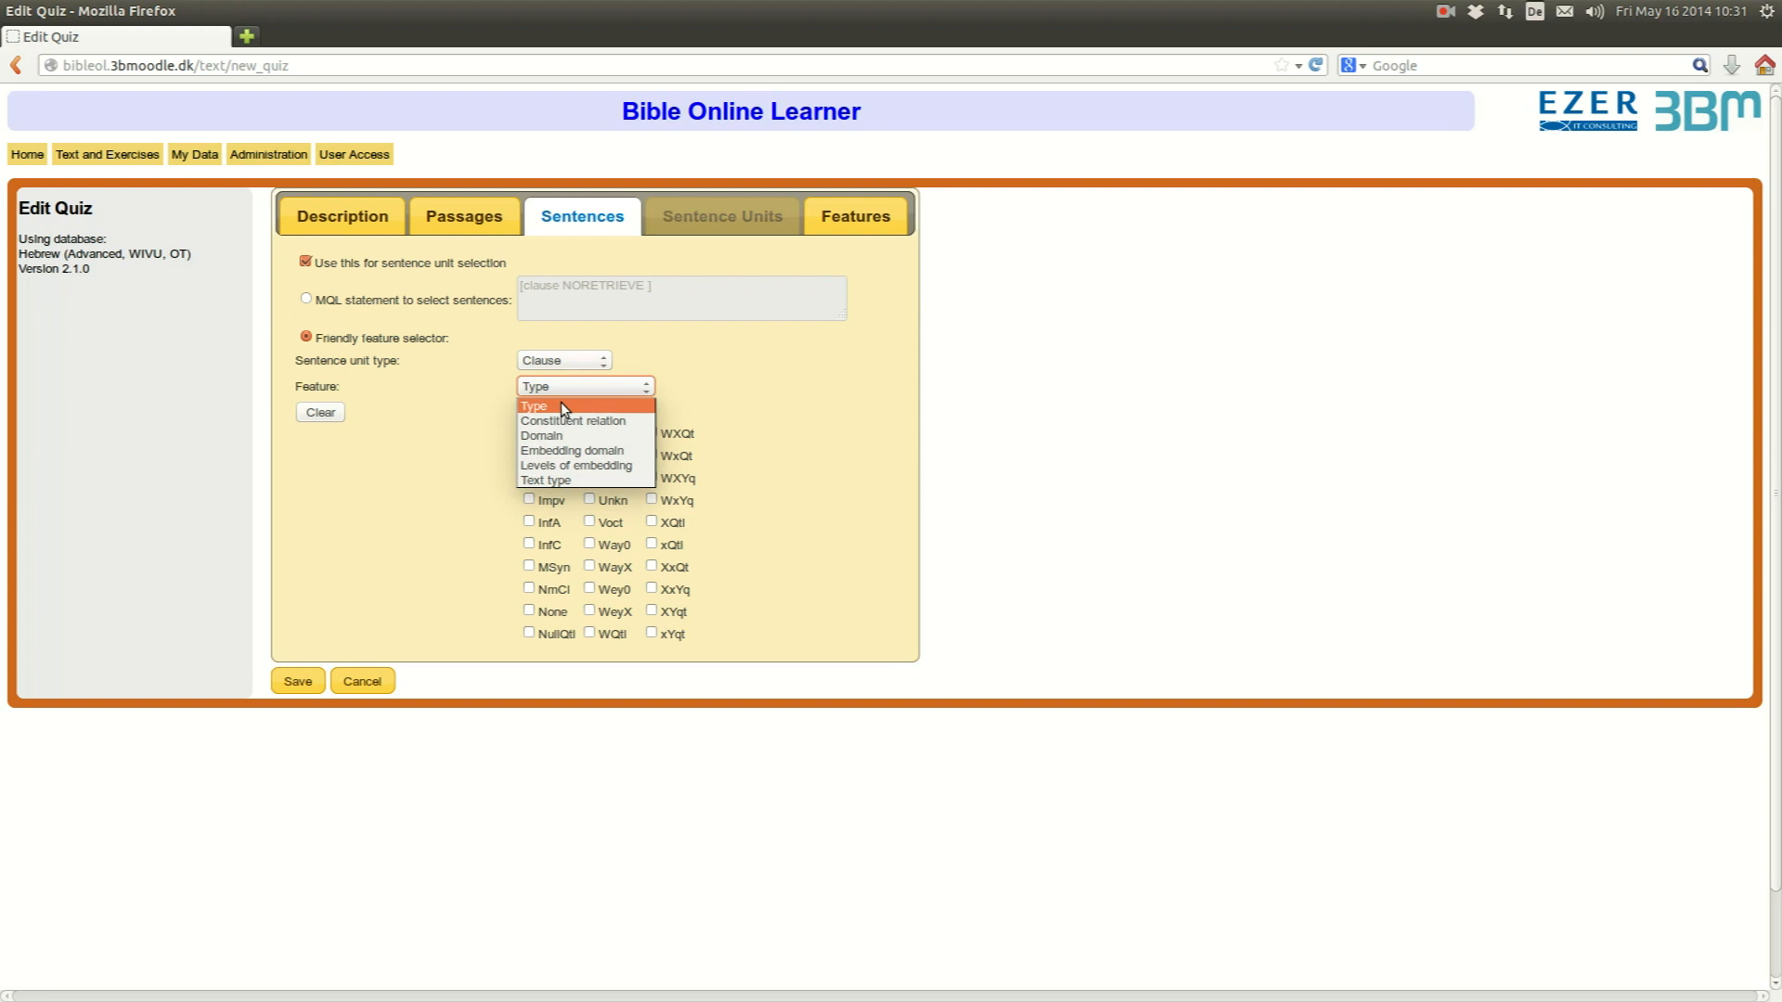
mouse_move(513, 422)
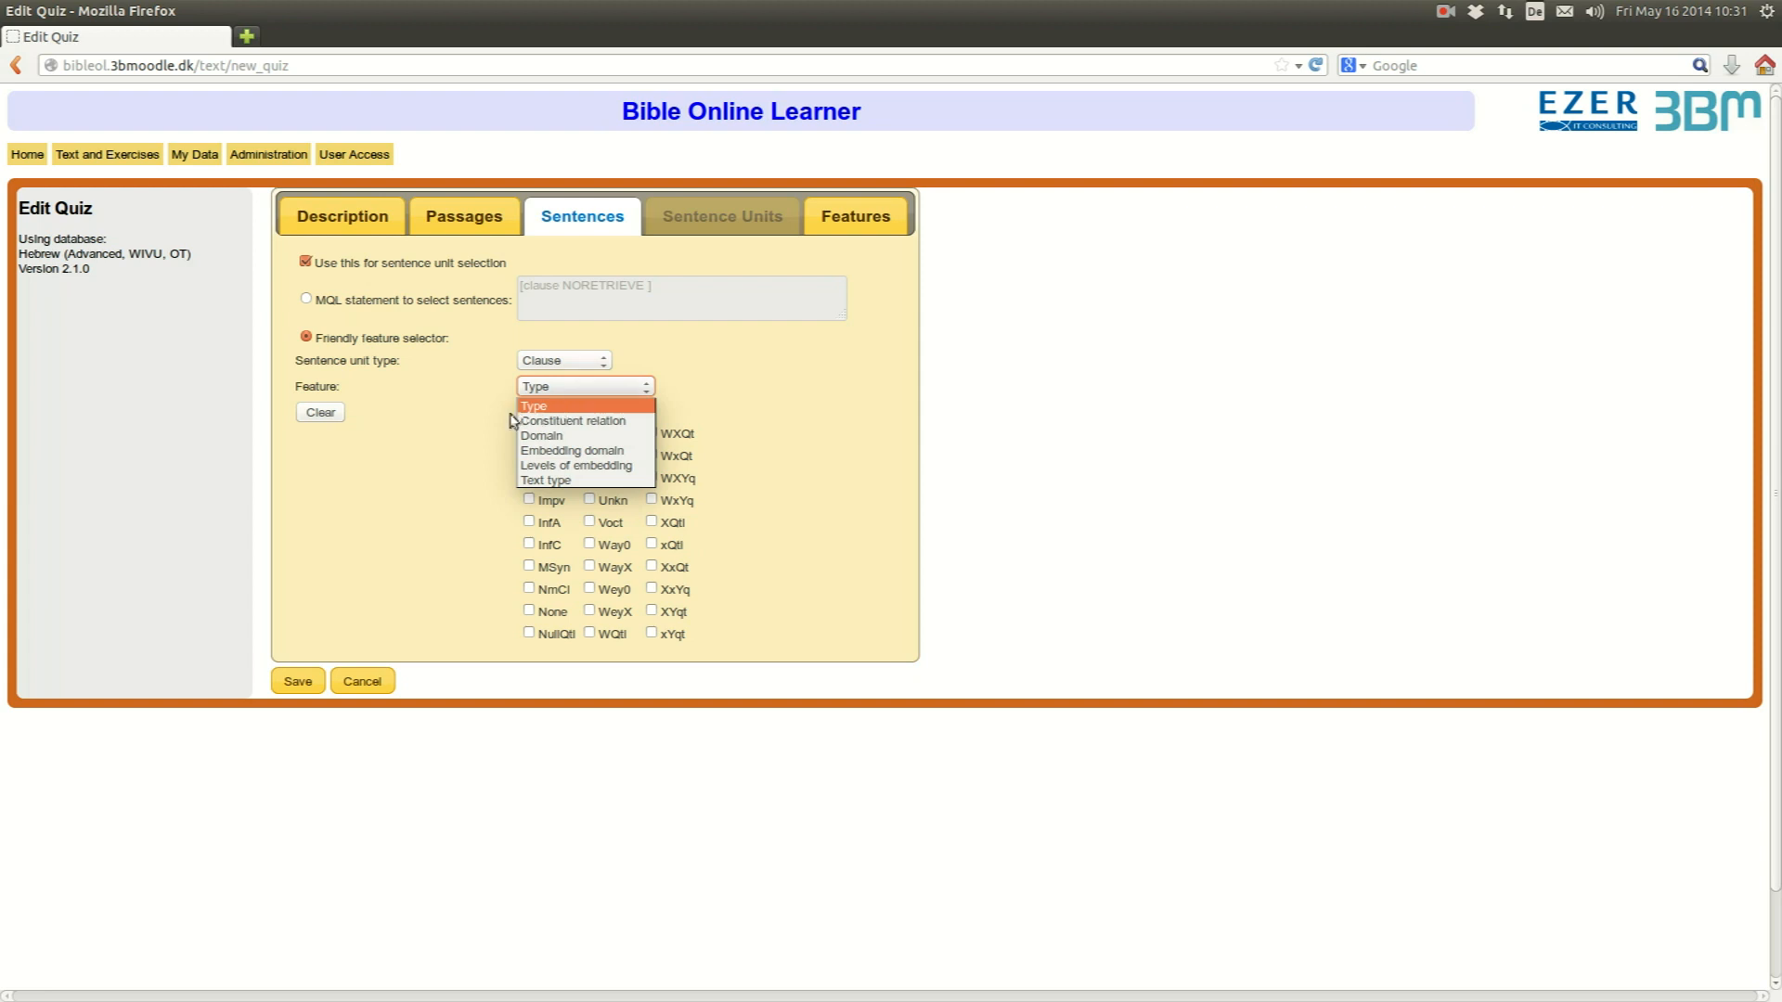
left_click(563, 360)
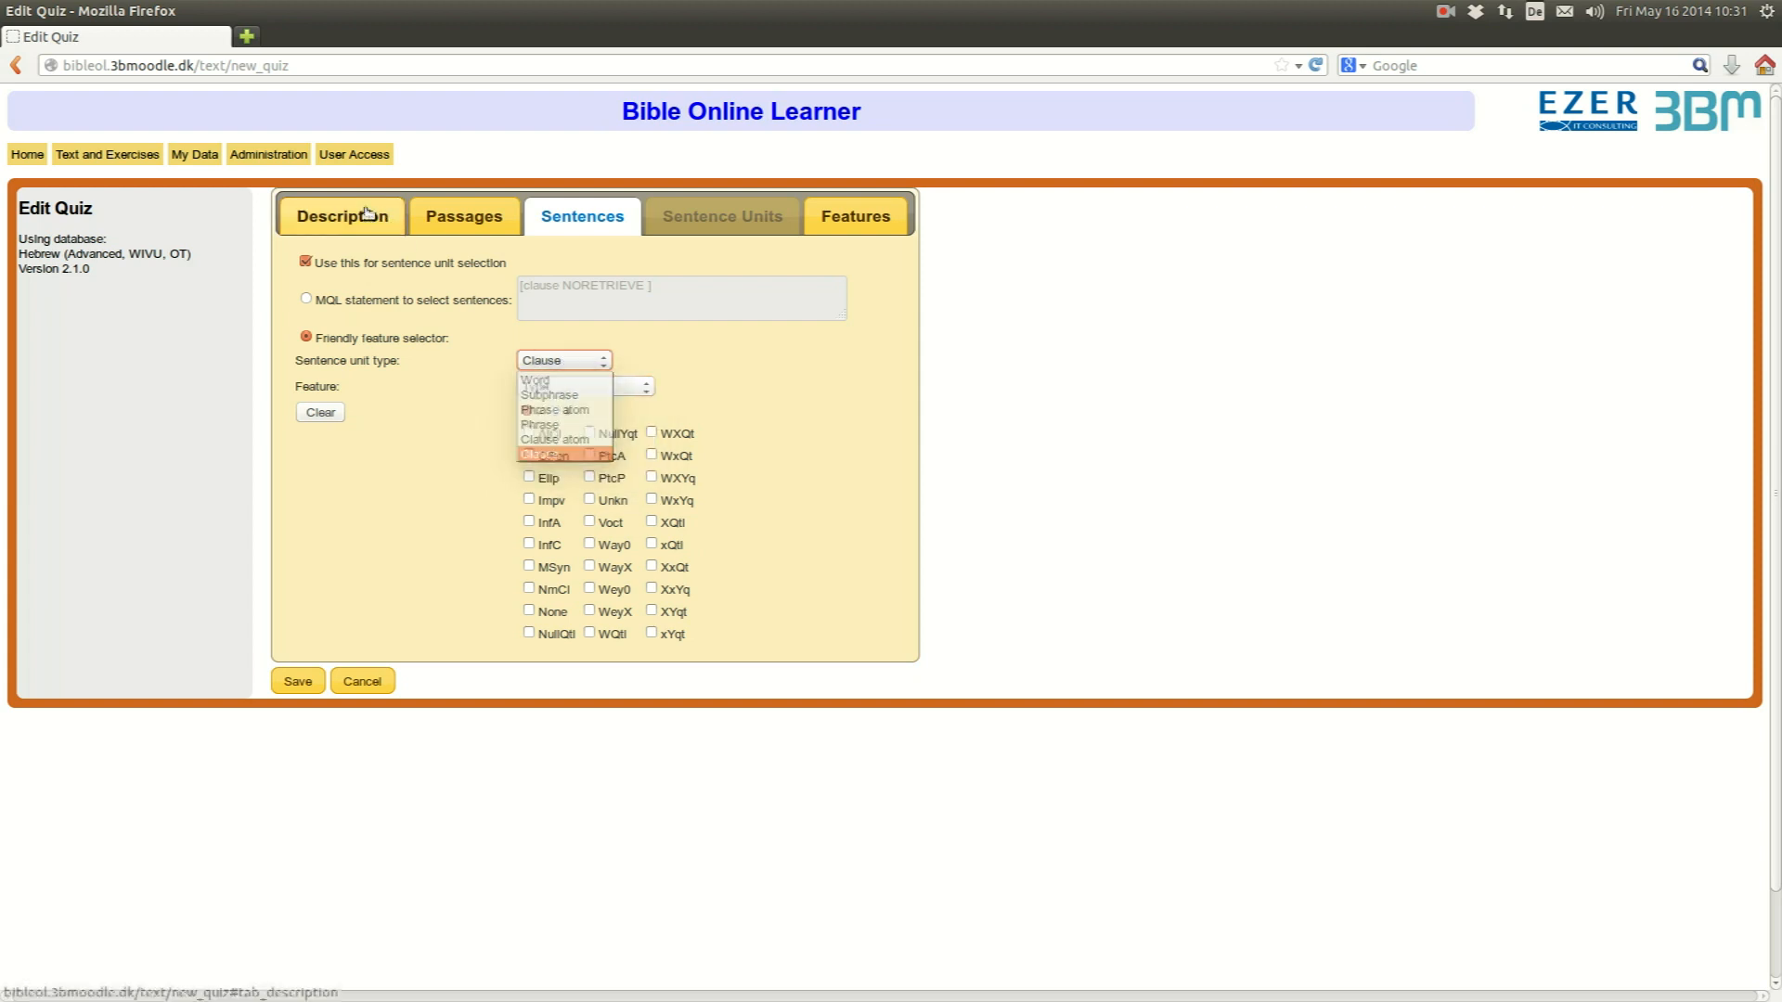
left_click(341, 215)
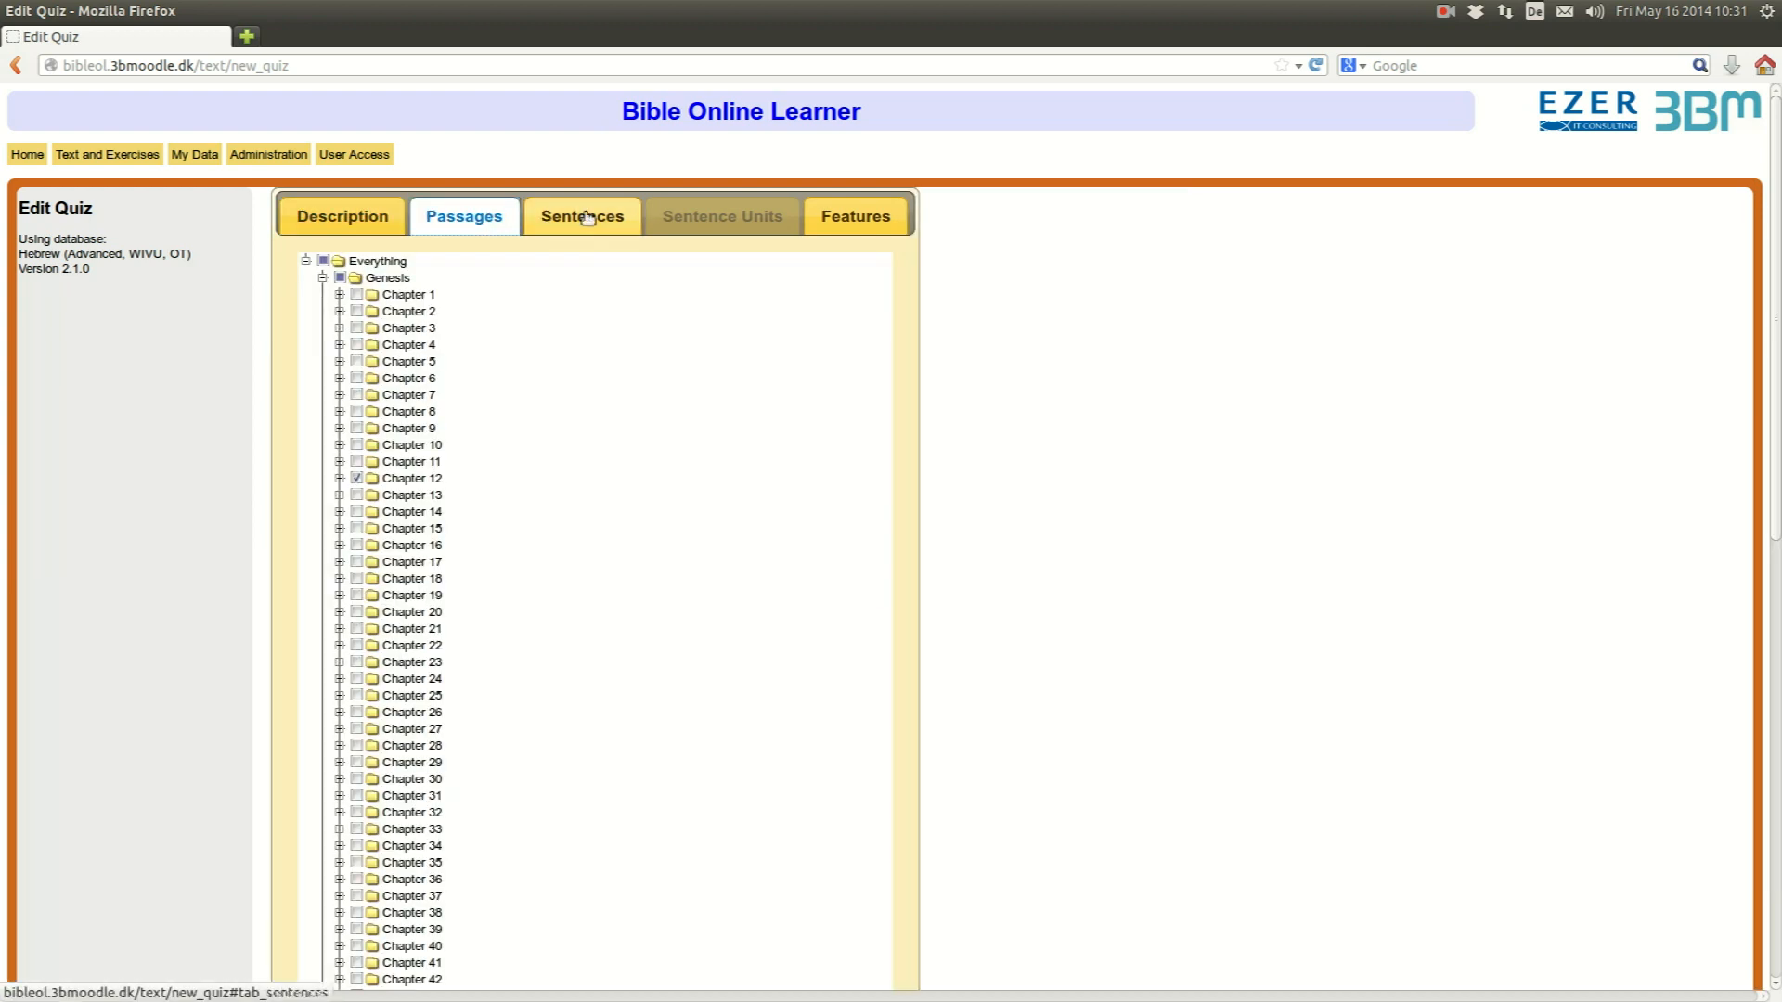
- Set sentence selection to word units filtered by the Stem feature
left_click(581, 215)
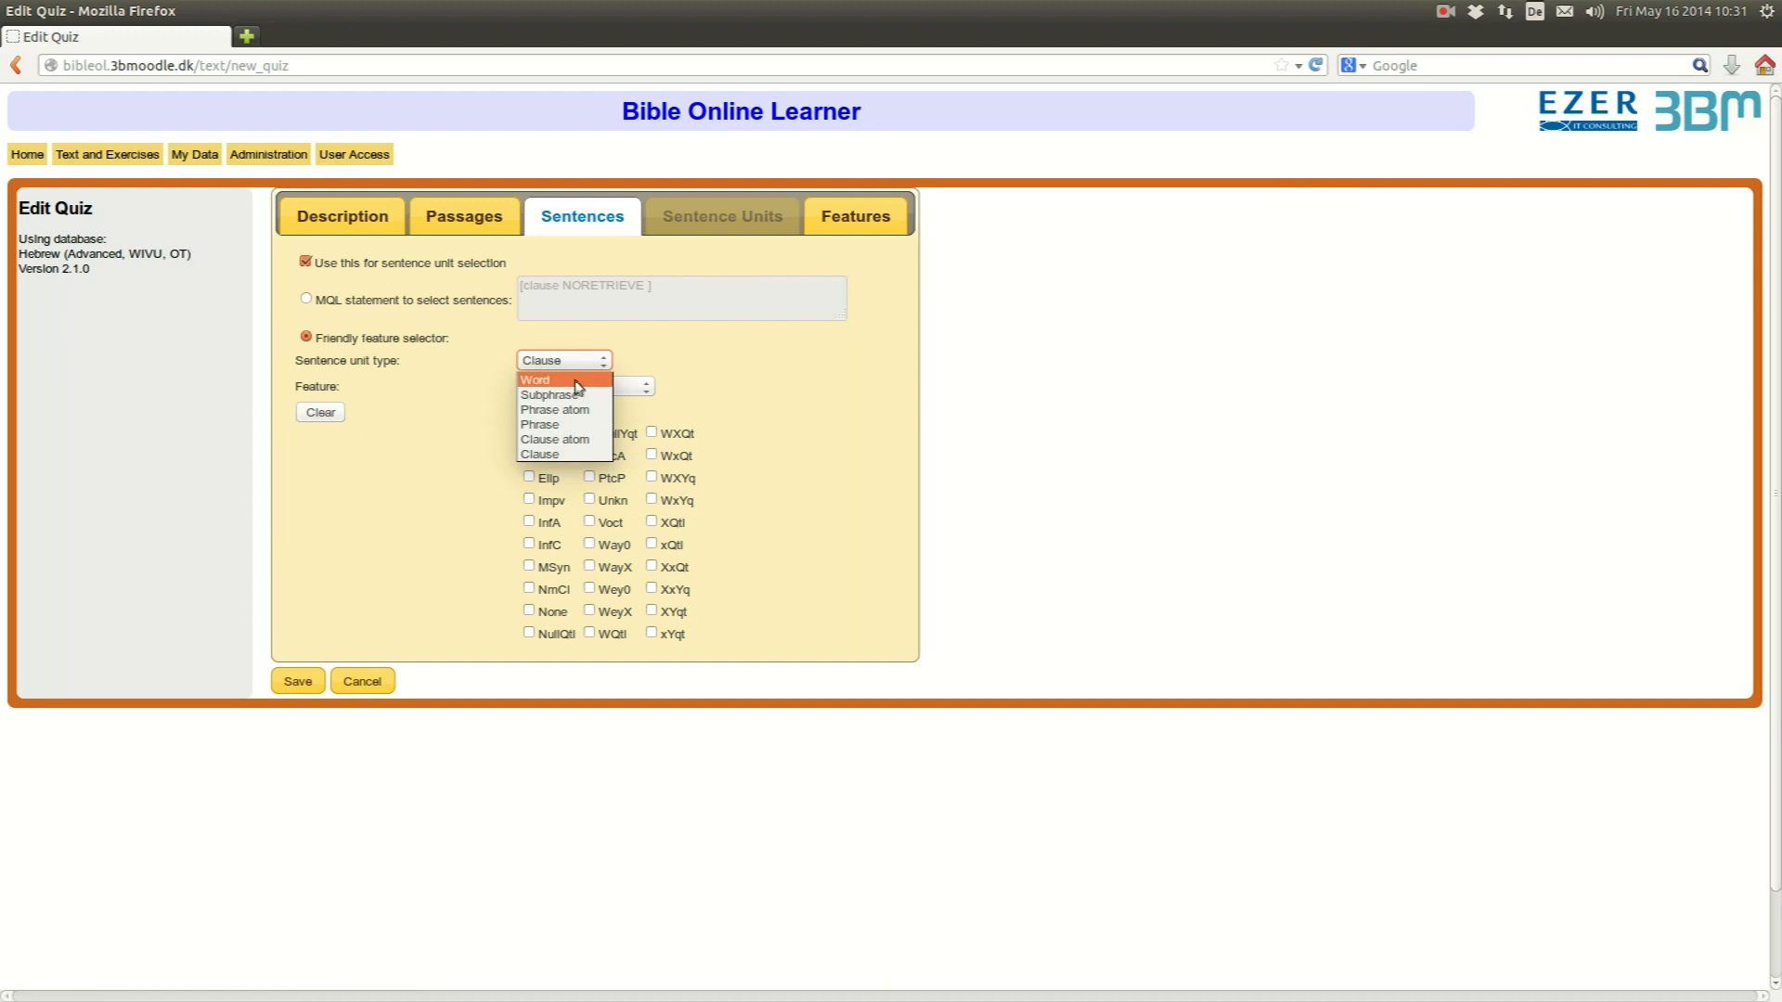
left_click(535, 378)
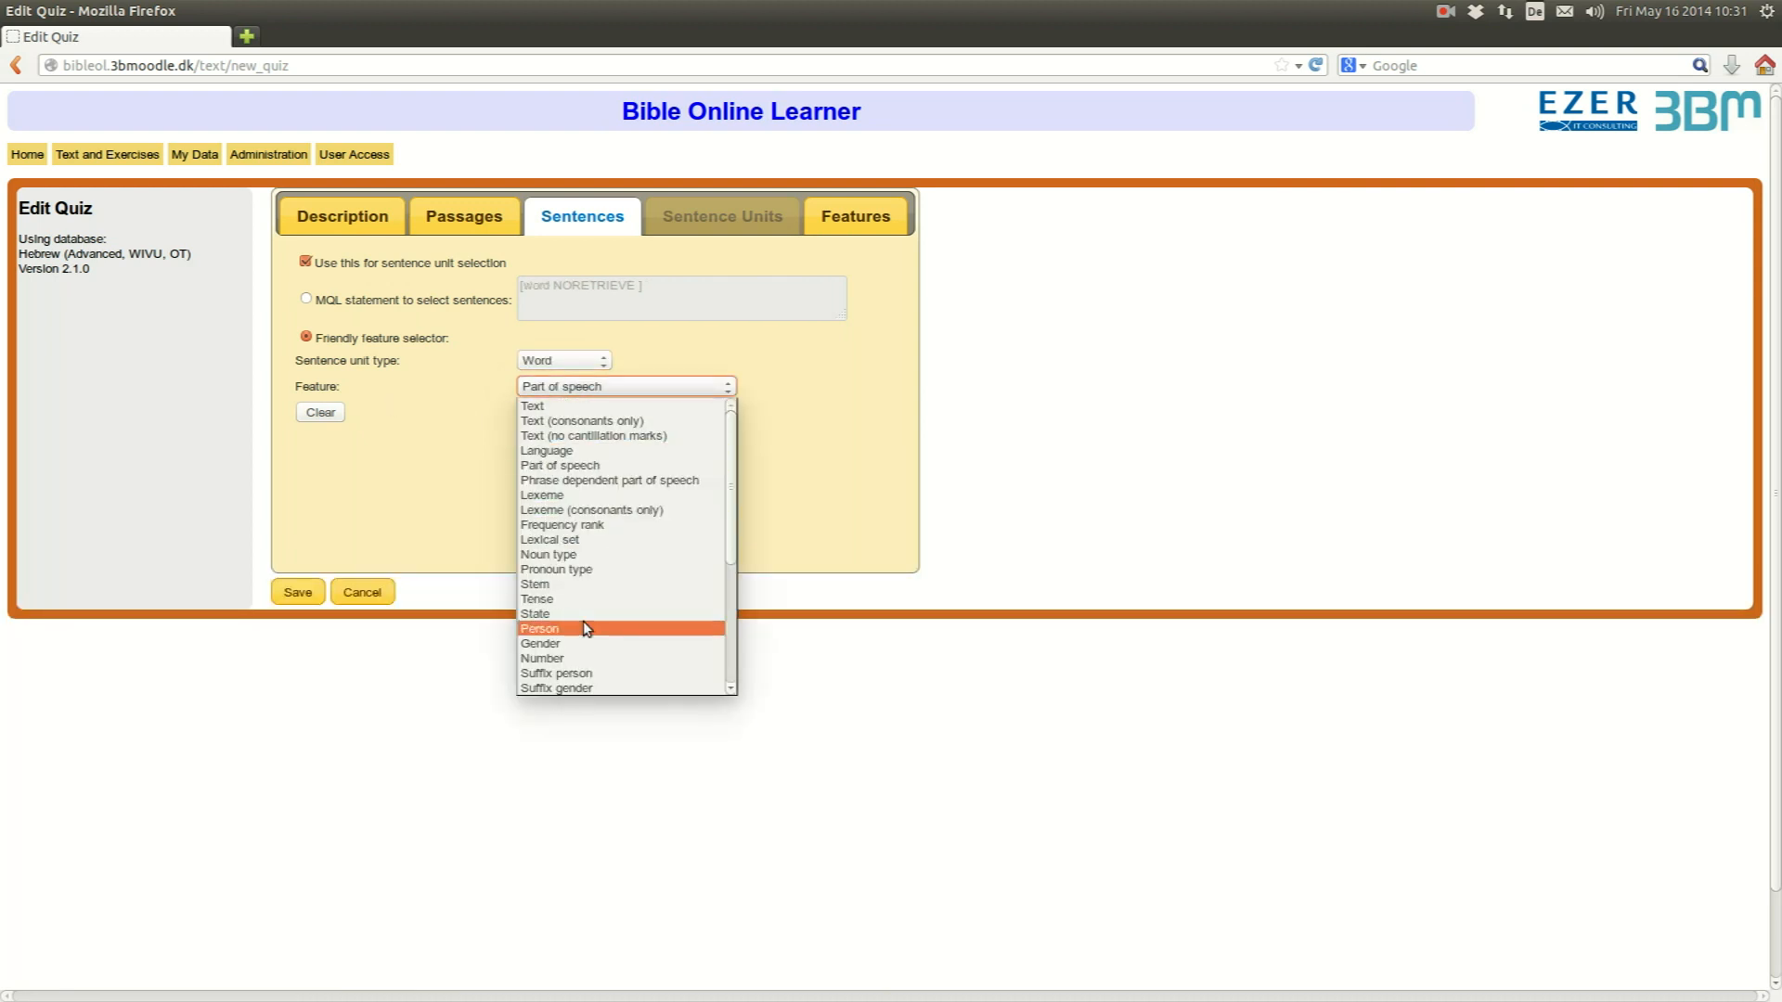
left_click(534, 583)
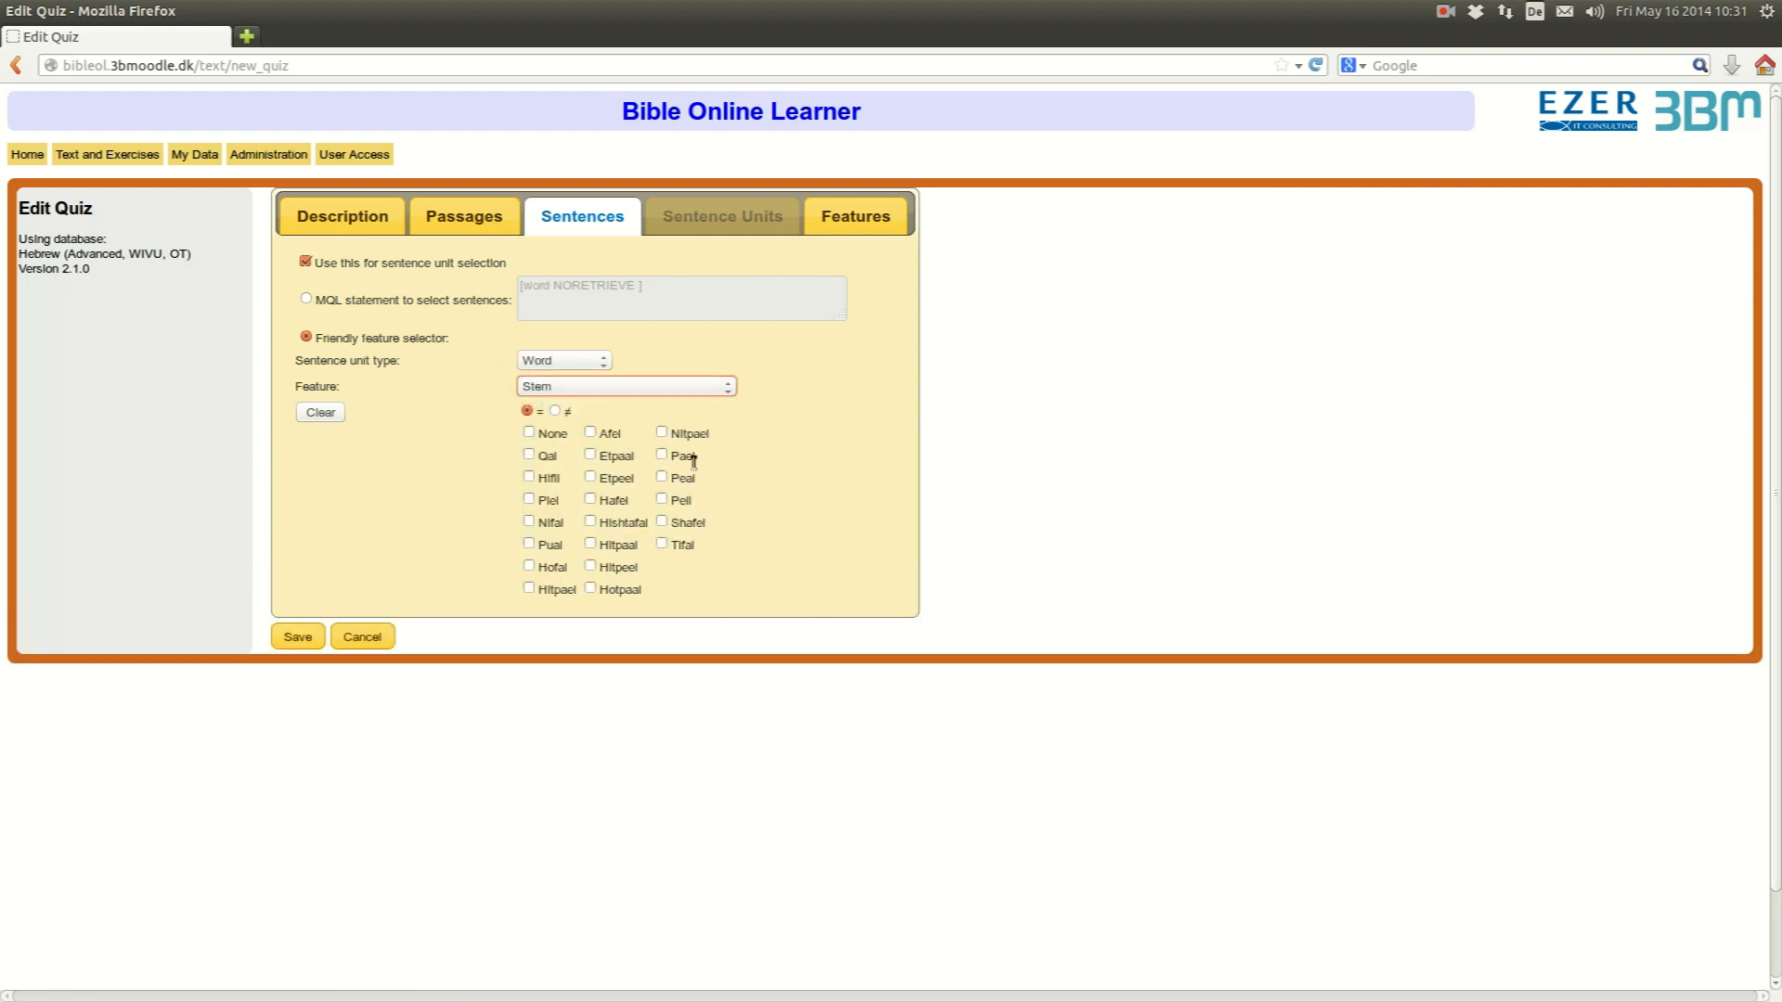
mouse_move(433, 467)
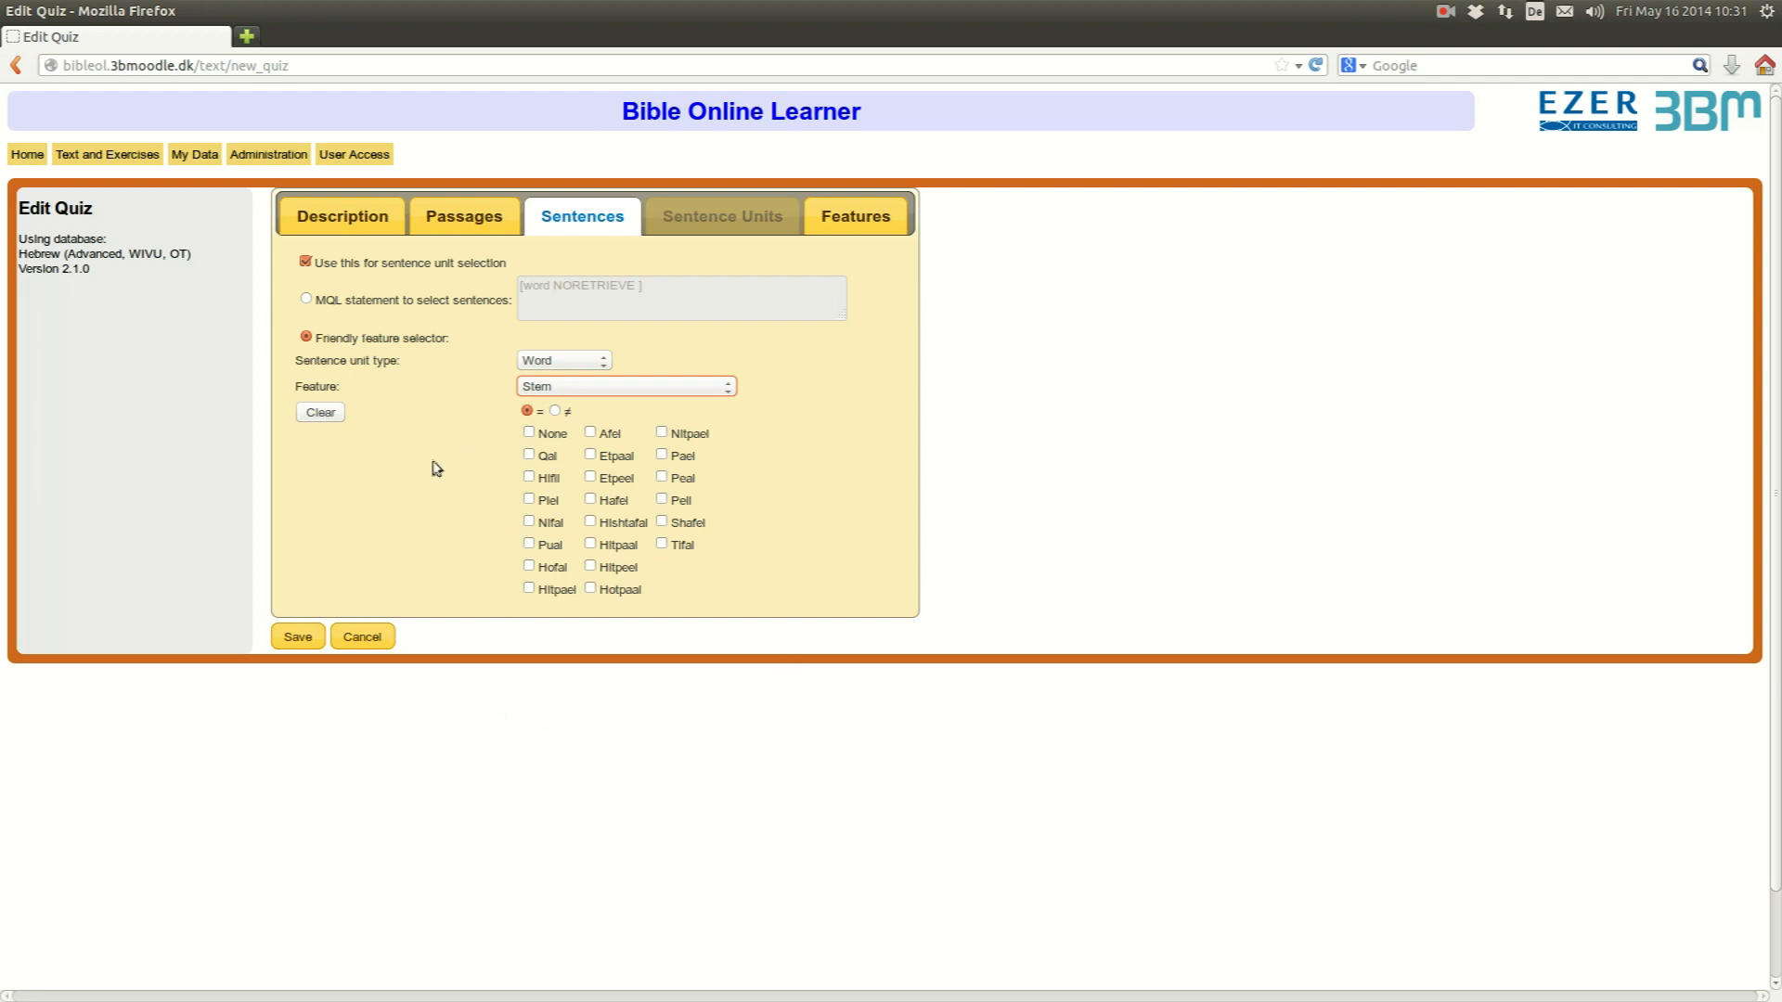
mouse_move(646, 383)
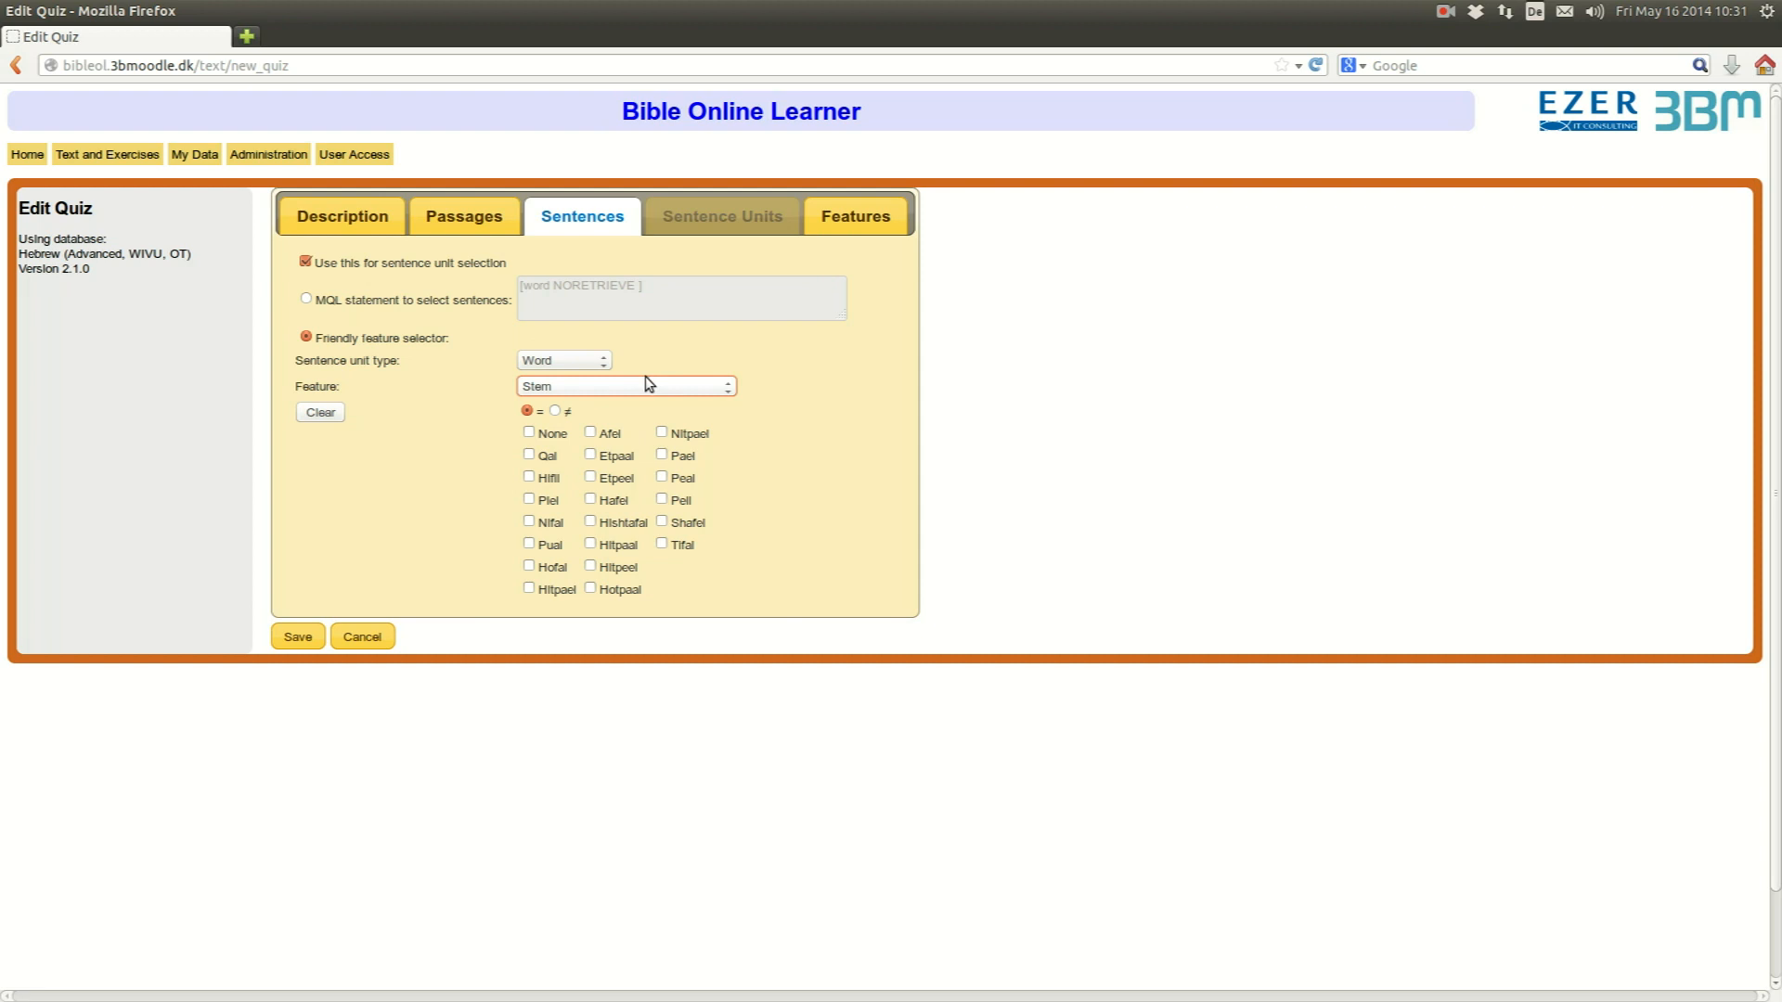
mouse_move(583, 429)
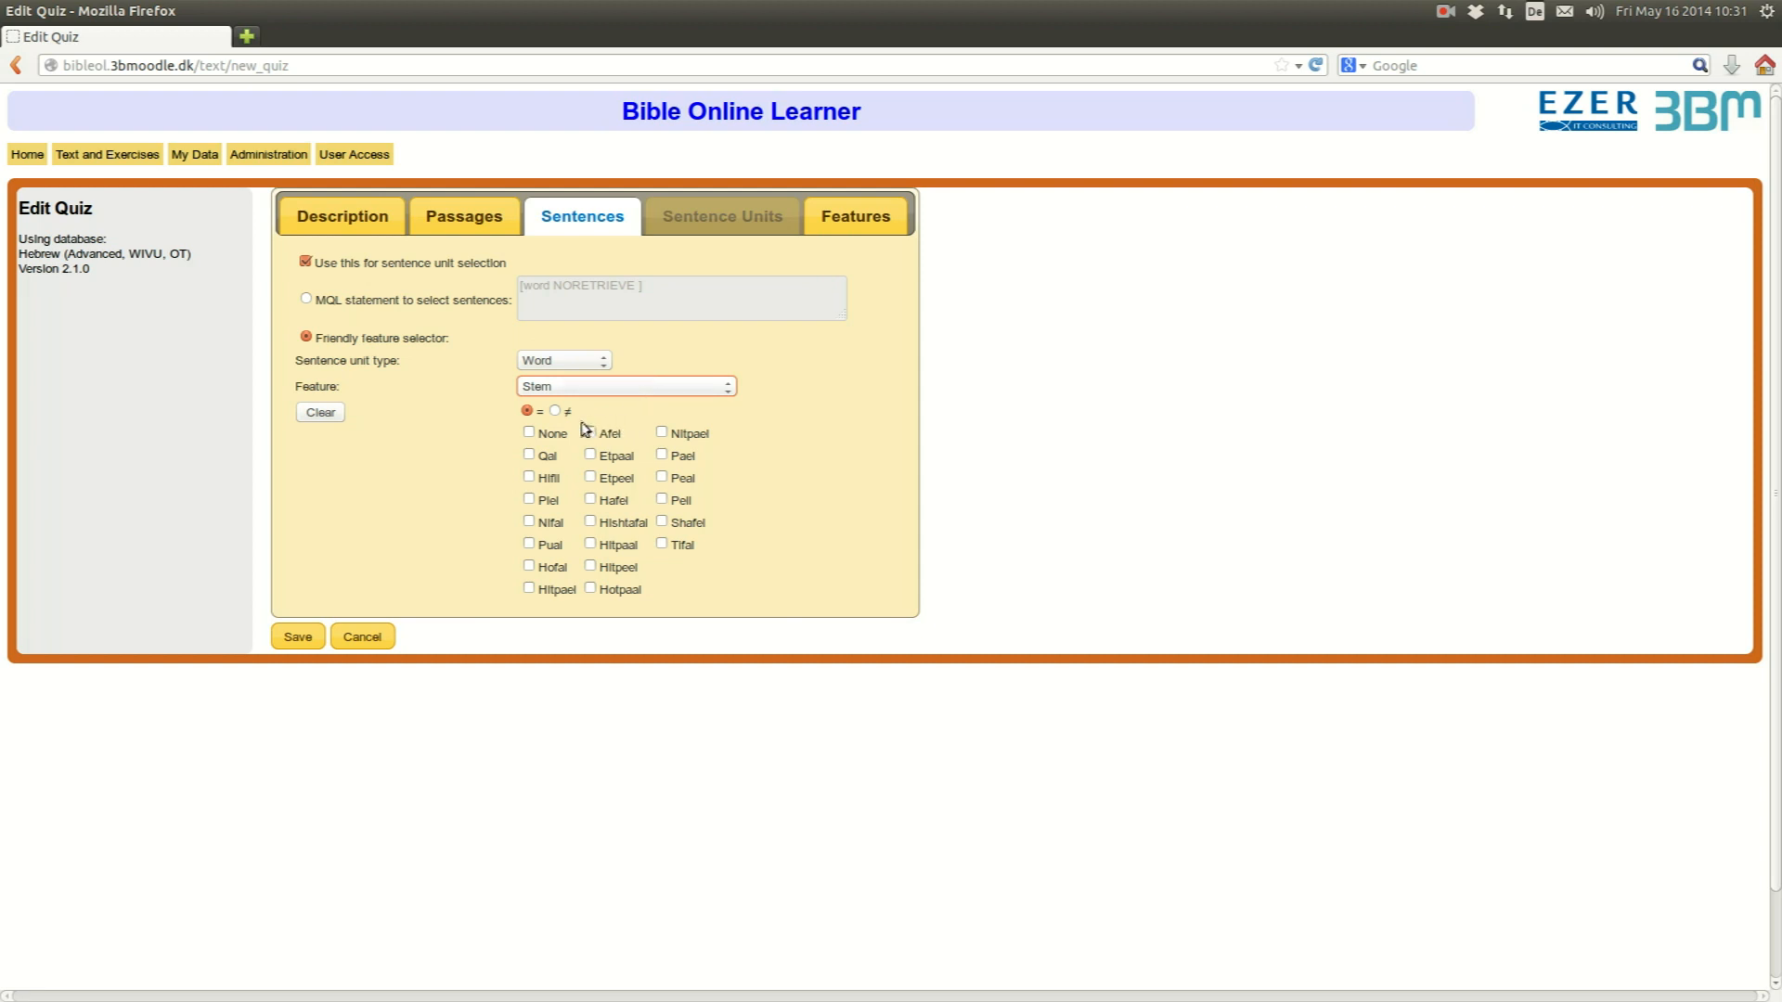
mouse_move(716, 619)
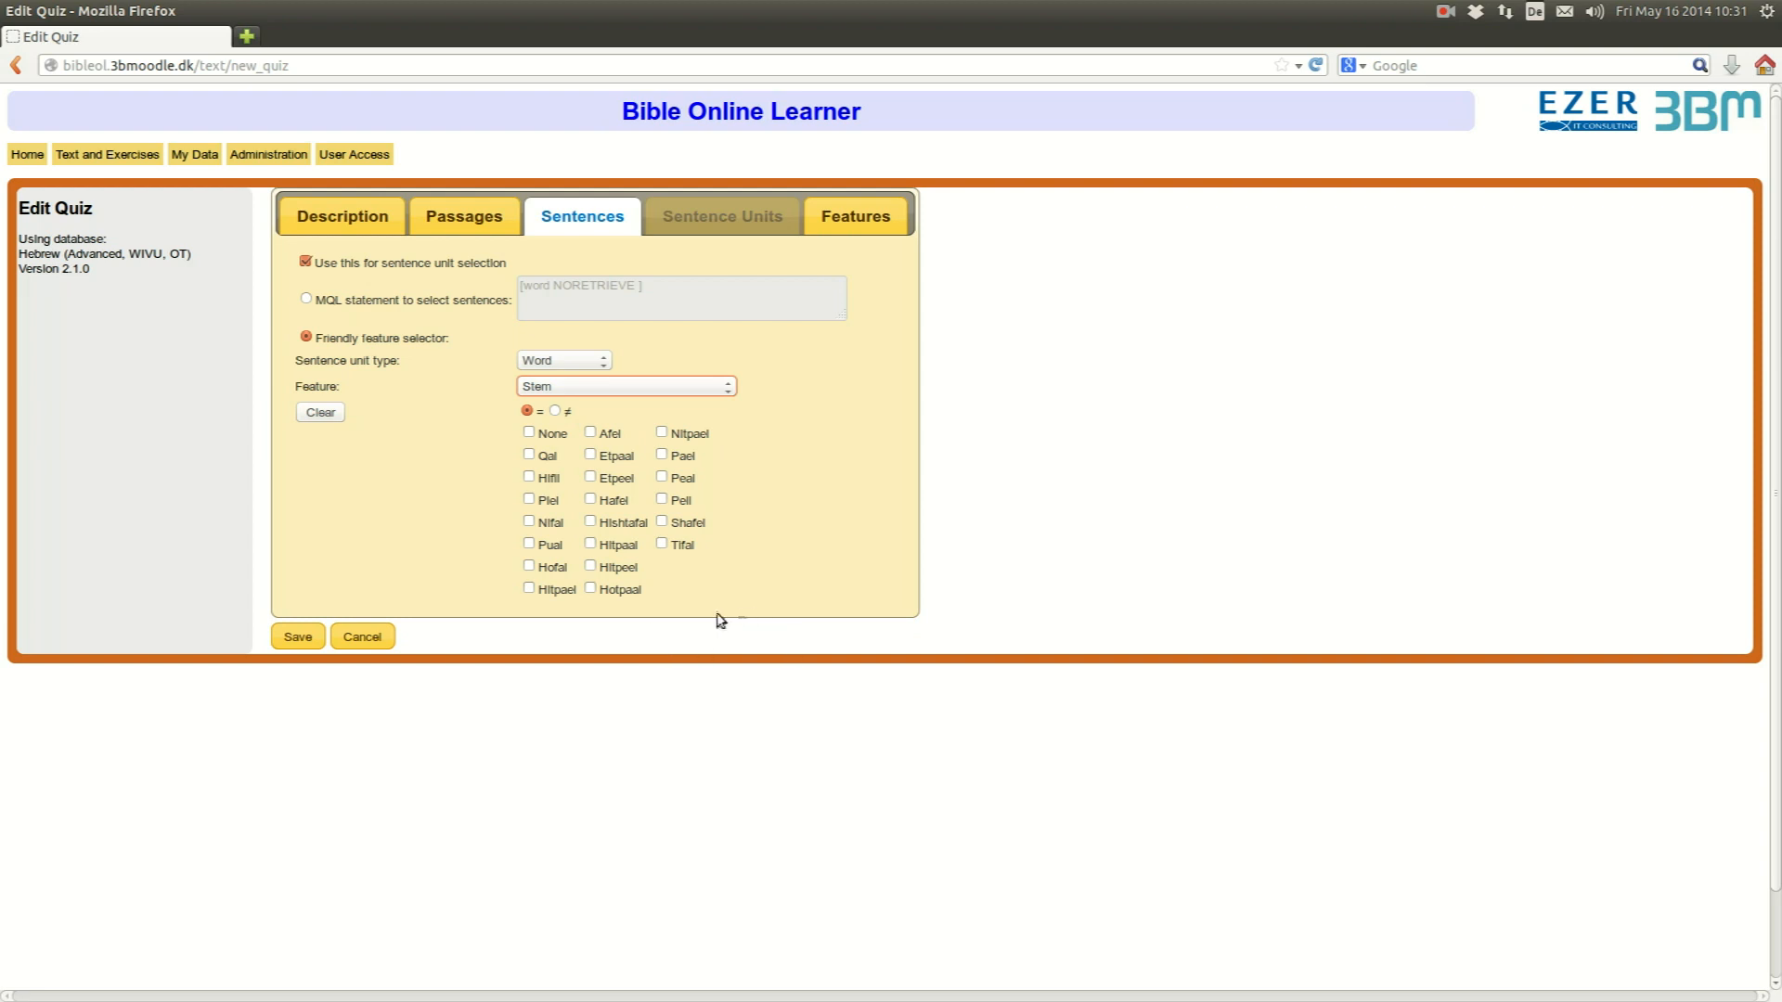
mouse_move(683, 545)
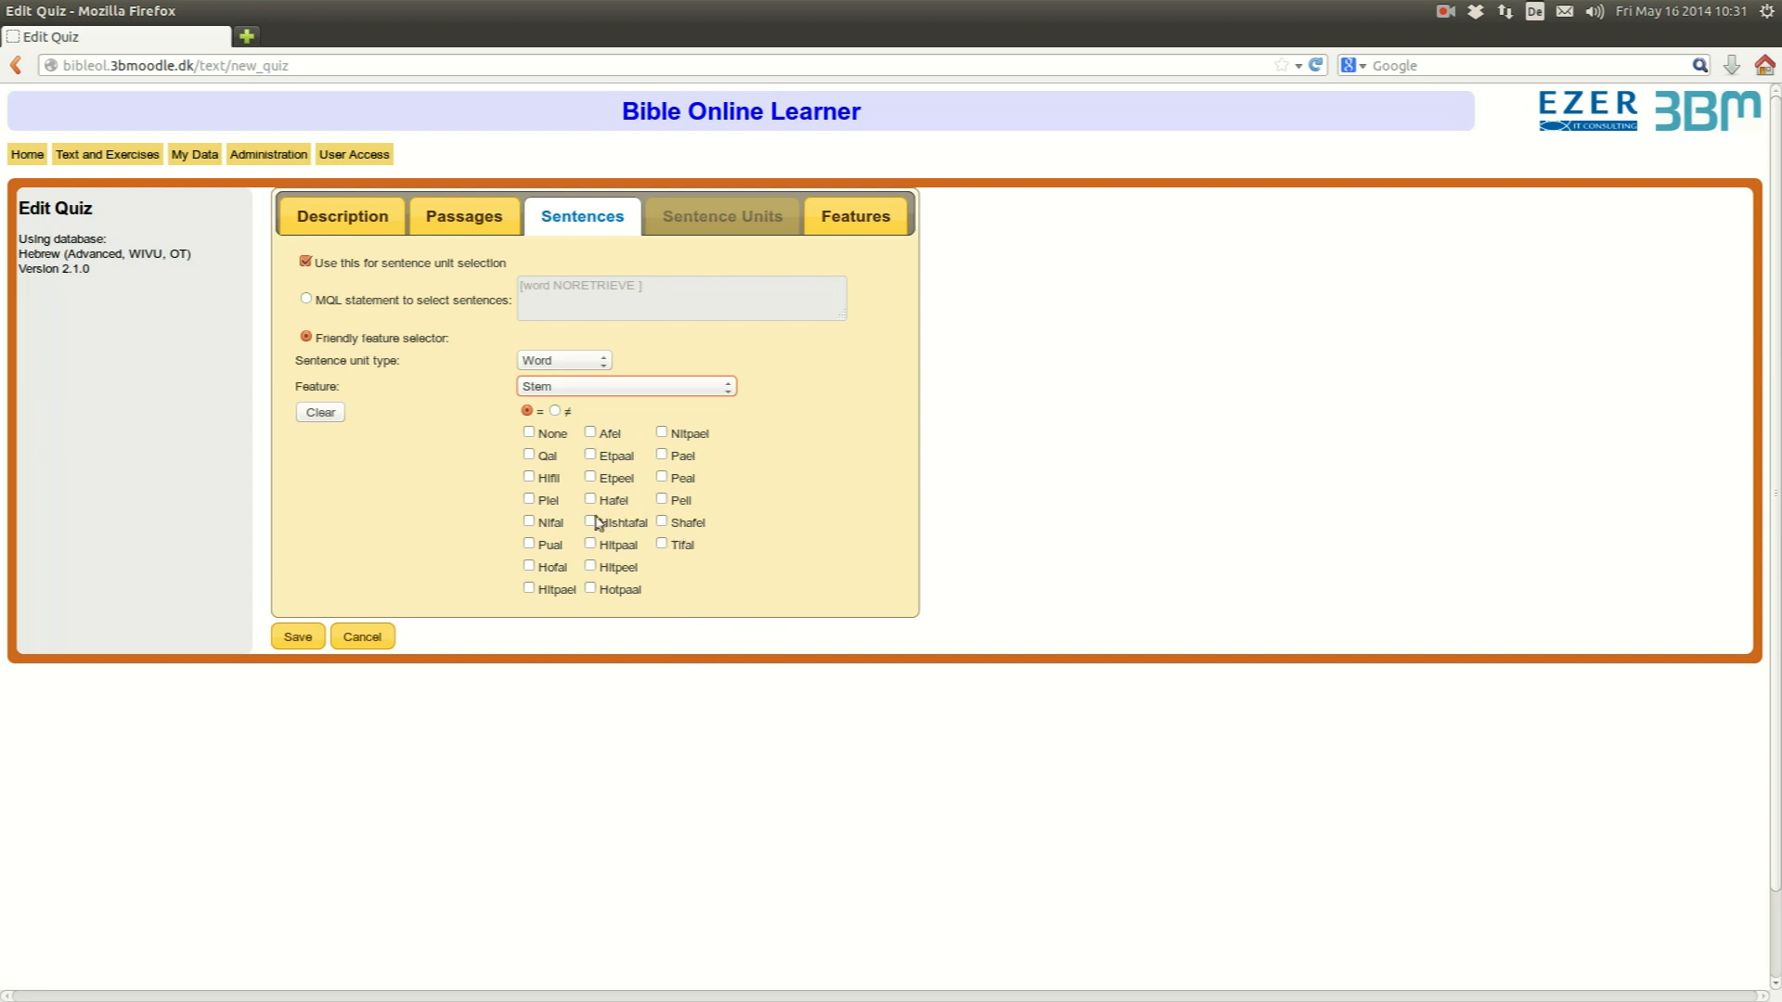
- Tick the Hifil, Nifal, Hofal and Hitpael stems alongside Qal, Piel and Pual
left_click(527, 477)
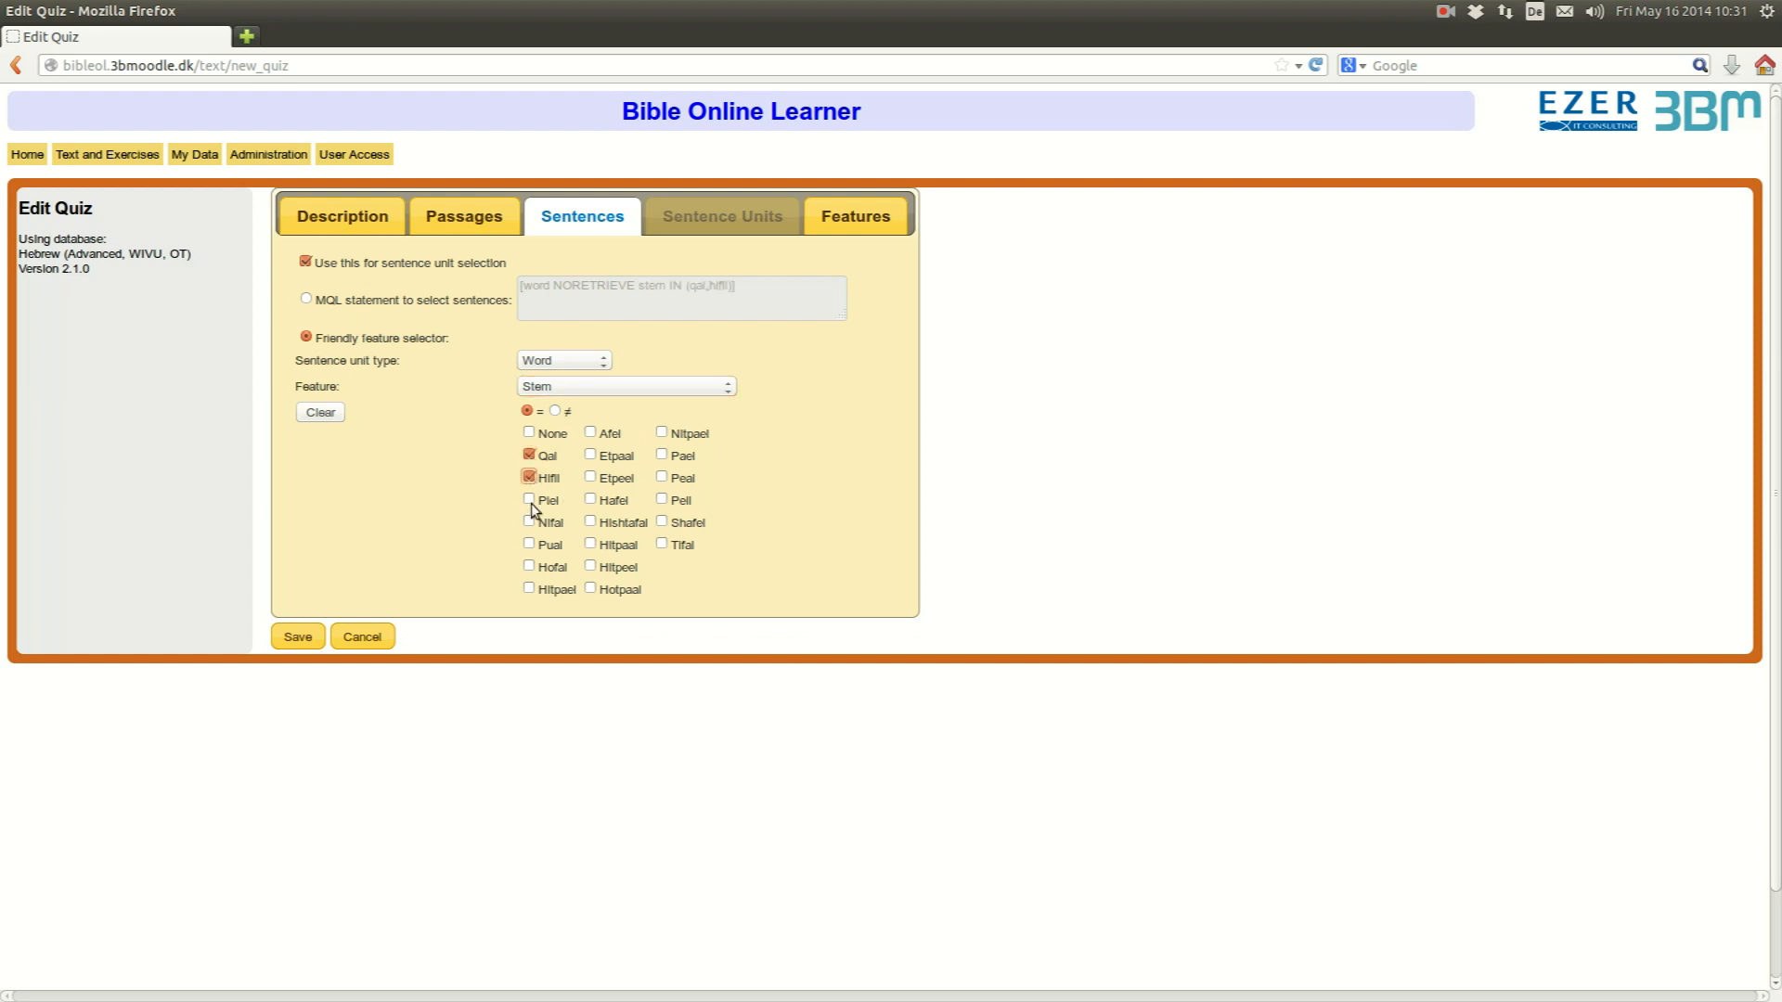
left_click(529, 521)
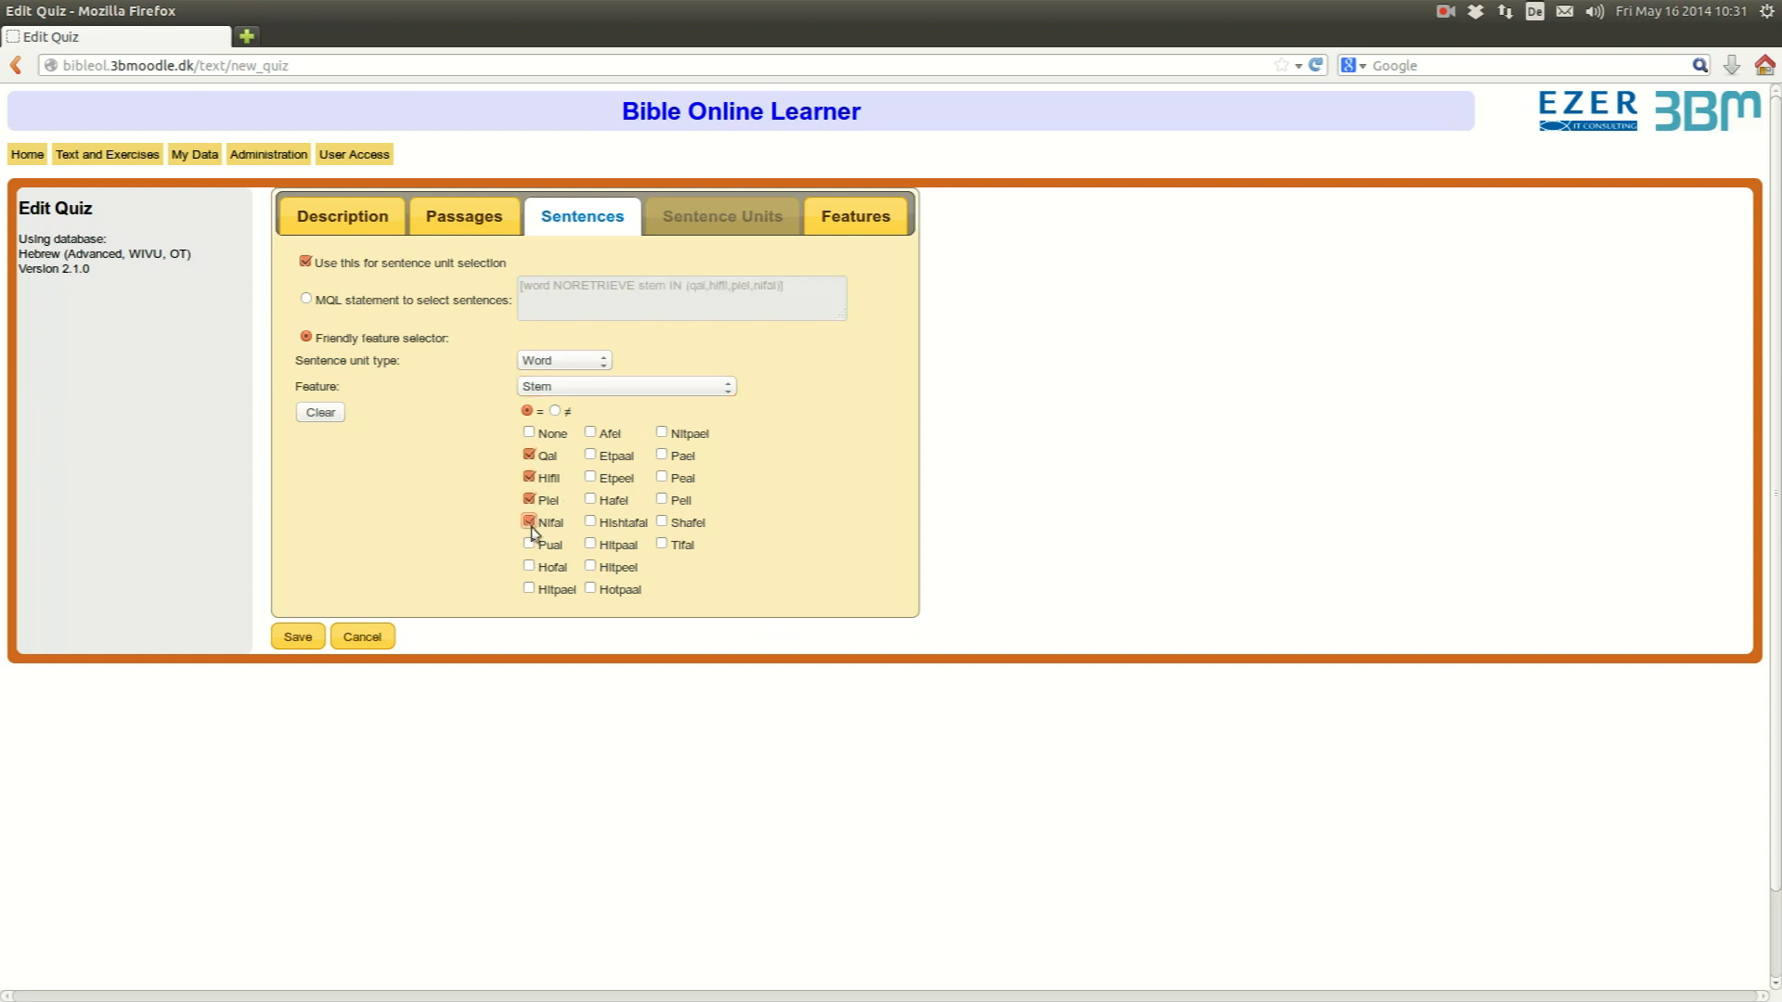
left_click(529, 566)
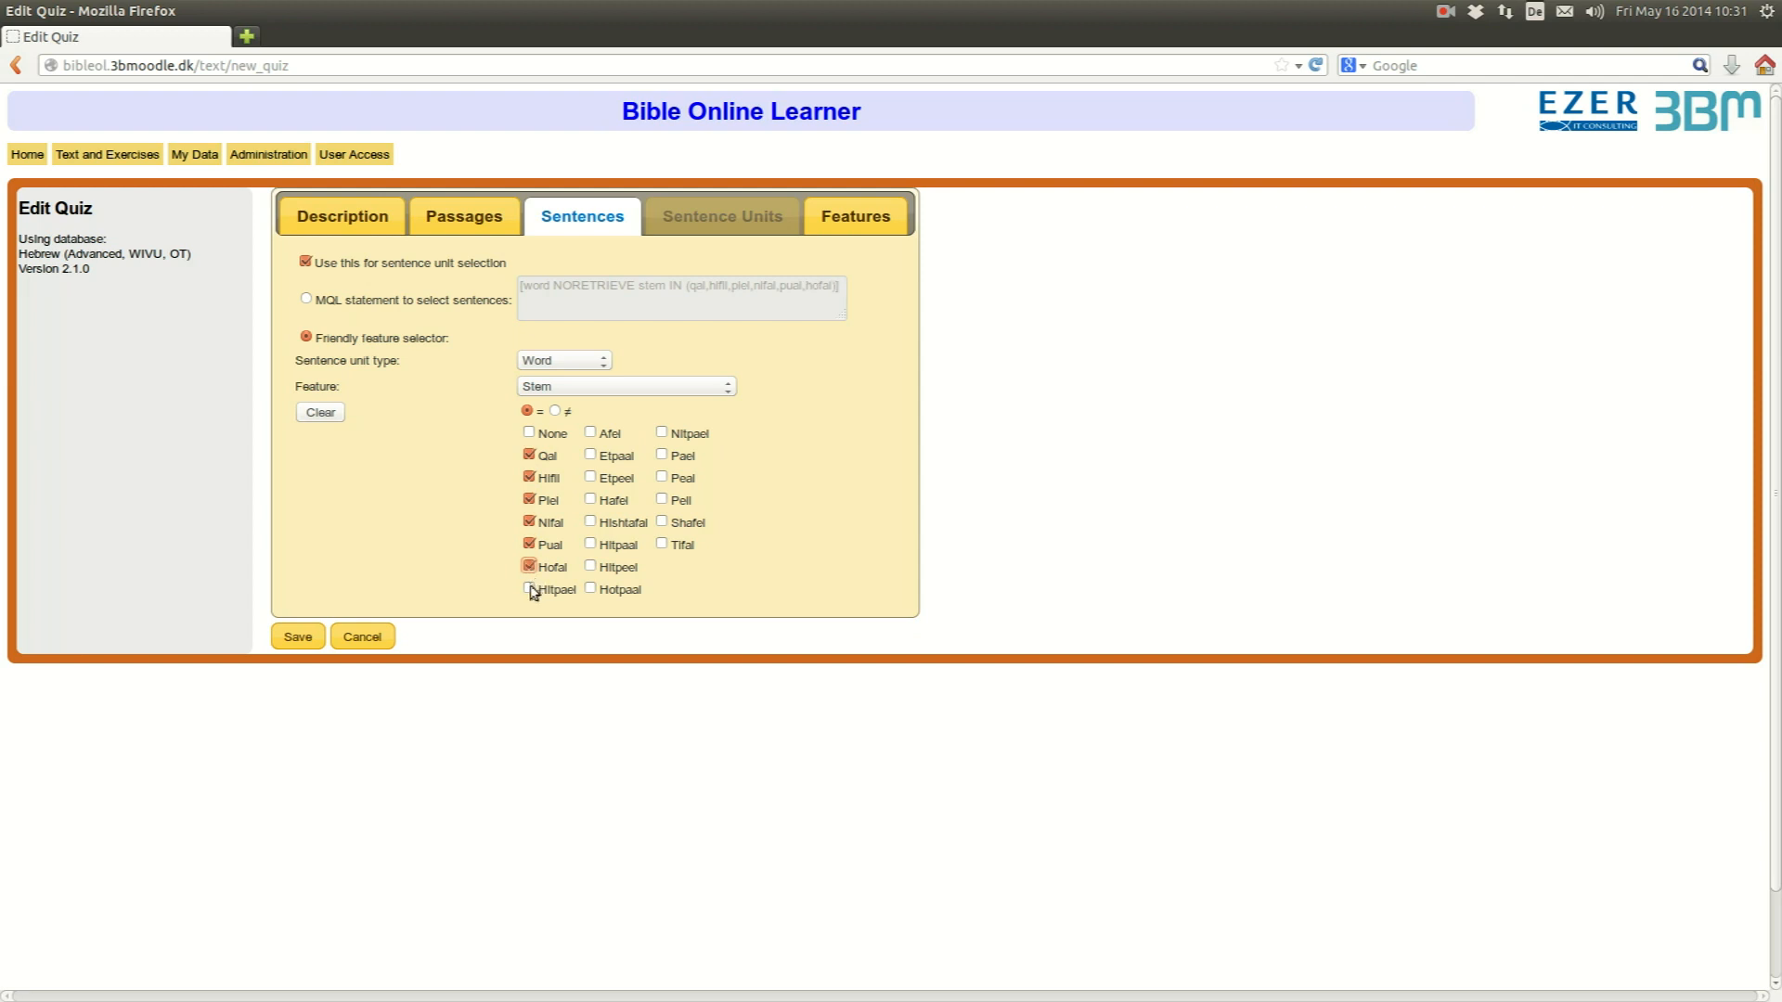
left_click(529, 589)
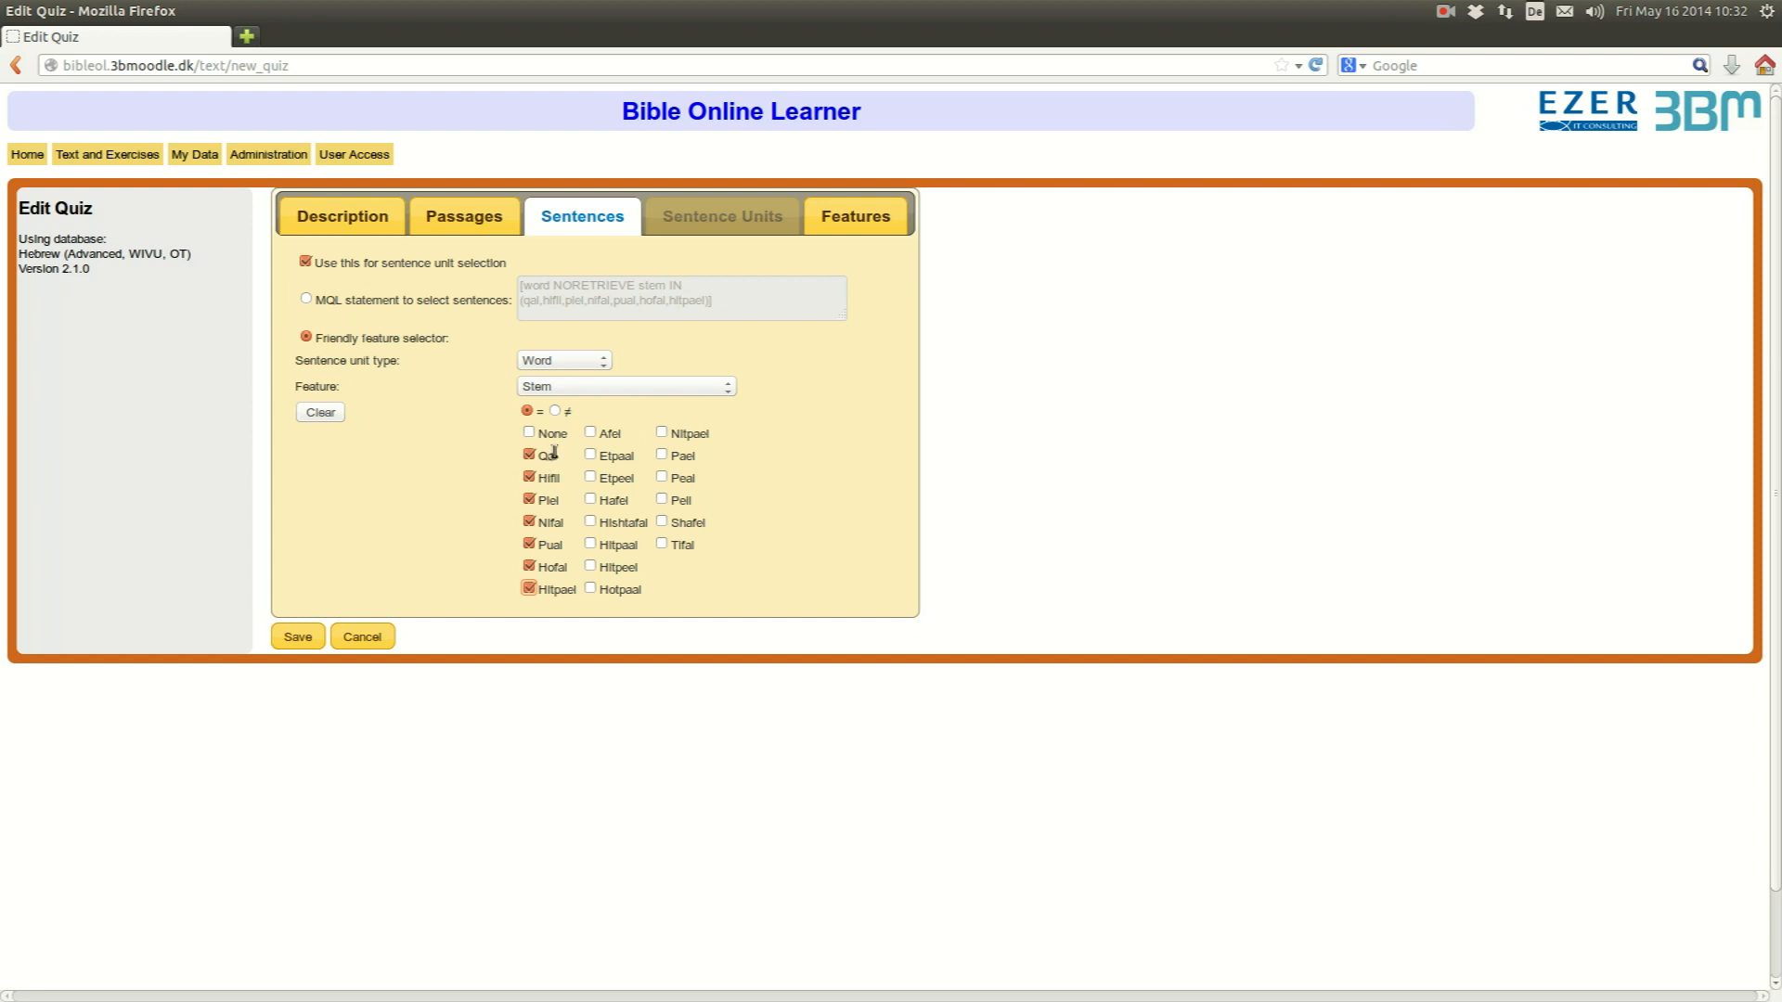
mouse_move(920, 230)
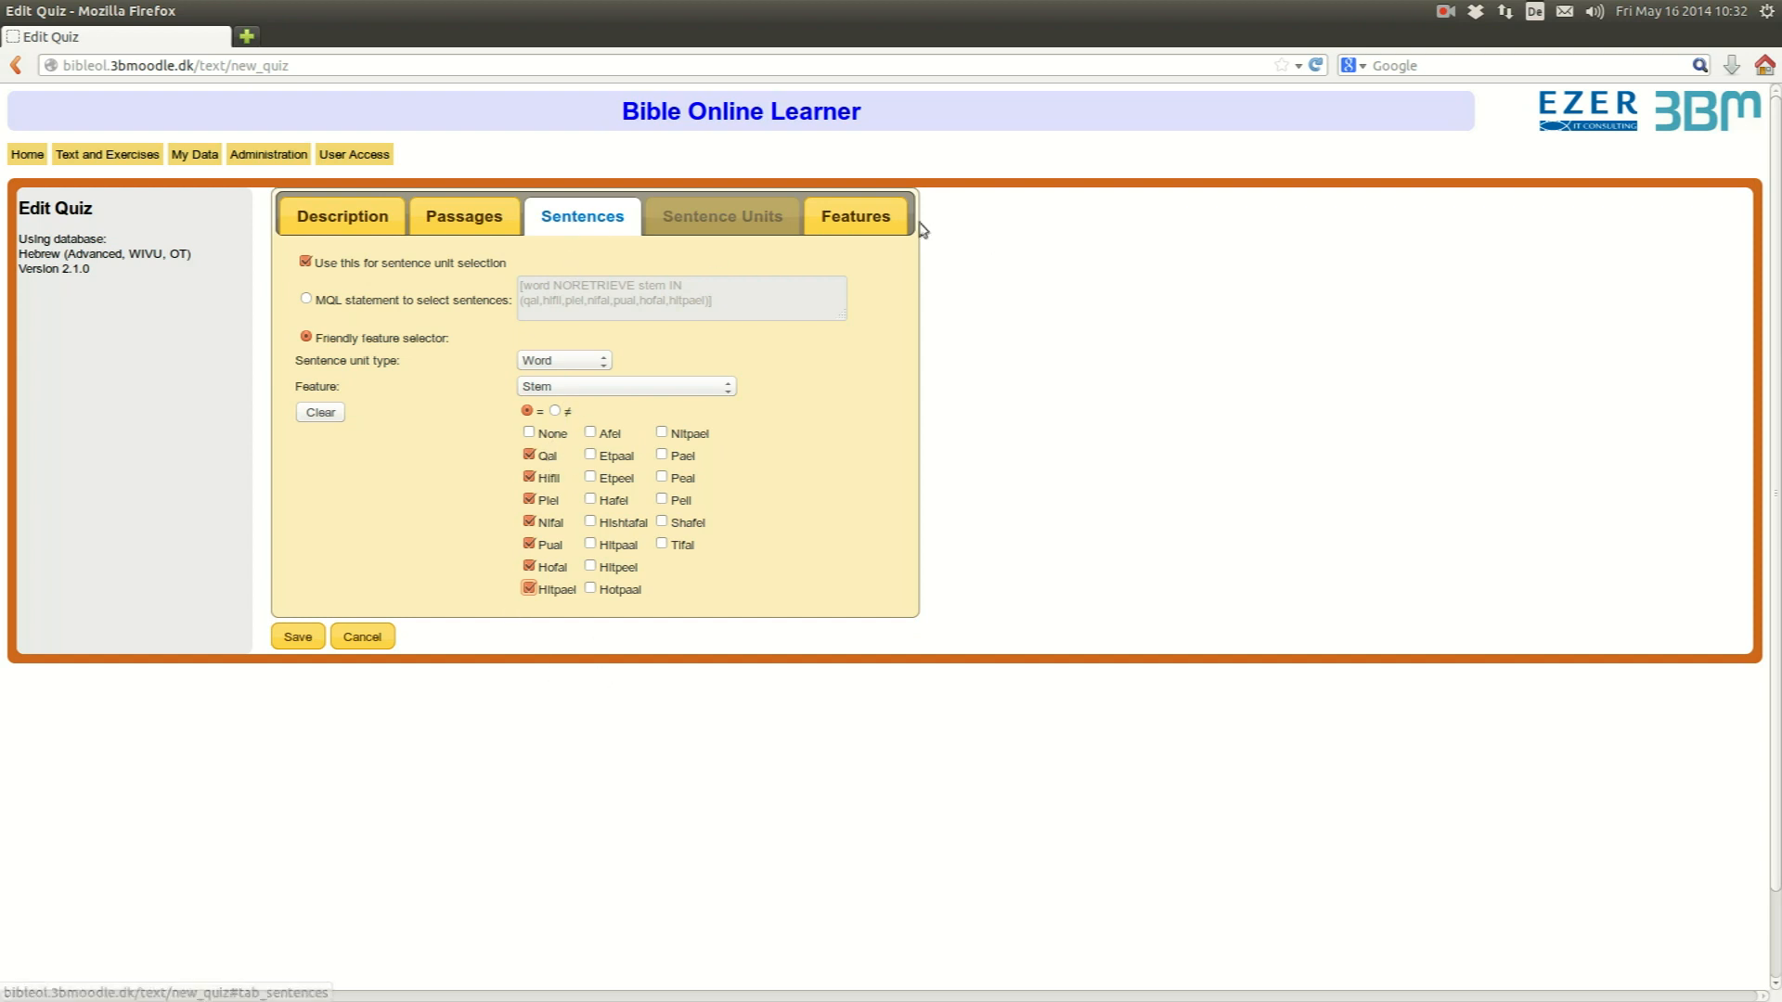
- Set Text, Lexeme and English to Show and Stem to Request in the feature settings
left_click(853, 215)
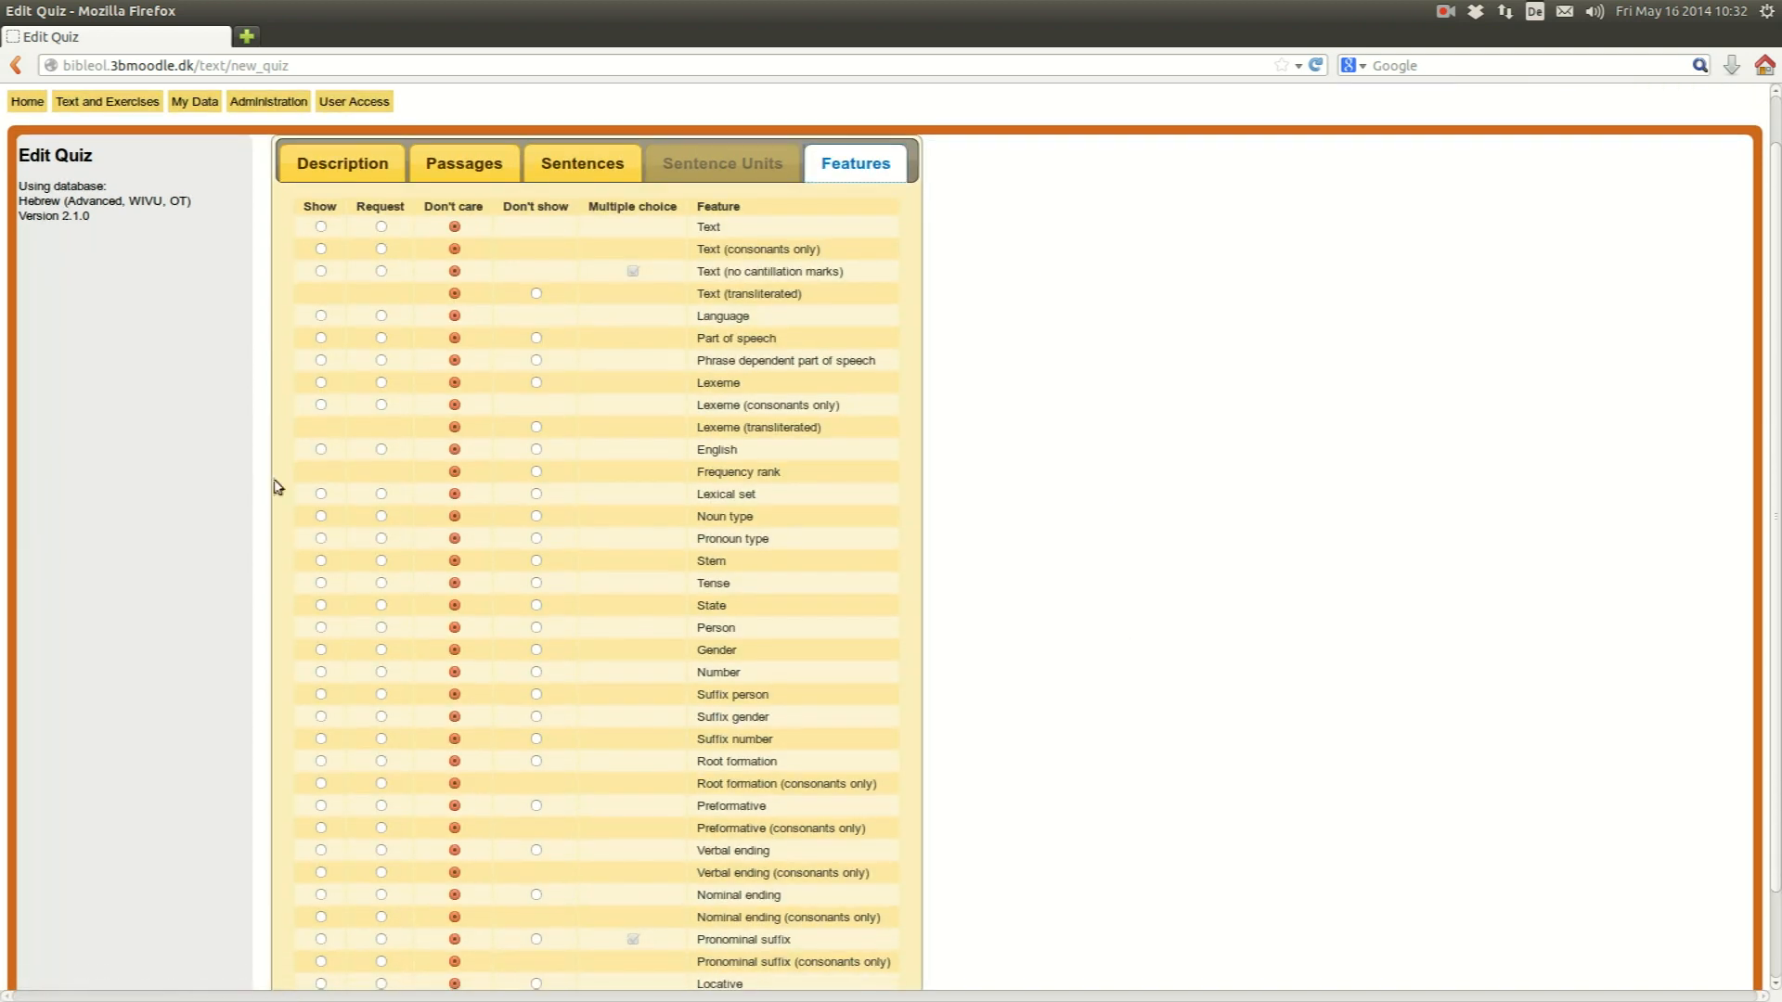
mouse_move(316, 239)
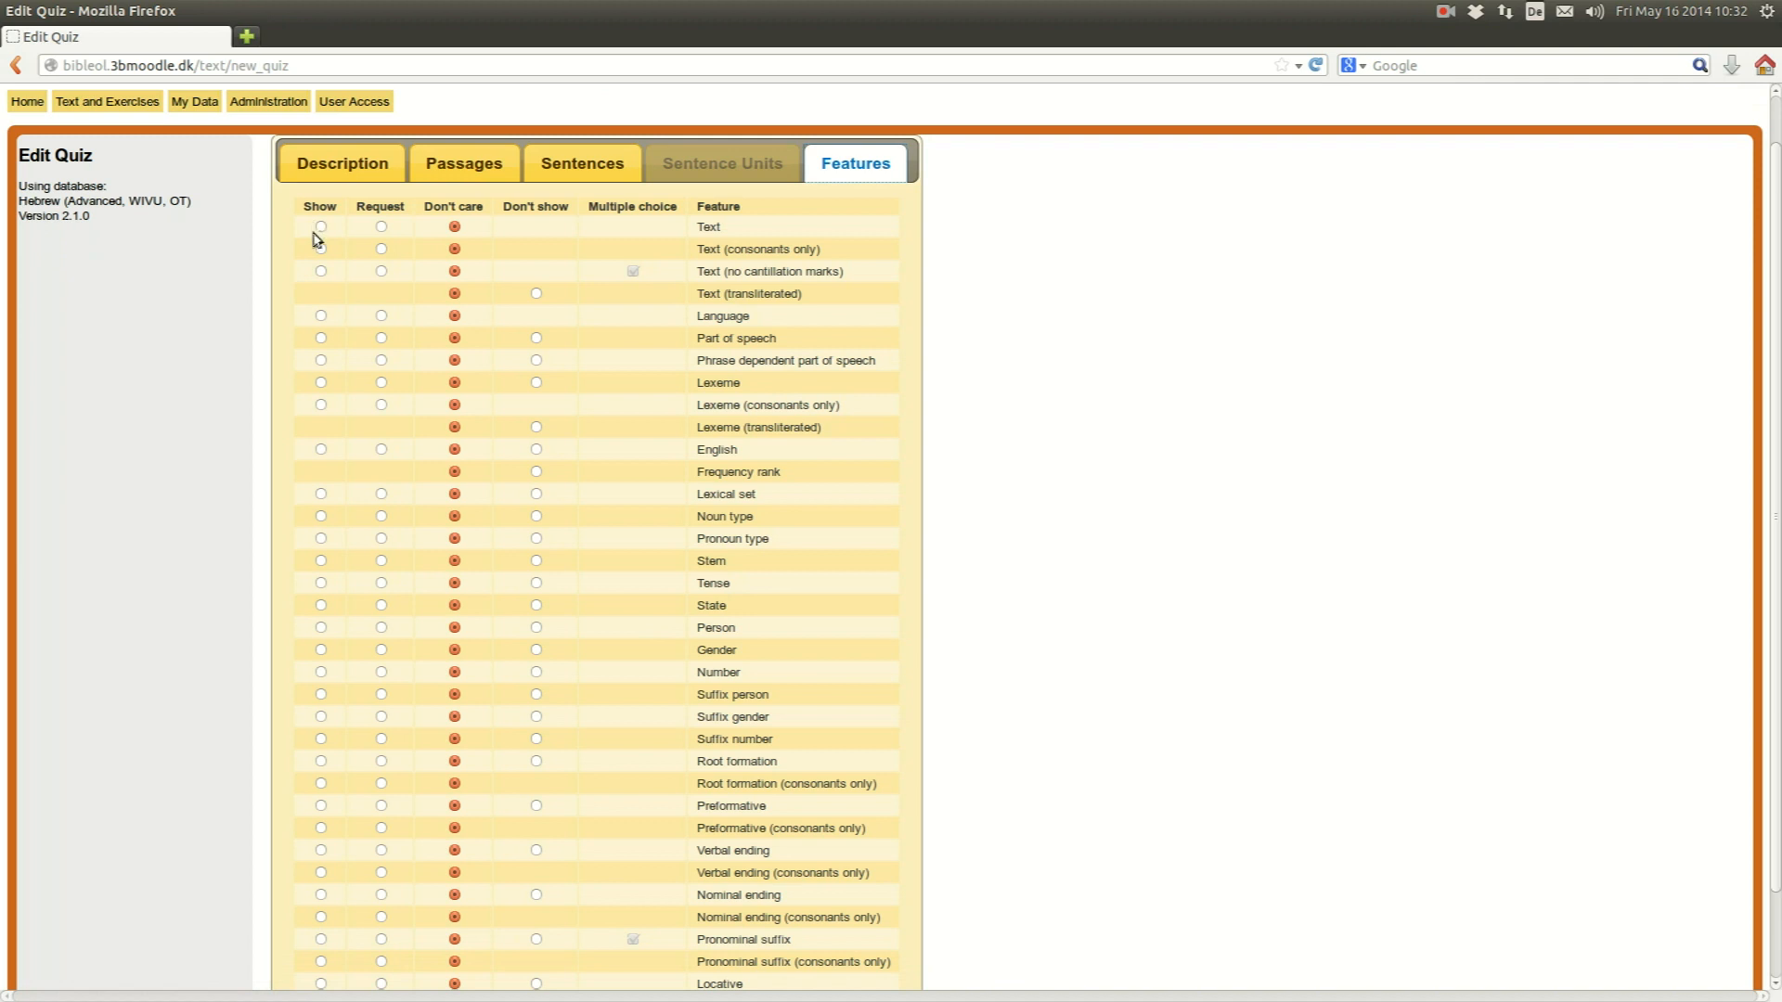
mouse_move(362, 310)
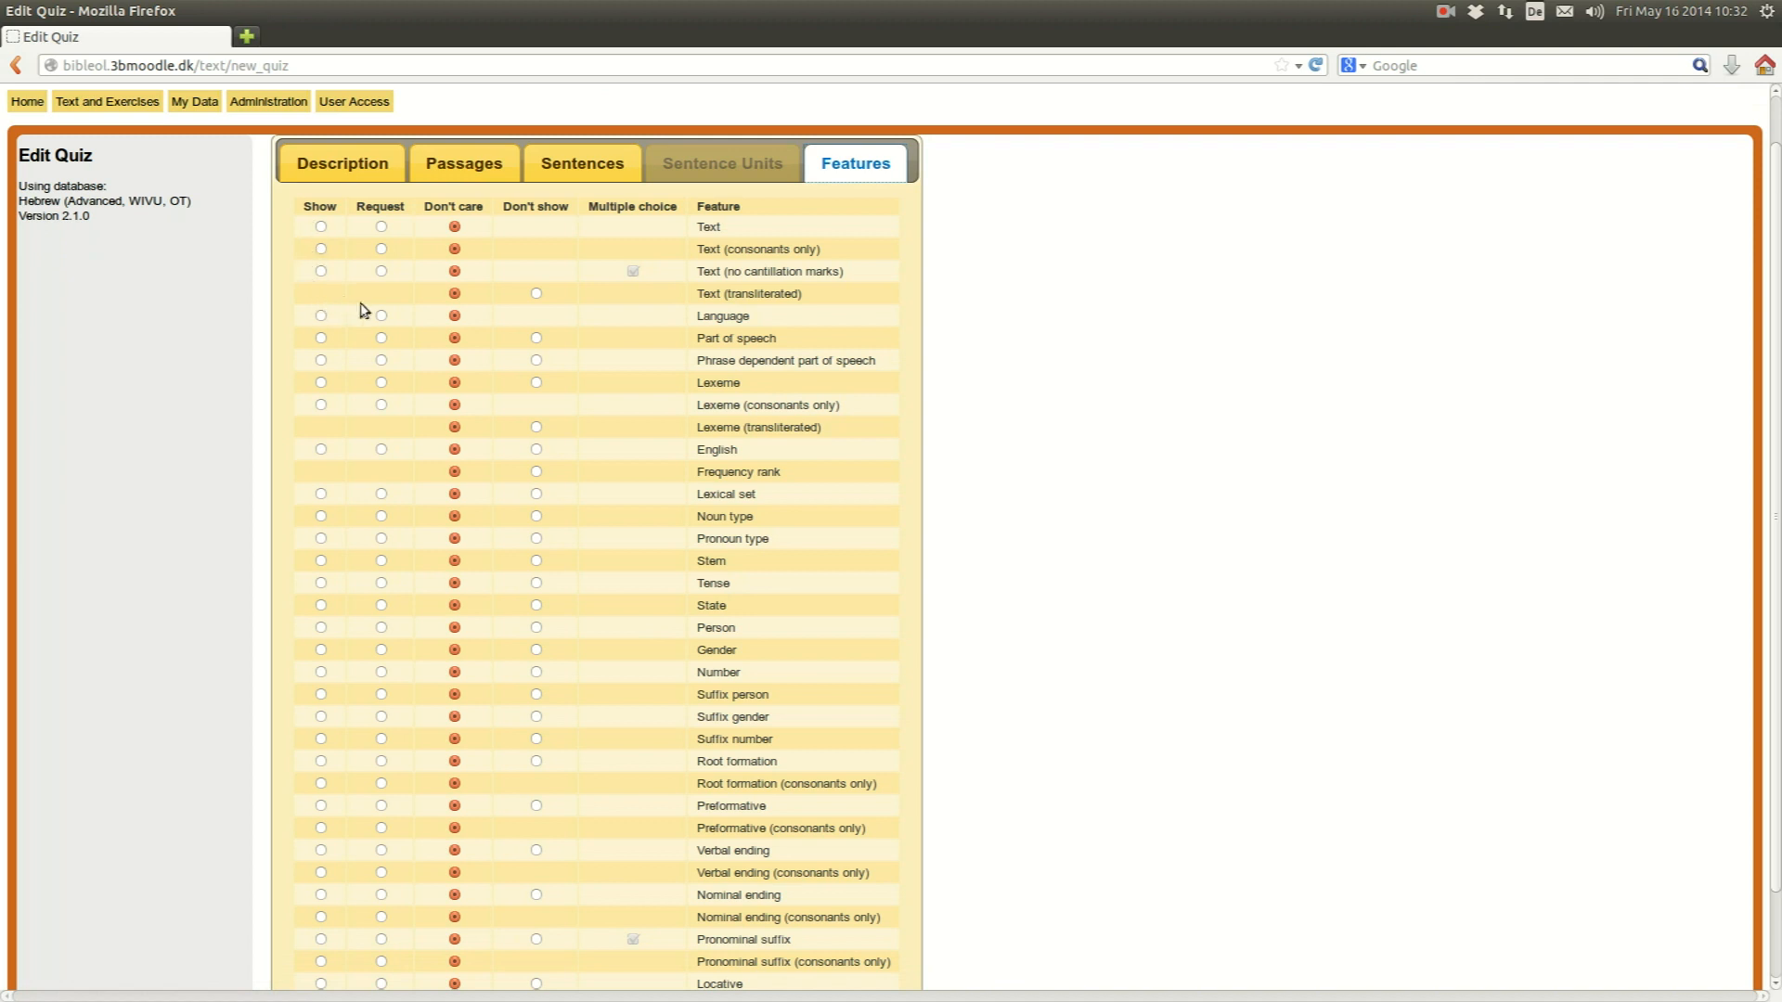
mouse_move(395, 498)
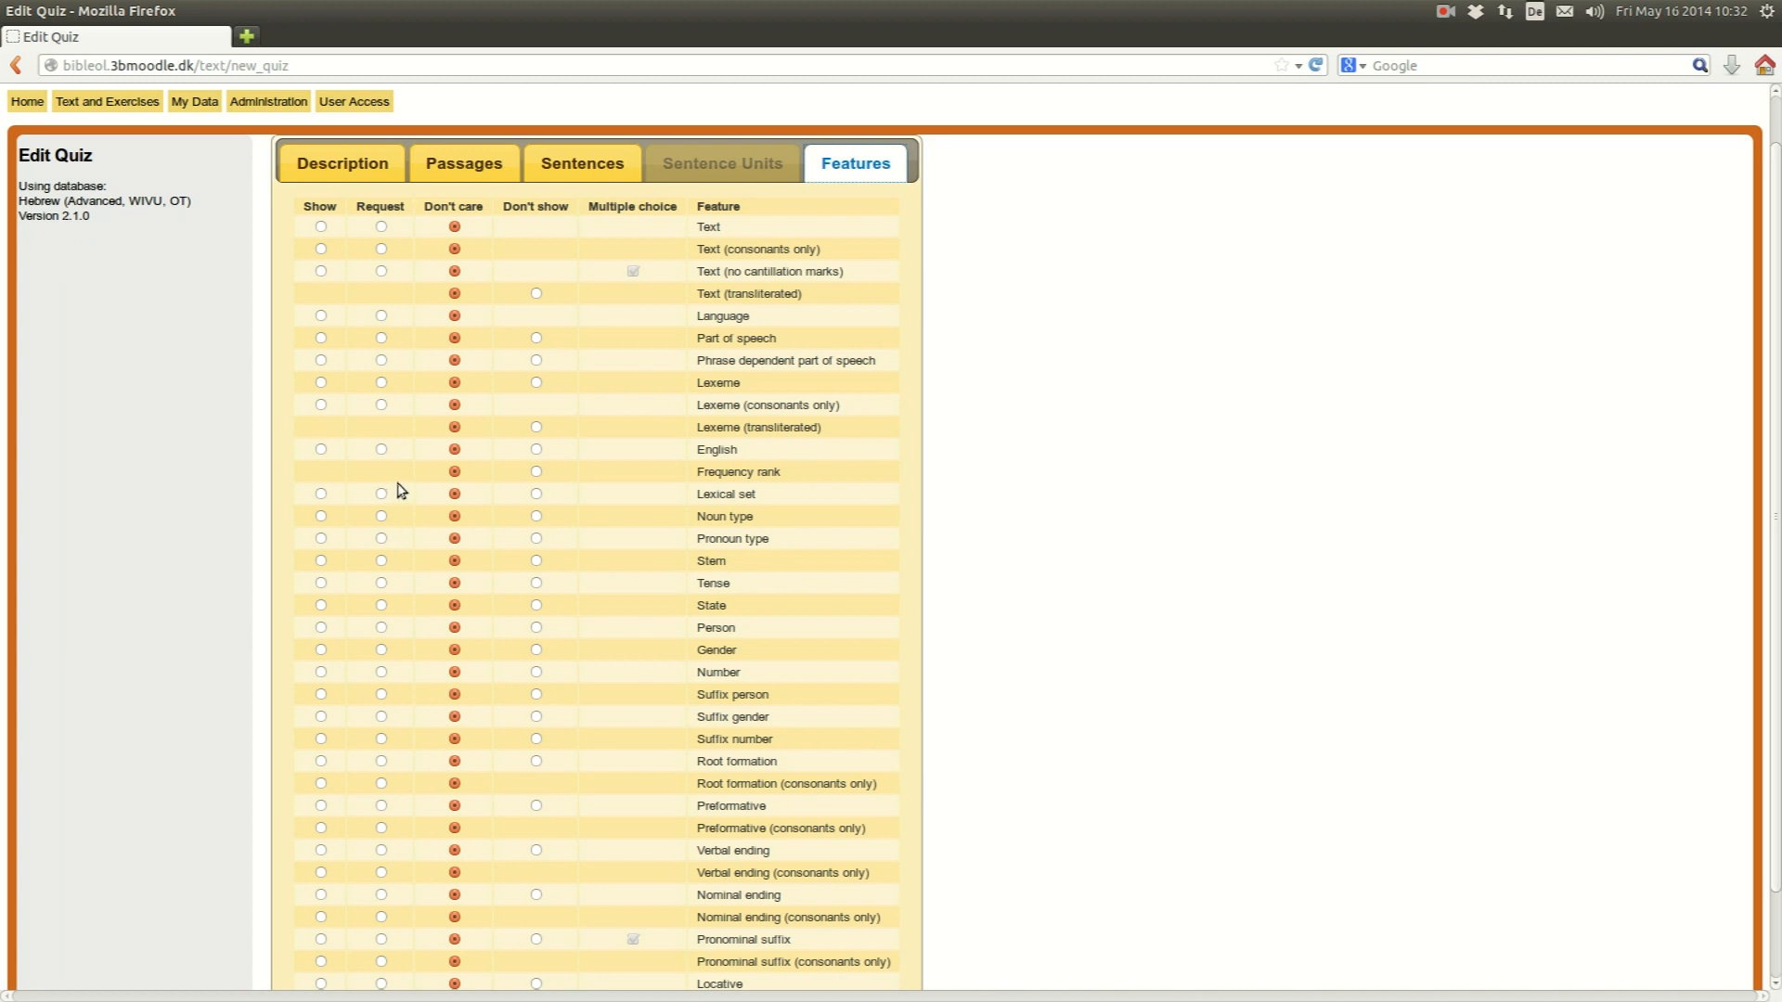
left_click(319, 226)
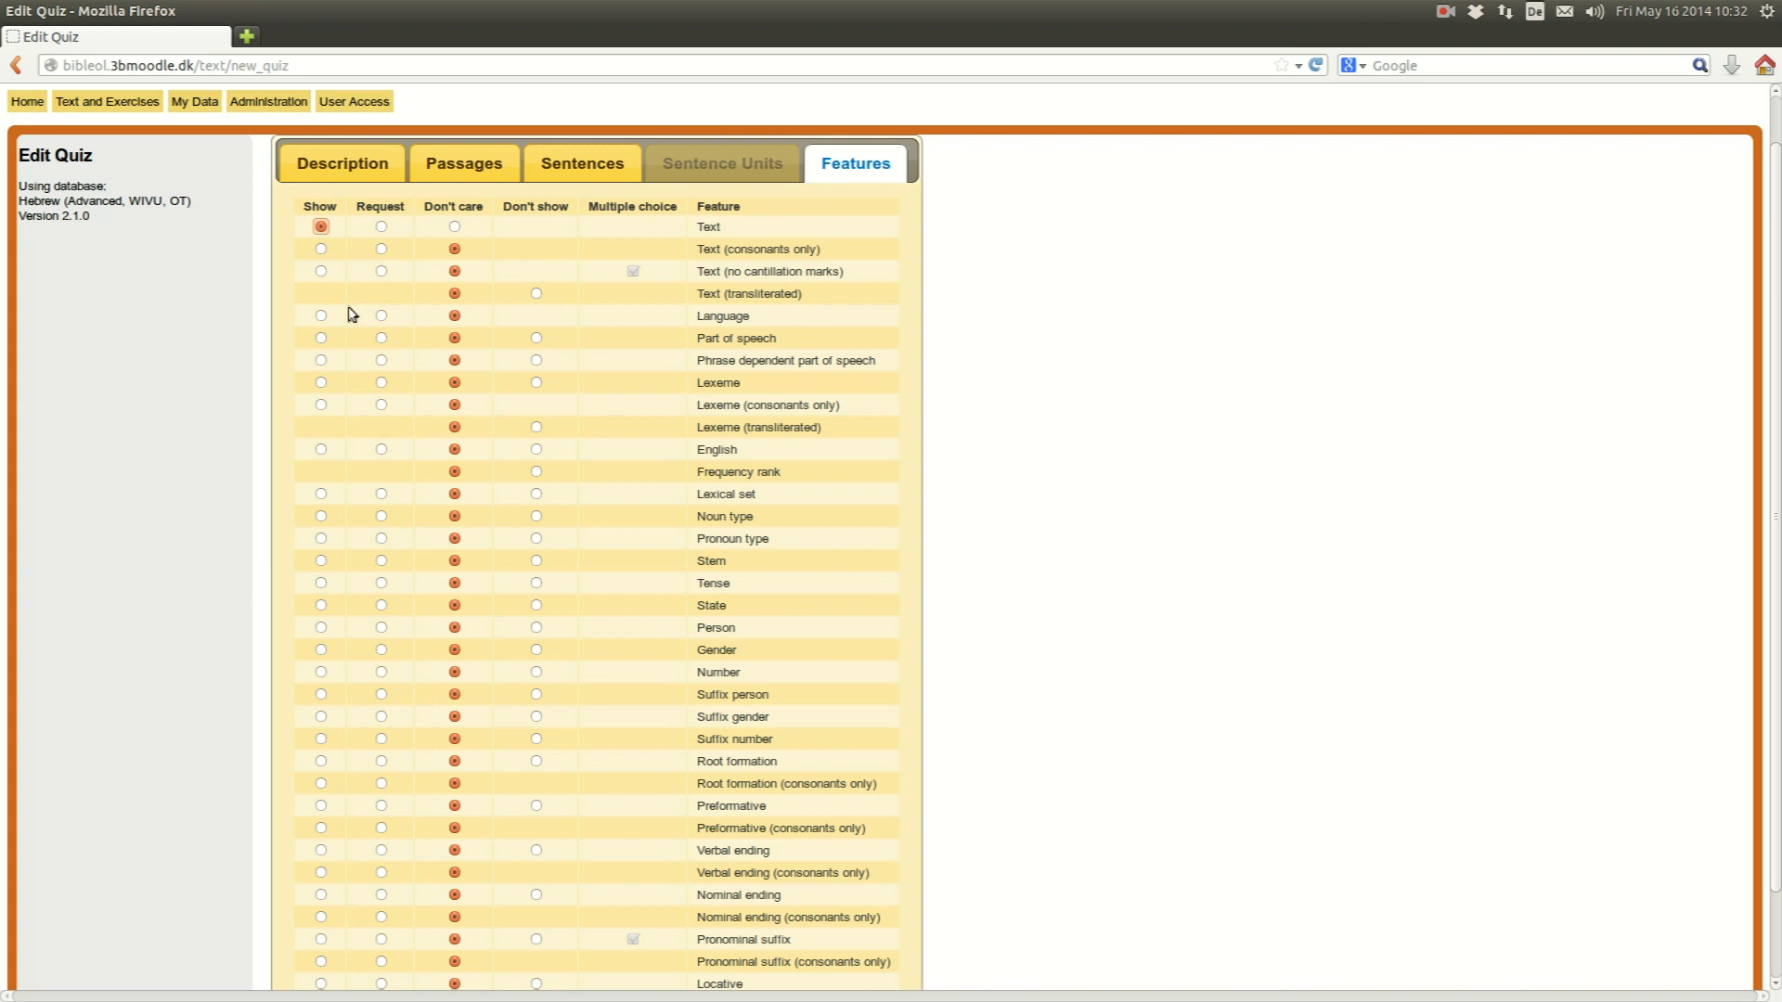
mouse_move(323, 392)
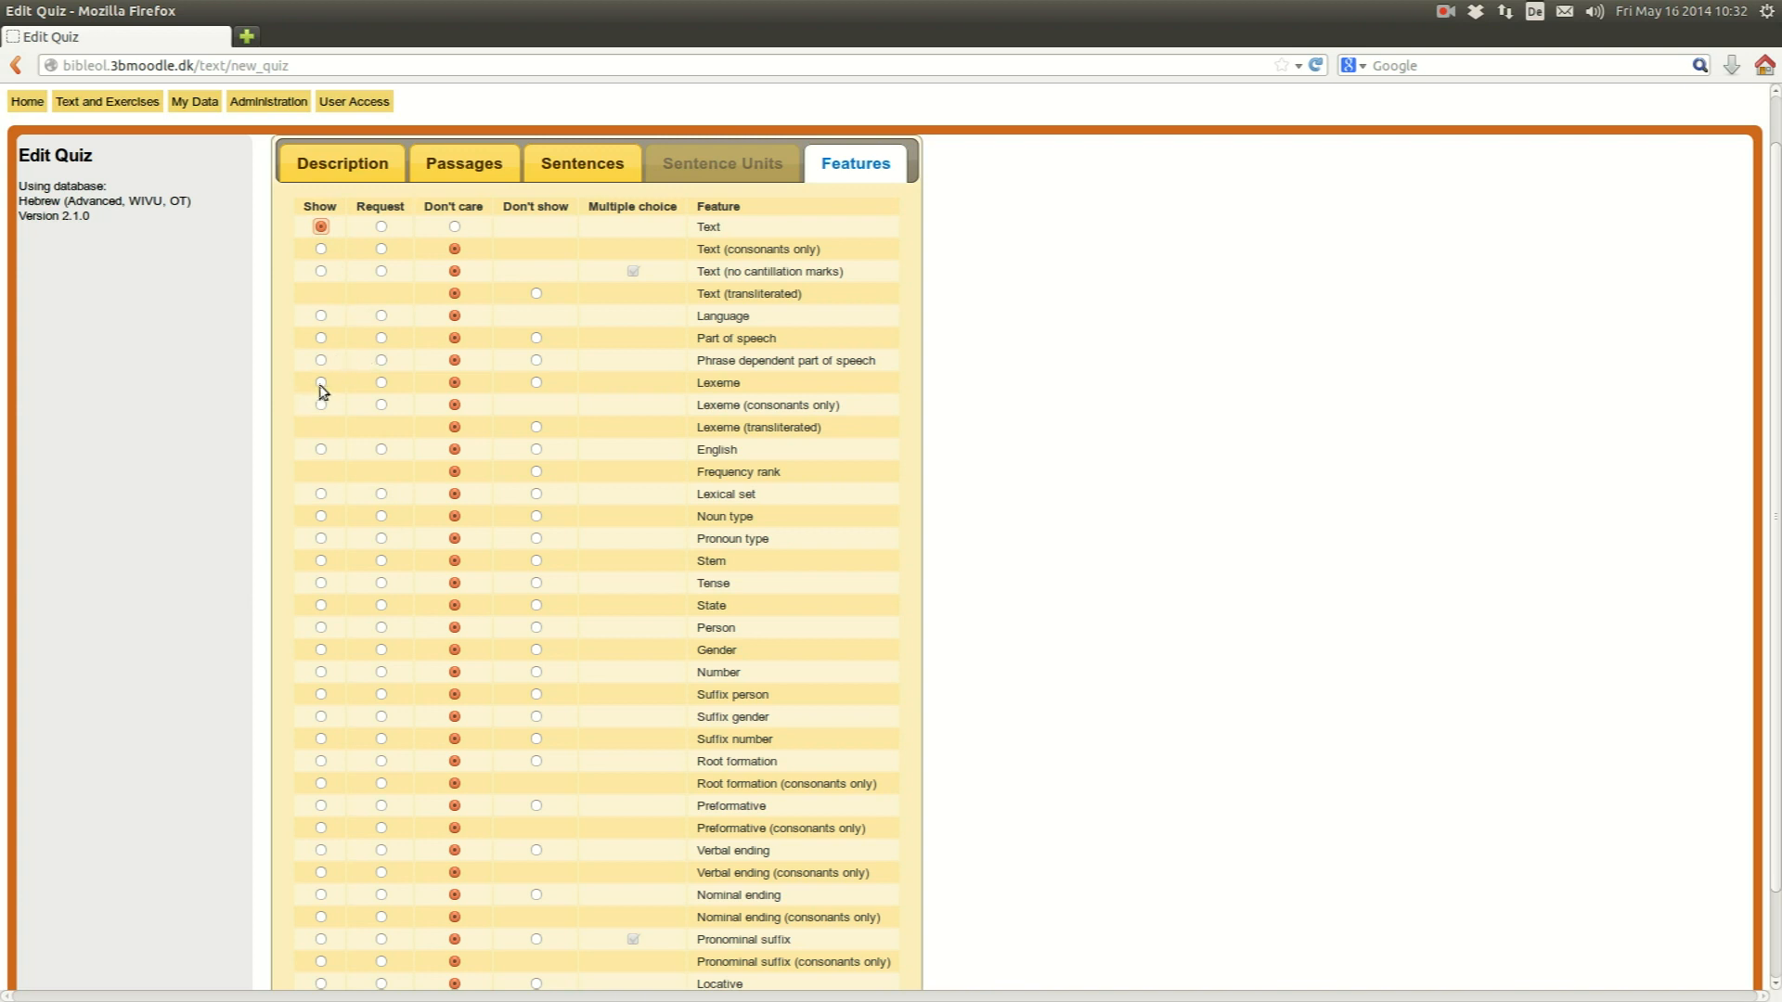
left_click(319, 383)
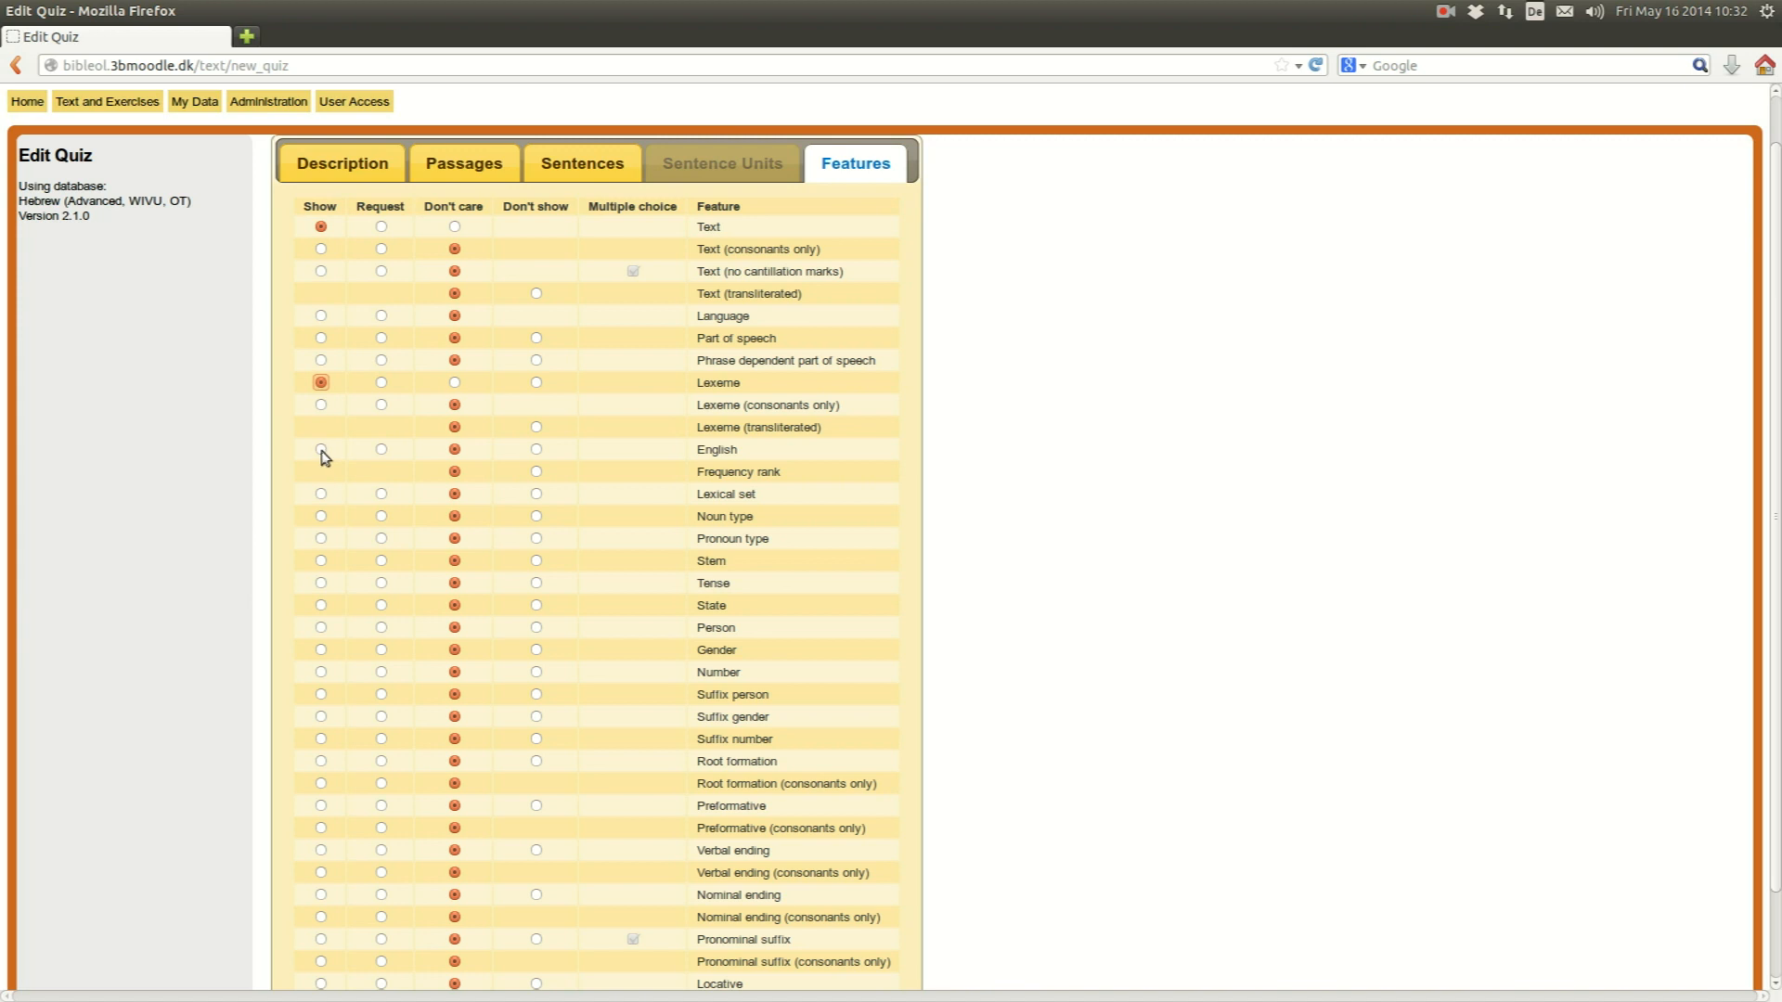
left_click(321, 449)
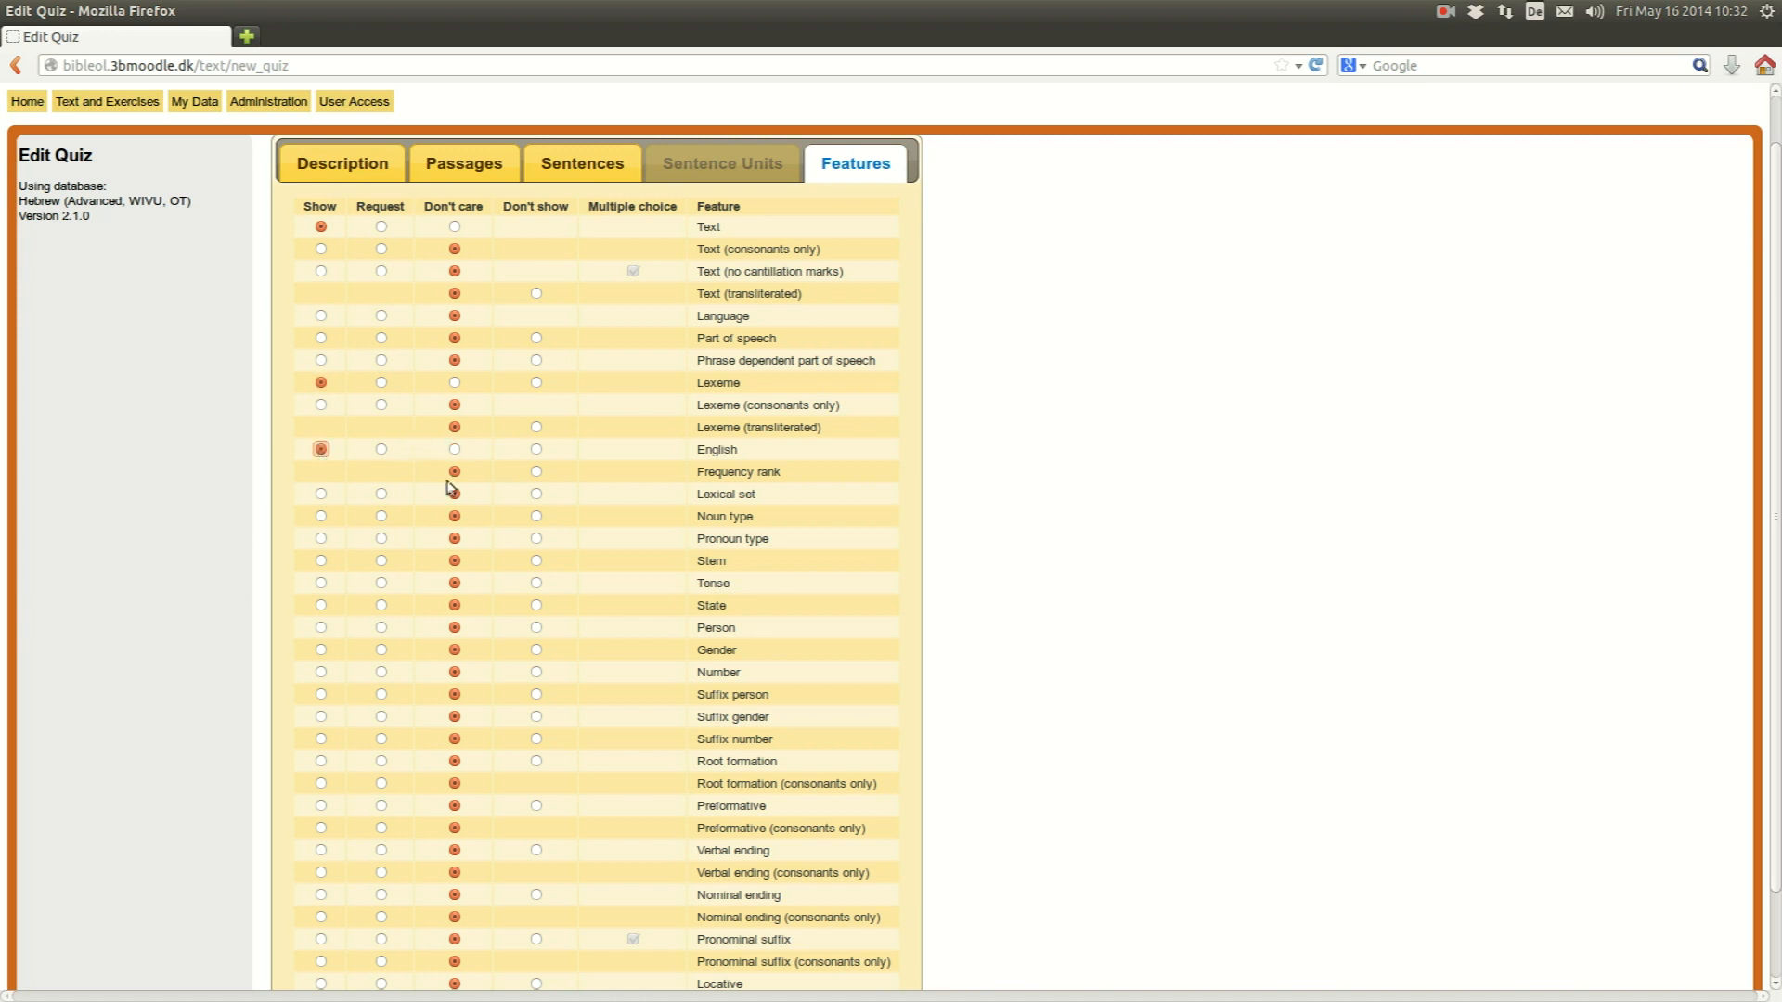
mouse_move(385, 572)
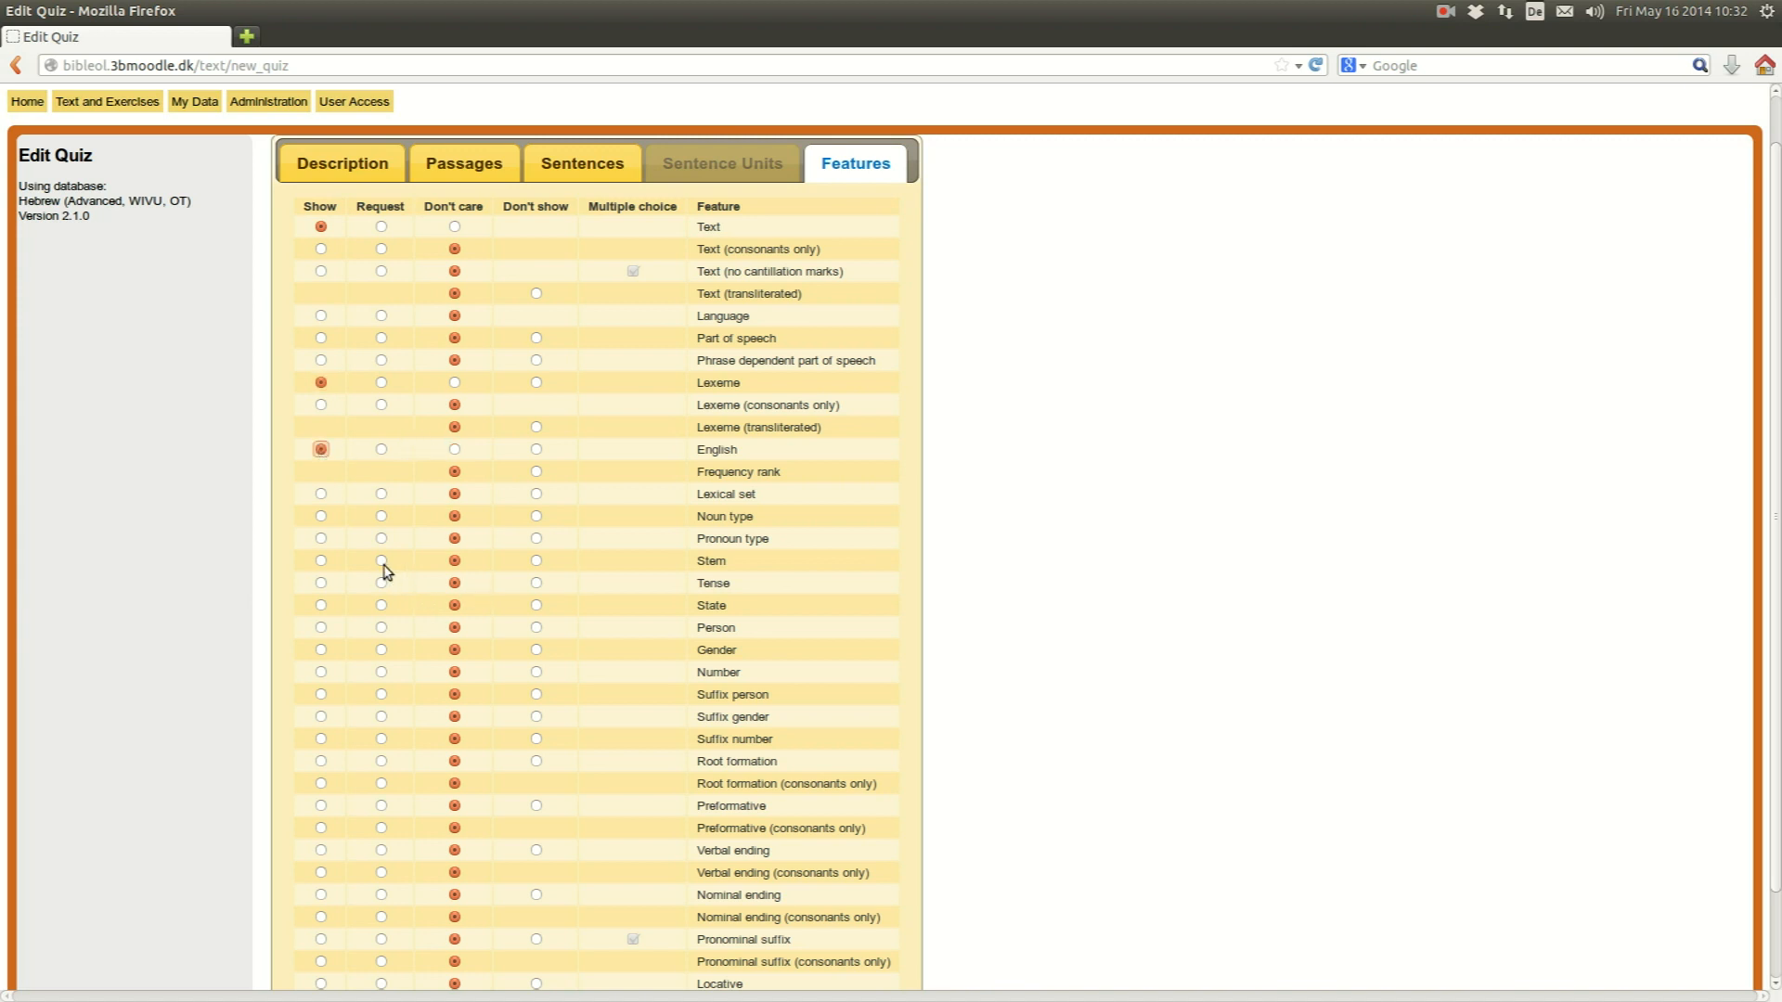
left_click(381, 558)
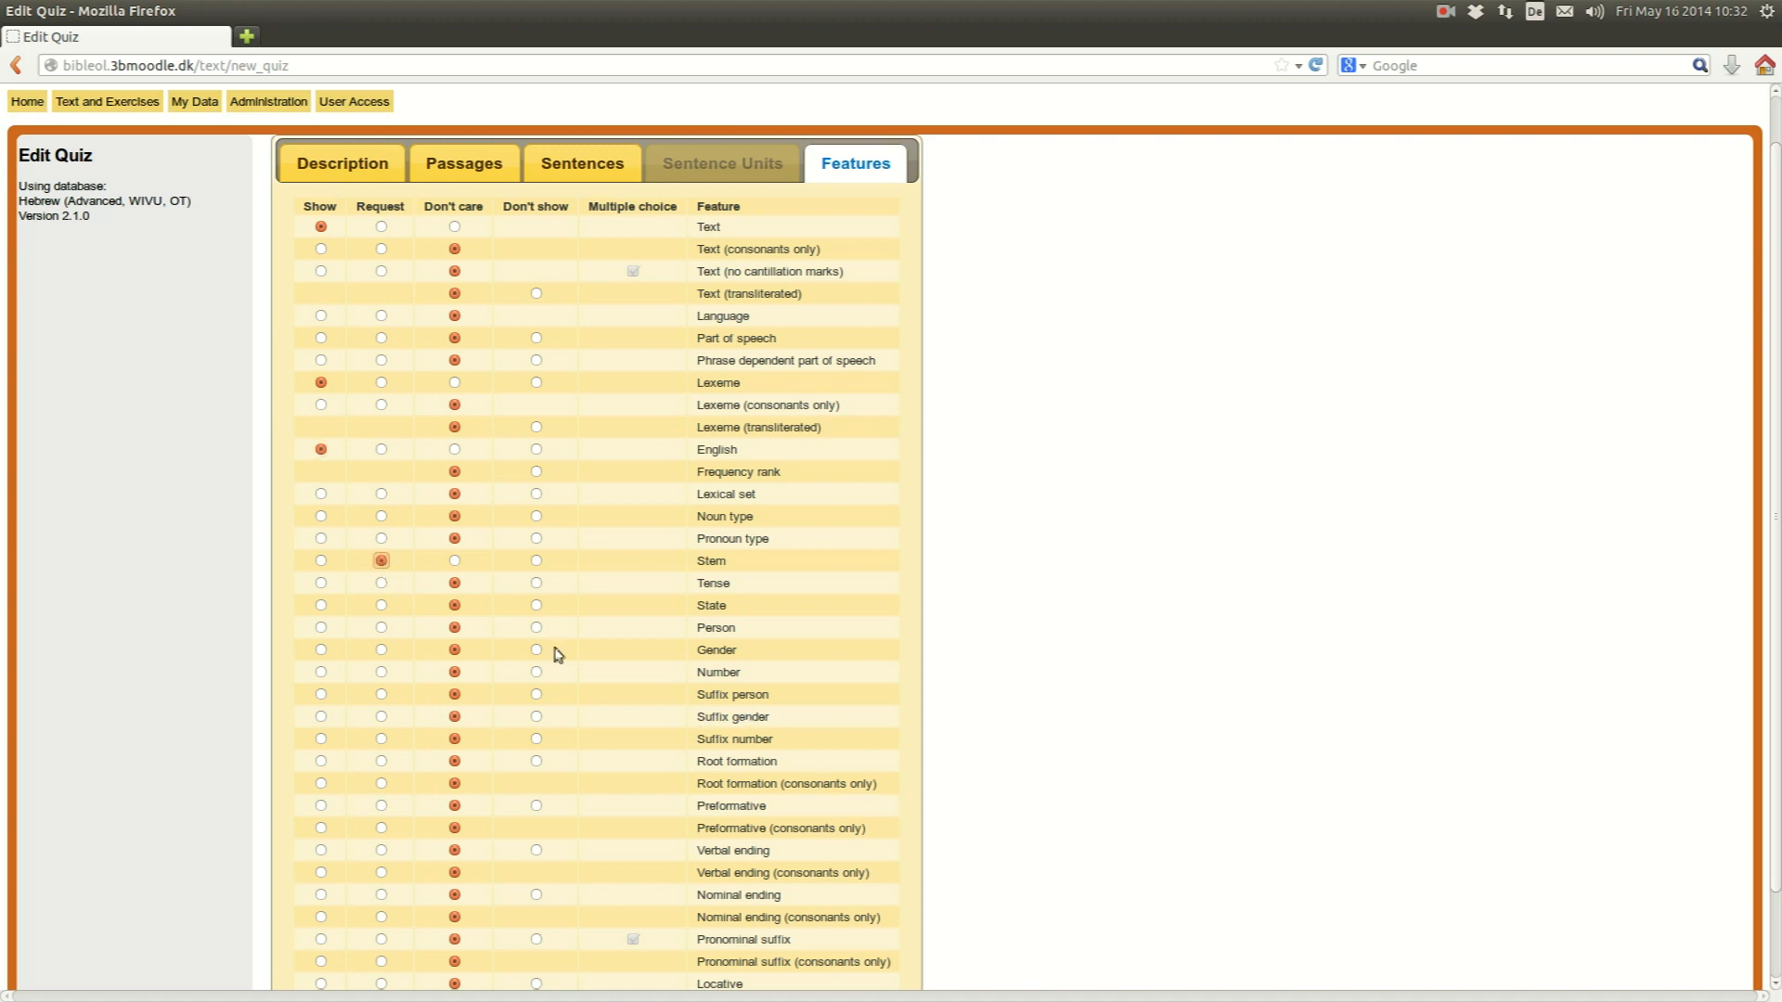
scroll("down", 3)
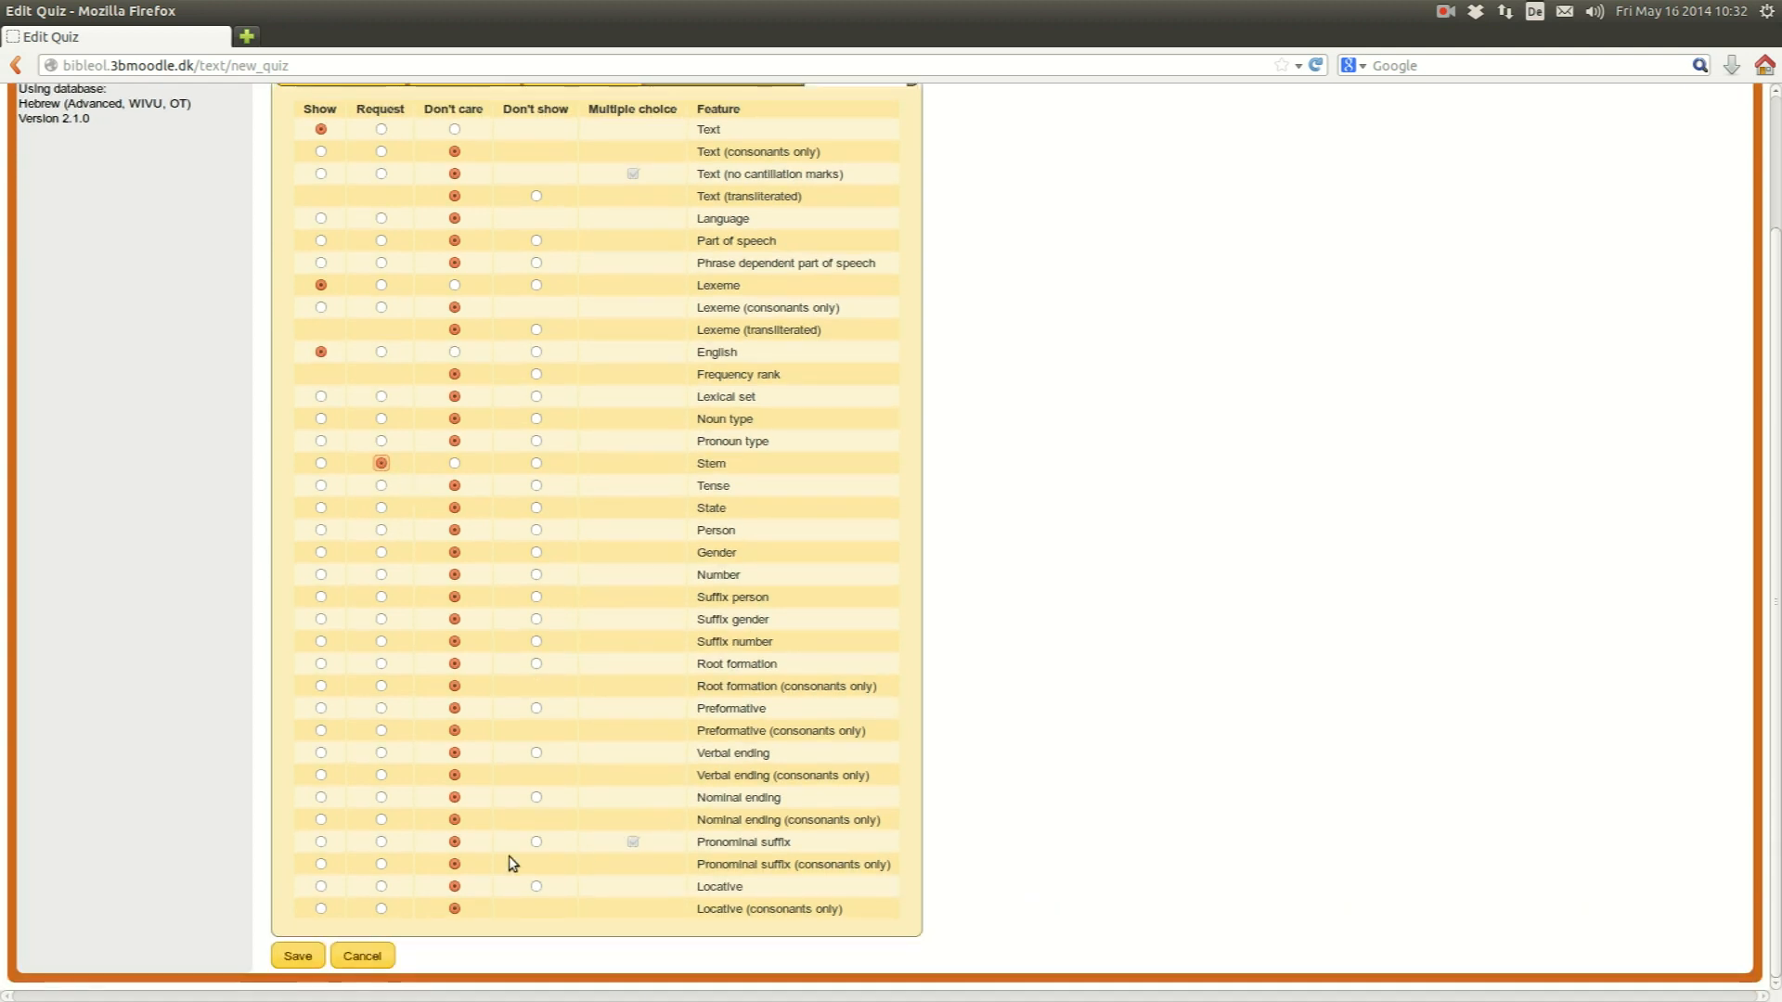
- Save the quiz under the new file name 'stems in Gen12'
left_click(297, 954)
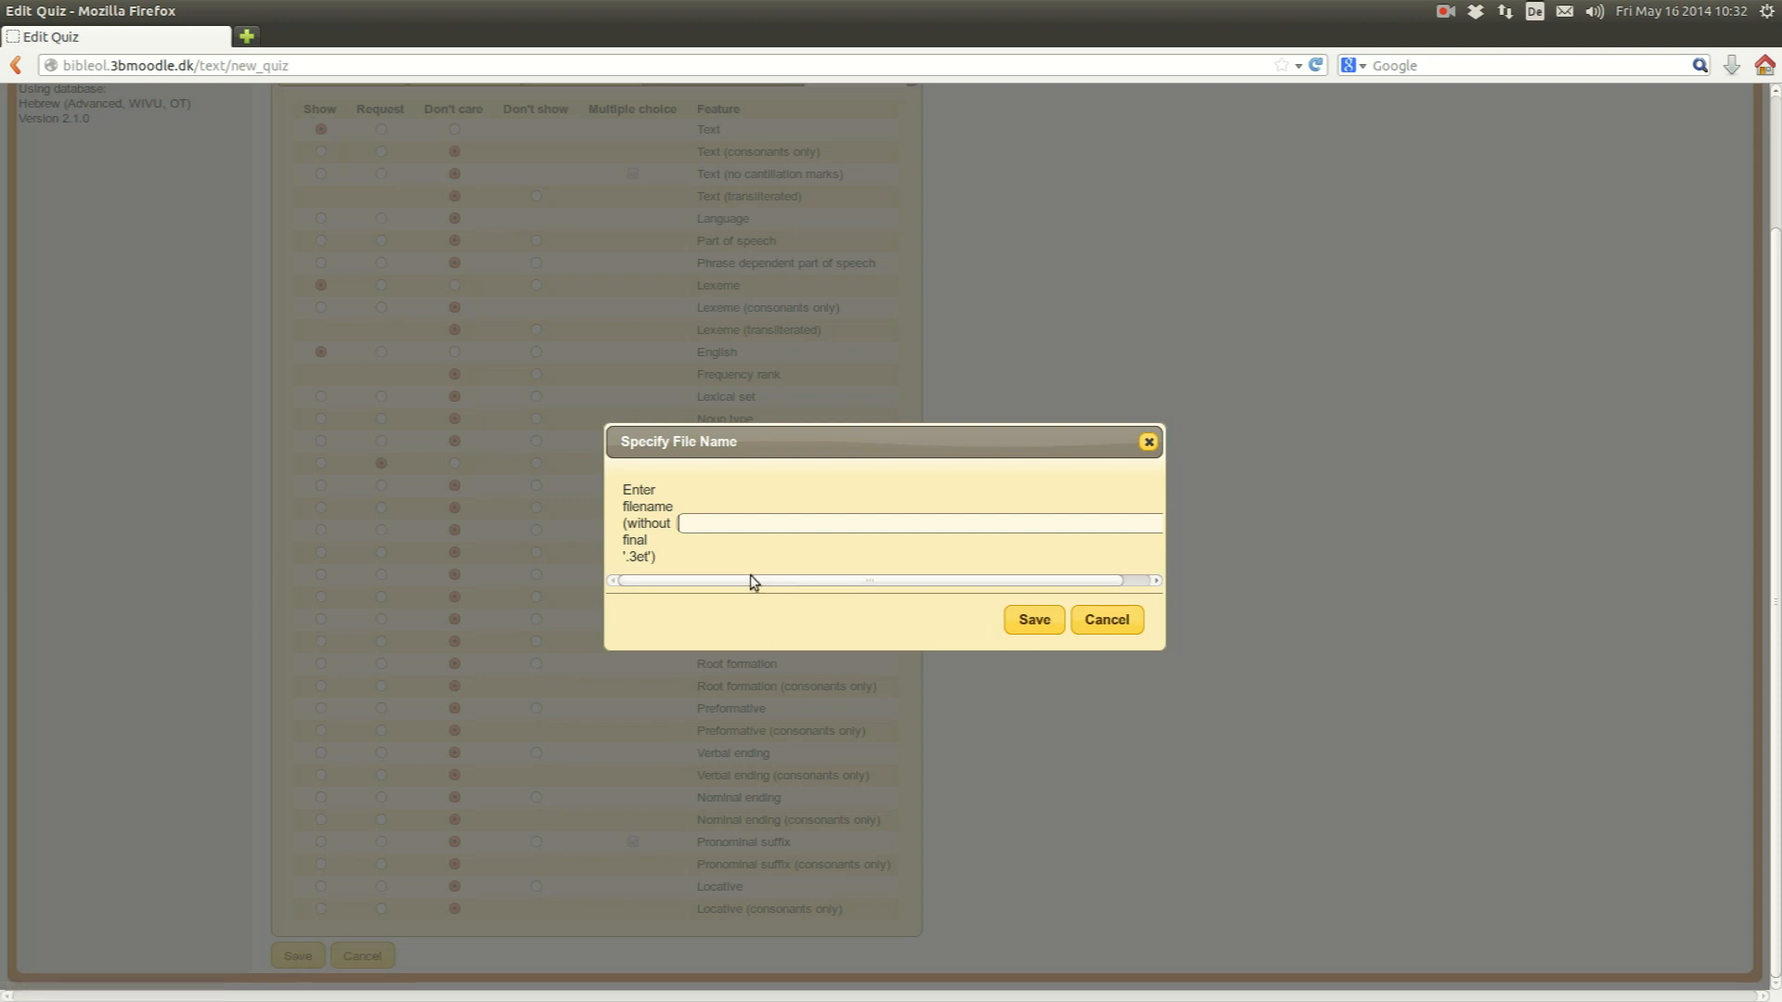
type("s")
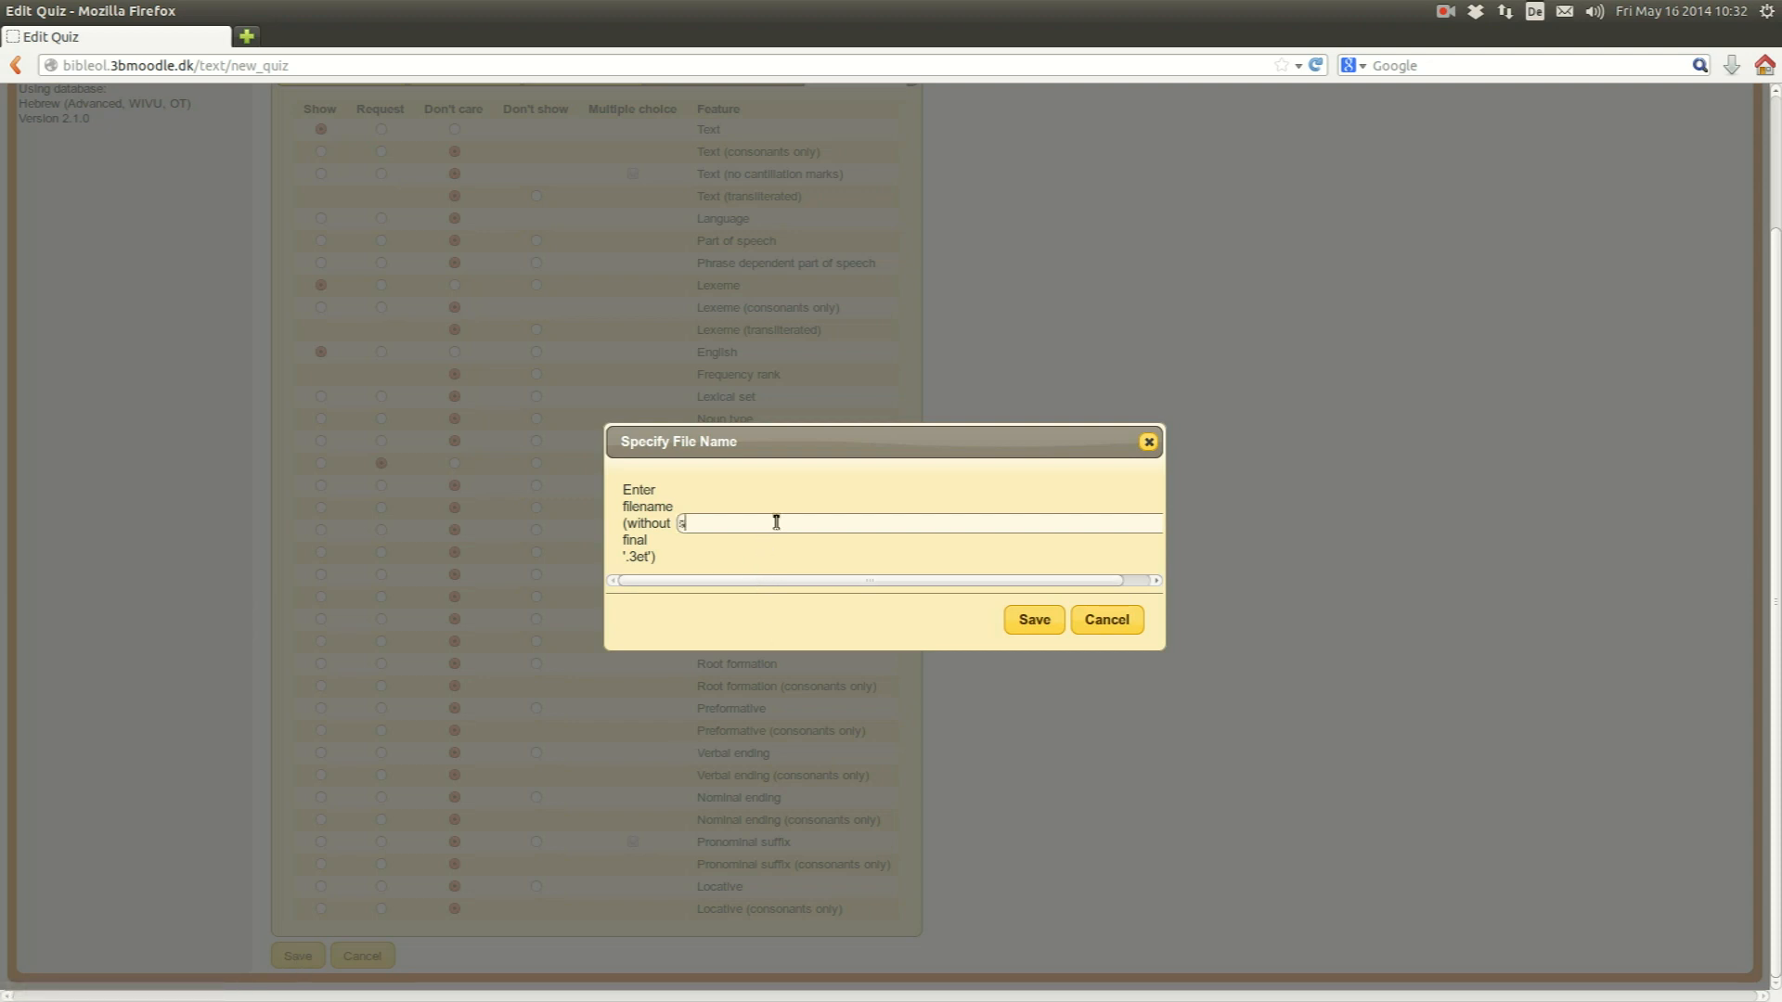
type("tems in Gen")
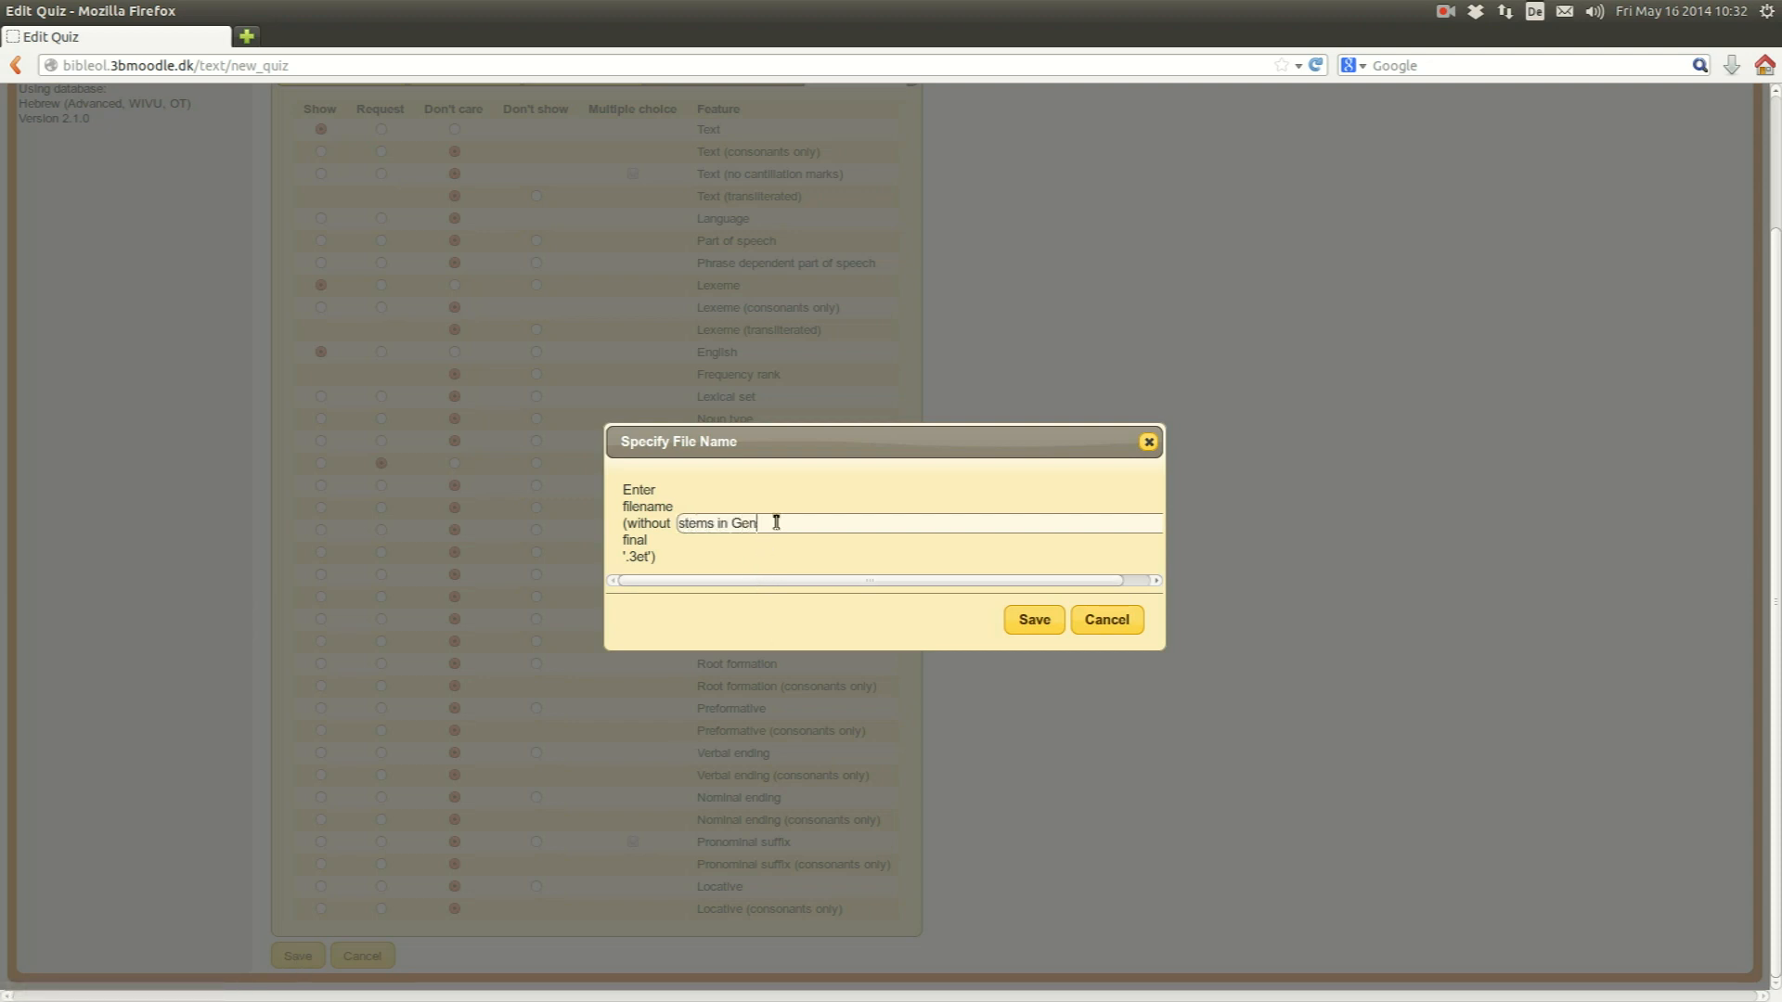
left_click(1030, 620)
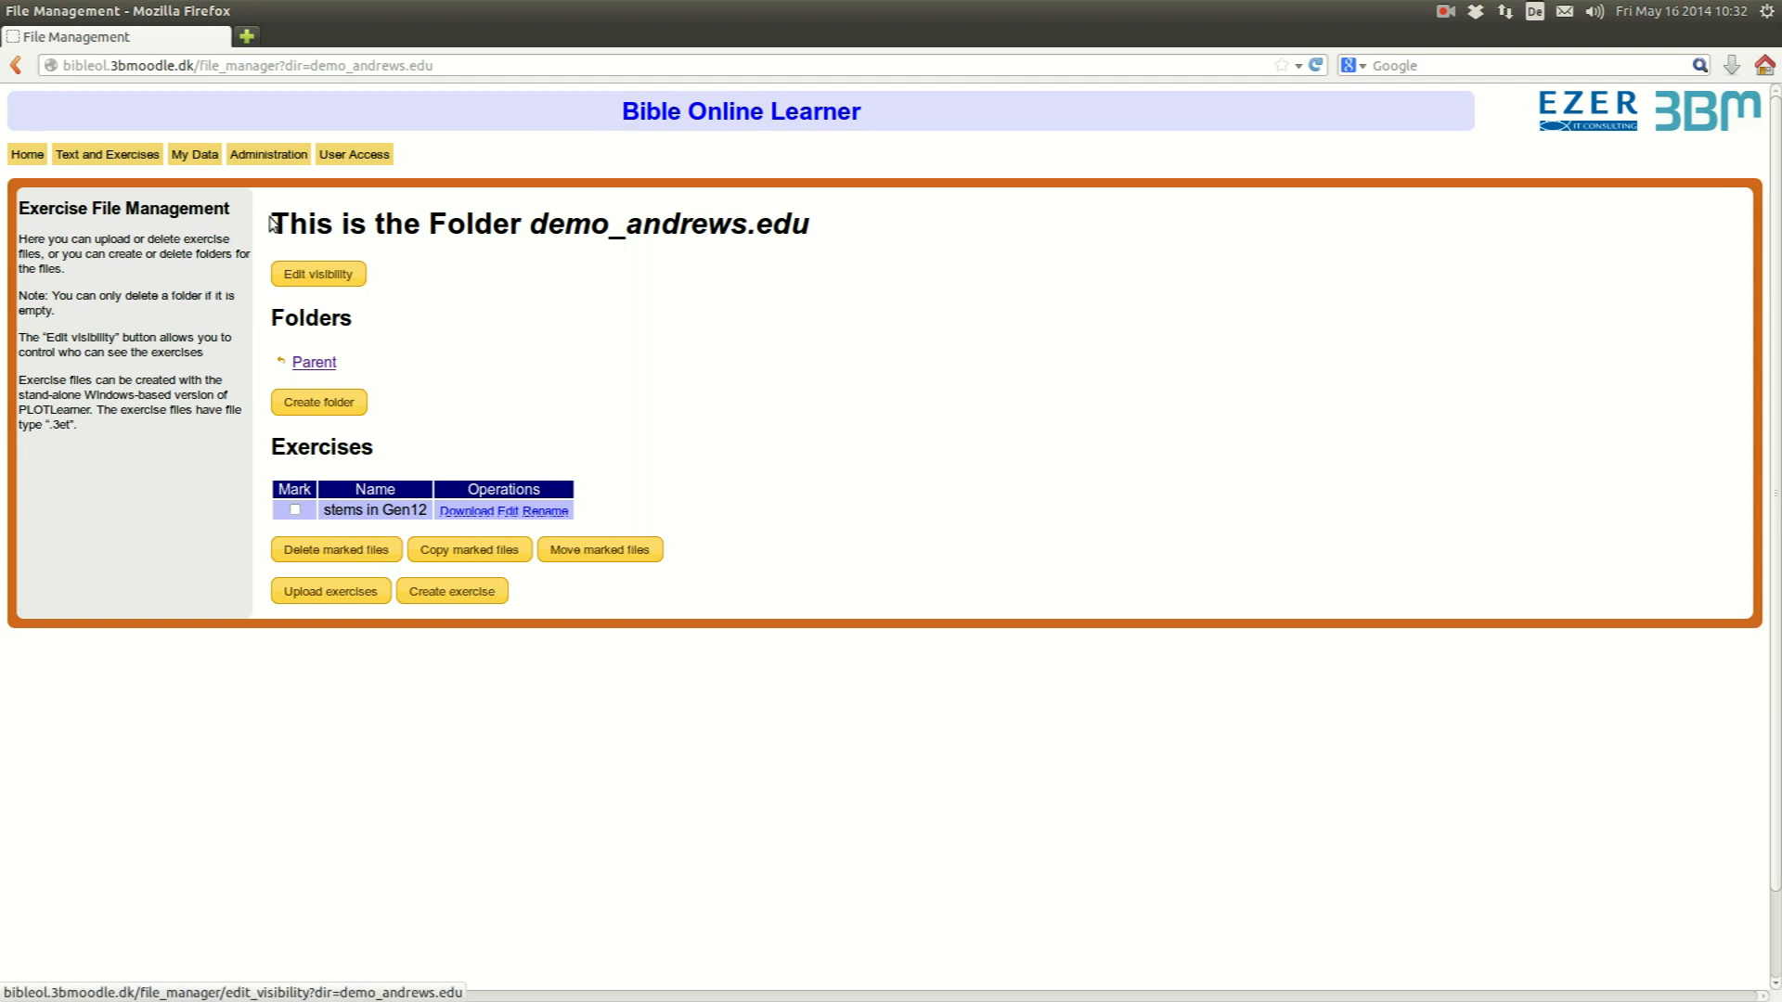
mouse_move(202, 191)
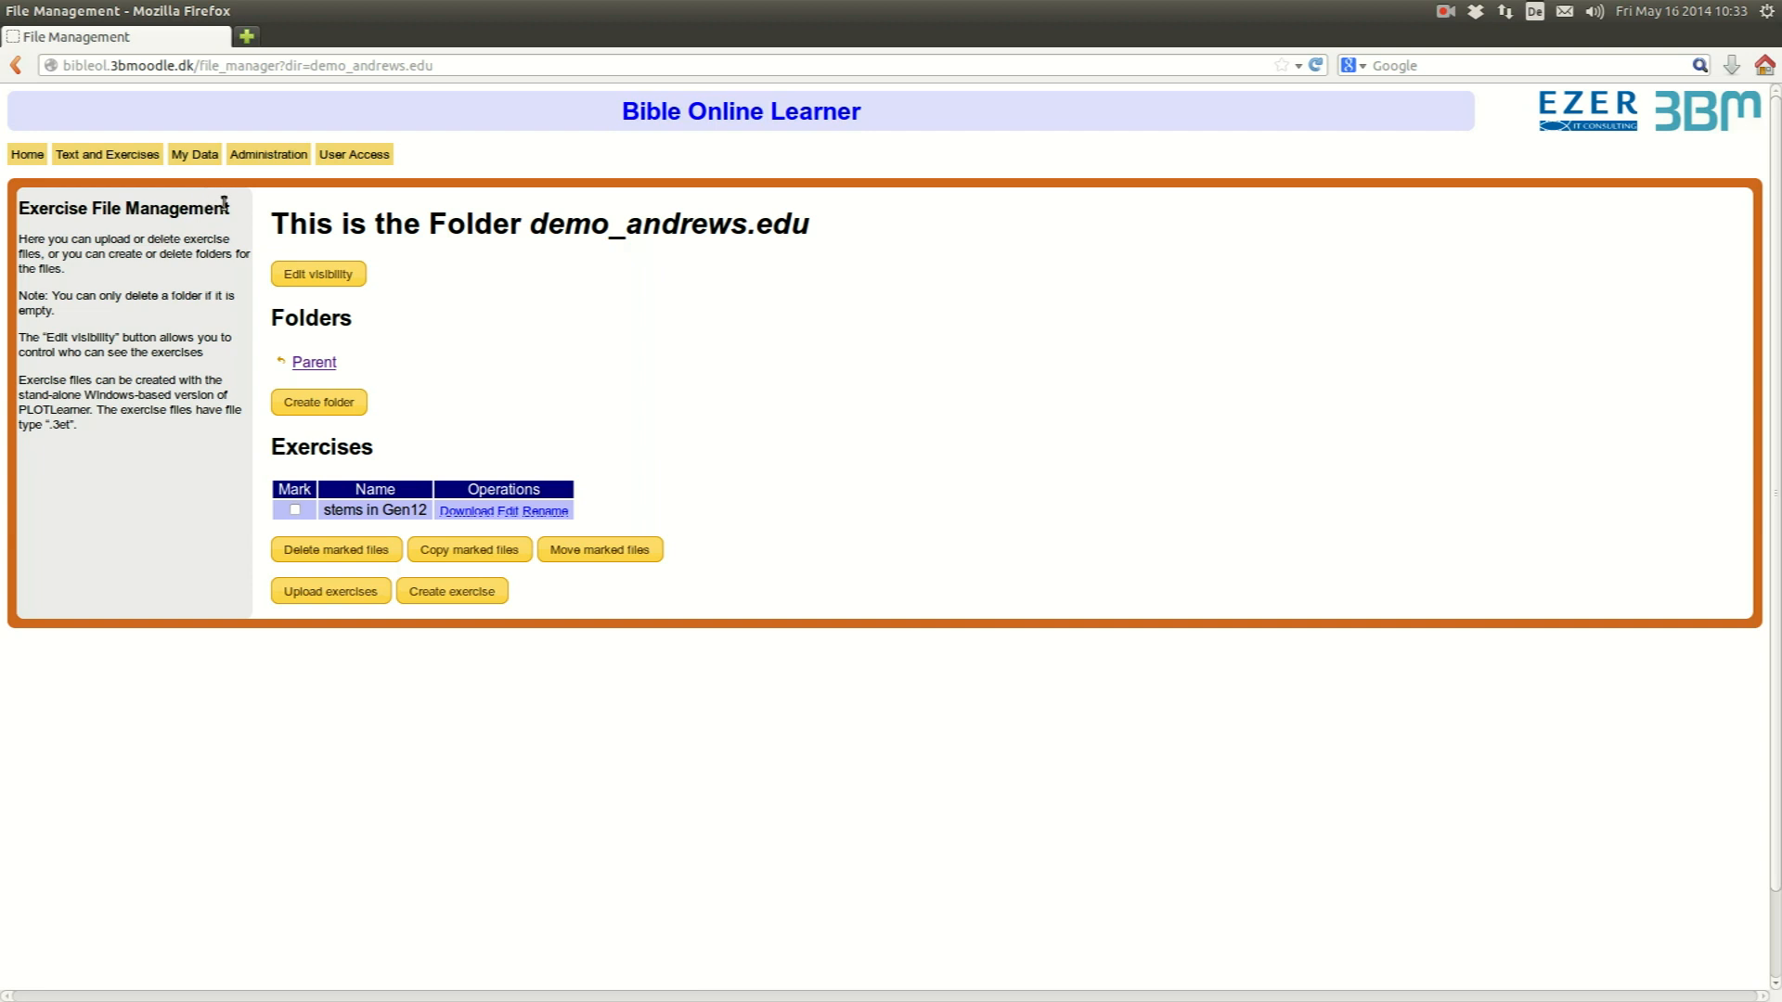
- Go to the class list via Administration > Classes
left_click(267, 154)
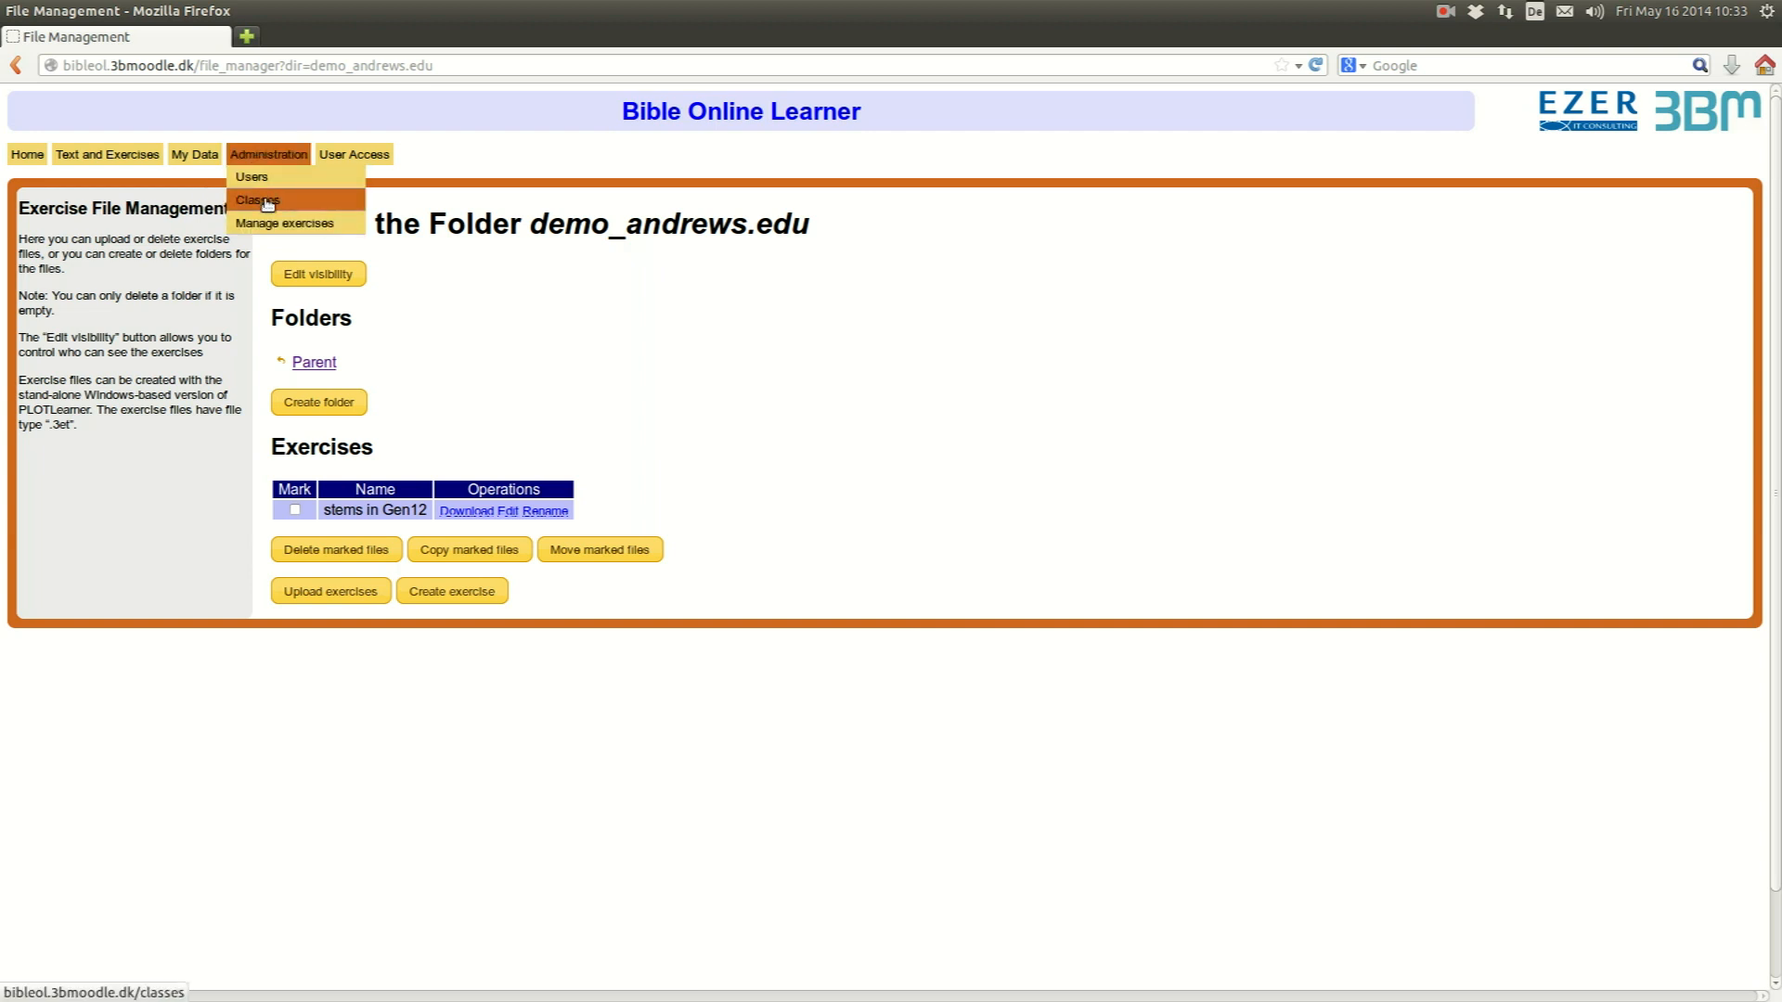
left_click(256, 200)
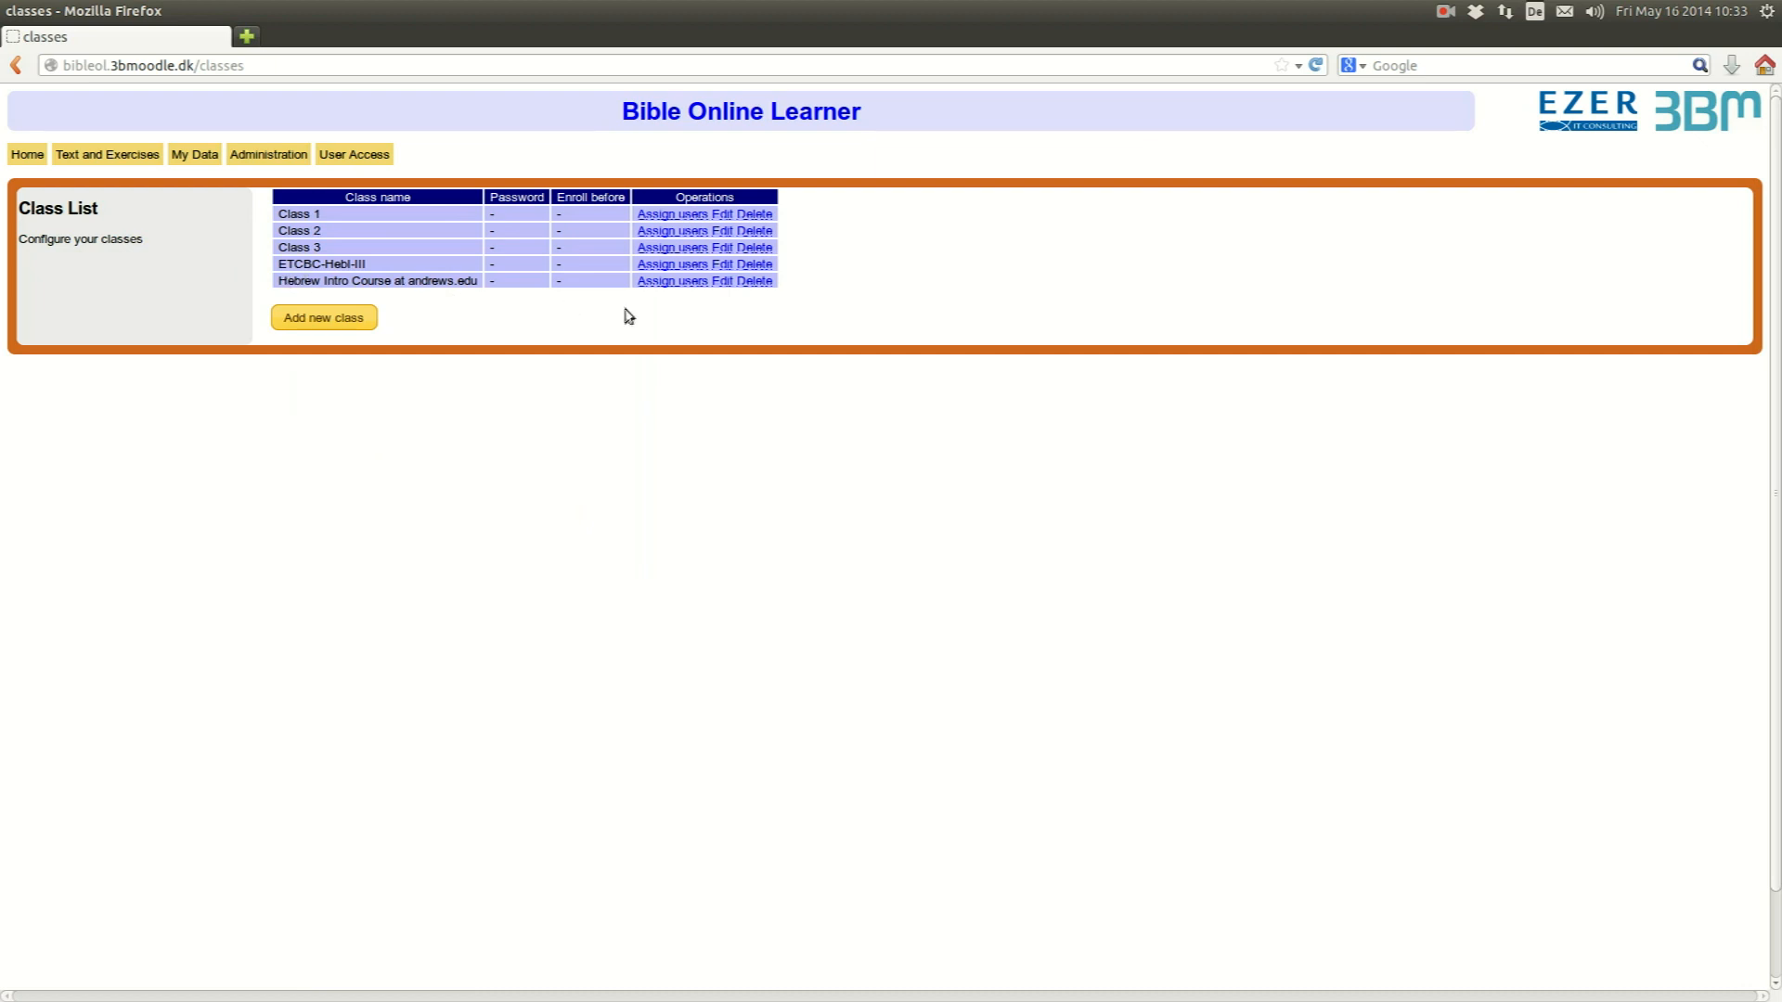
- Assign two more user accounts to the Hebrew Intro Course at andrews.edu class and confirm
left_click(672, 280)
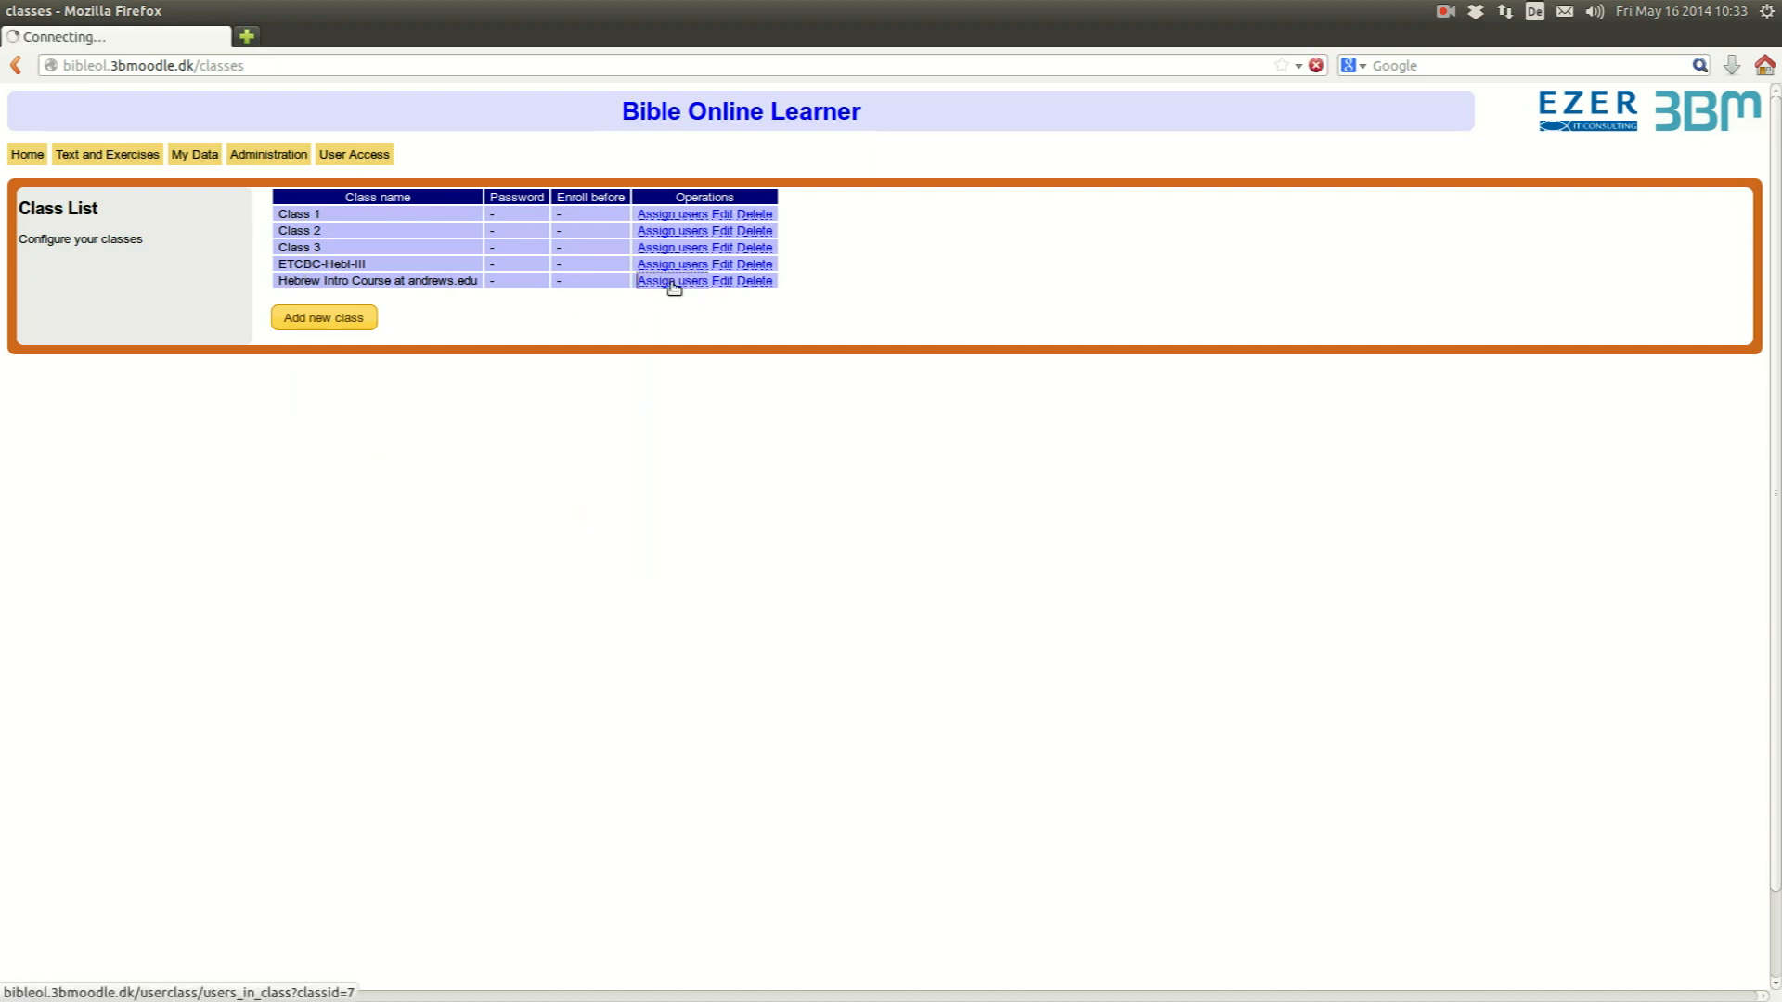
left_click(672, 281)
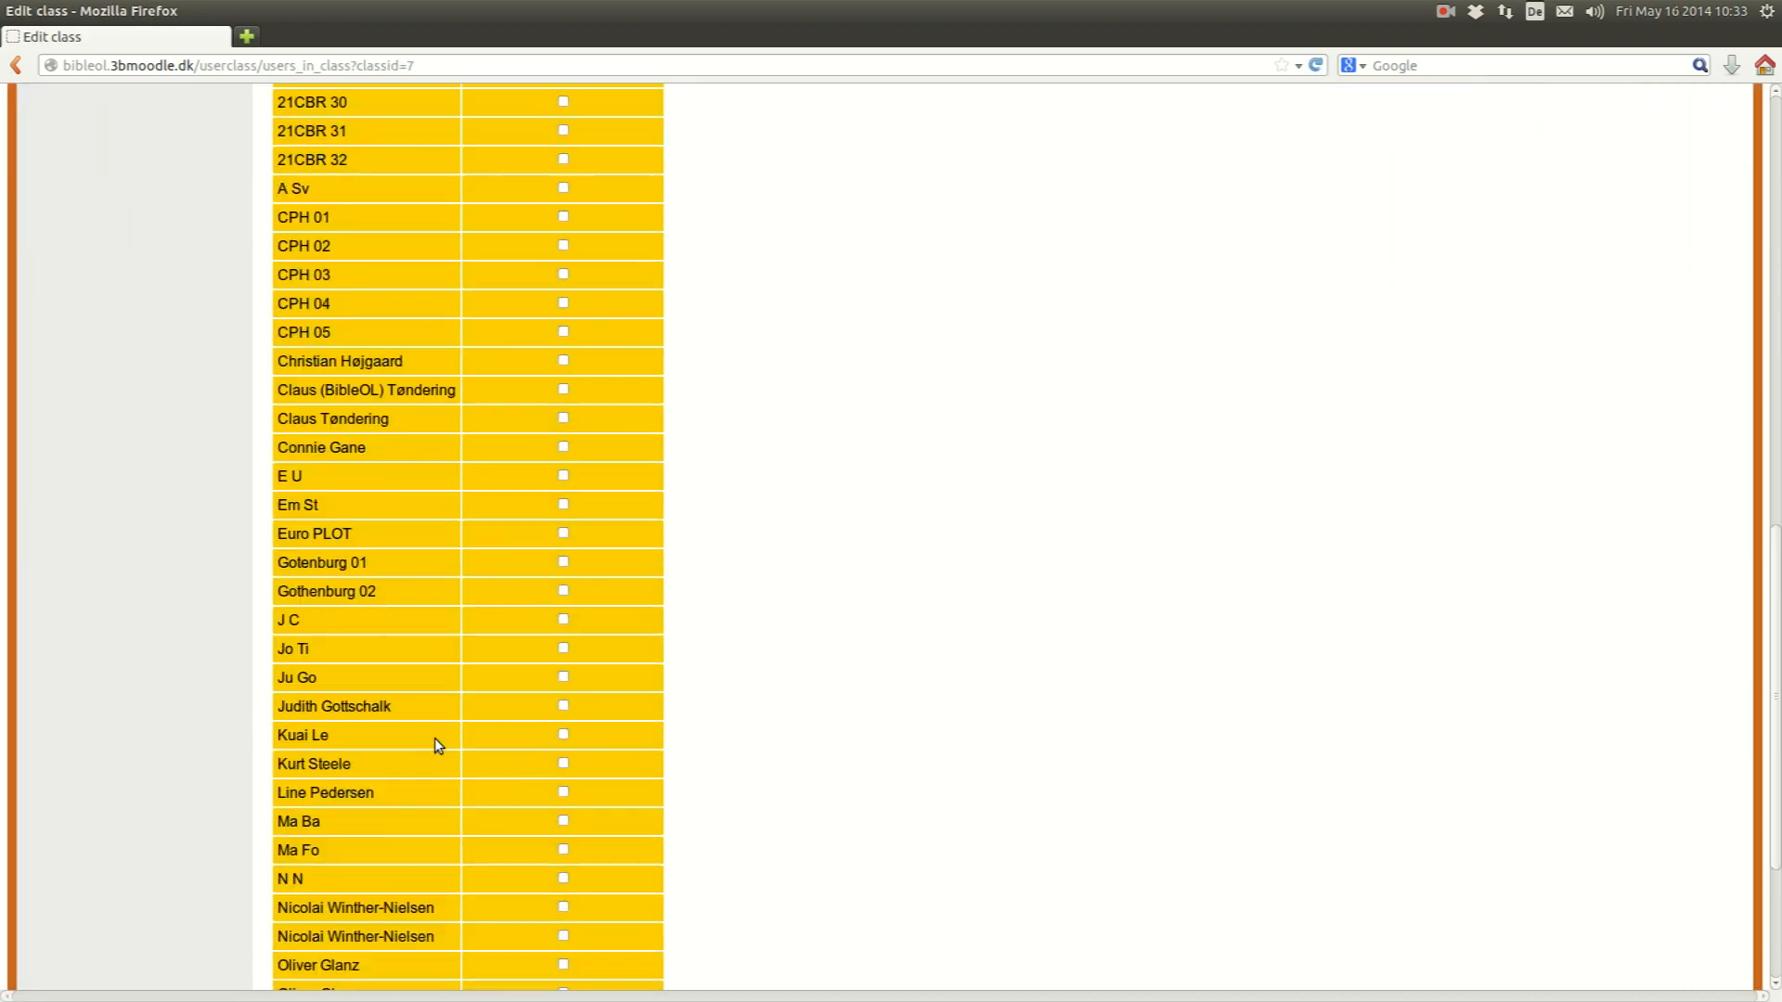
scroll("down", 3)
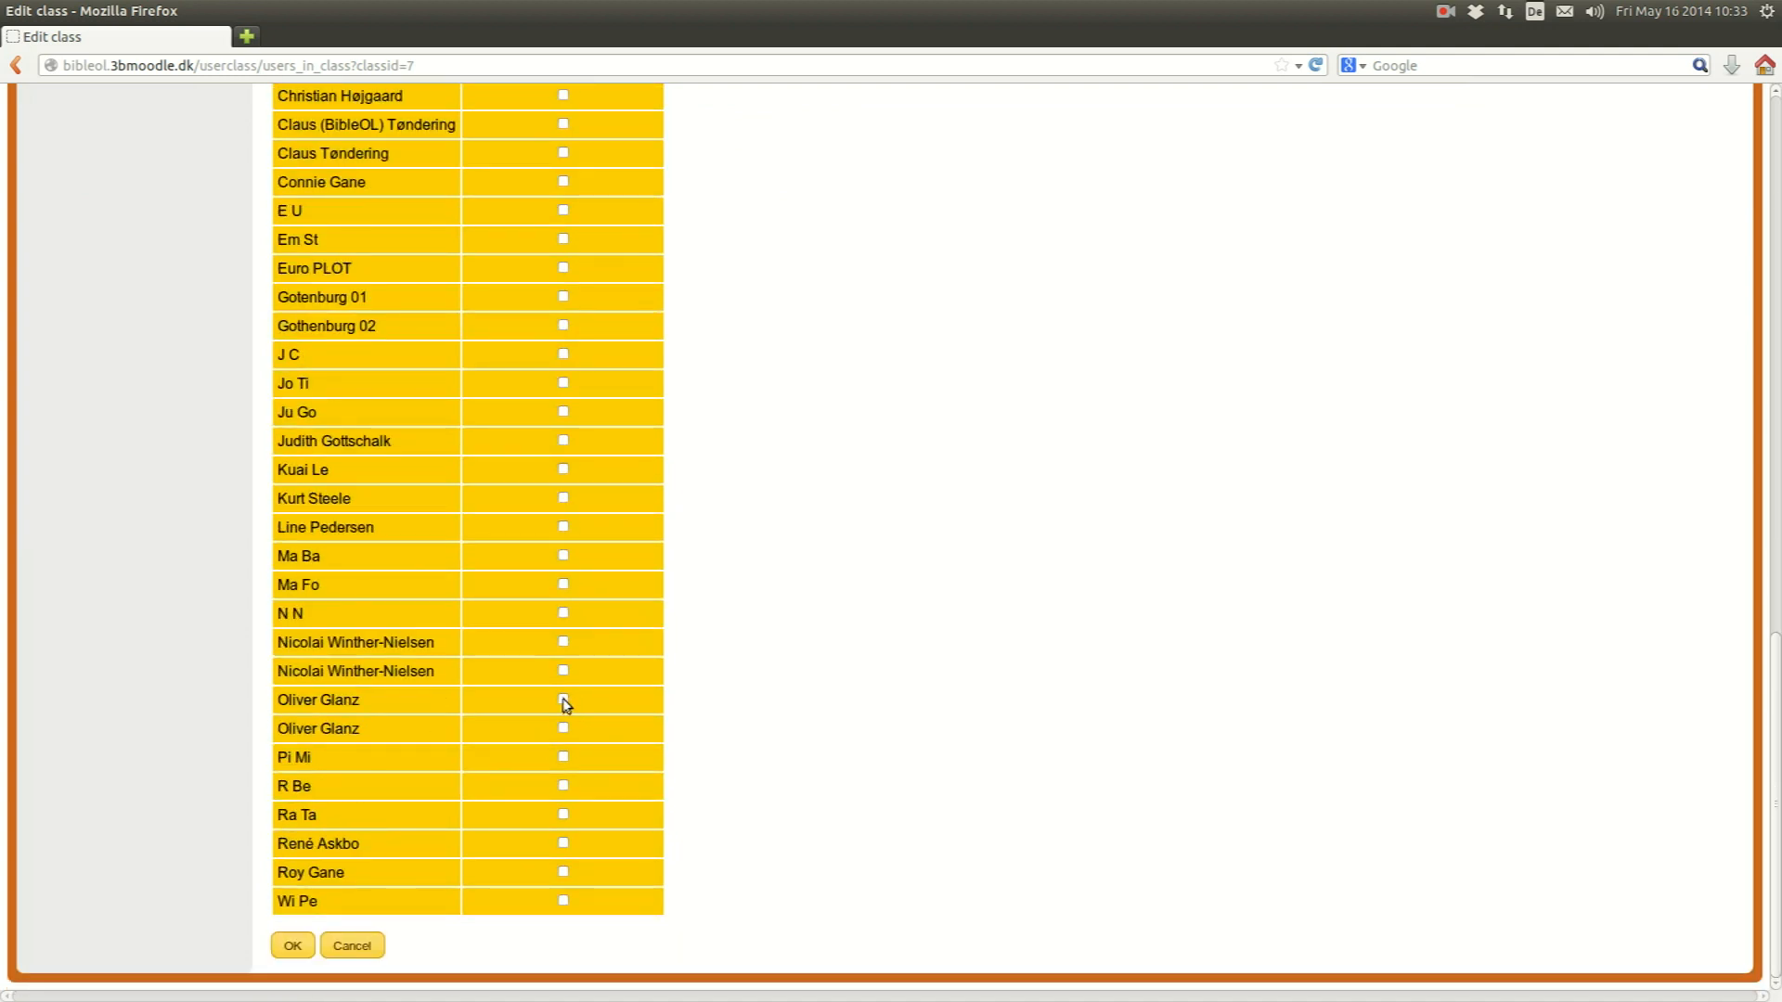
left_click(560, 699)
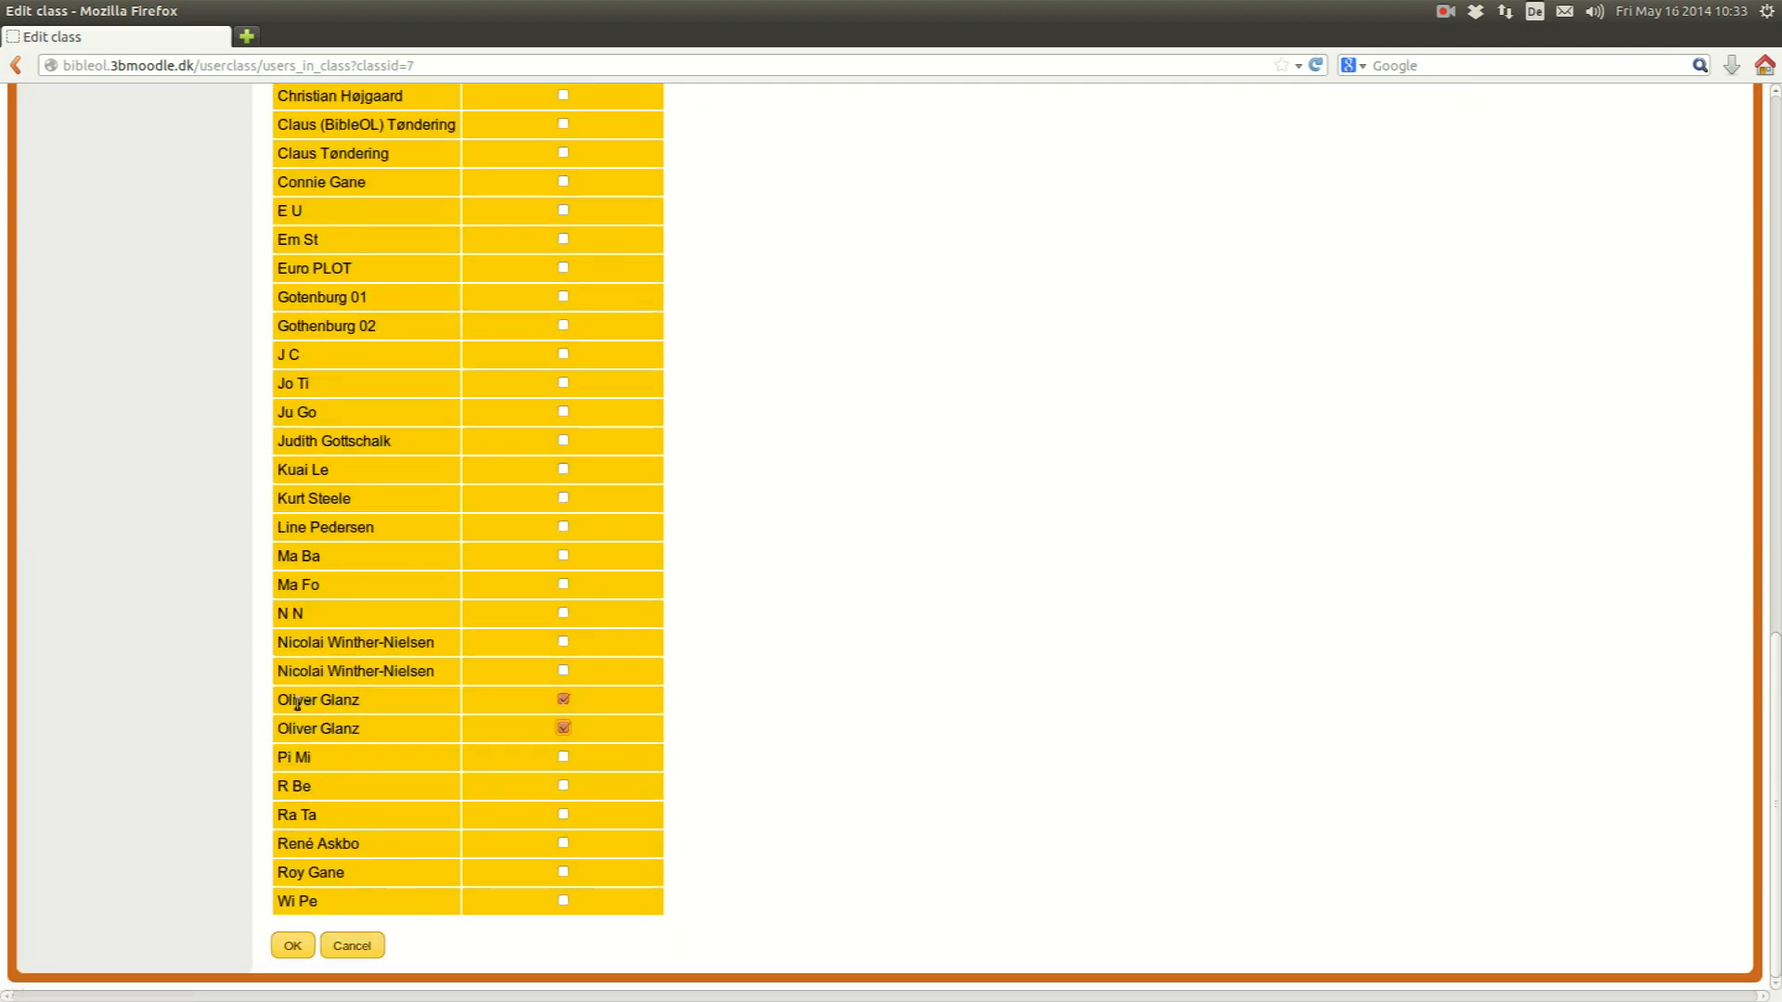
mouse_move(260, 733)
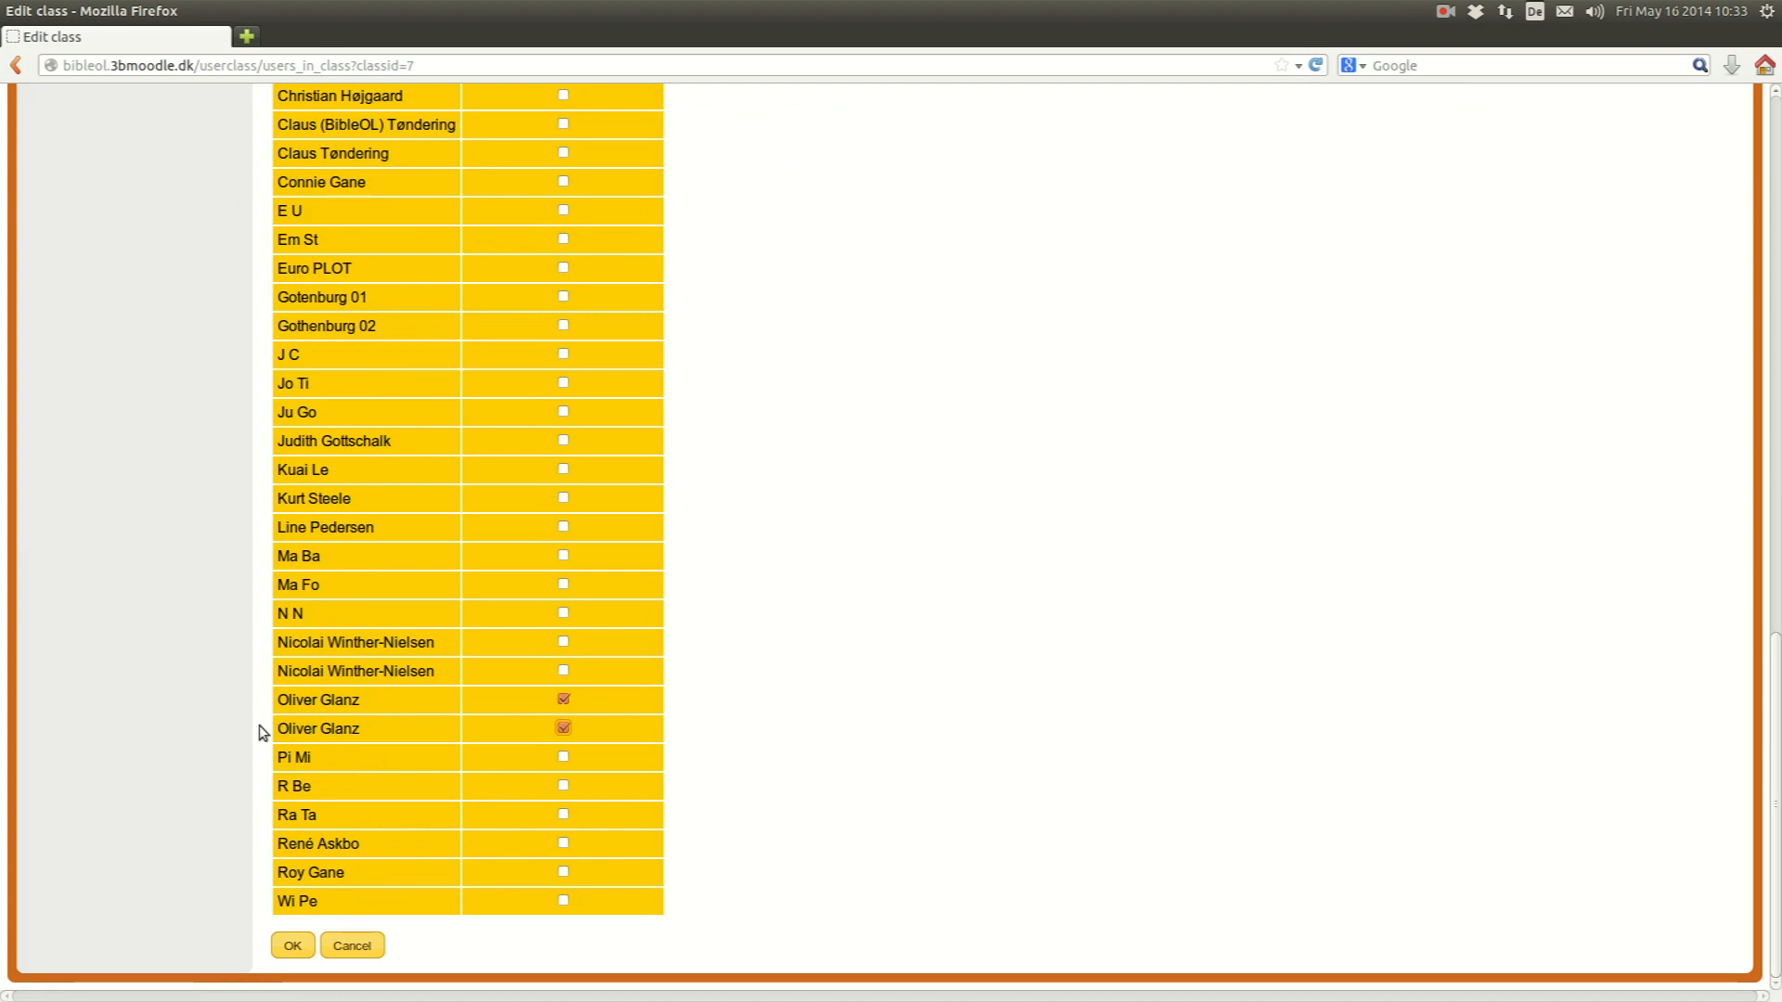
left_click(291, 945)
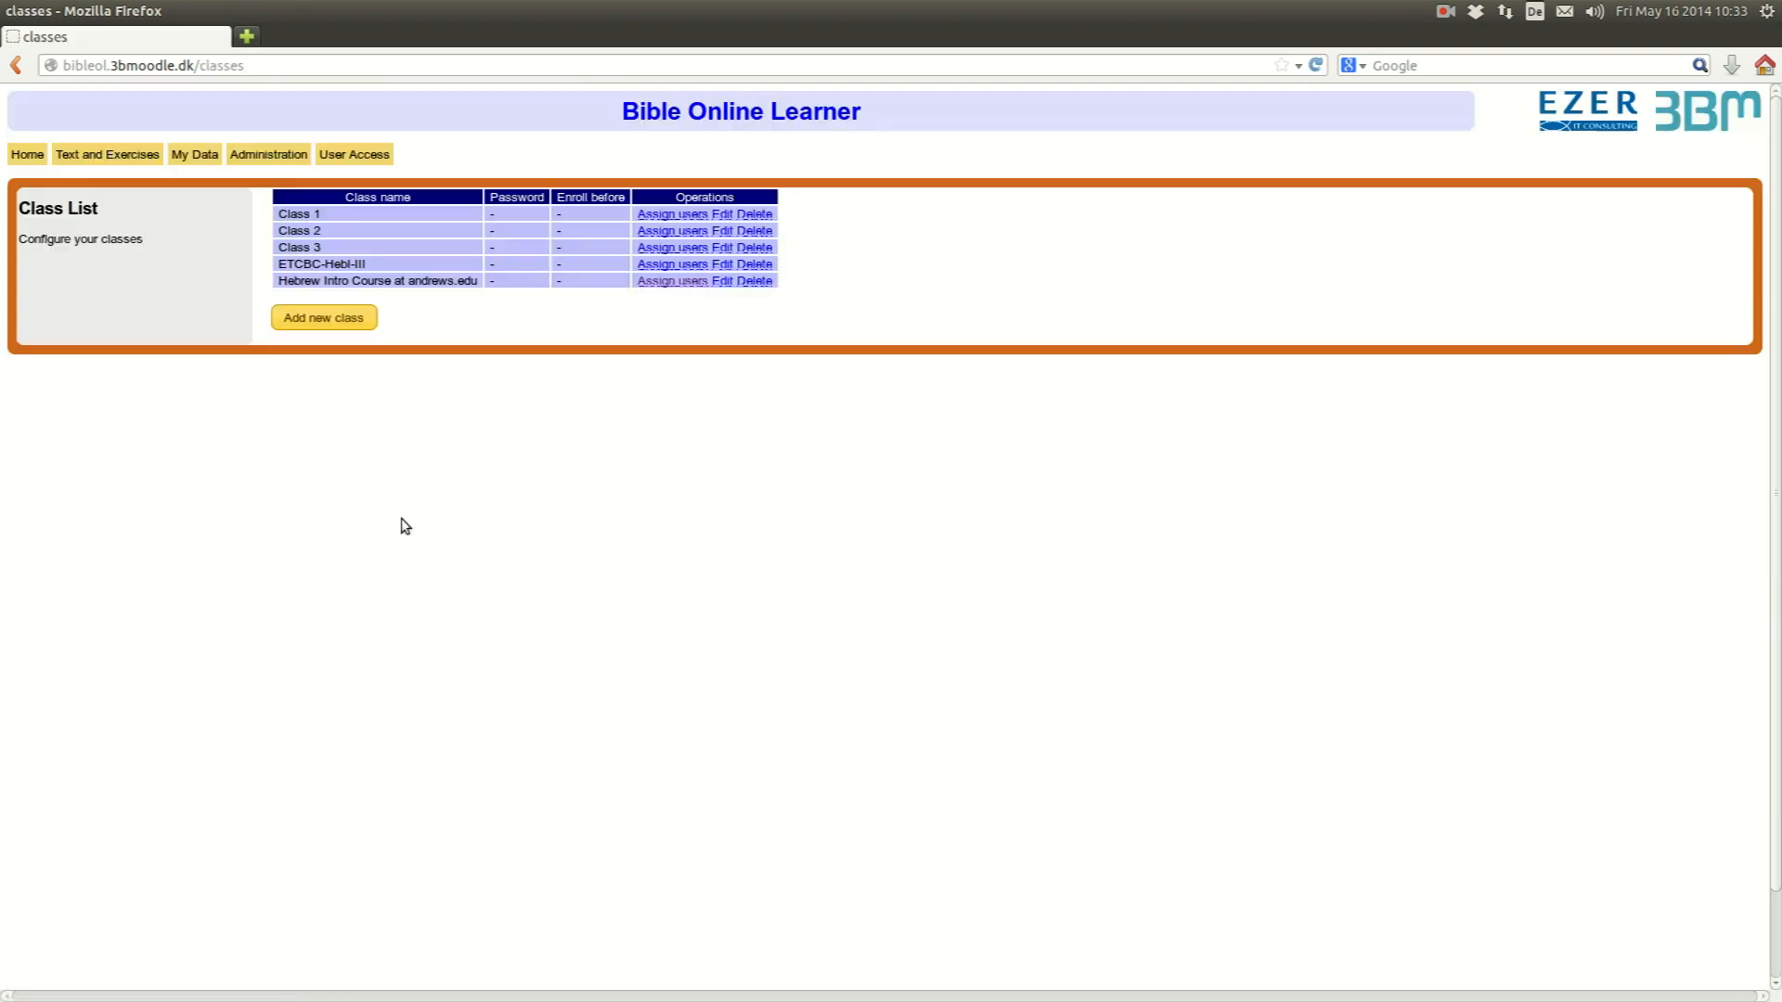
mouse_move(462, 262)
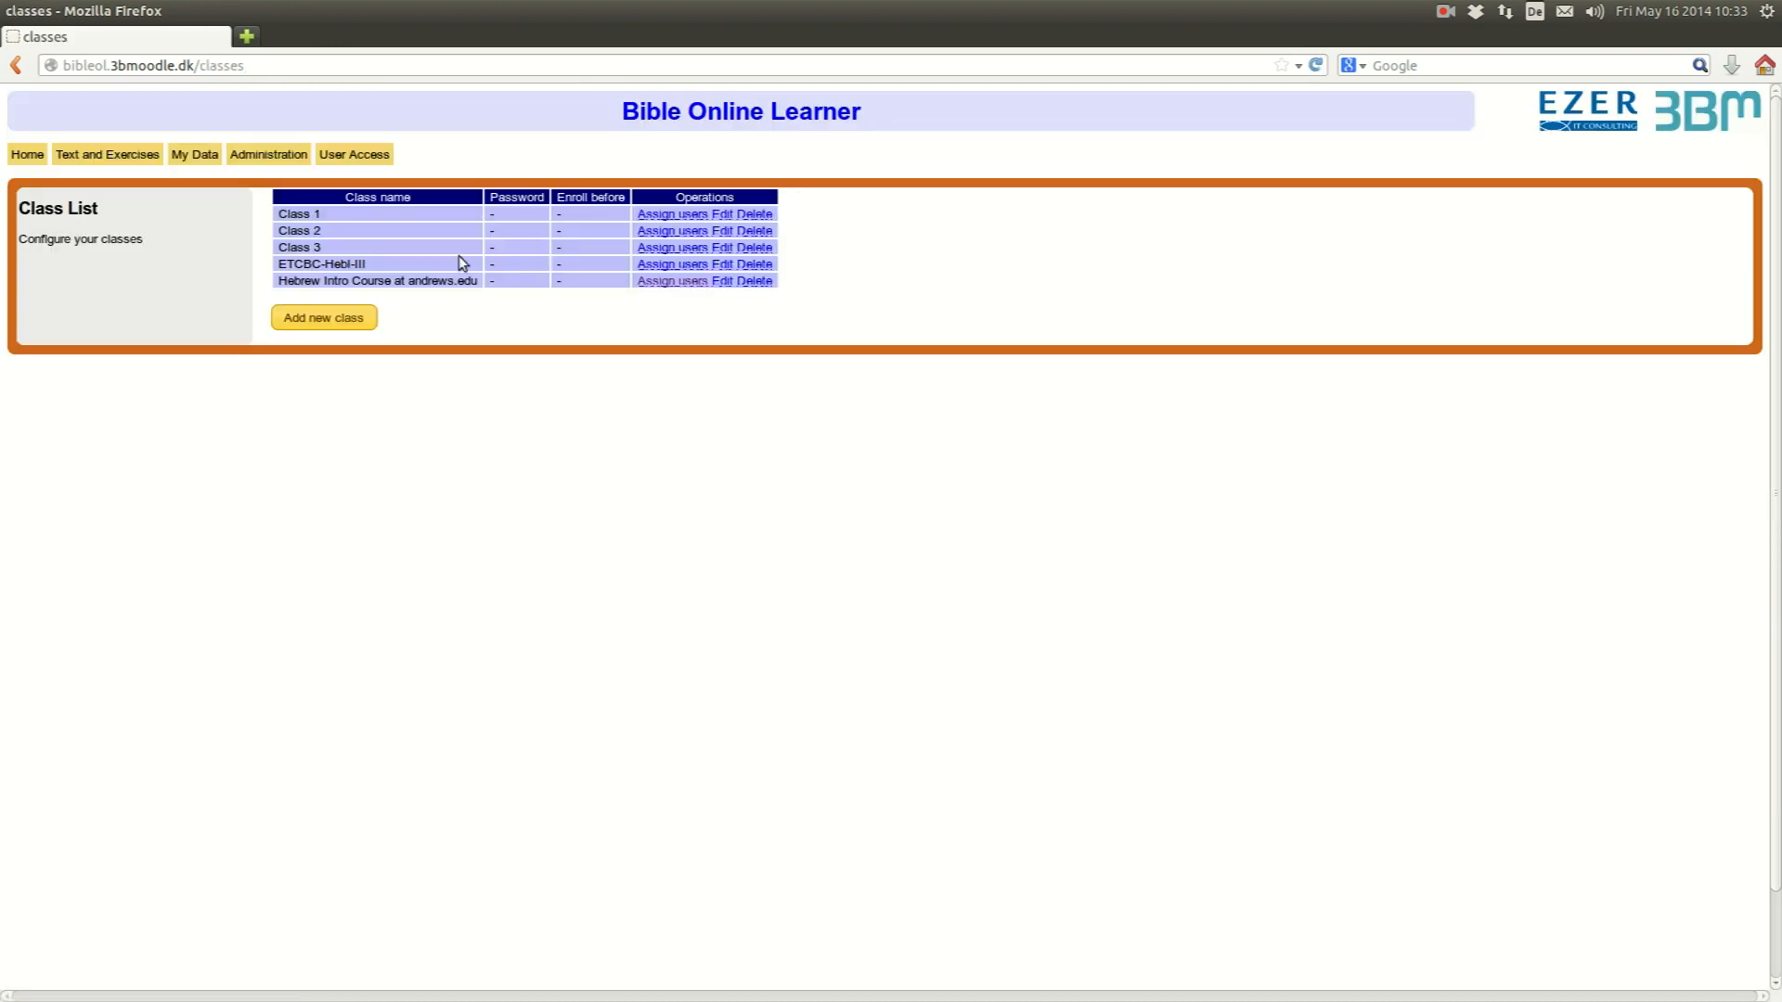
- Go to exercise file management and enter the demo_andrews.edu folder
left_click(267, 154)
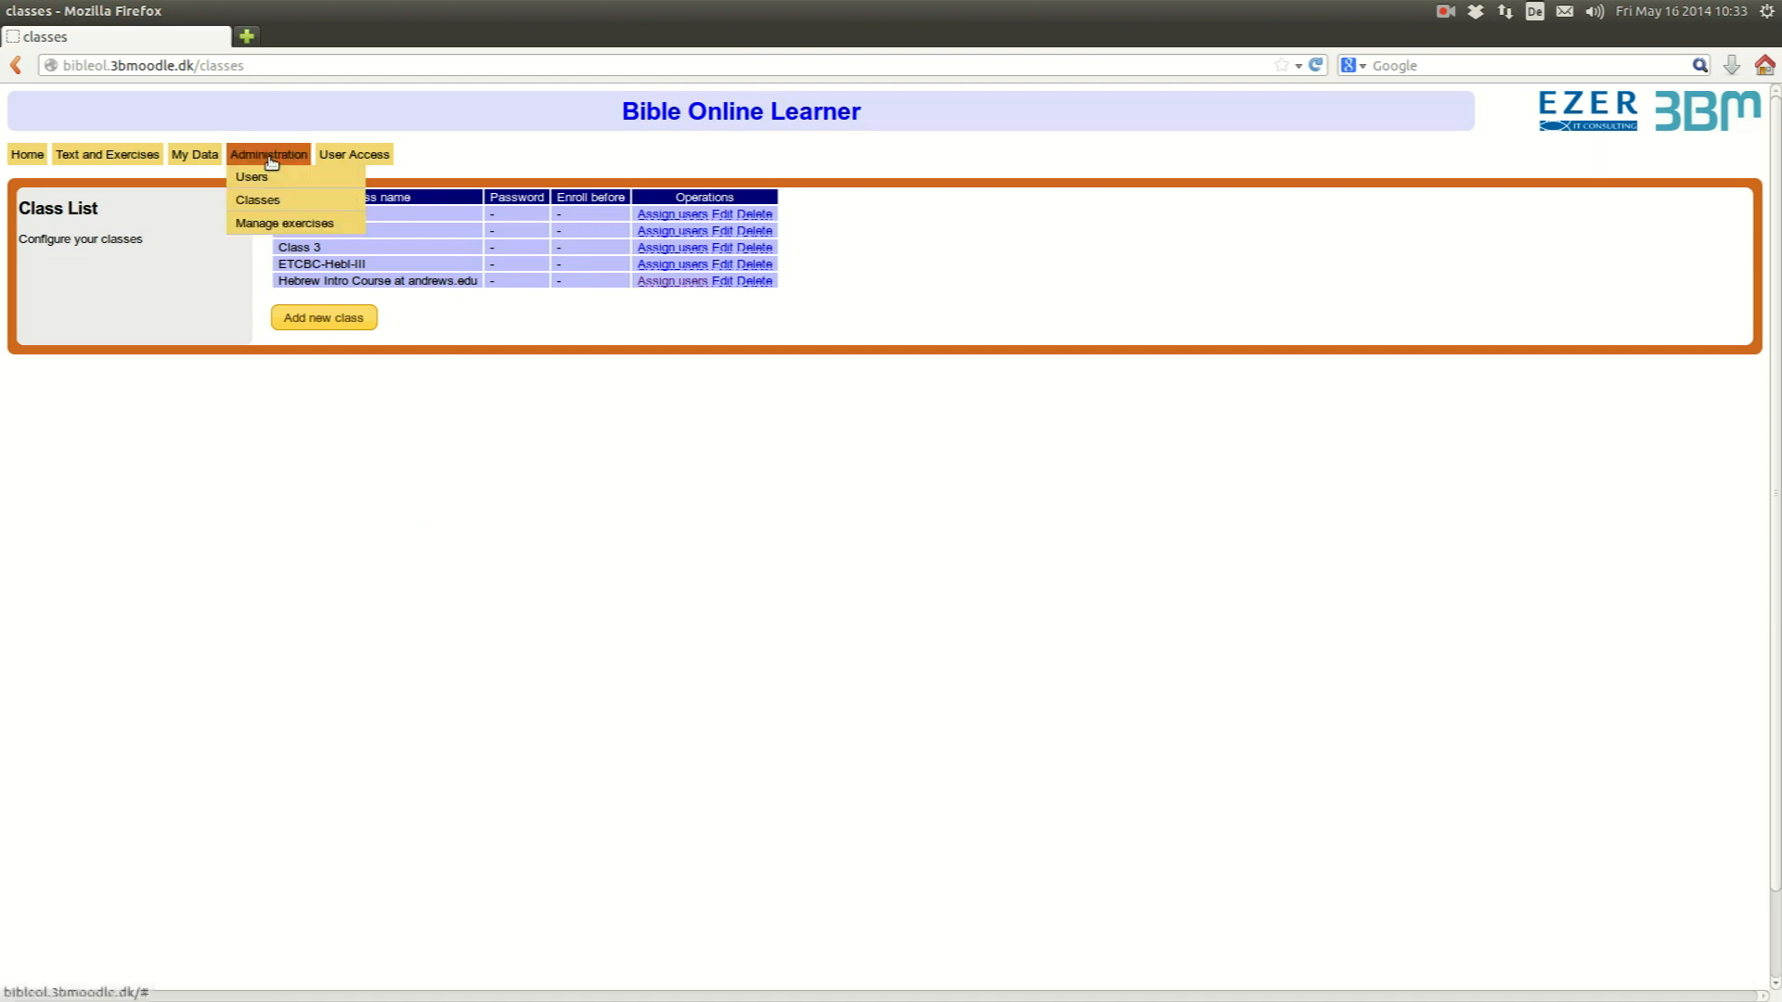
left_click(284, 223)
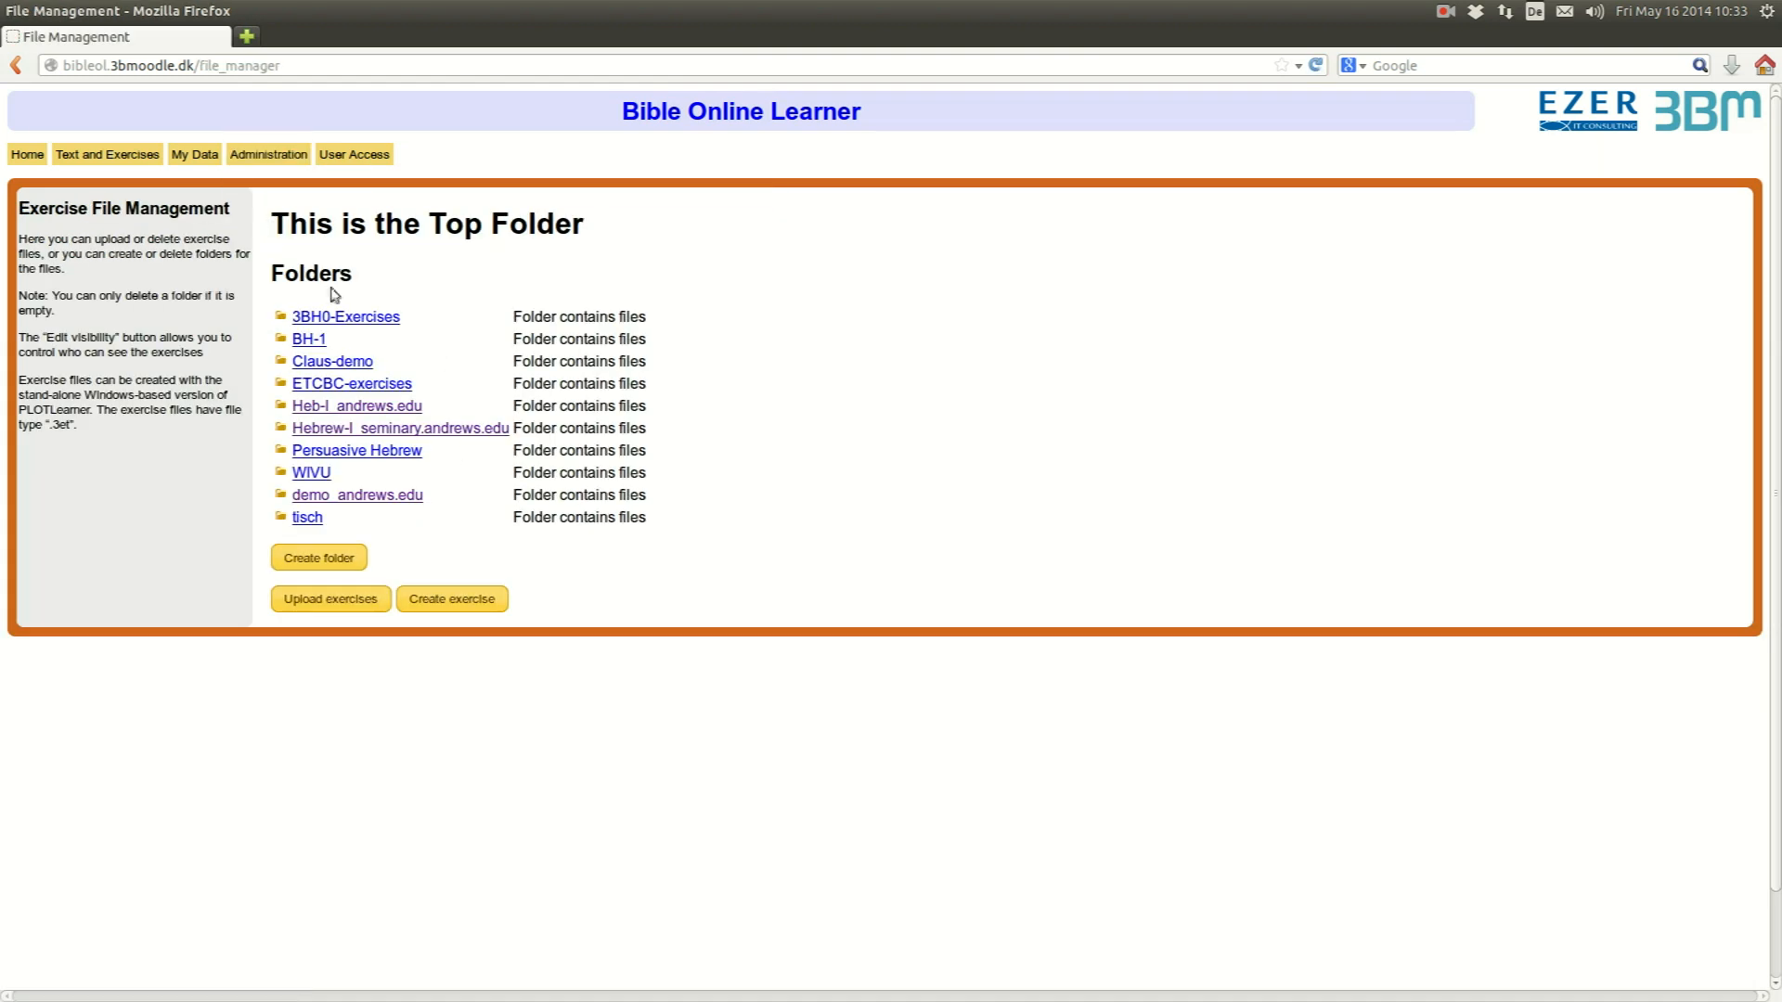
left_click(356, 494)
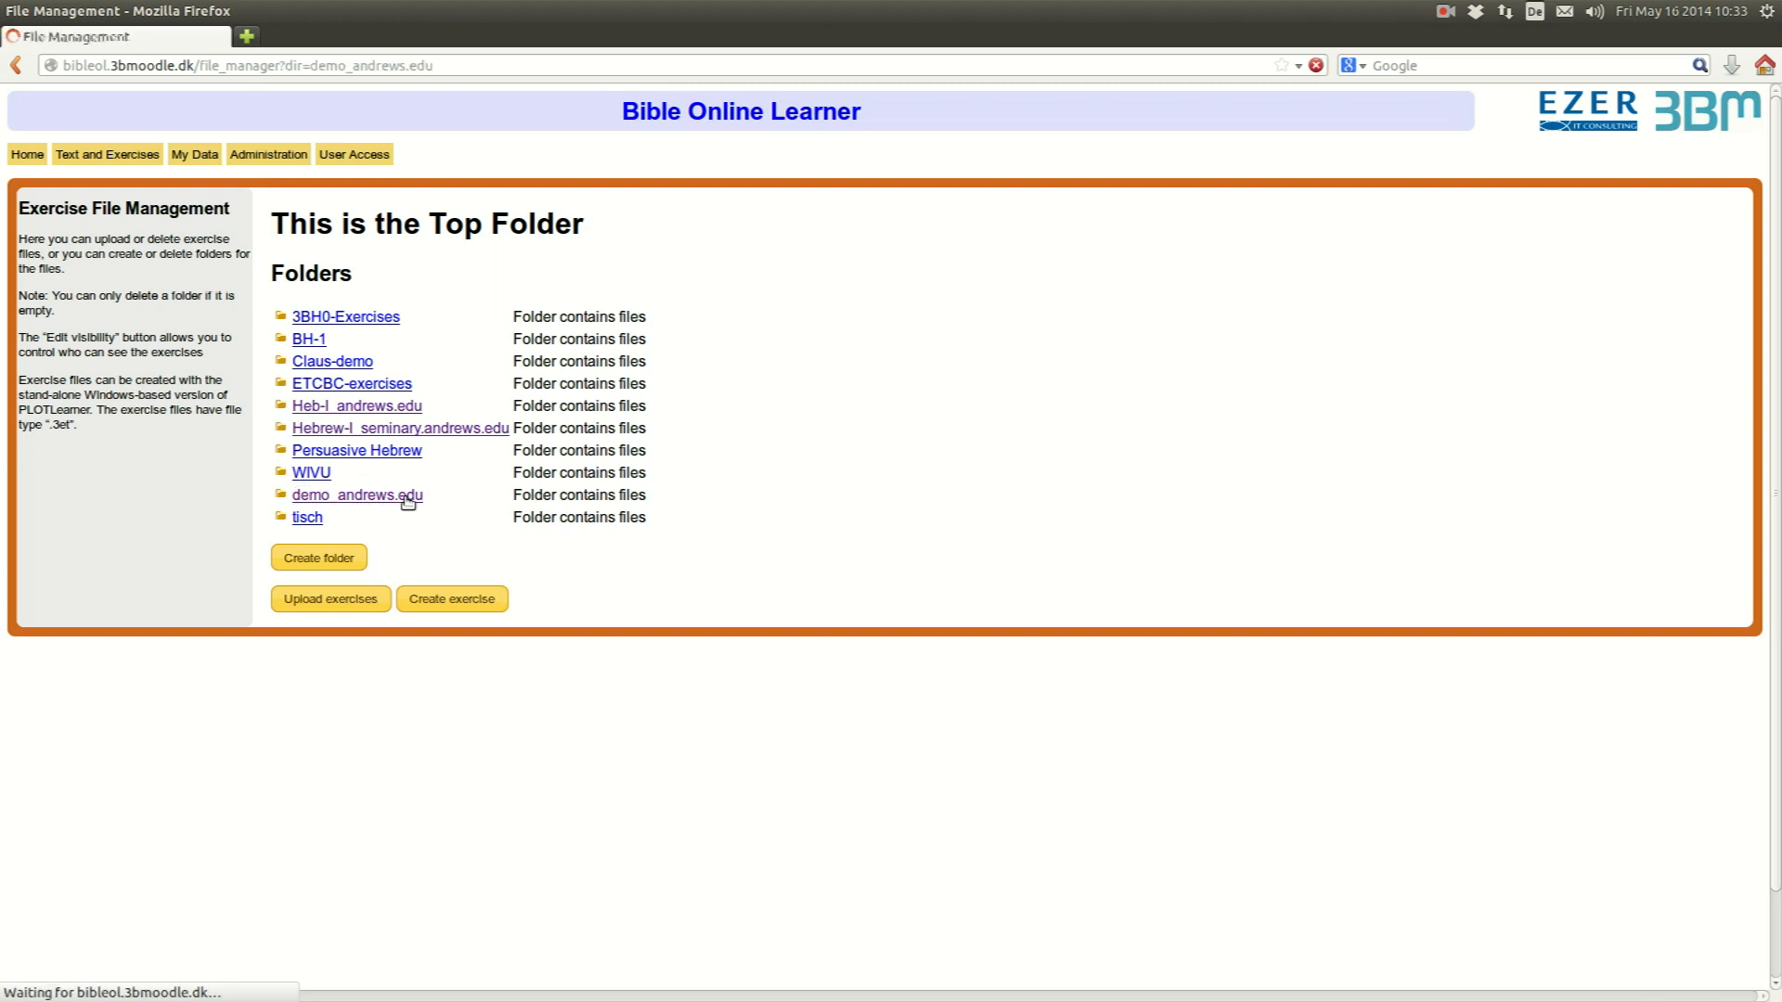
left_click(356, 494)
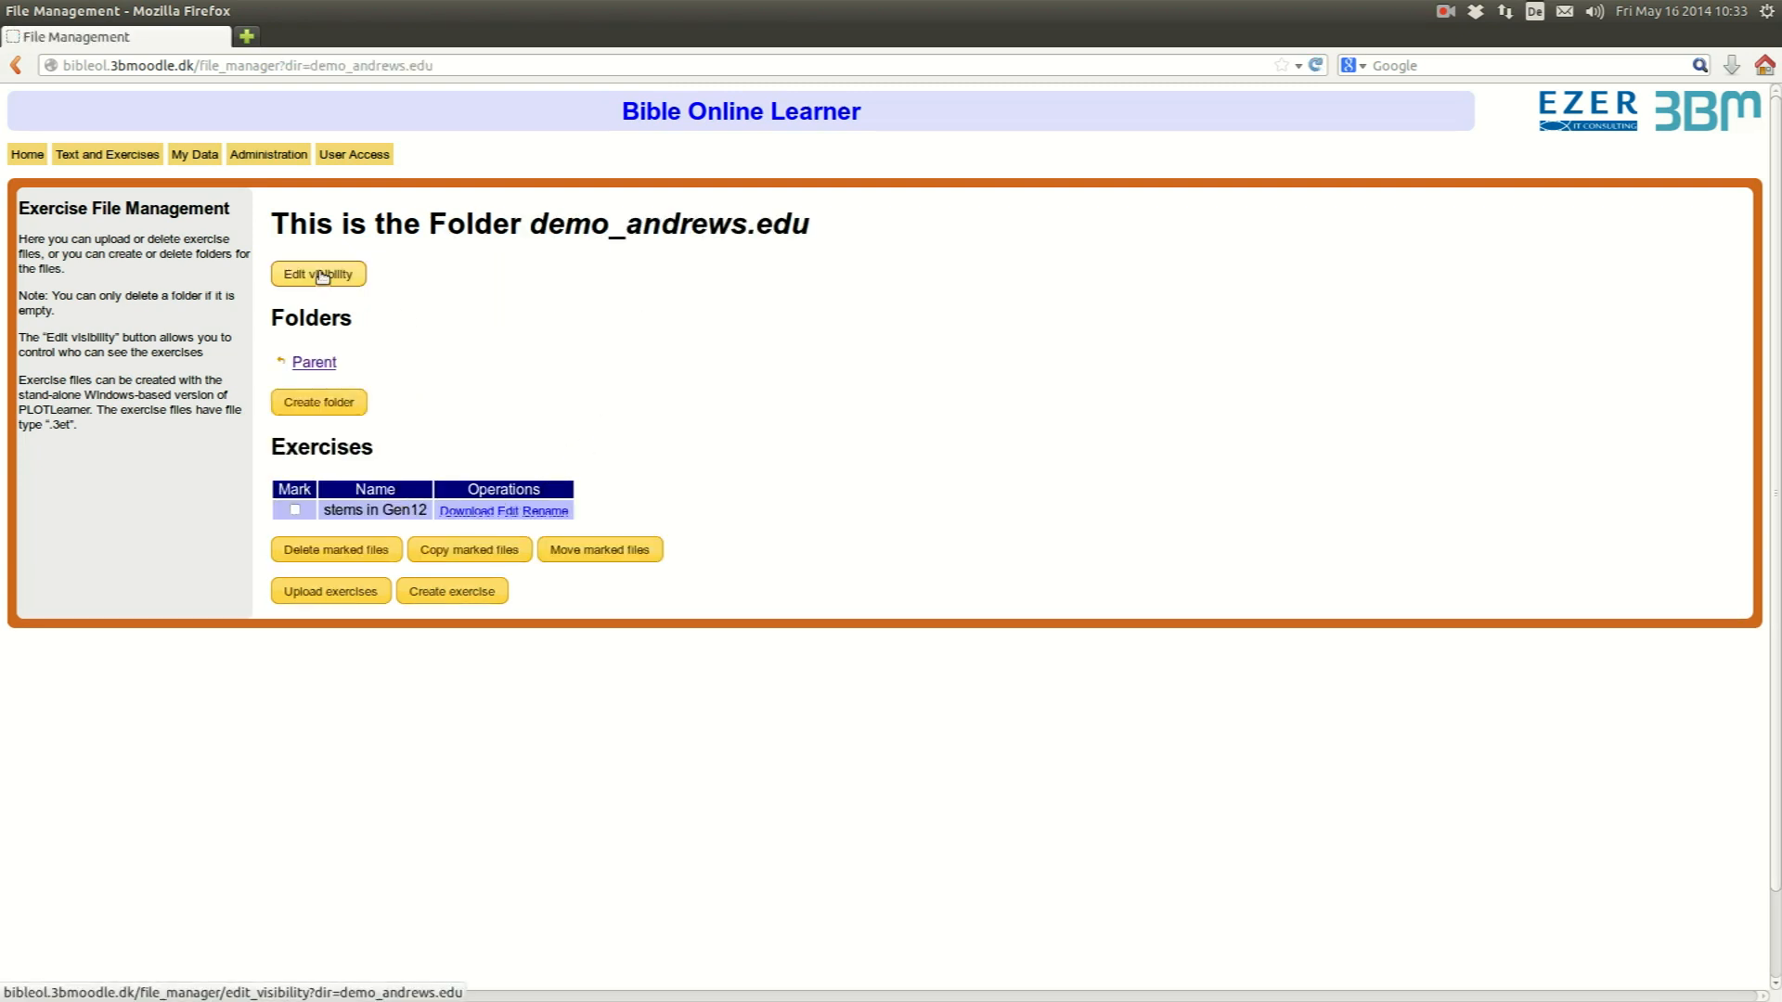
- Set the folder's visibility to include Hebrew Intro Course at andrews.edu and save it
left_click(317, 275)
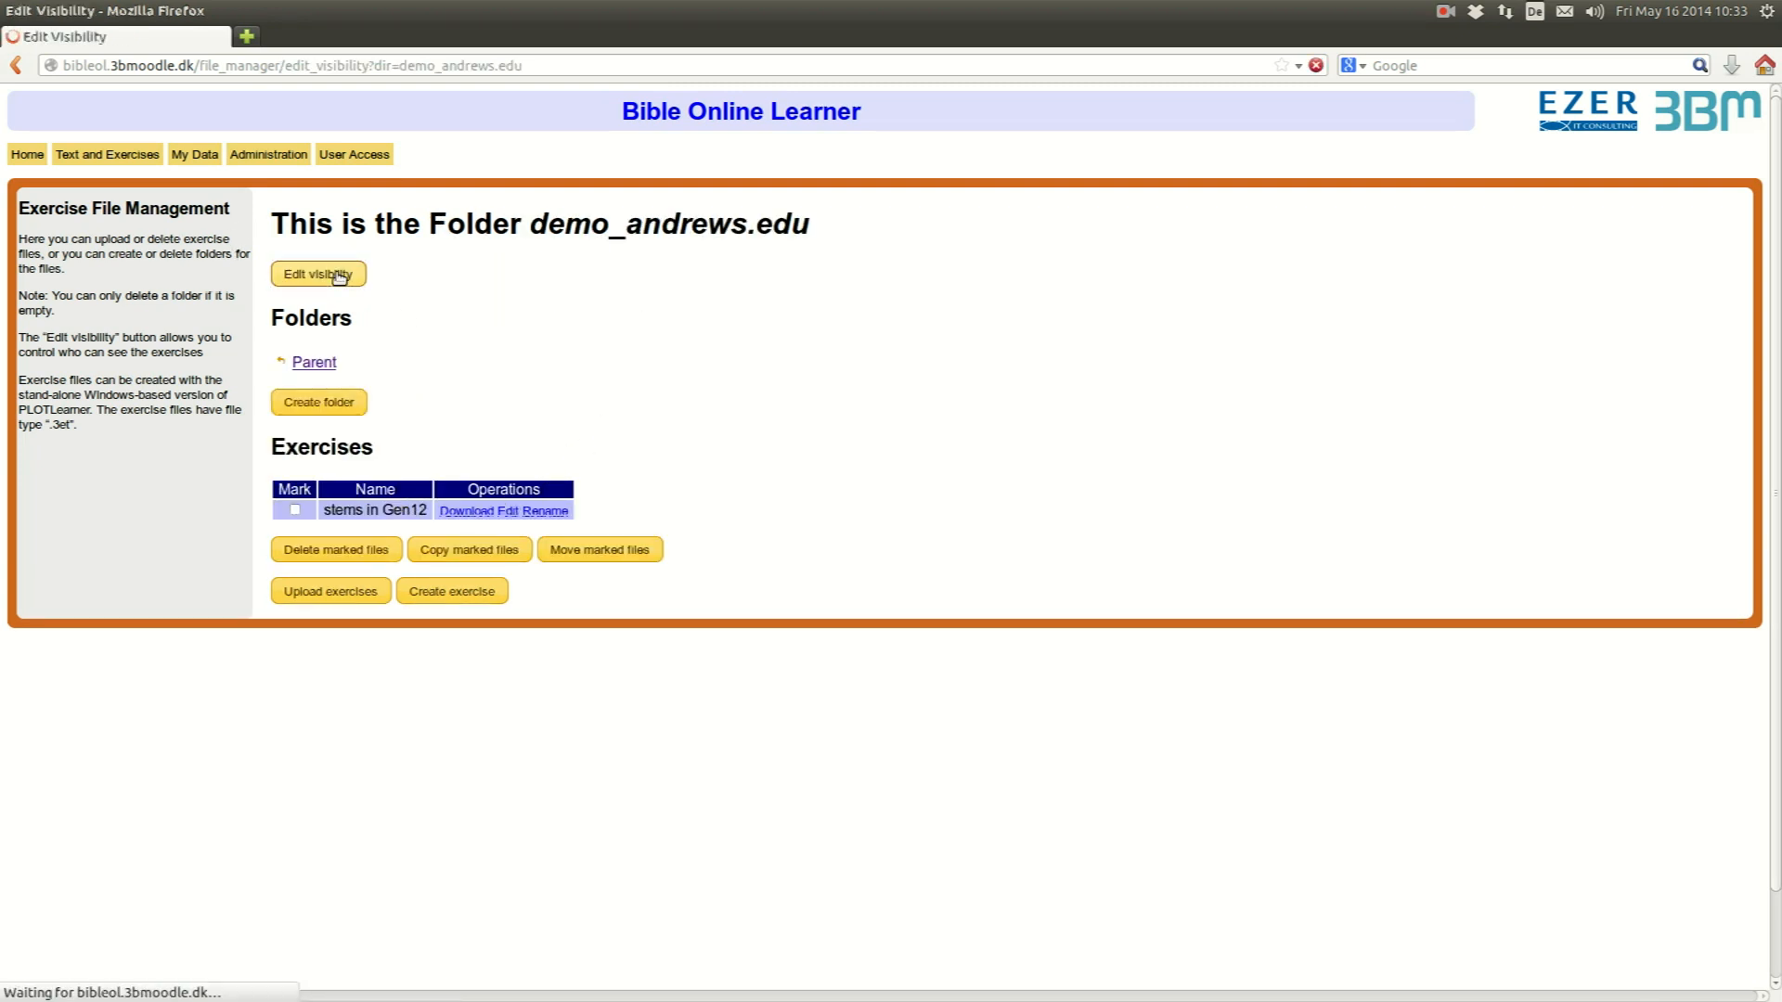
left_click(317, 274)
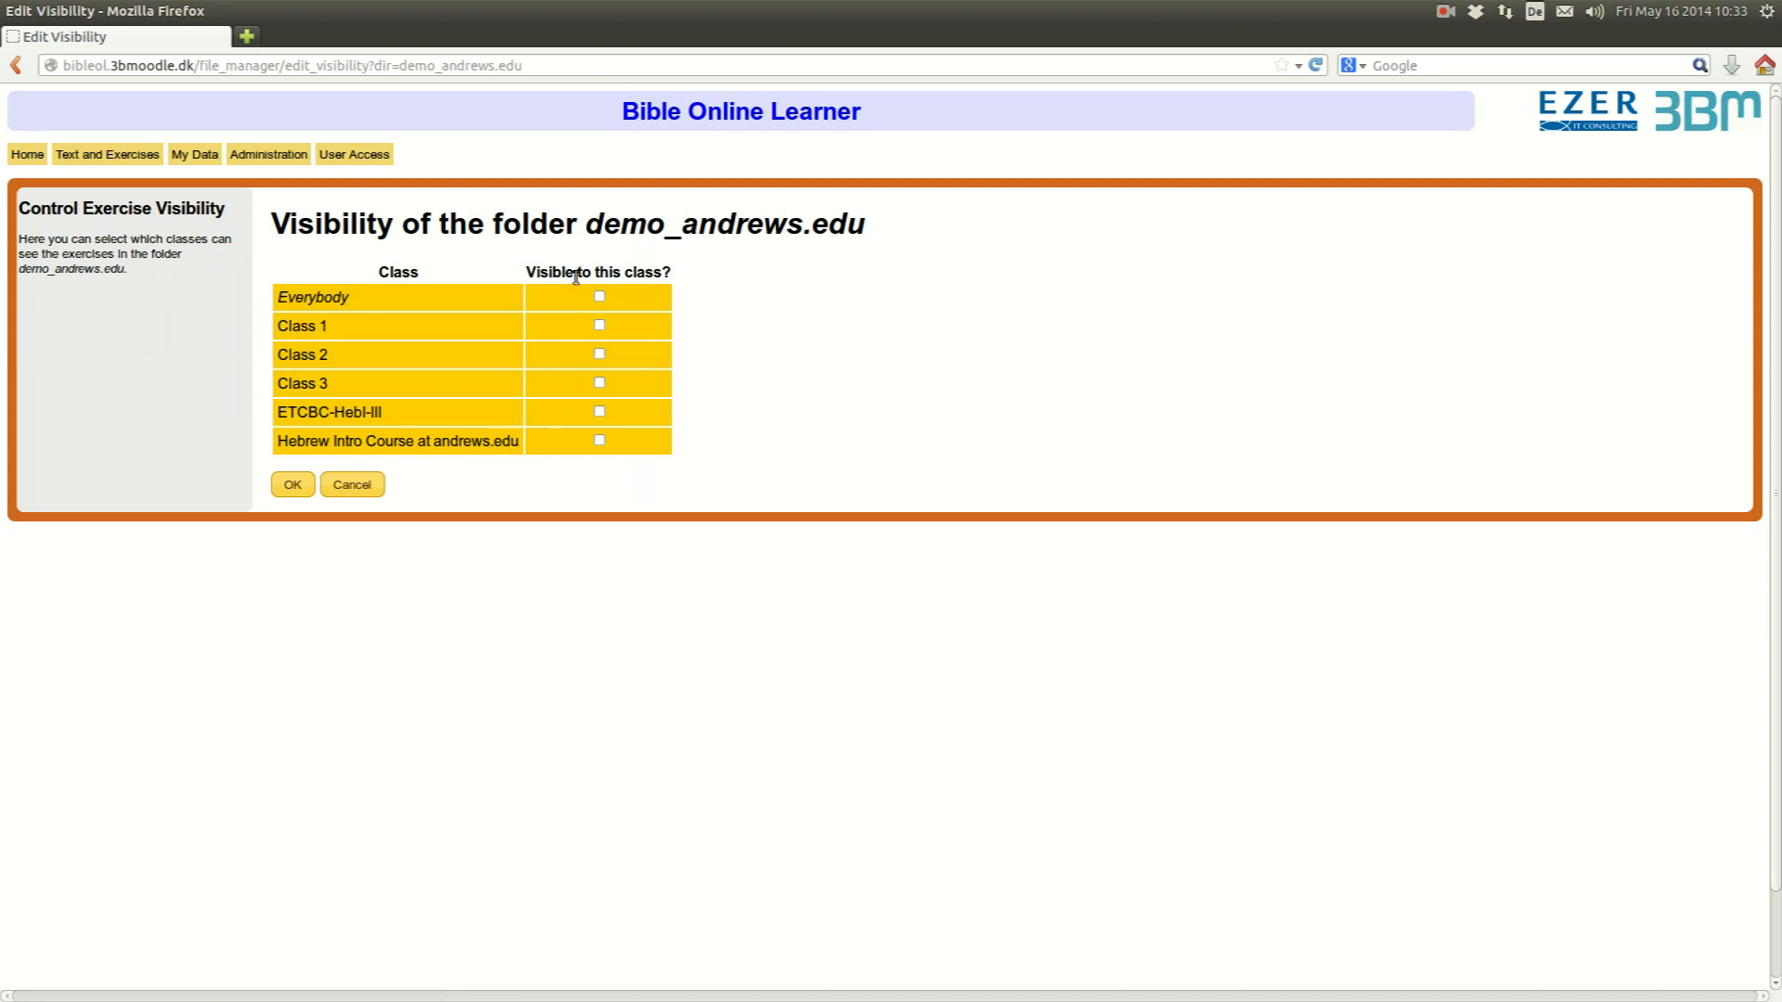
mouse_move(633, 547)
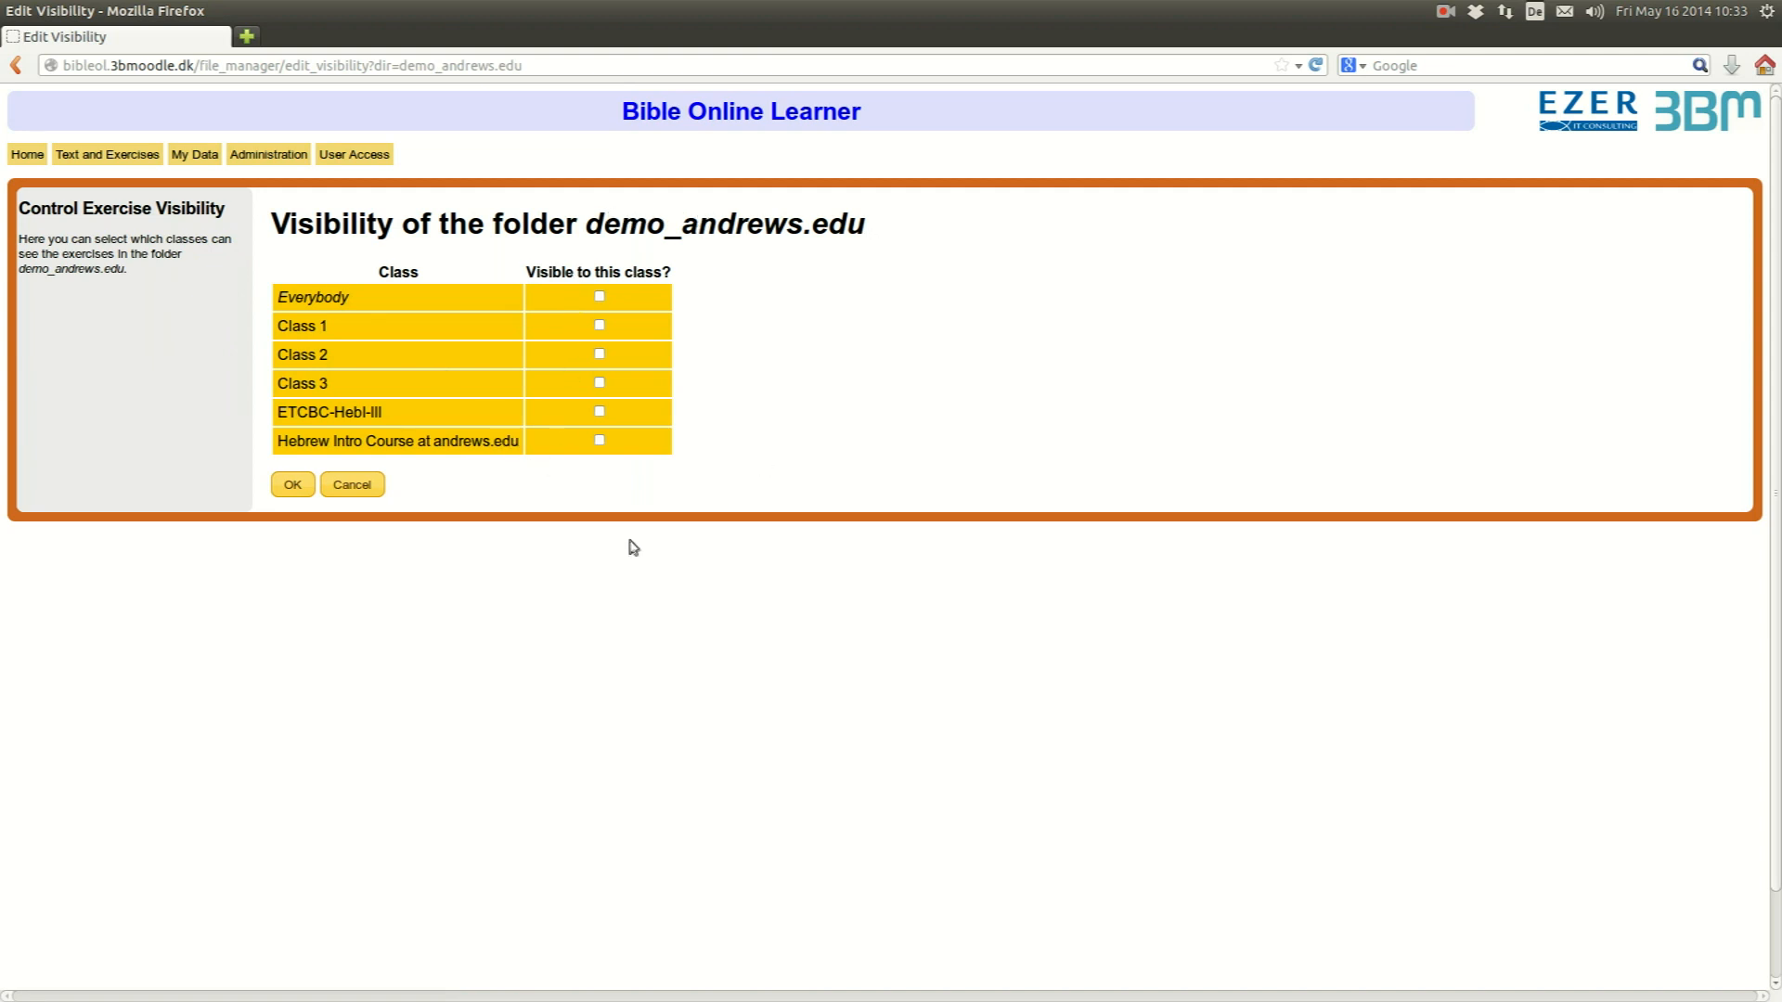
left_click(599, 442)
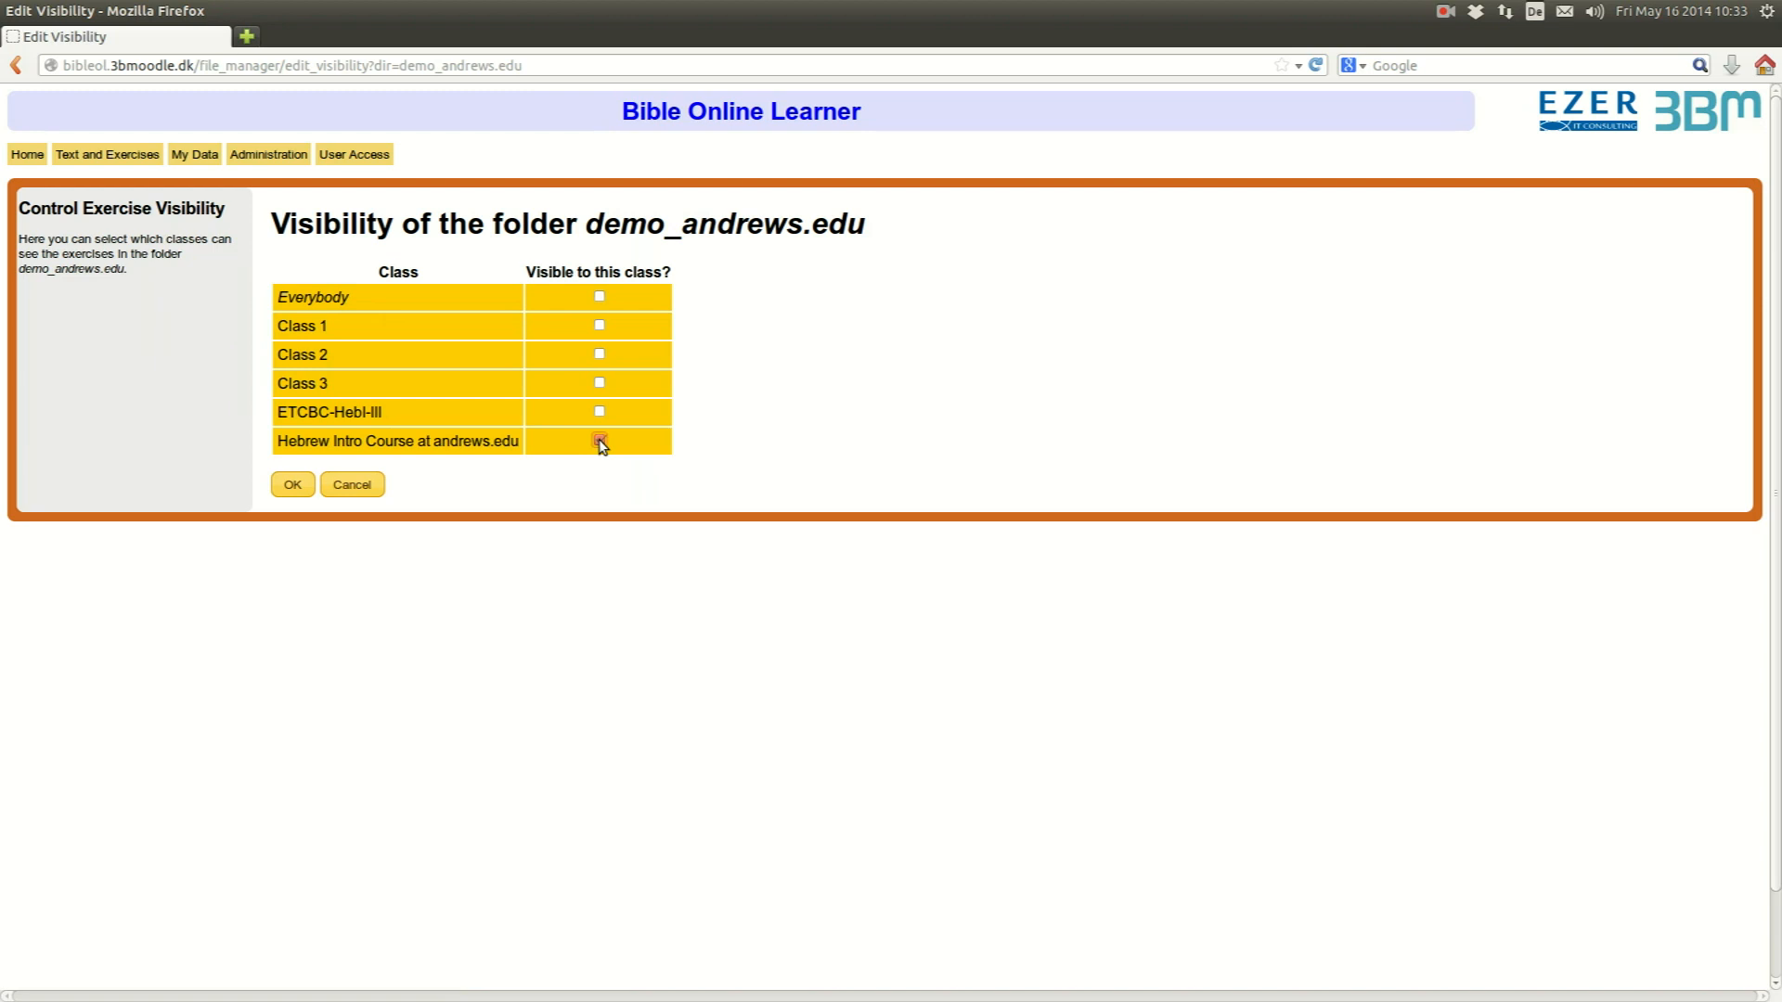
left_click(600, 441)
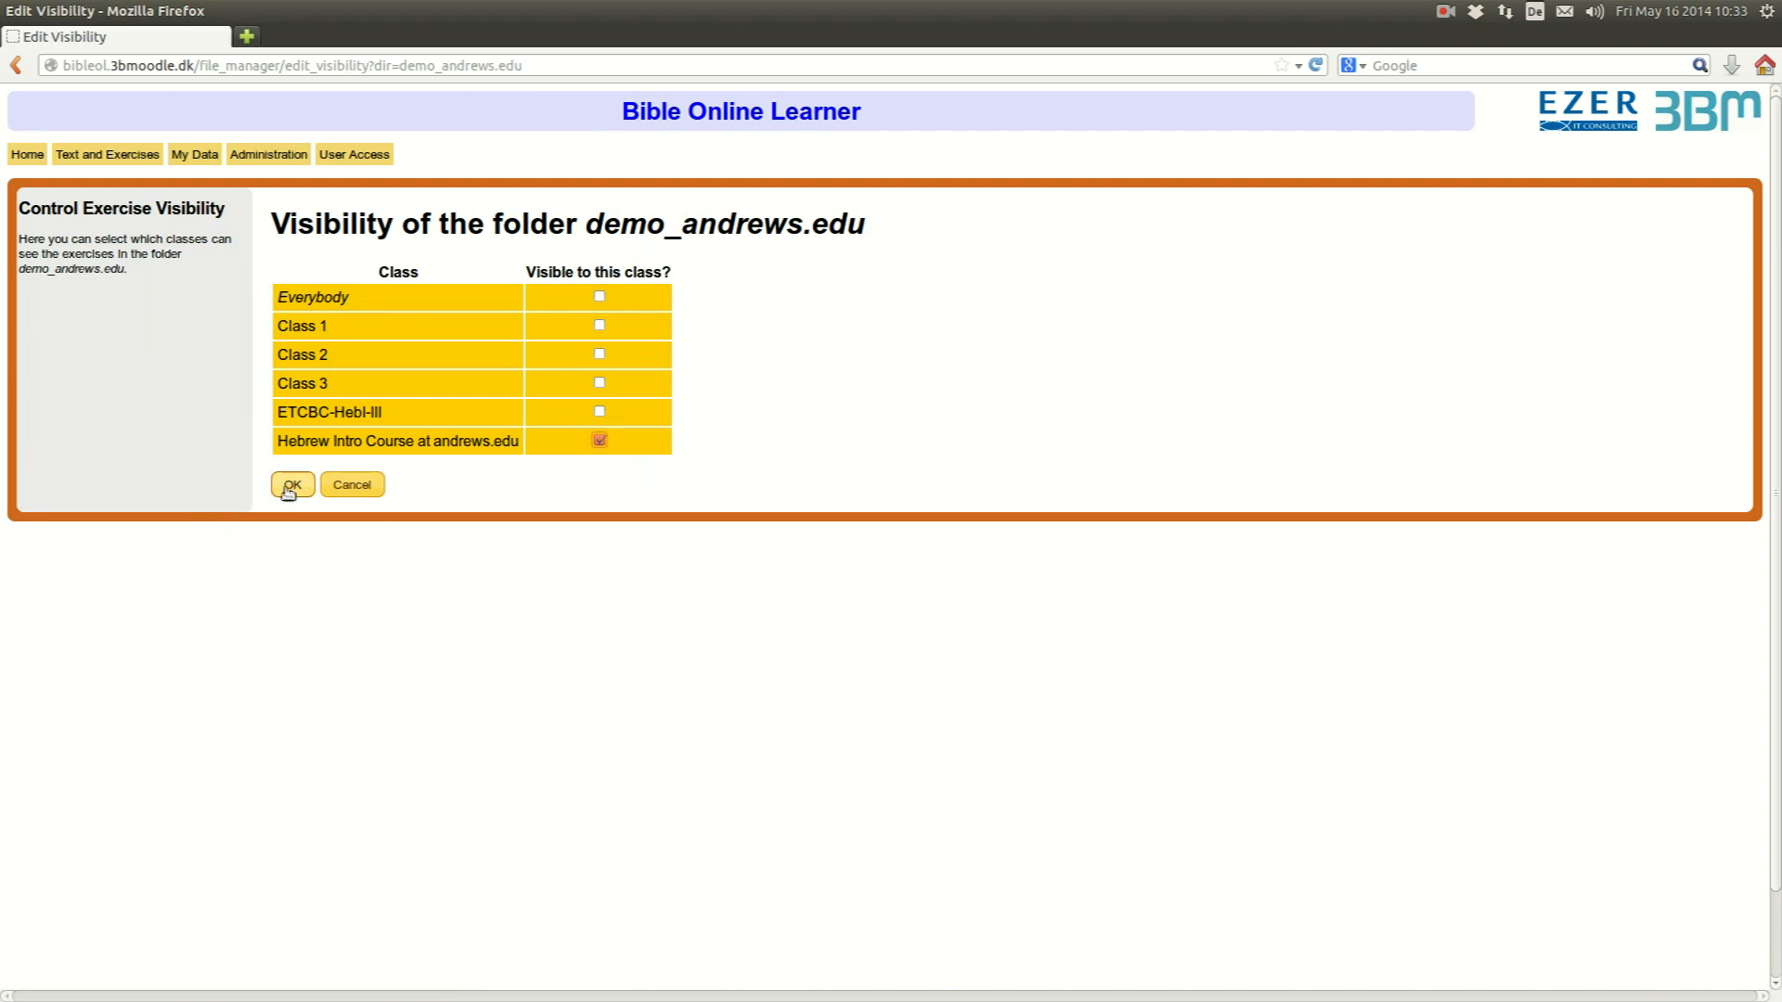
left_click(292, 484)
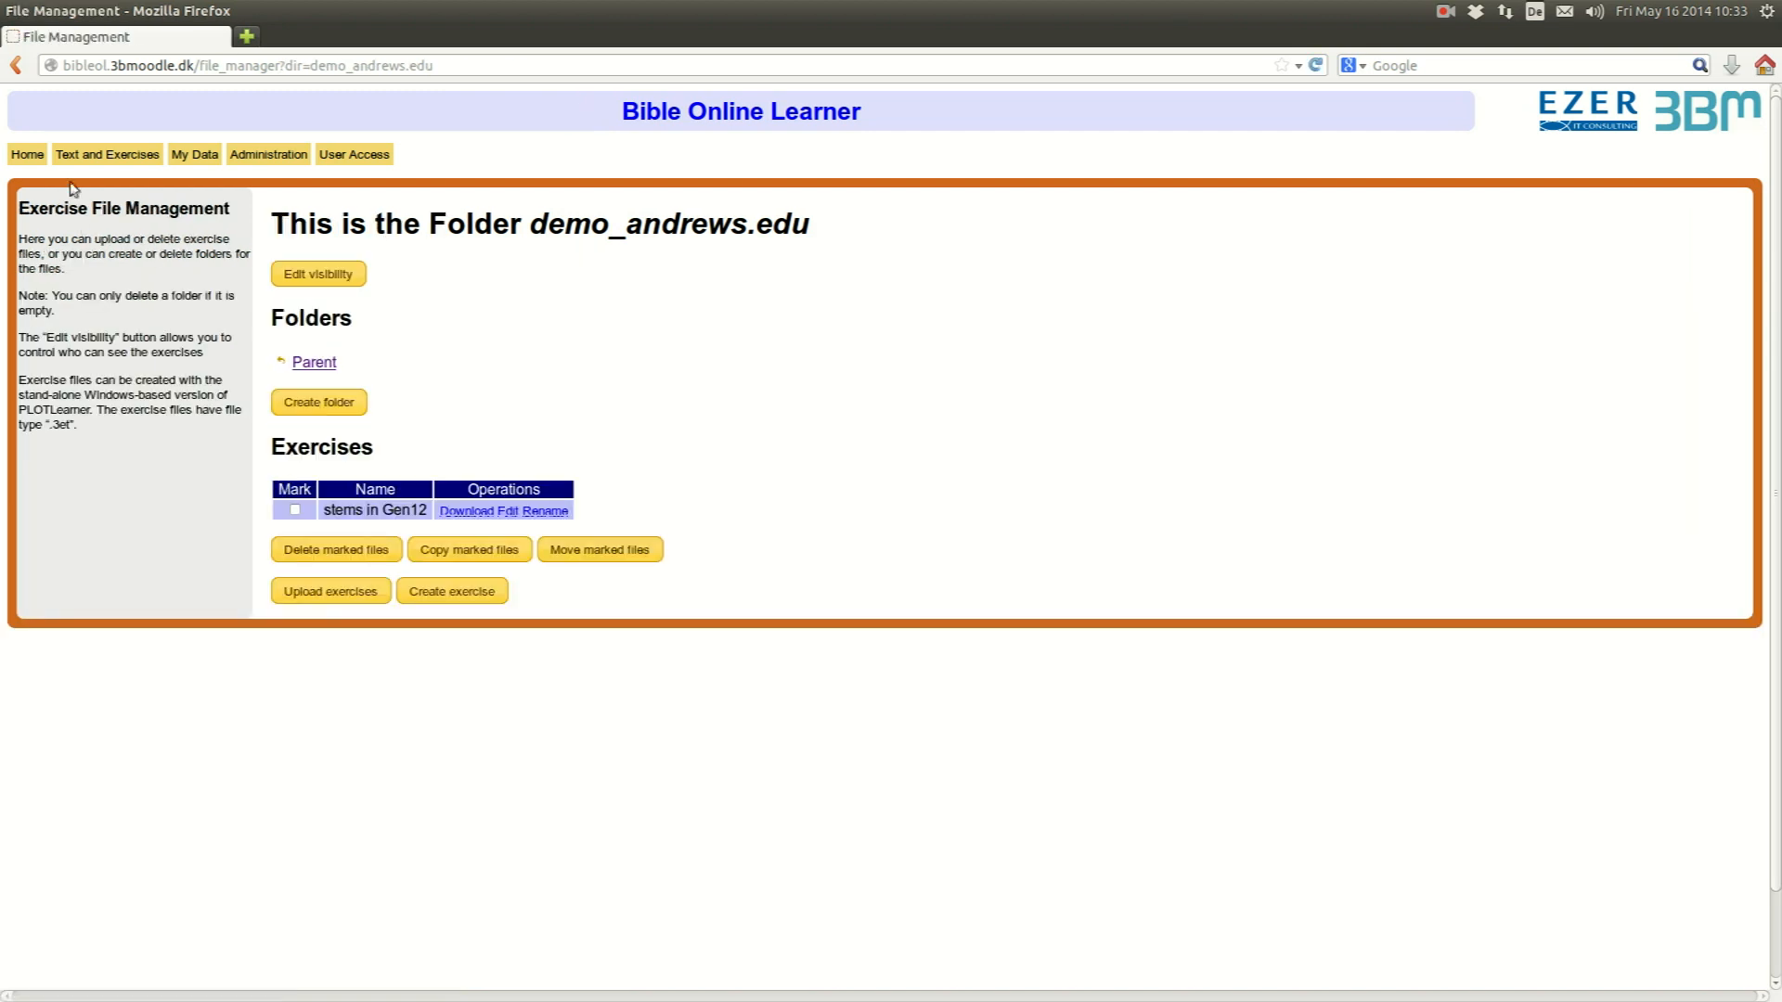
- From the demo_andrews.edu exercise folder, launch stems in Gen12 with 5 preset questions
left_click(108, 154)
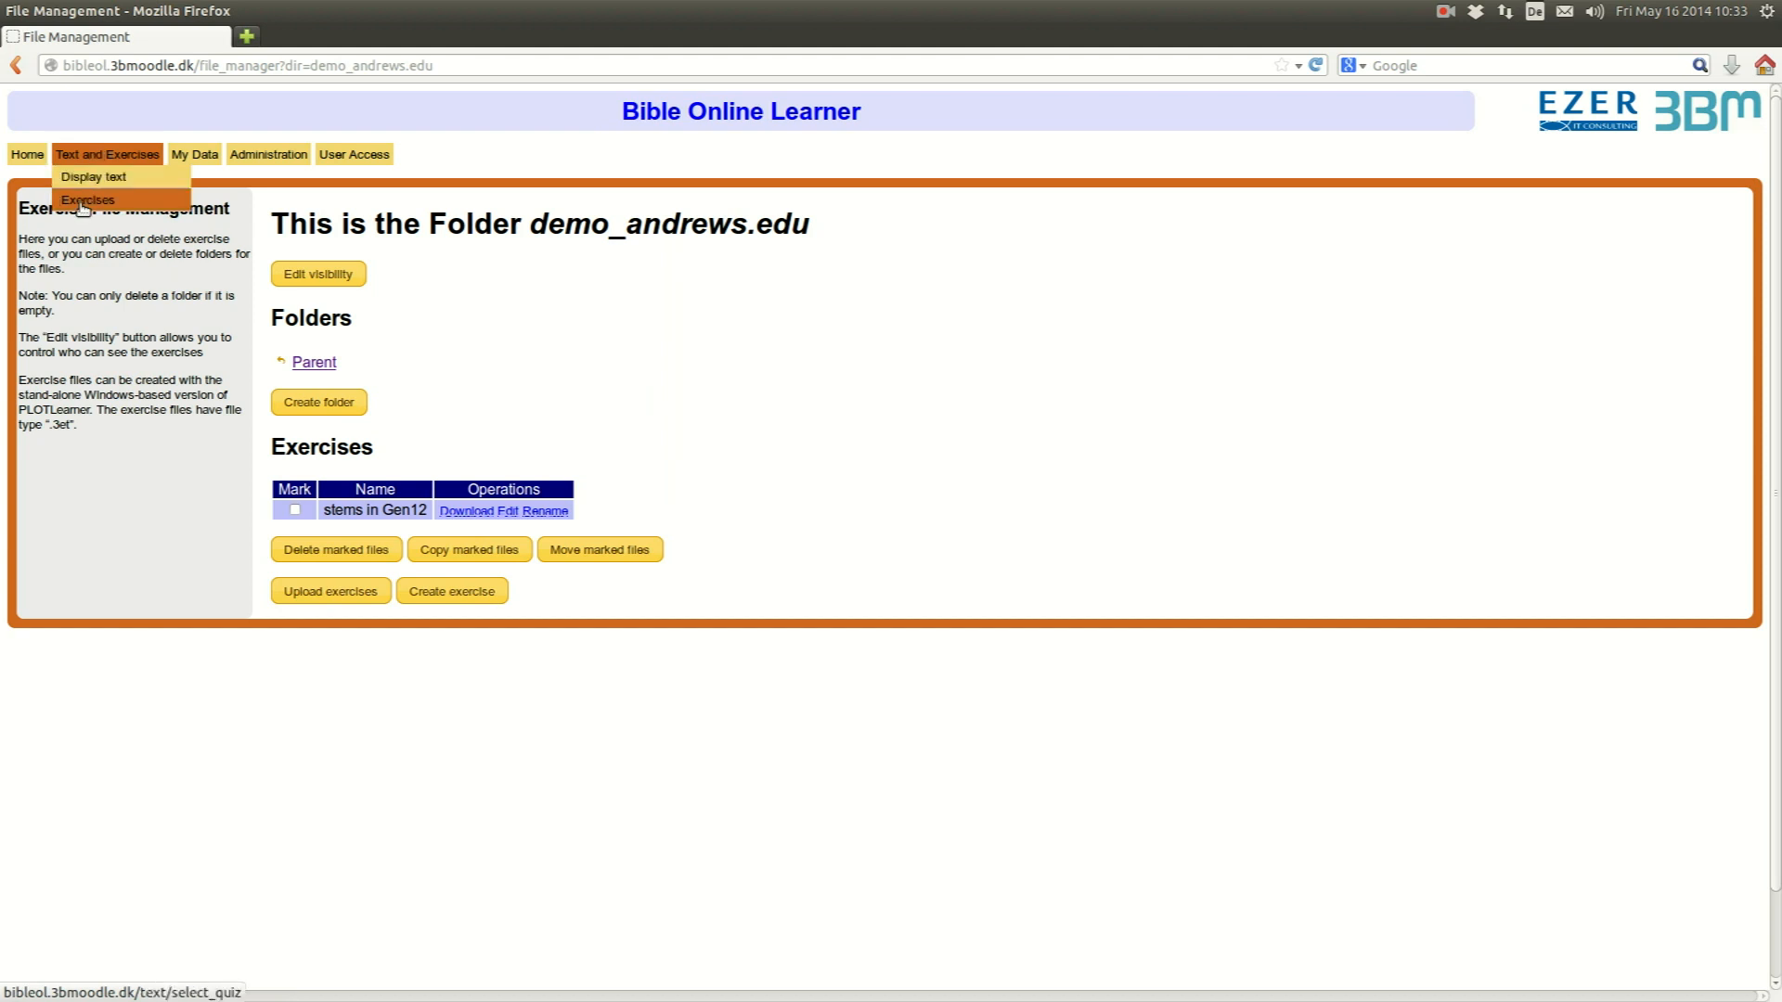
left_click(89, 200)
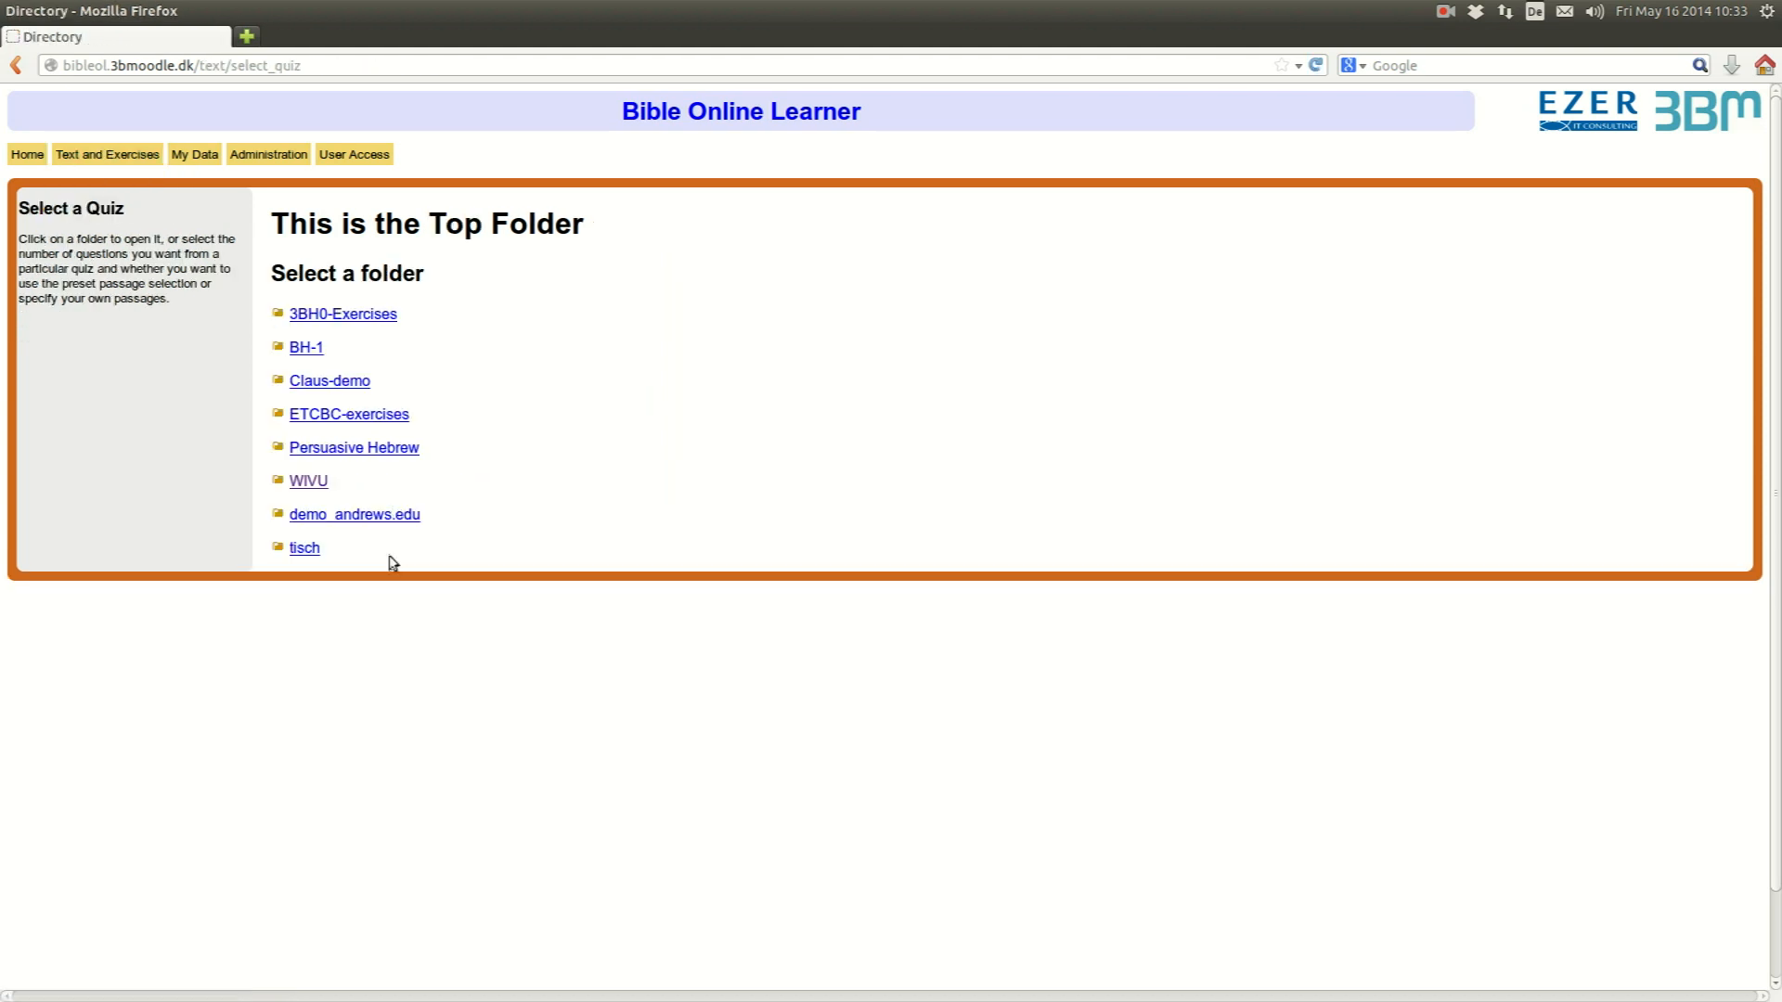
mouse_move(355, 520)
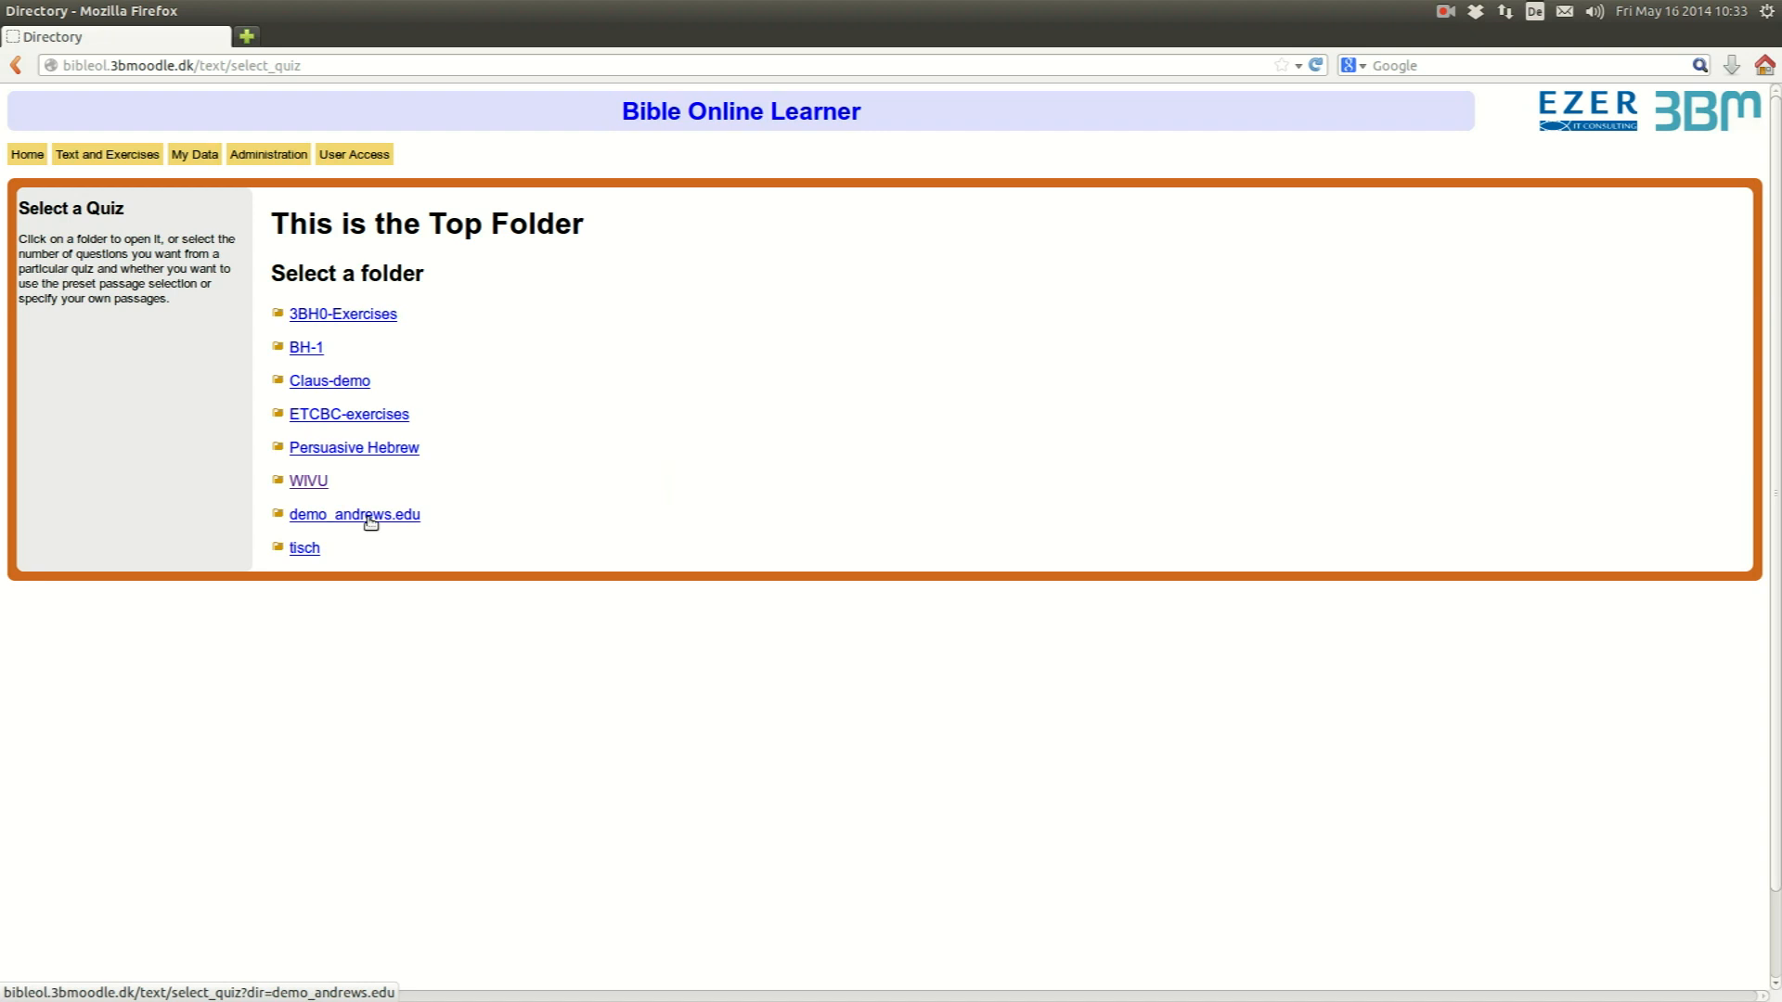
left_click(353, 514)
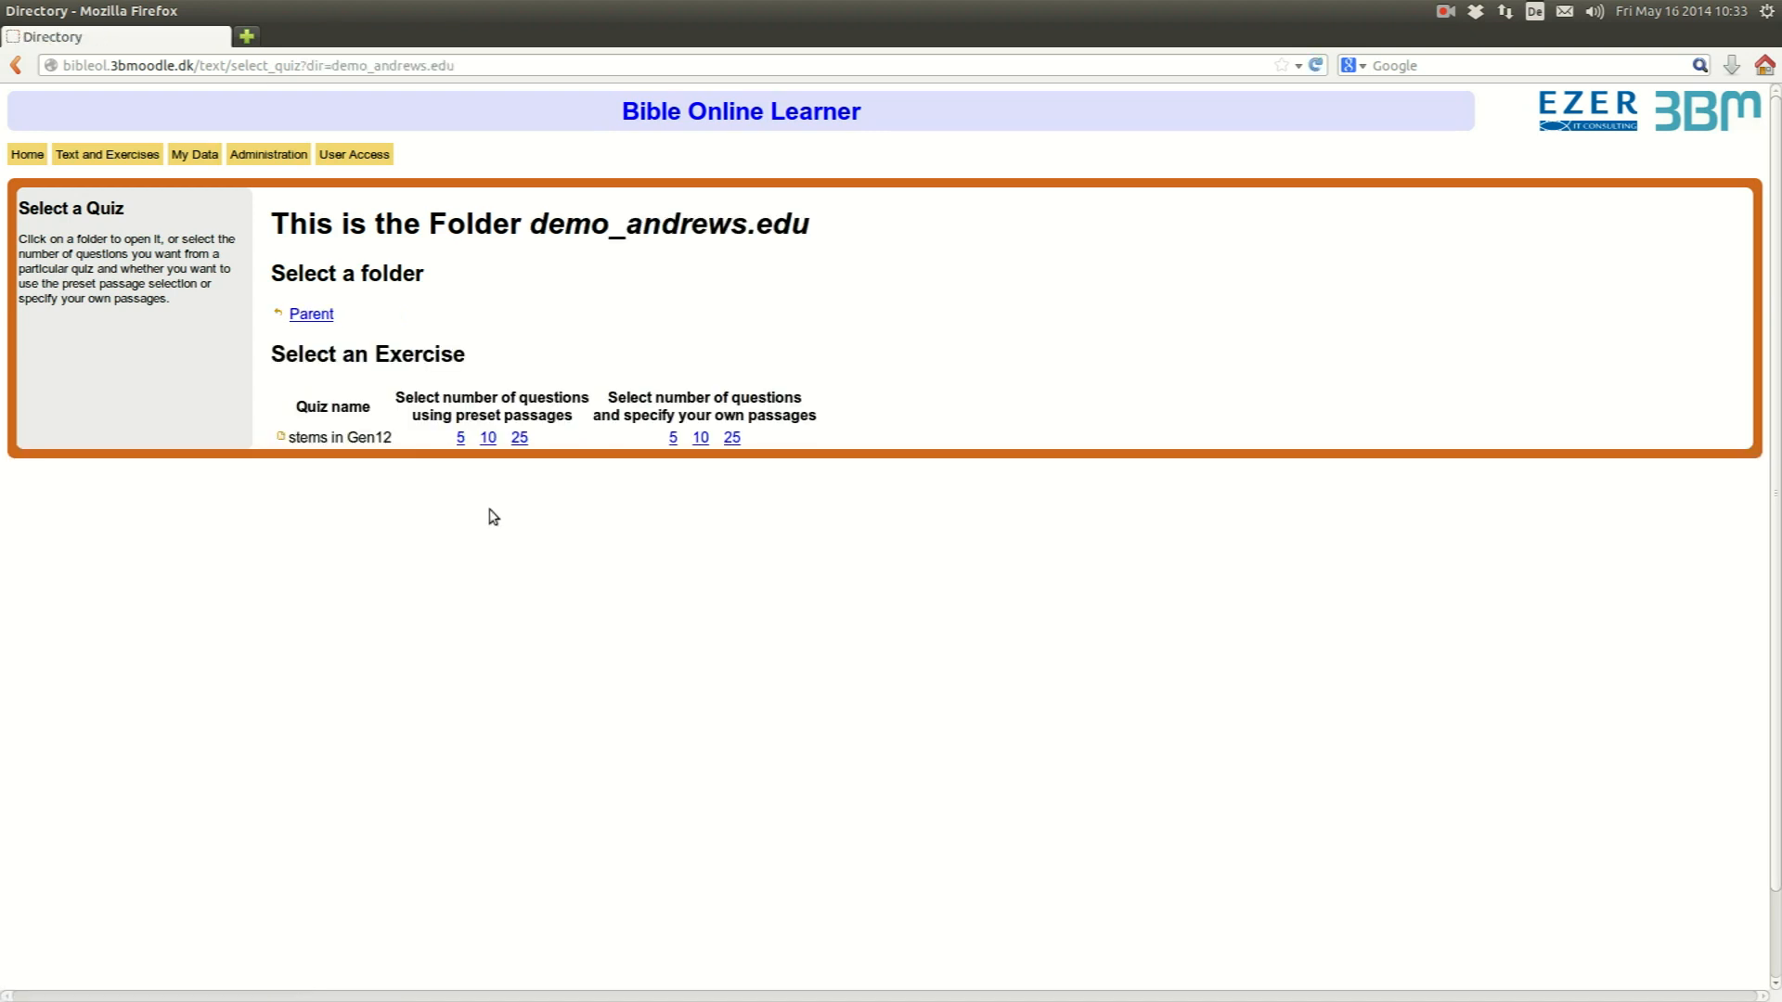
mouse_move(475, 441)
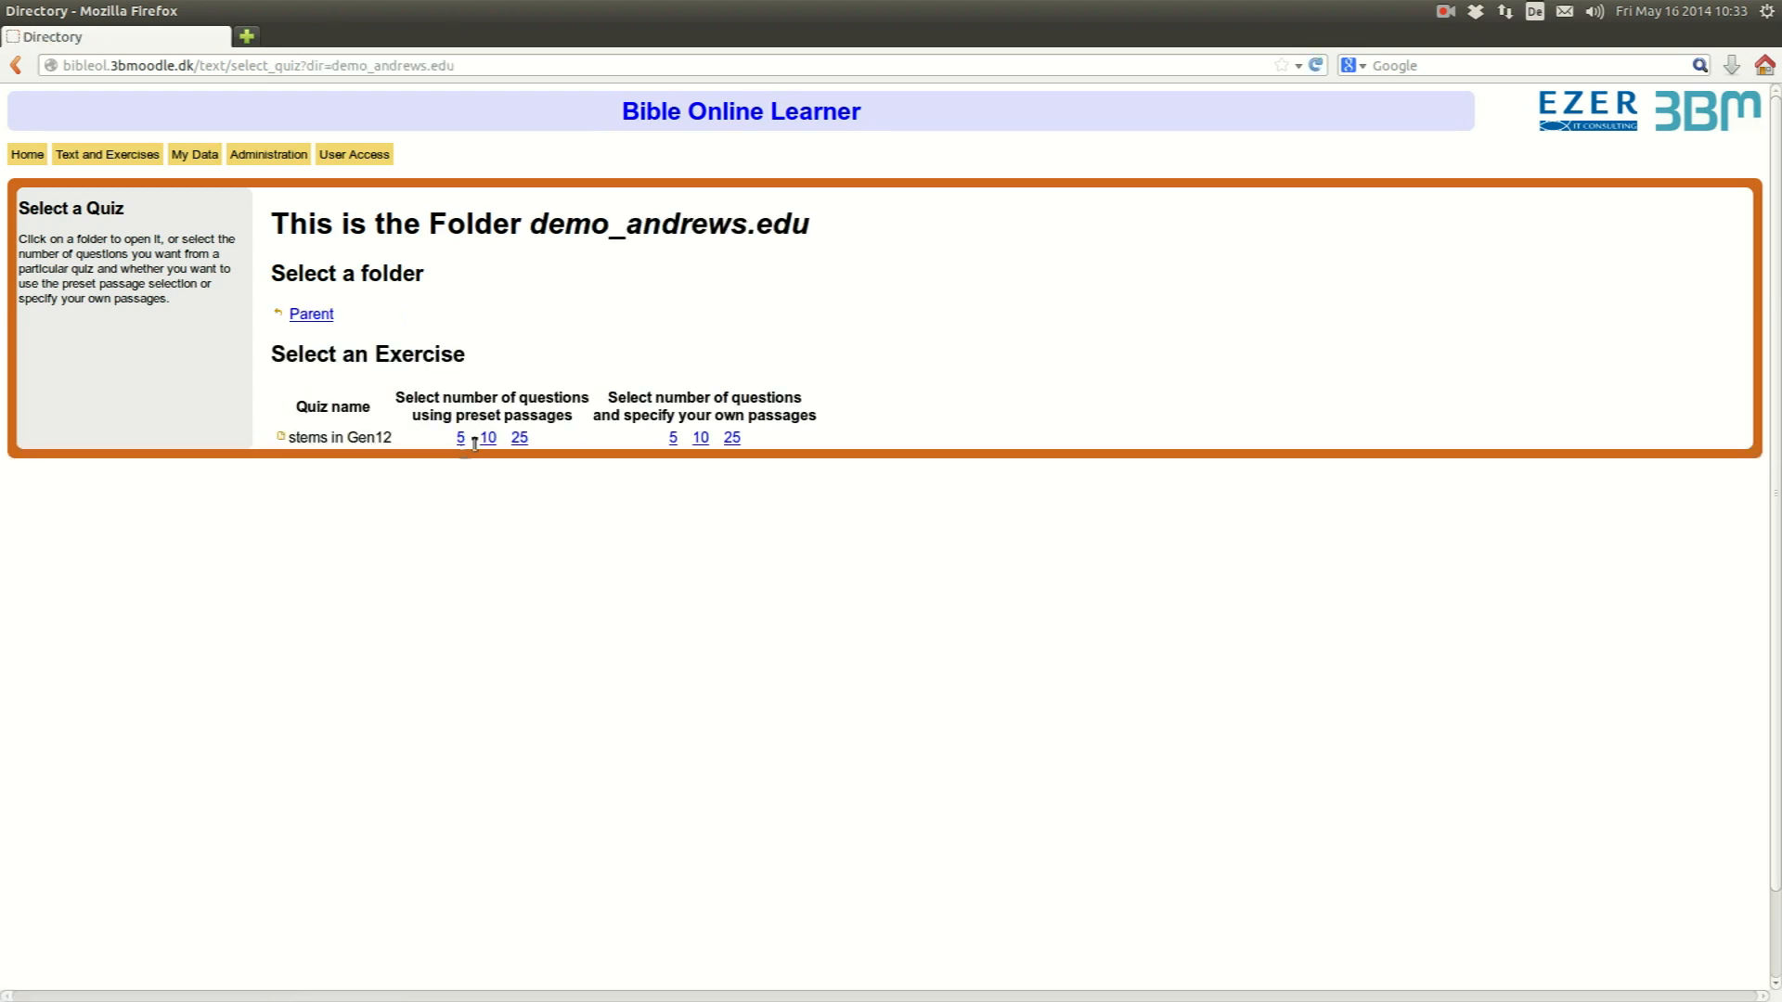
left_click(458, 438)
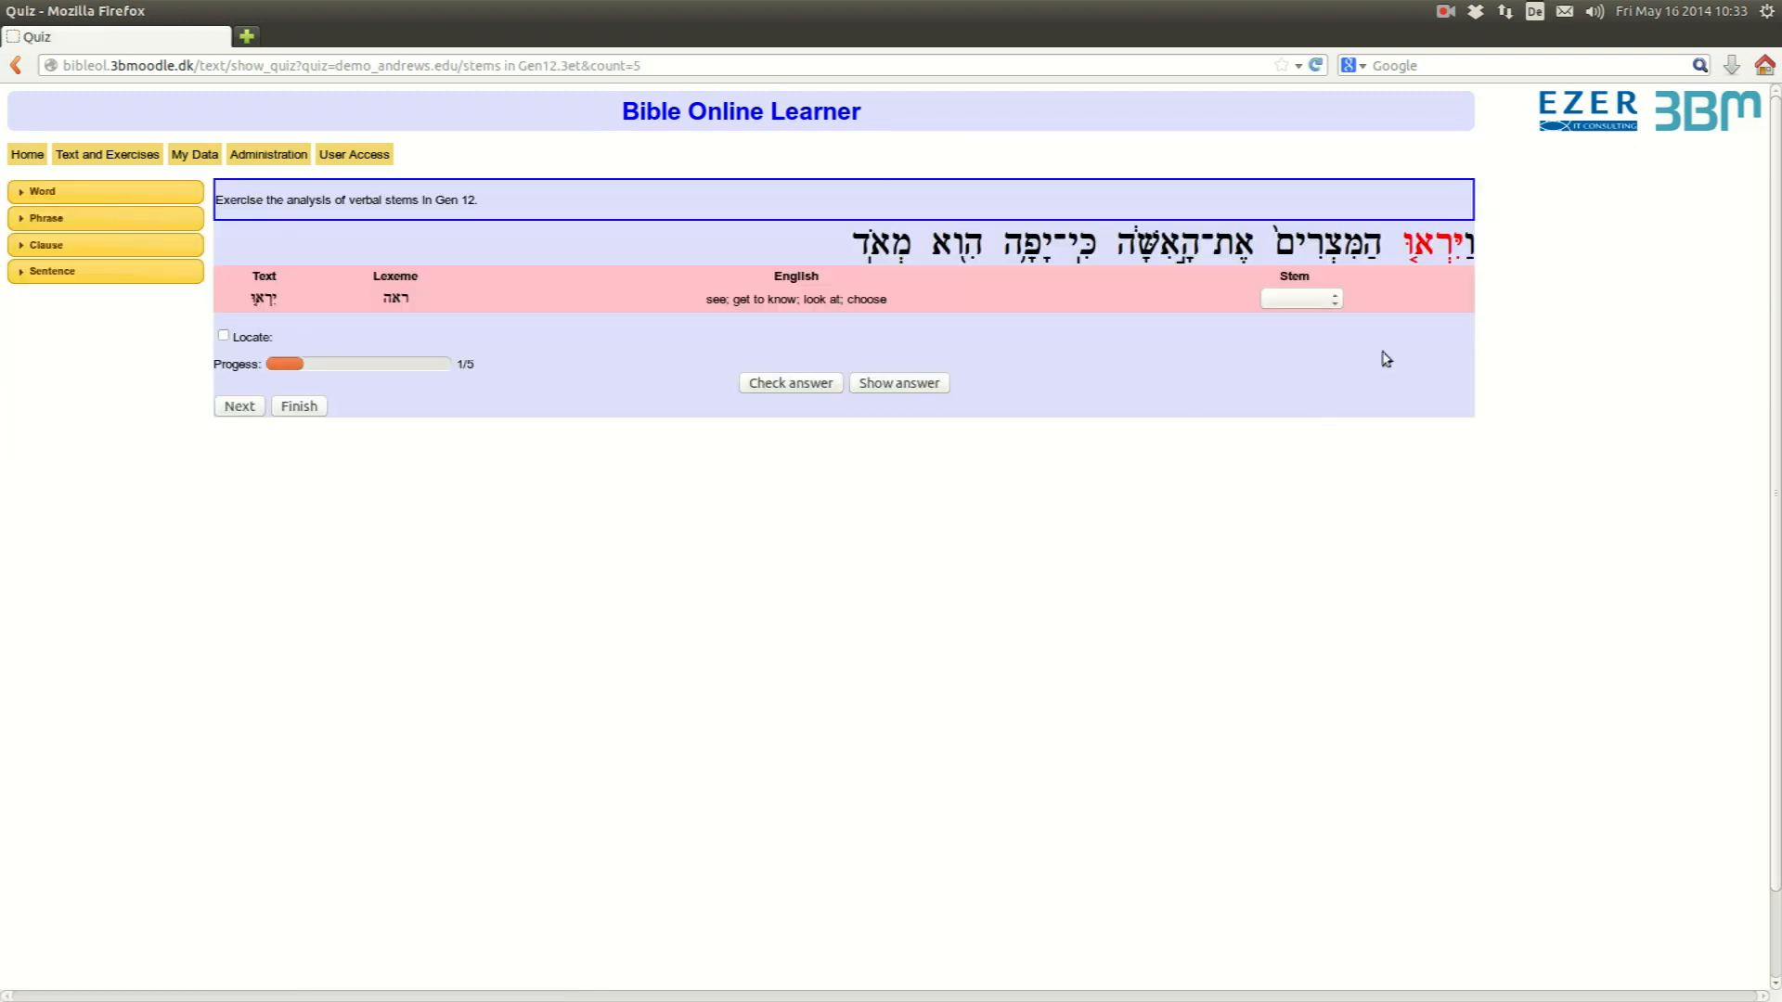
mouse_move(1153, 385)
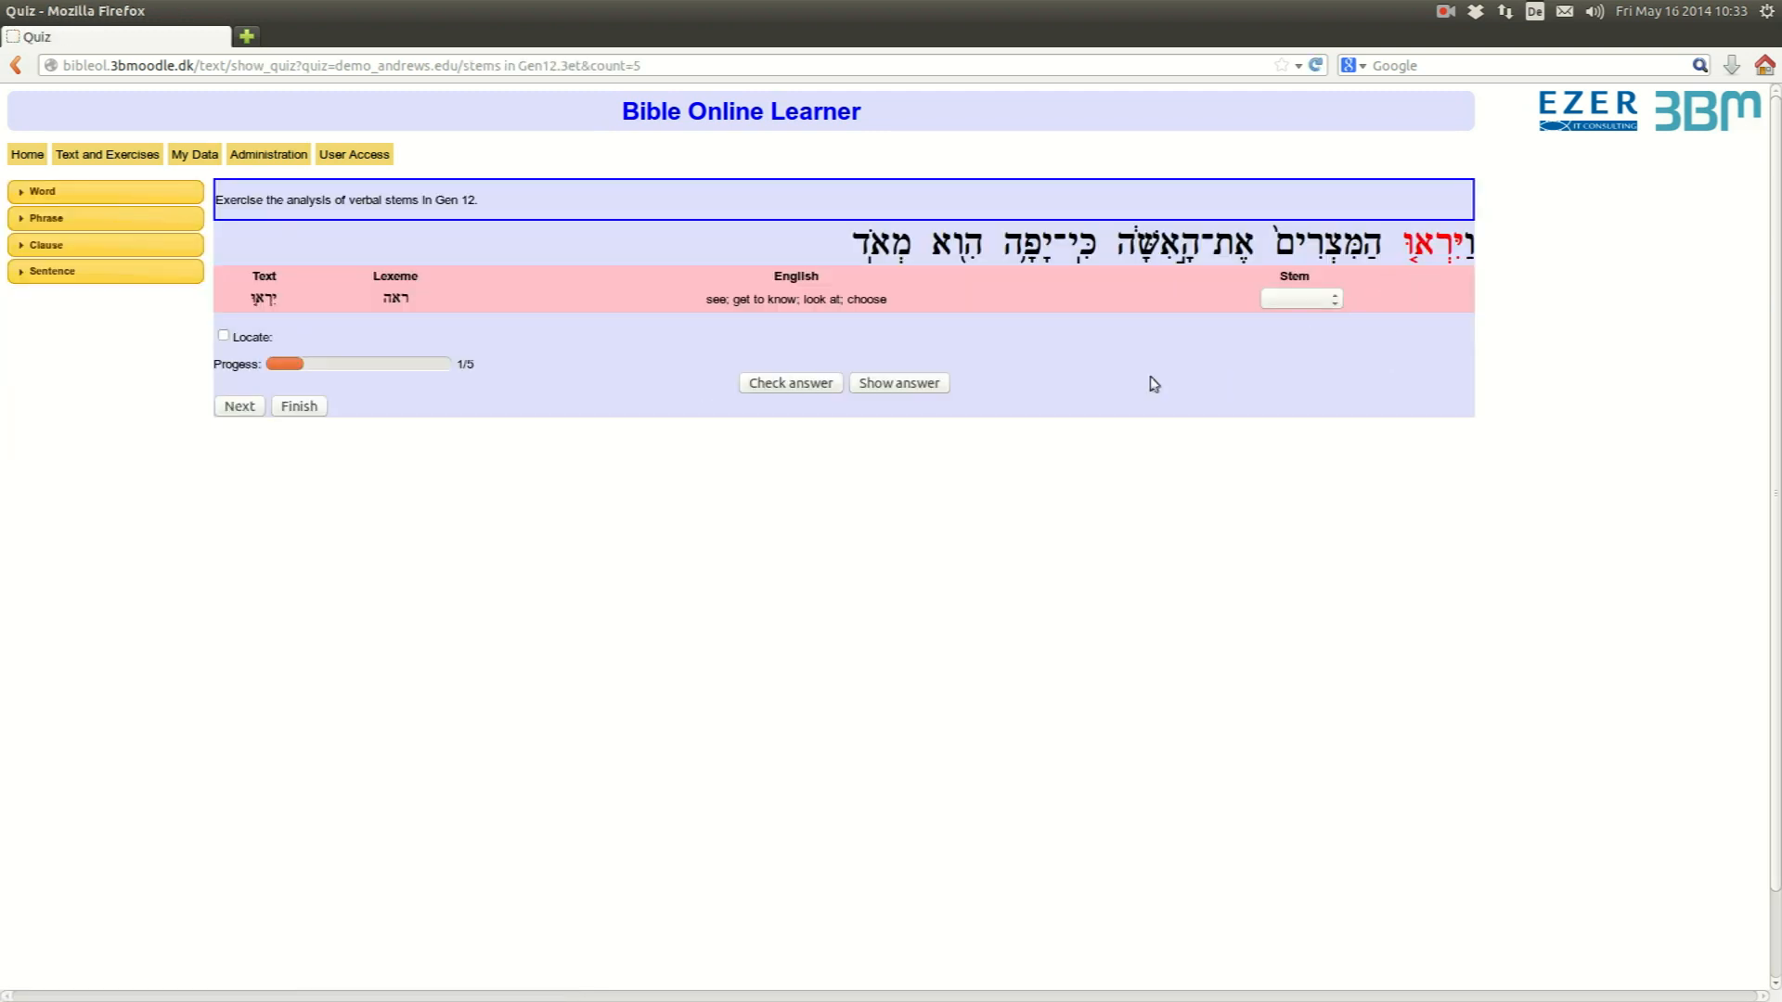
mouse_move(271, 296)
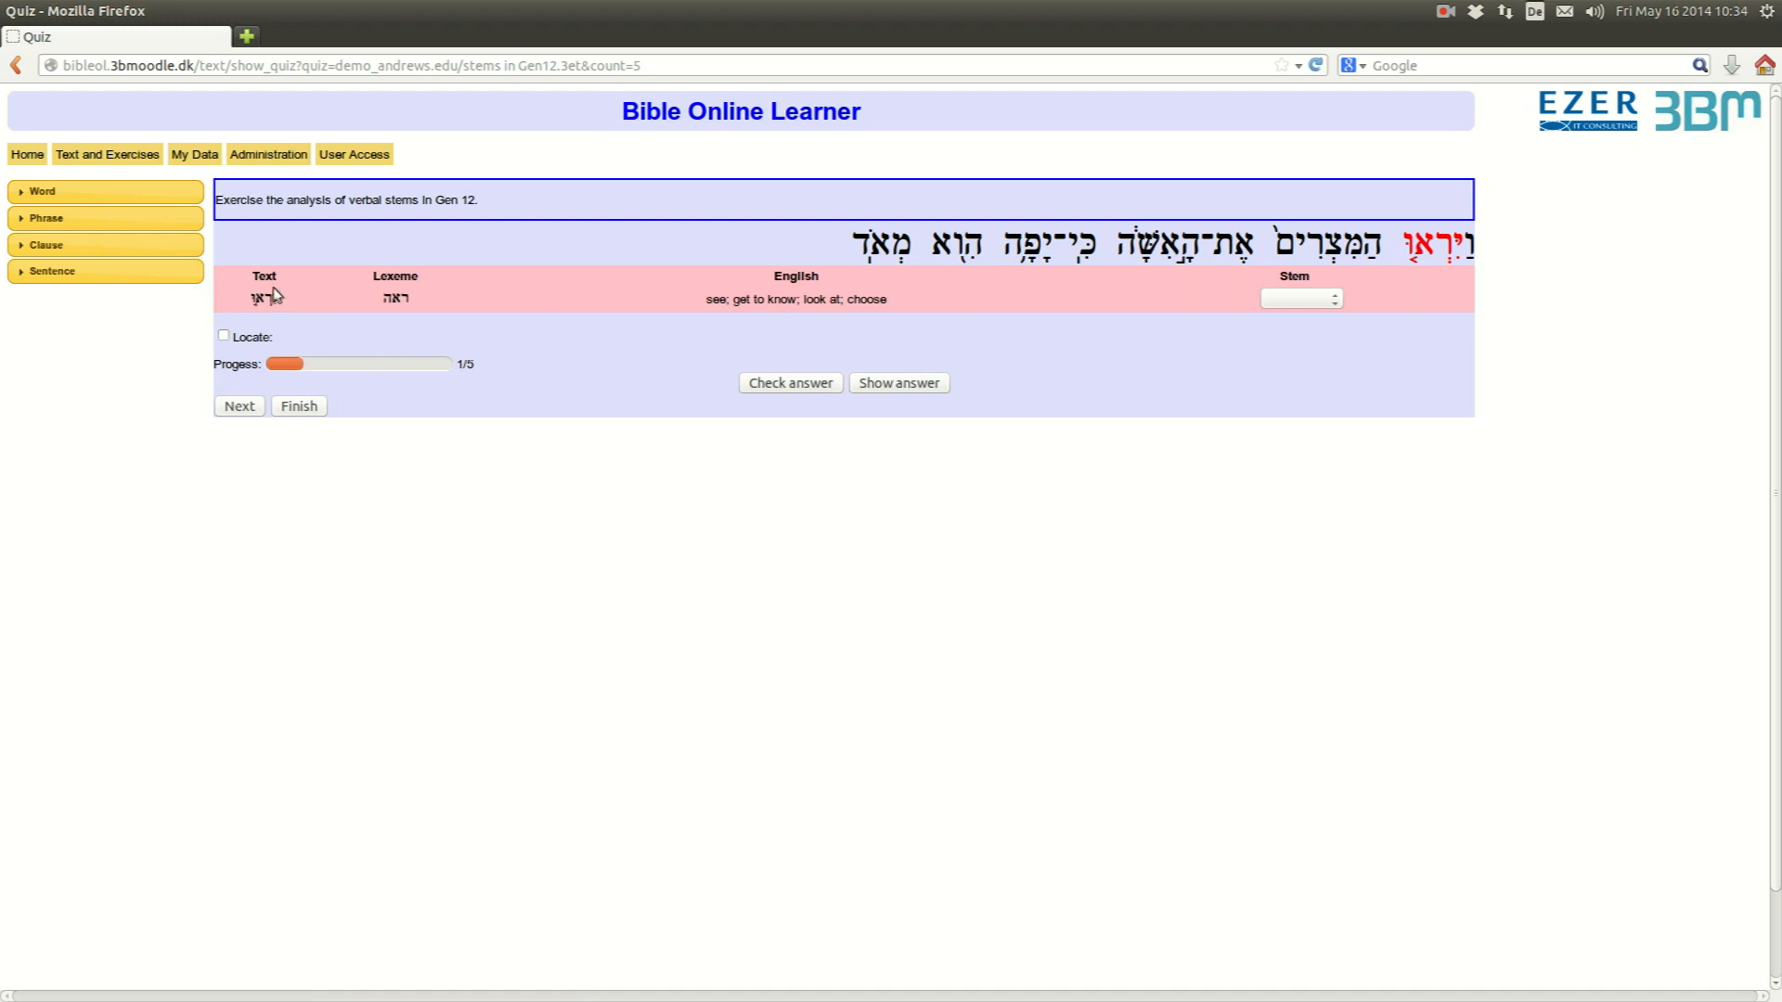
mouse_move(438, 311)
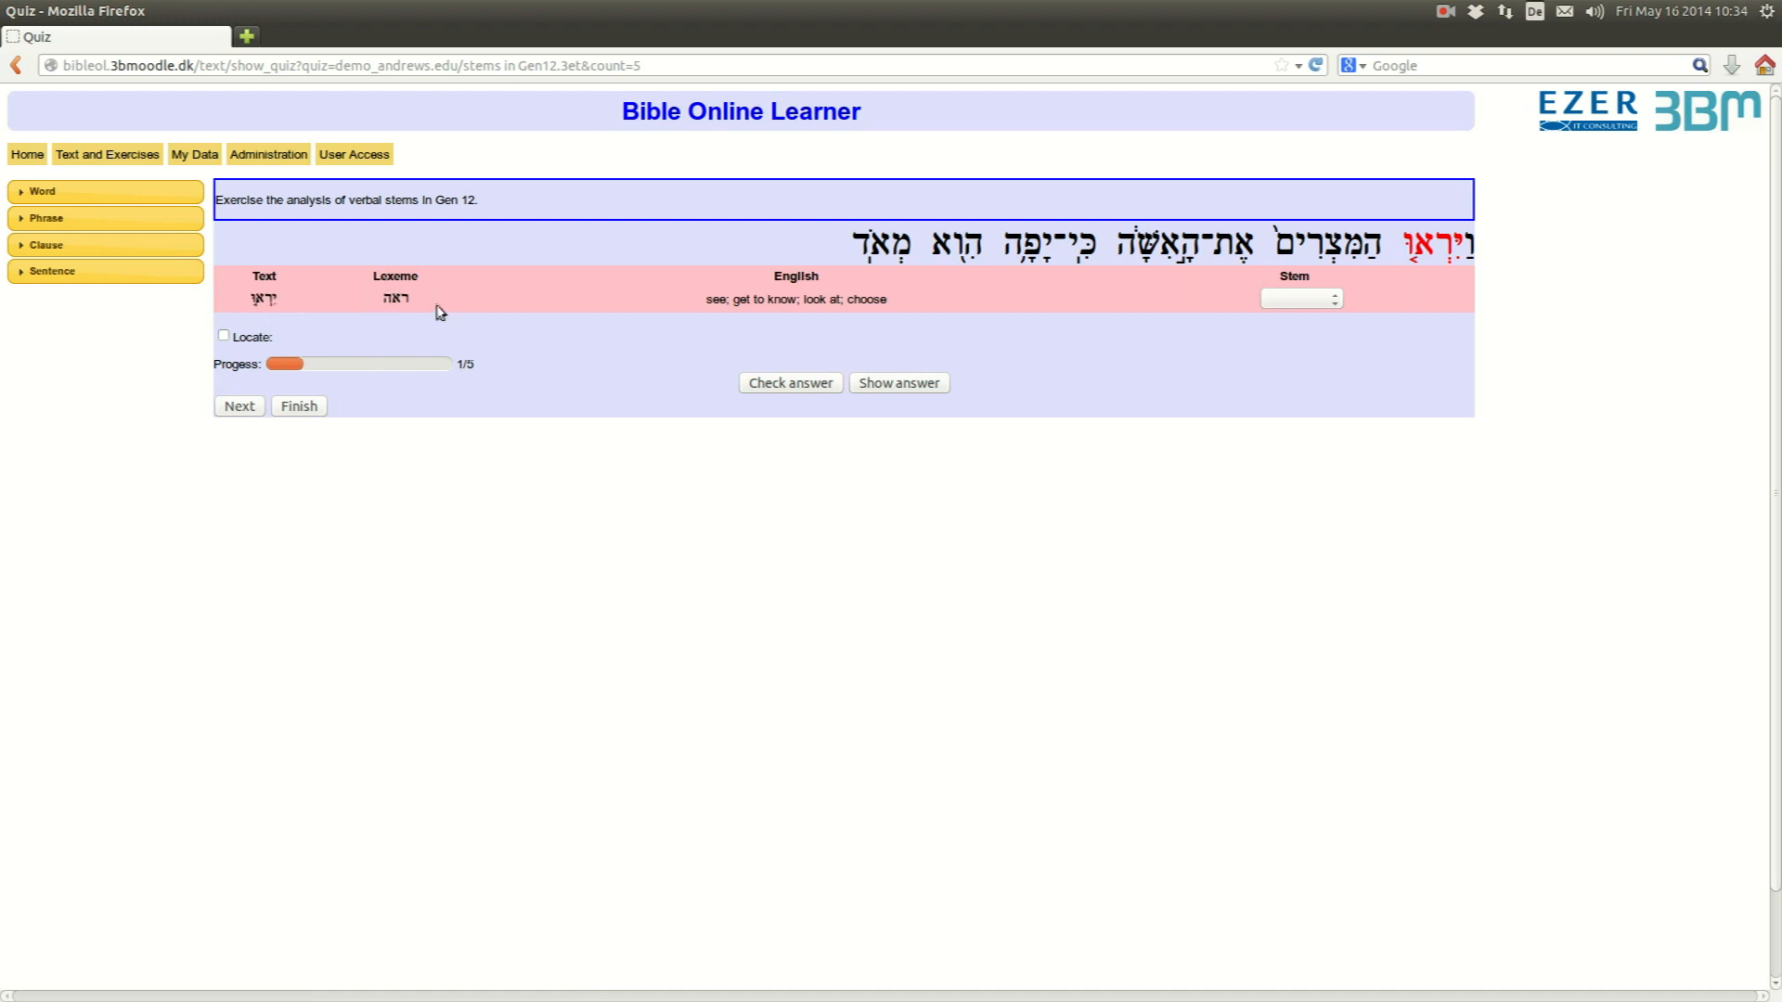
mouse_move(830, 323)
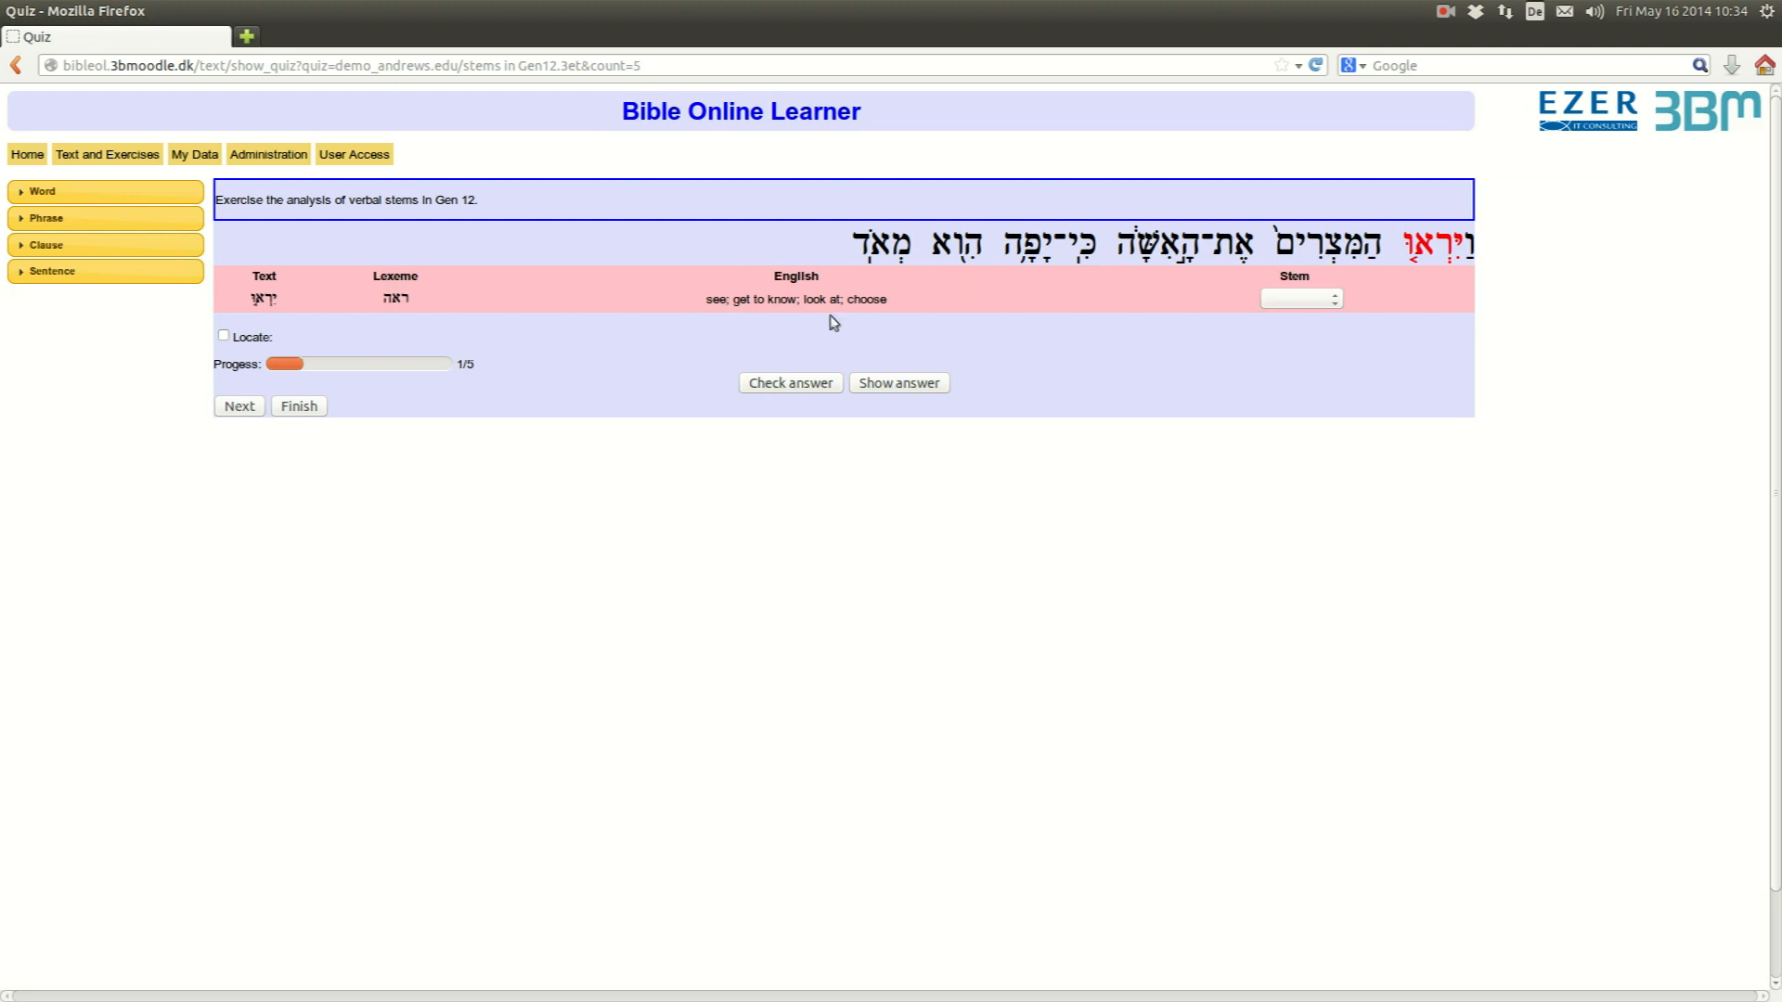
mouse_move(1227, 375)
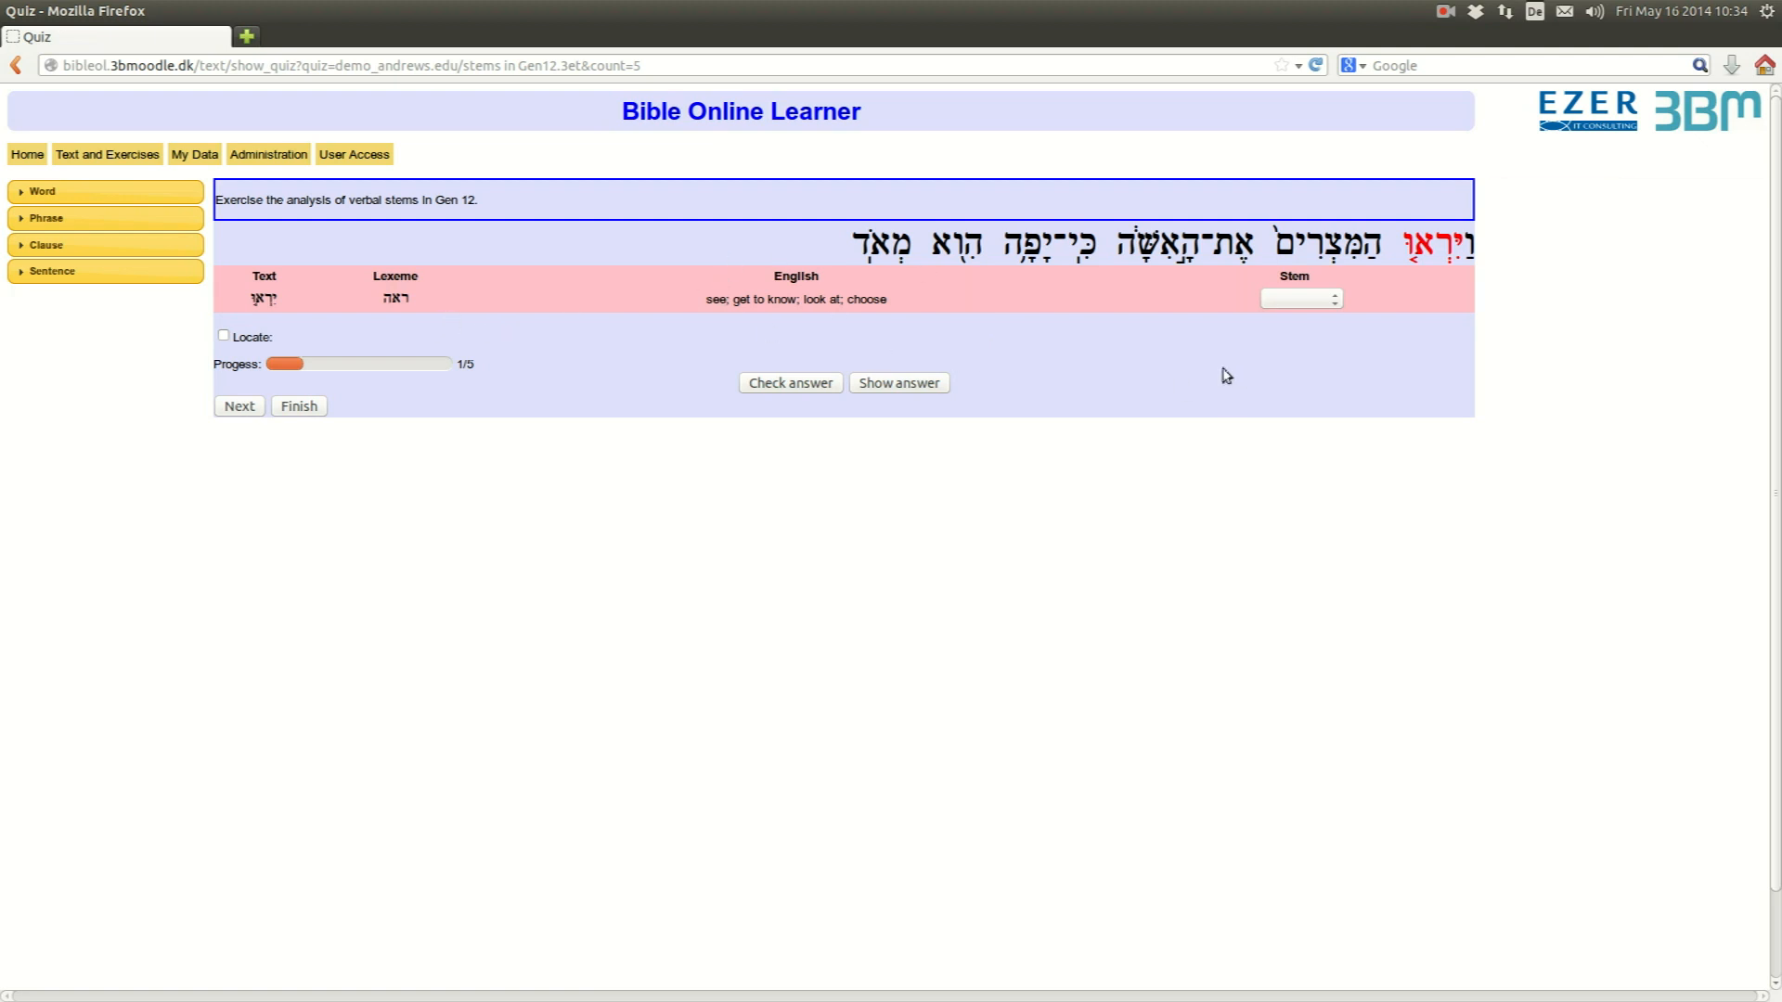
- Answer the first verb's stem as Qal, check it, view the verse reference and go to question 2
left_click(1299, 297)
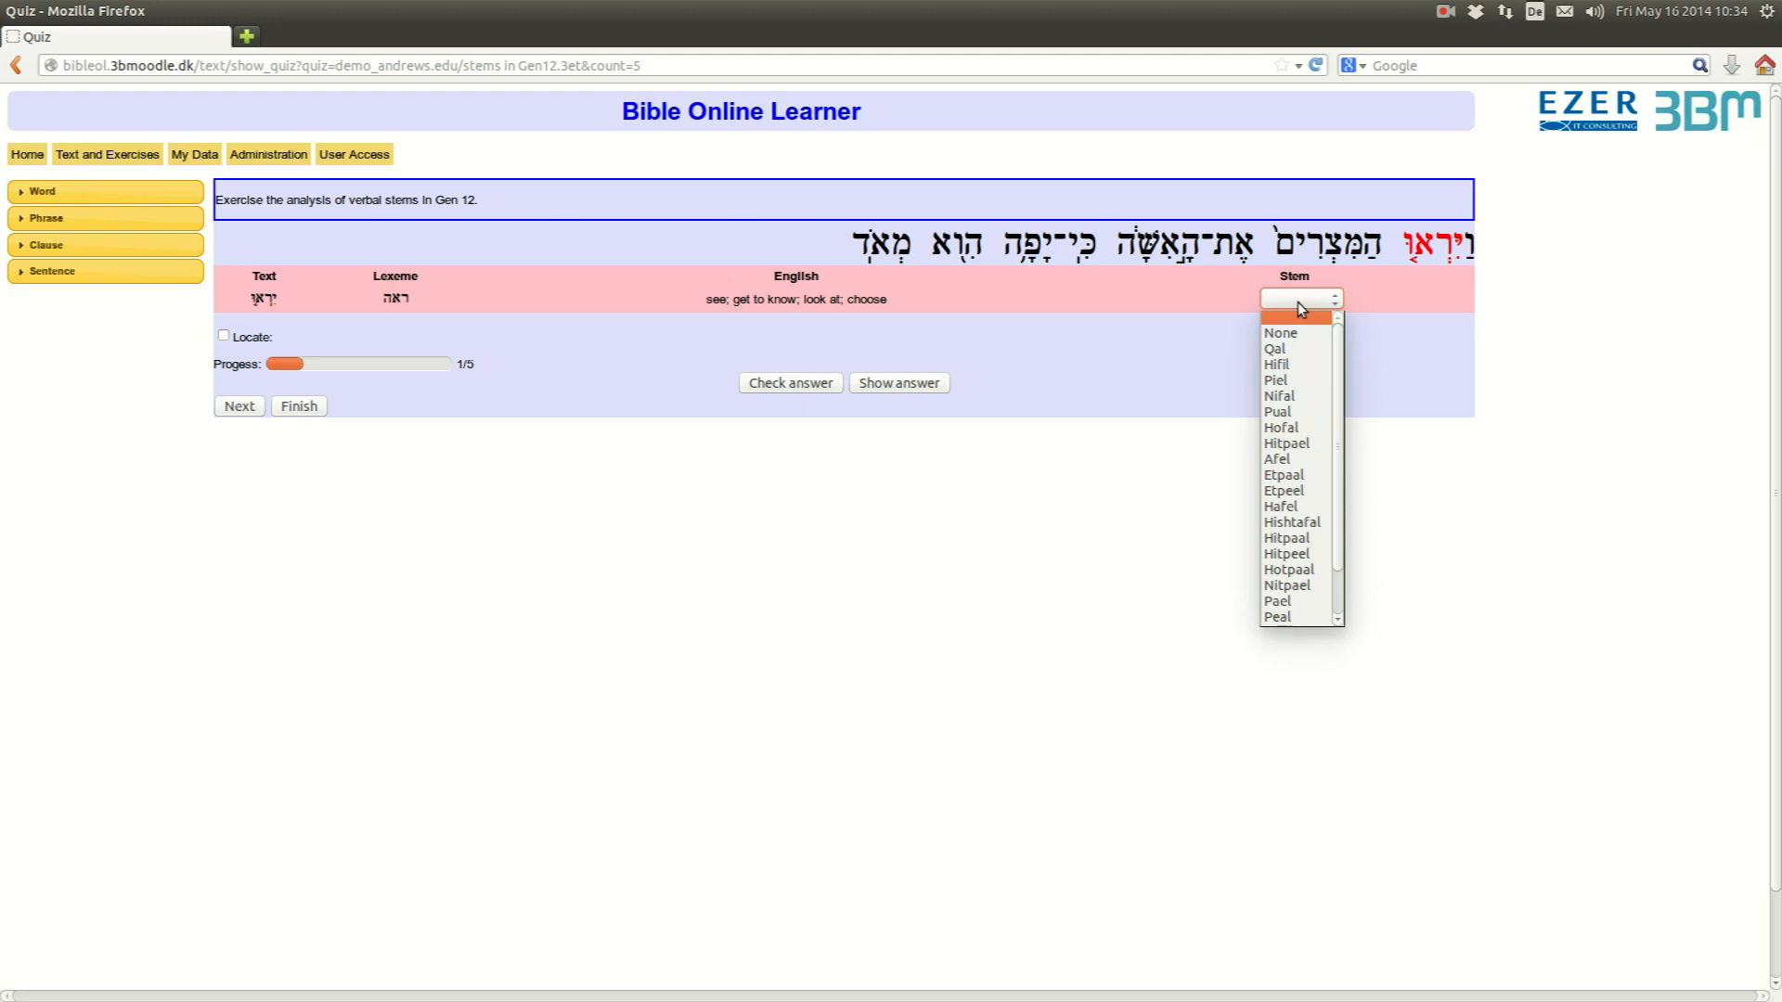
left_click(1276, 347)
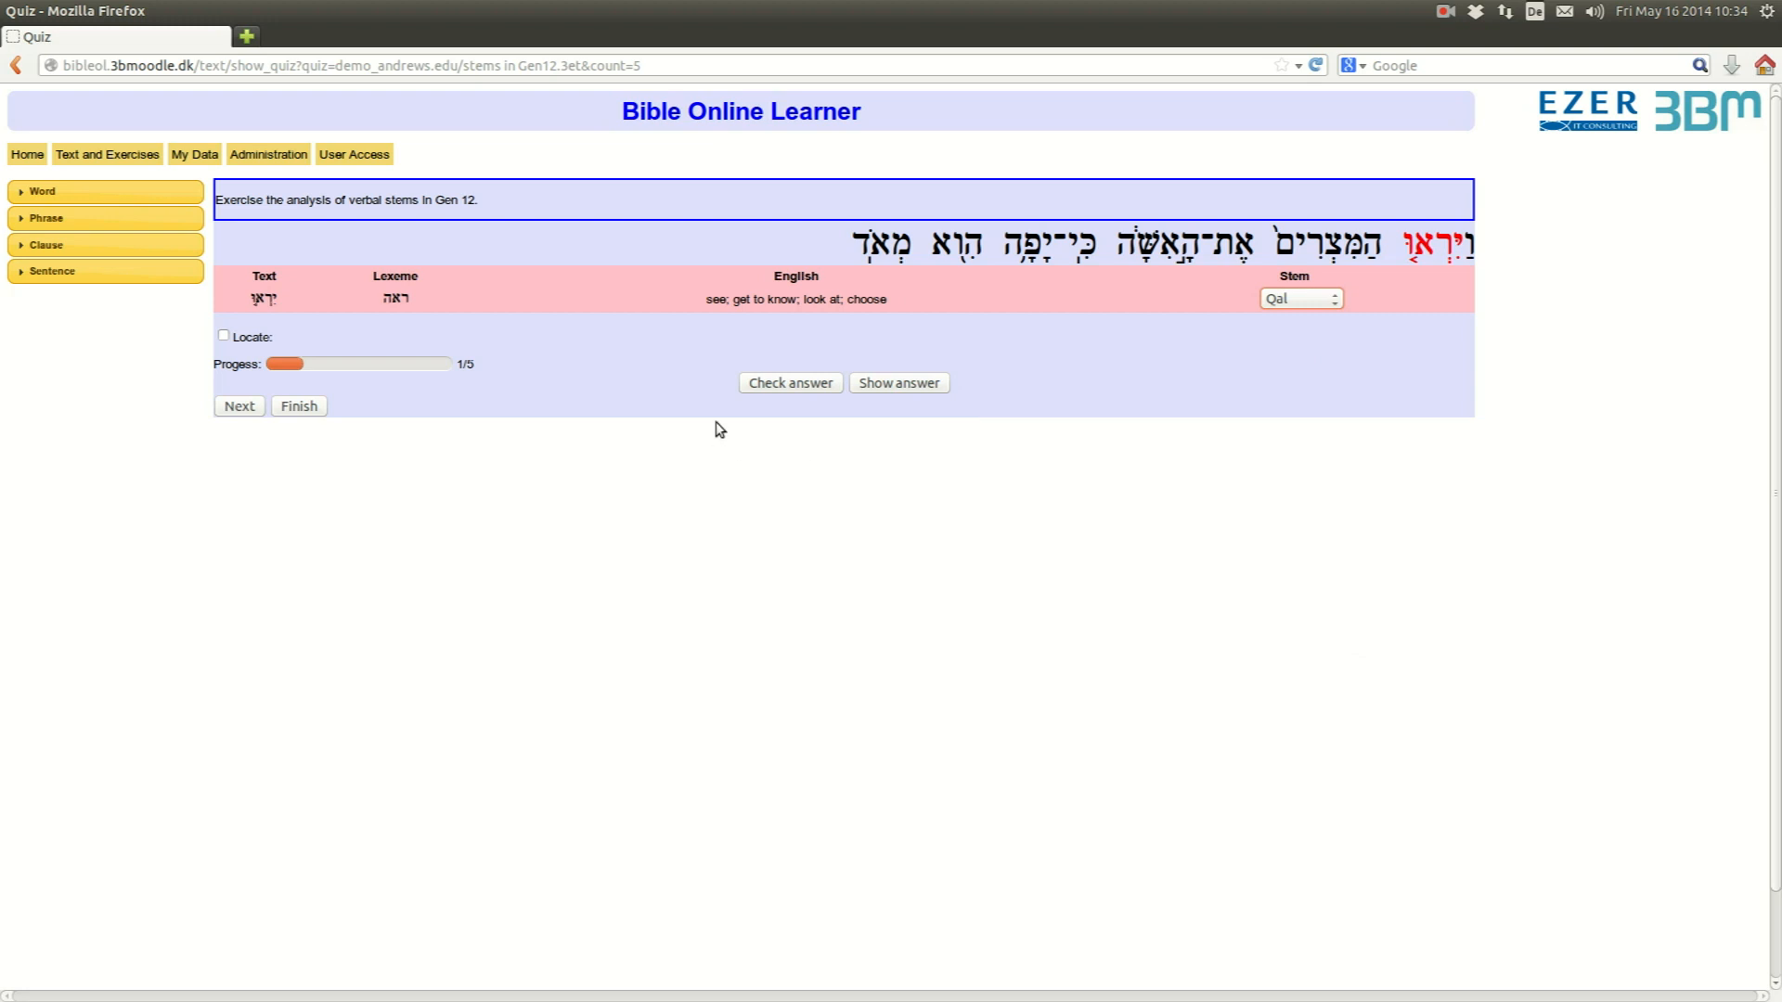
left_click(789, 382)
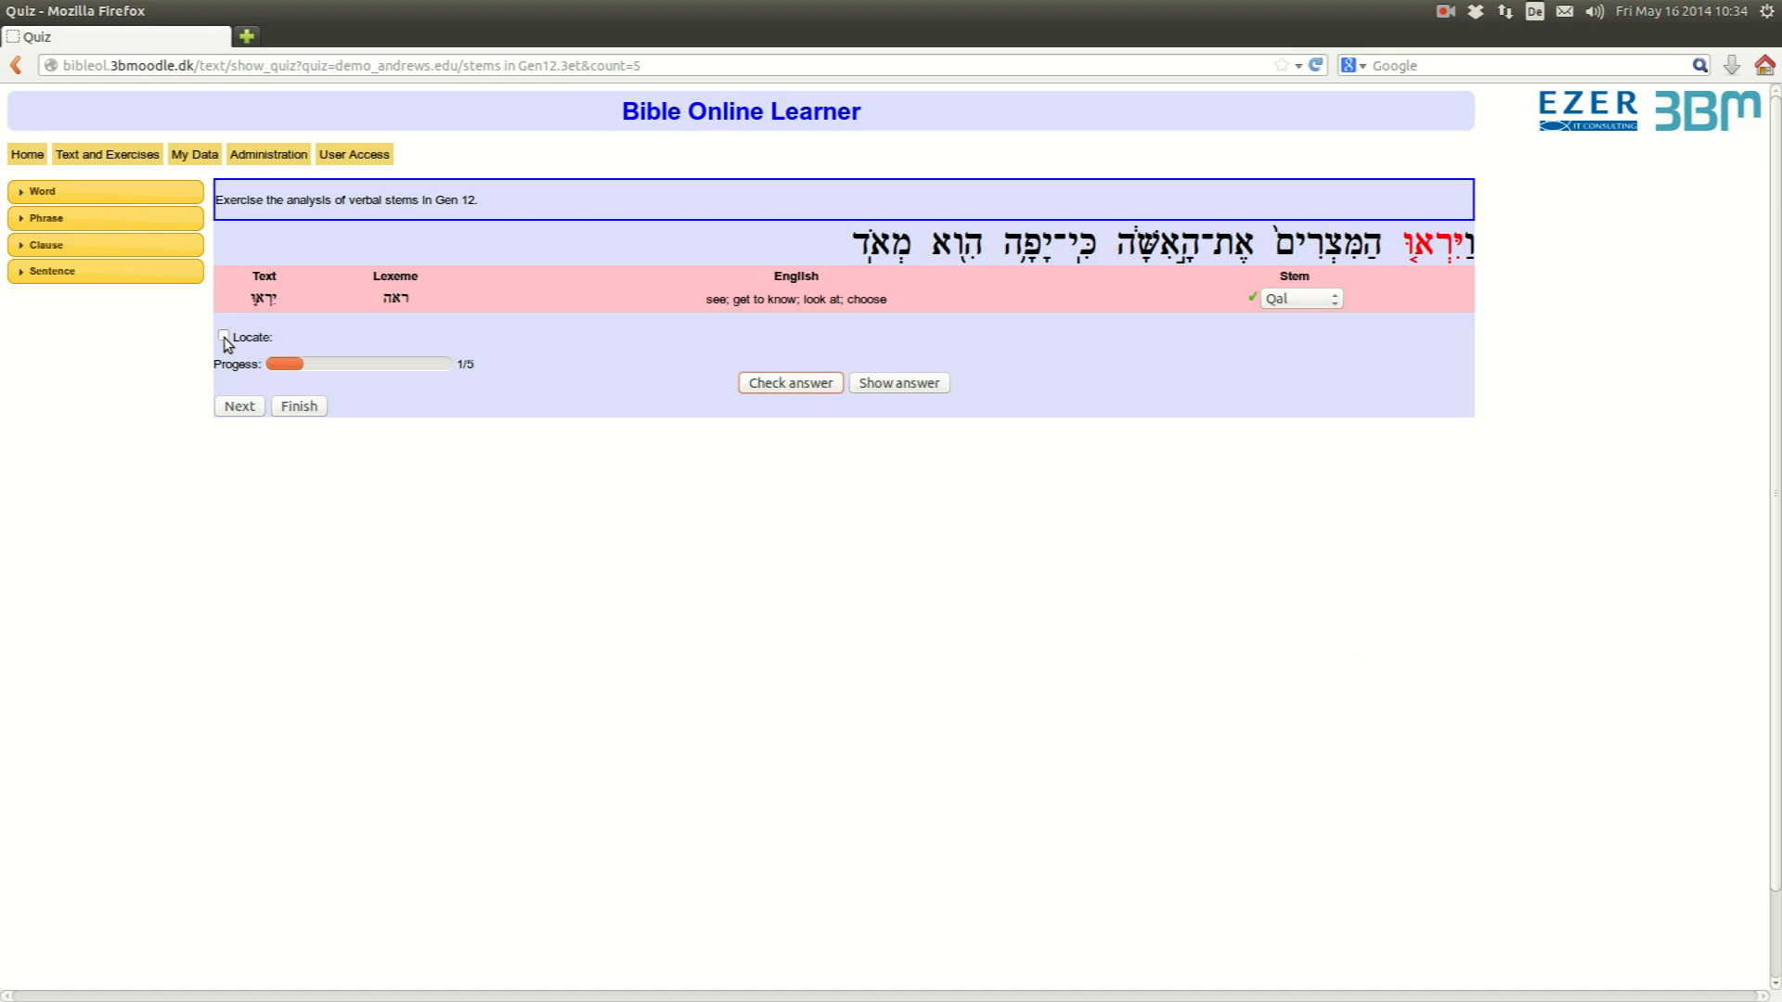
left_click(223, 338)
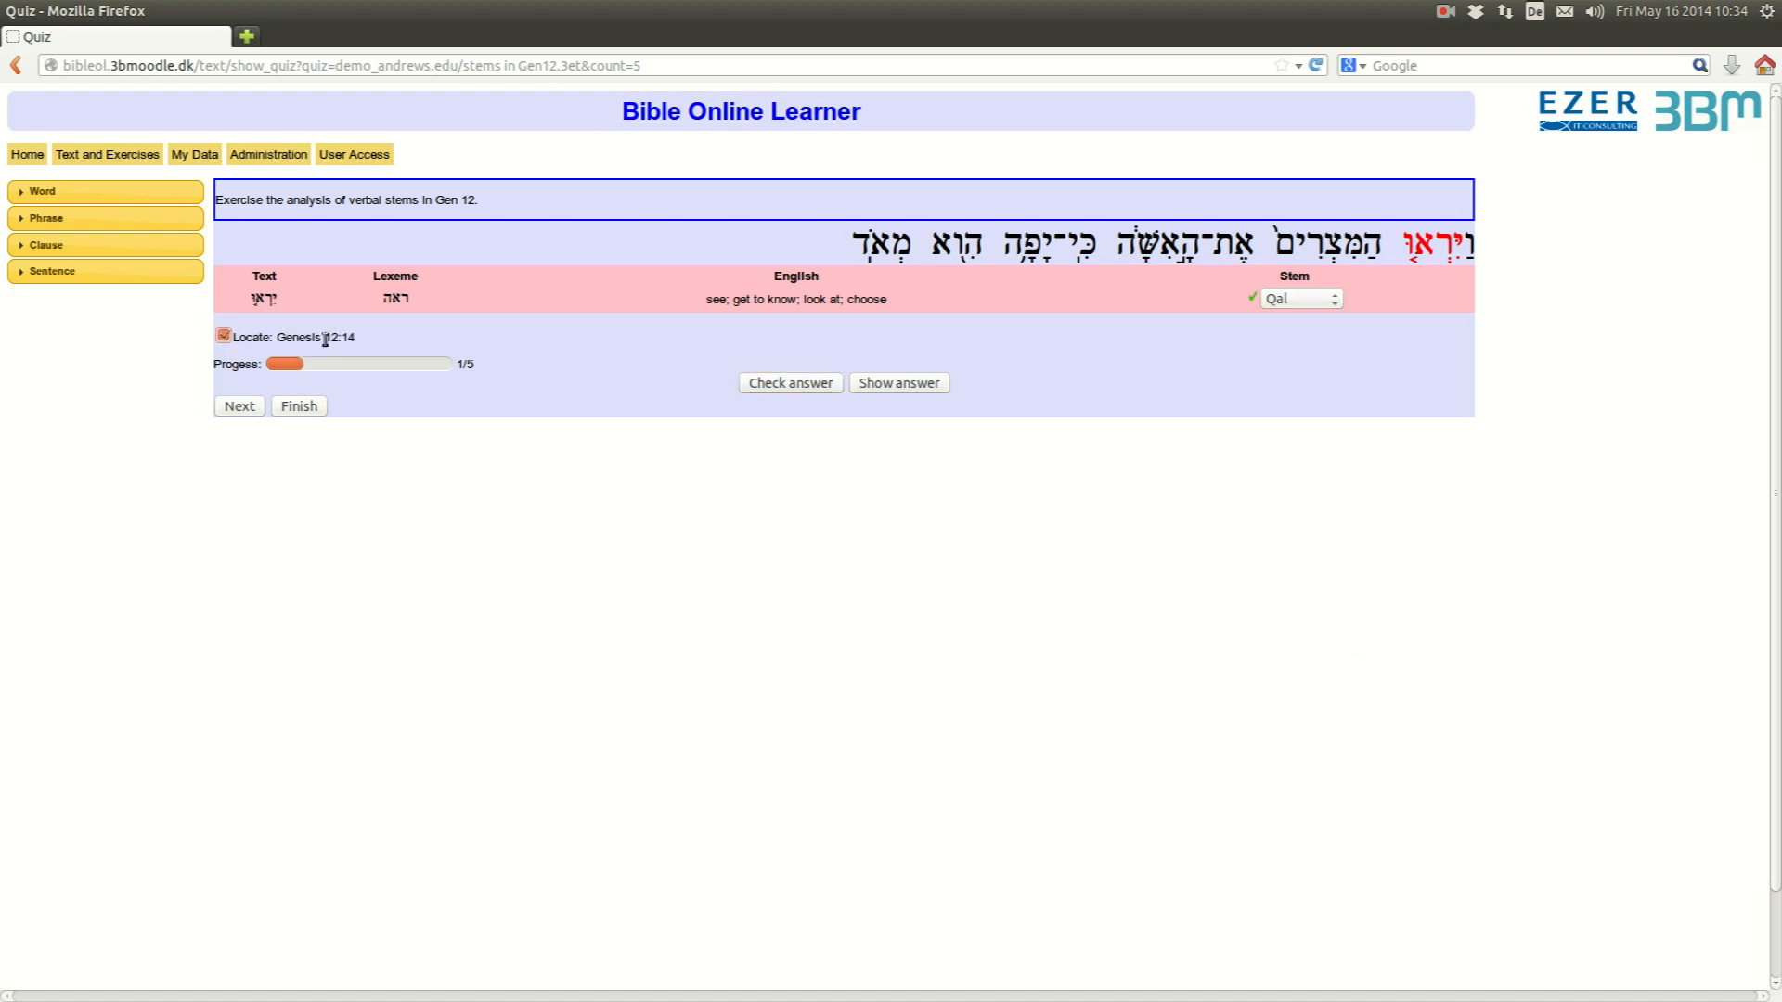
left_click(240, 406)
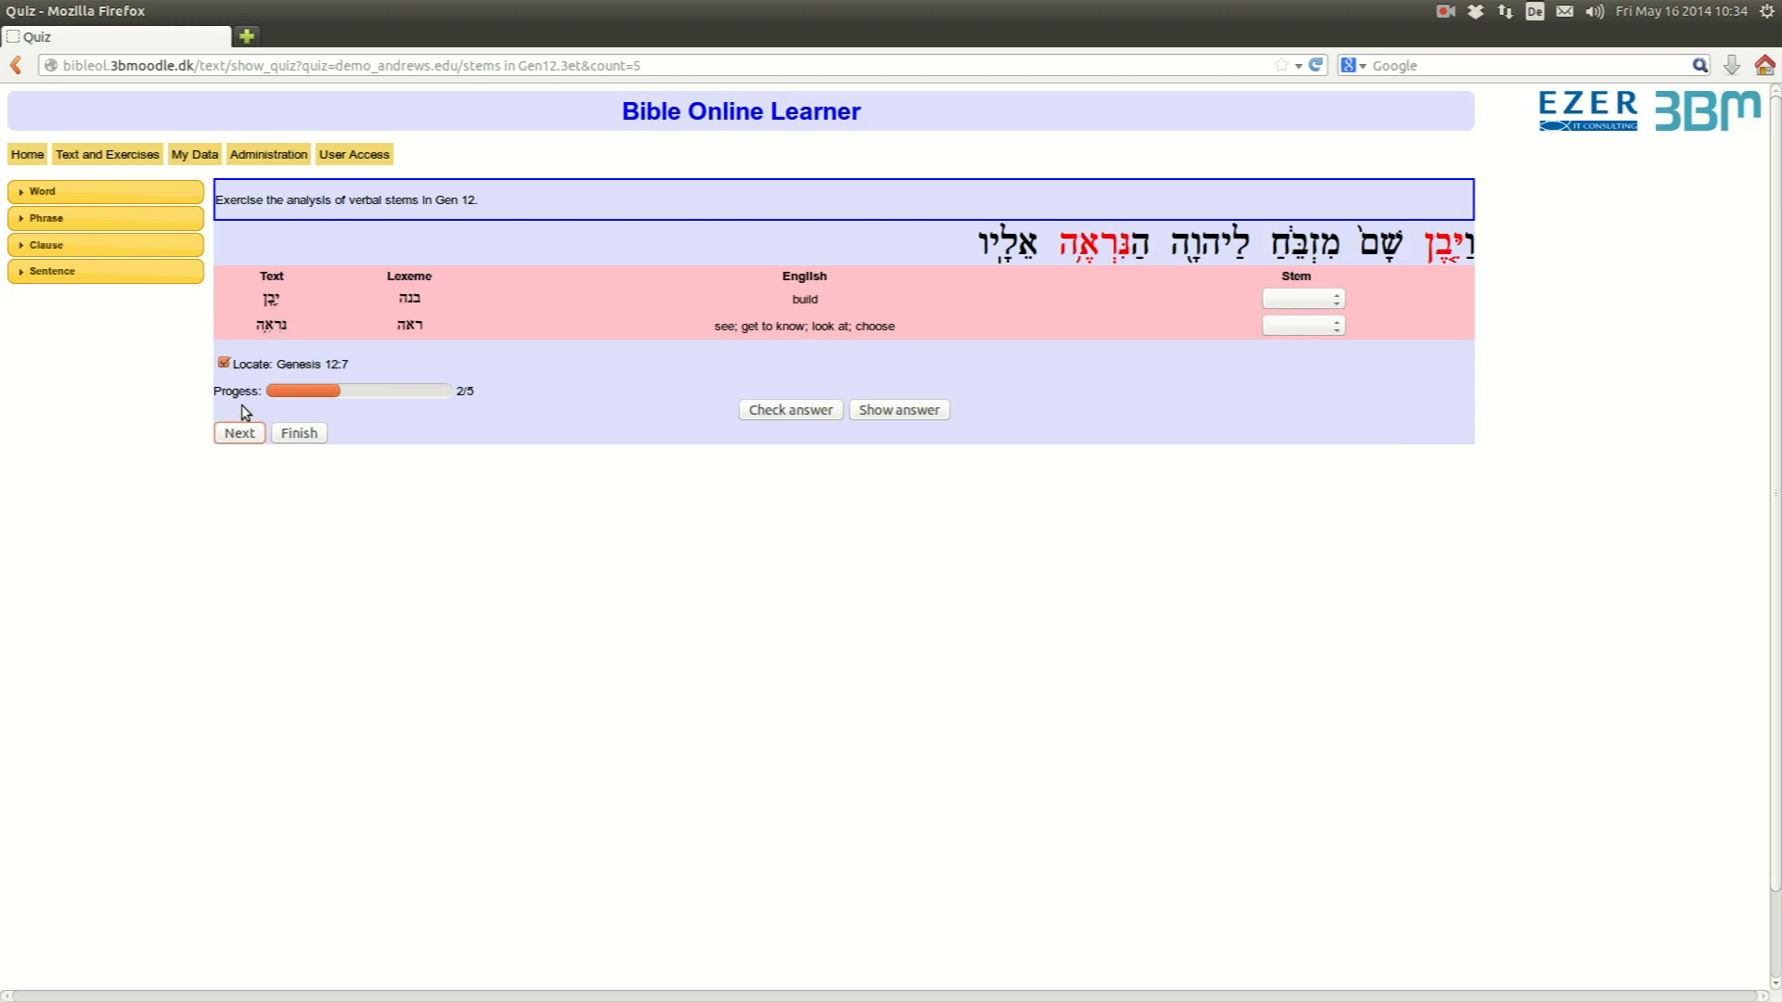
mouse_move(1338, 601)
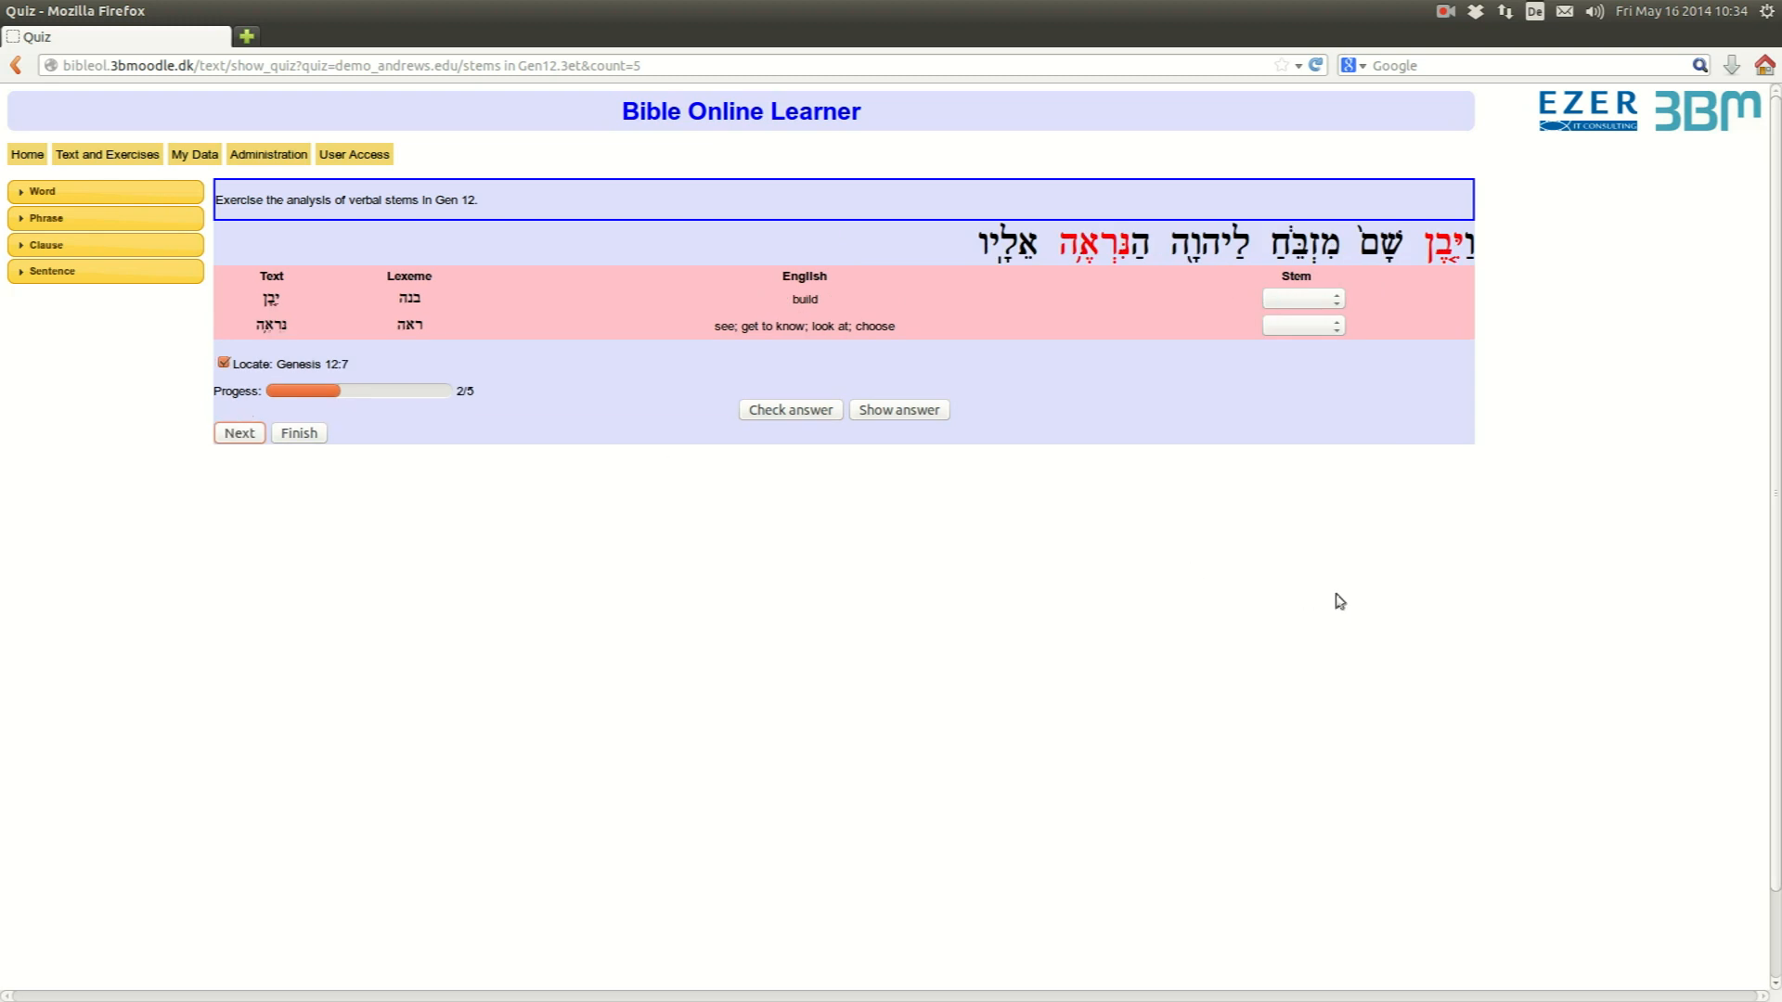
mouse_move(1132, 409)
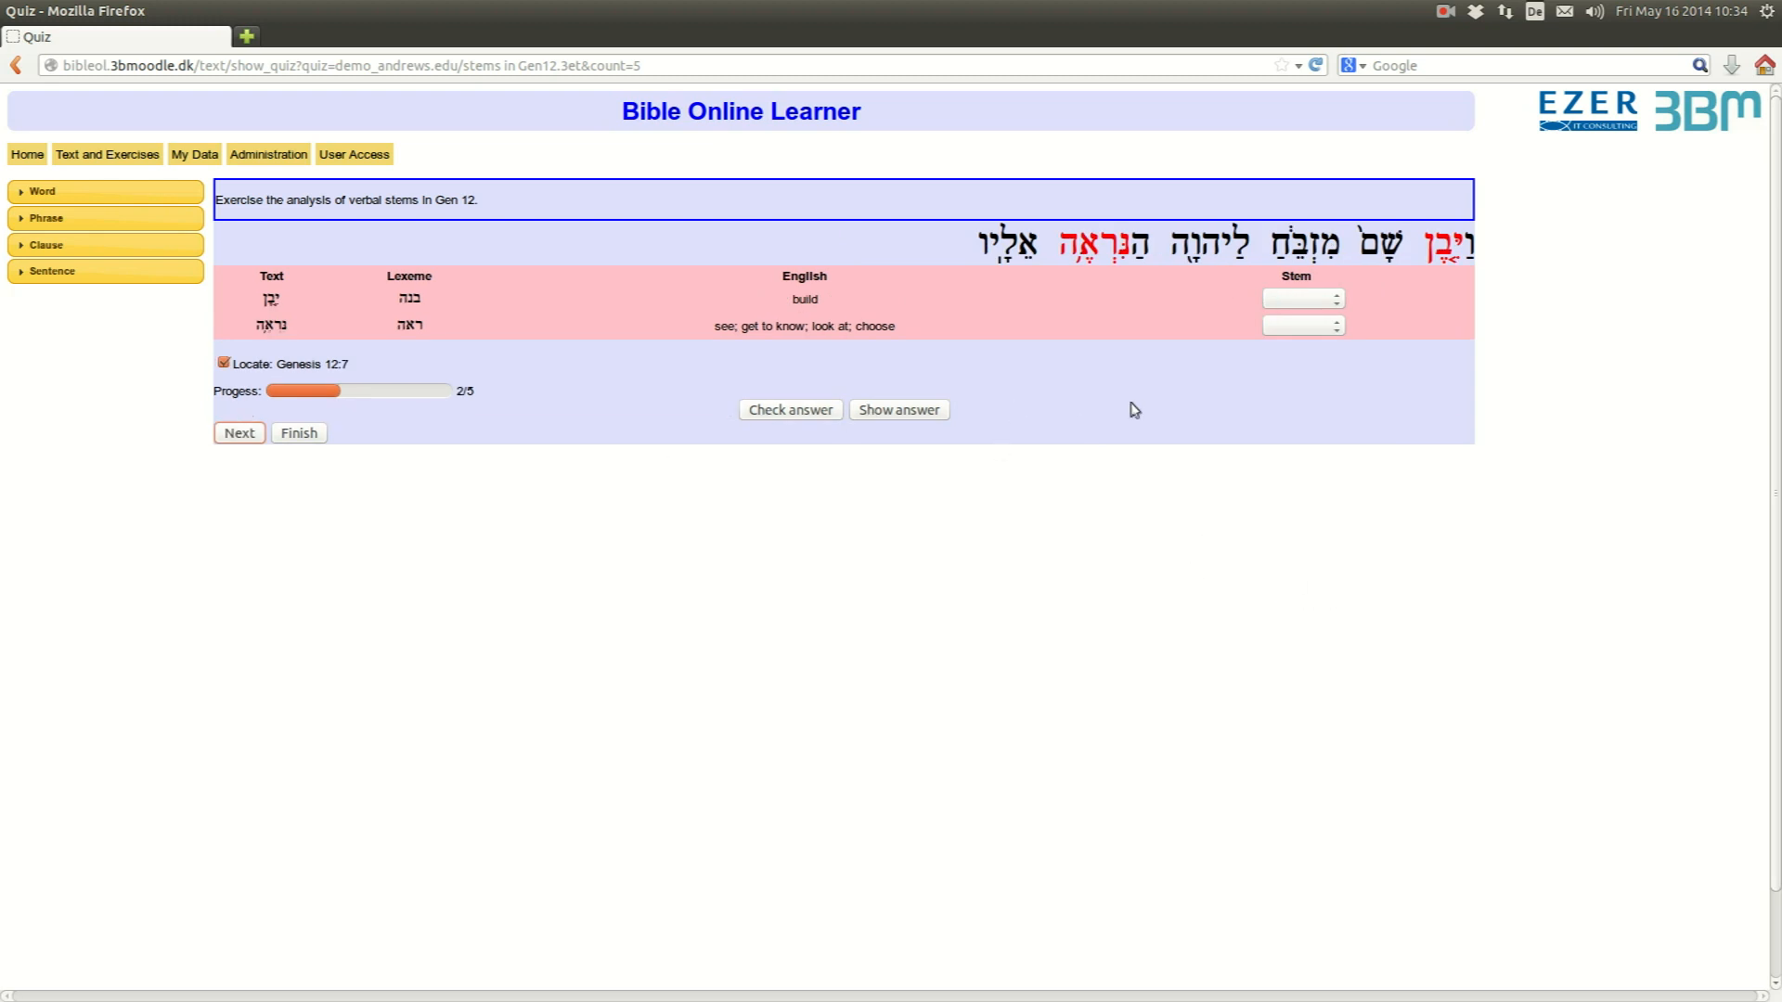
- Answer the two Genesis 12:7 verbs as Qal and Nifal and advance to question 3
left_click(1301, 299)
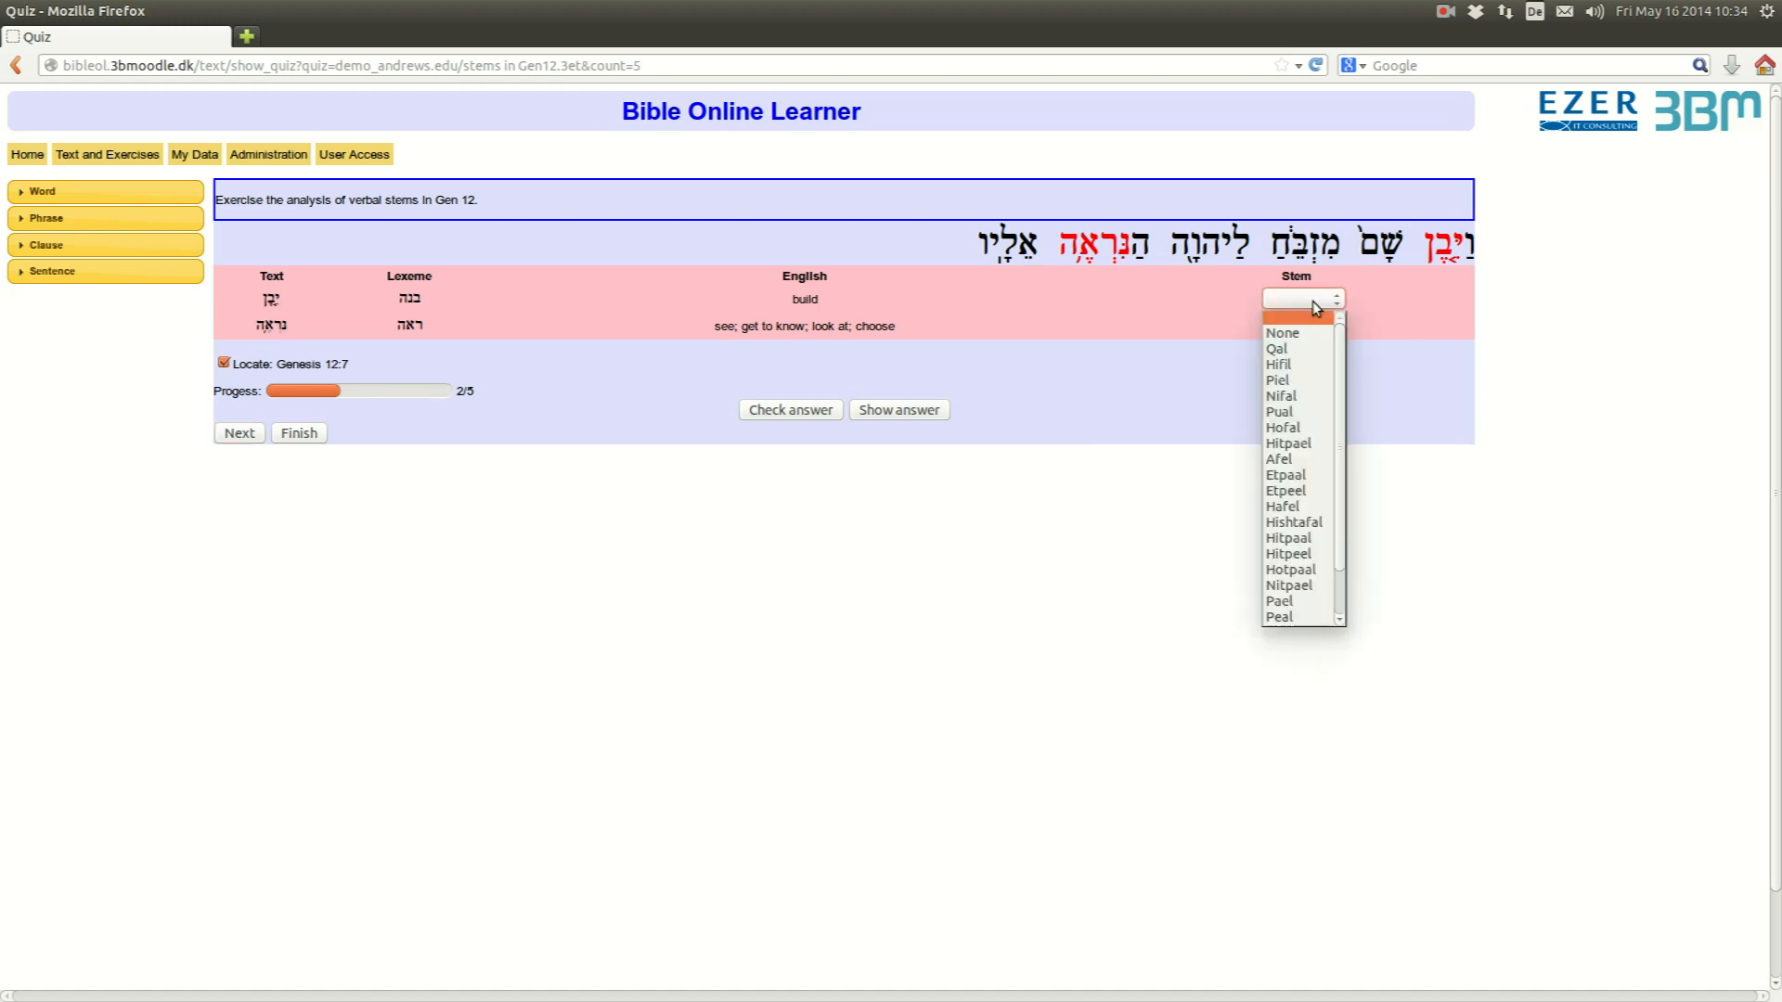
left_click(1277, 348)
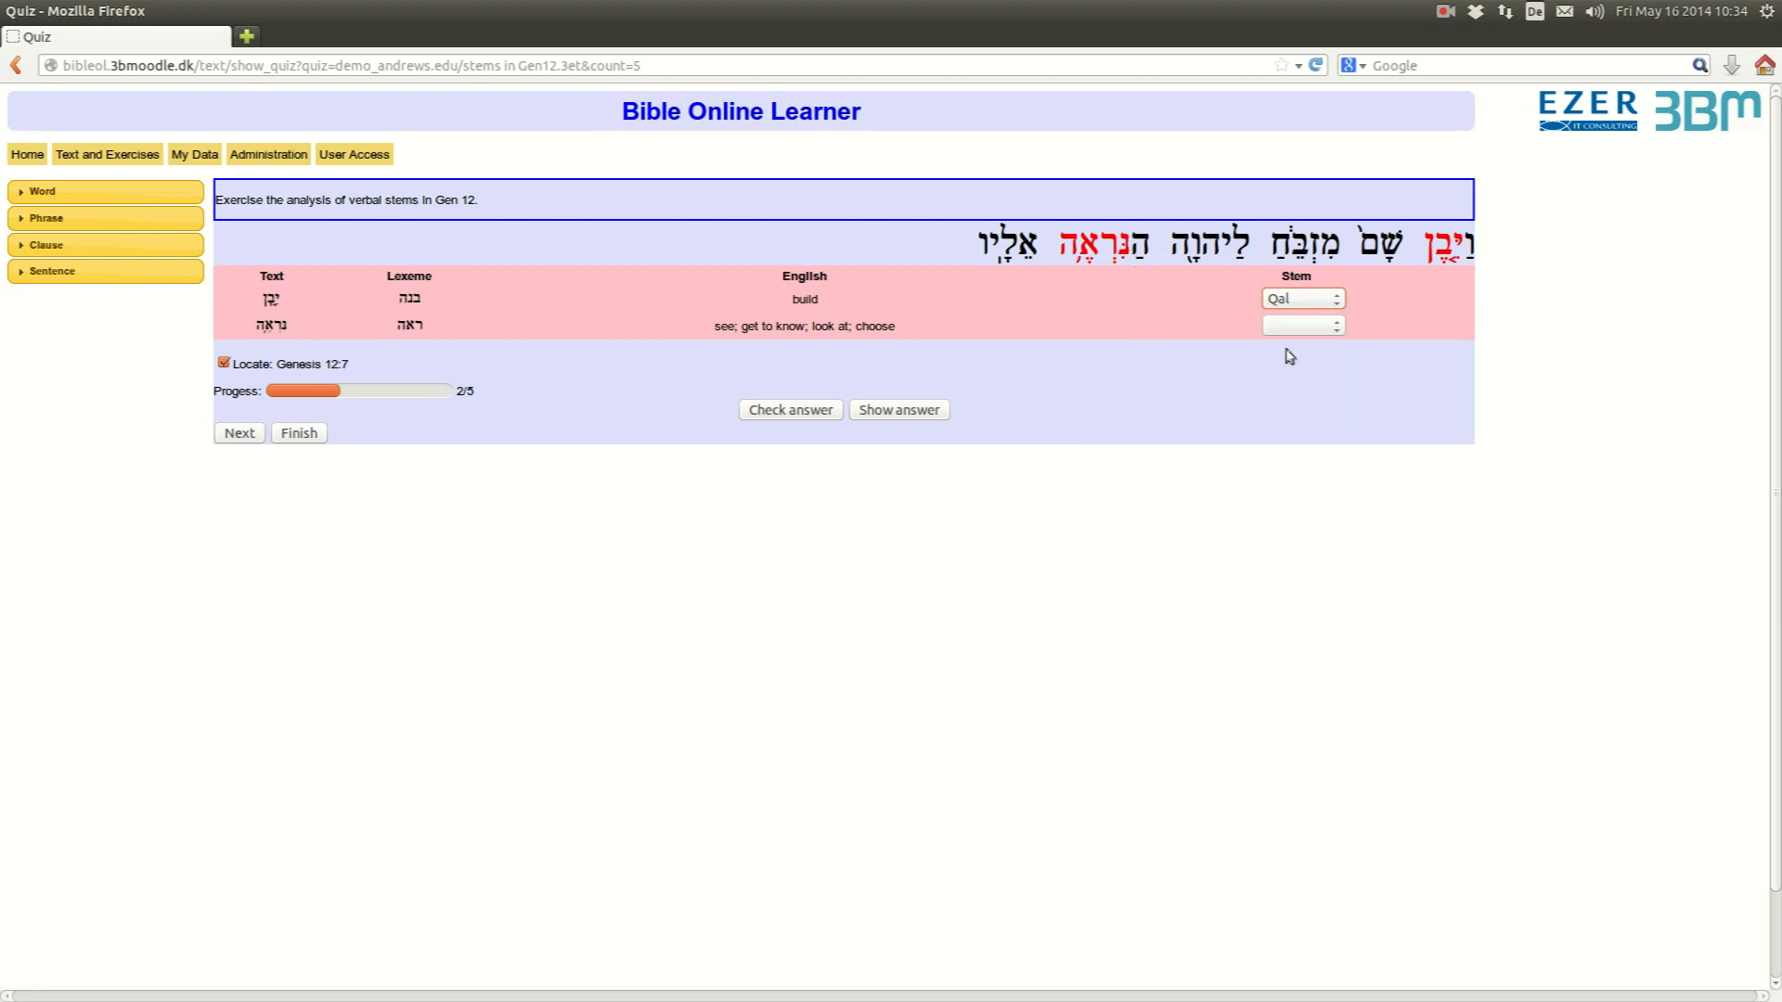
left_click(1301, 325)
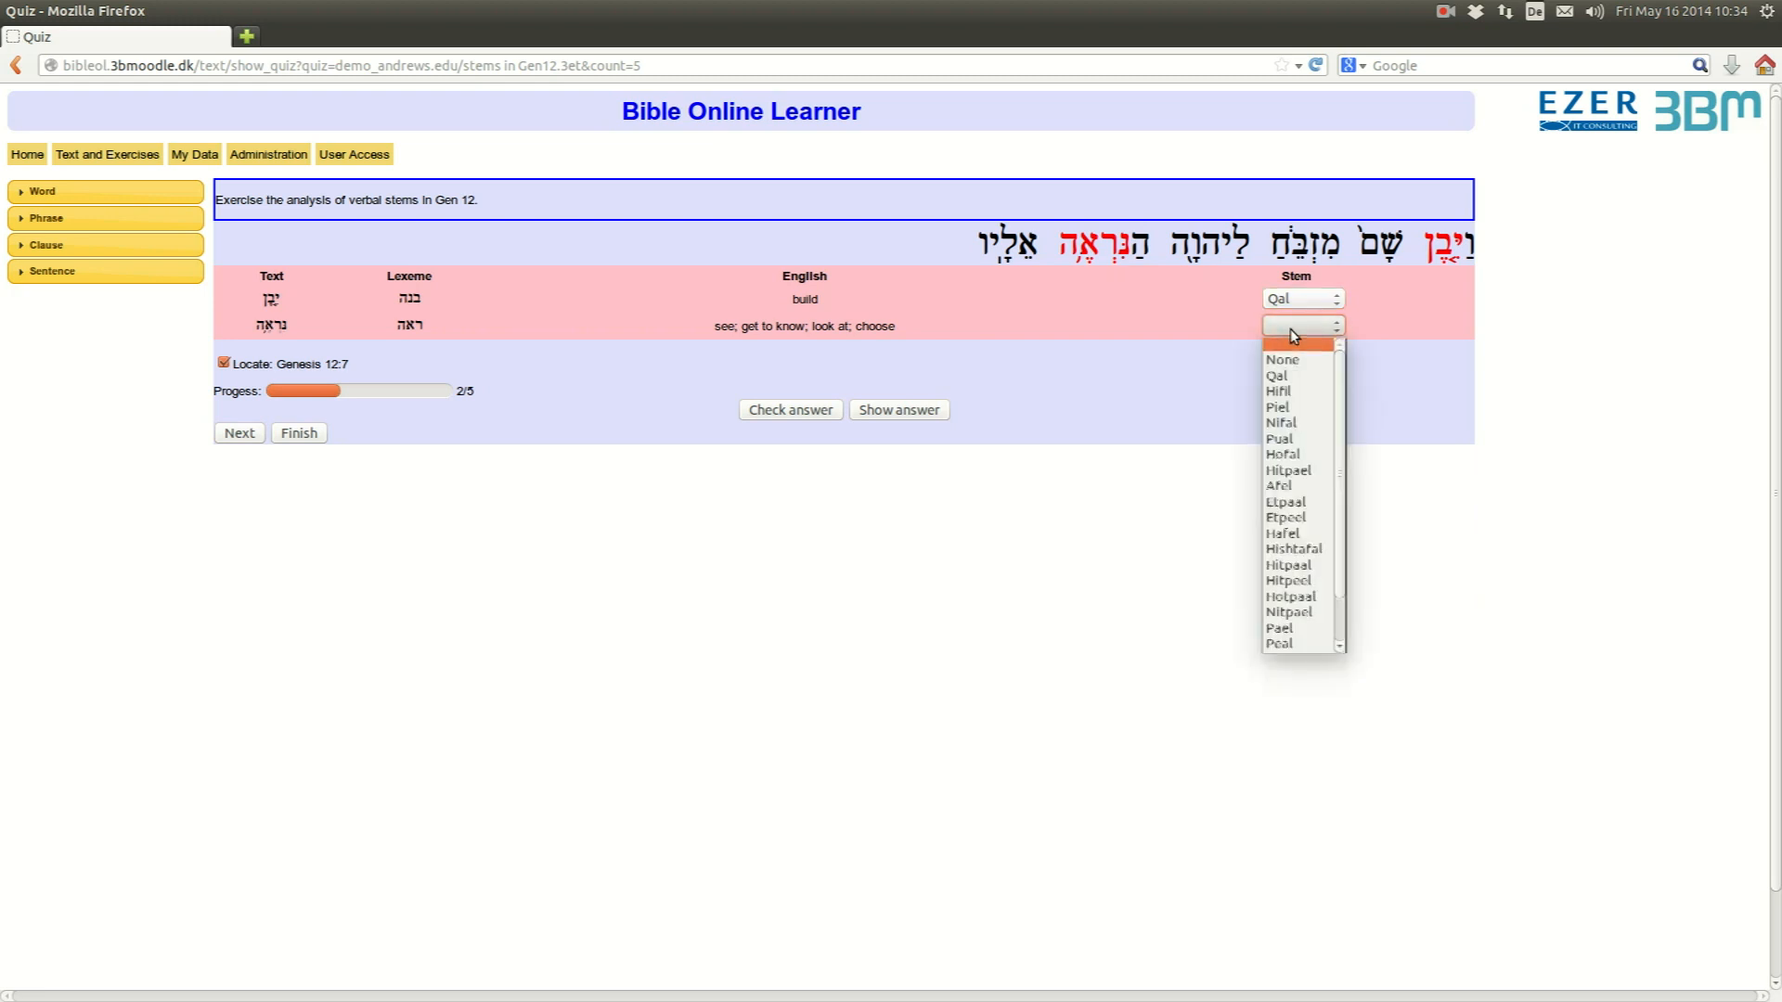
mouse_move(1288, 423)
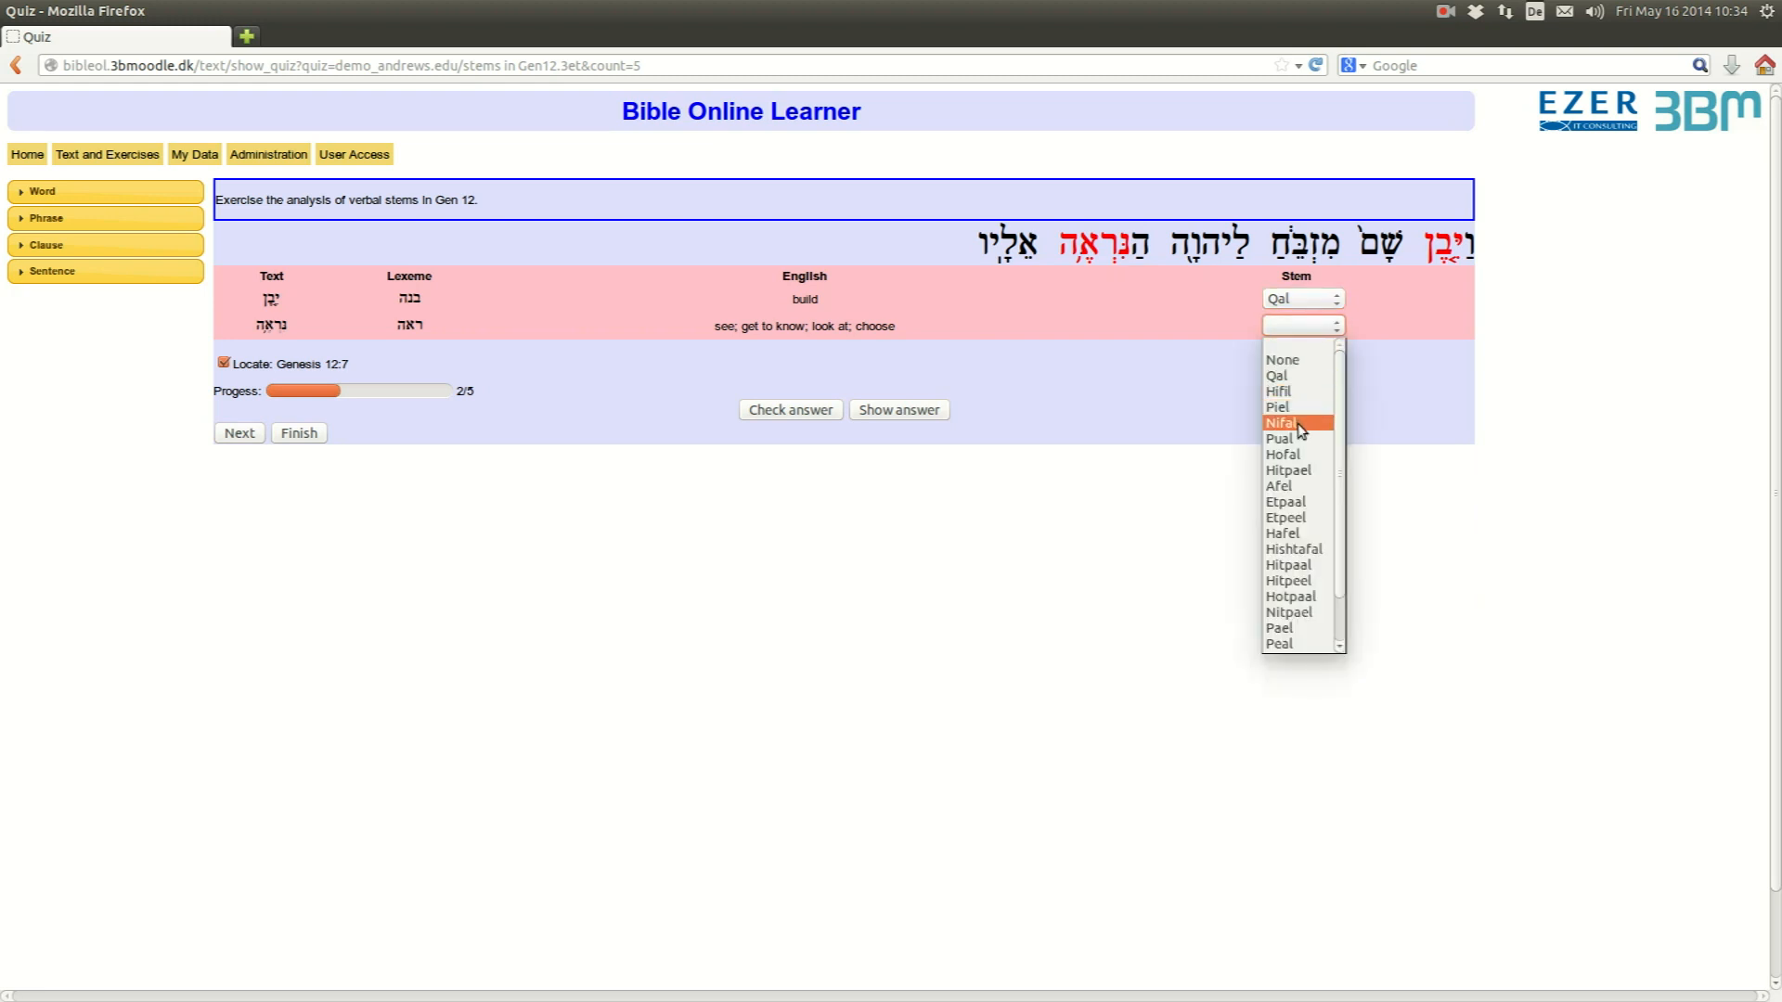
left_click(1281, 423)
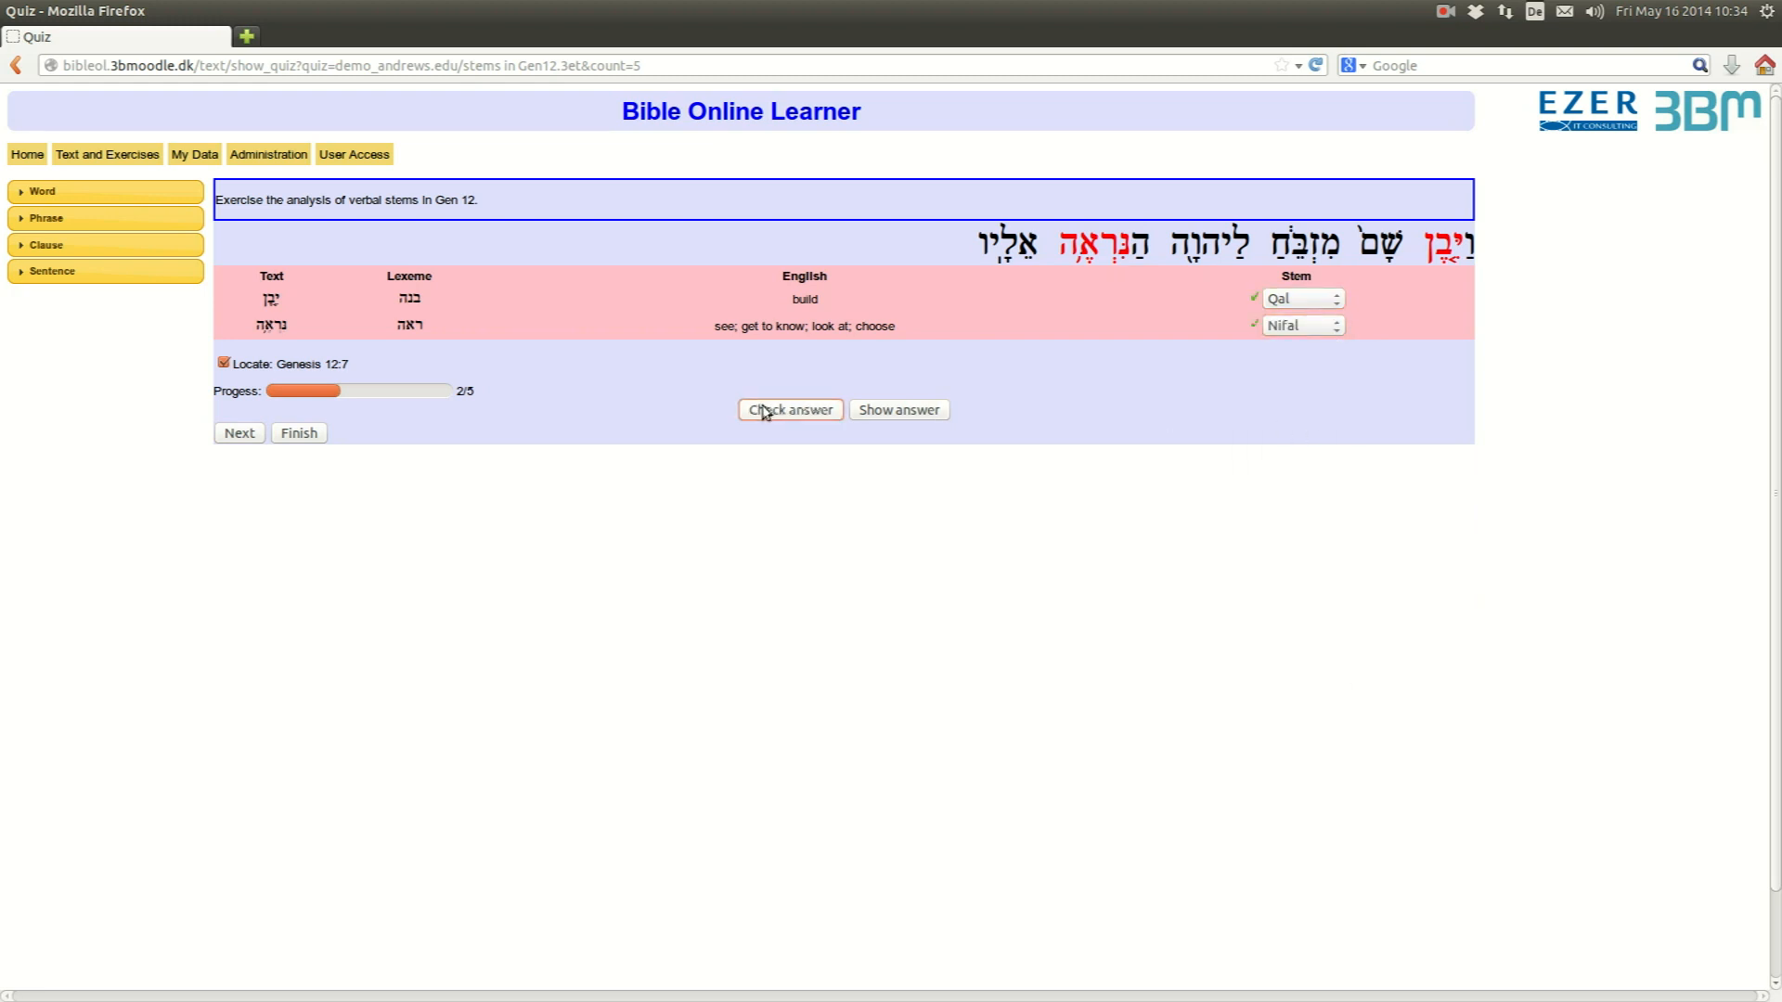
left_click(240, 410)
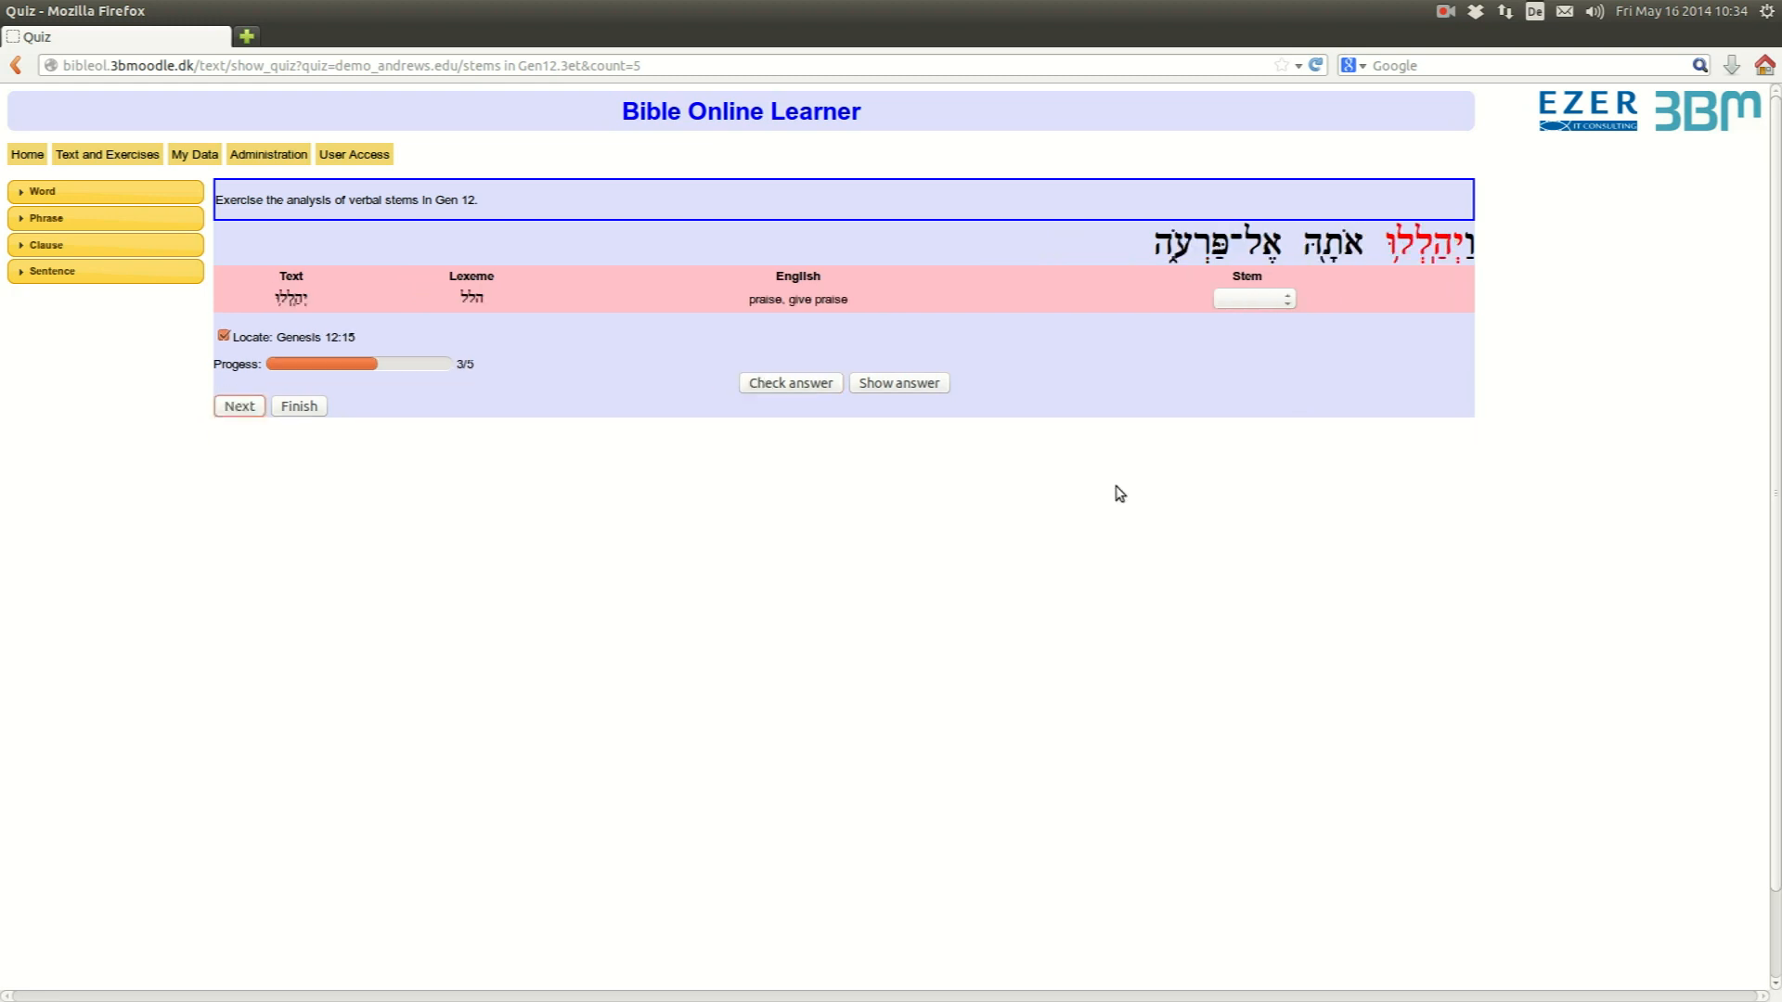
mouse_move(1085, 475)
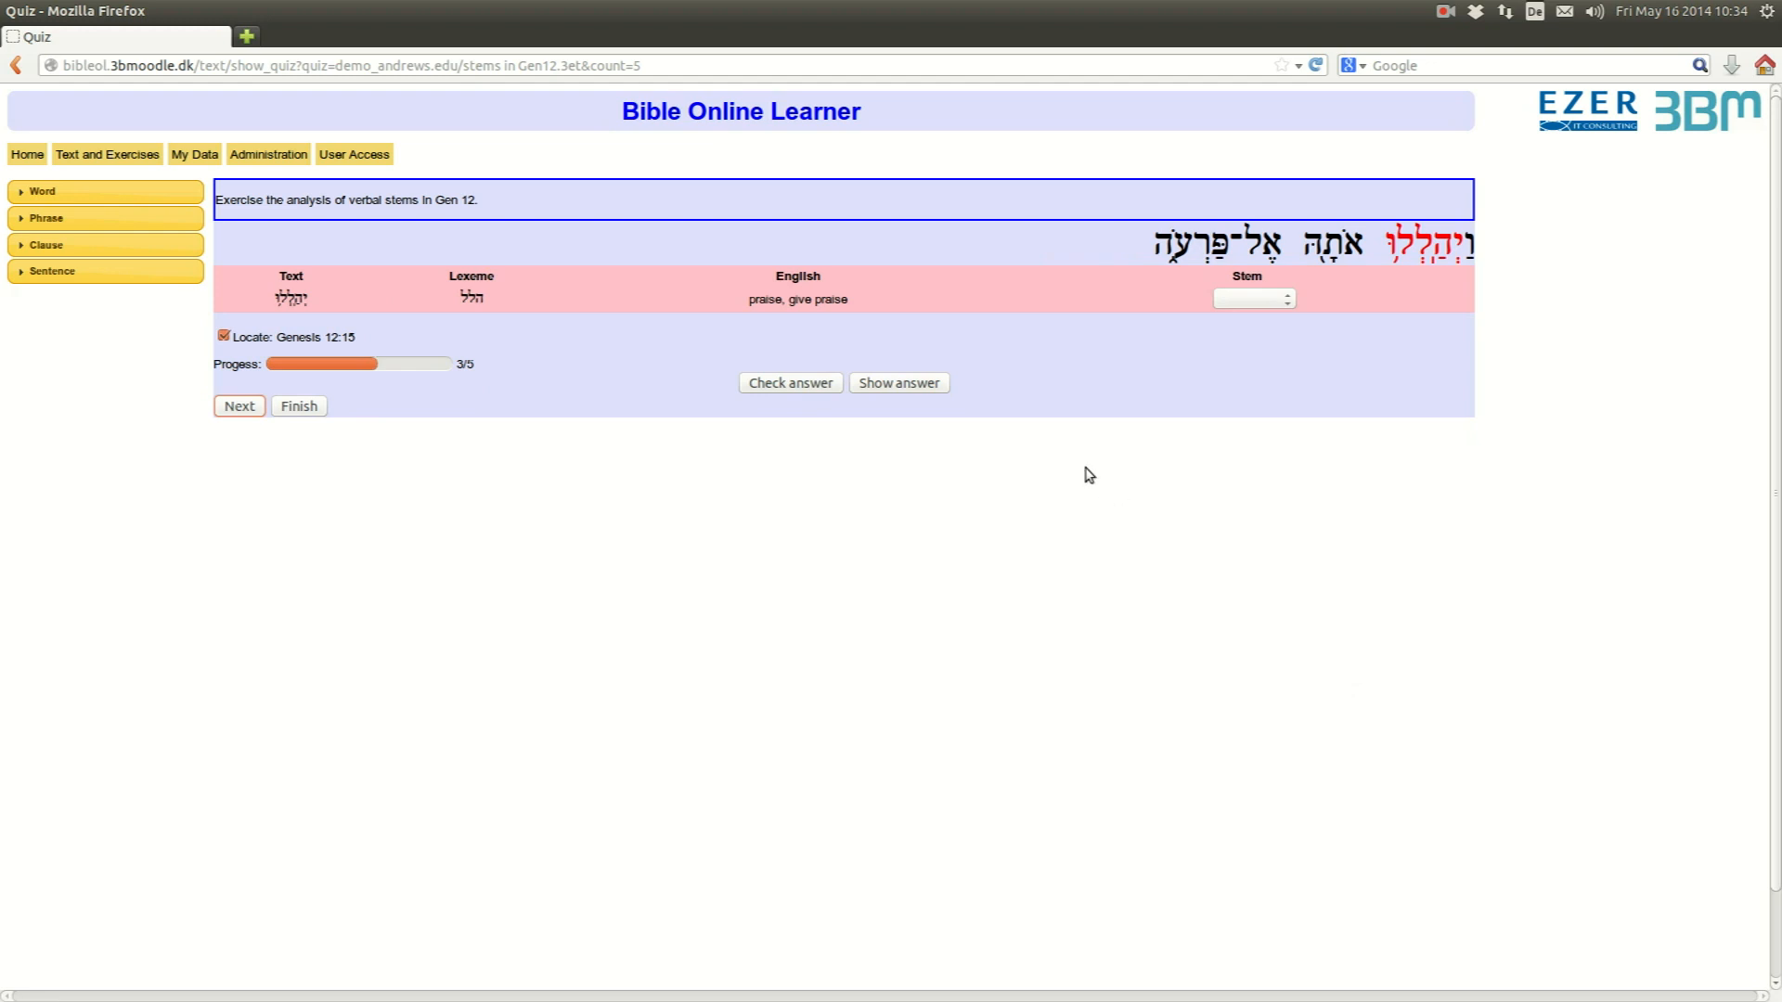
mouse_move(904, 333)
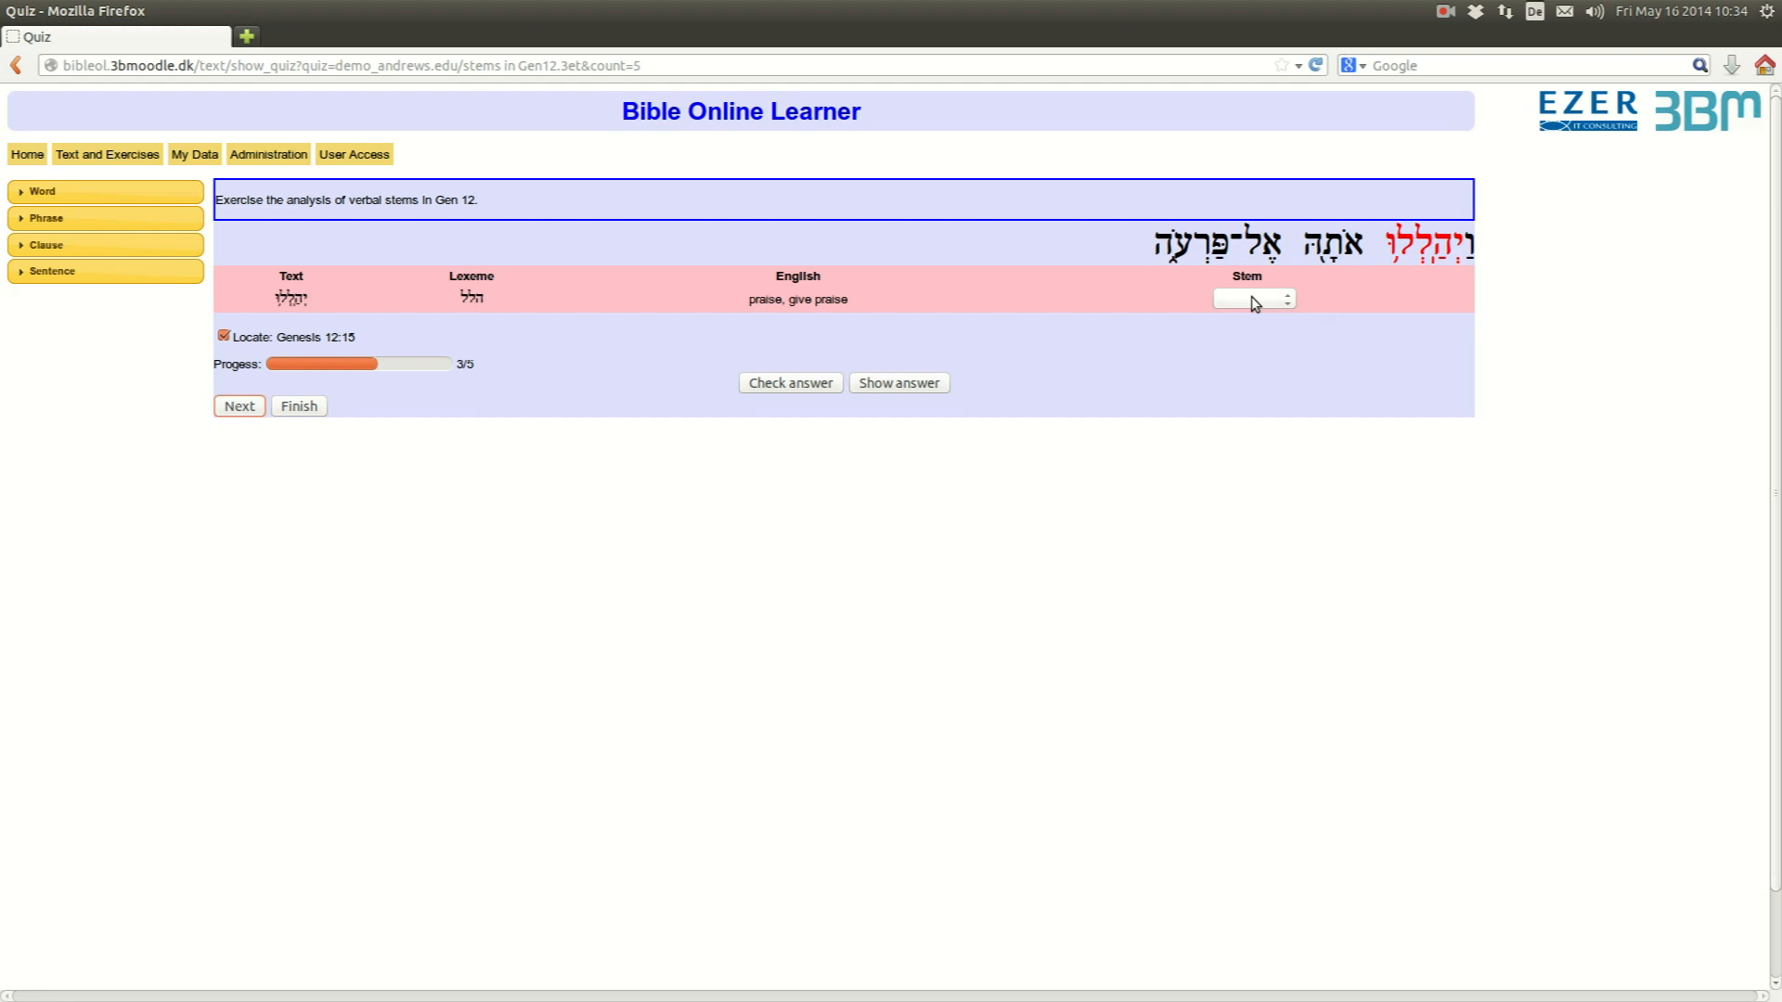
- Try Pual then Hitpael for the Genesis 12:15 verb, reveal the correct stem Piel, and advance to question 4
left_click(1249, 299)
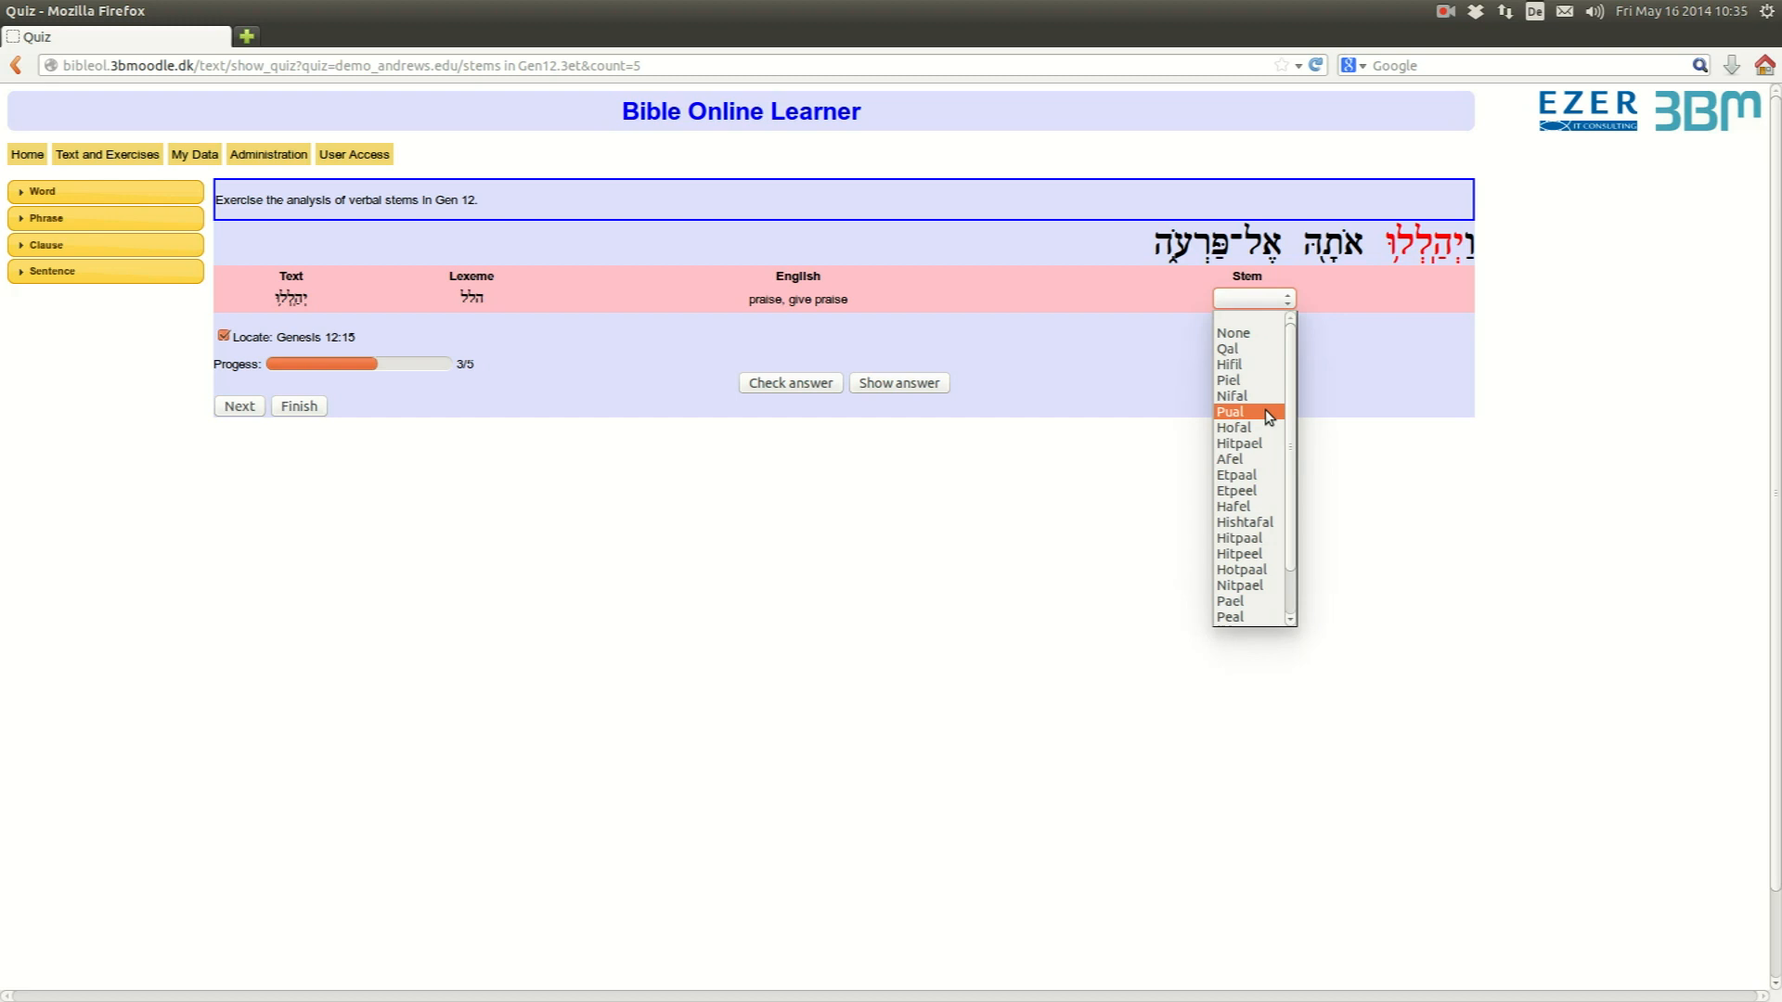
left_click(1228, 412)
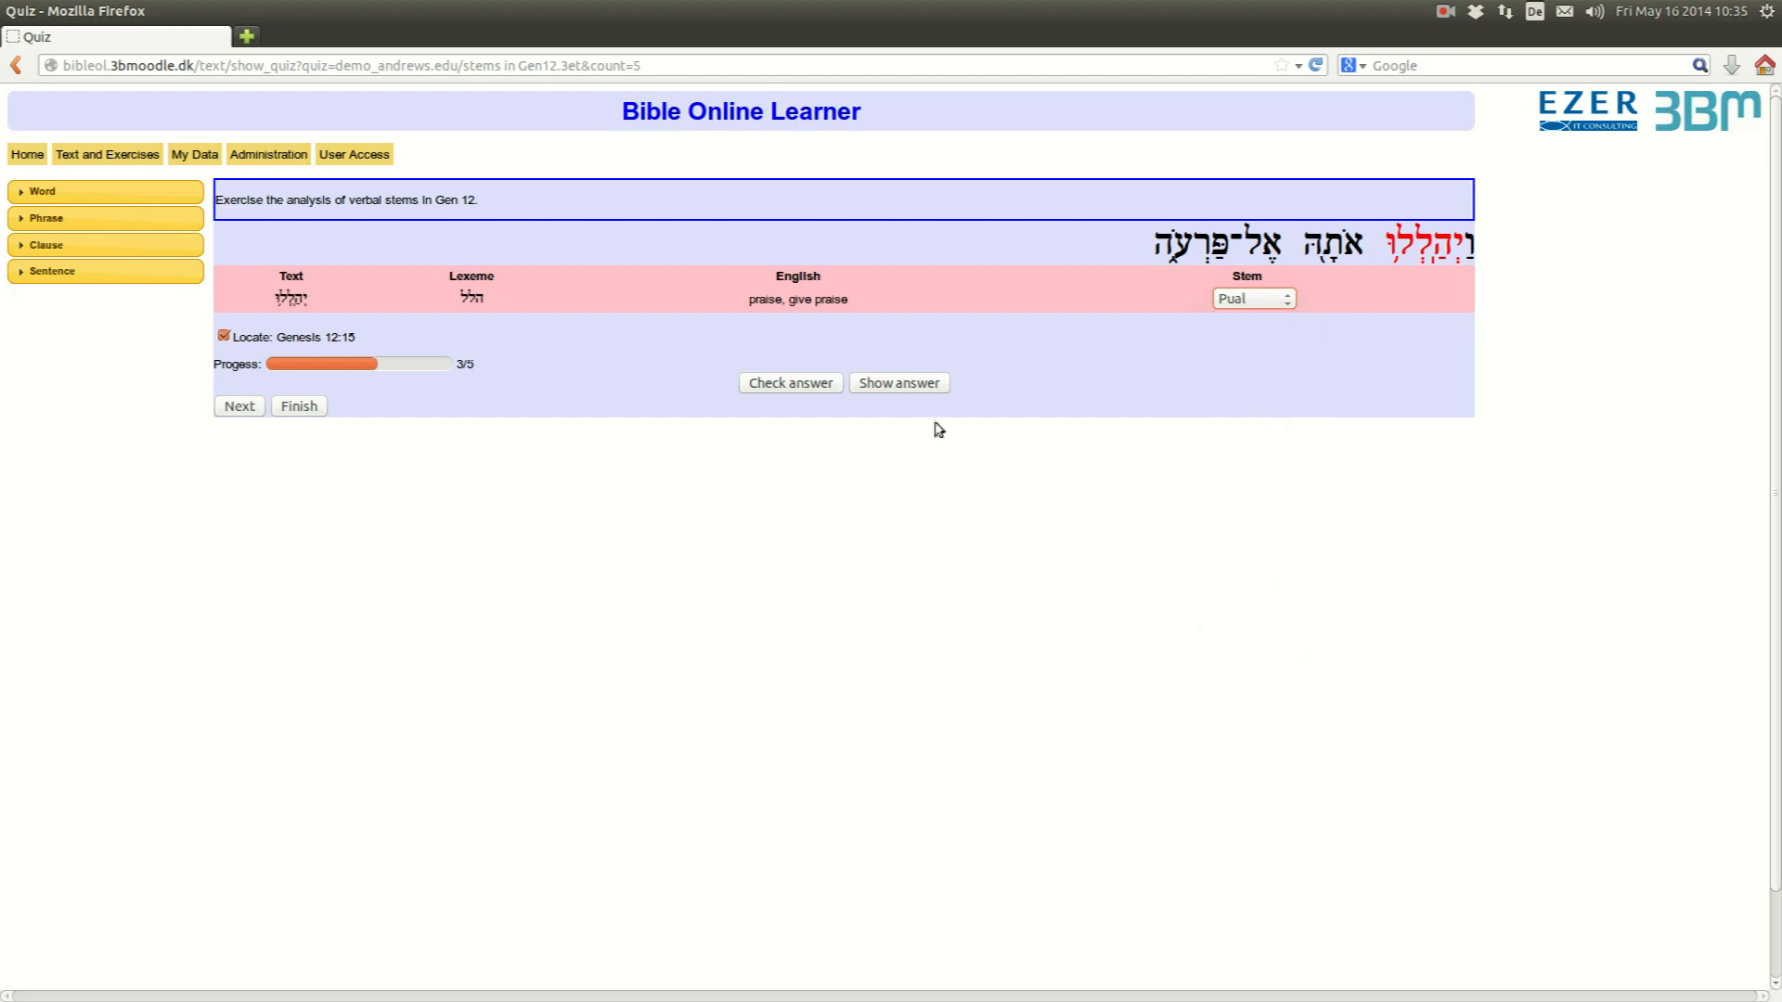
left_click(788, 383)
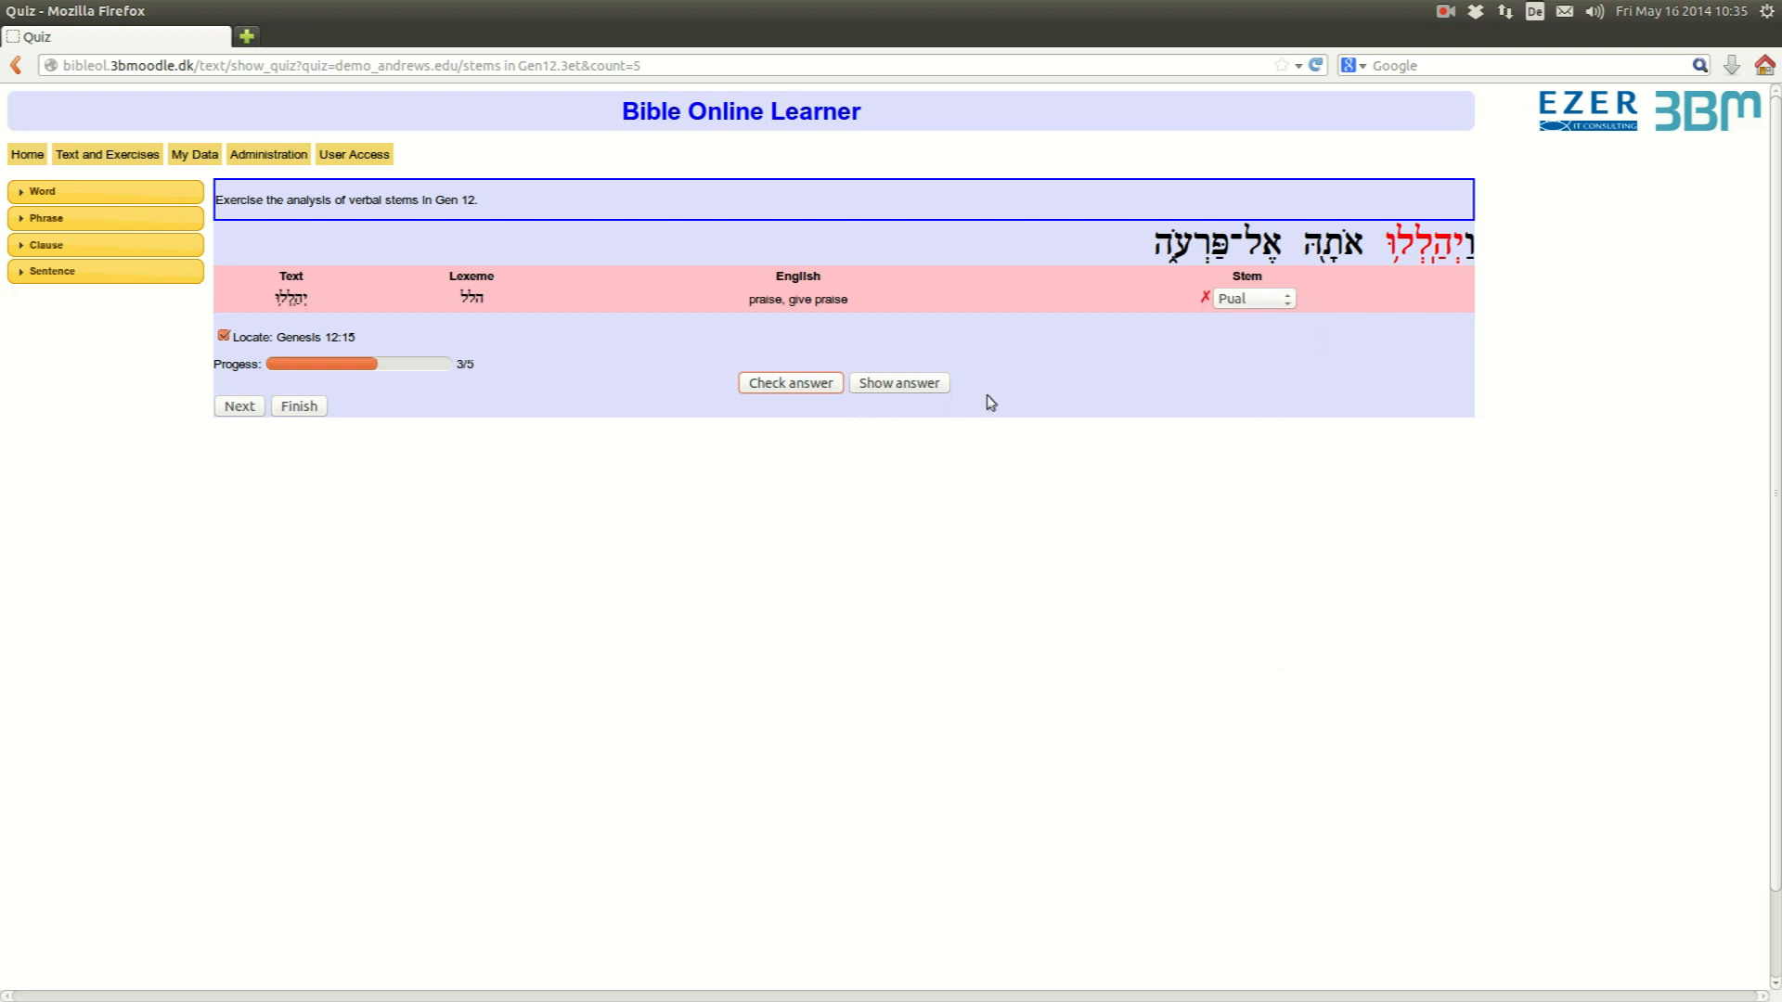
left_click(1249, 297)
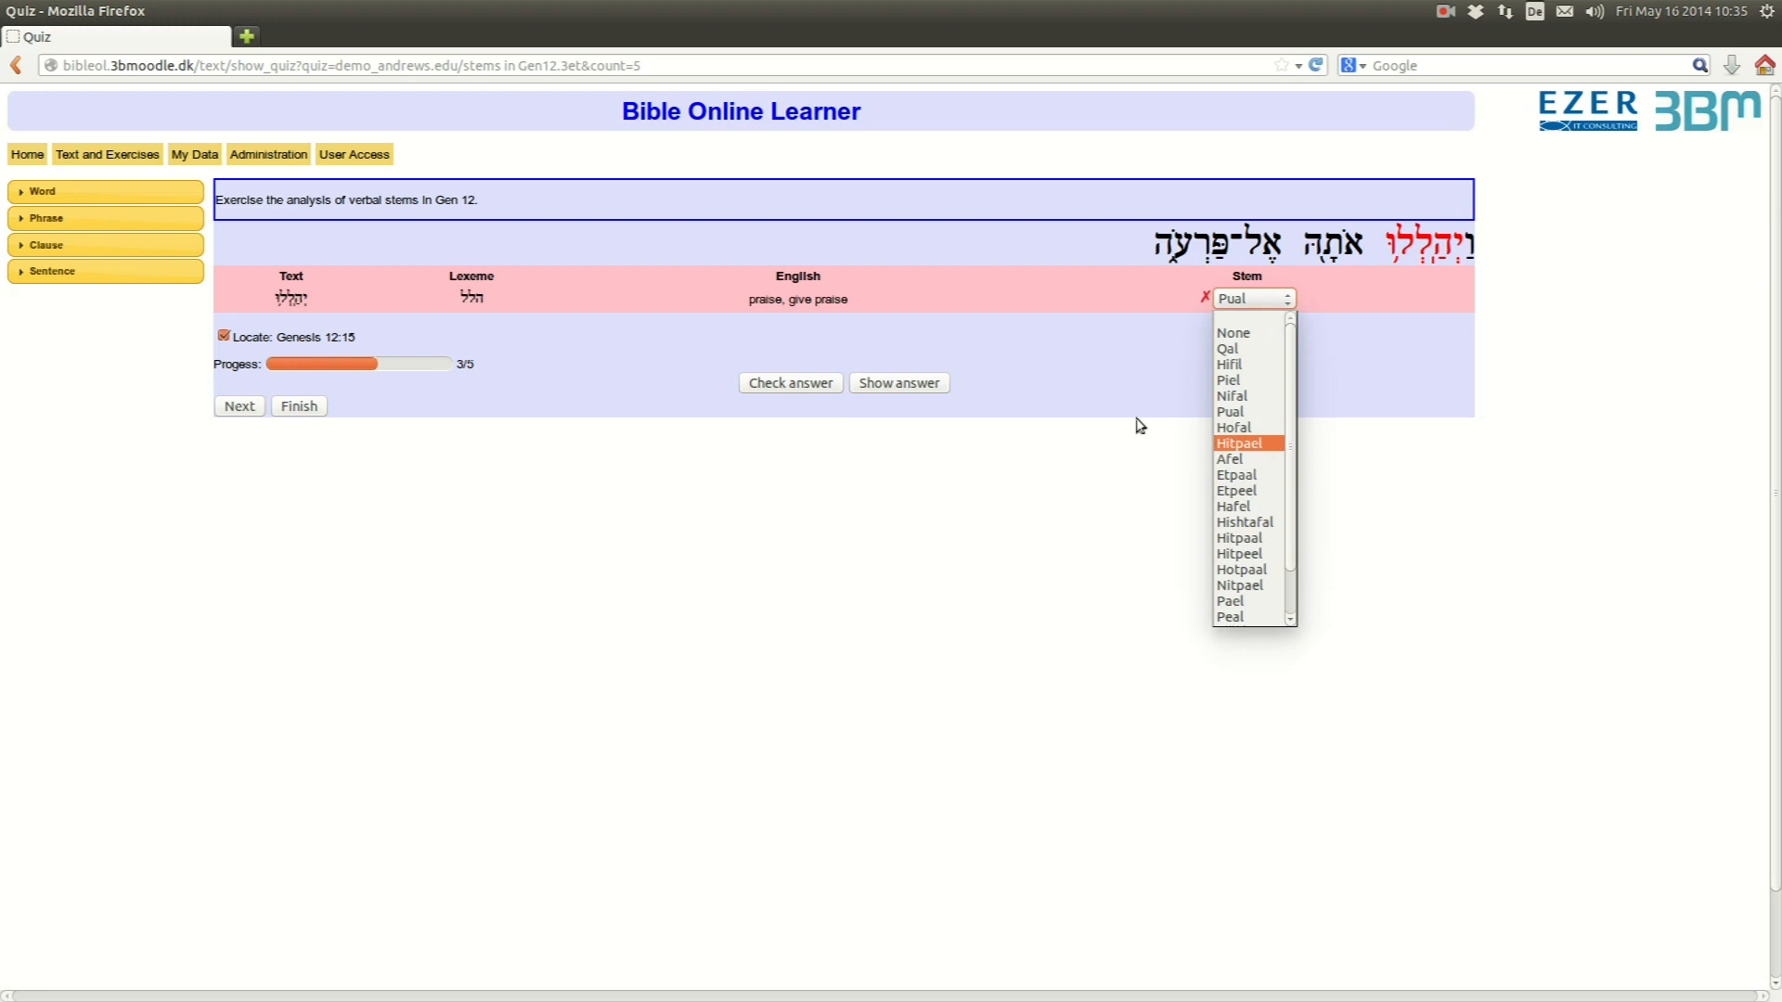
left_click(1238, 444)
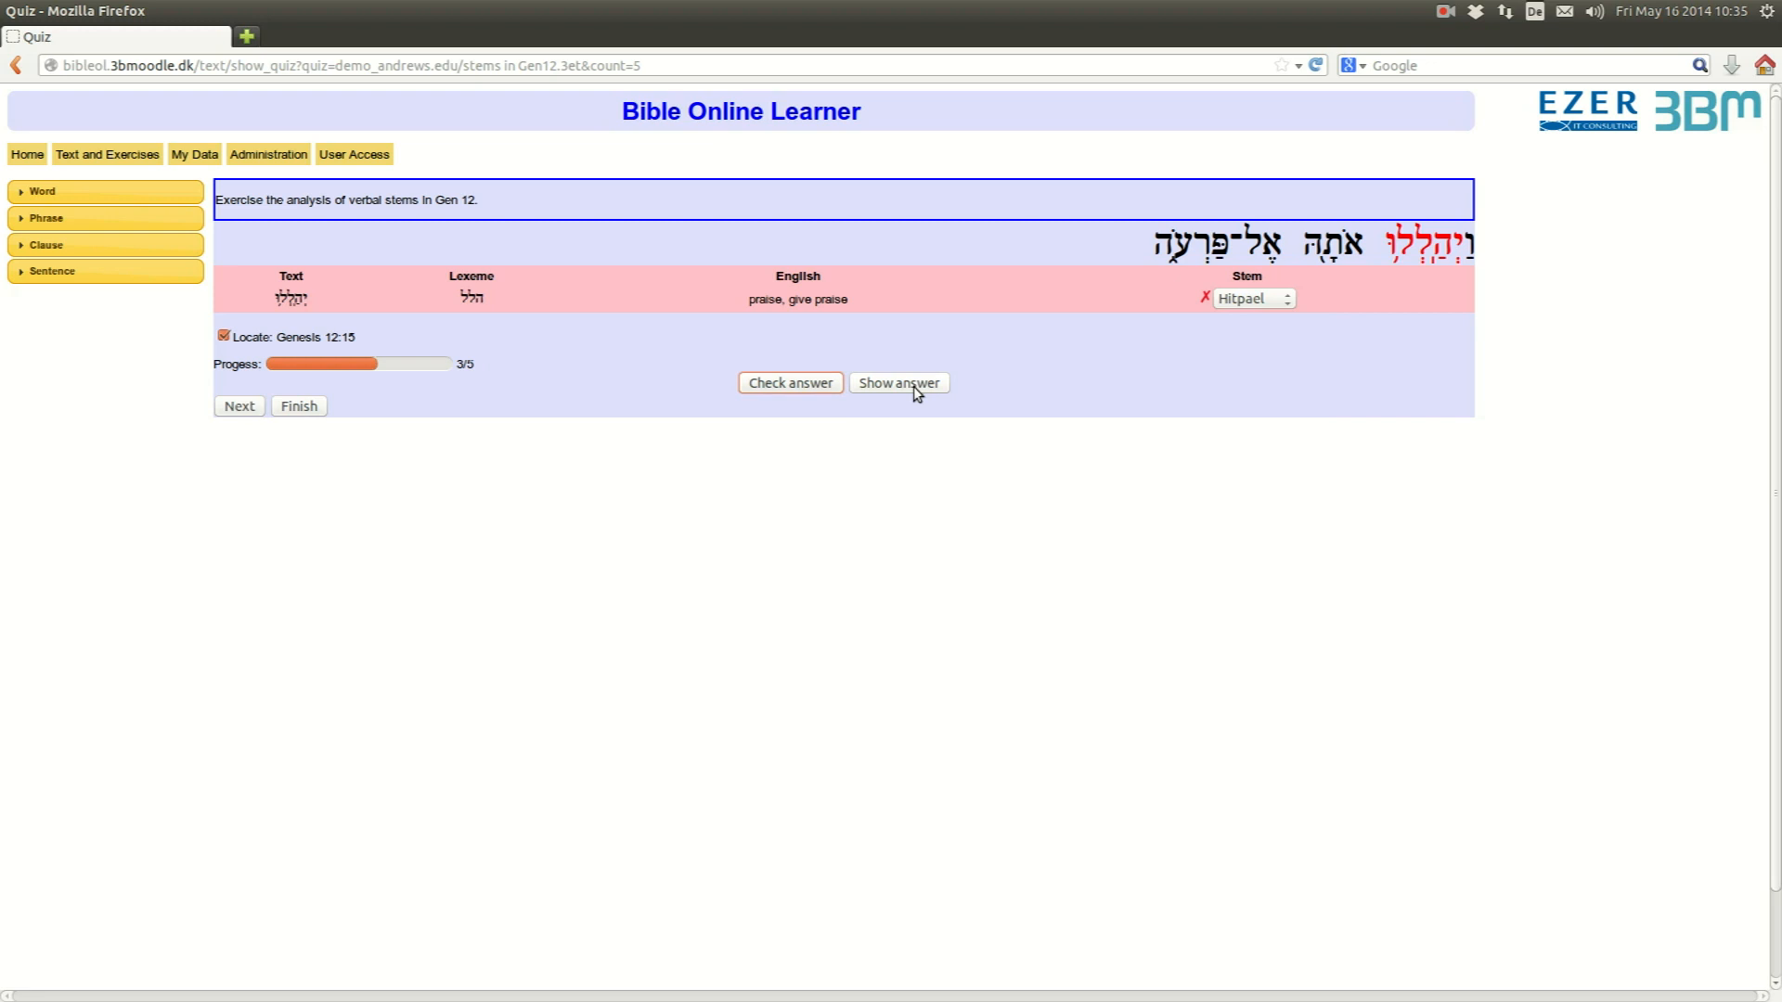
left_click(898, 382)
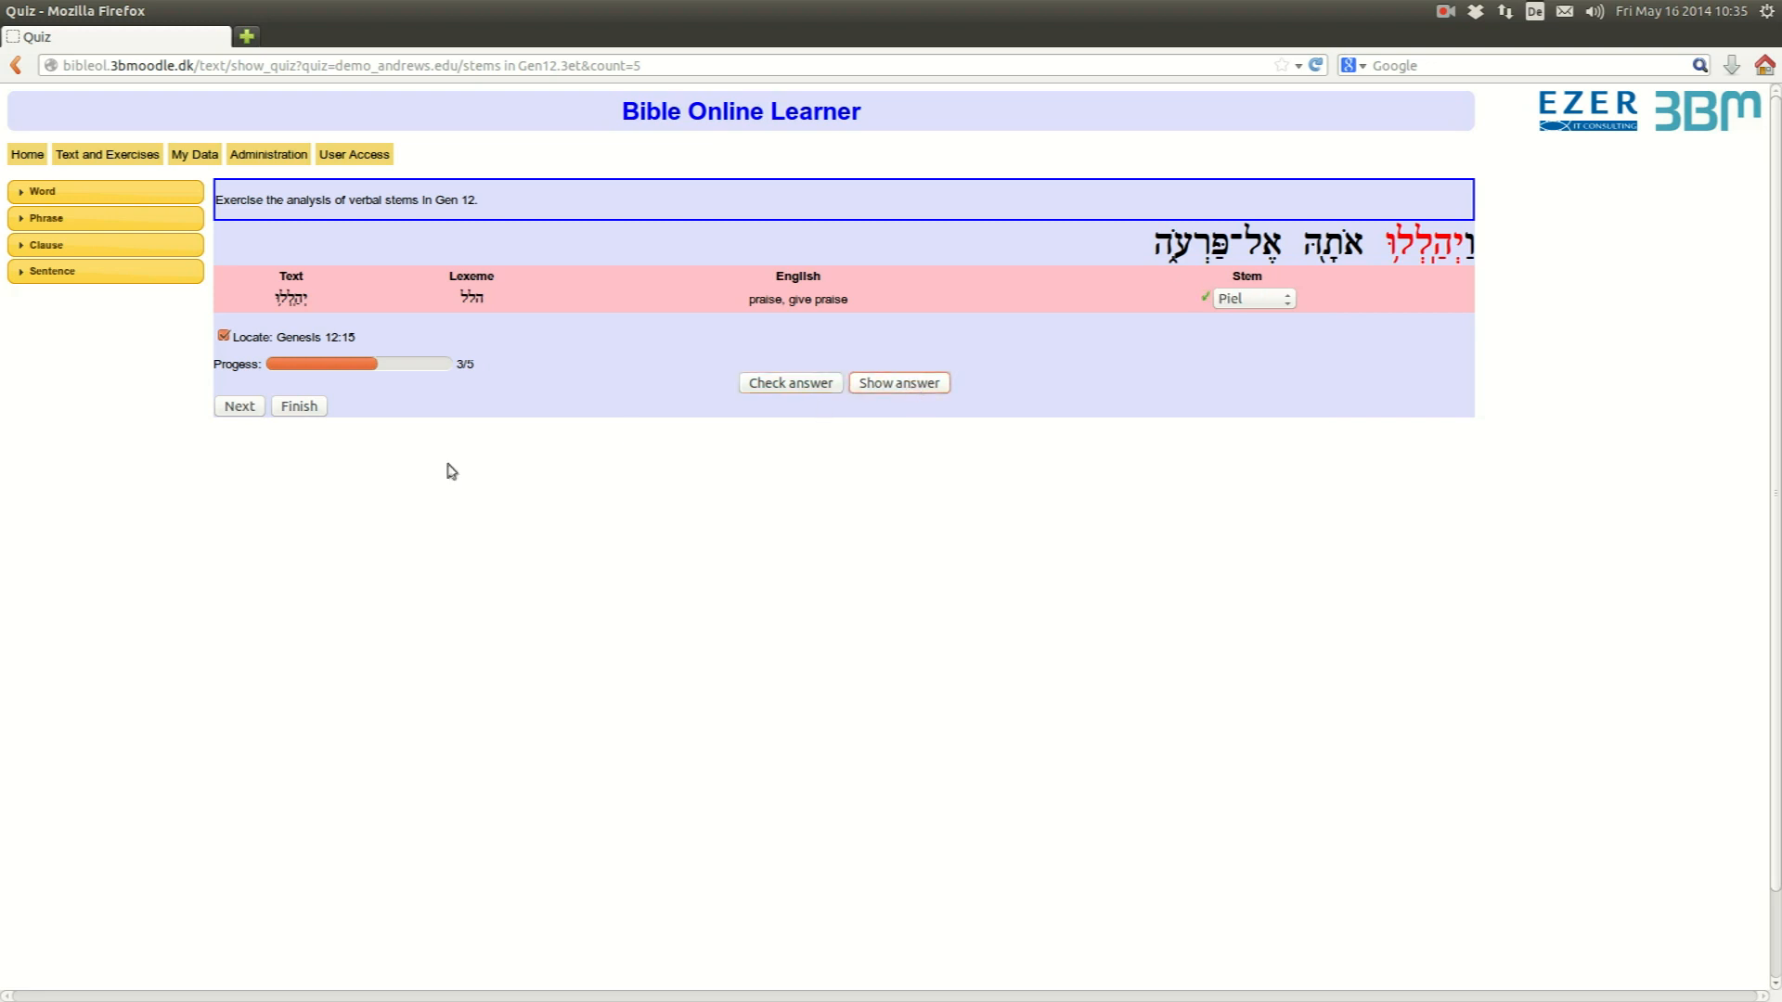
left_click(239, 406)
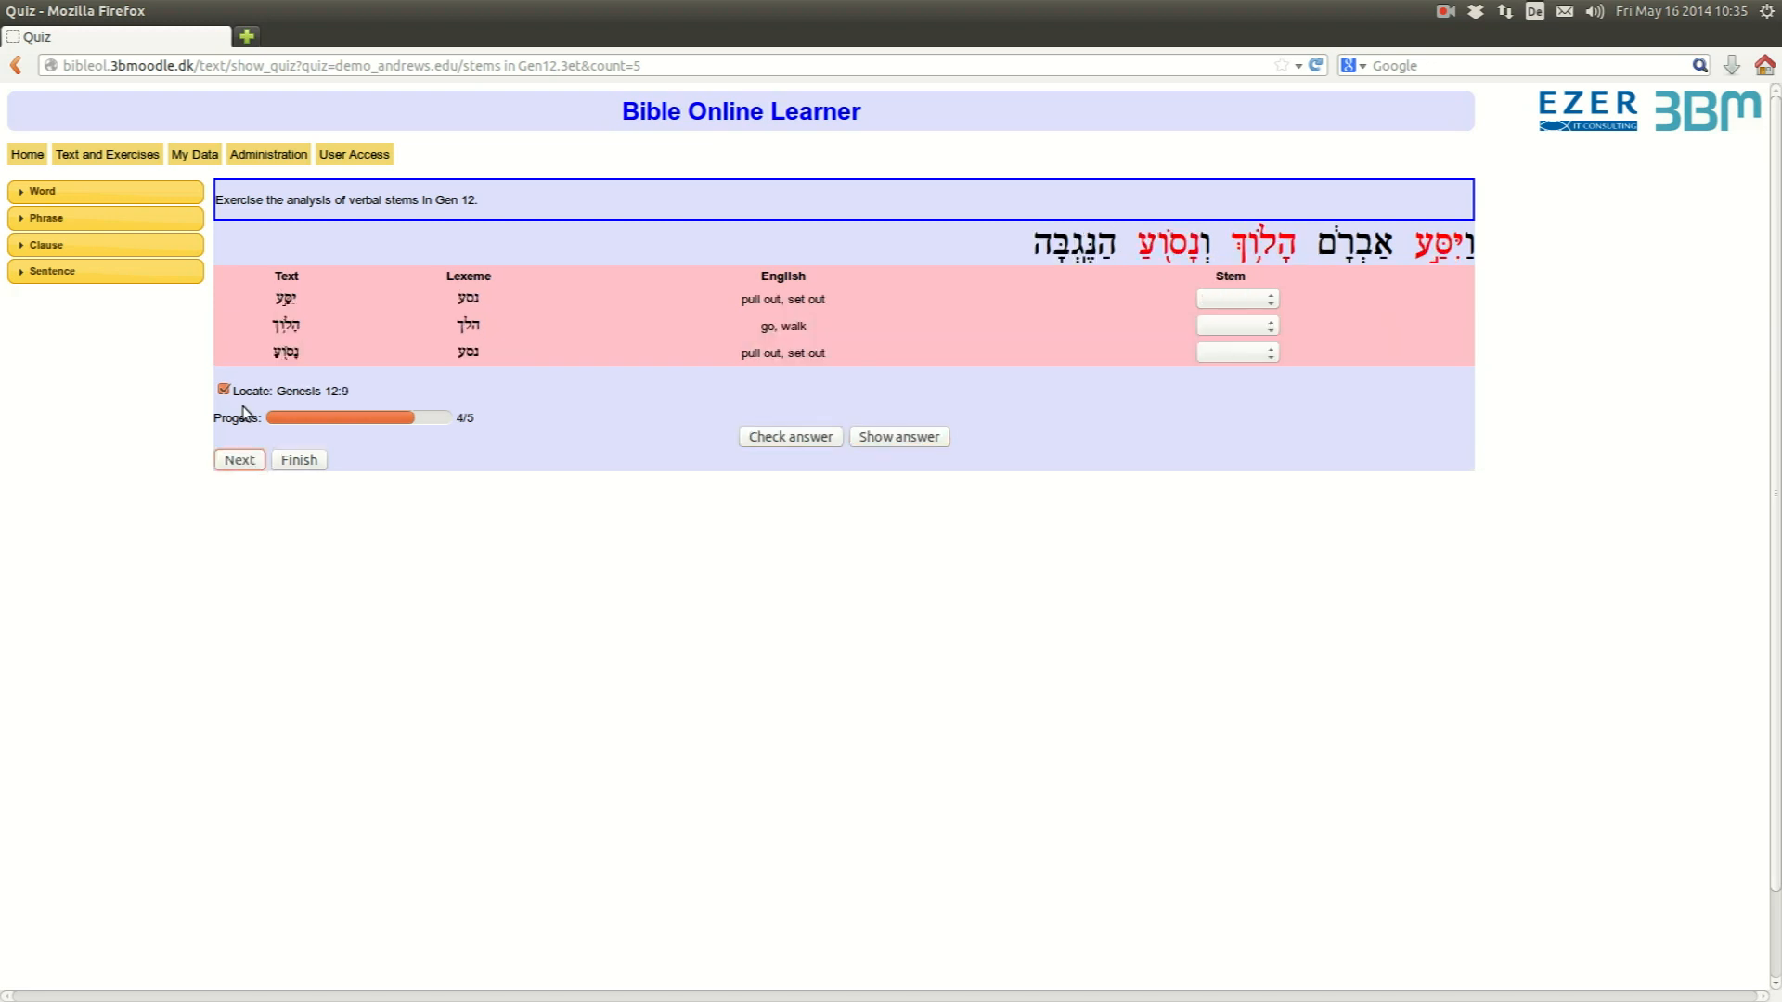
mouse_move(1357, 378)
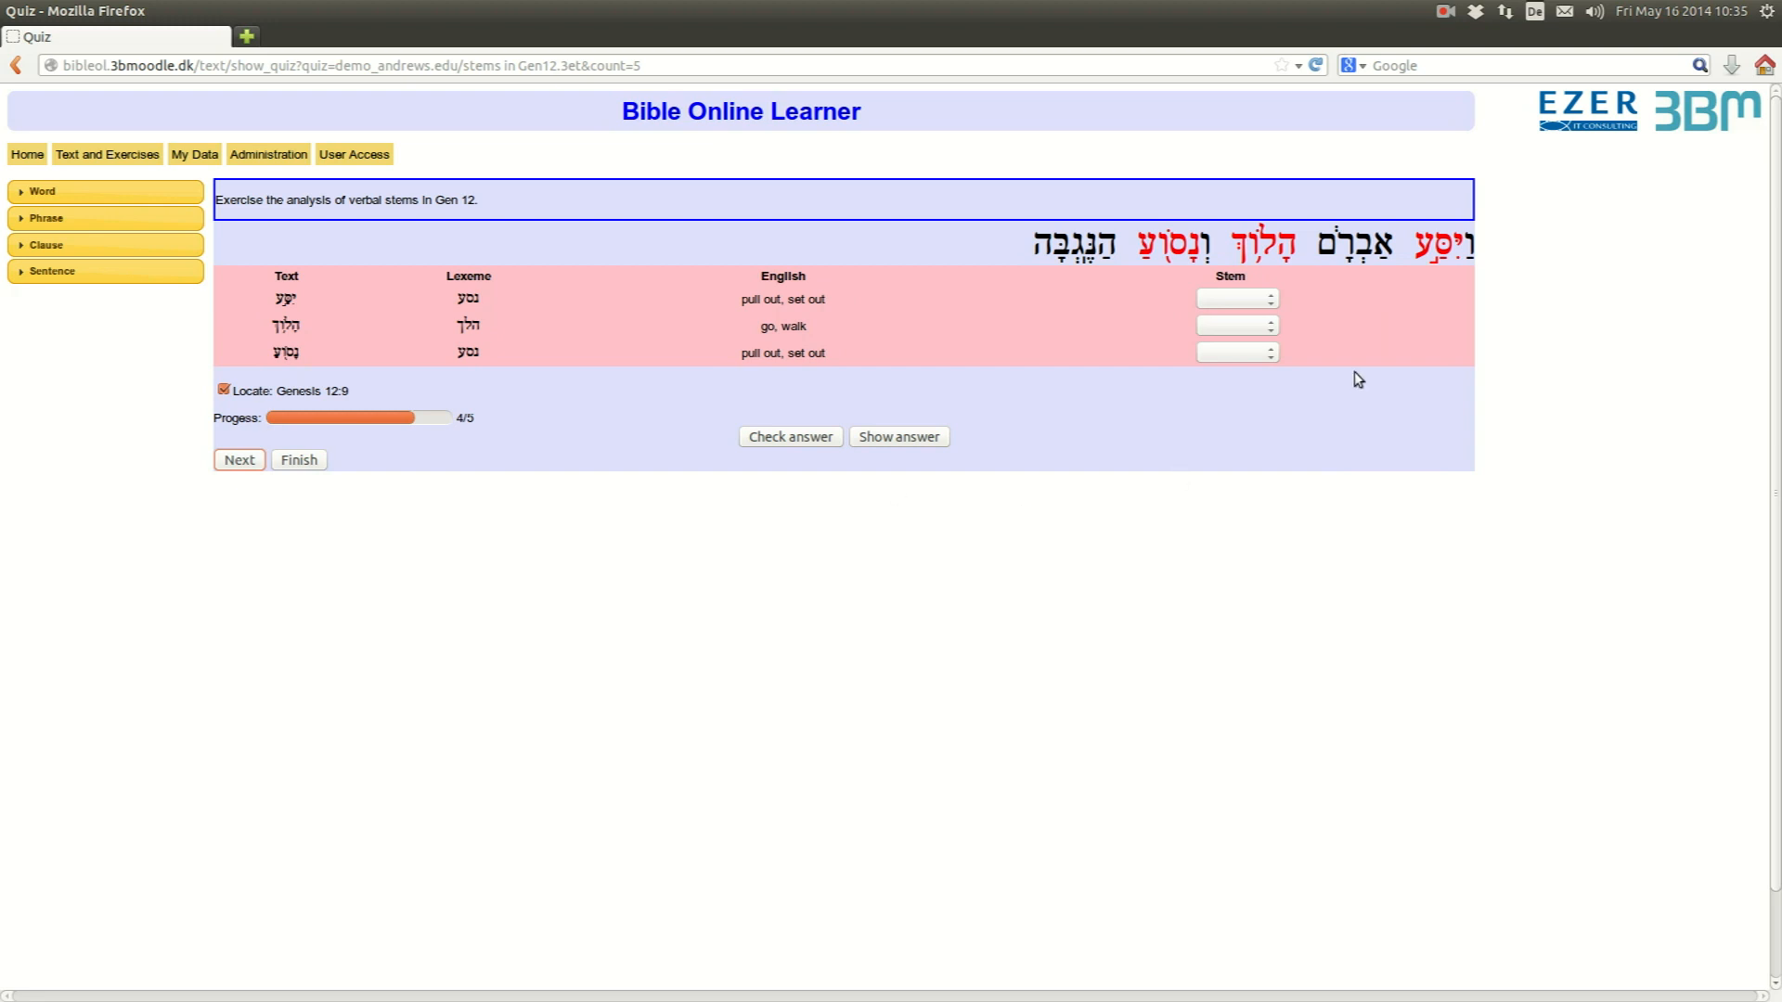
mouse_move(1182, 316)
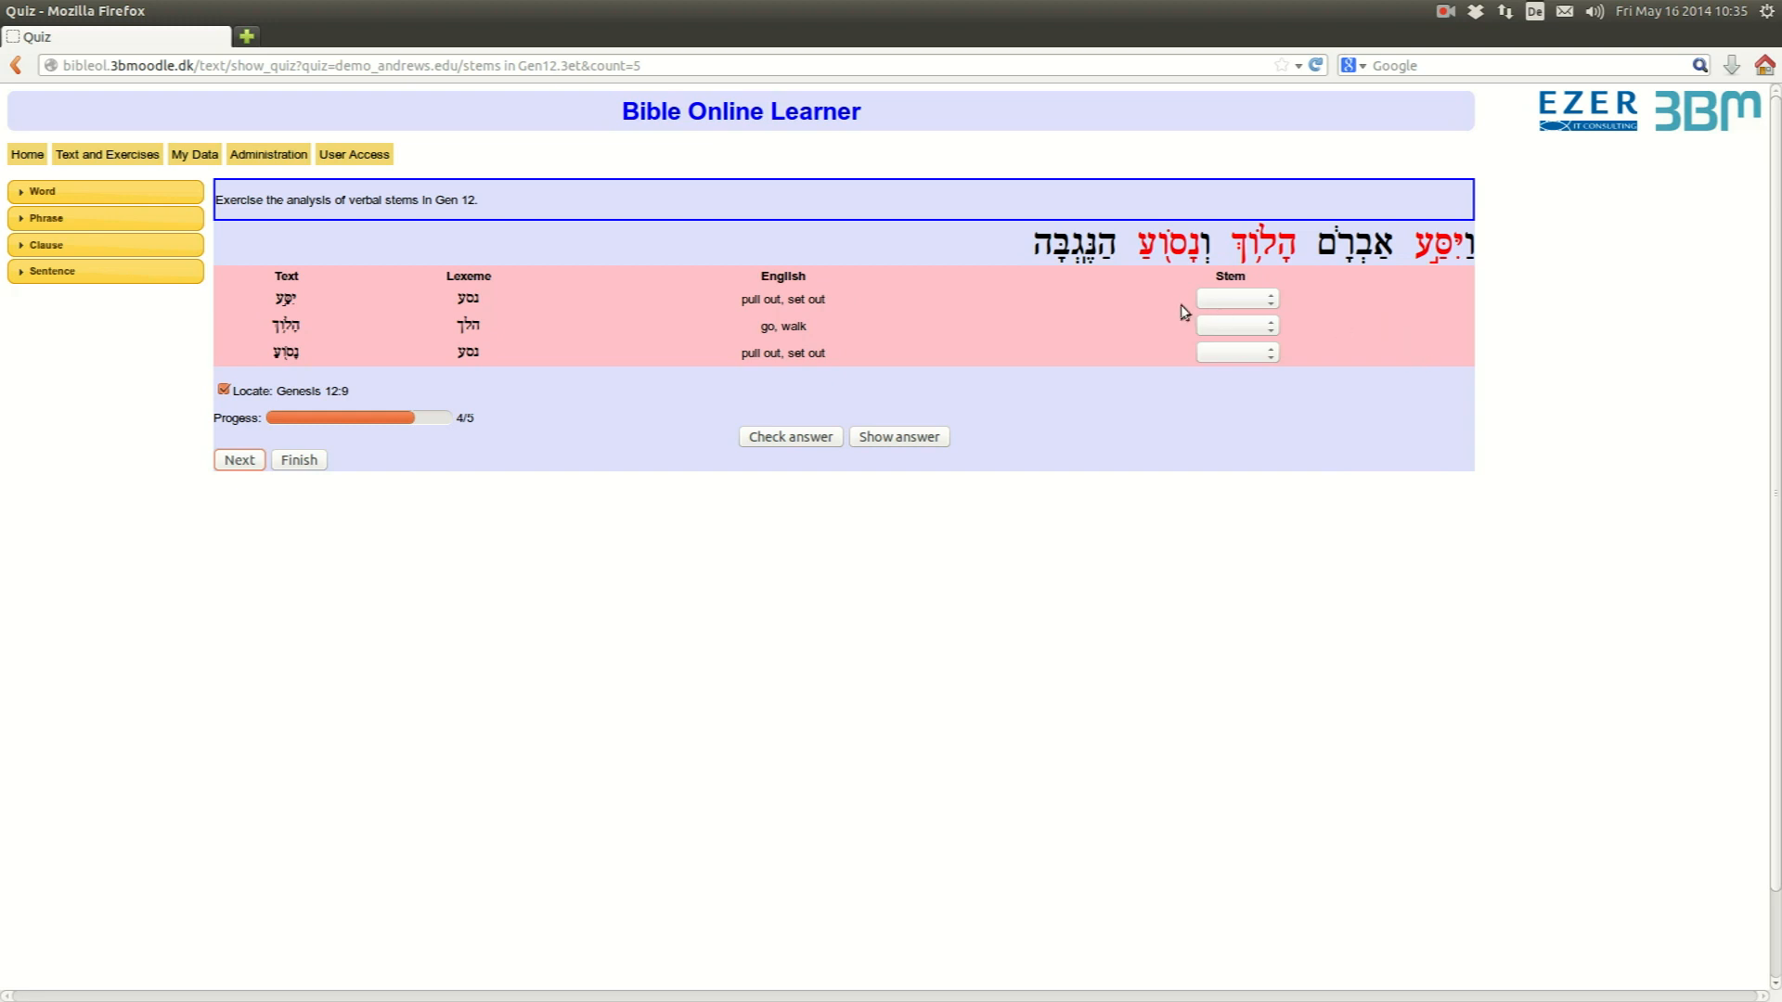
- Set all three Genesis 12:9 verbs to Qal and move on to question 5
left_click(1236, 299)
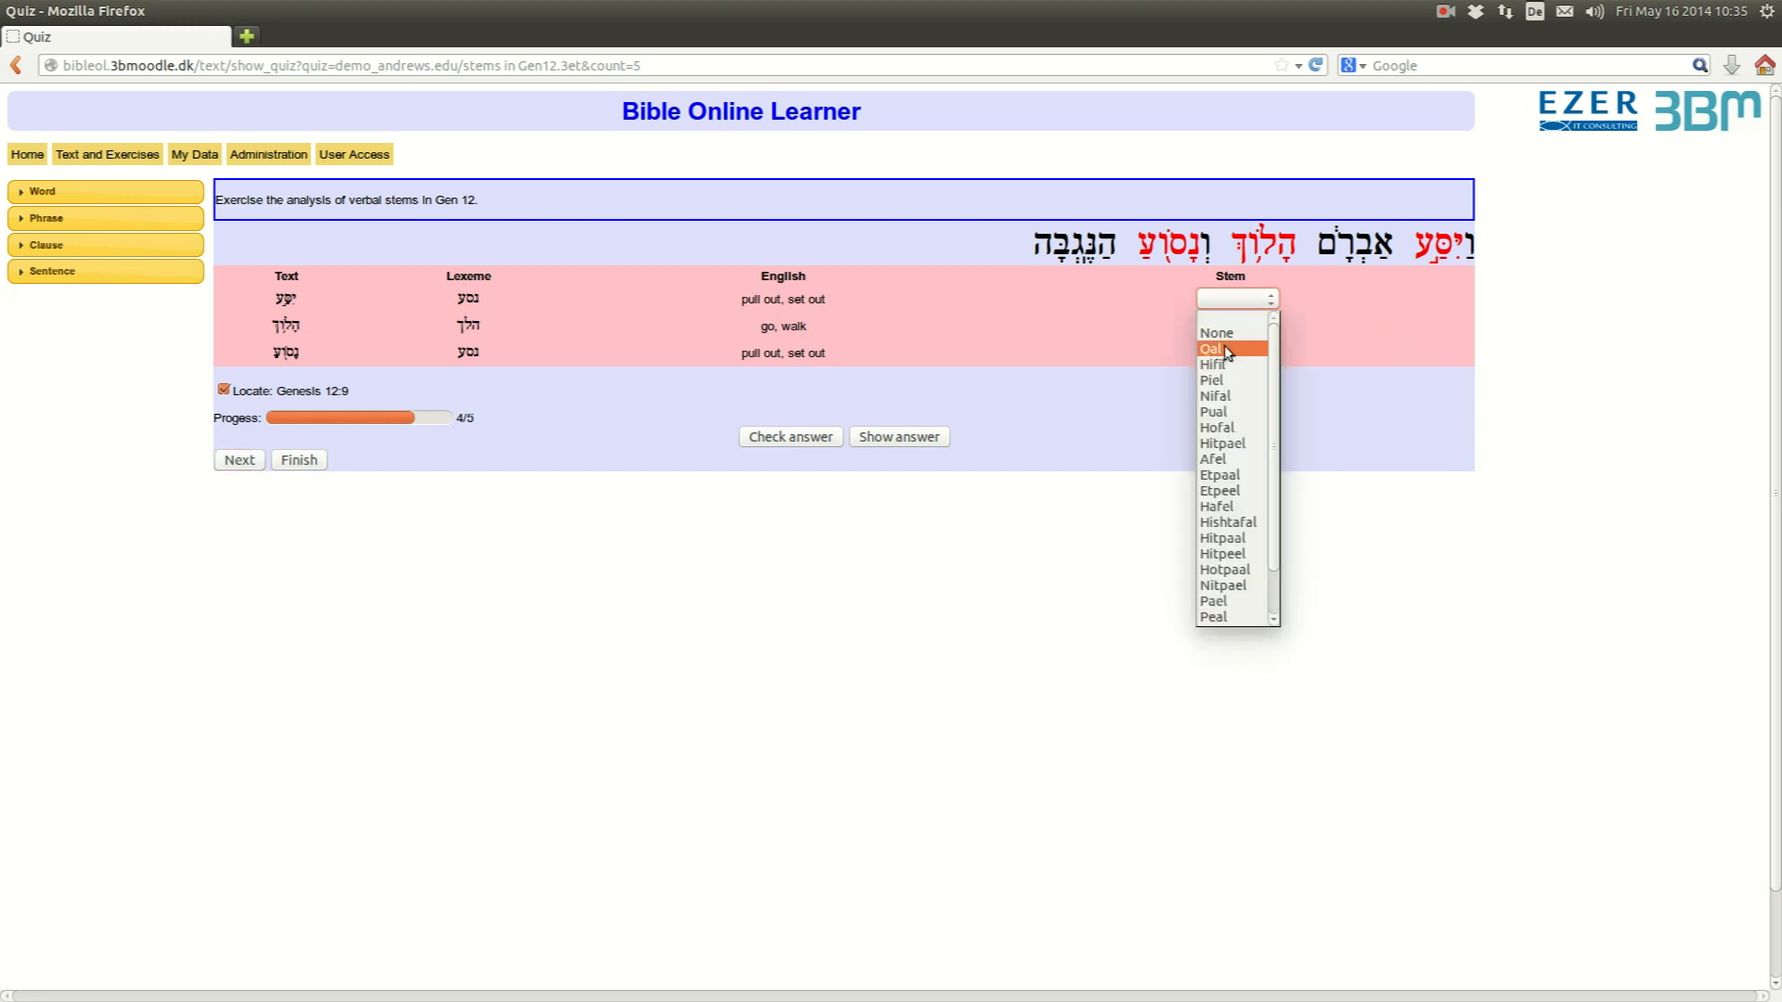
left_click(1212, 347)
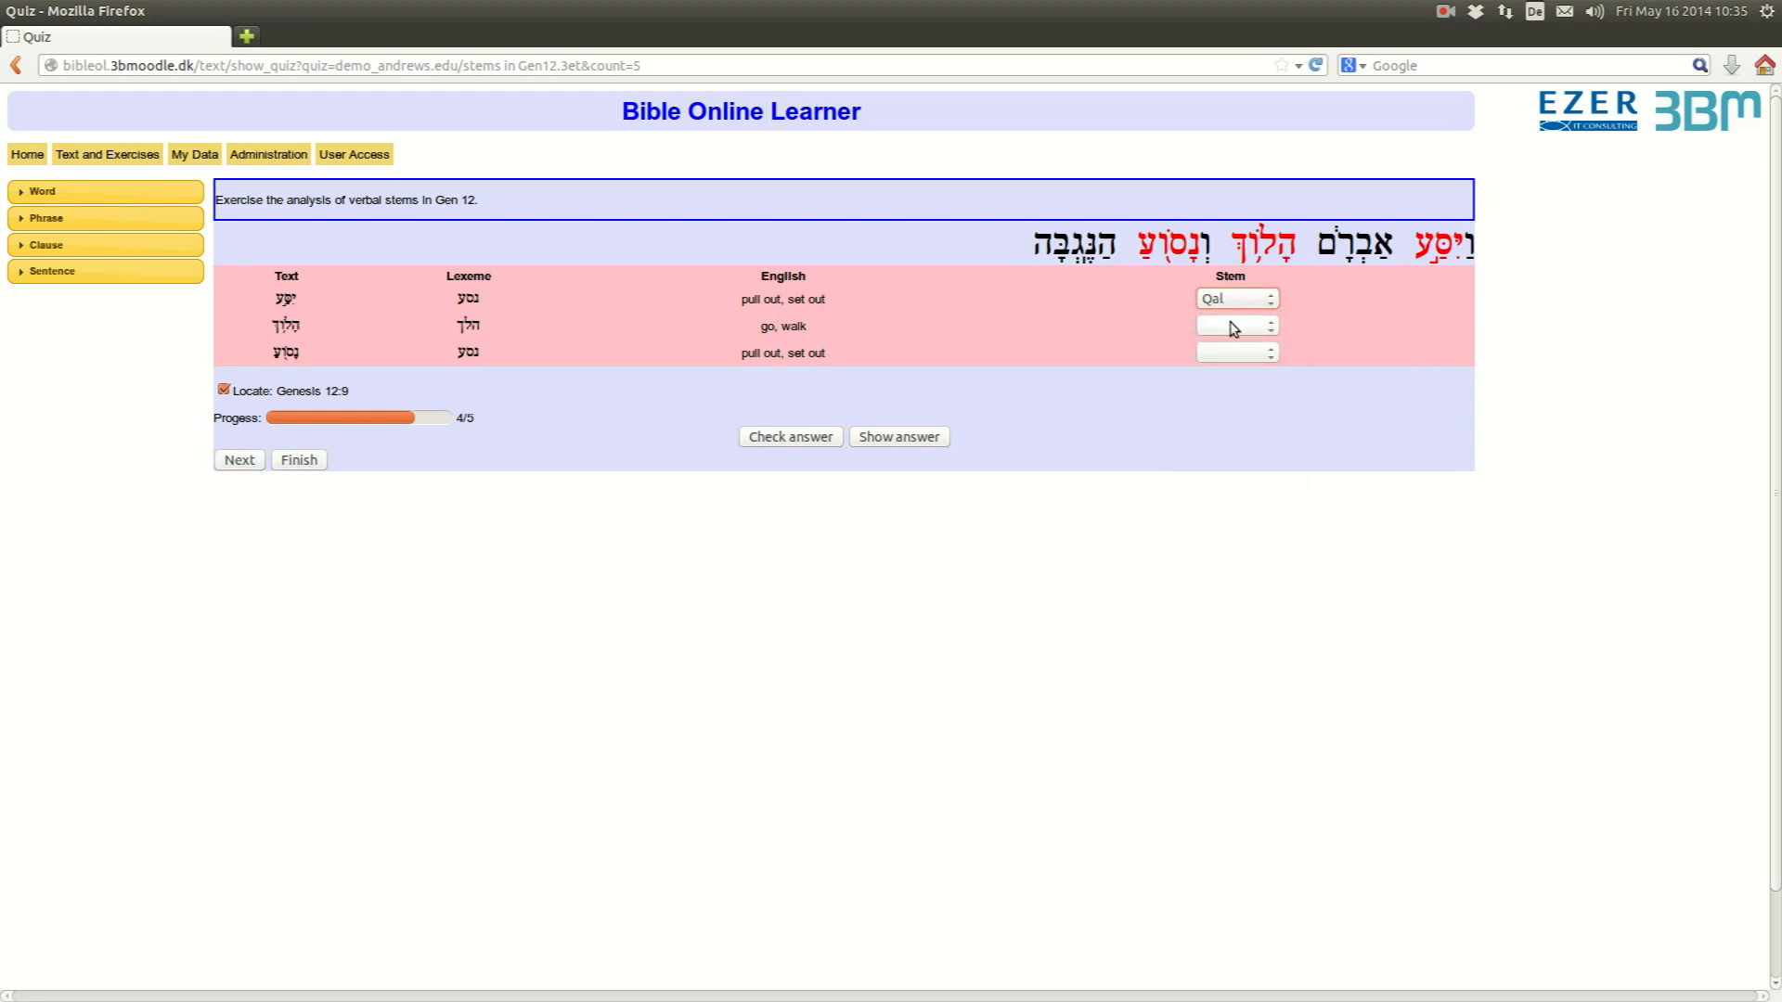
left_click(1236, 327)
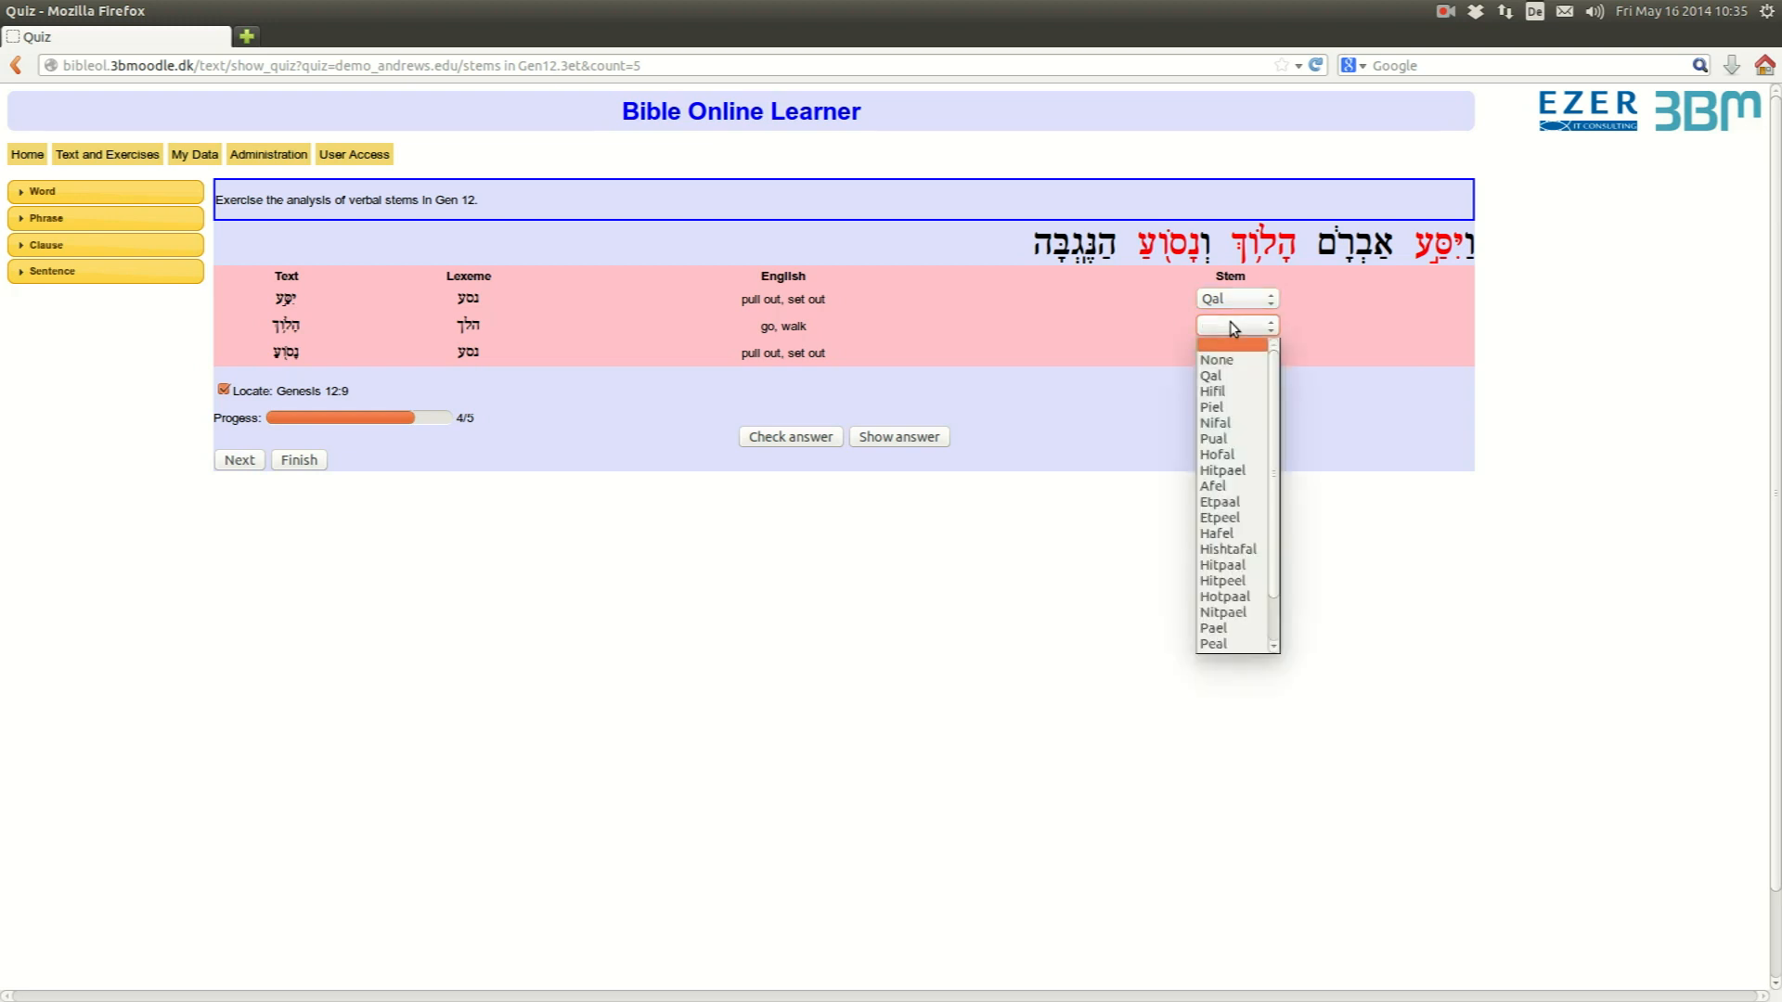
left_click(1210, 375)
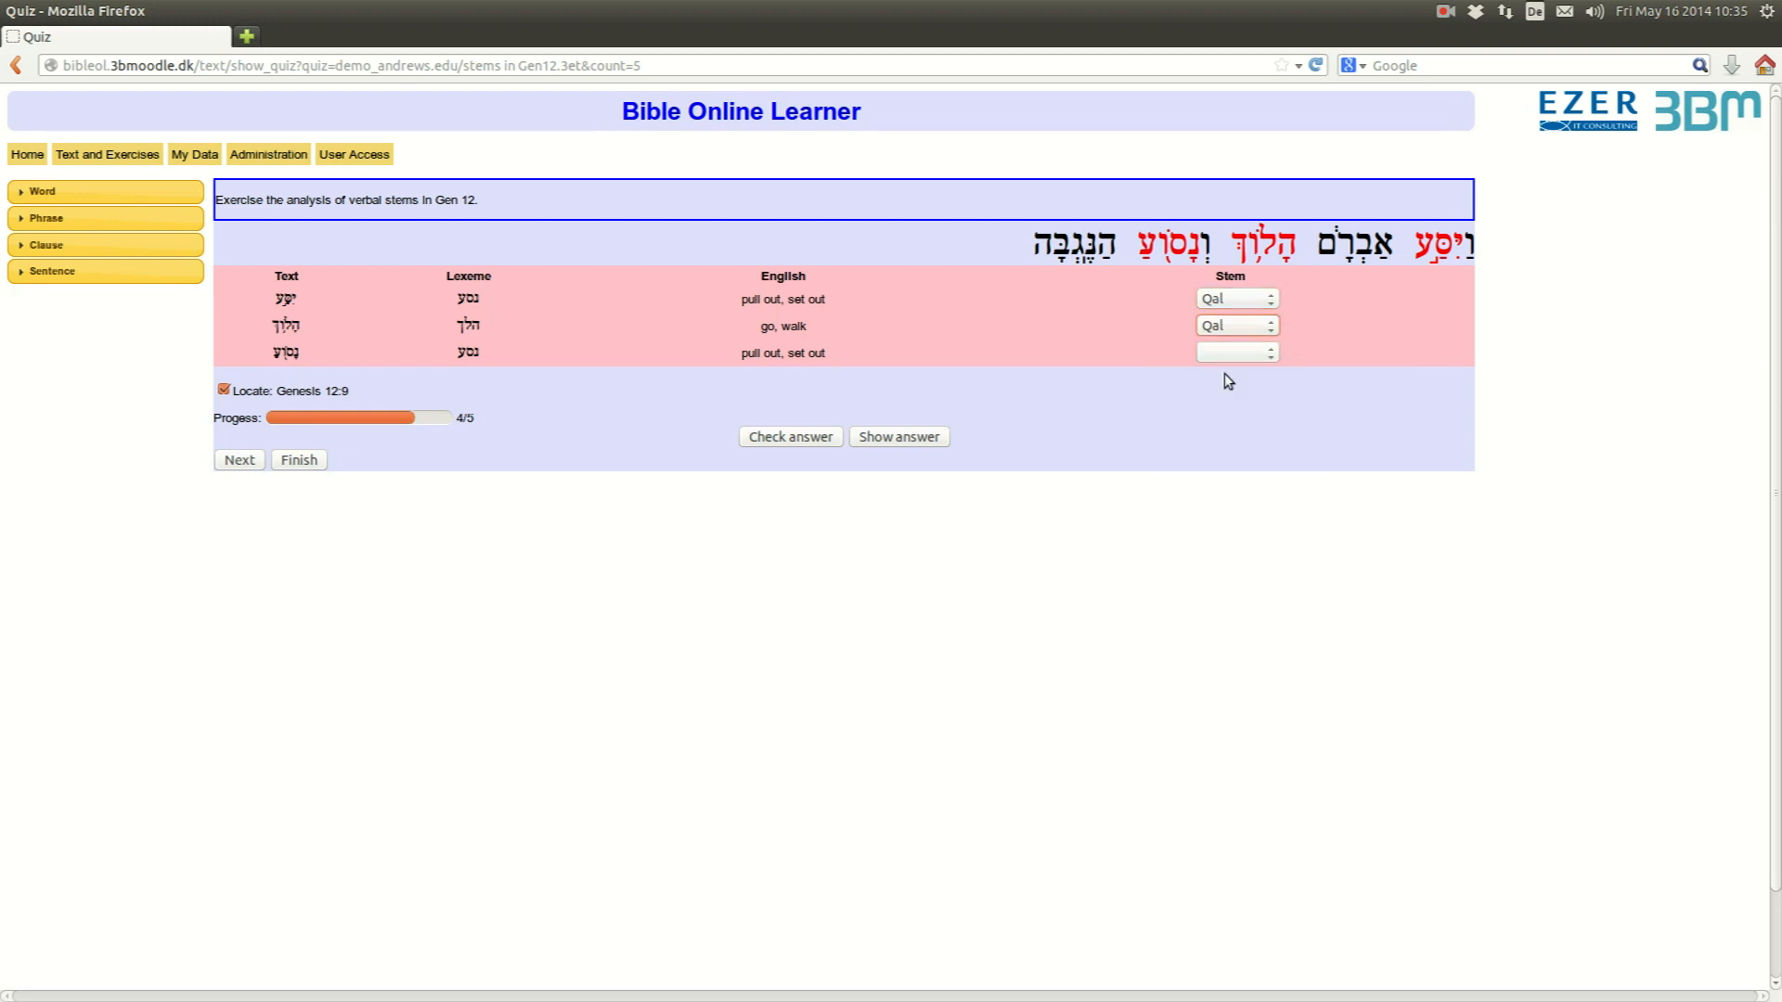
mouse_move(1249, 377)
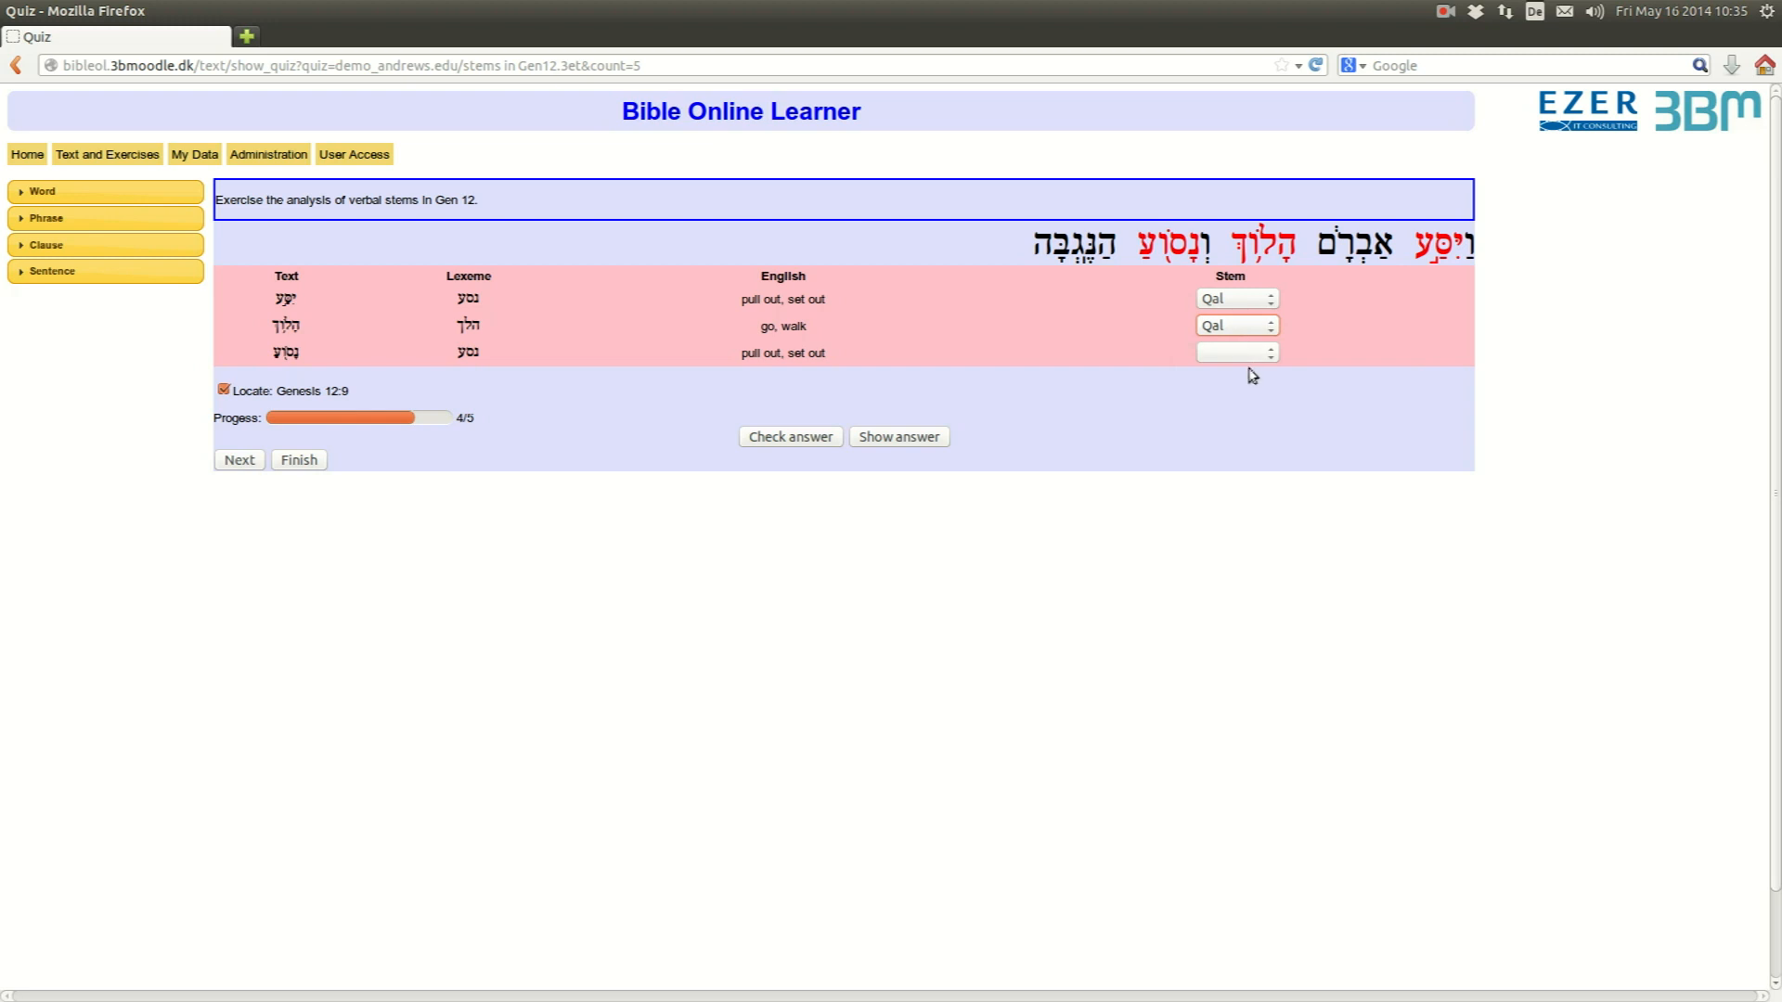
left_click(1236, 352)
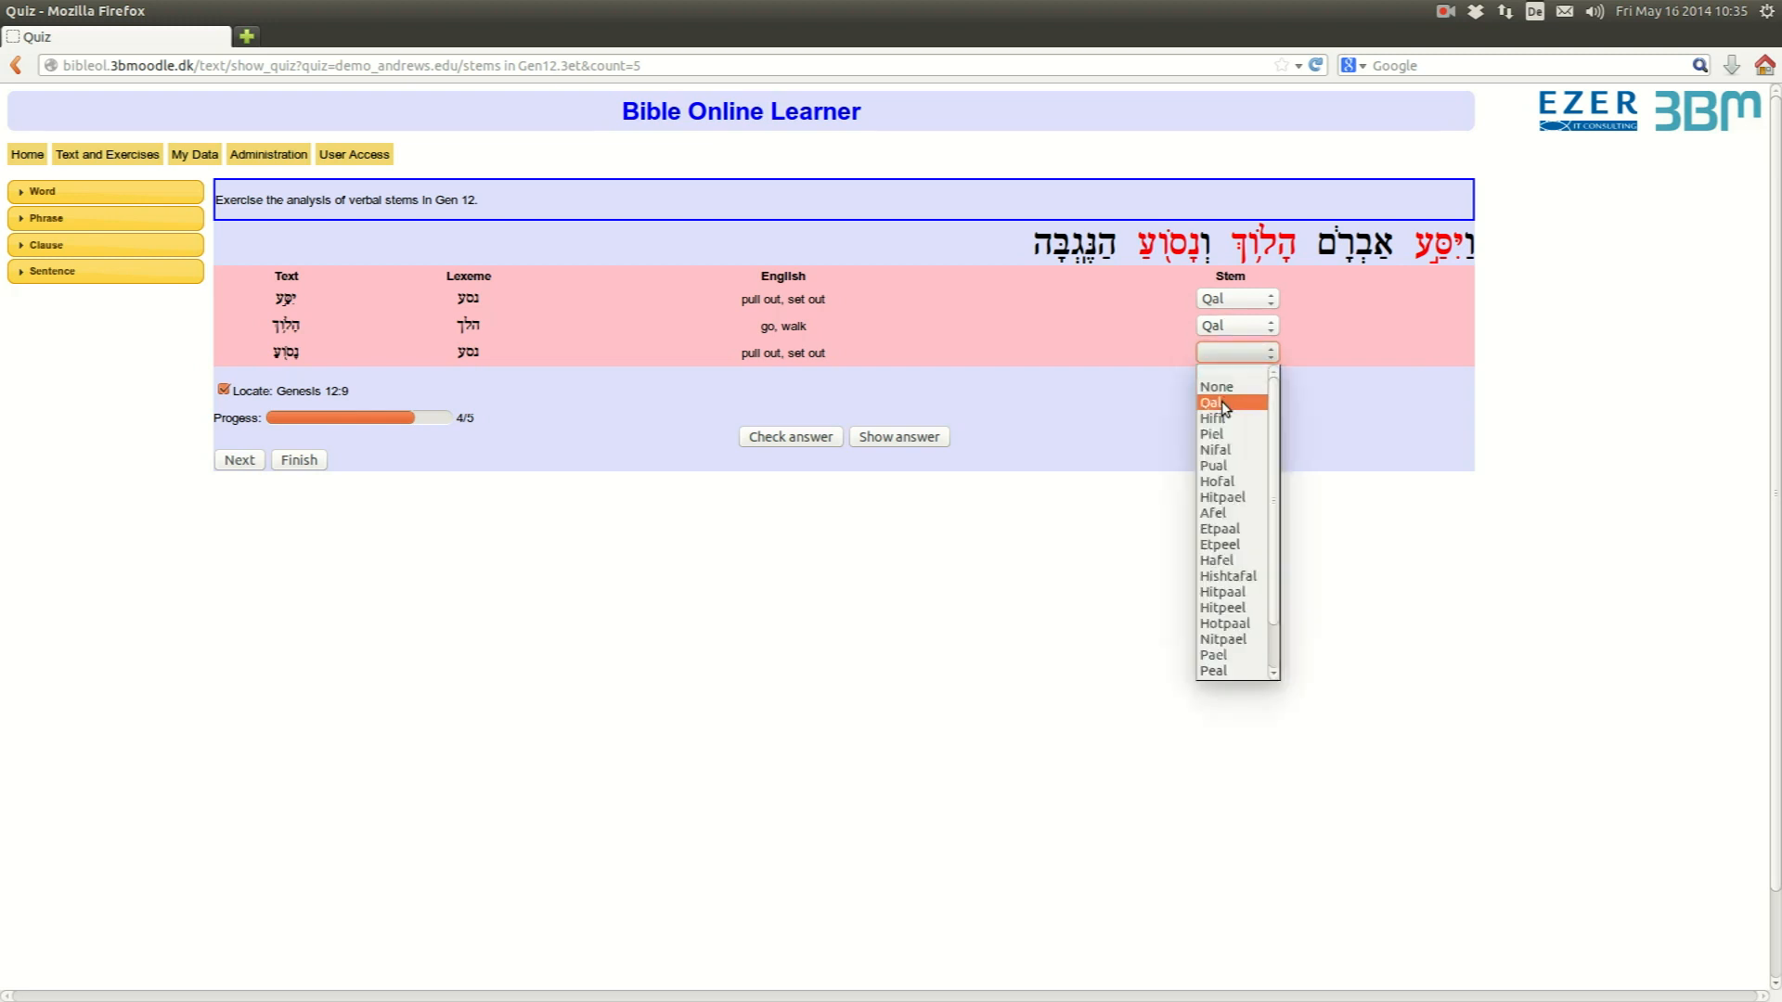
left_click(1208, 403)
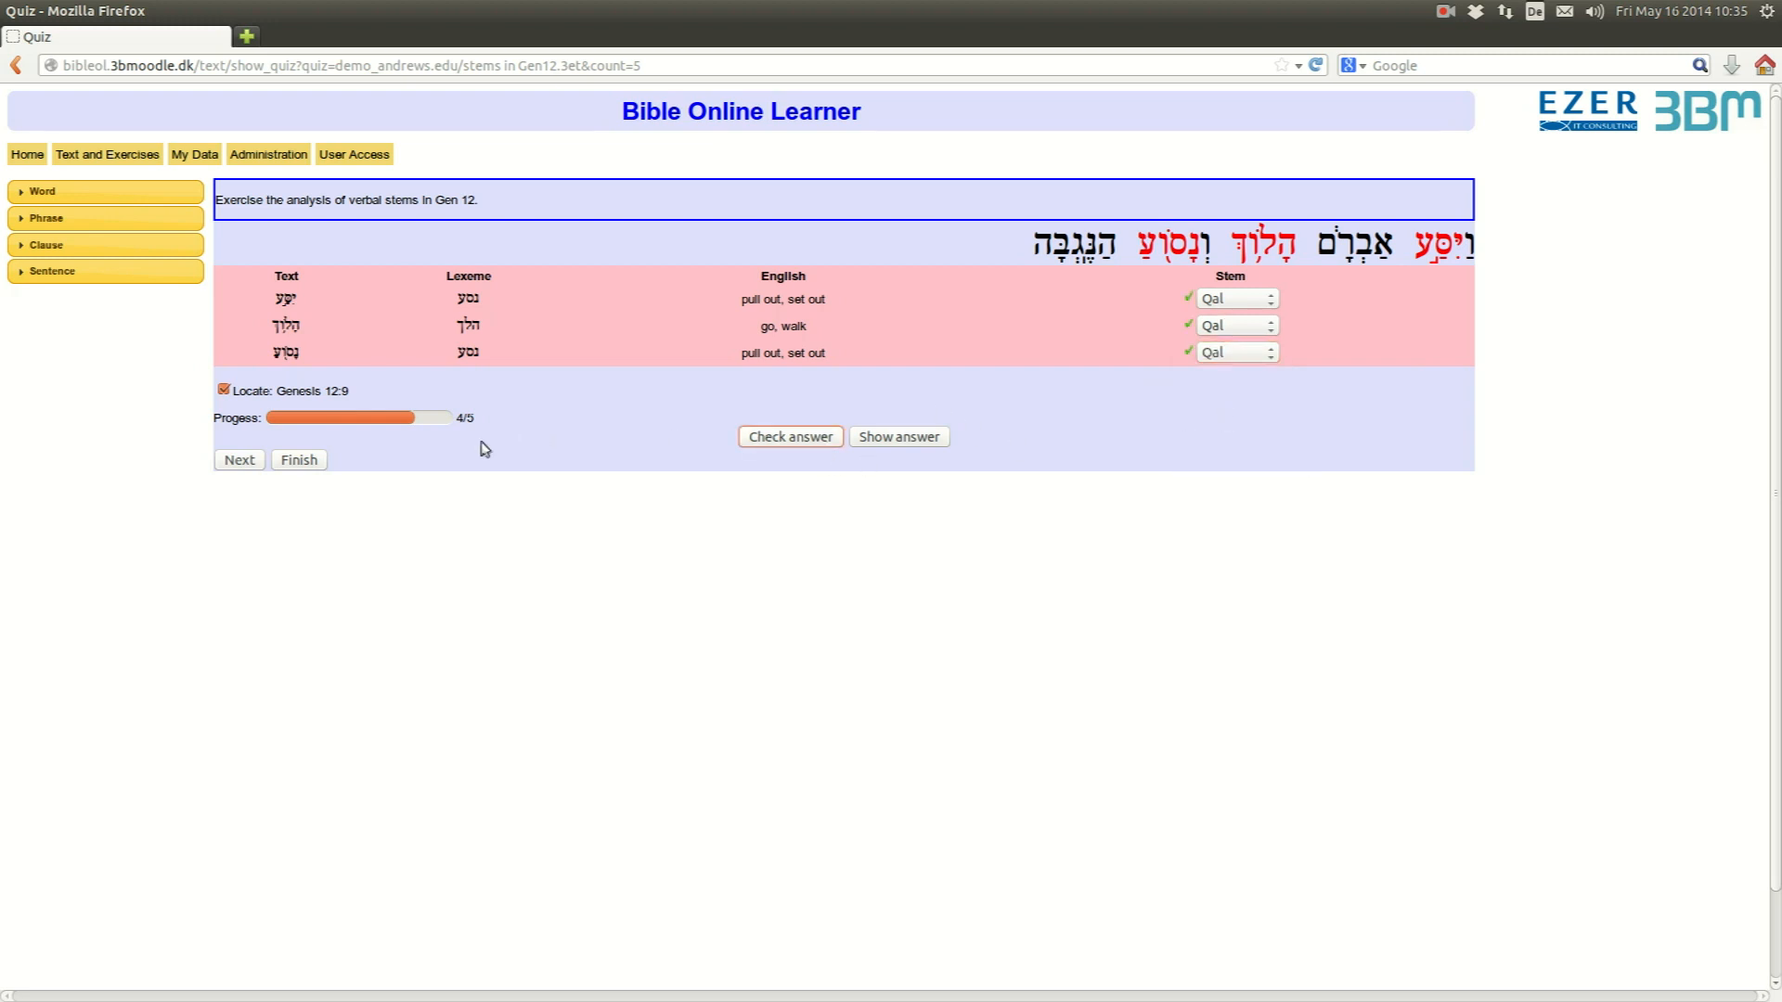
left_click(240, 459)
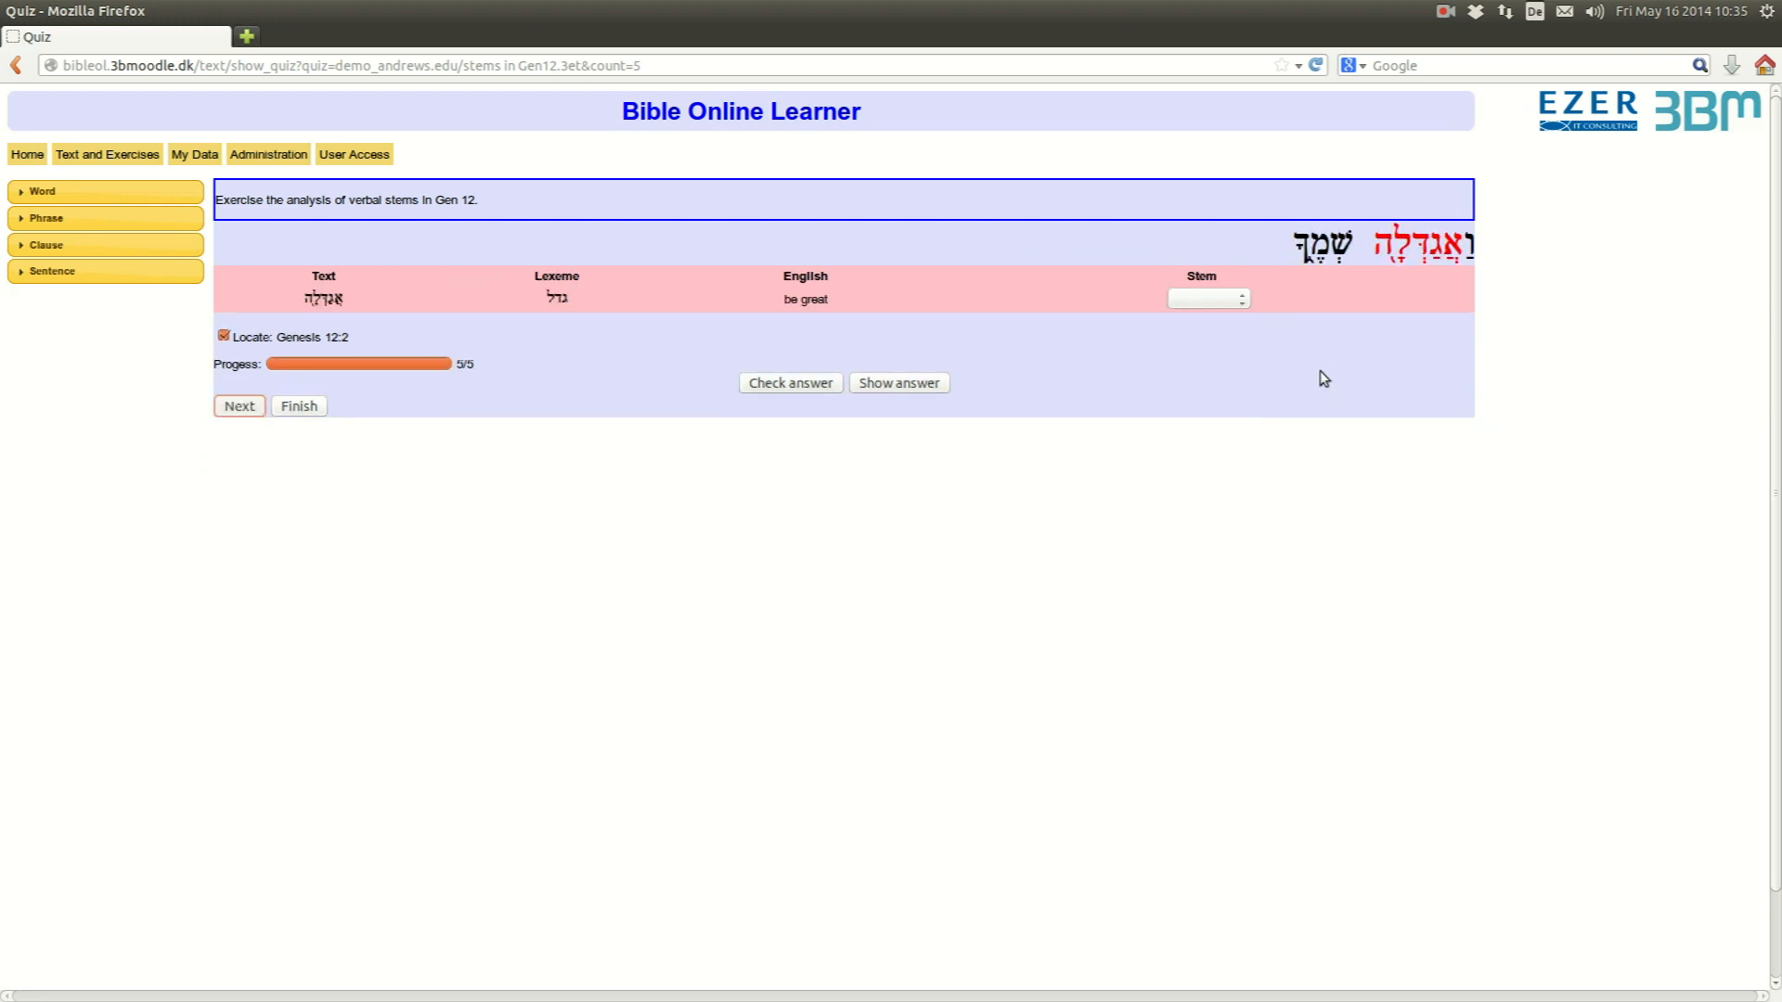
mouse_move(1297, 351)
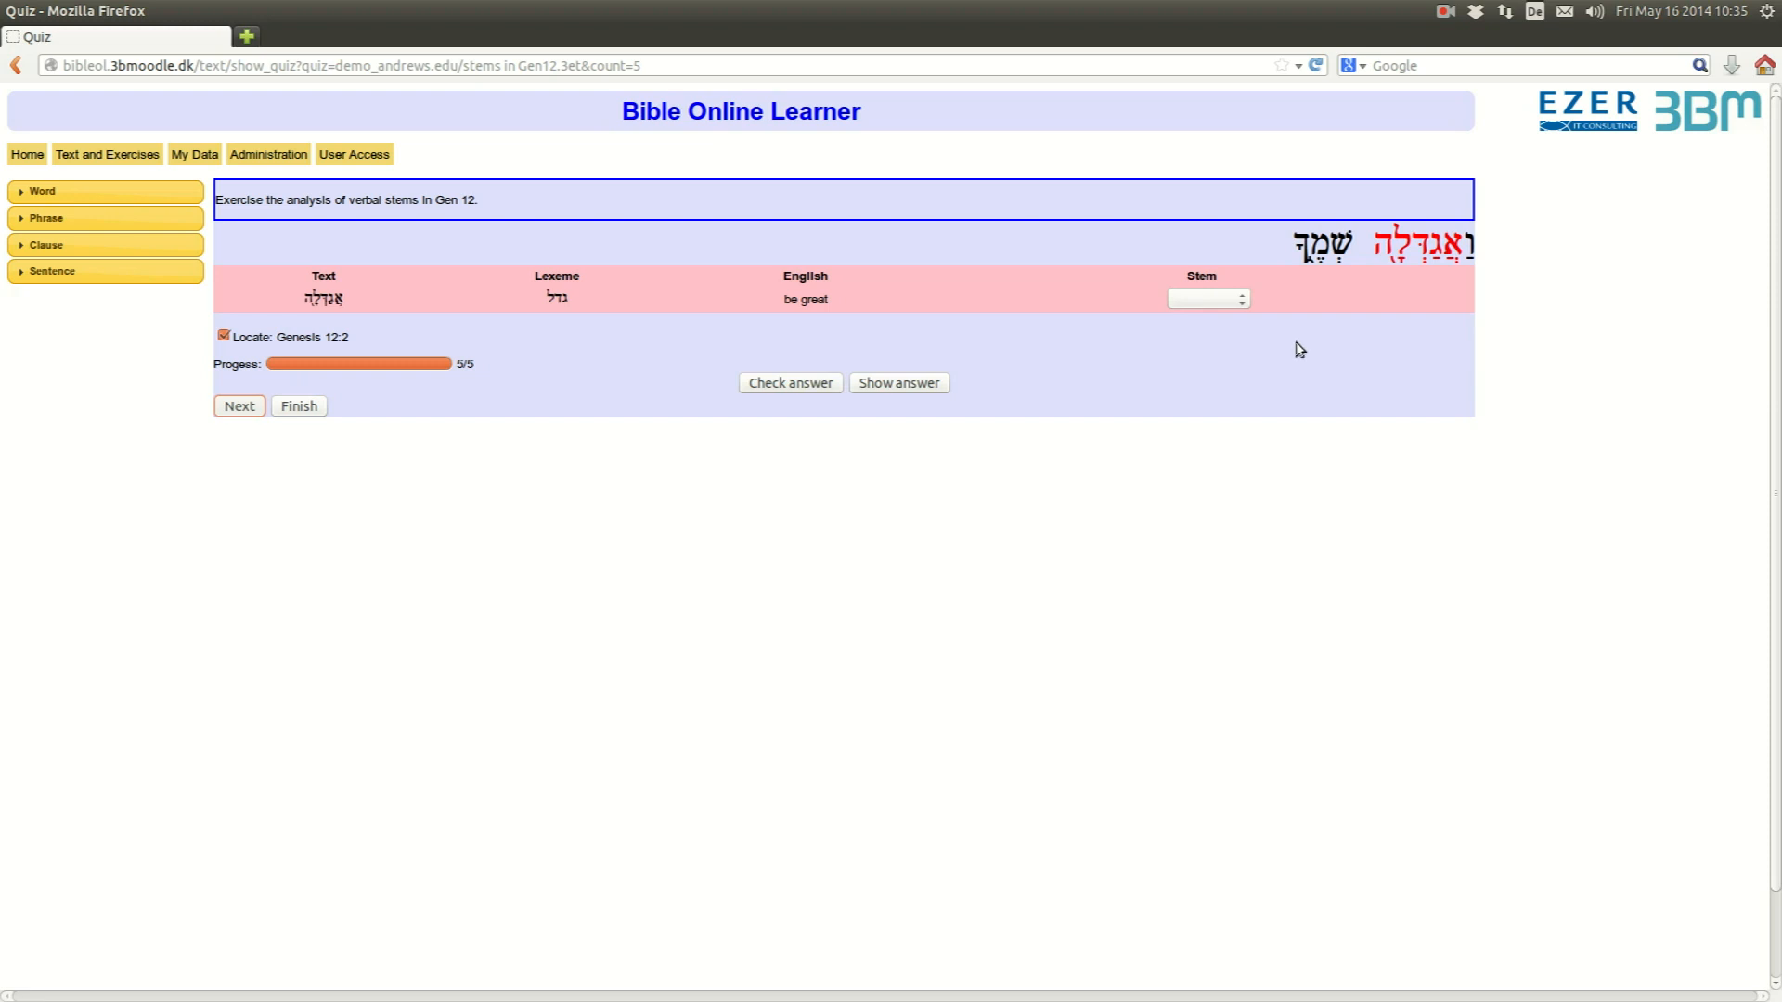
mouse_move(1259, 310)
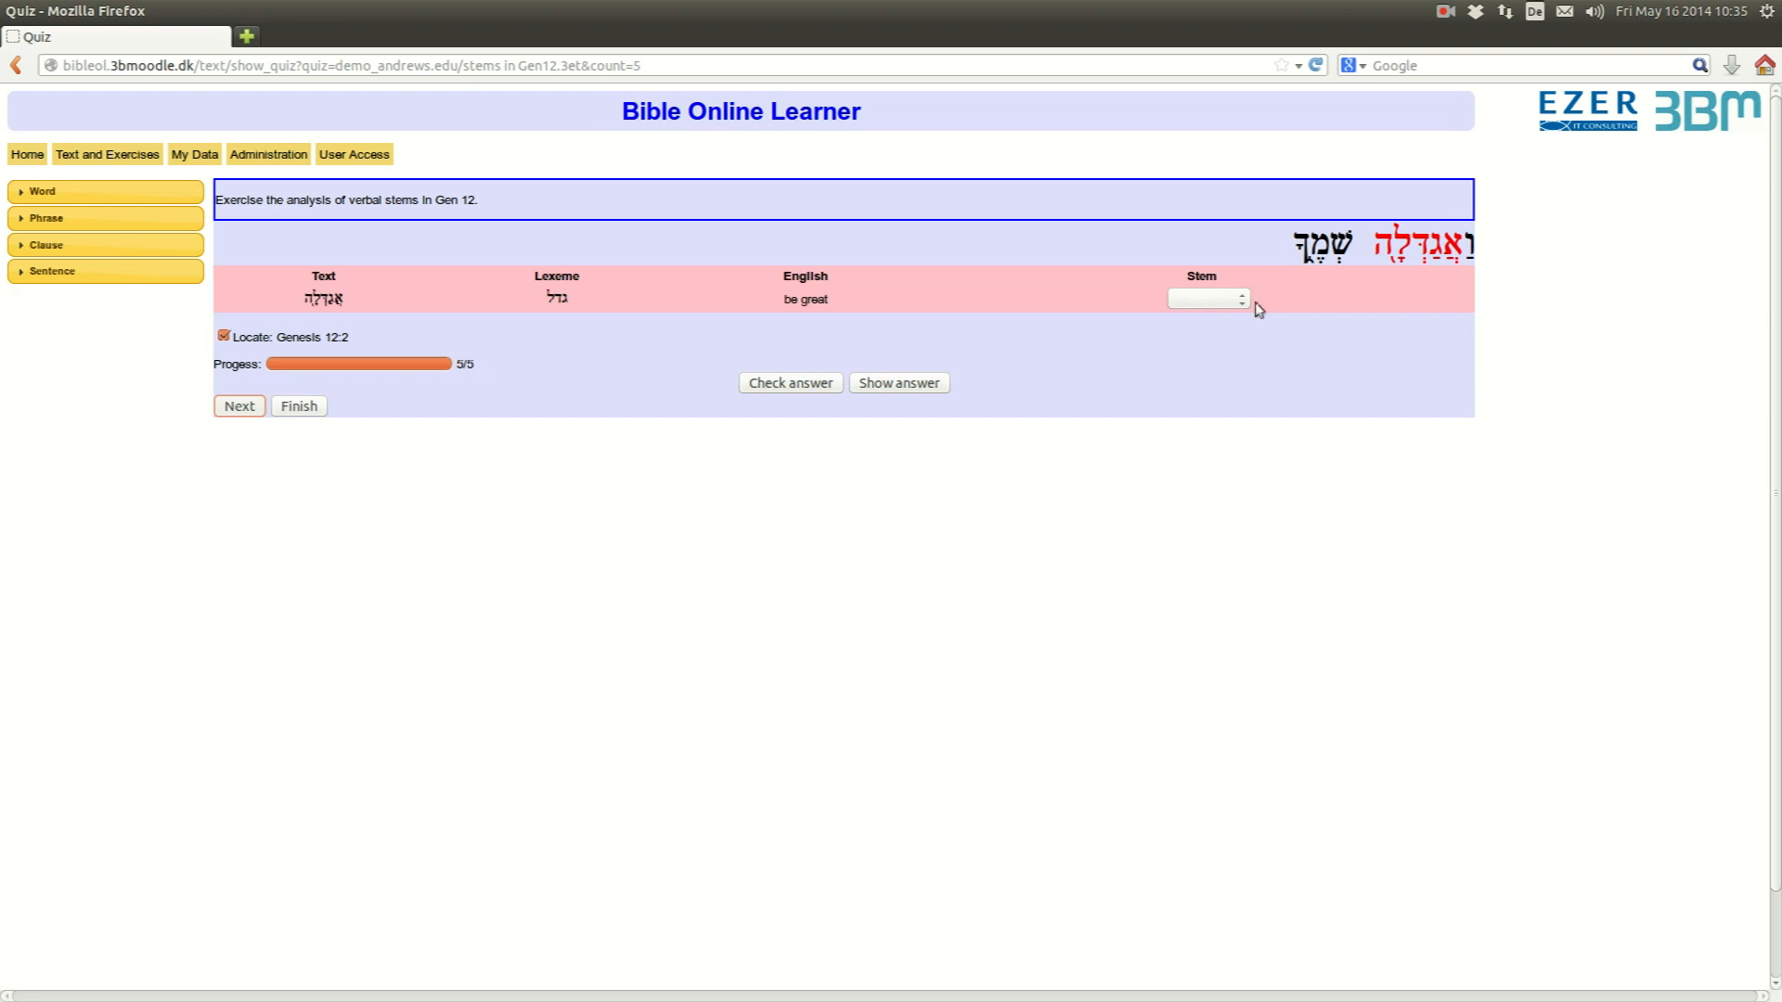
- Answer Hifil for the Genesis 12:2 verb, see it rejected, change to Piel and check again
left_click(1206, 298)
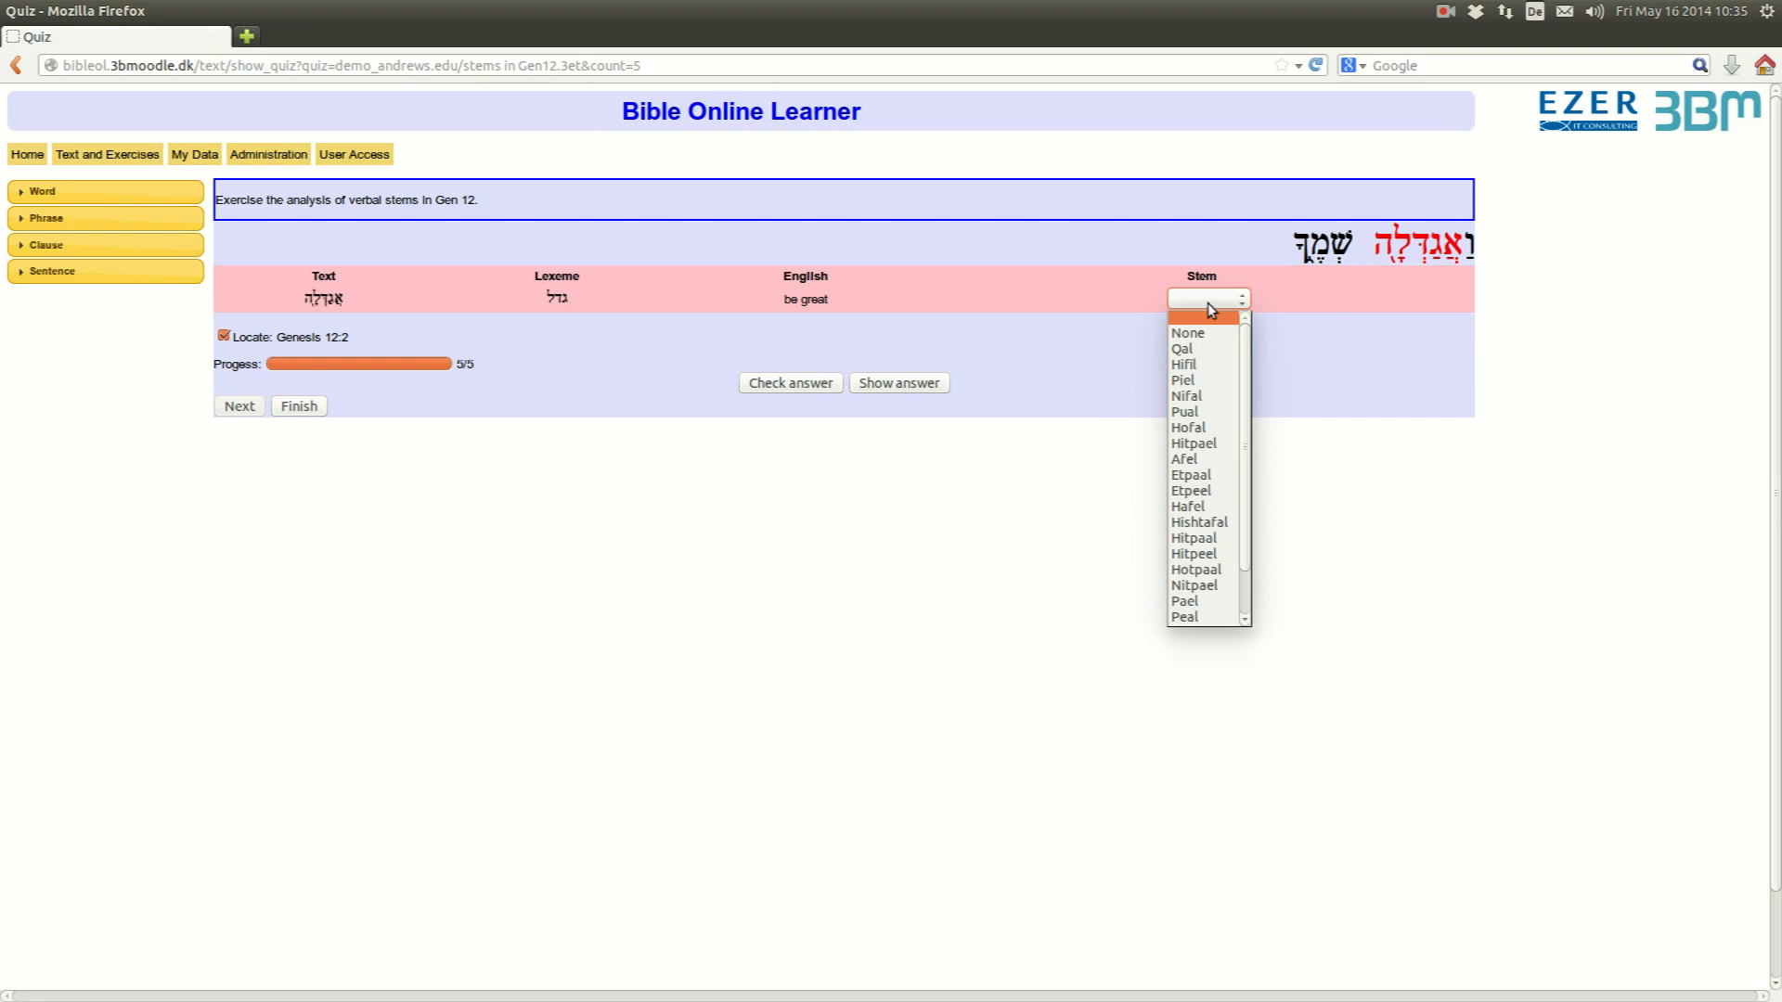
mouse_move(1208, 379)
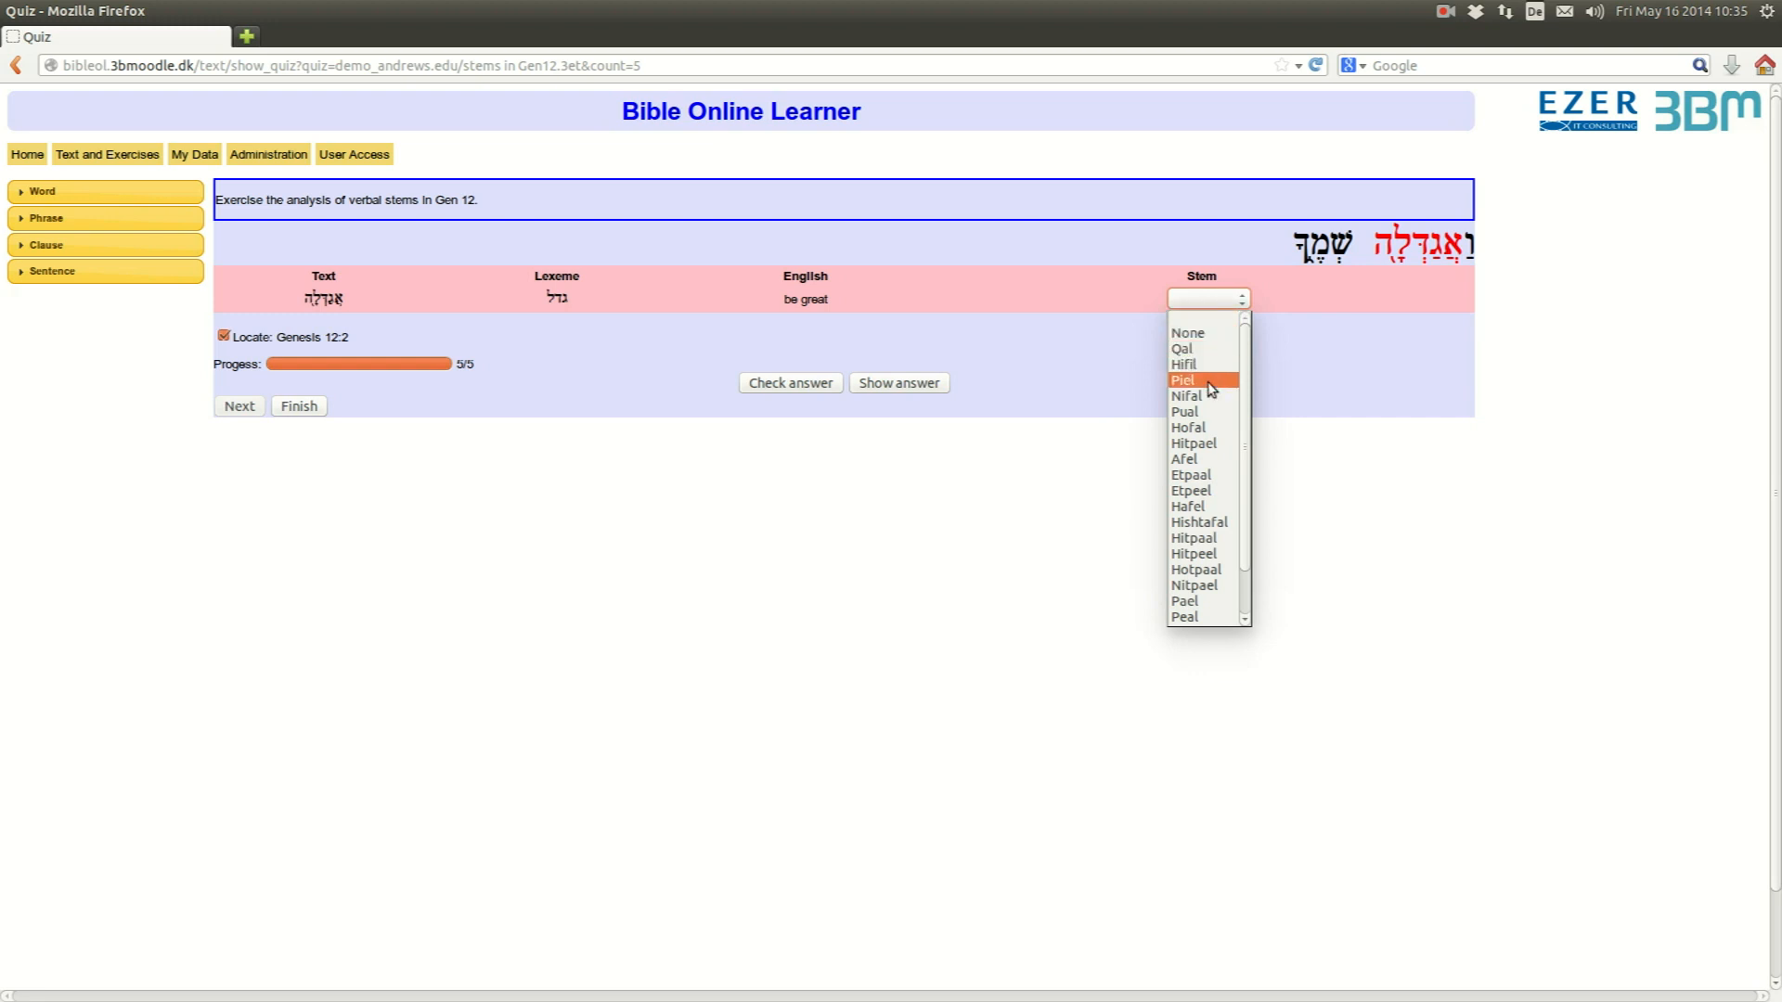
left_click(1182, 364)
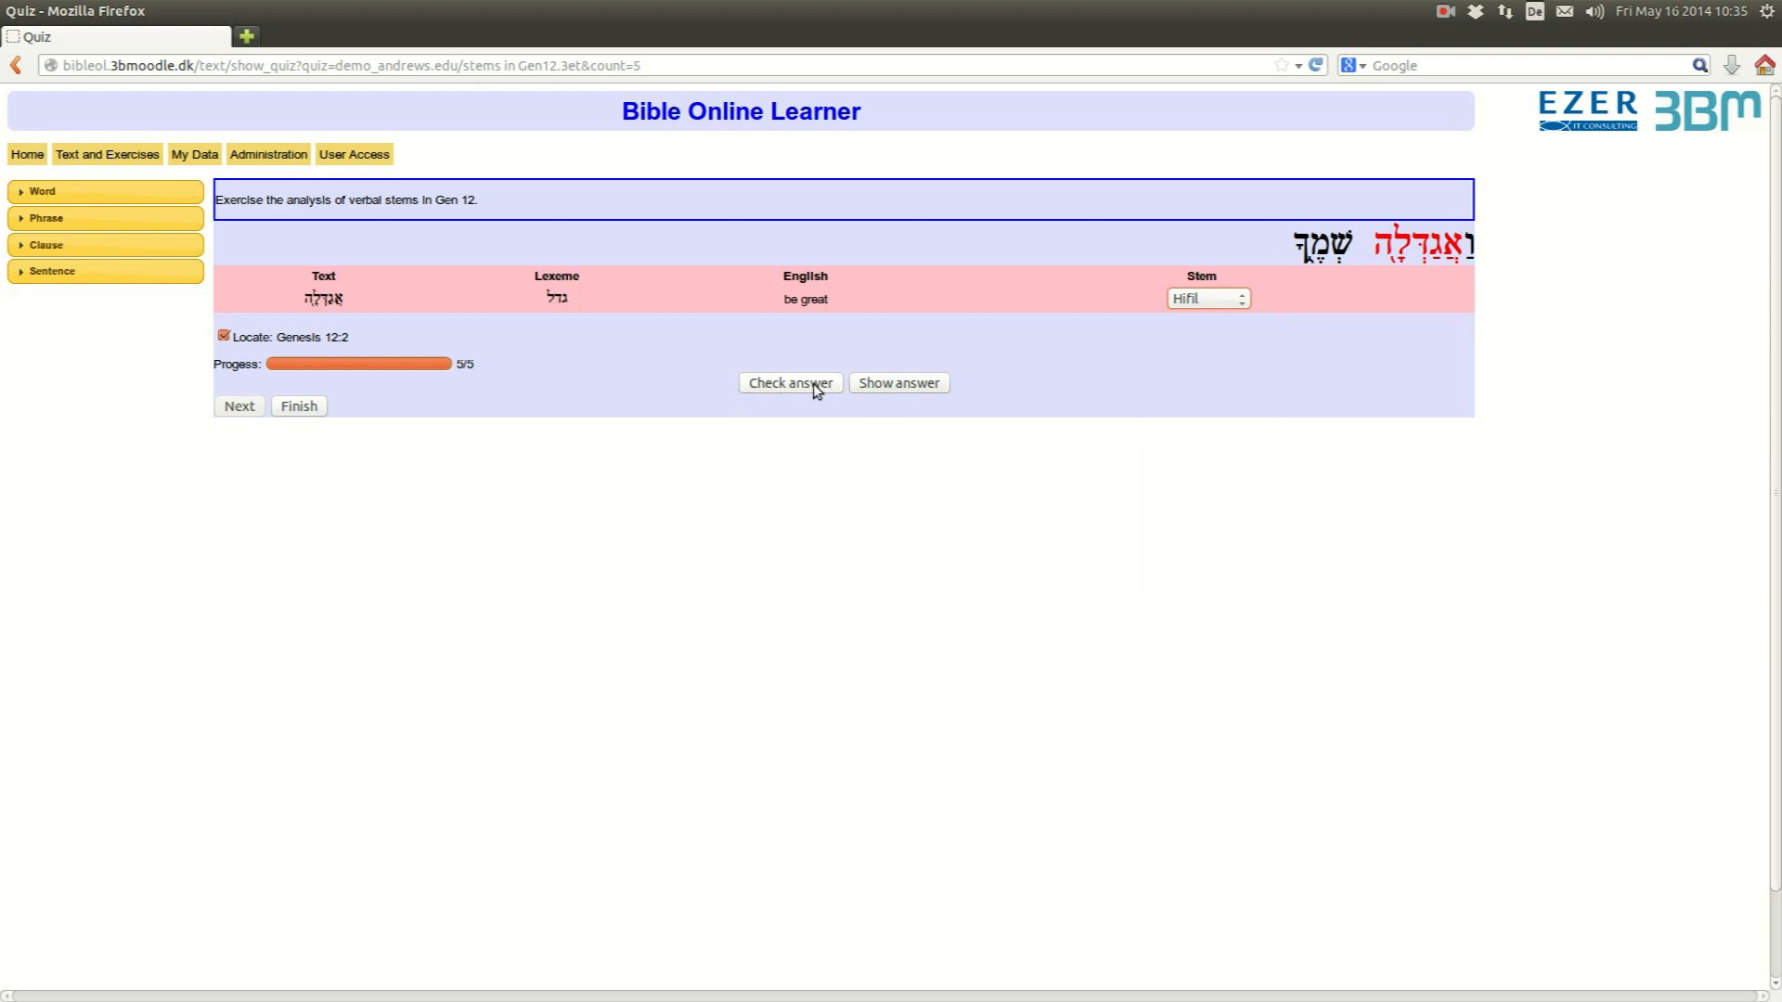
left_click(788, 383)
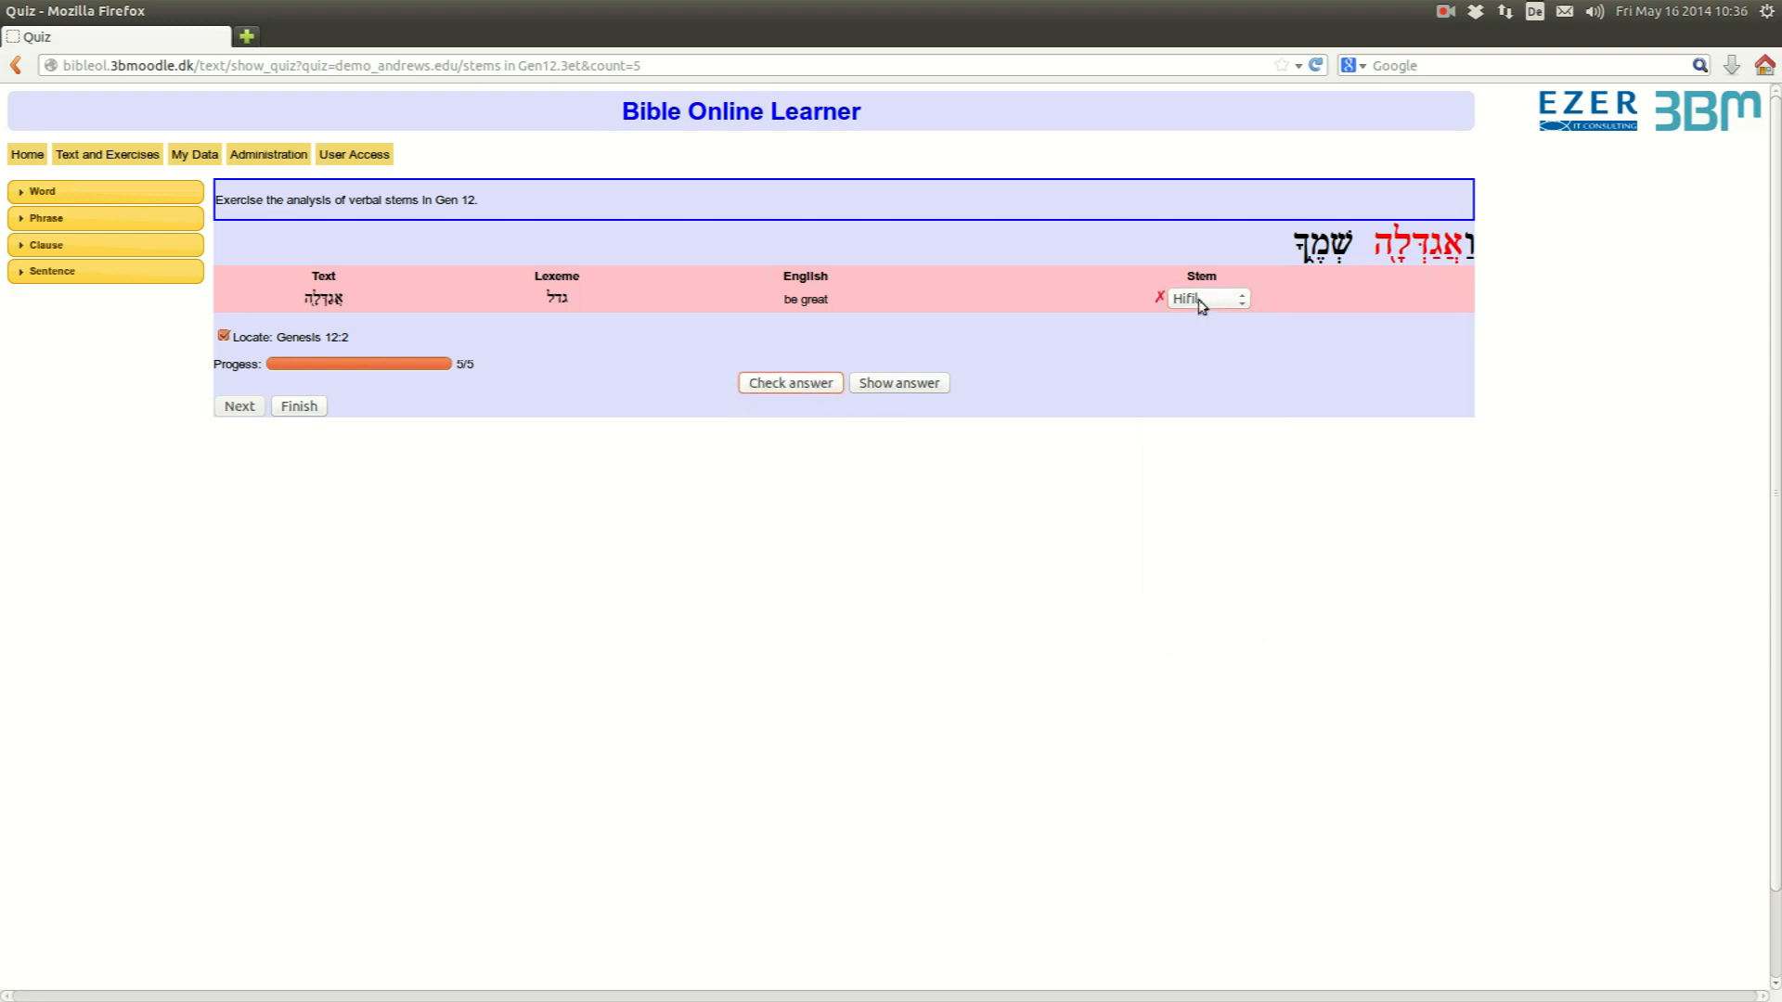
left_click(1206, 299)
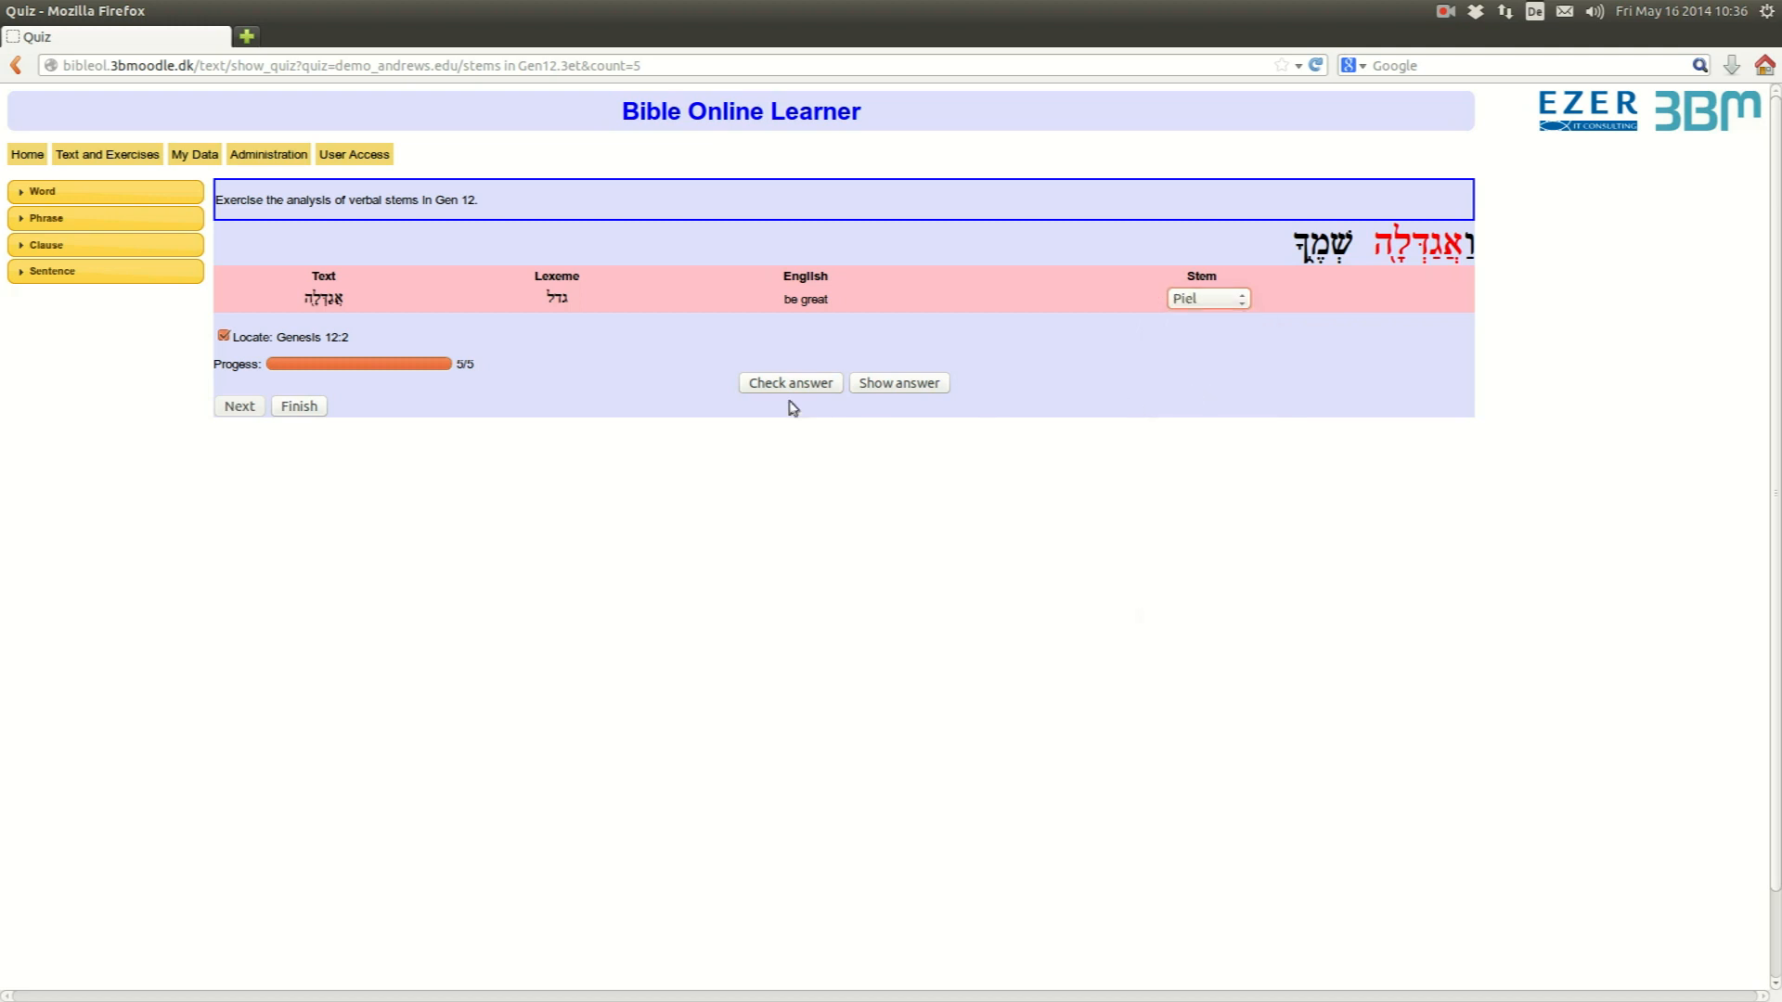
left_click(789, 382)
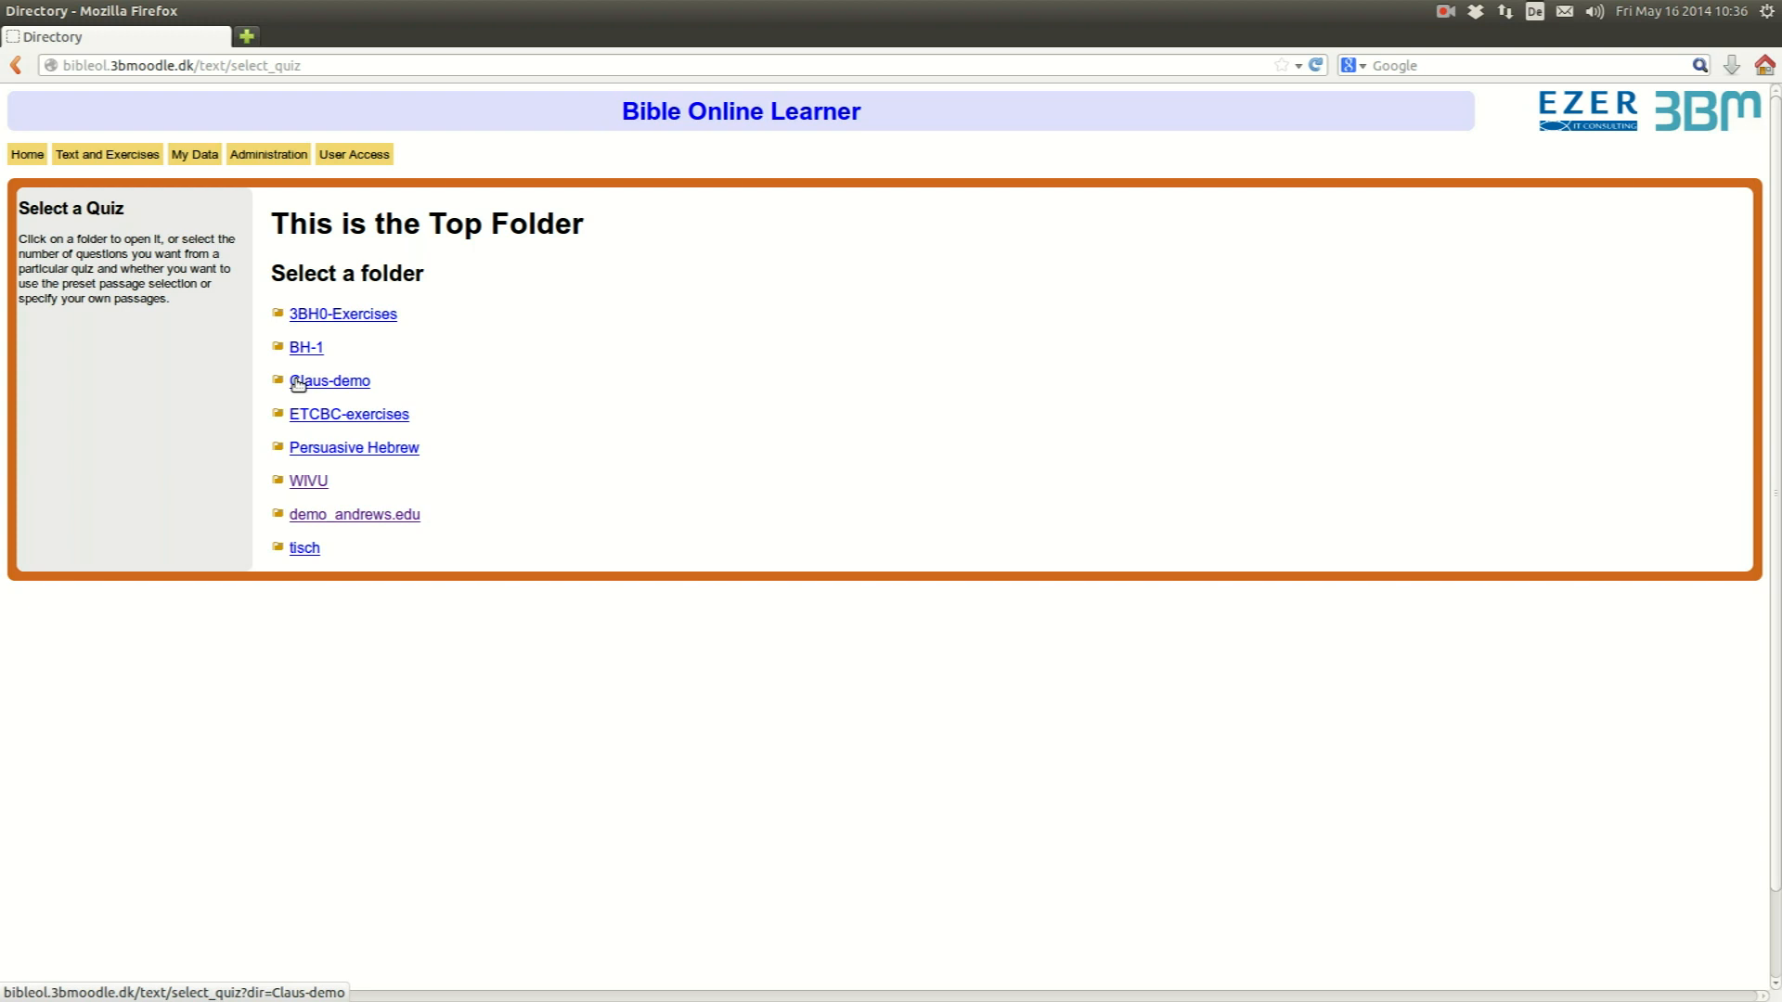
- Through exercise file management in demo_andrews.edu, reopen stems in Gen12 in the quiz editor
left_click(267, 154)
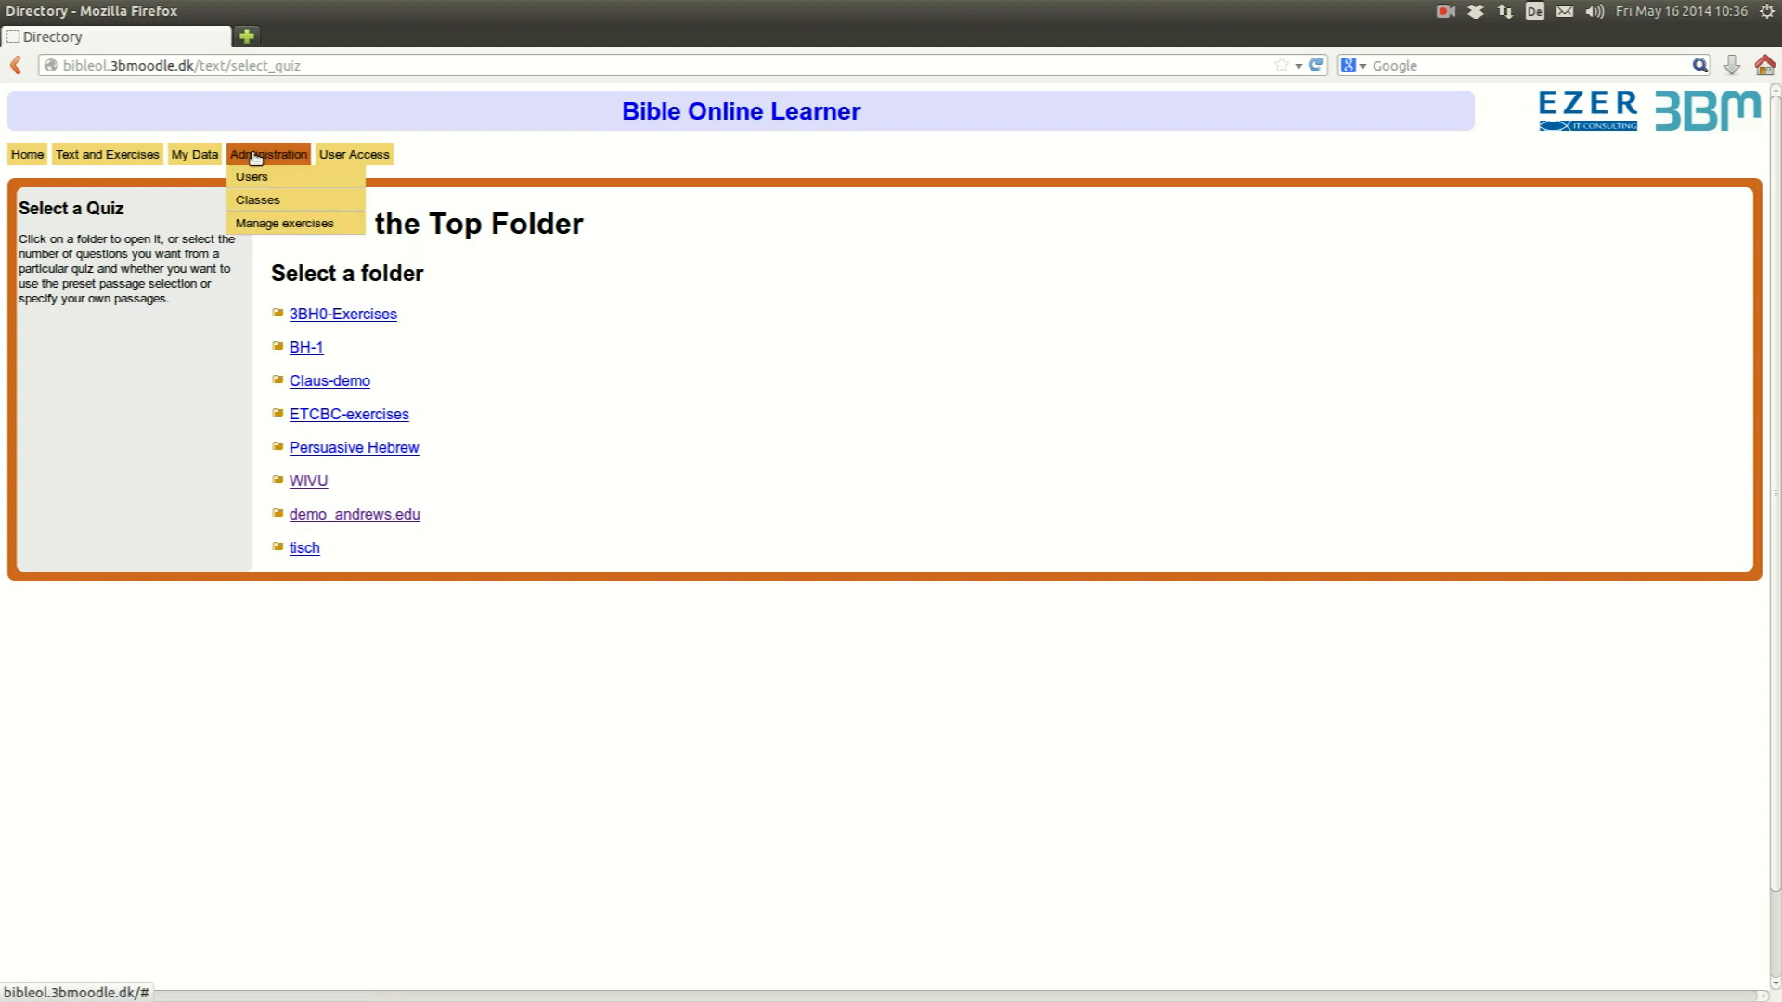
left_click(284, 223)
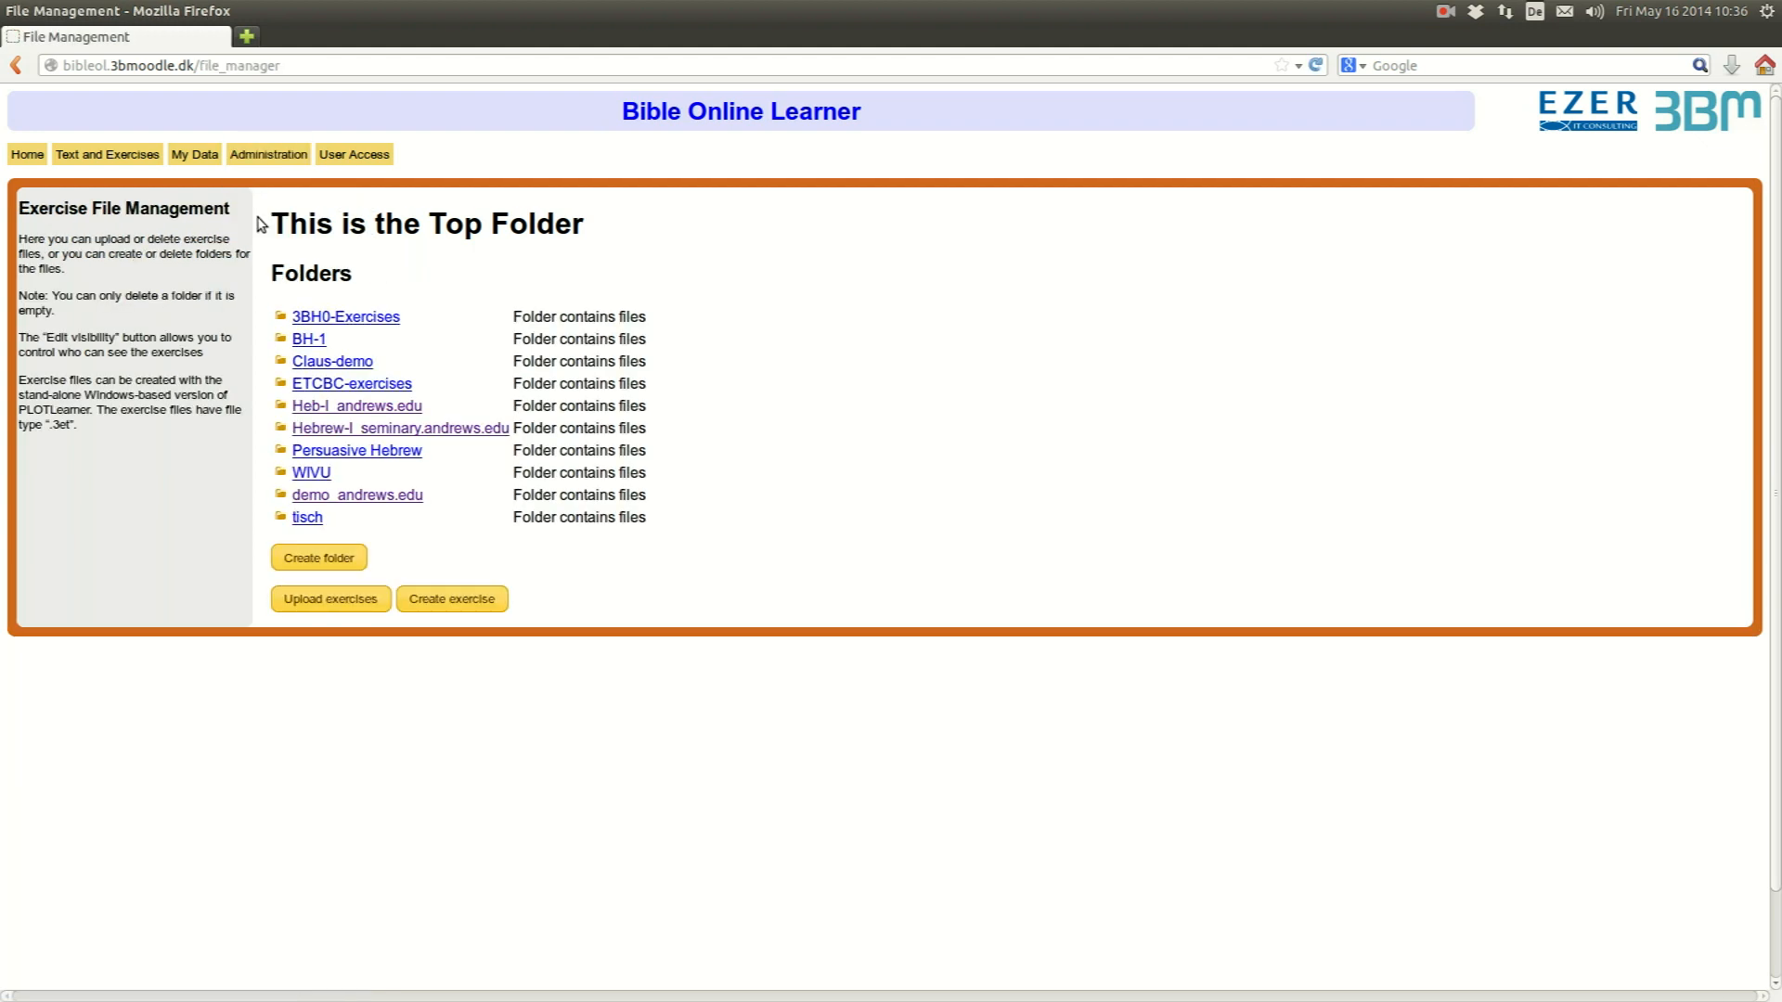
left_click(356, 494)
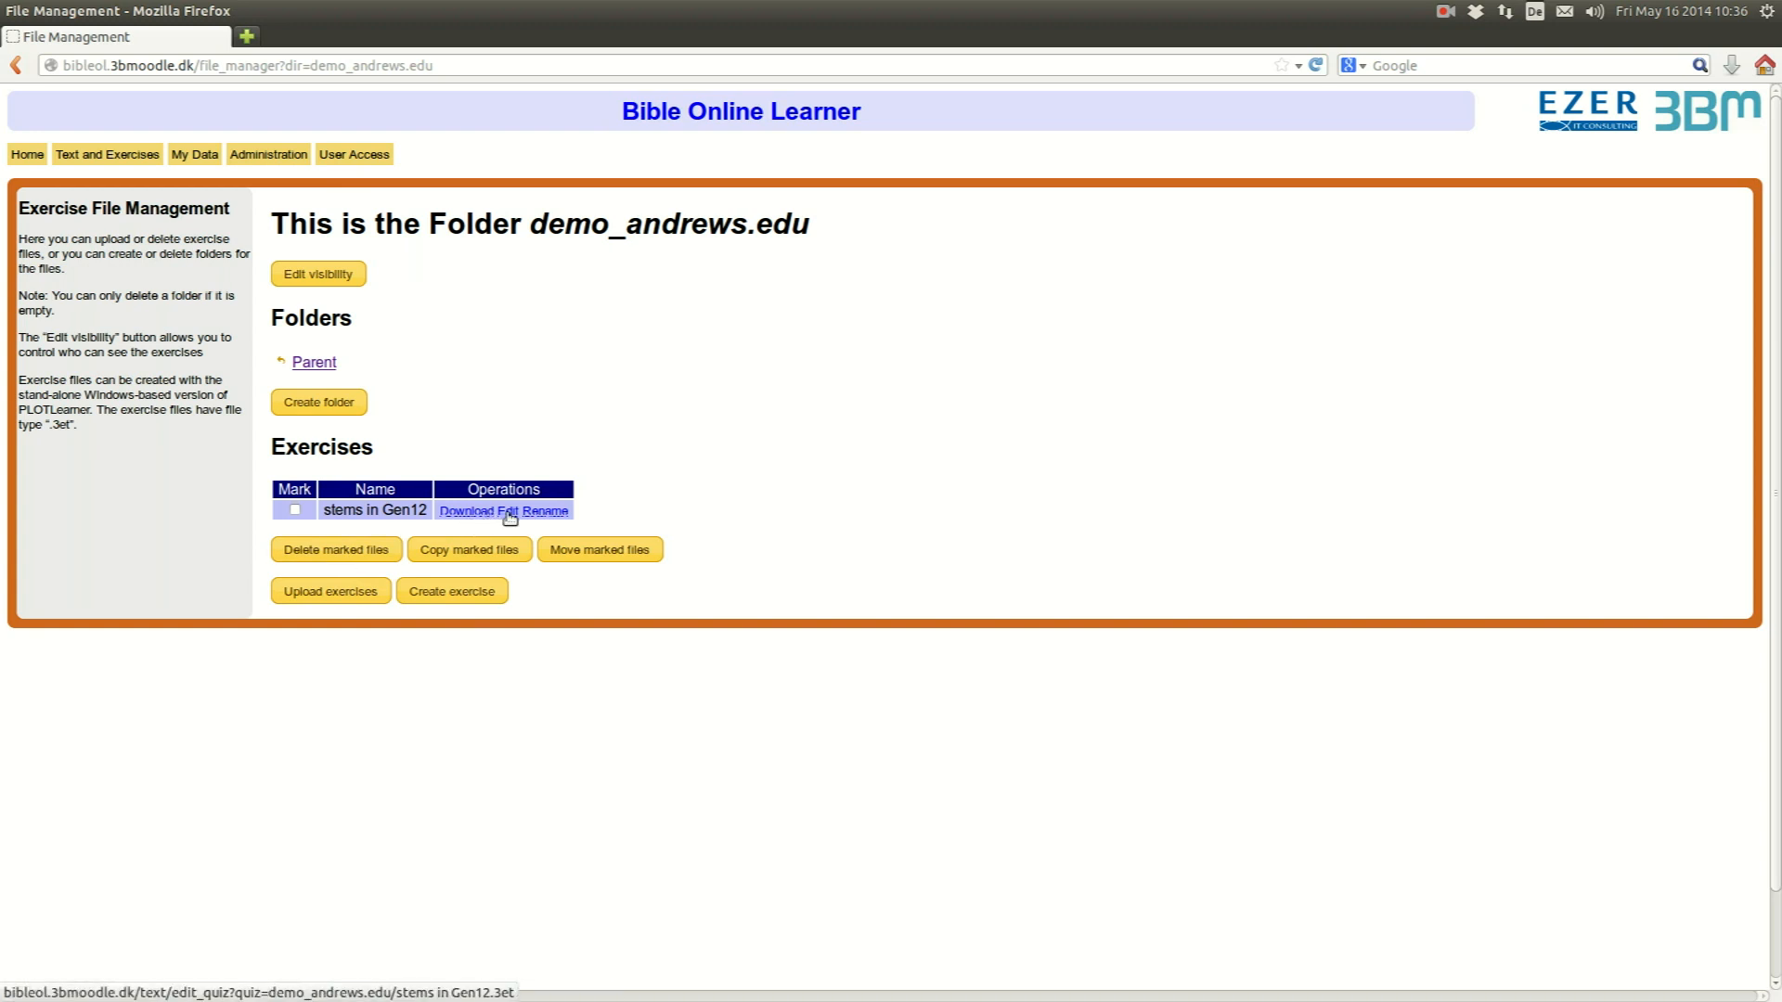
left_click(490, 510)
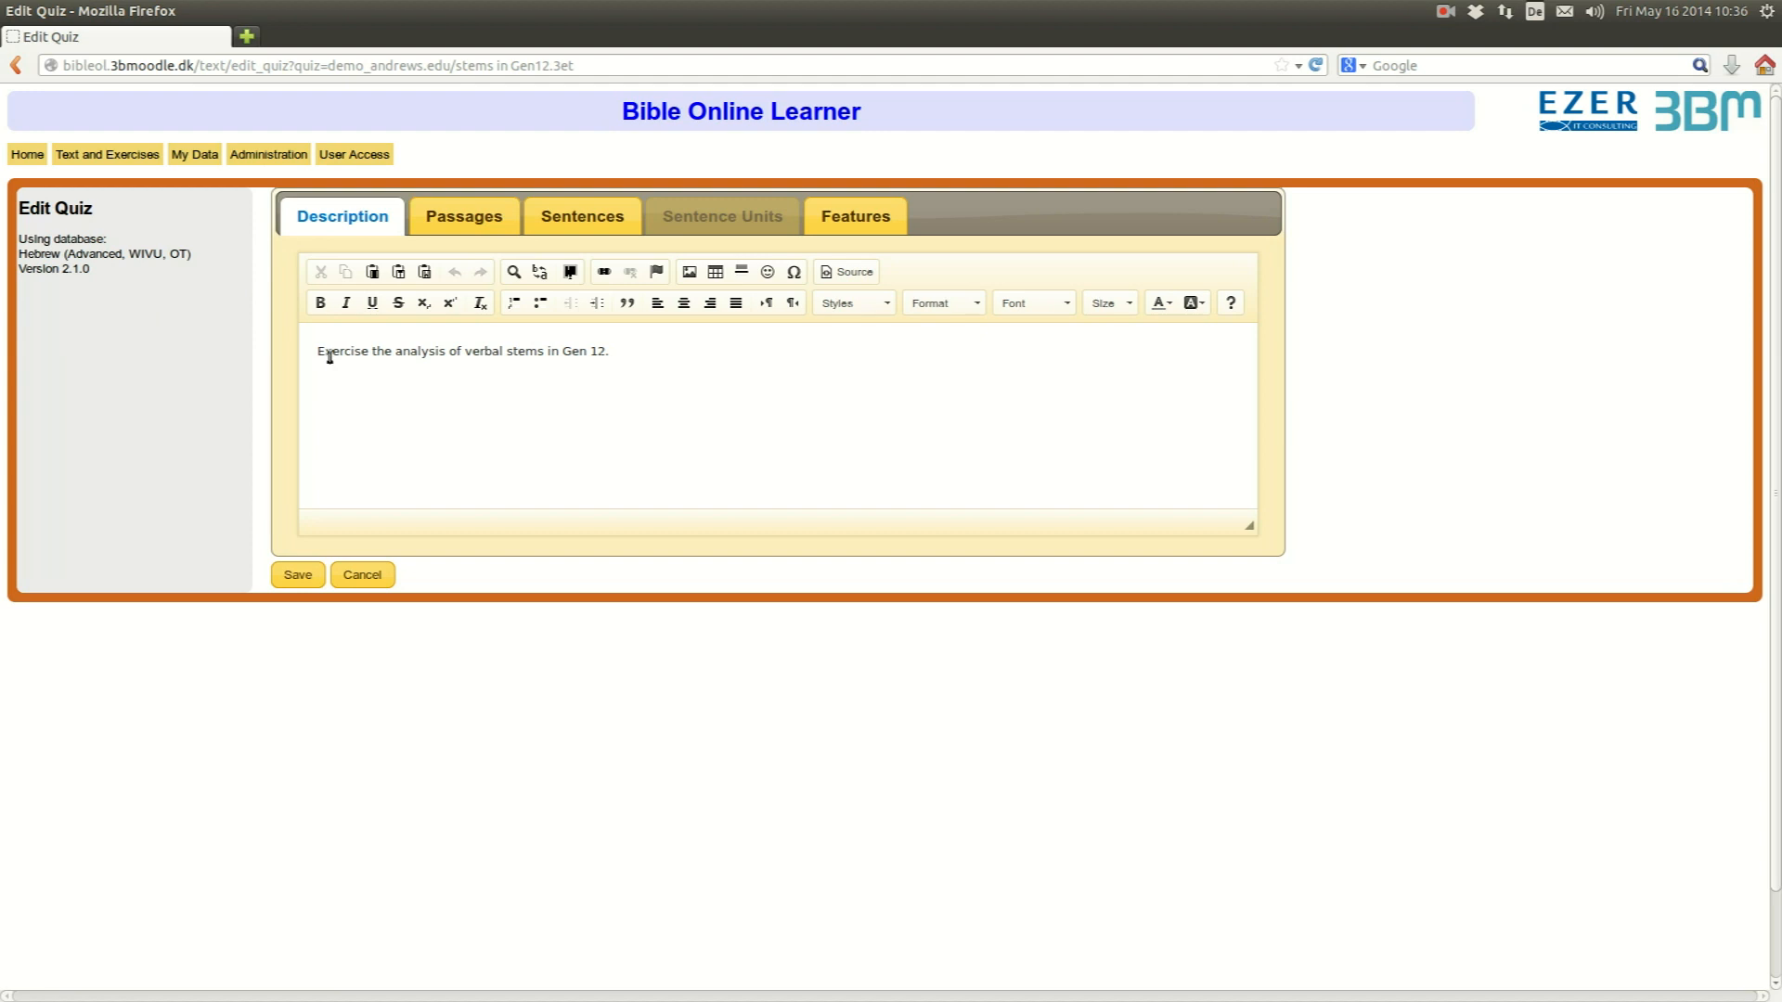
- Extend the description to 'Exercise the analysis of verbal stems, person, number and gender in Gen 12.'
left_click(387, 359)
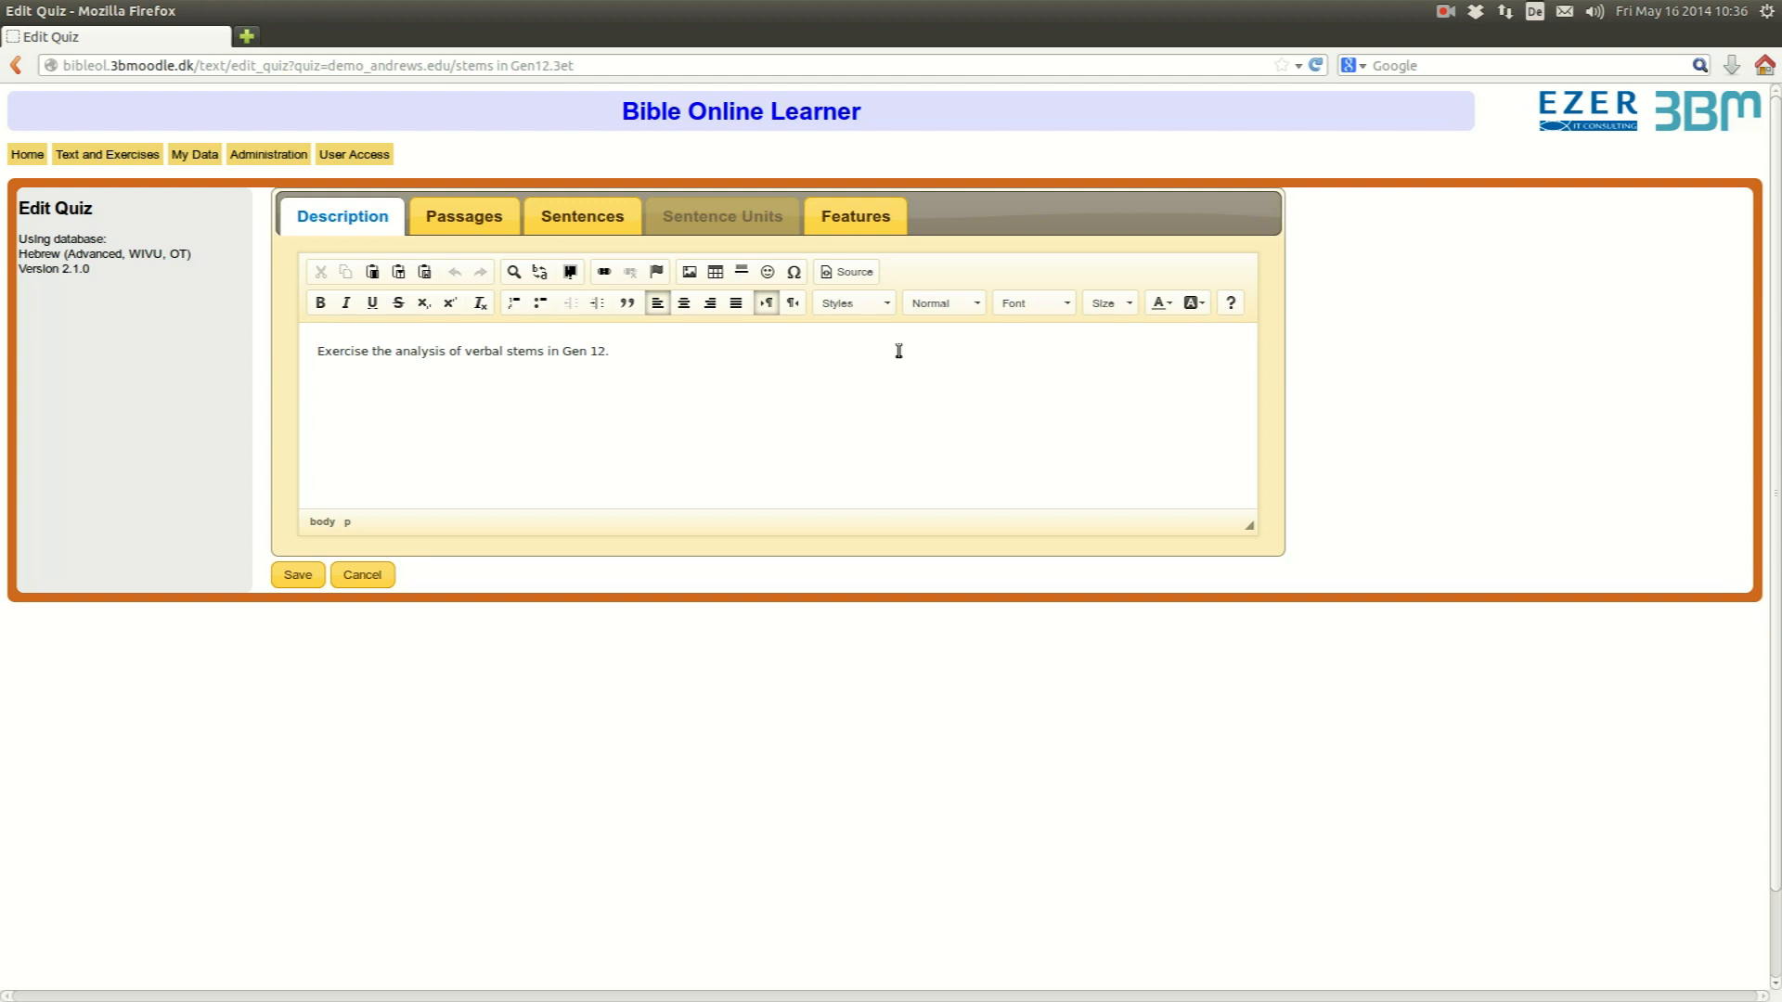
type(".")
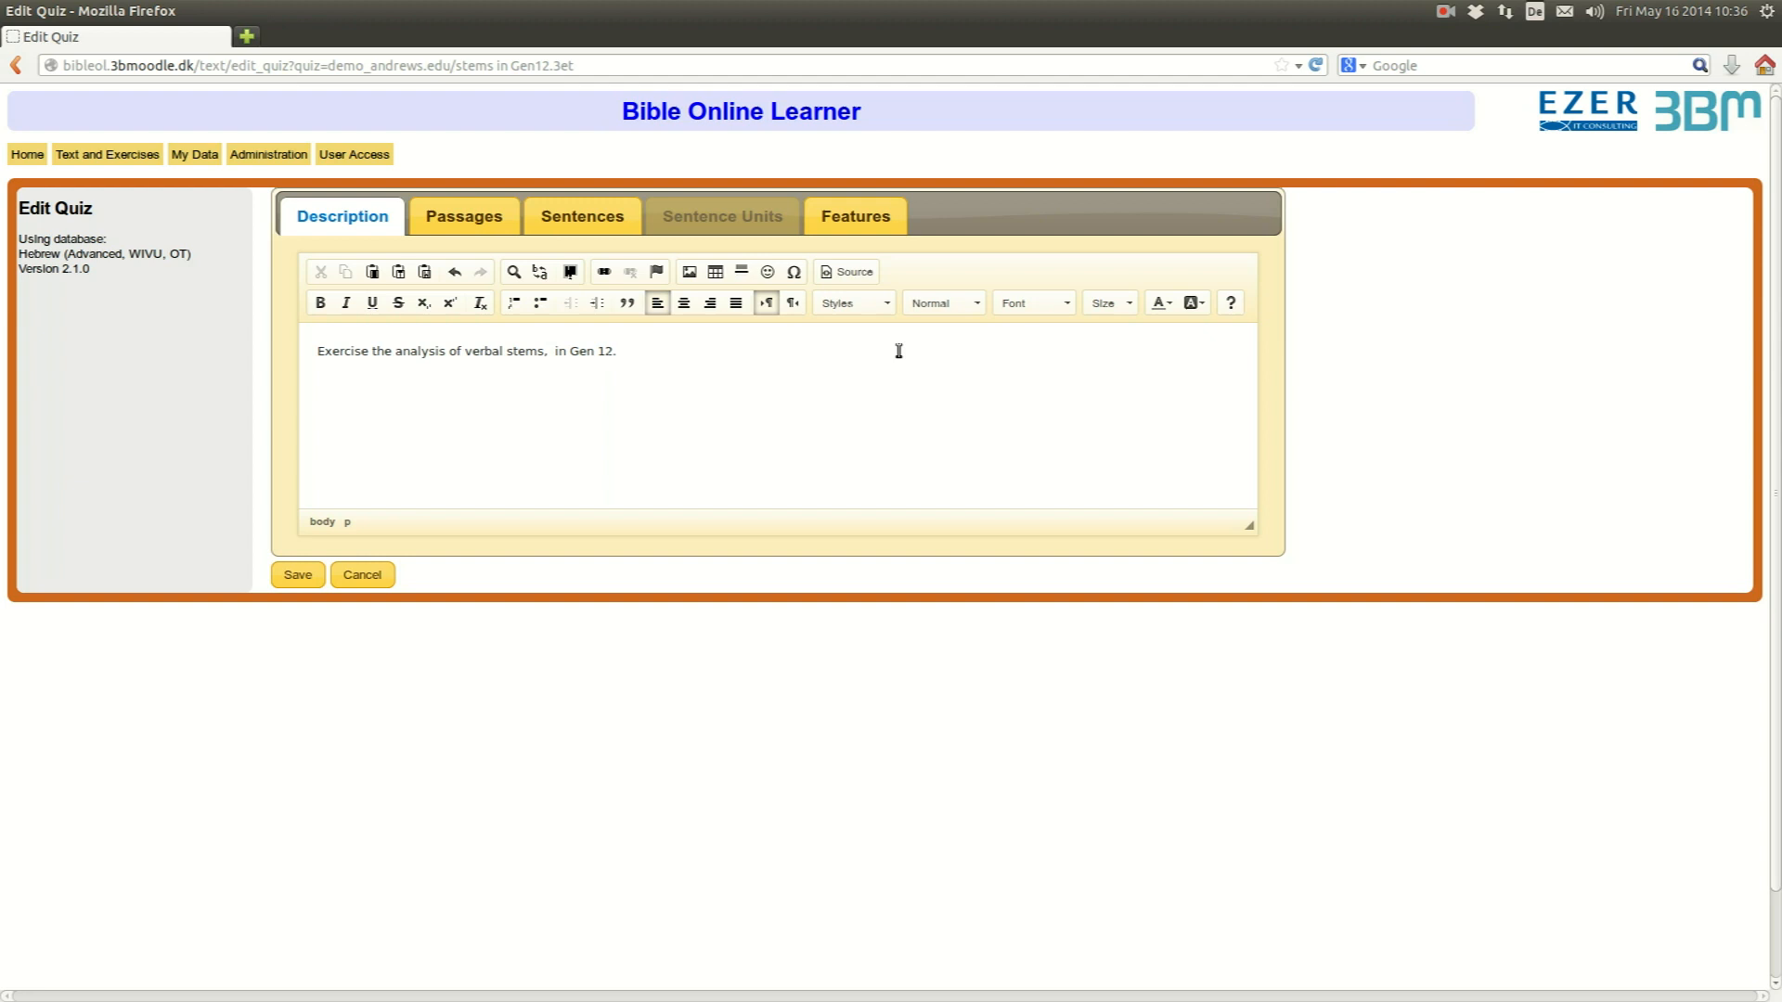
type("person")
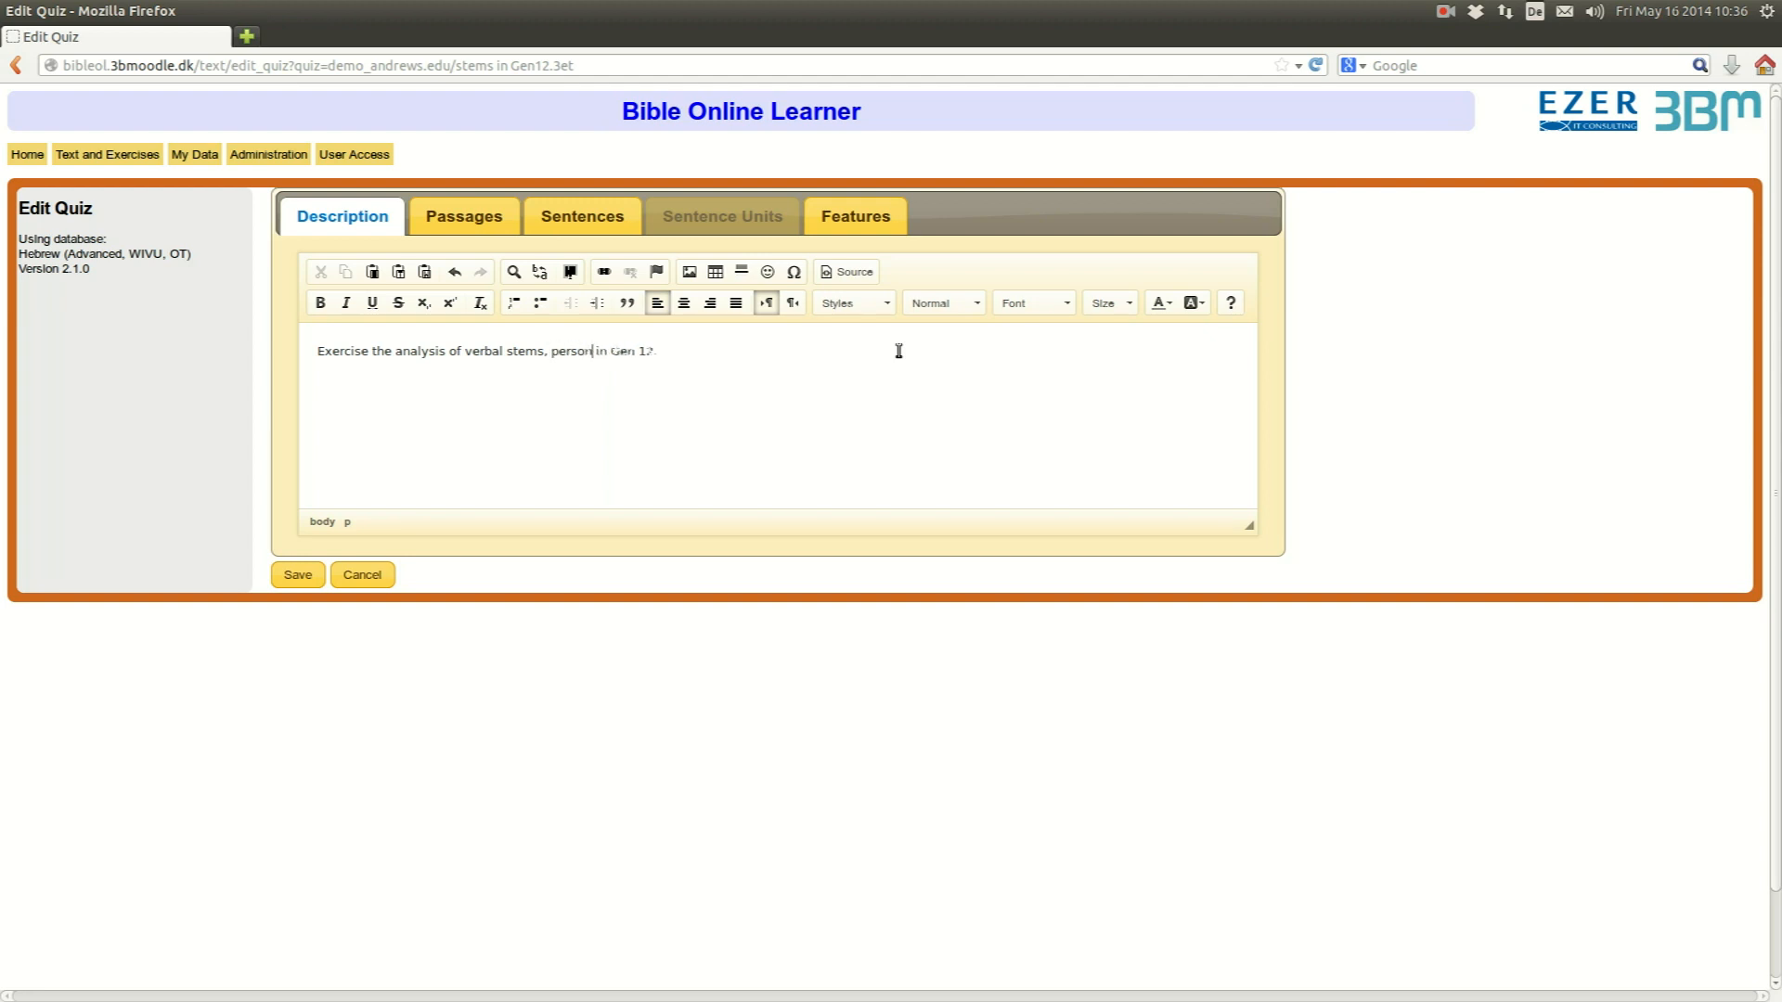
type(", number")
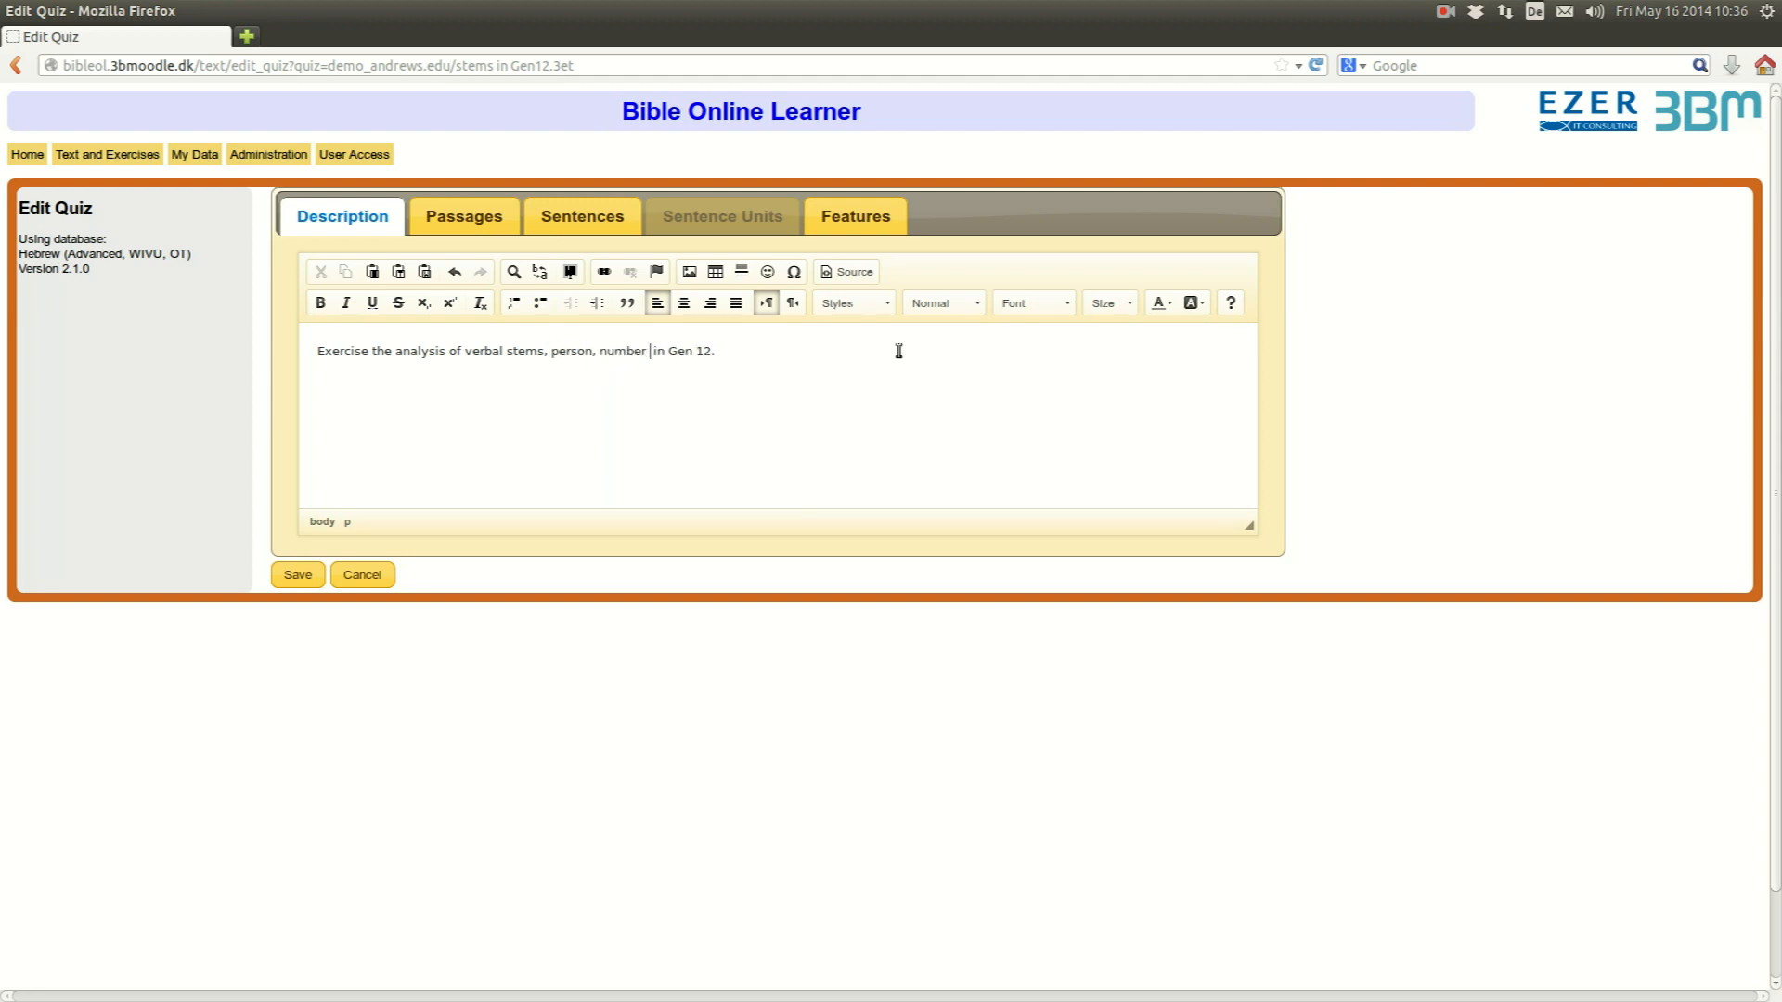
type("and gender")
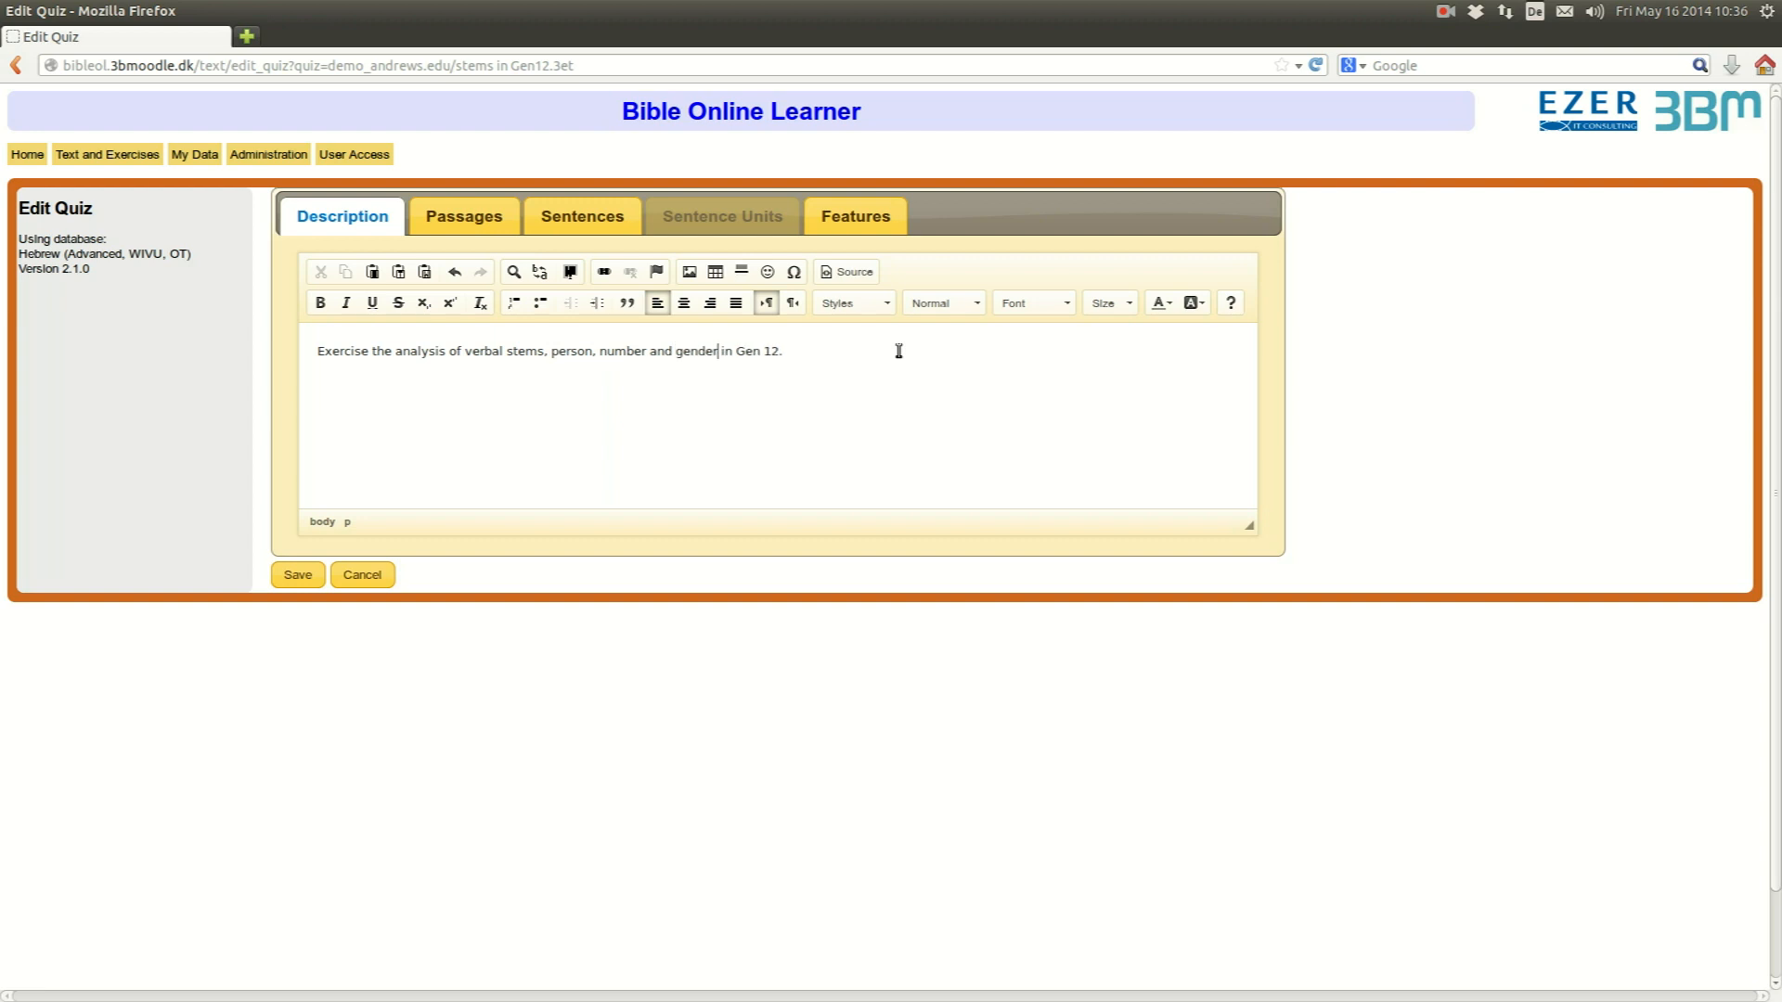
mouse_move(462, 215)
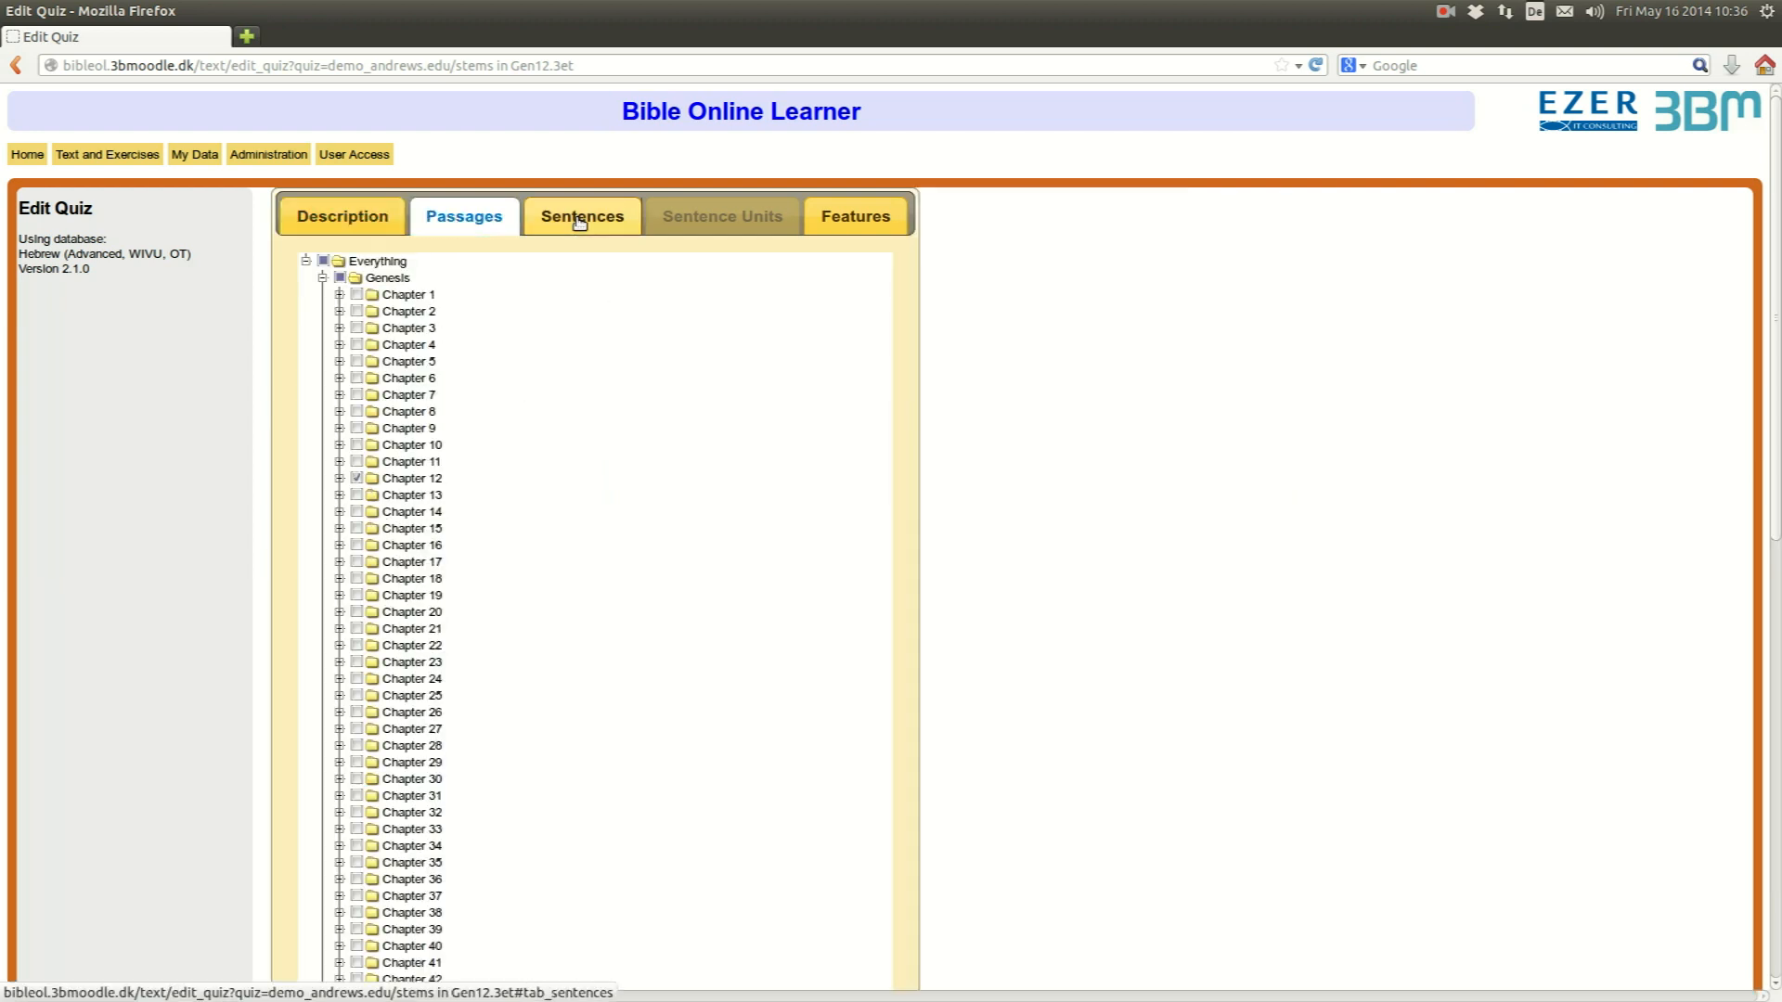
- Review the sentence selection settings and word feature list, then show the quiz's feature settings
left_click(581, 216)
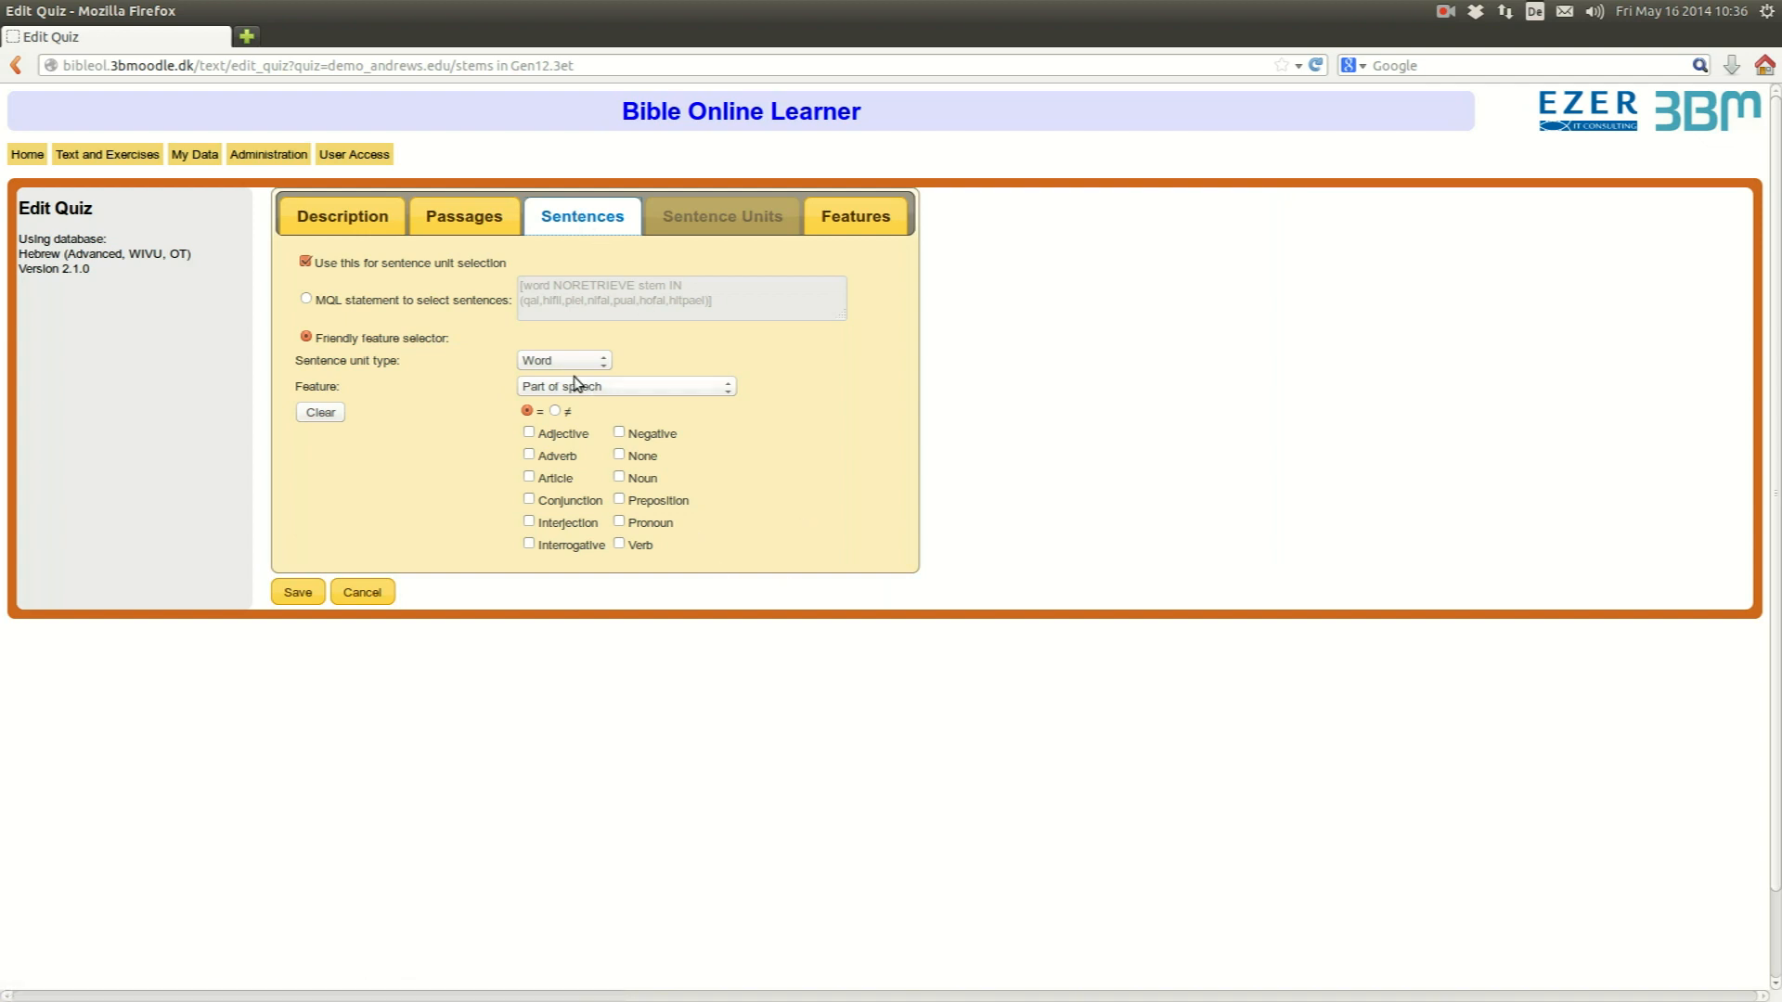
mouse_move(587, 374)
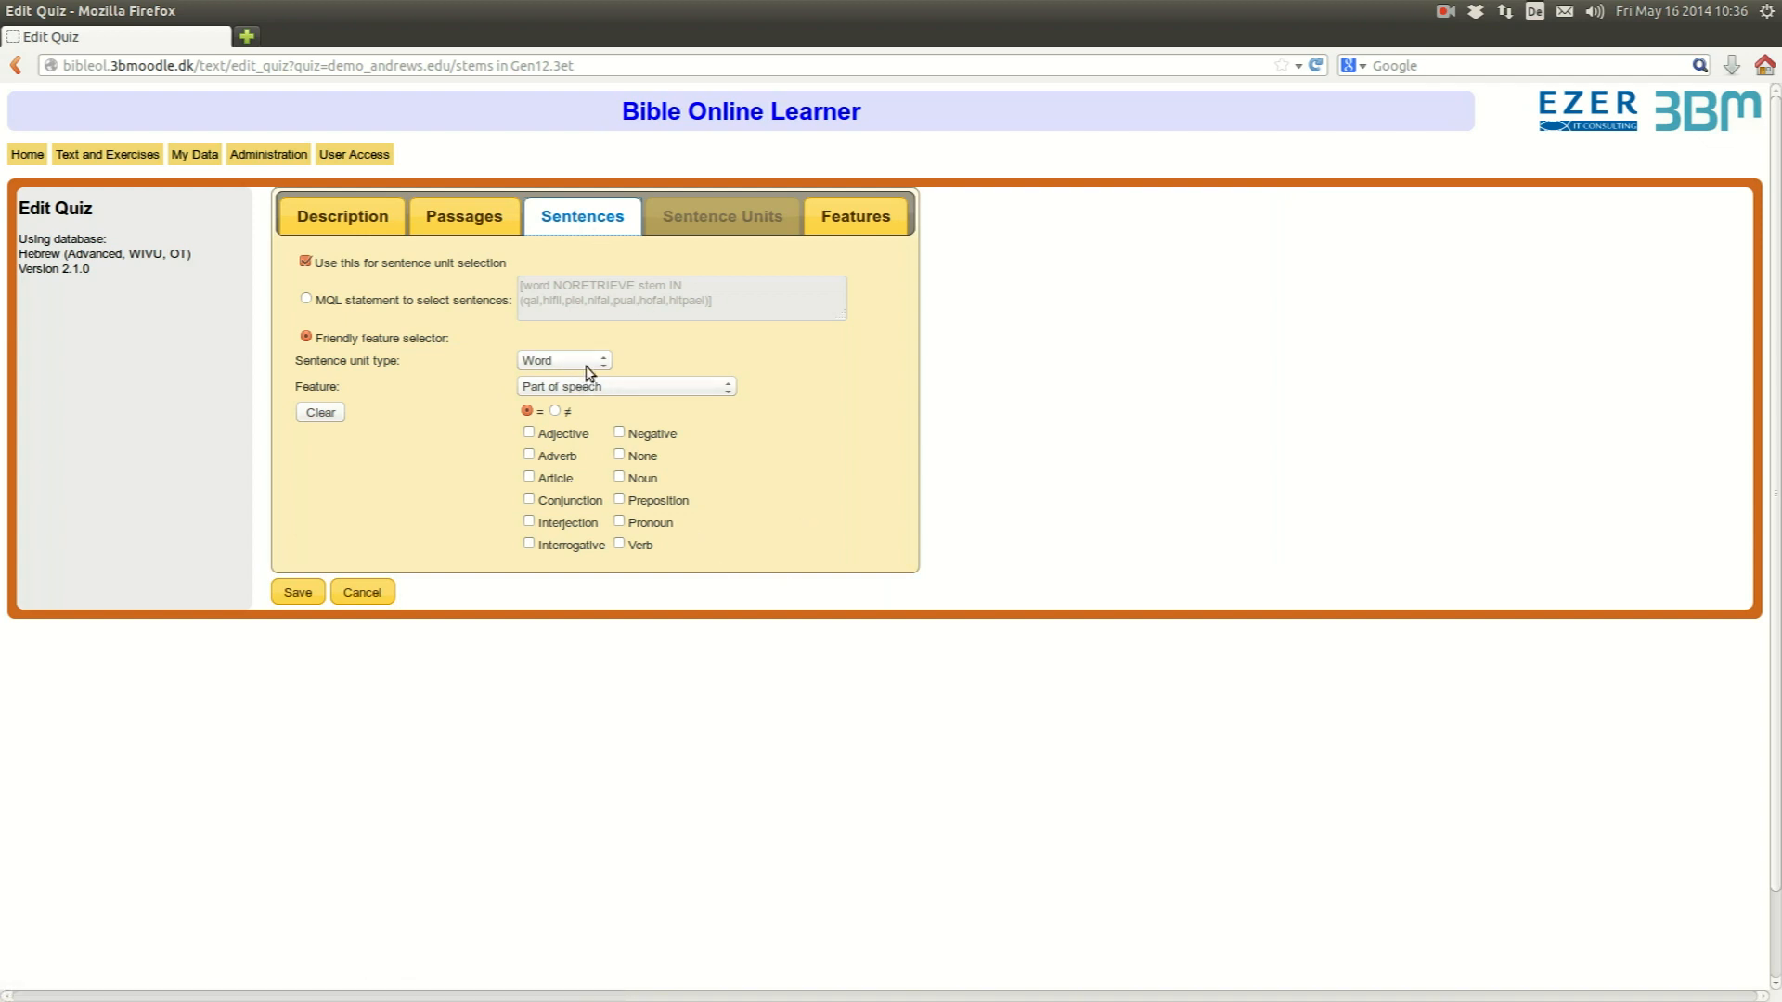
mouse_move(534, 364)
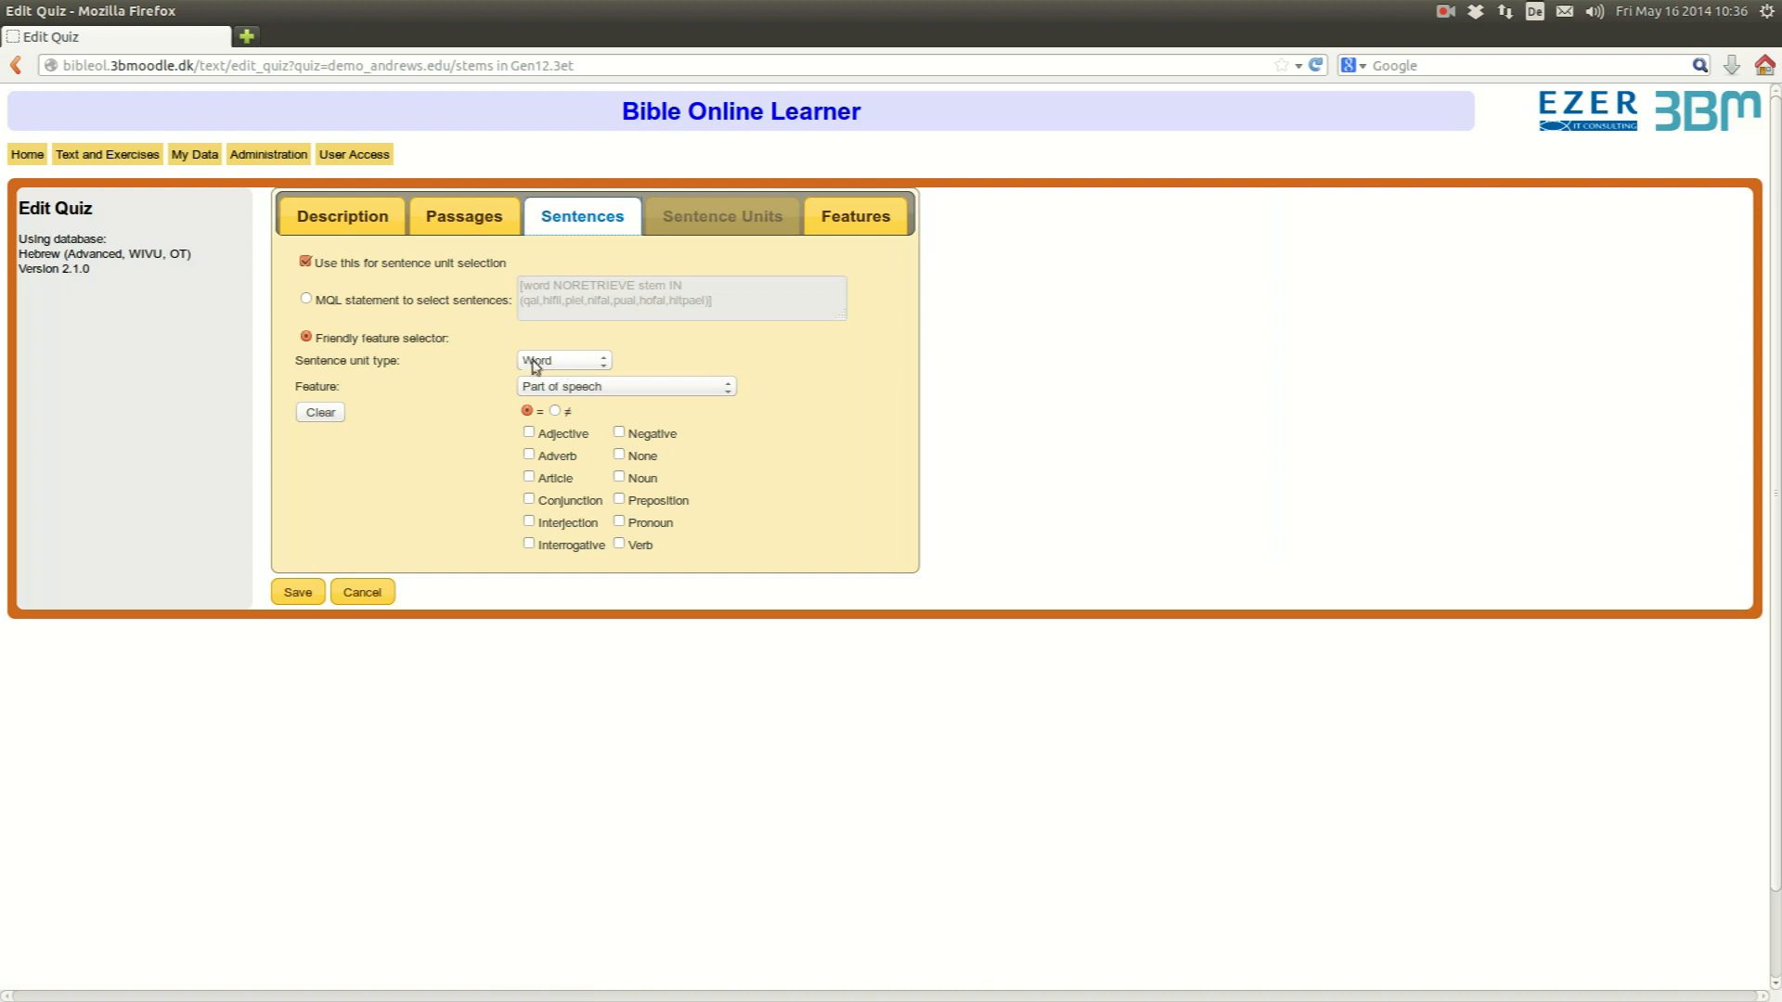
left_click(626, 386)
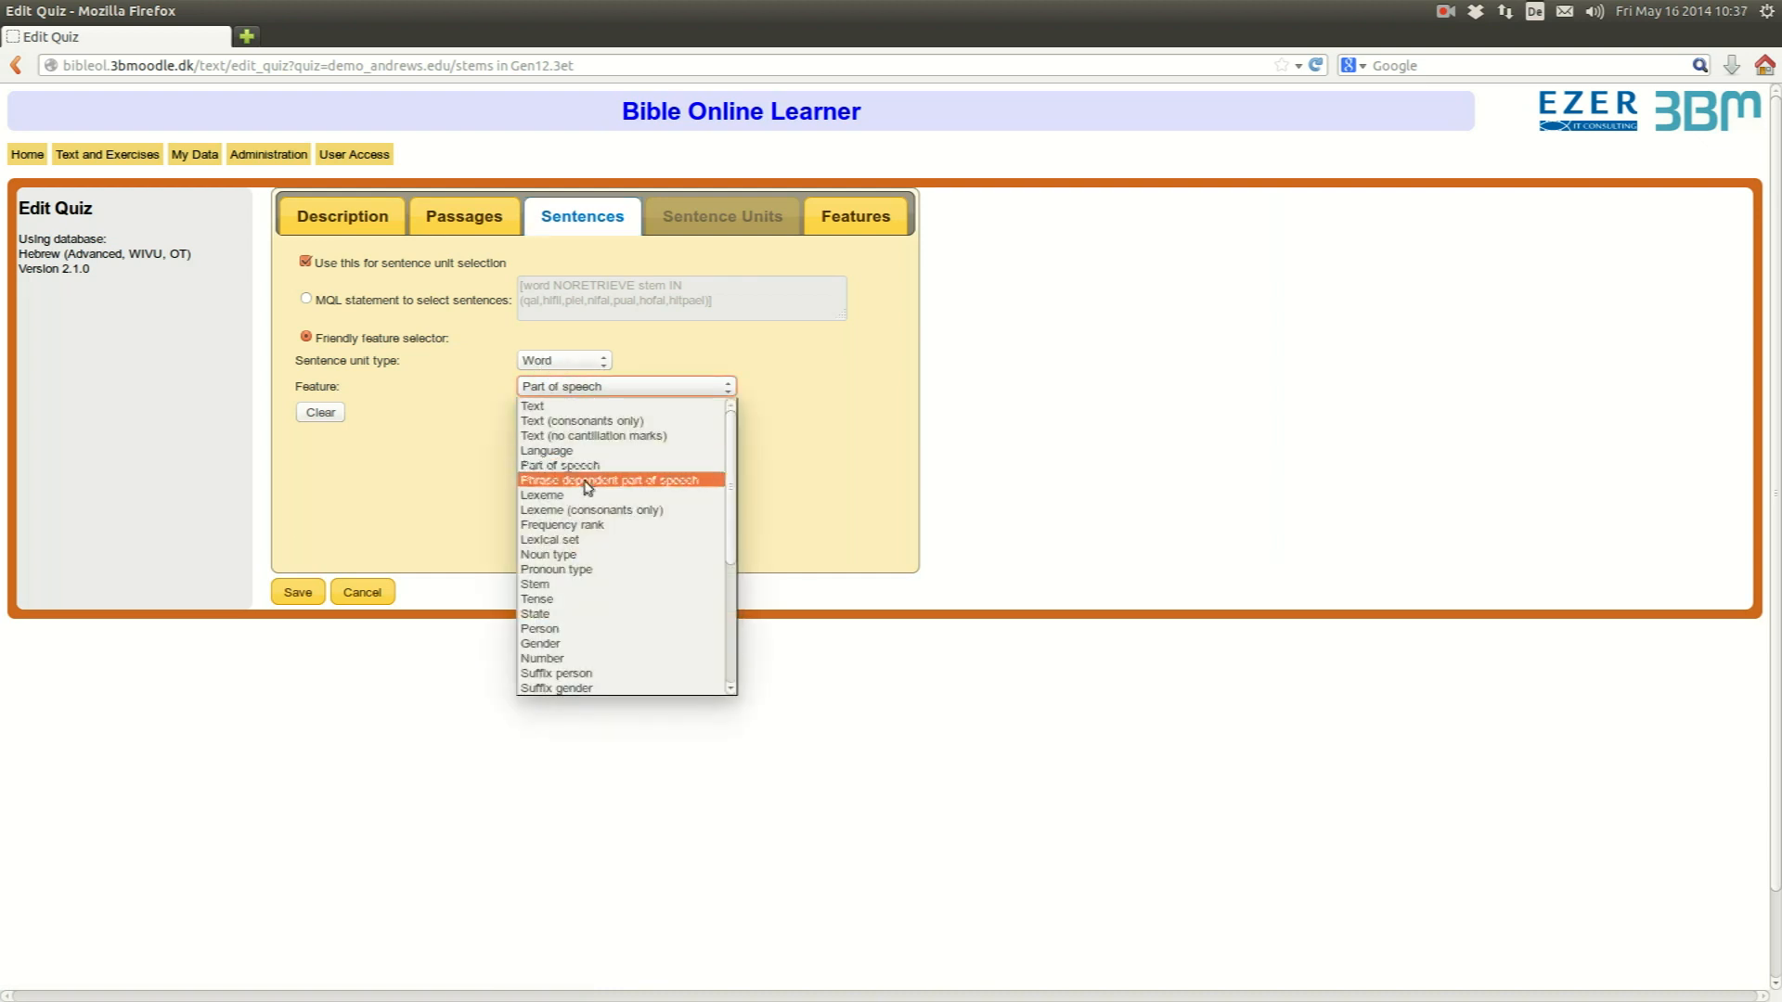
mouse_move(561, 614)
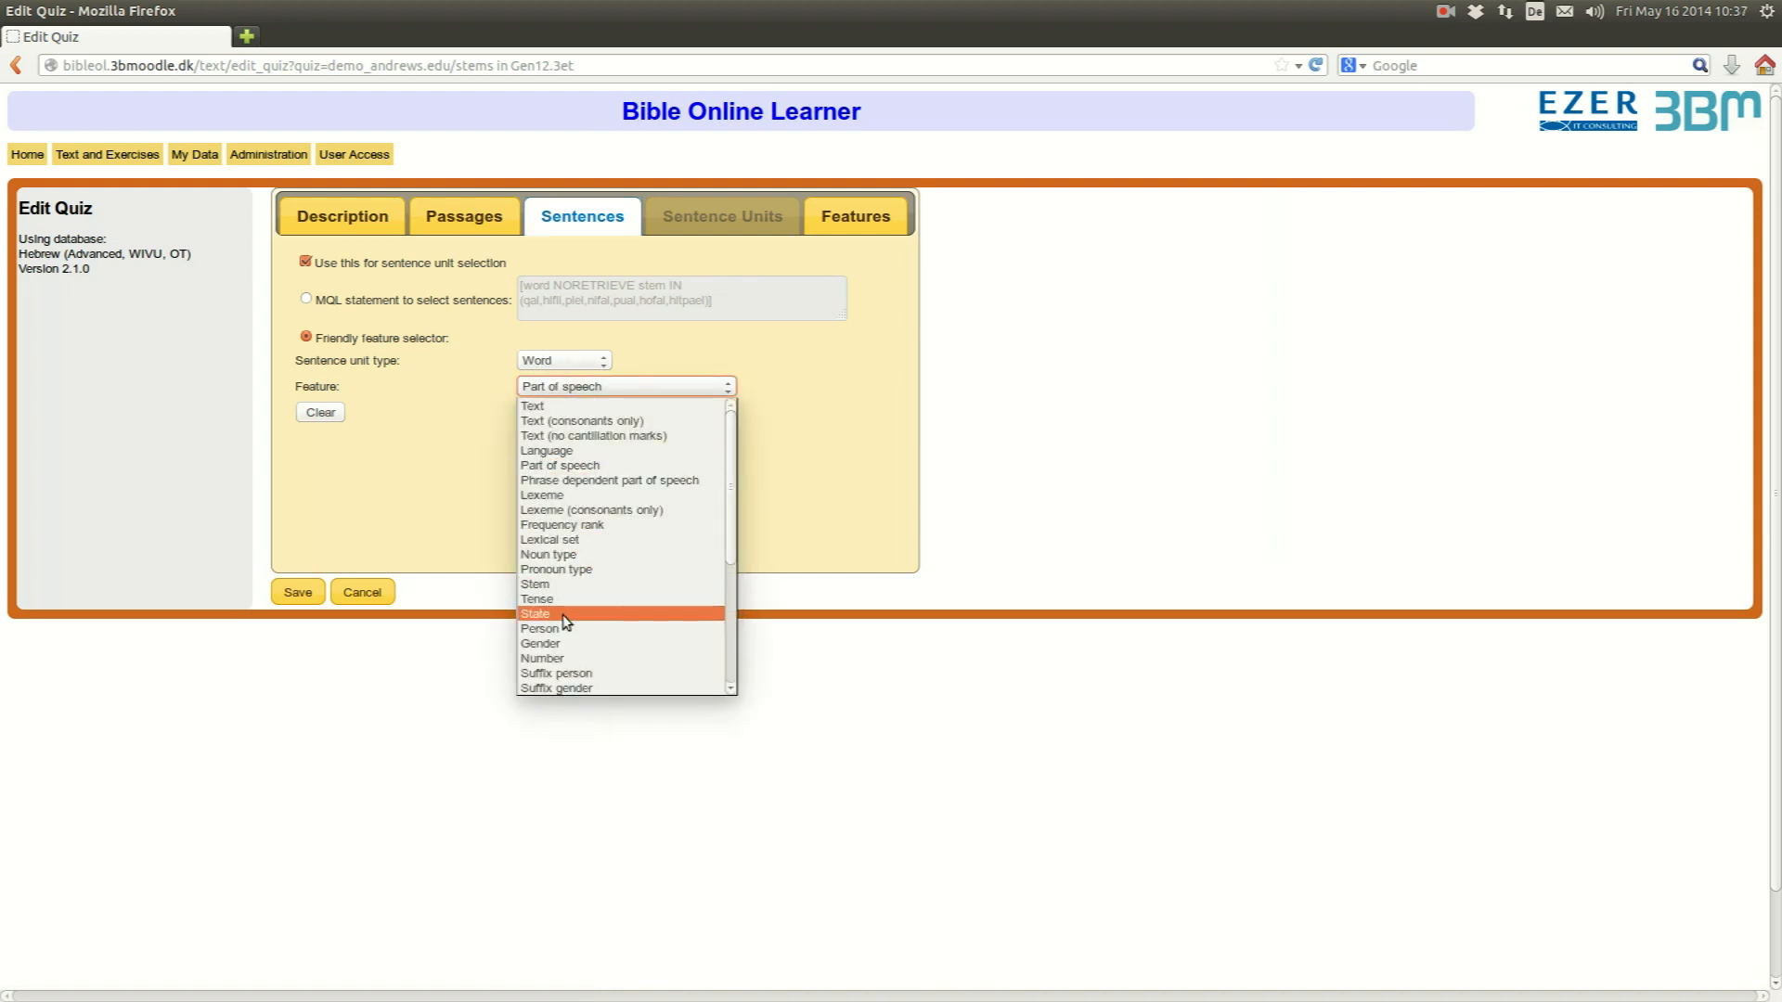
mouse_move(555, 630)
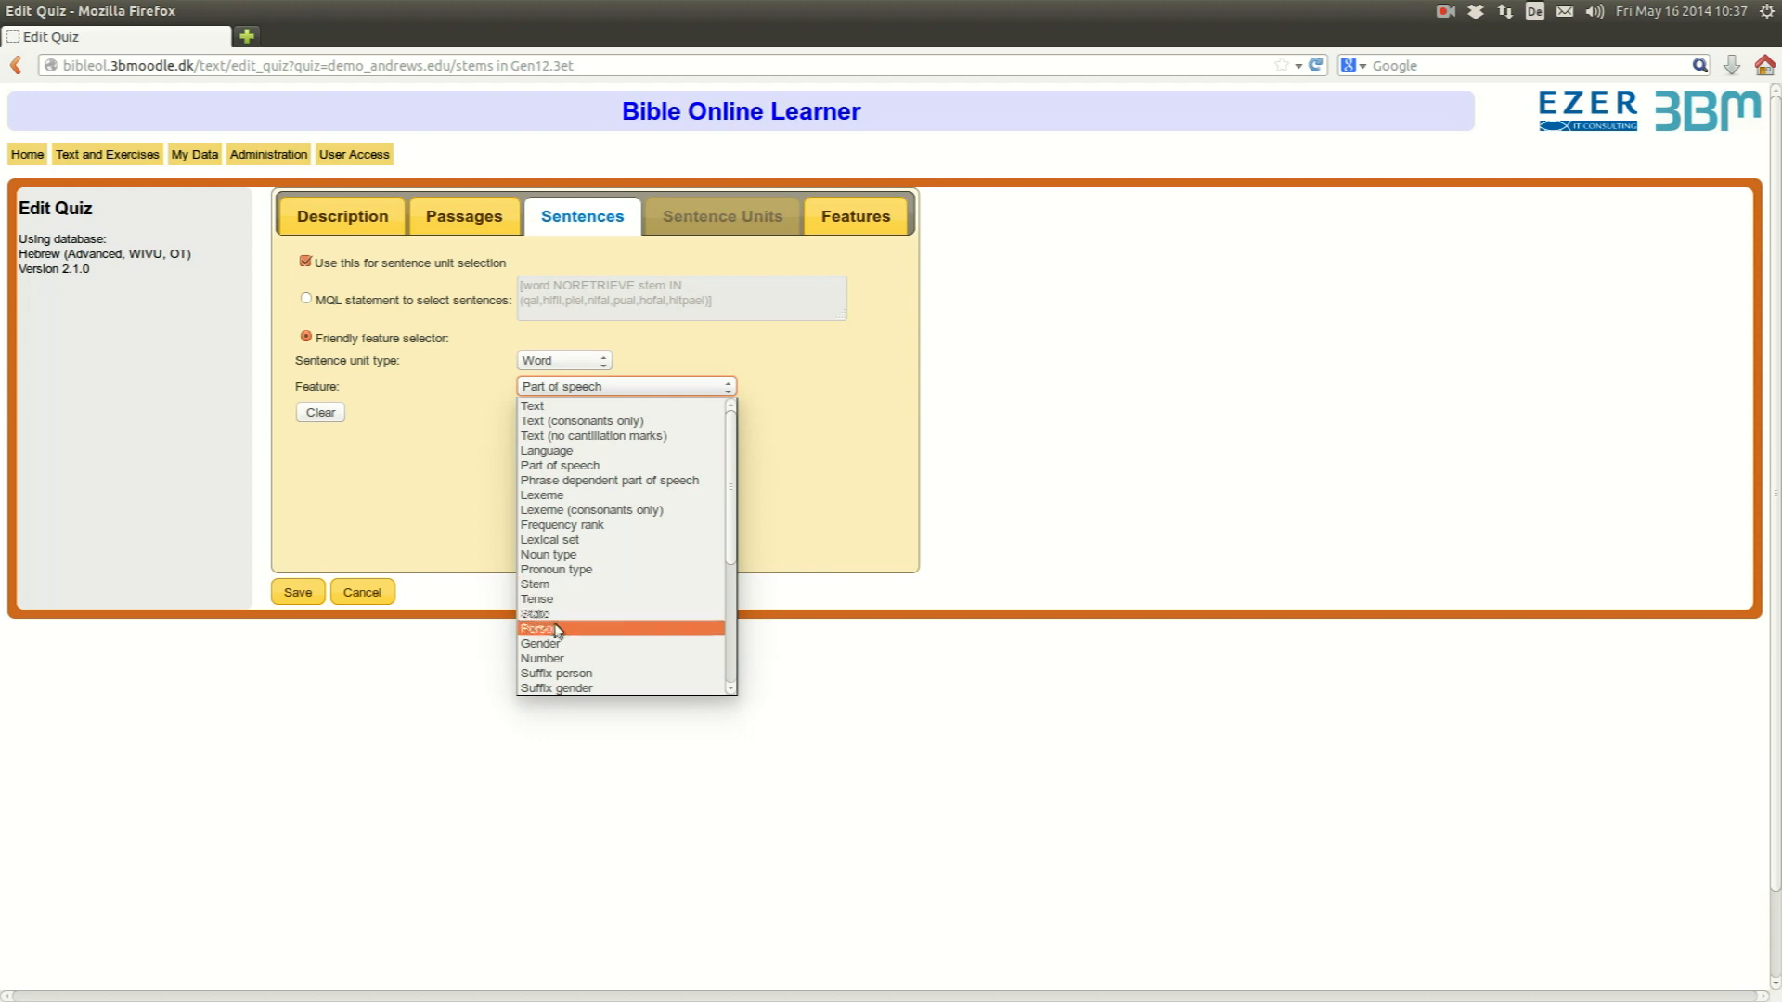
mouse_move(561, 615)
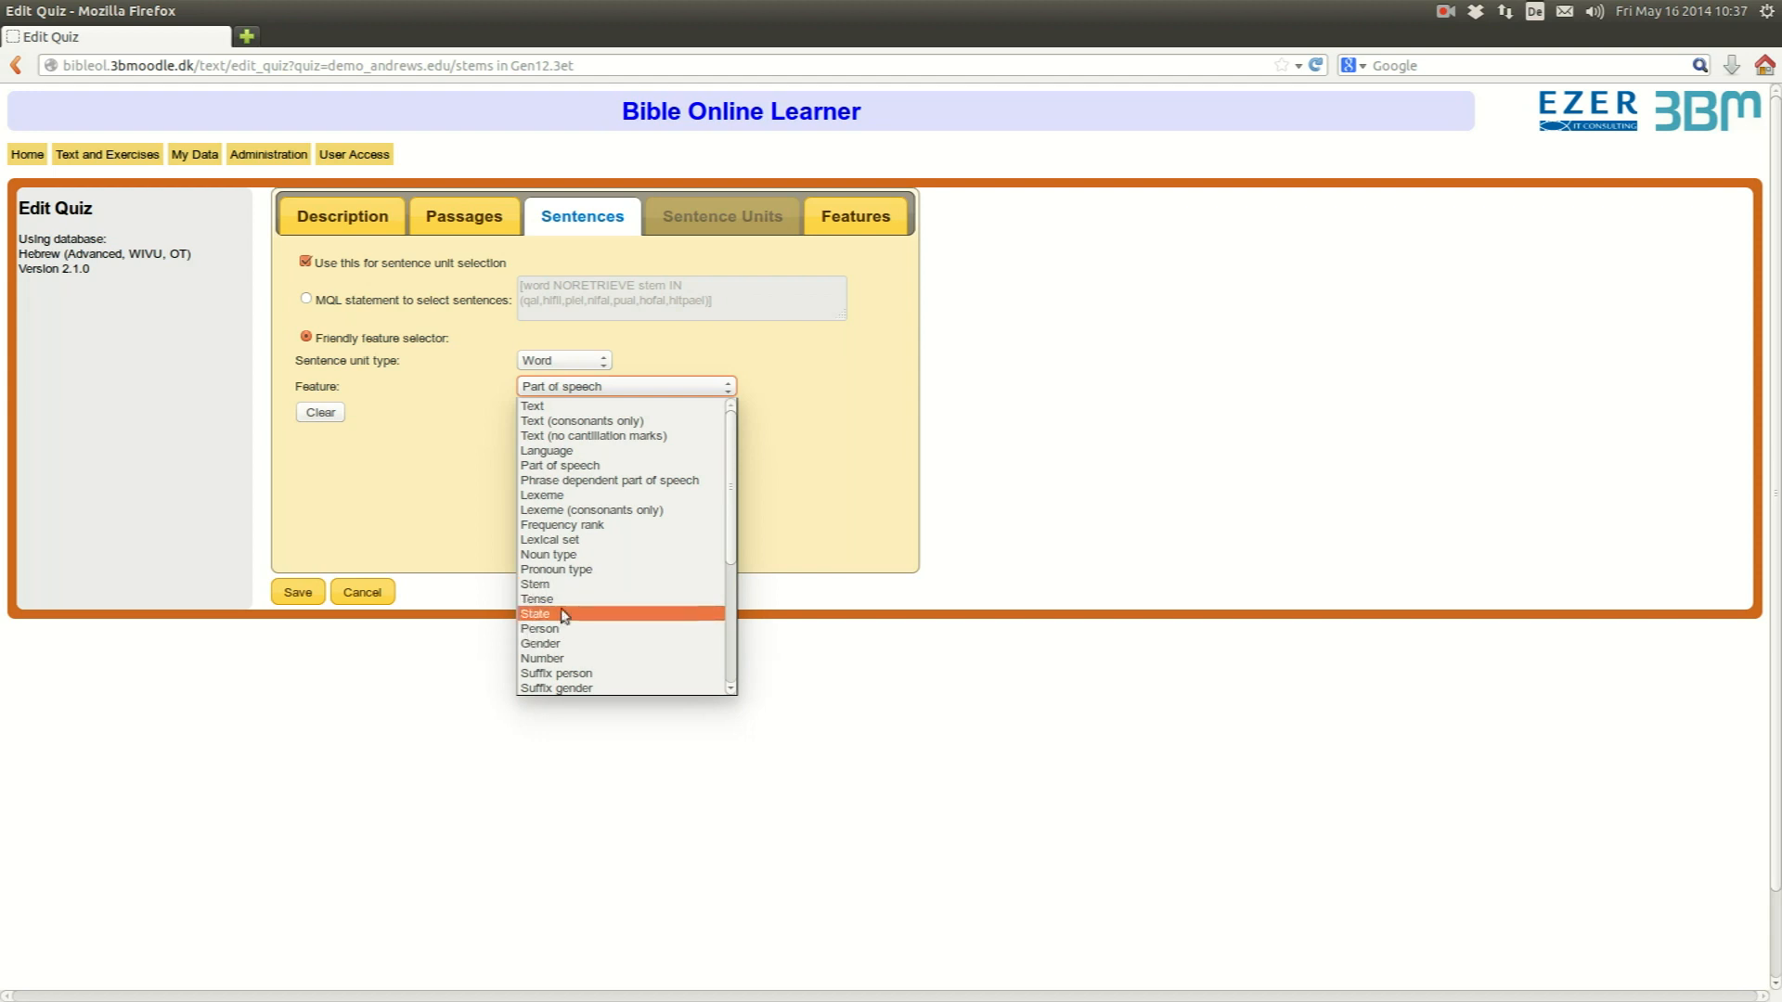
left_click(854, 215)
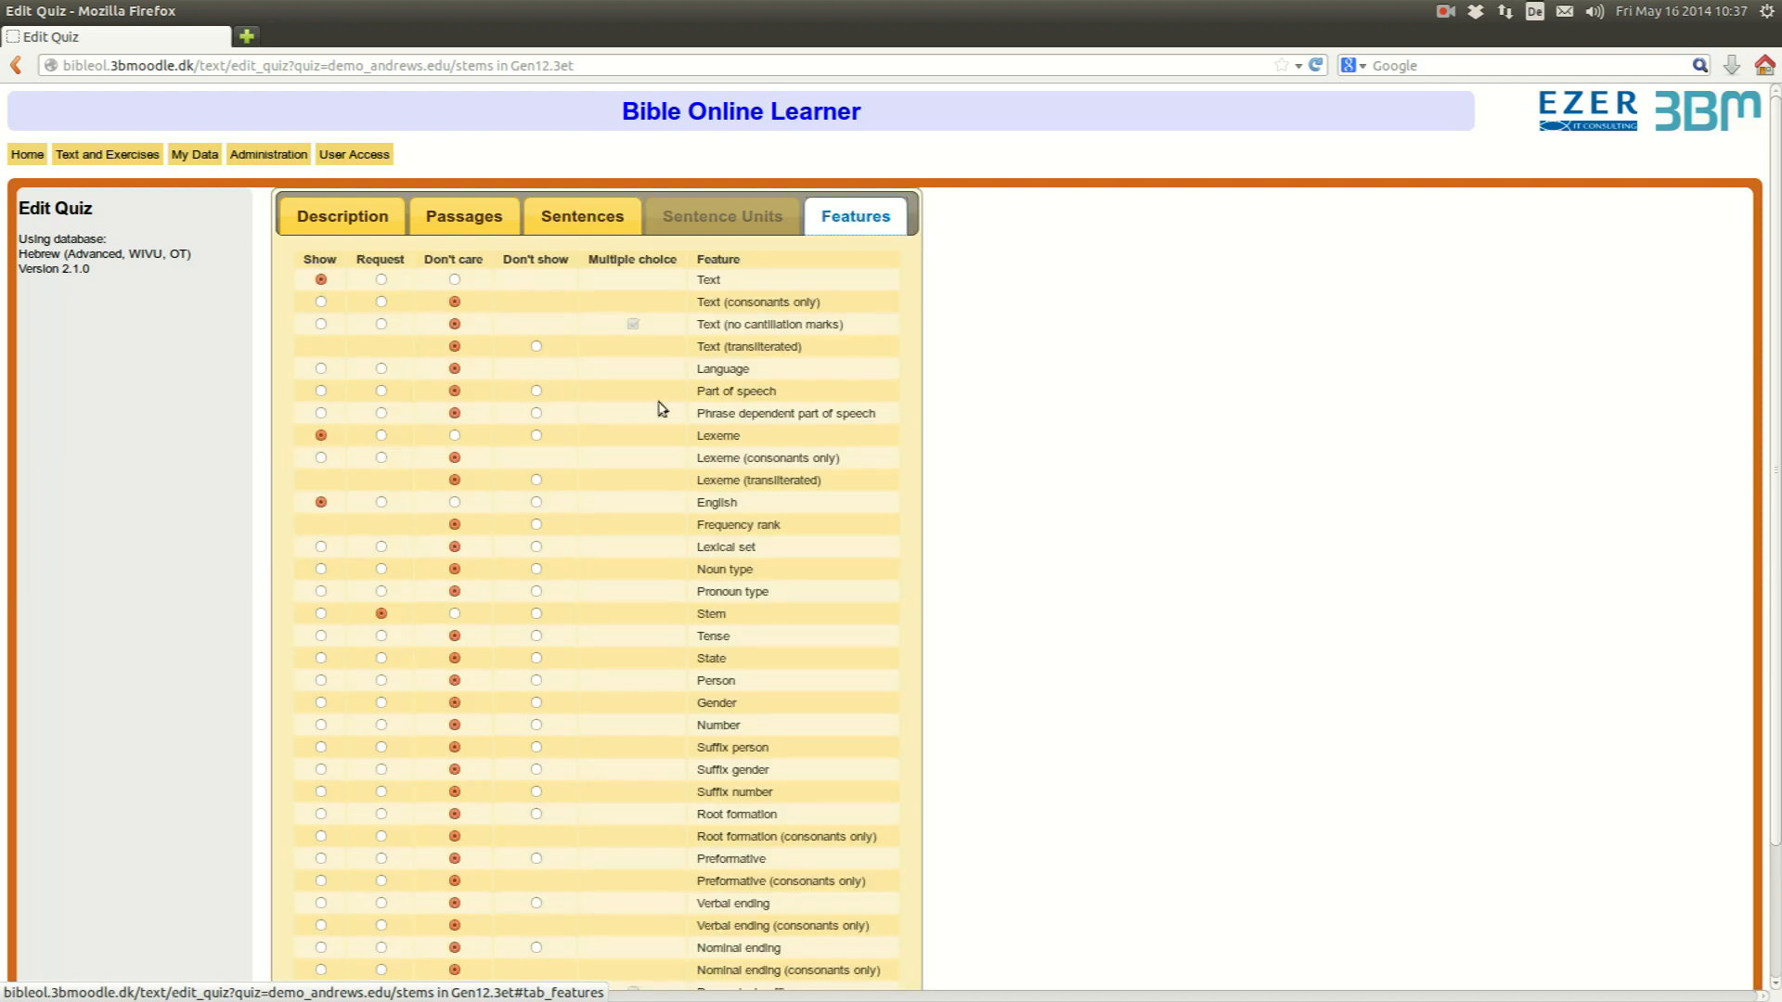
mouse_move(336, 331)
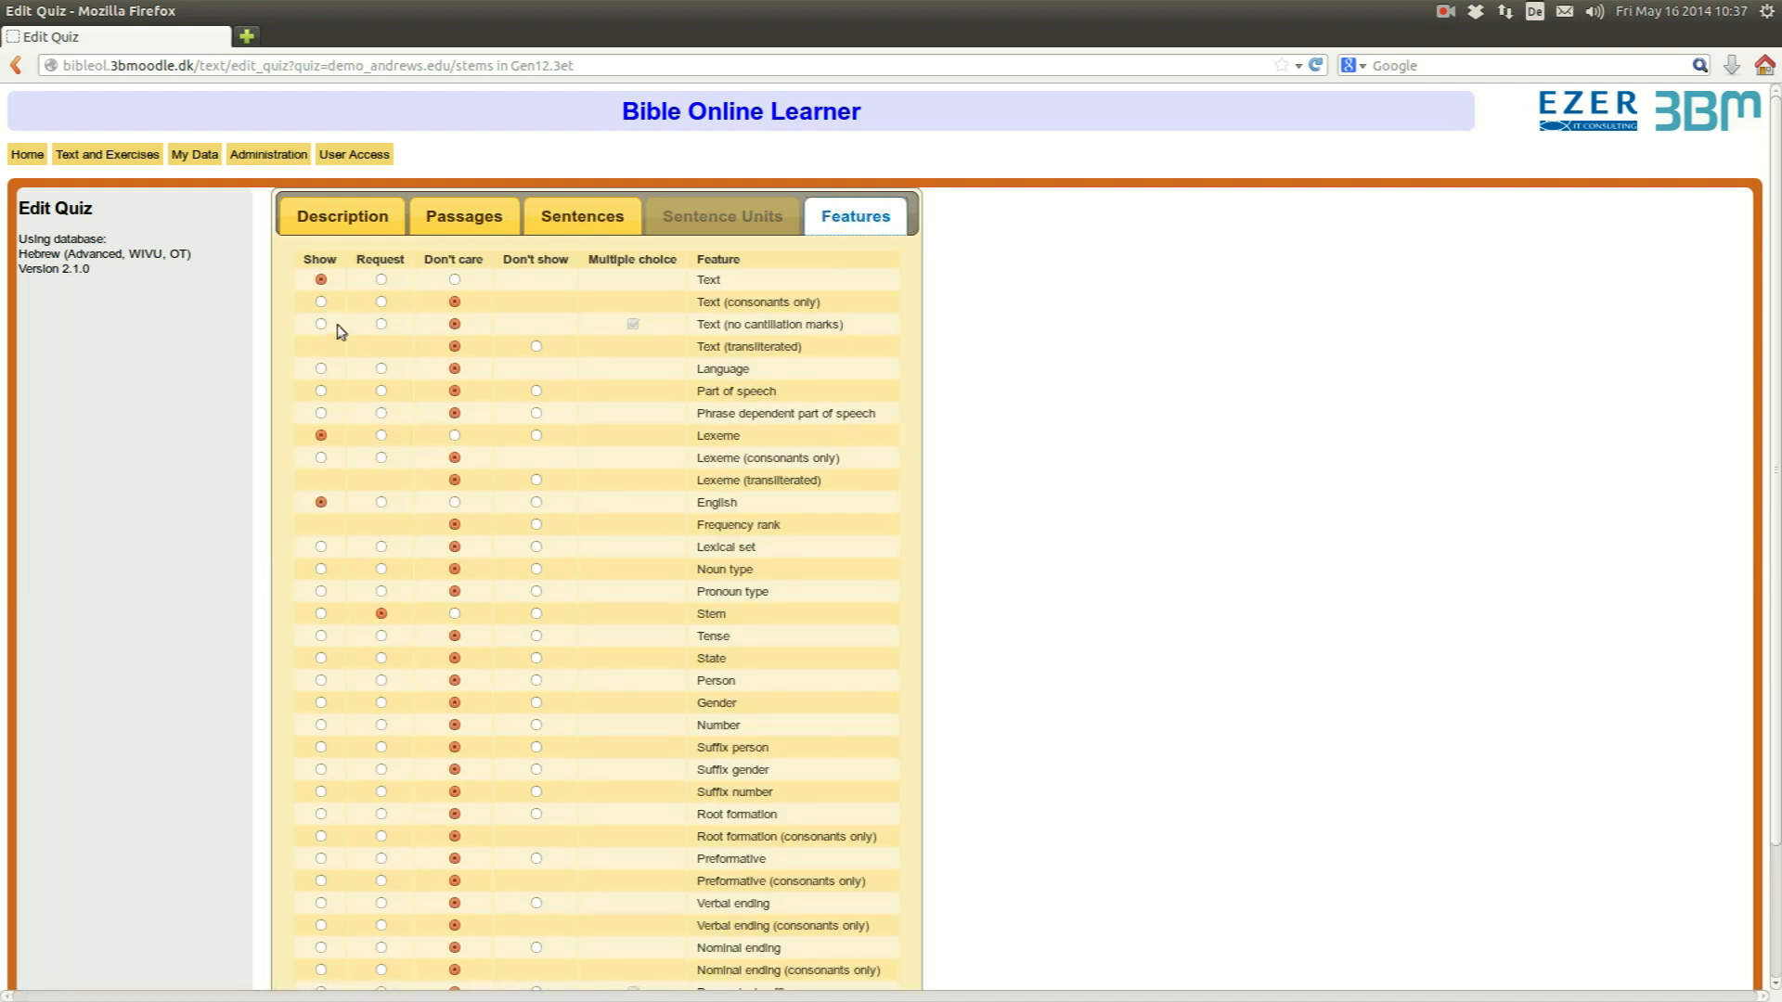
- Request Person, Gender and Number alongside Stem and start saving the exercise as 'stems+ in Gen12'
scroll("down", 3)
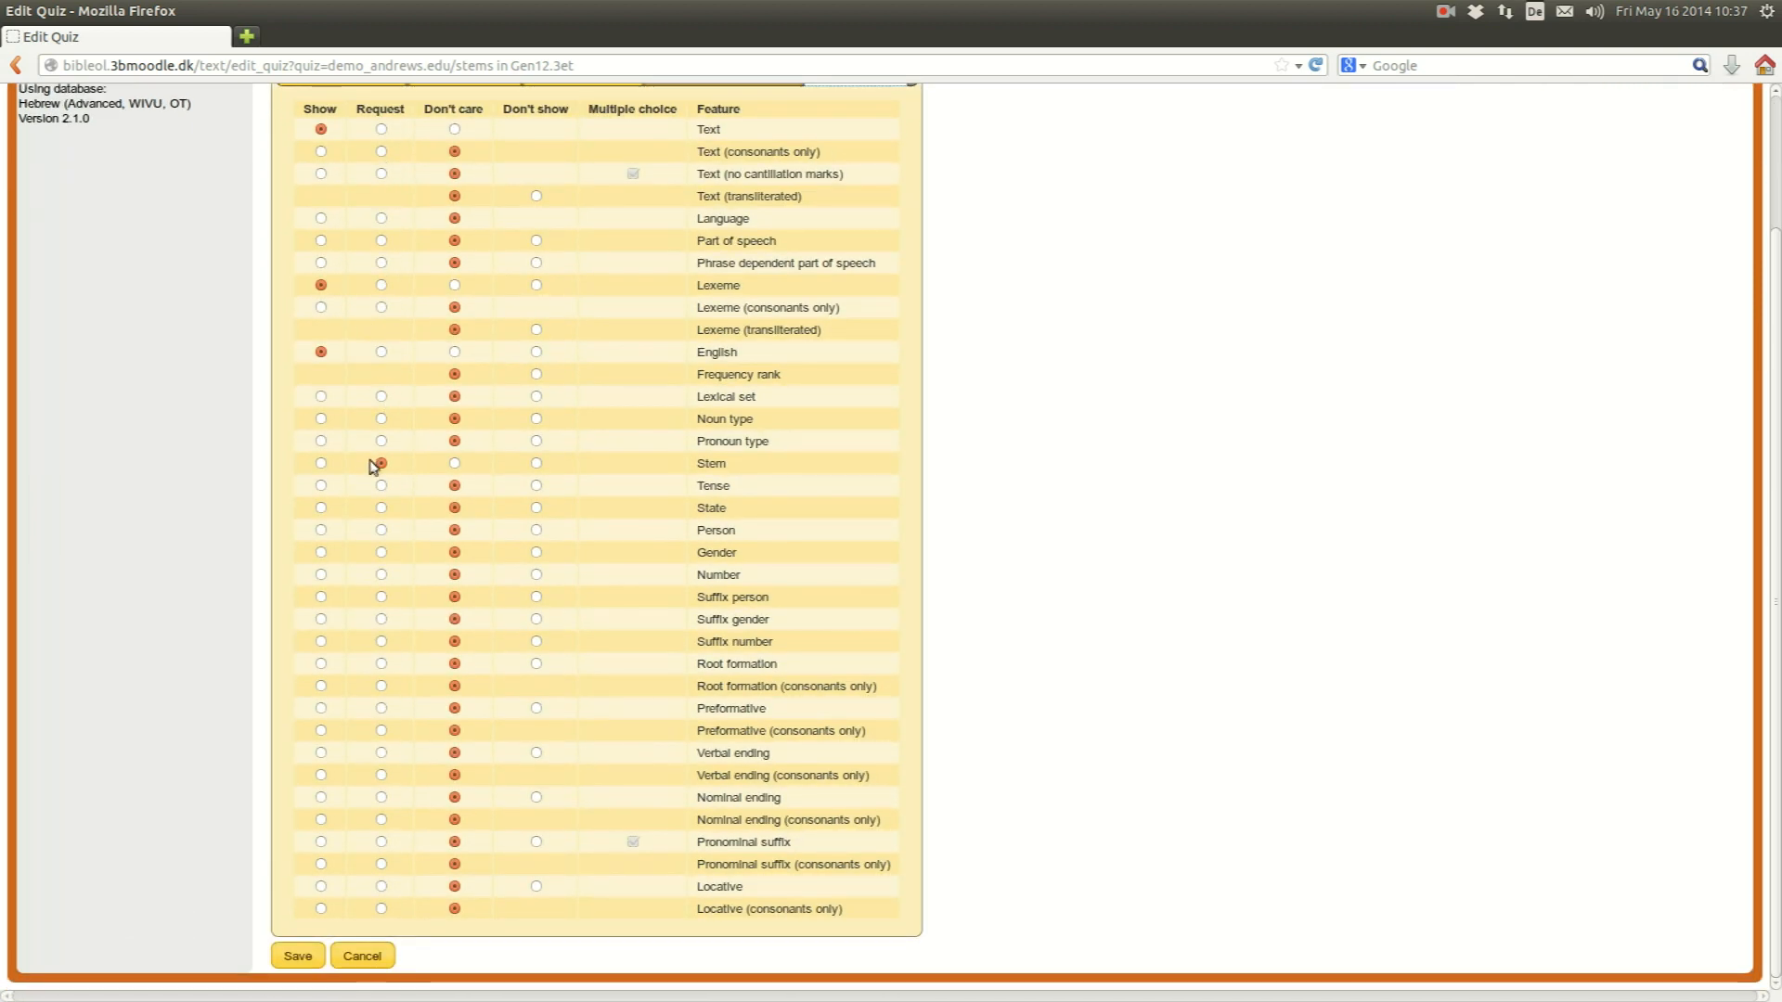
left_click(381, 462)
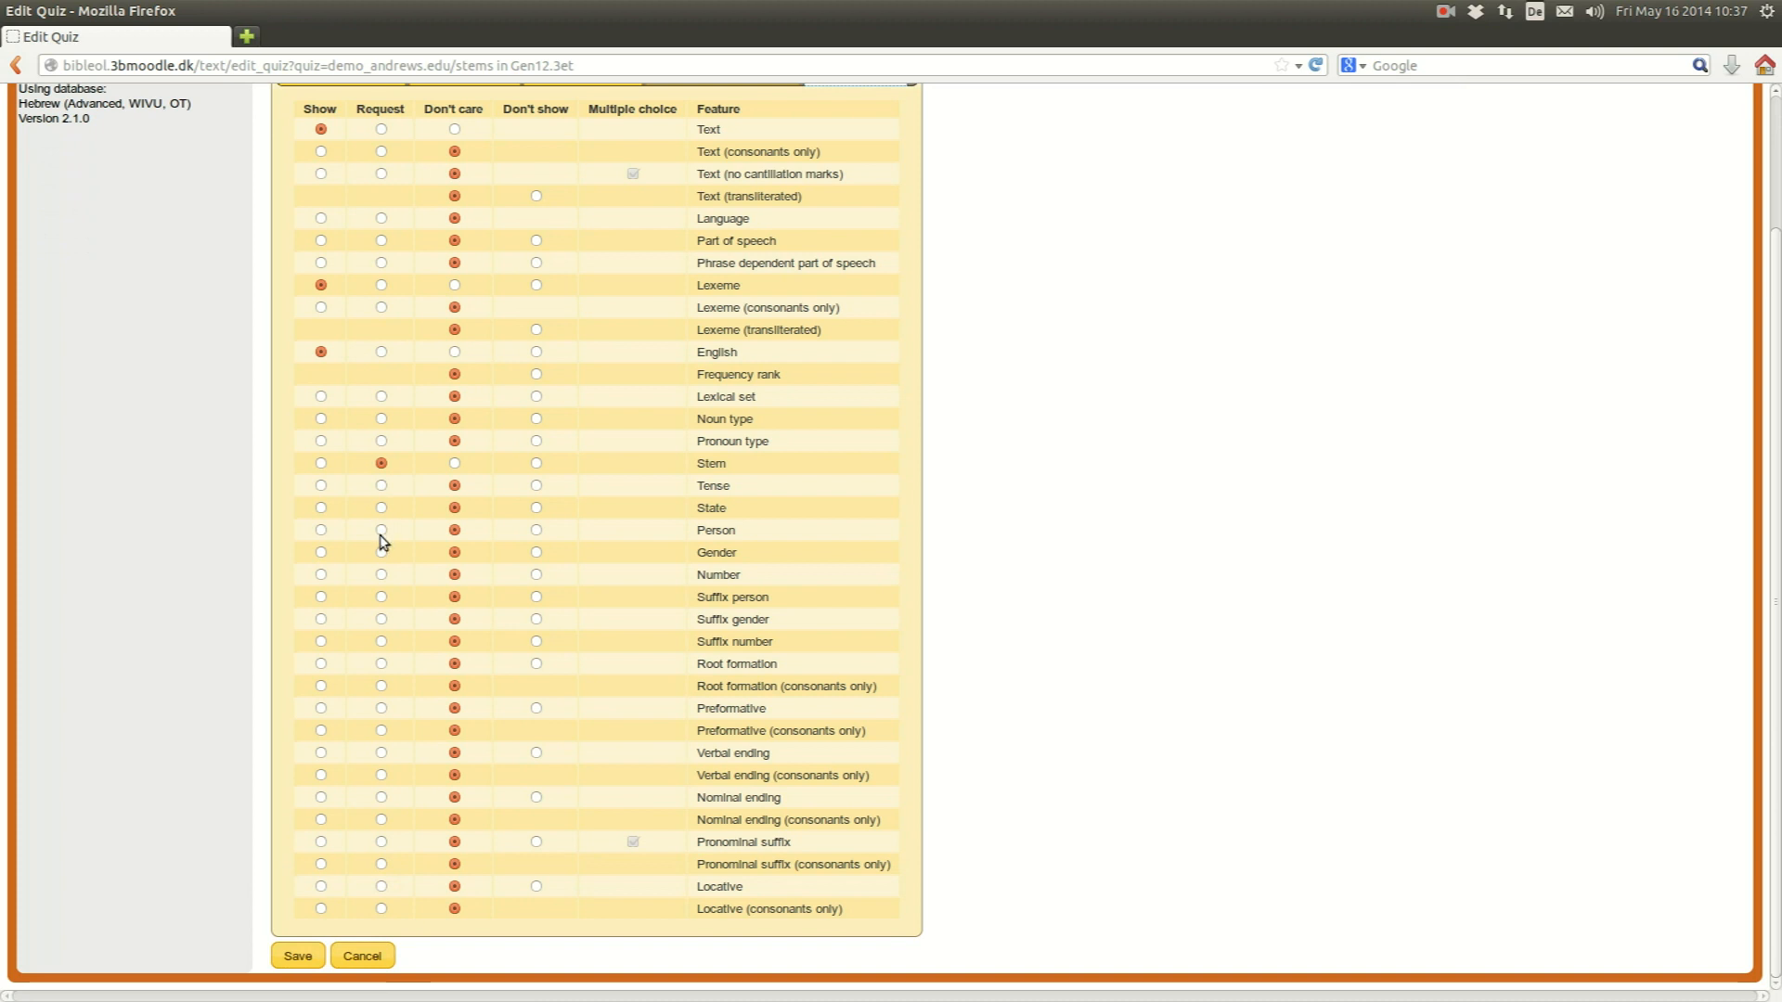
left_click(381, 553)
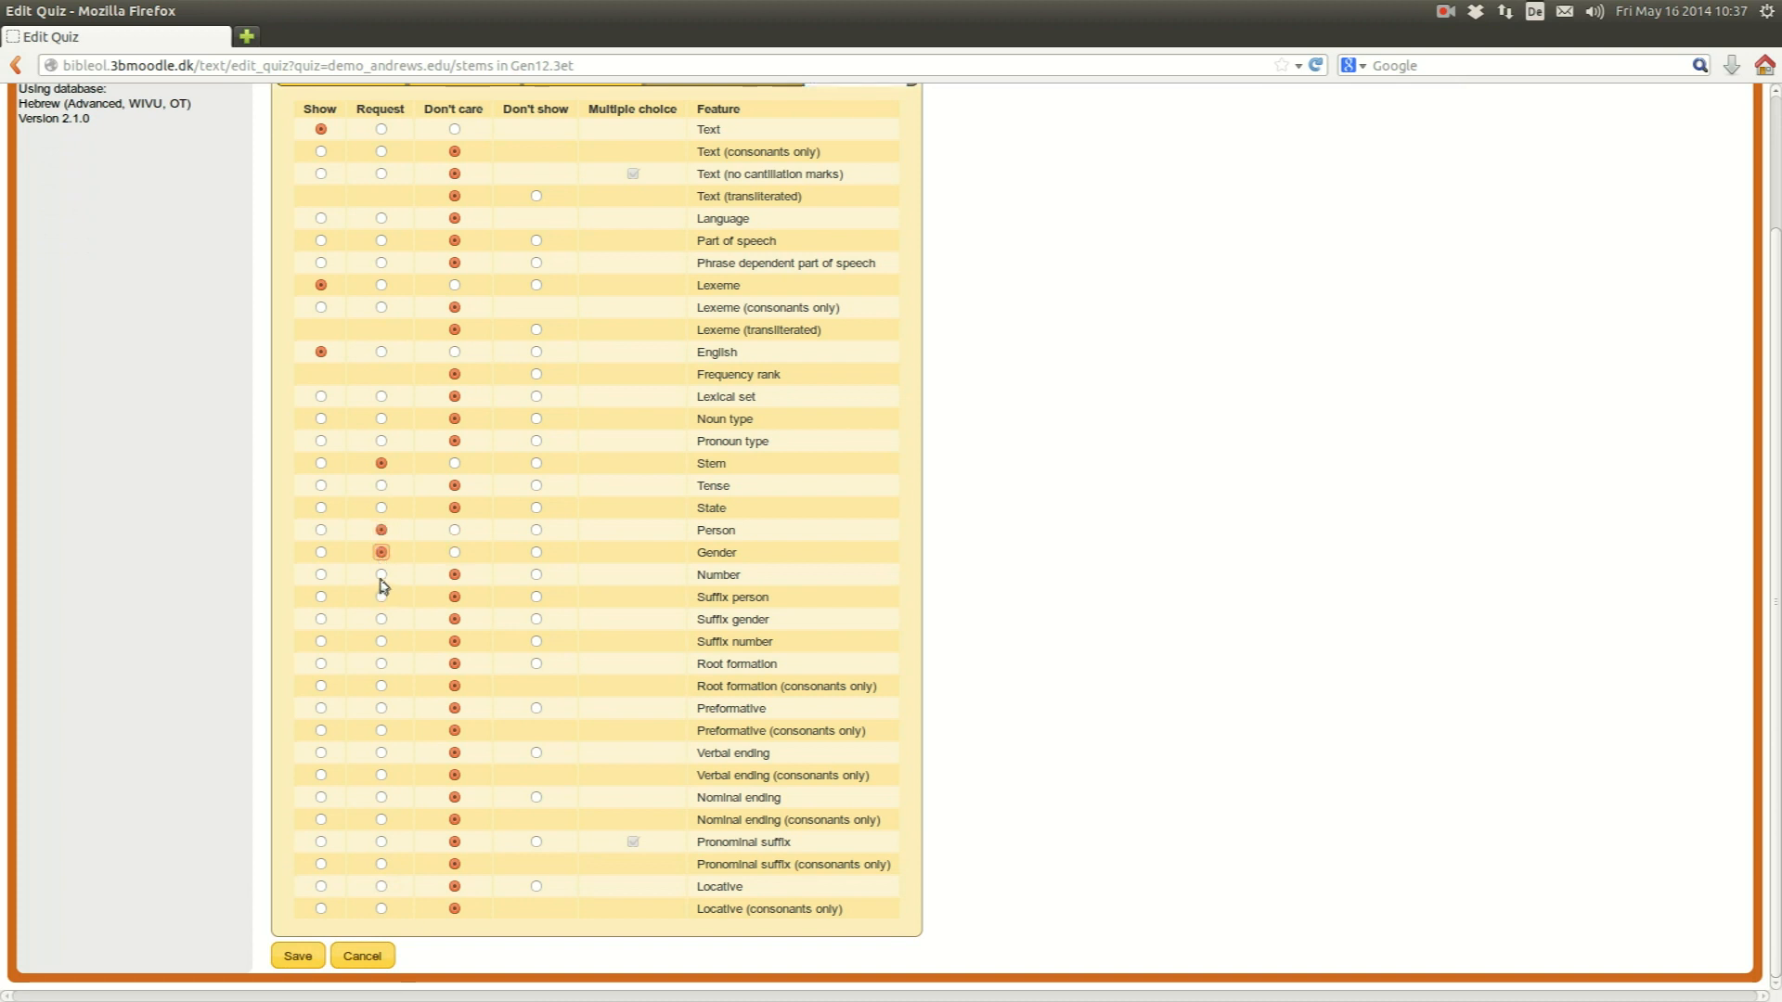
left_click(381, 574)
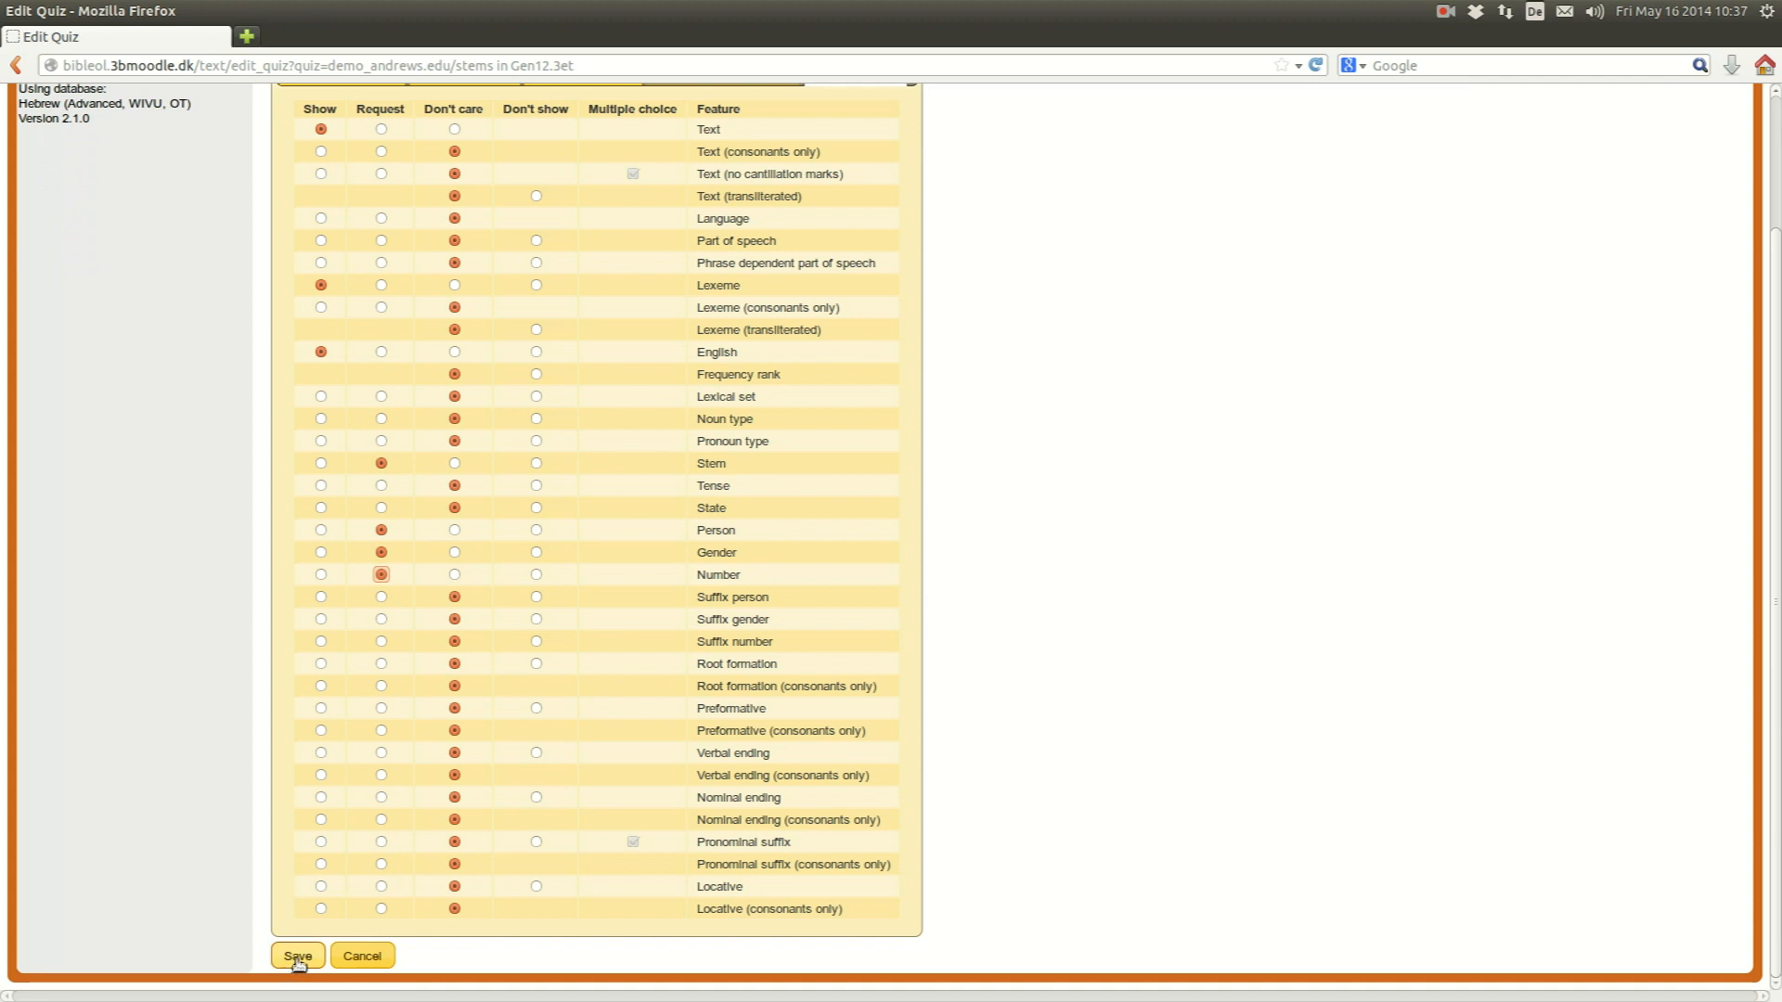
left_click(297, 954)
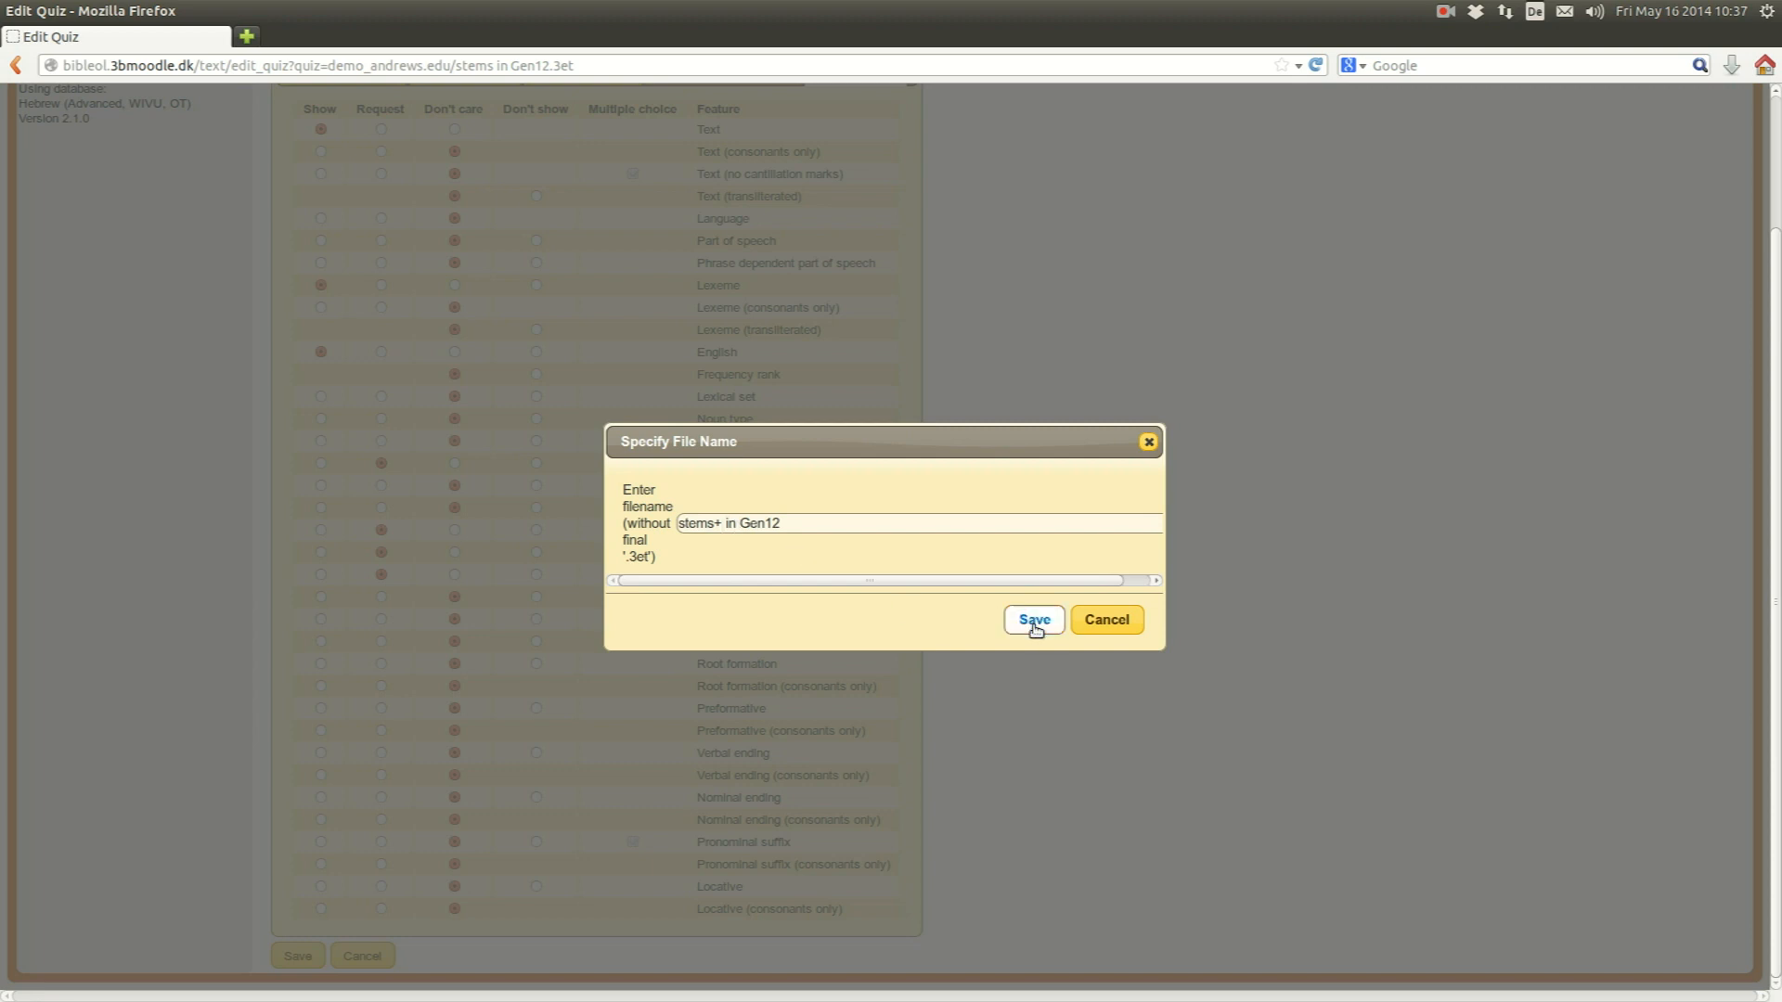
- Save as 'stems+ in Gen12', then run it with 5 questions from demo_andrews.edu, hitting a bad file path error
left_click(1030, 620)
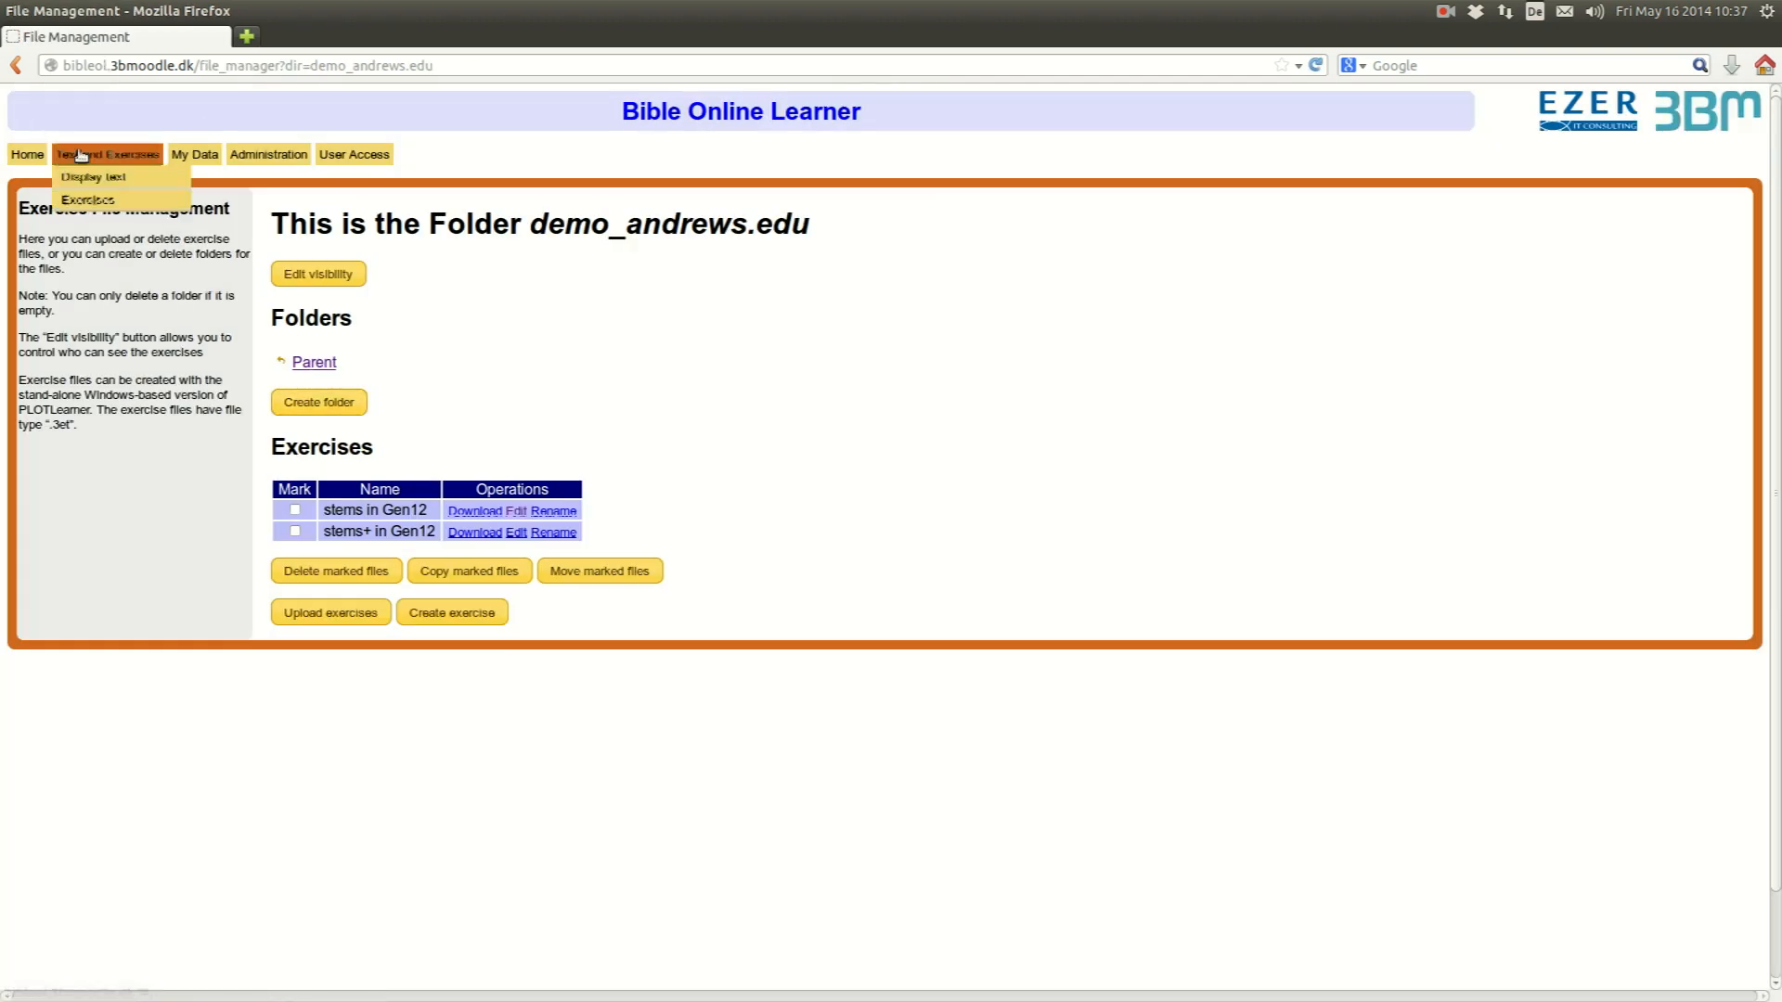
left_click(94, 178)
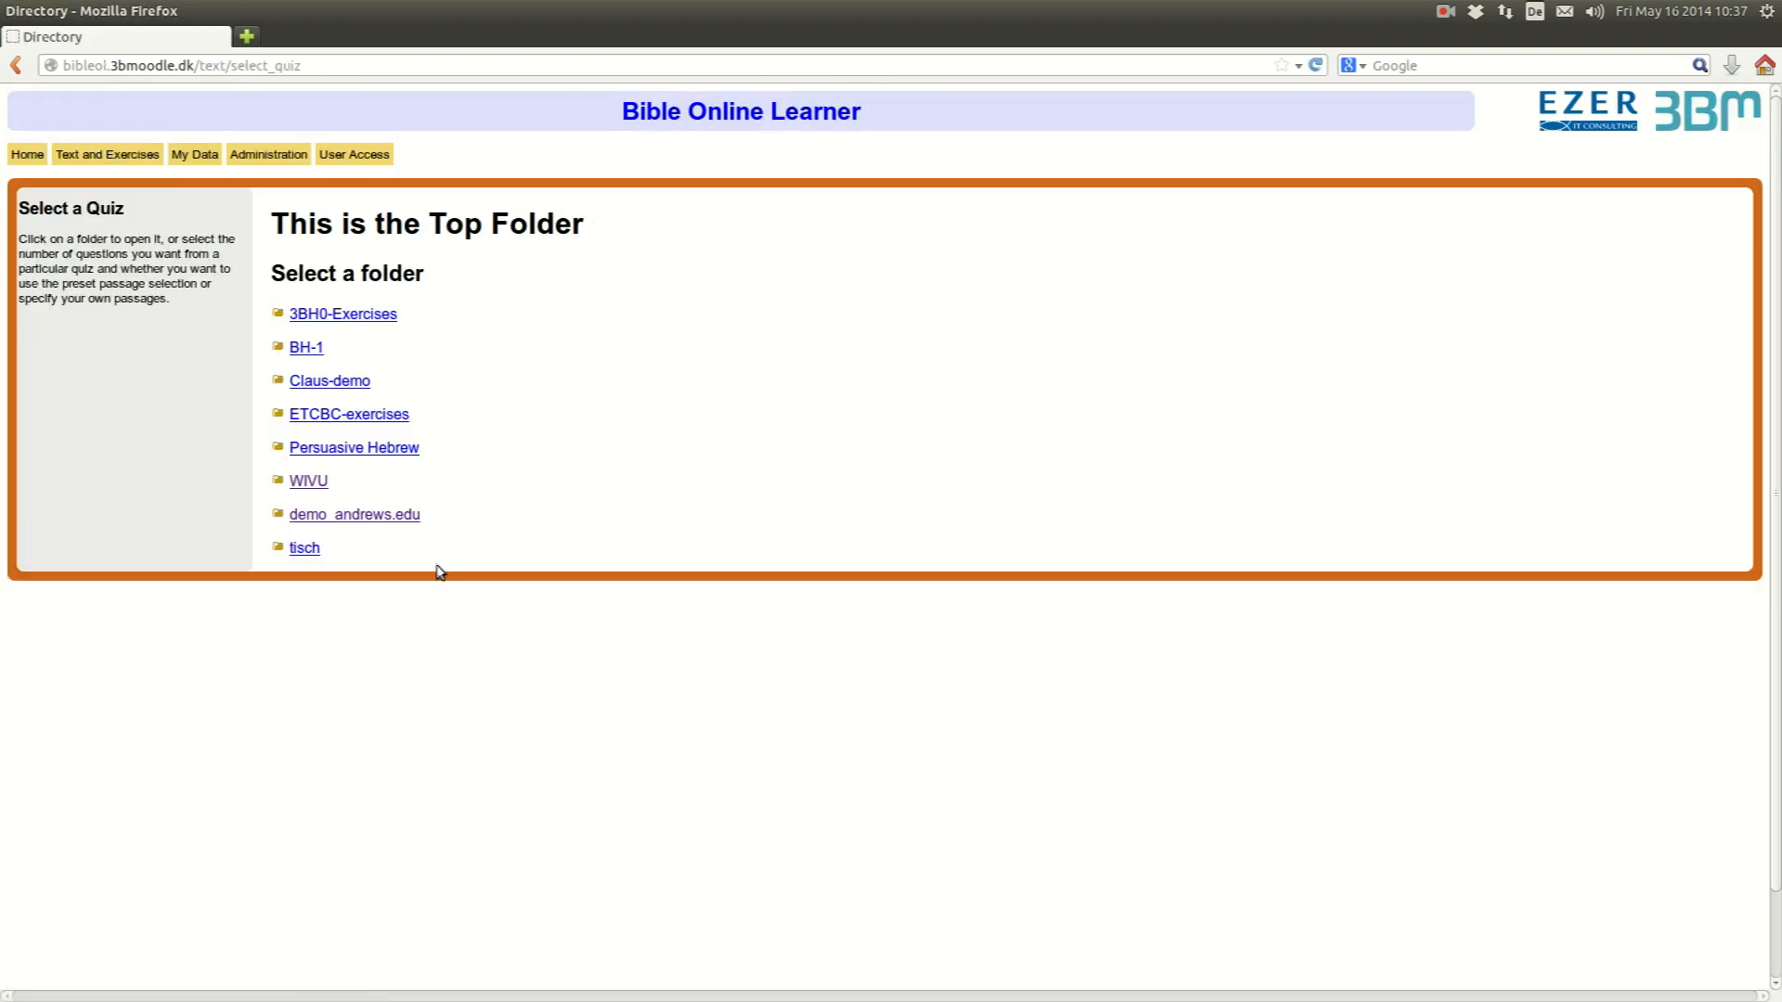
left_click(354, 514)
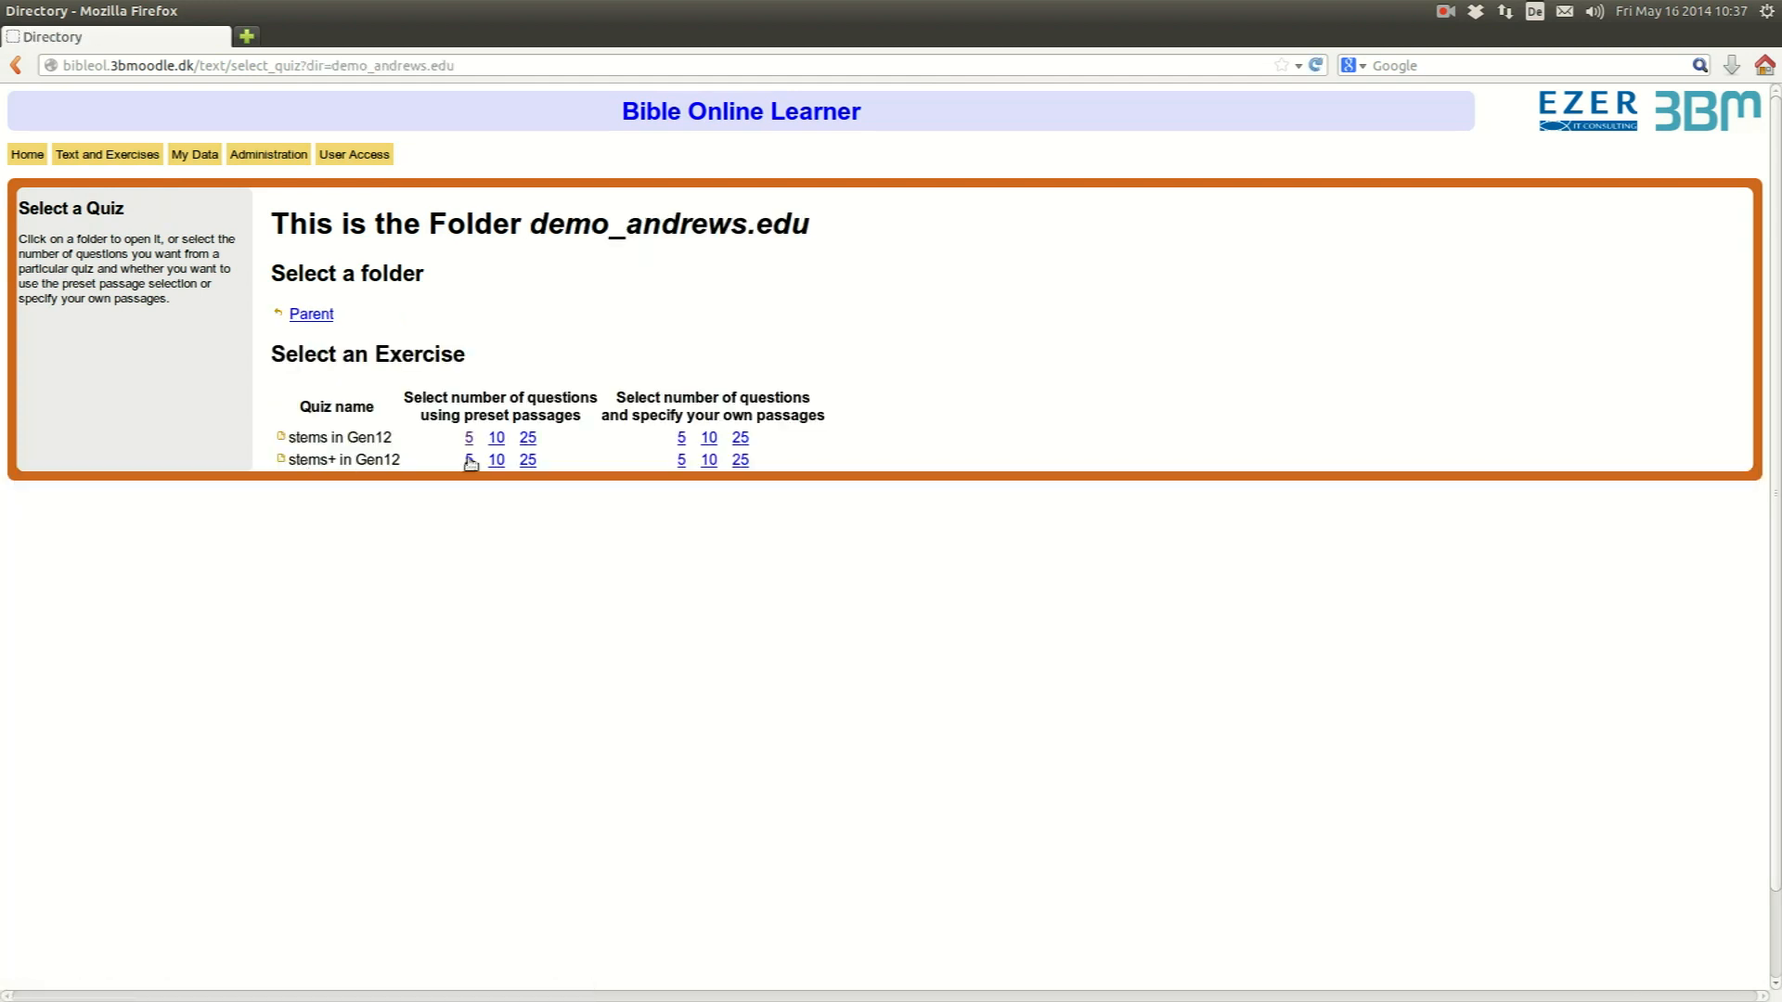
left_click(468, 460)
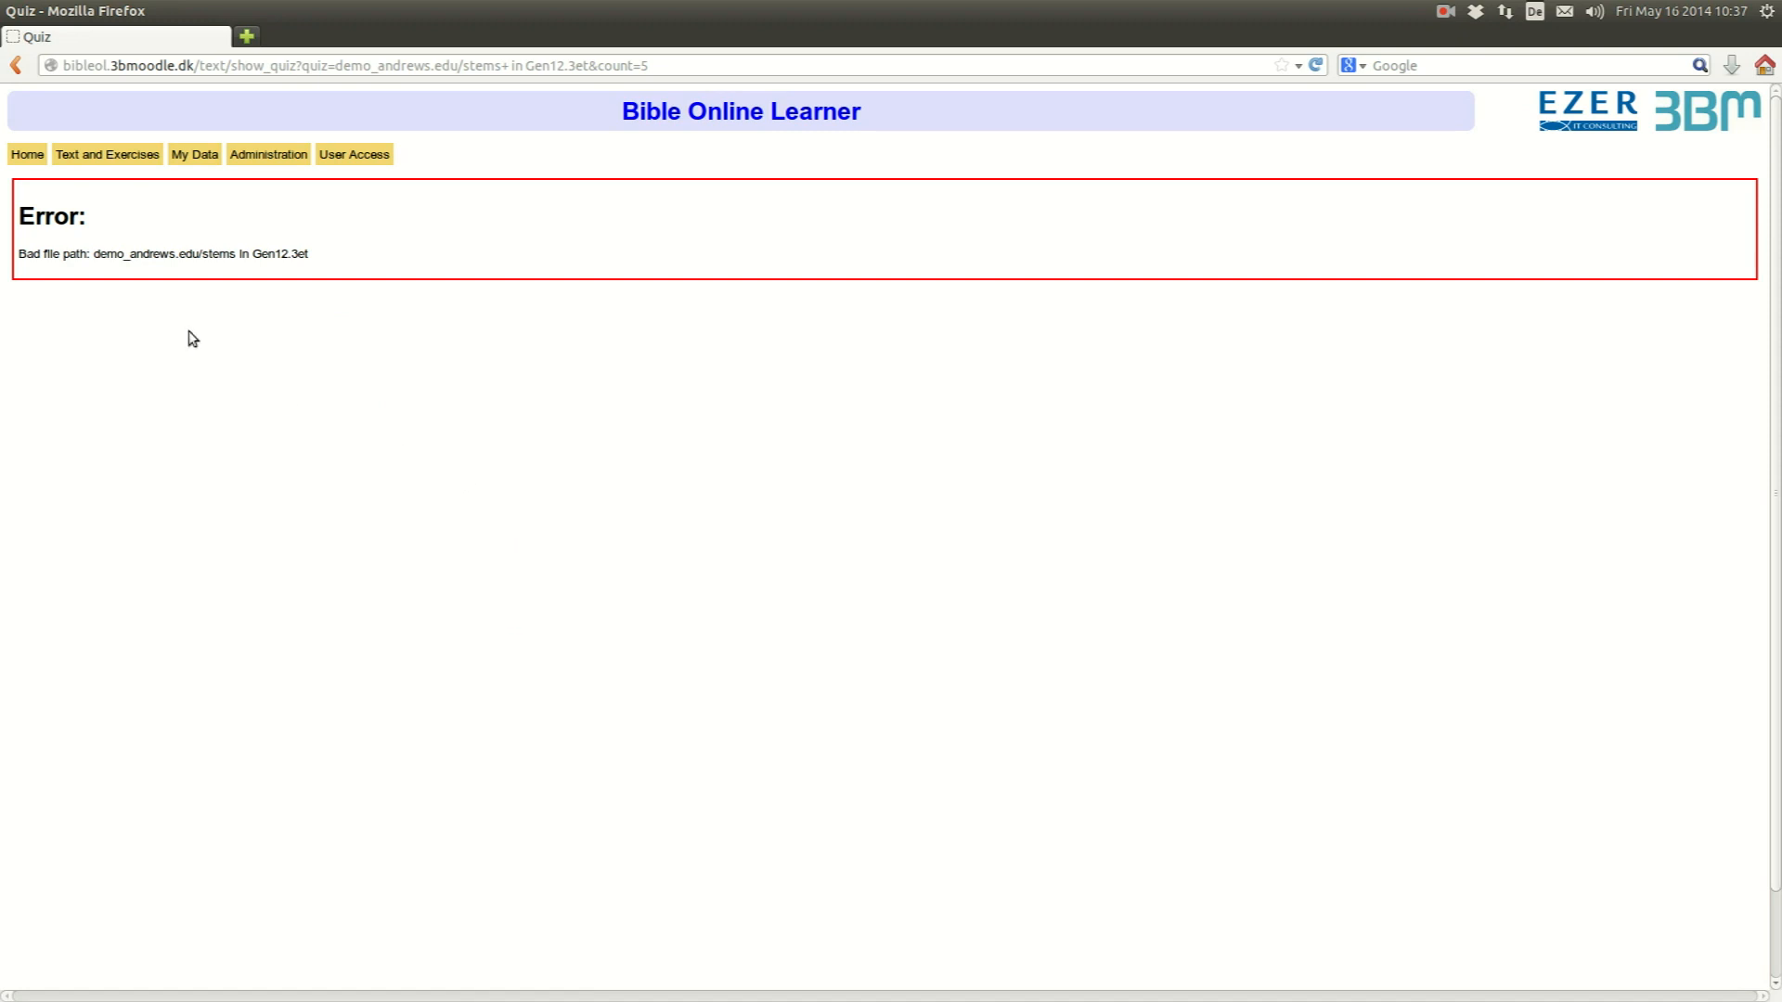
- In exercise file management, try editing 'stems+ in Gen12' in demo_andrews.edu, which also errors
left_click(106, 154)
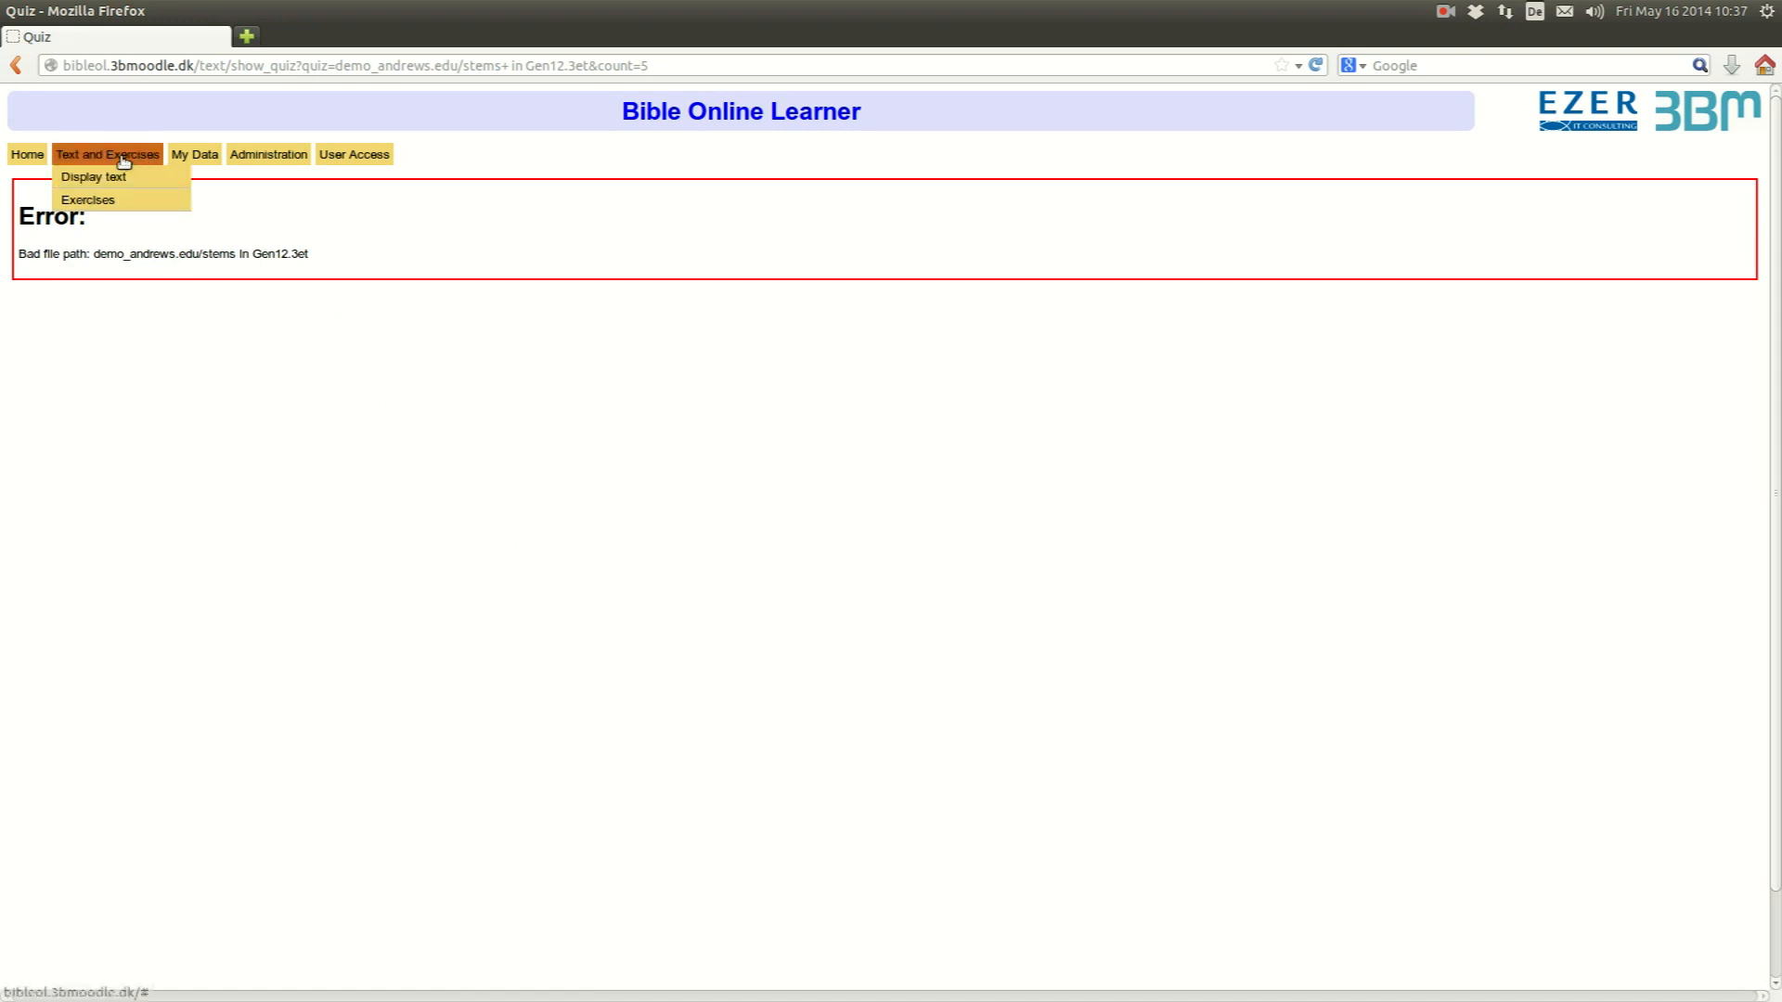
left_click(285, 223)
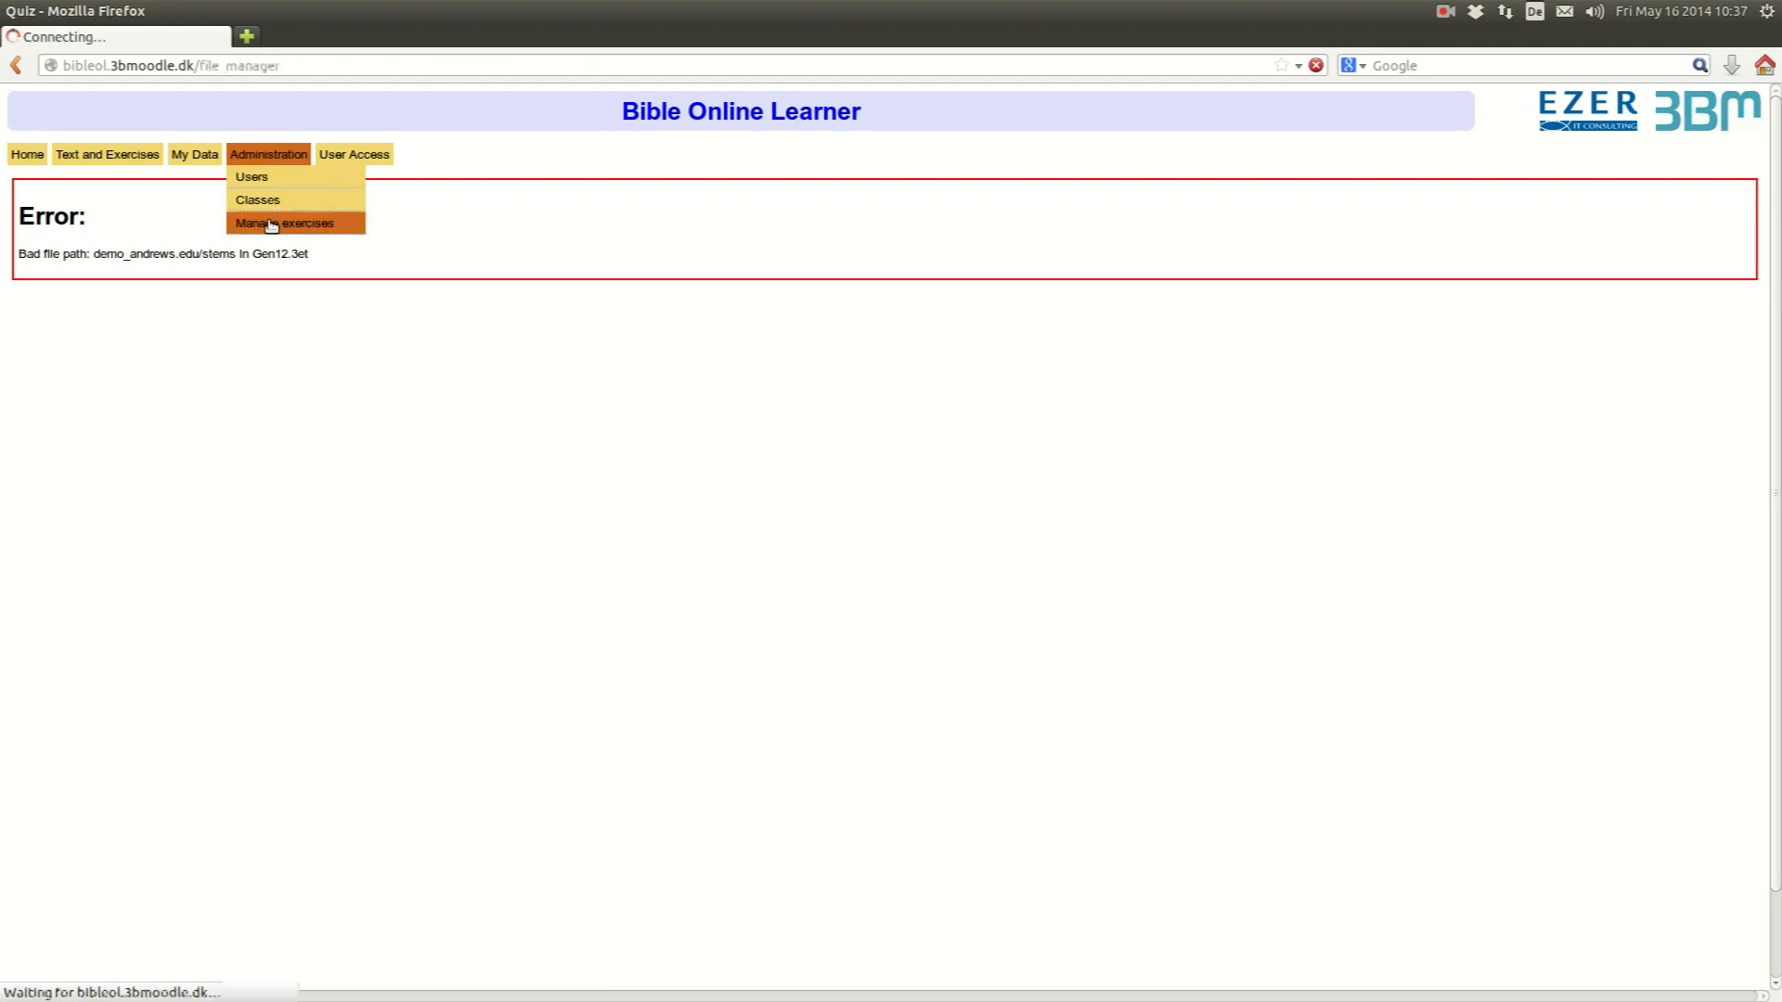
left_click(284, 222)
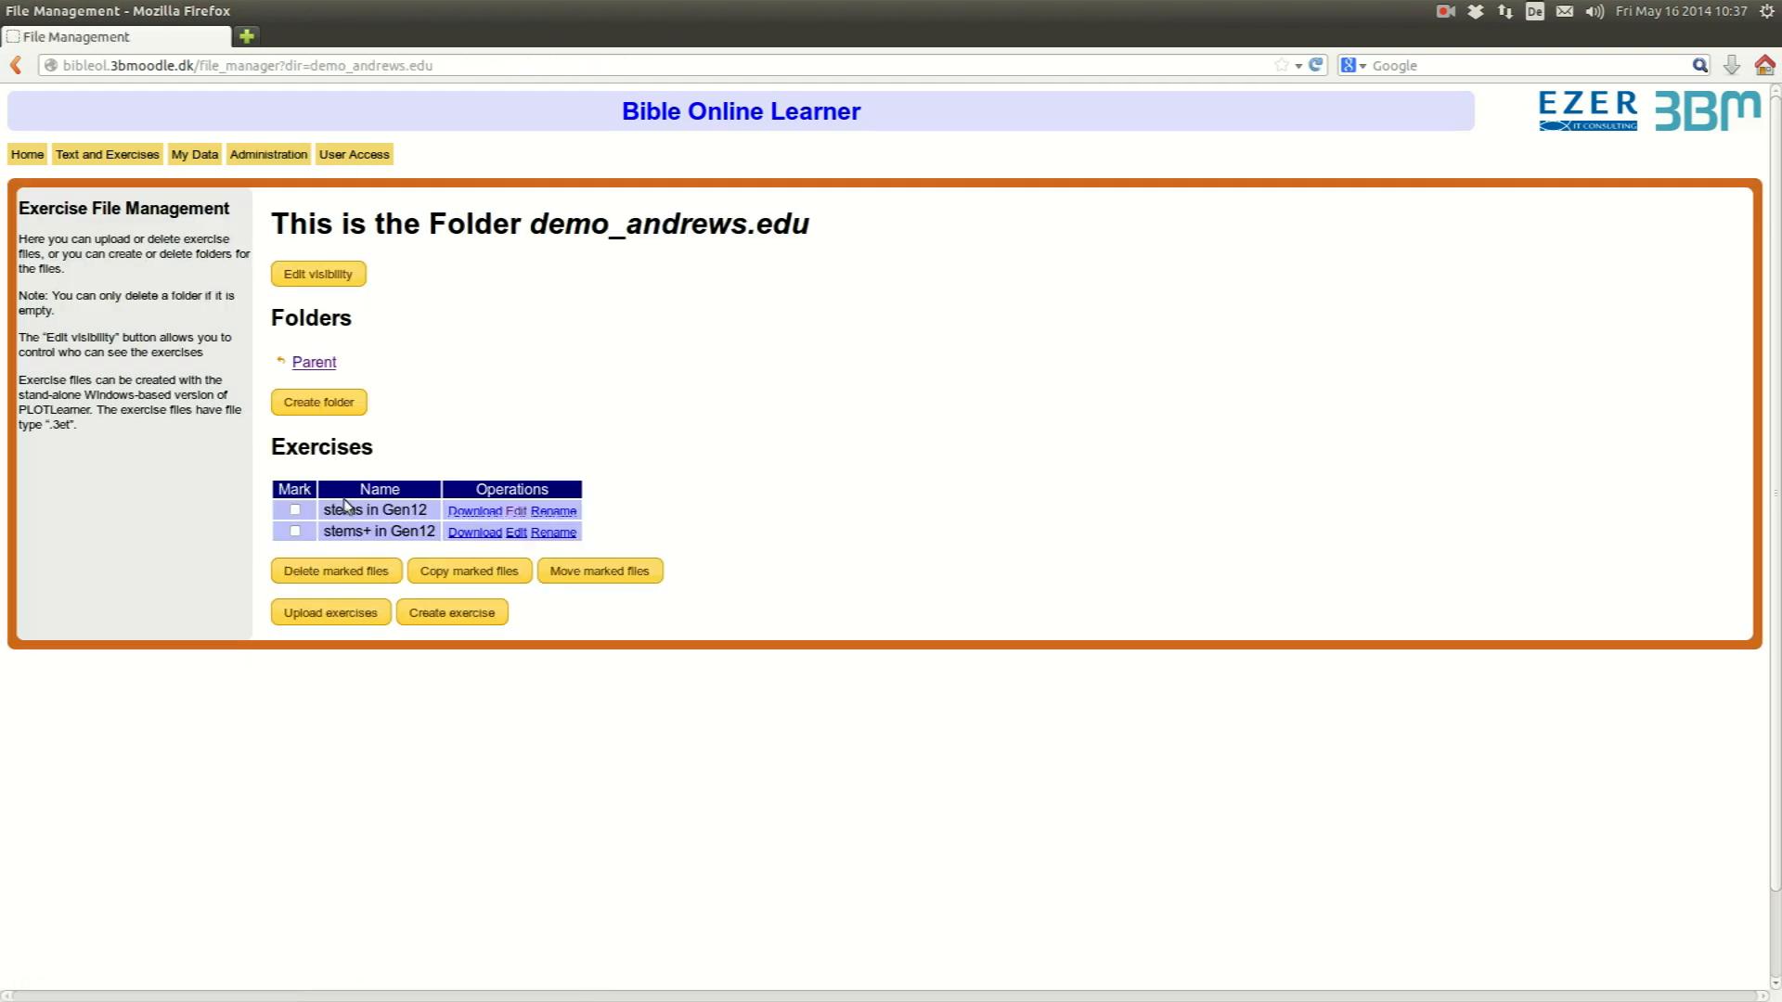
left_click(516, 533)
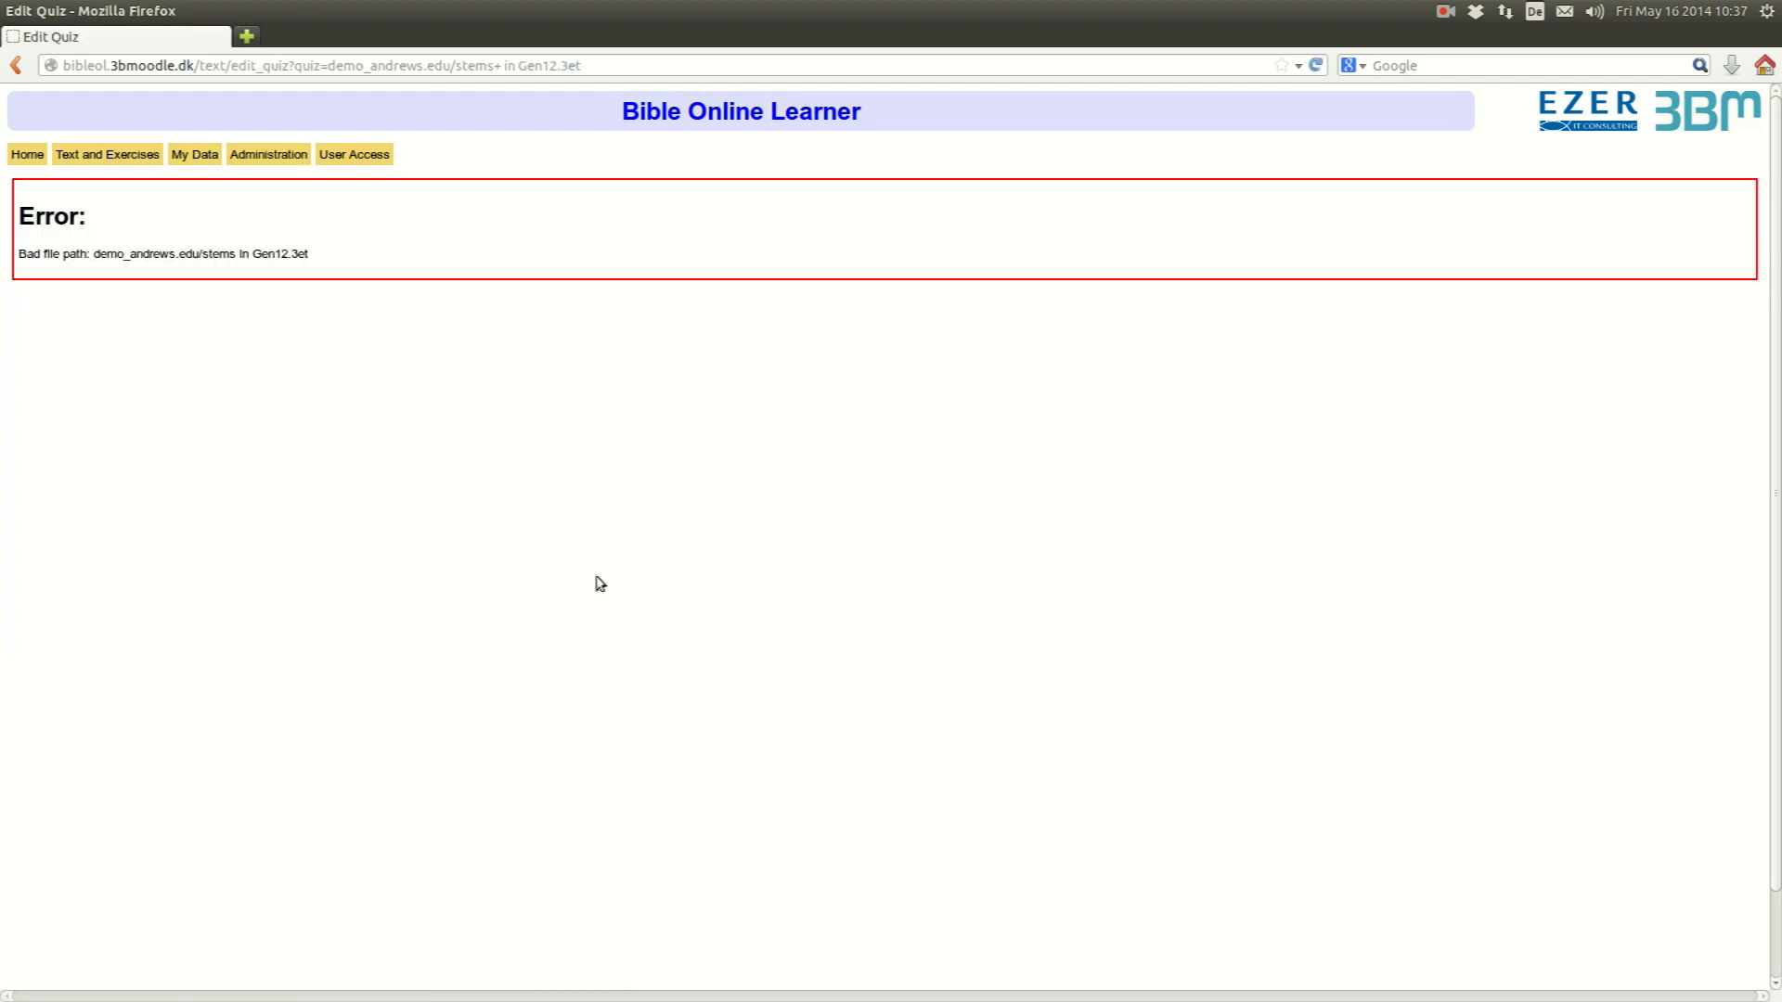
- Back in file management, mark 'stems+ in Gen12' and bring up its Rename File prompt
left_click(267, 154)
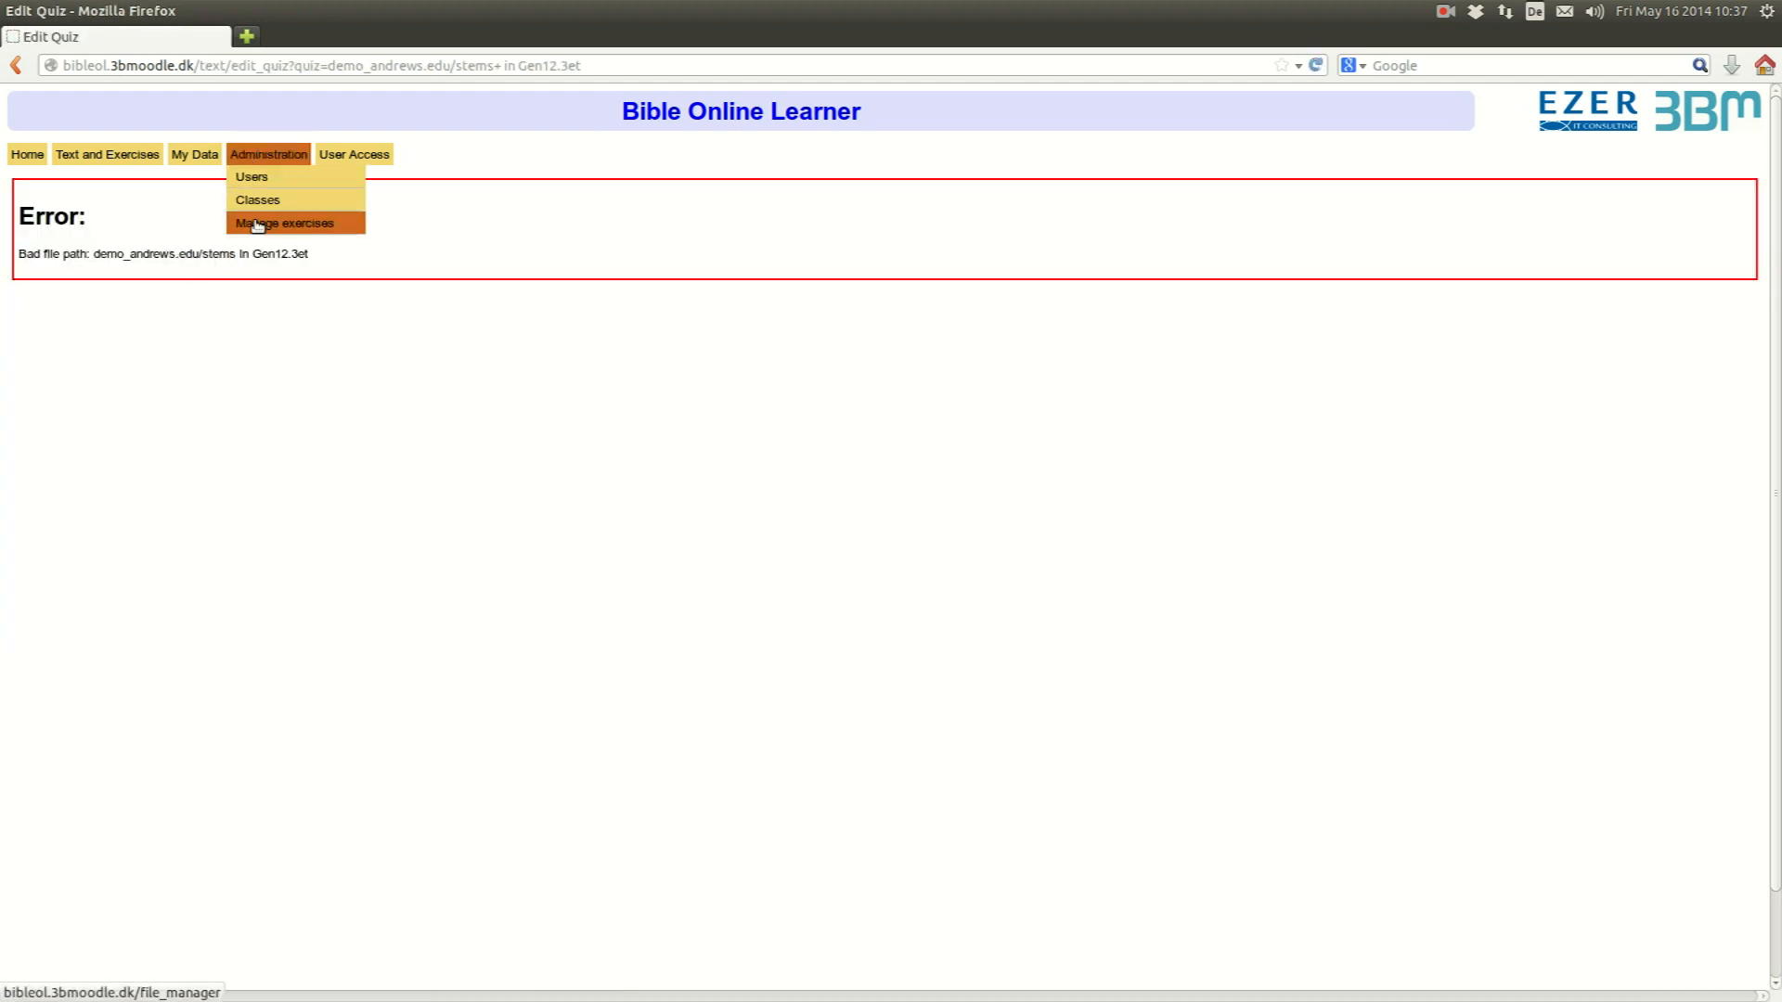
left_click(284, 223)
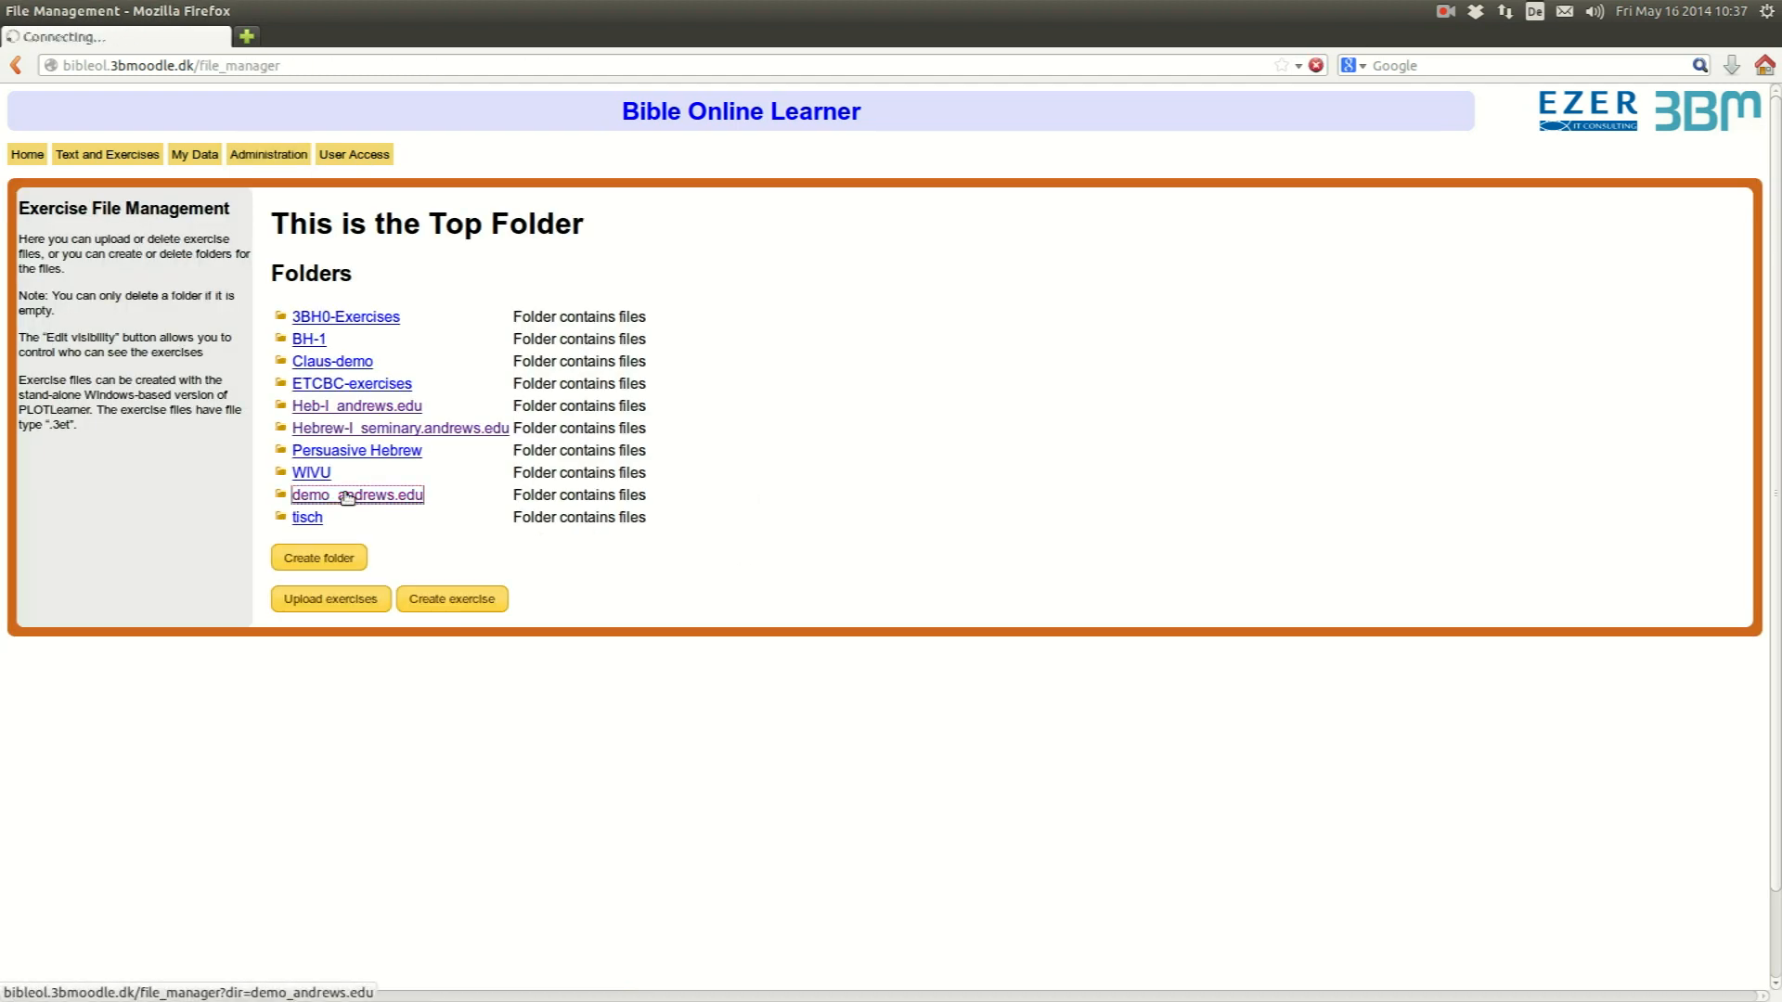
left_click(356, 494)
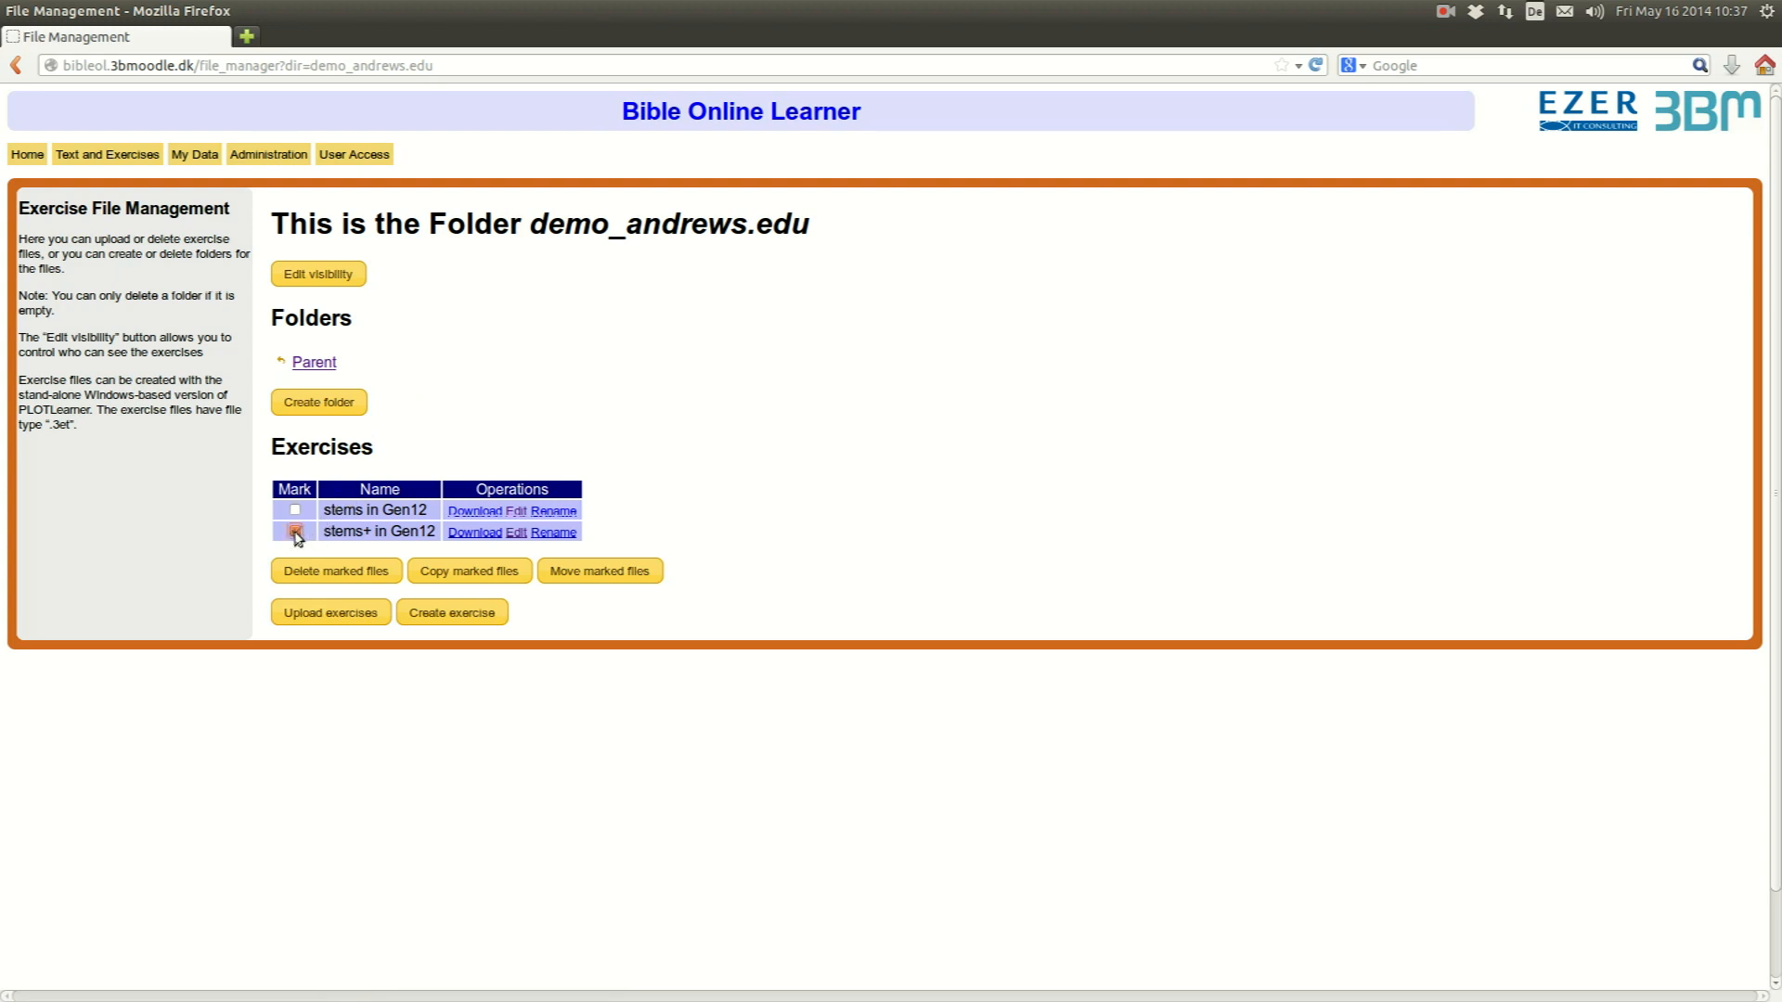
left_click(295, 531)
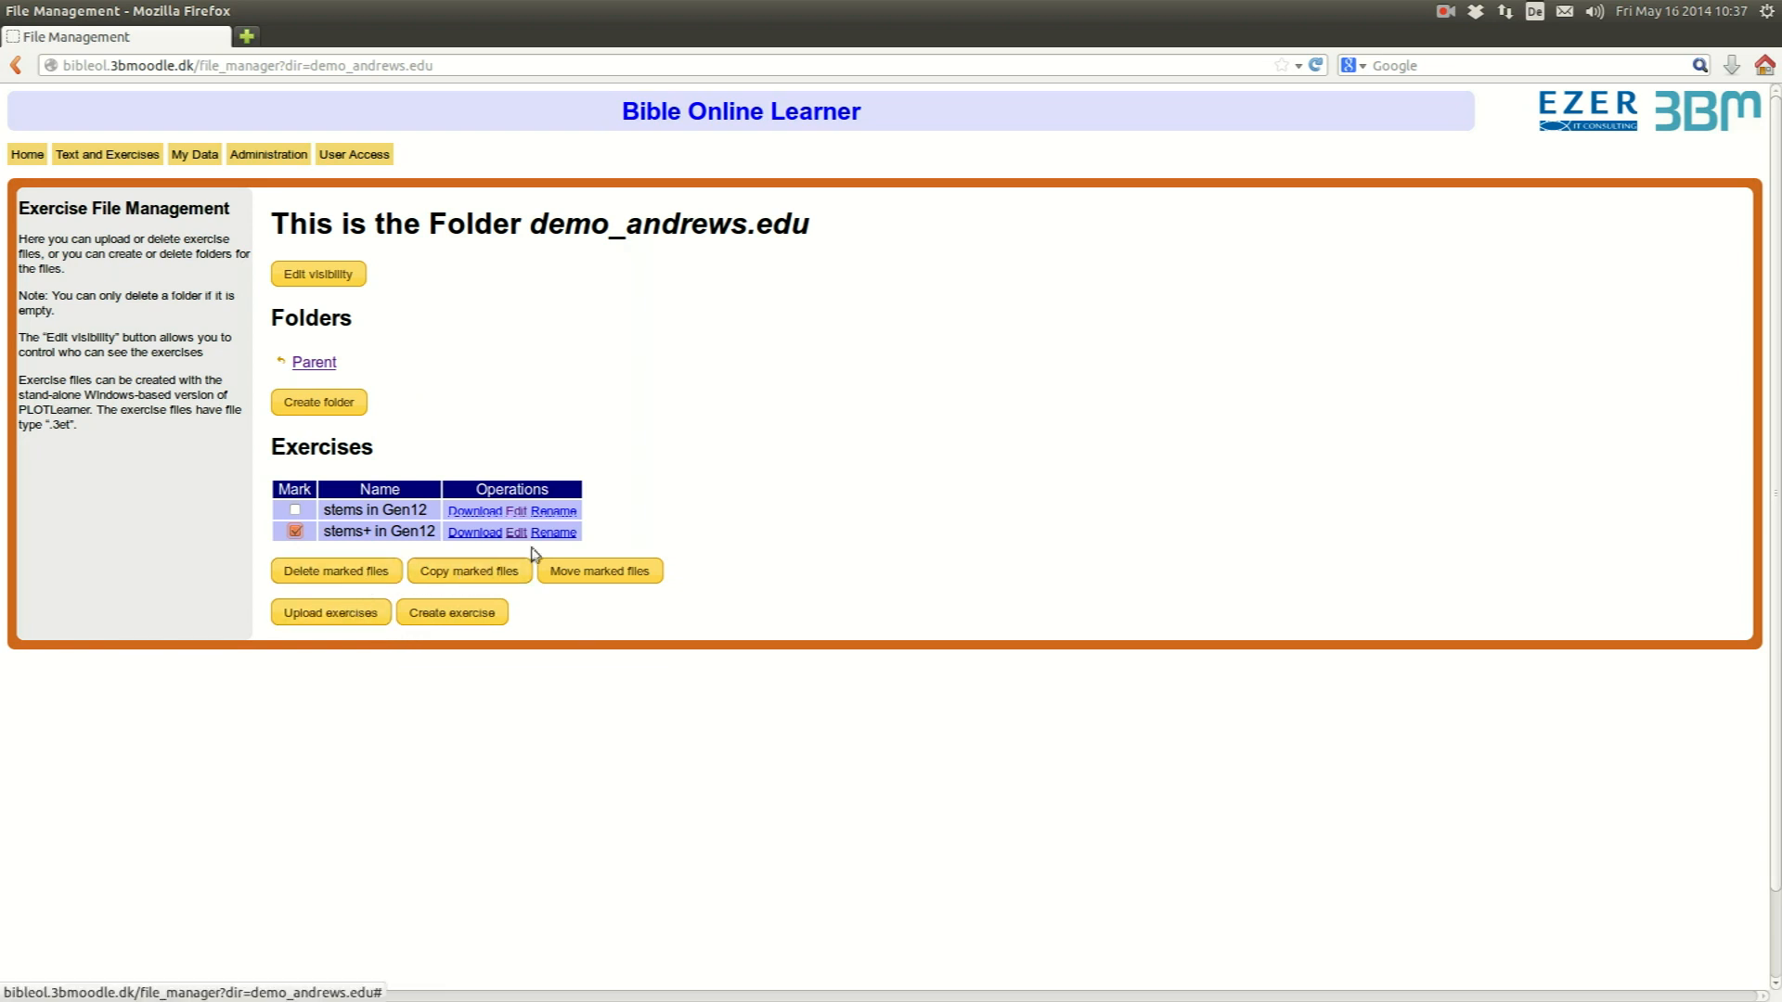
left_click(554, 532)
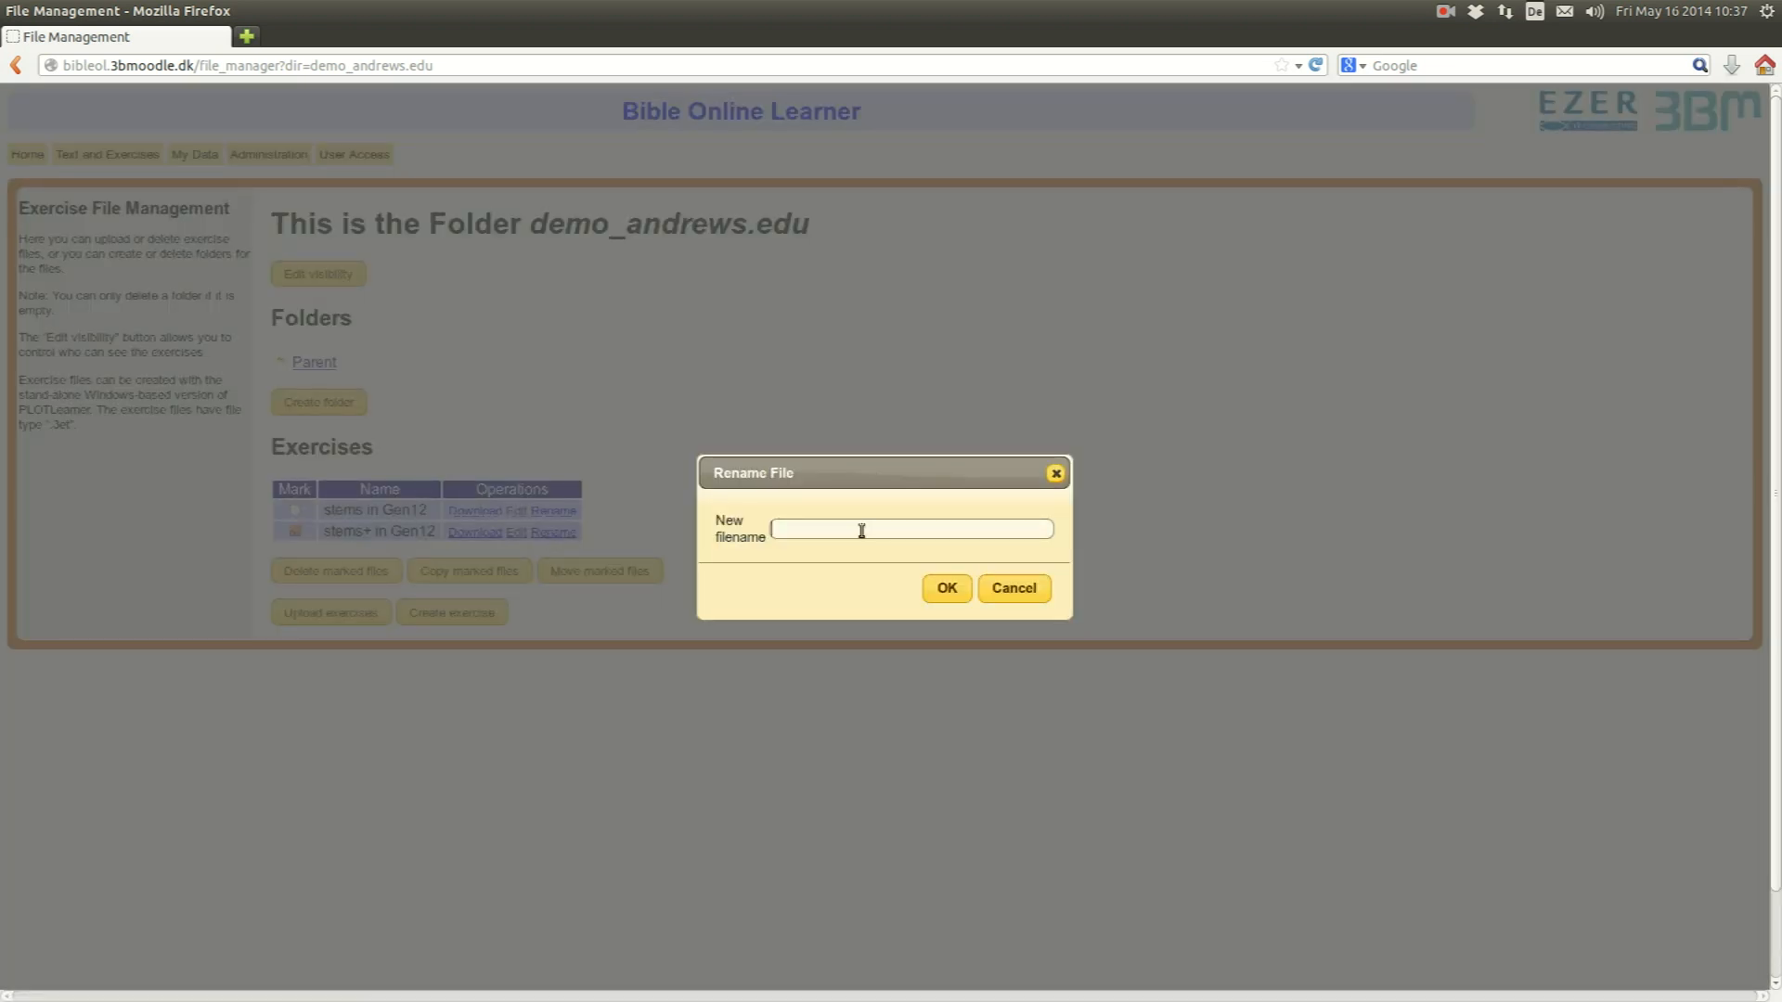
- Rename the exercise file to 'stemsNPG'
type("steps")
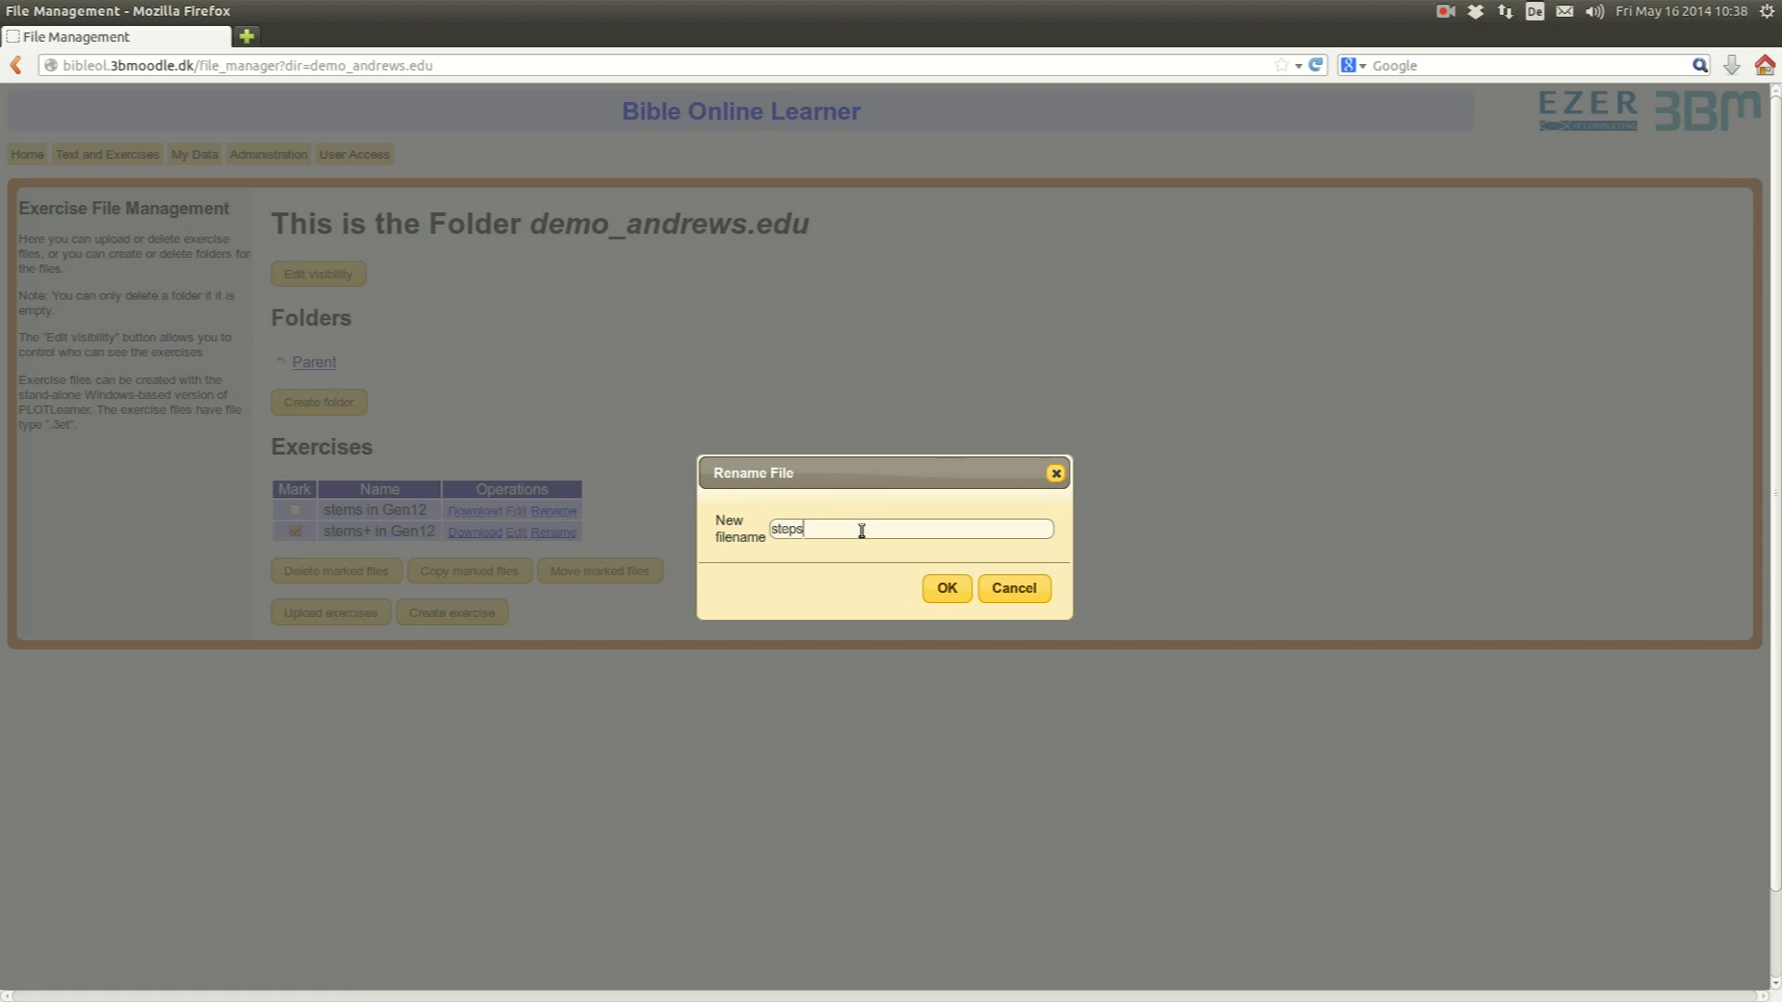
type("stems")
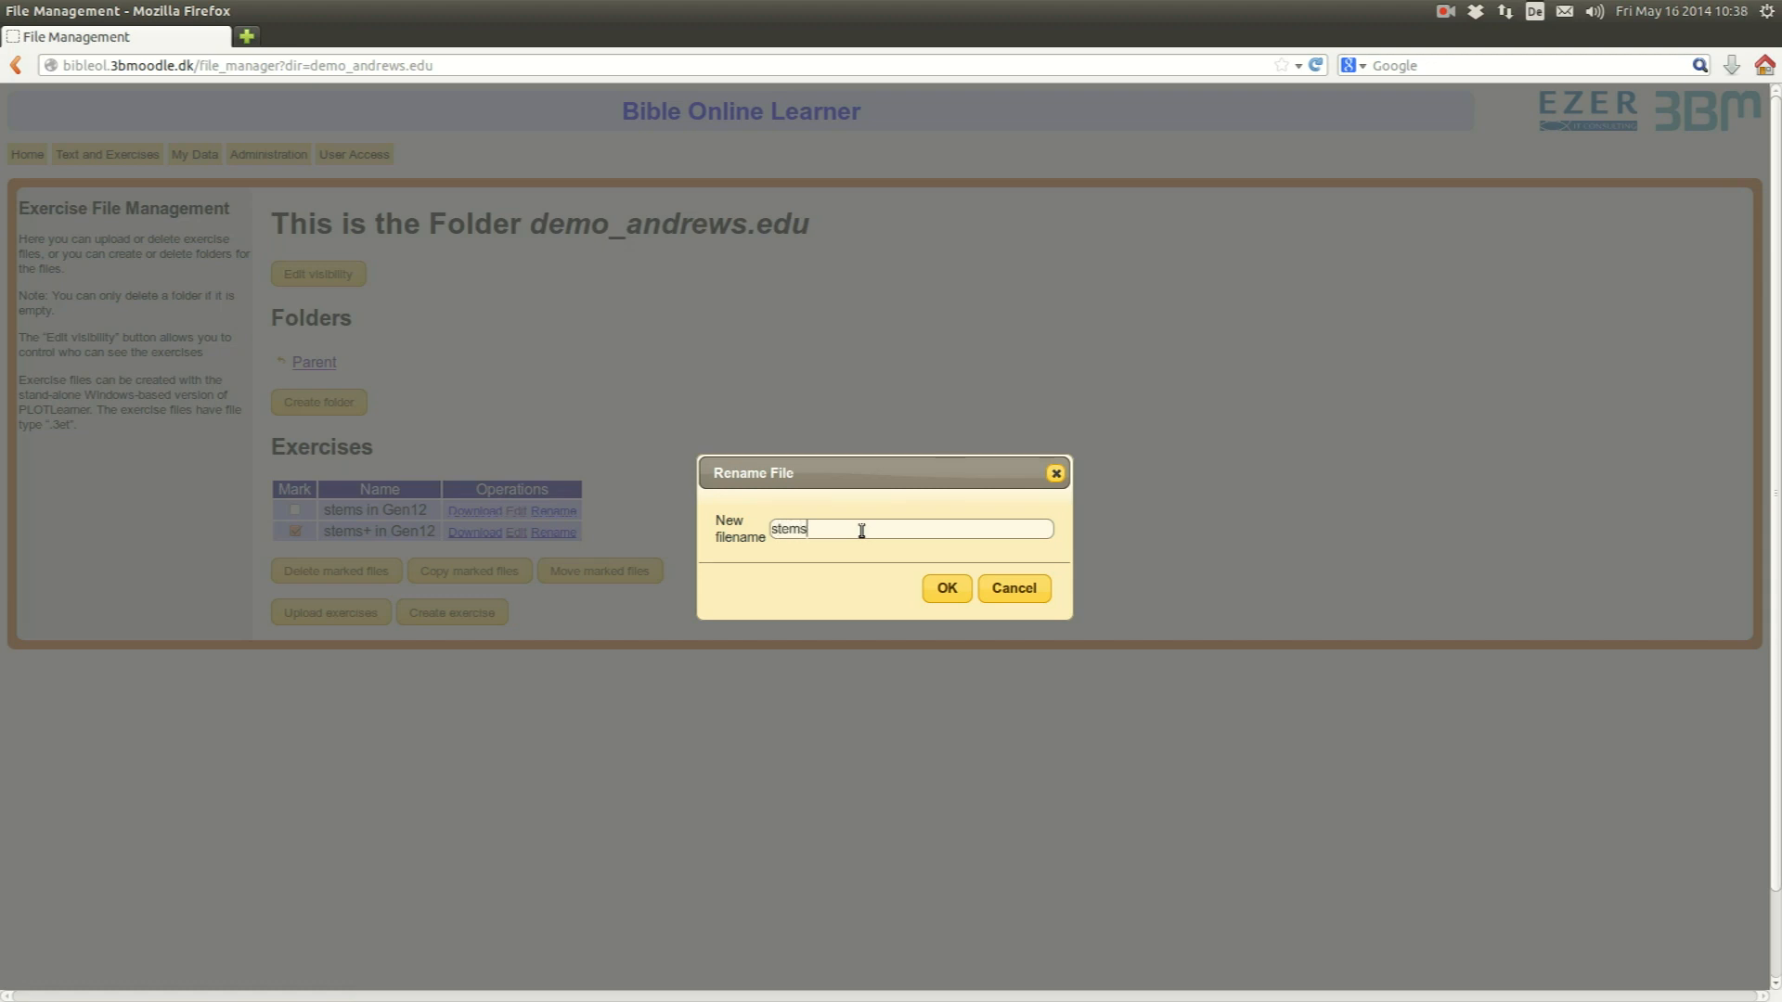
type("N")
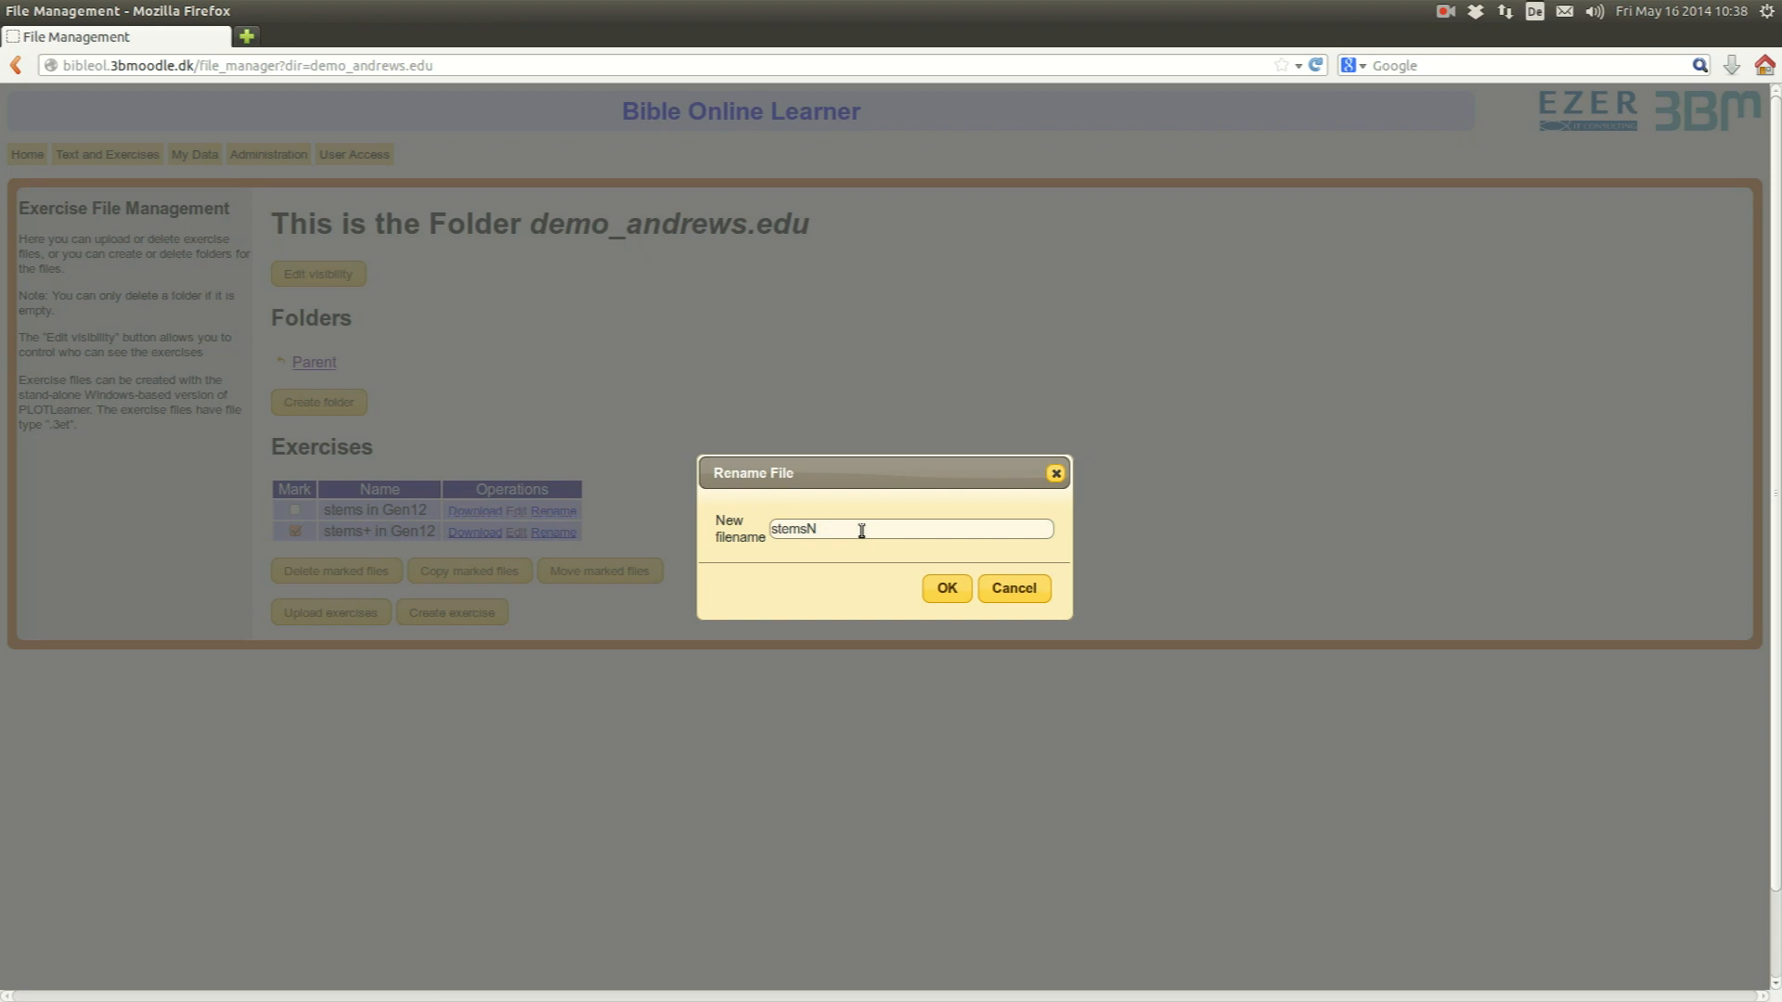
type("PG")
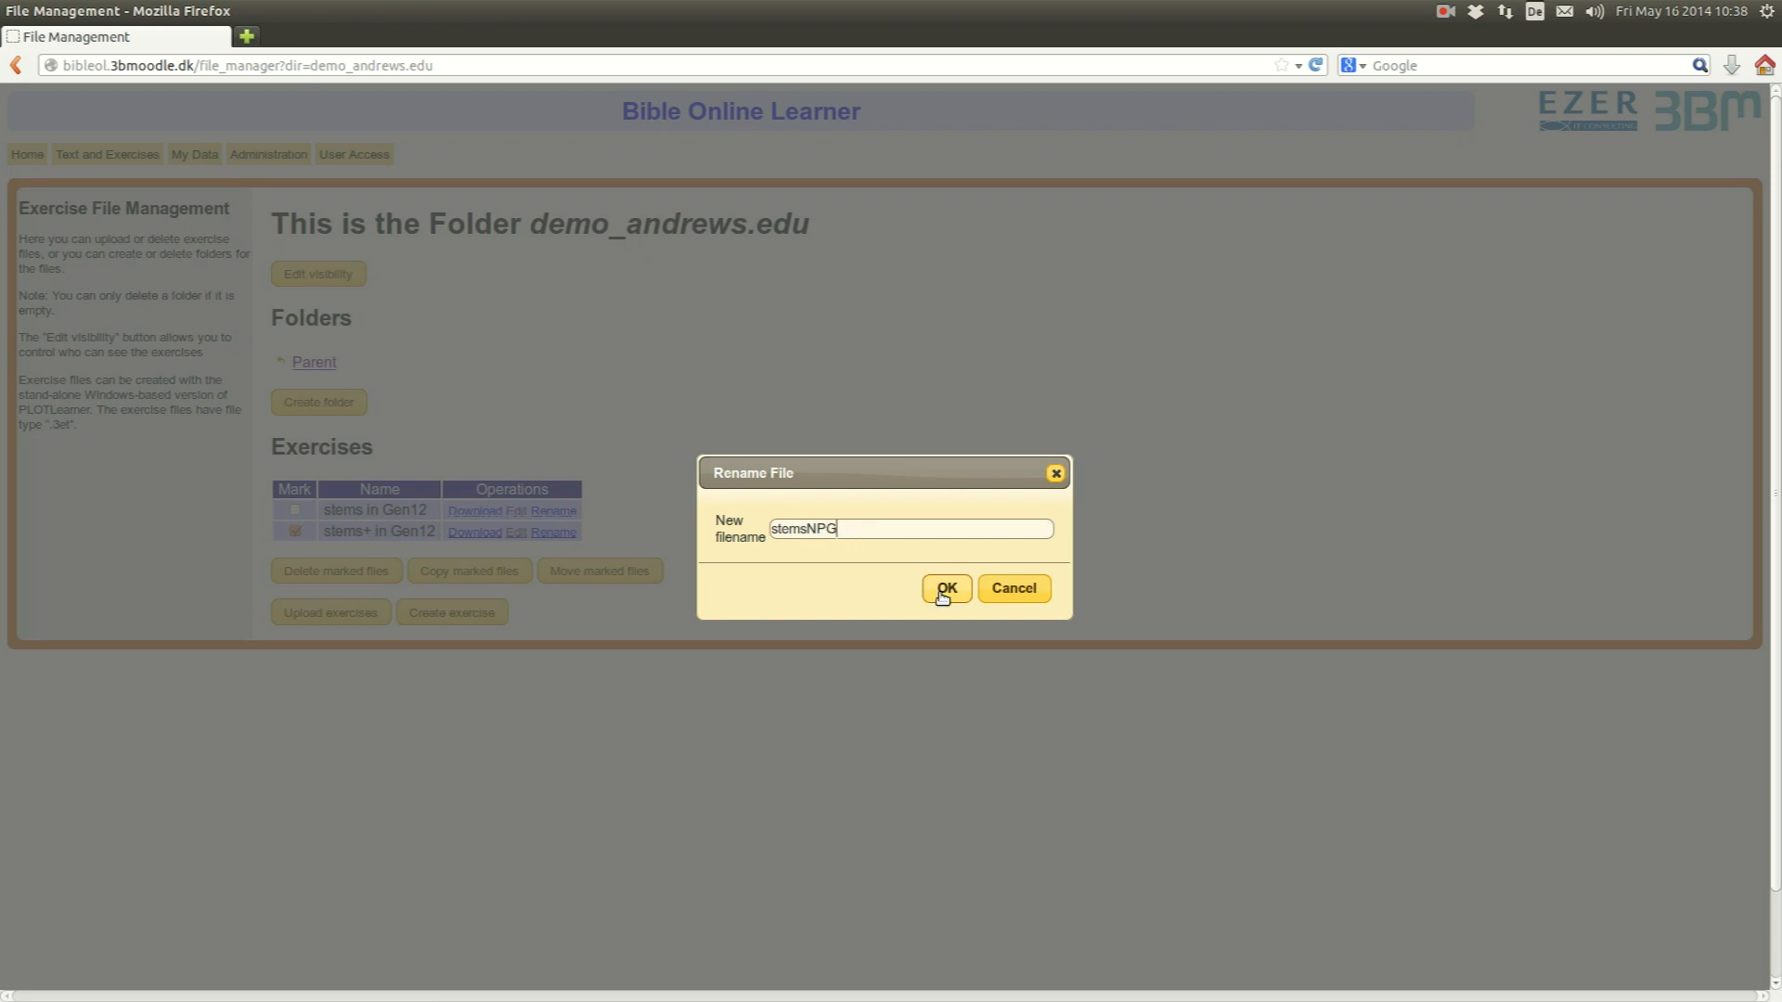
left_click(945, 588)
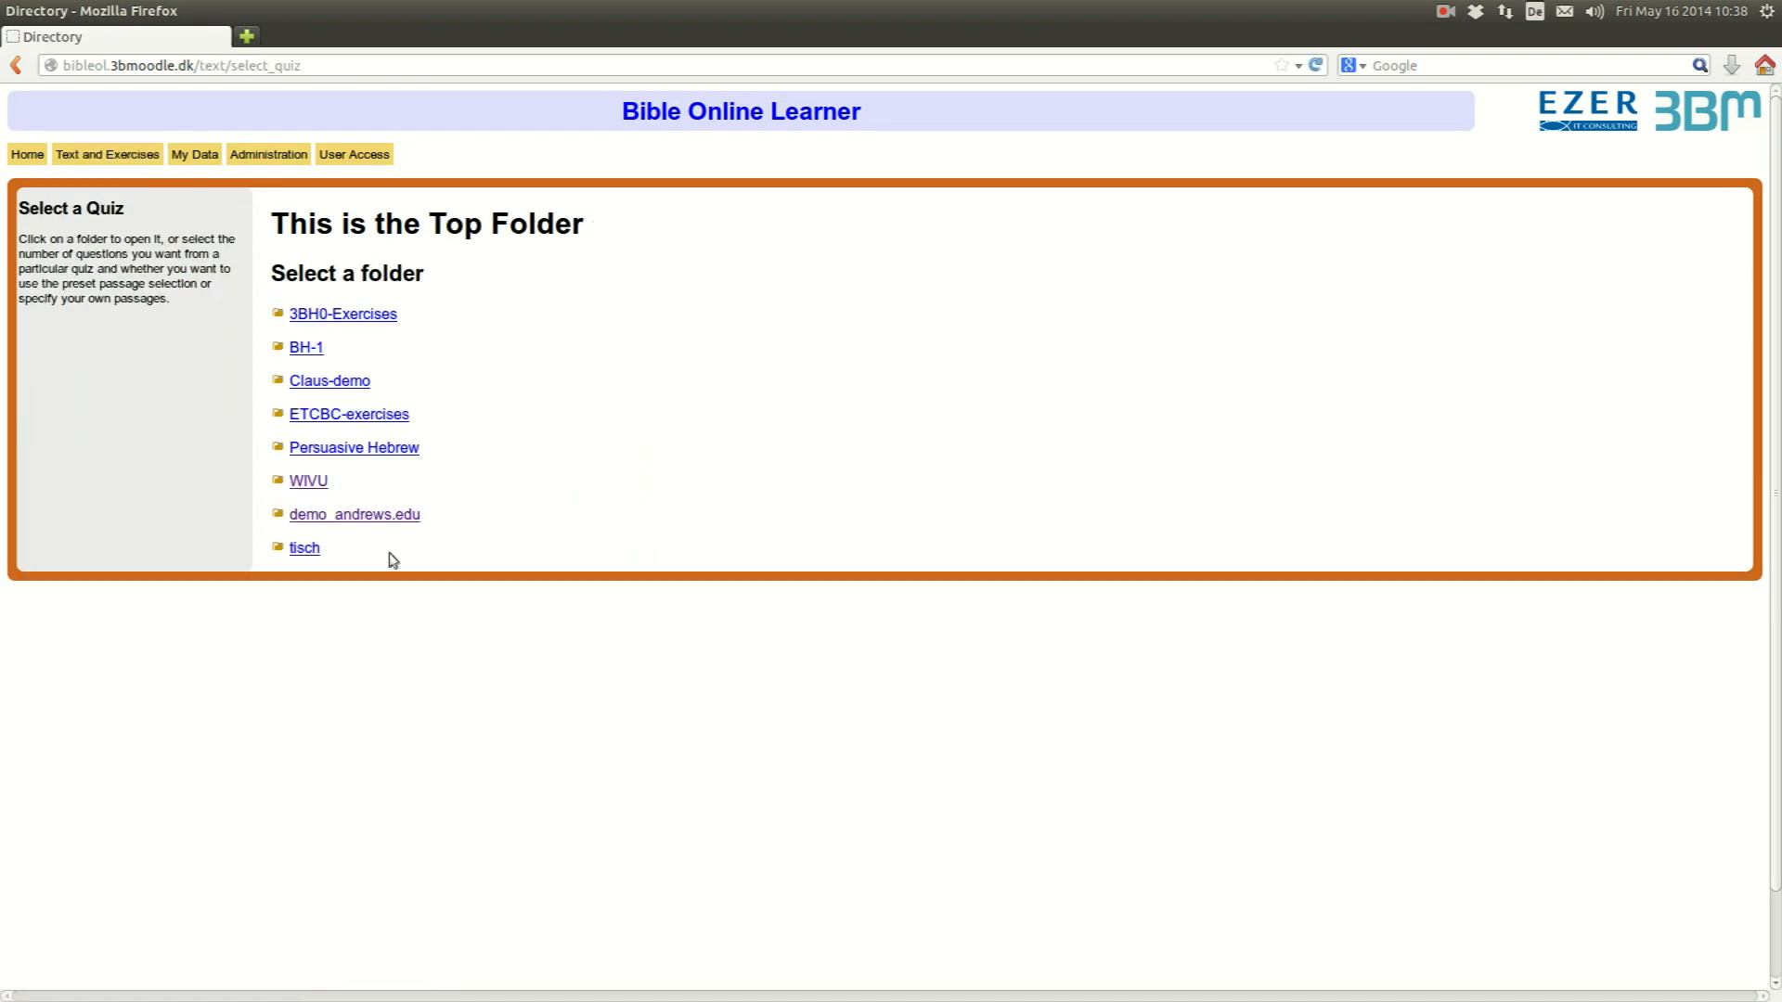
- Start a 5-question stemsNPG quiz from demo_andrews.edu using the preset passages
left_click(353, 514)
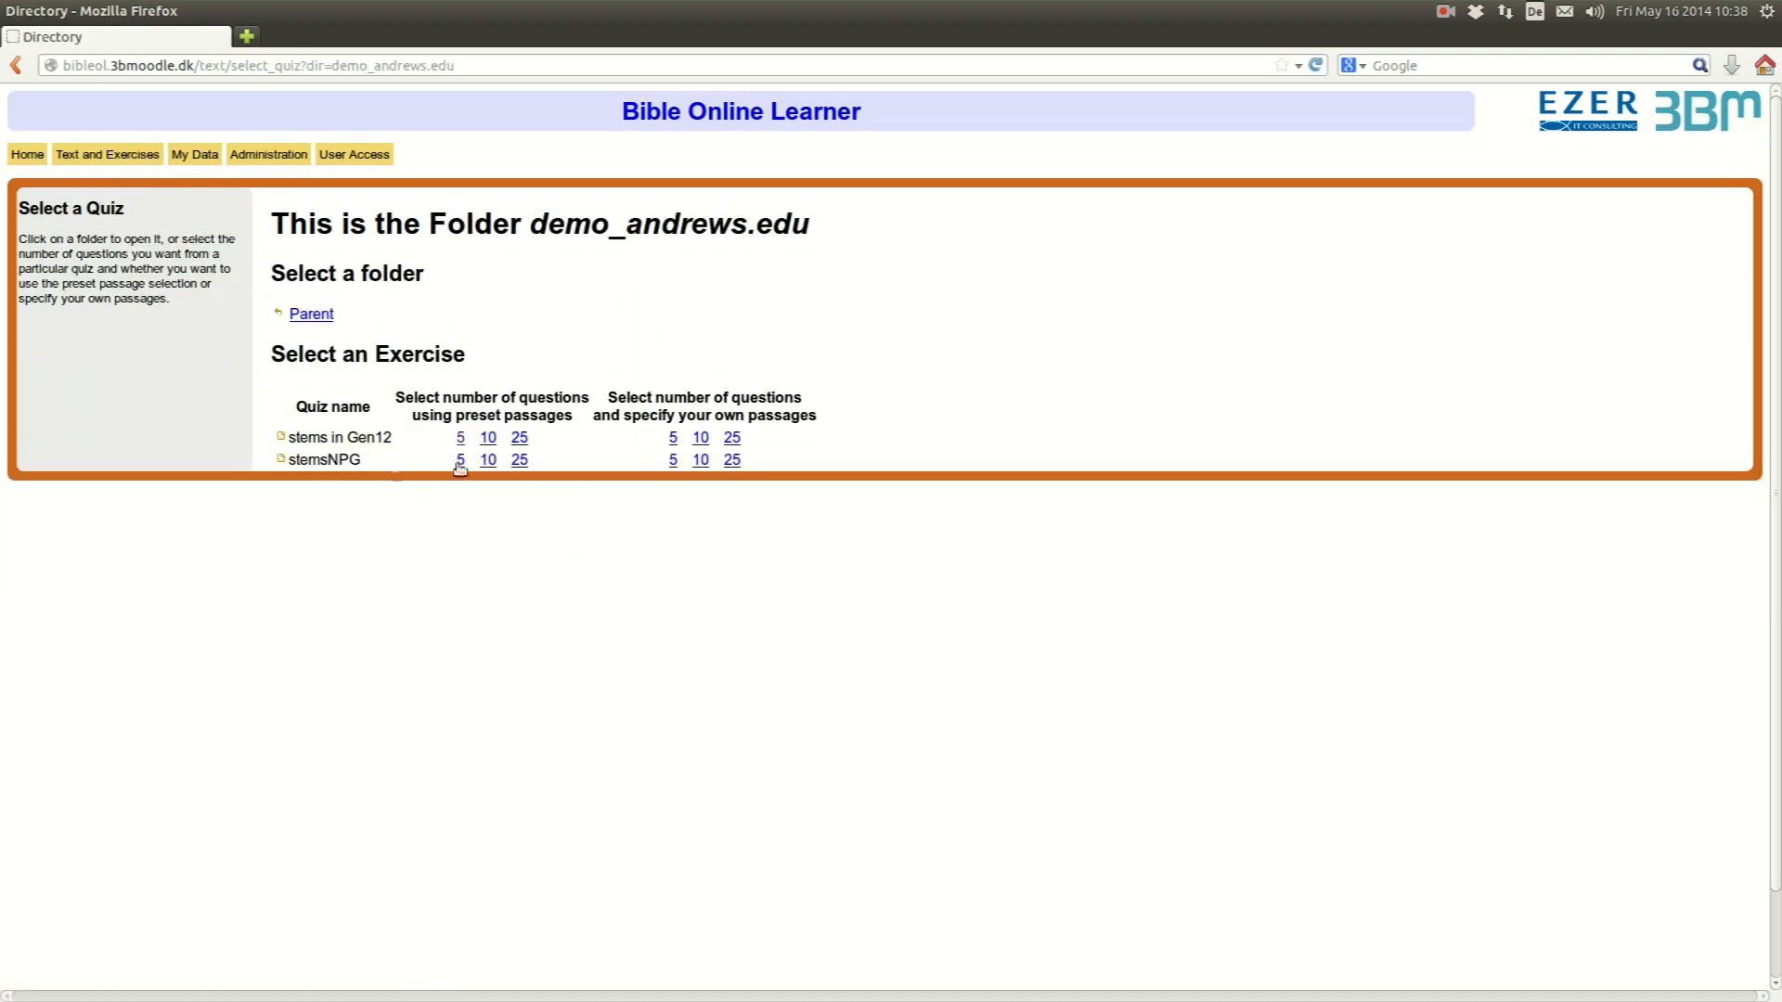
left_click(460, 460)
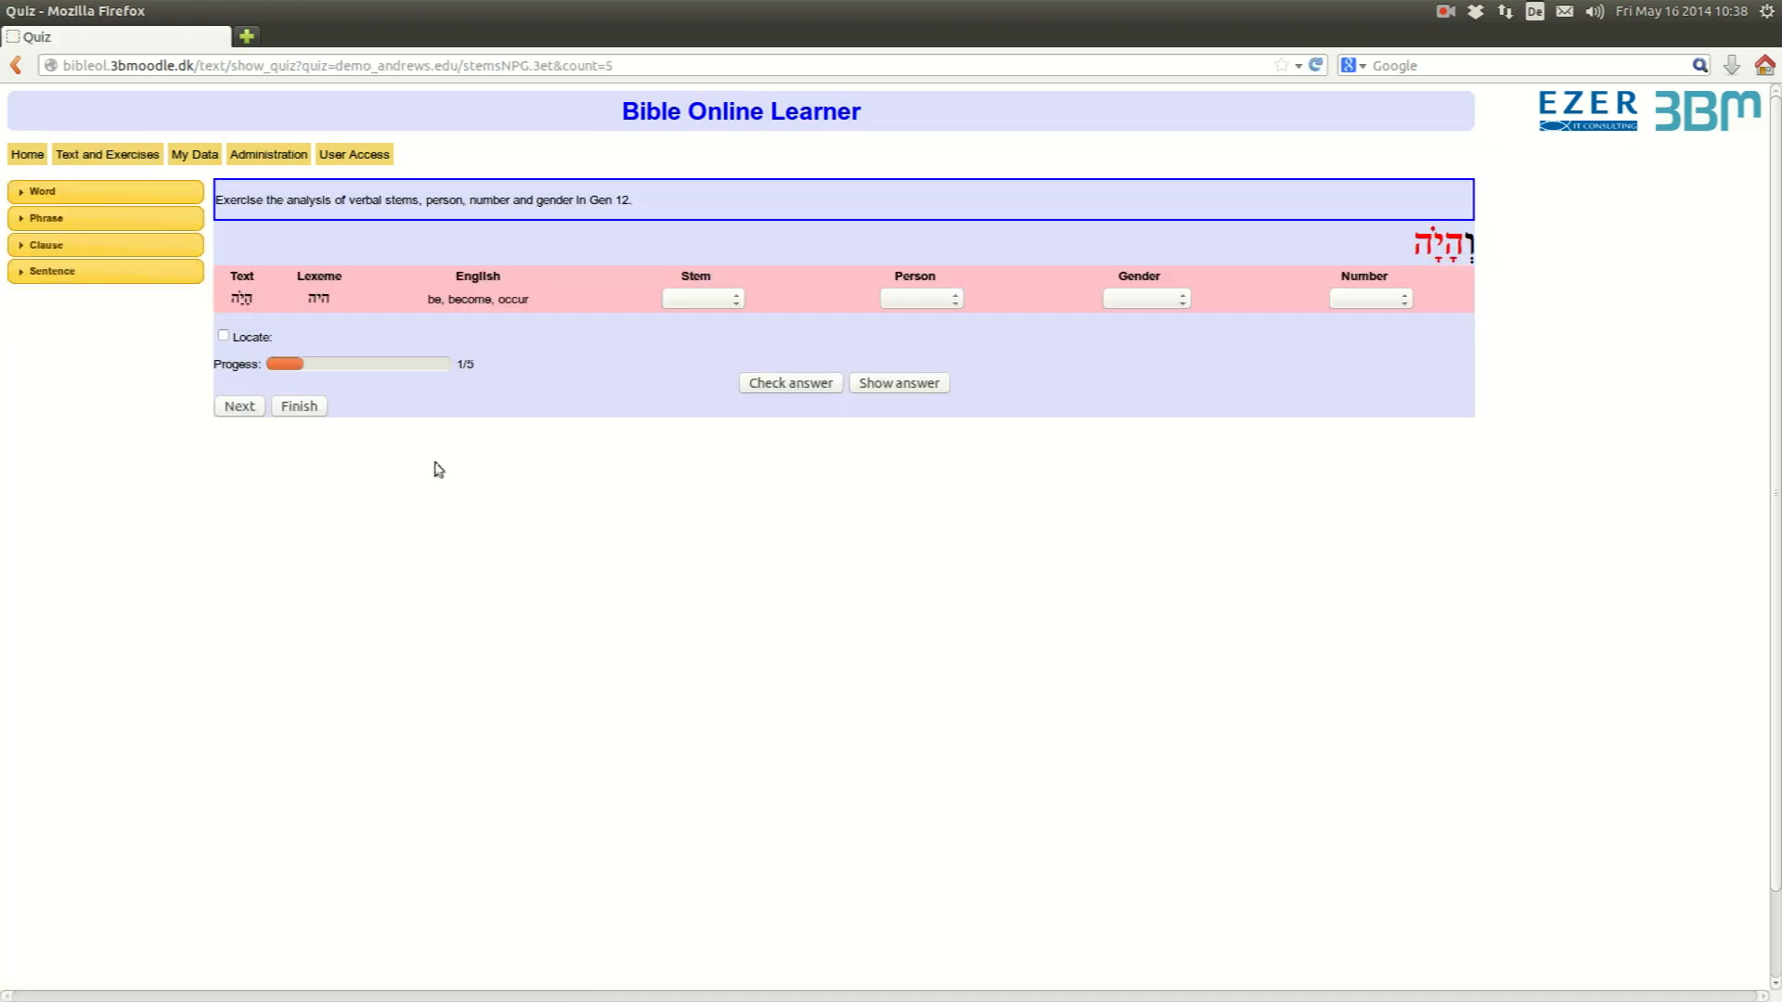
mouse_move(423, 386)
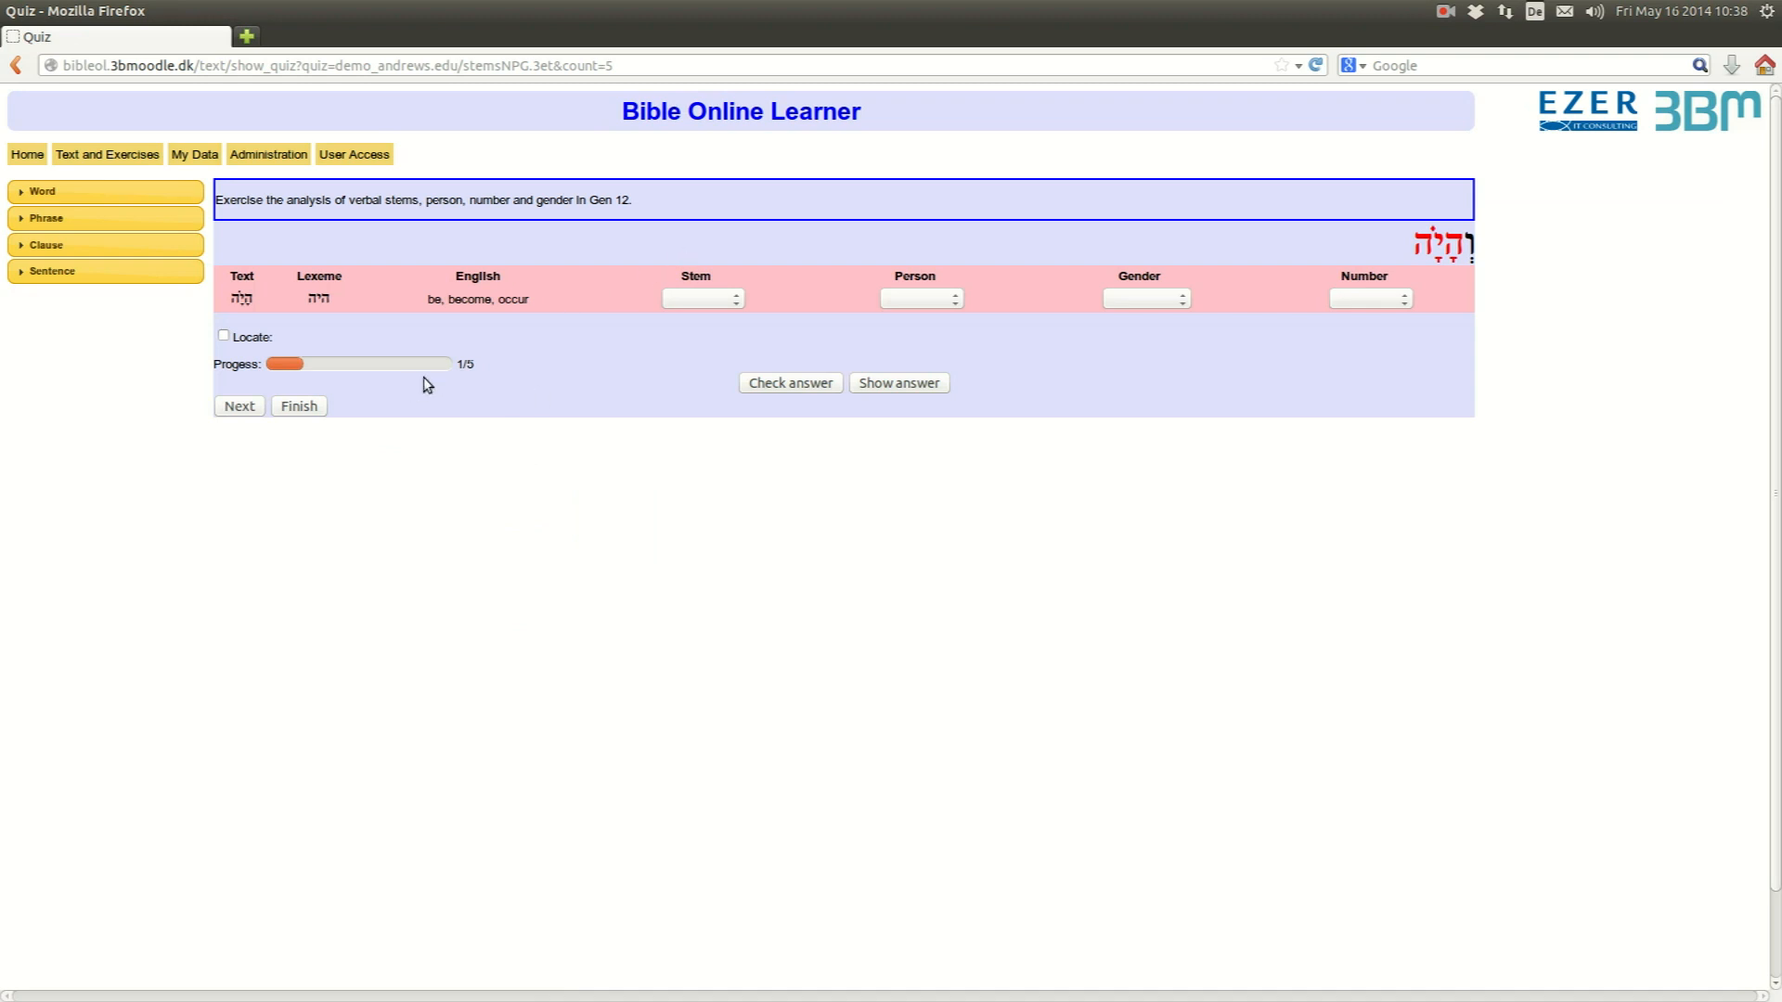
mouse_move(412, 338)
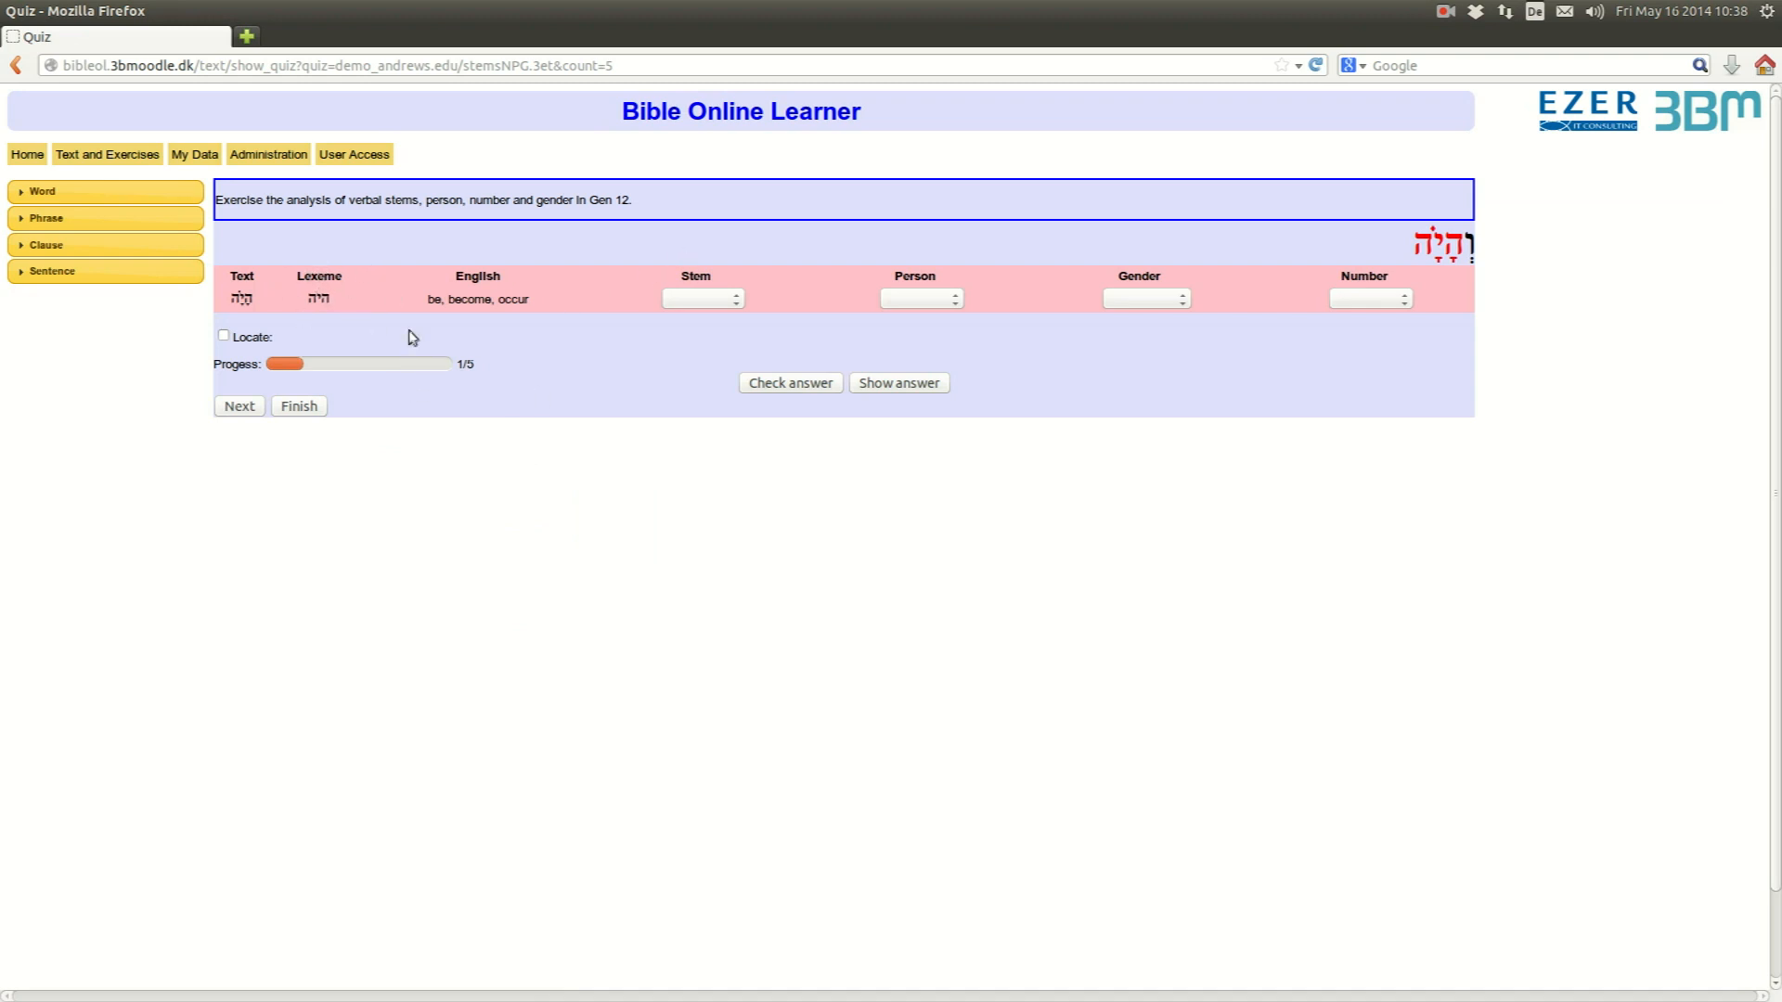
mouse_move(717, 310)
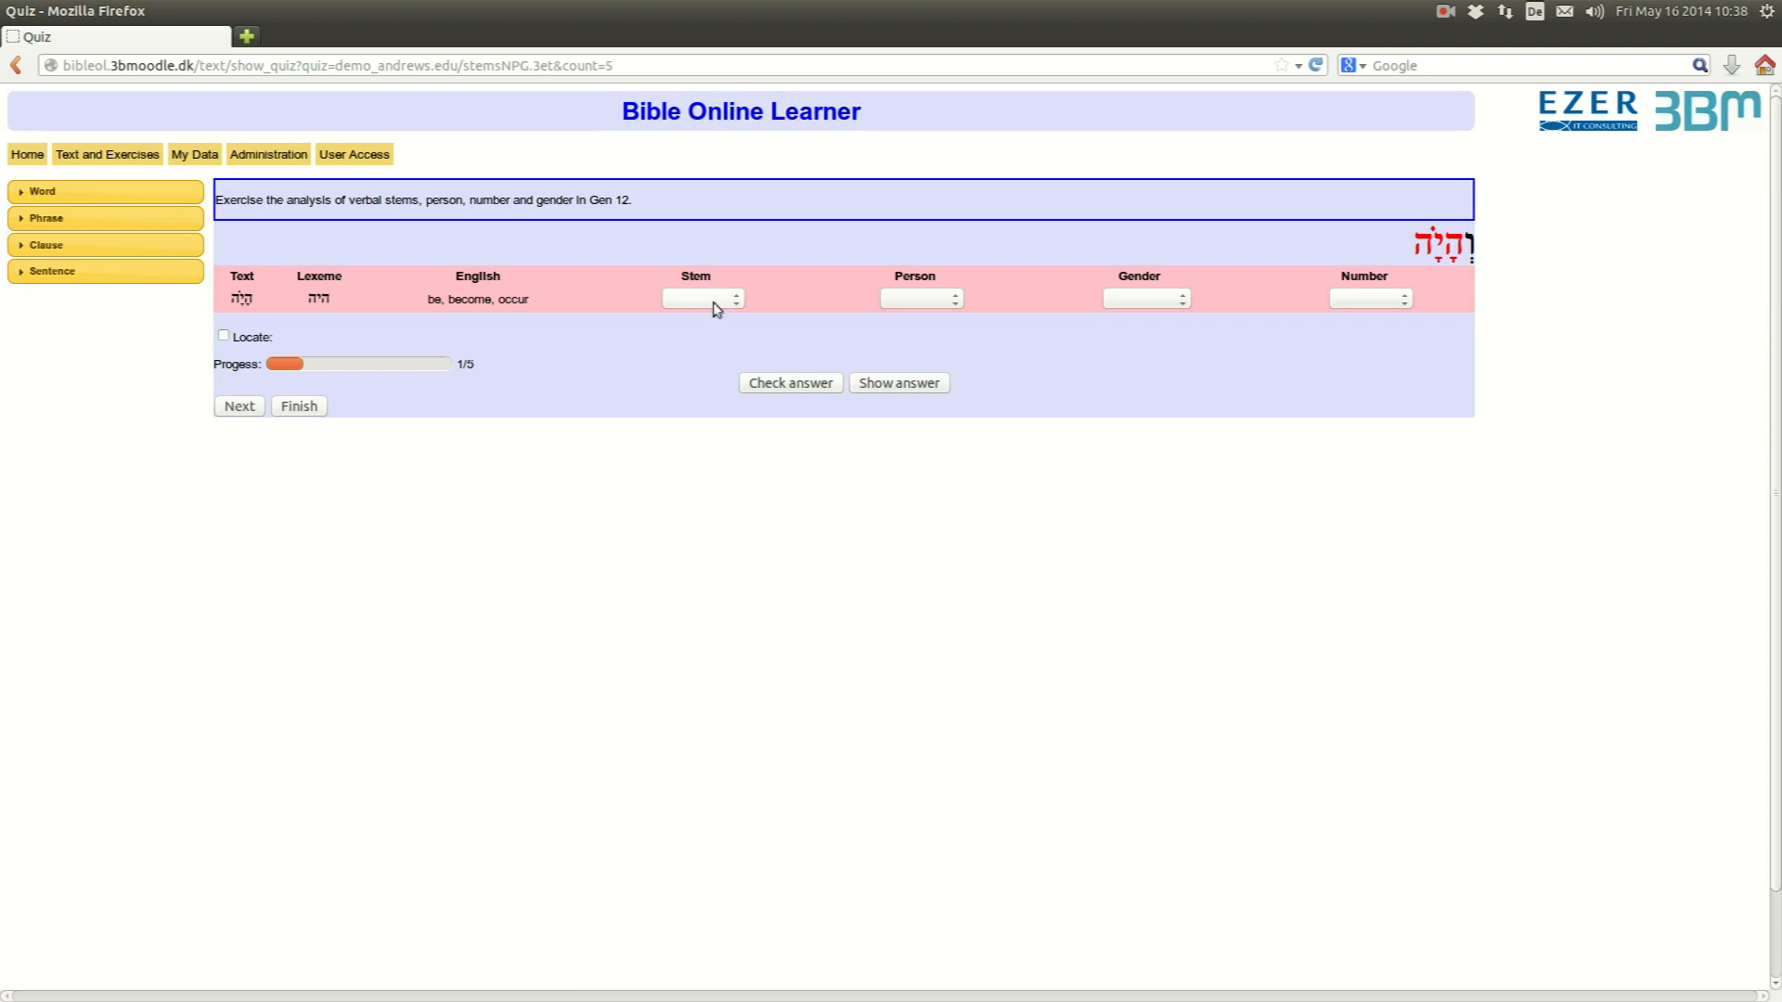
- Answer question 1 as Qal, 3rd, Masculine, Singular and move to question 2
left_click(701, 299)
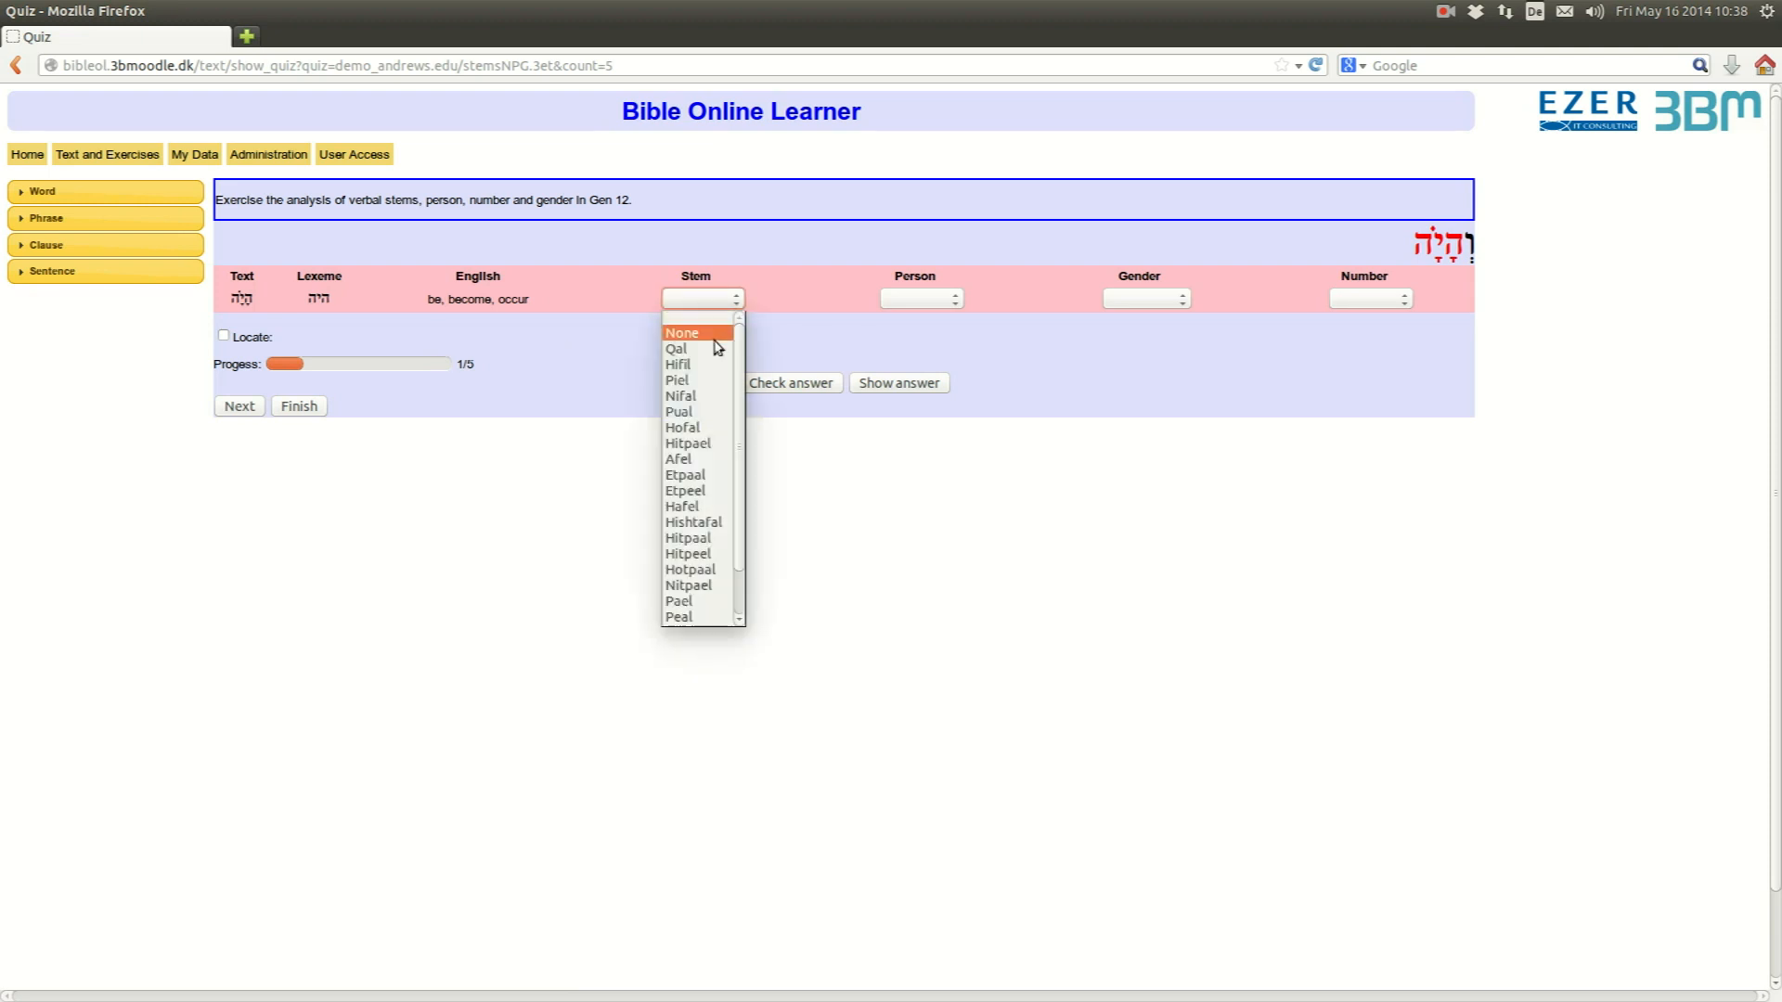
left_click(675, 347)
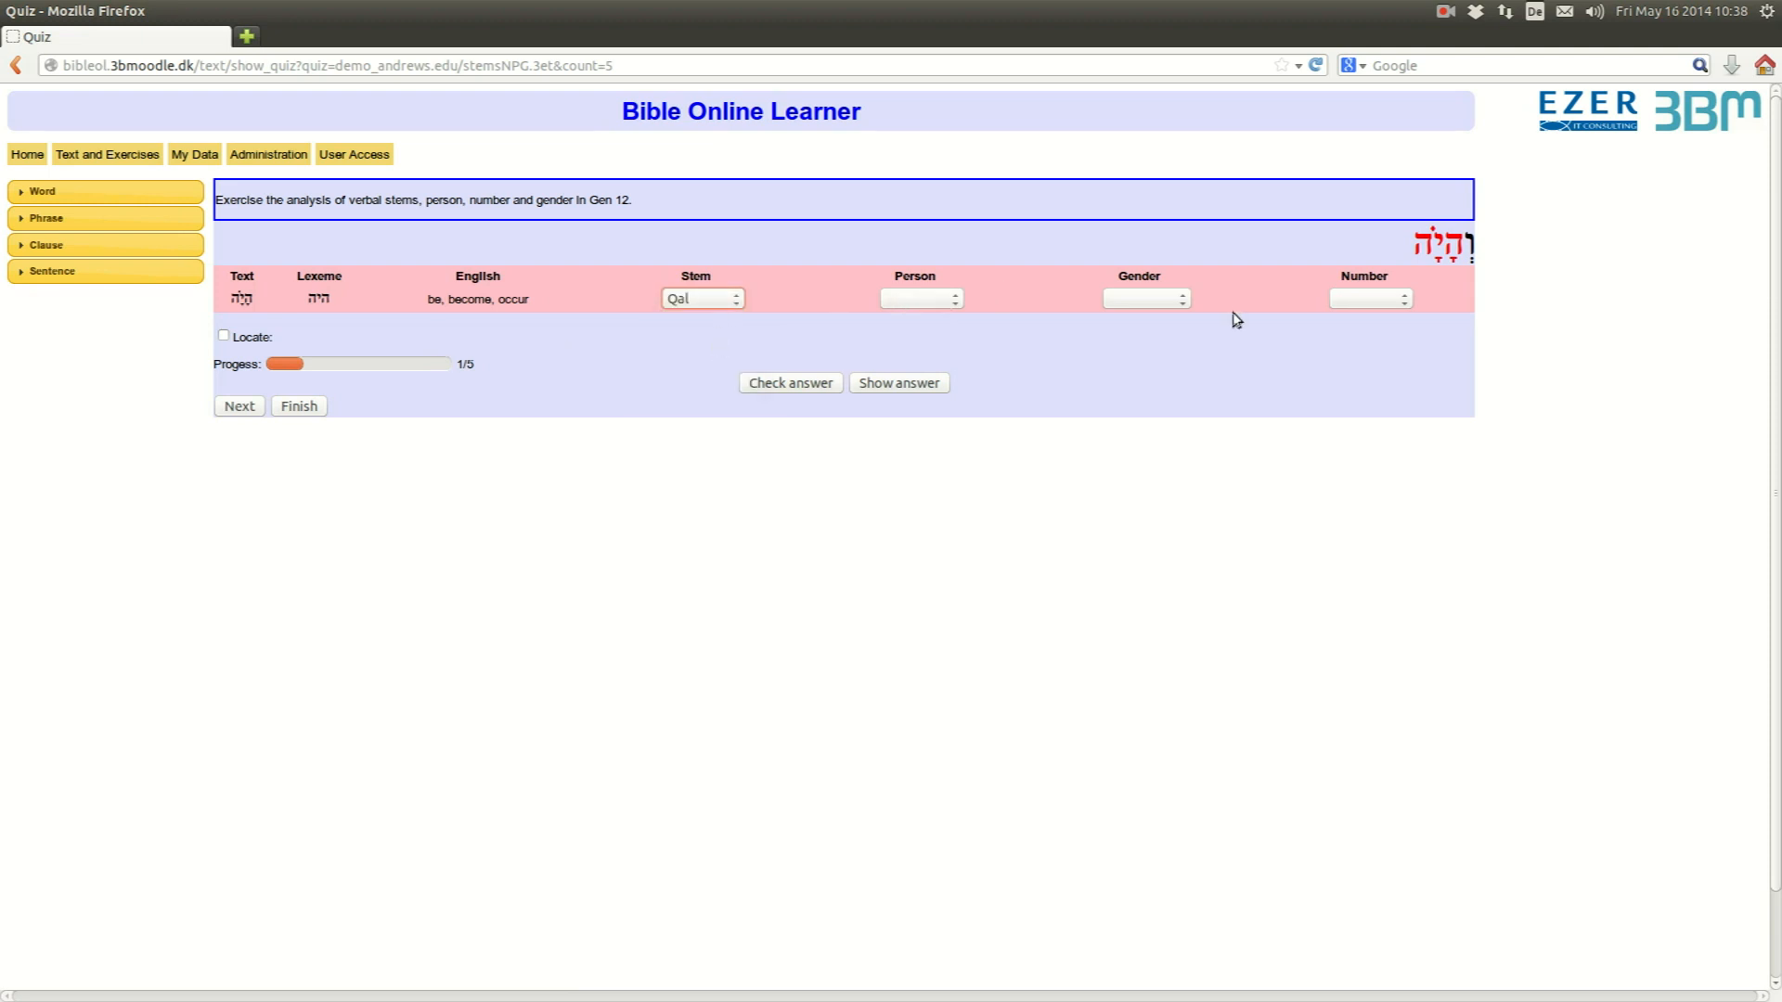
mouse_move(797, 329)
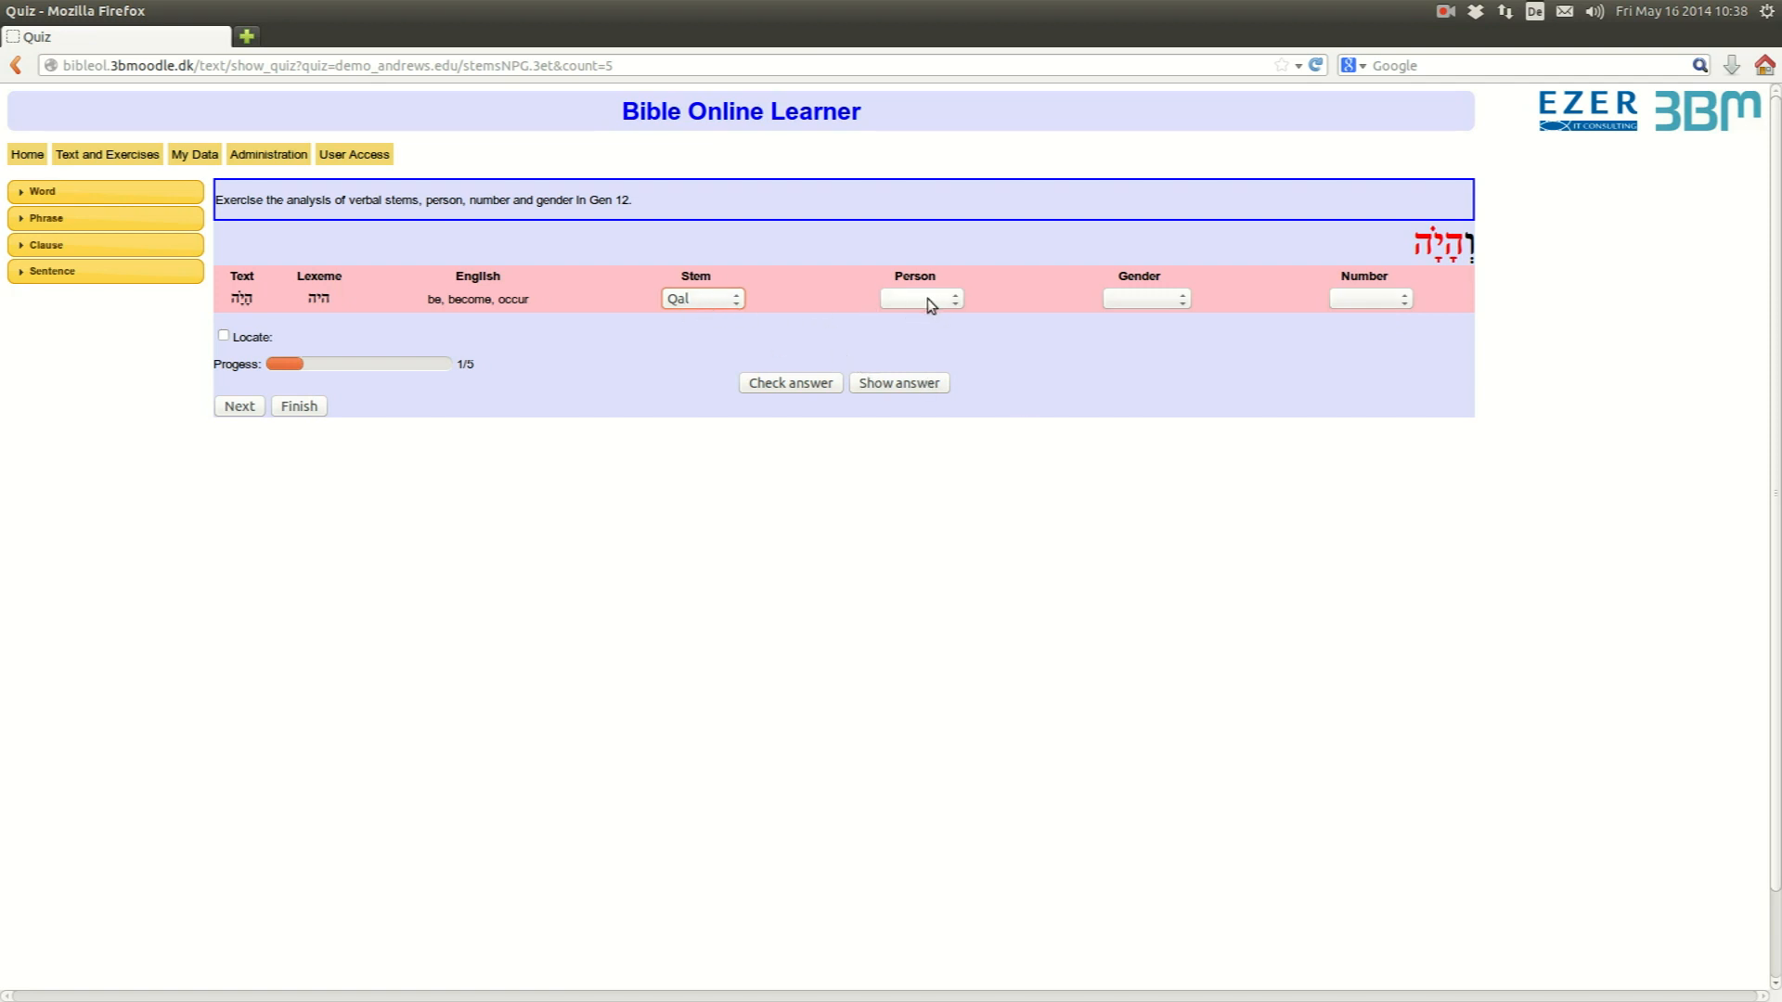
left_click(922, 297)
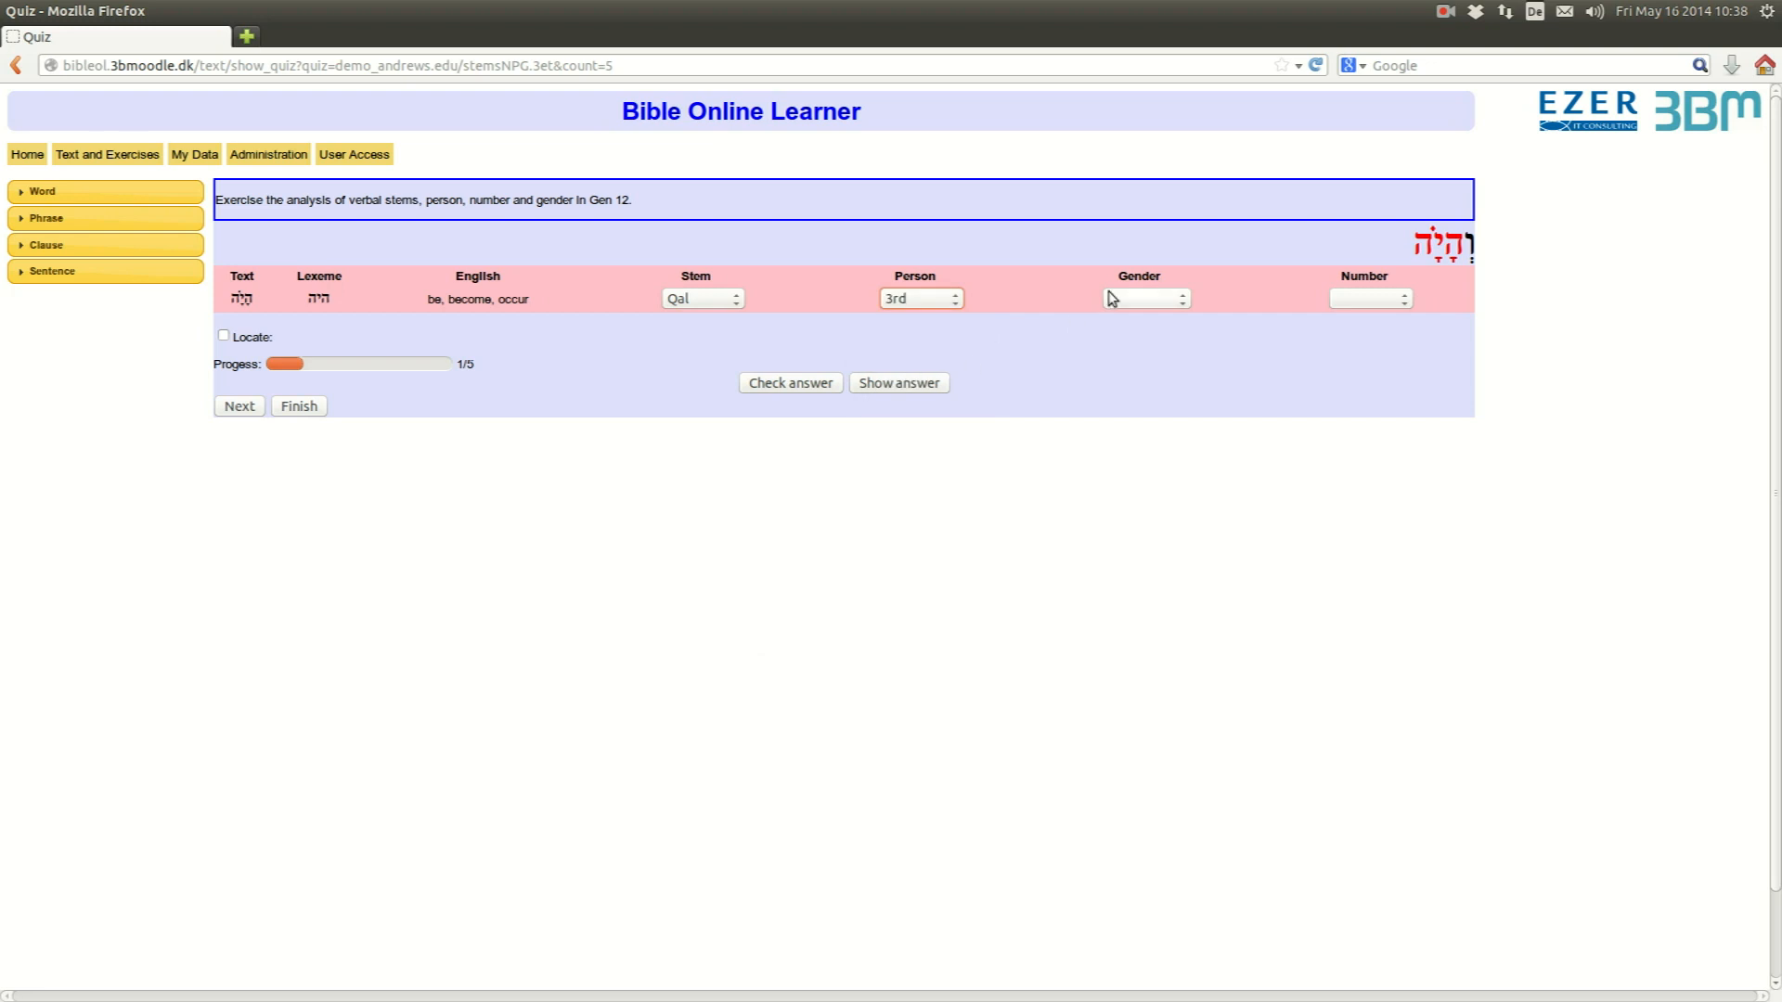
left_click(1145, 297)
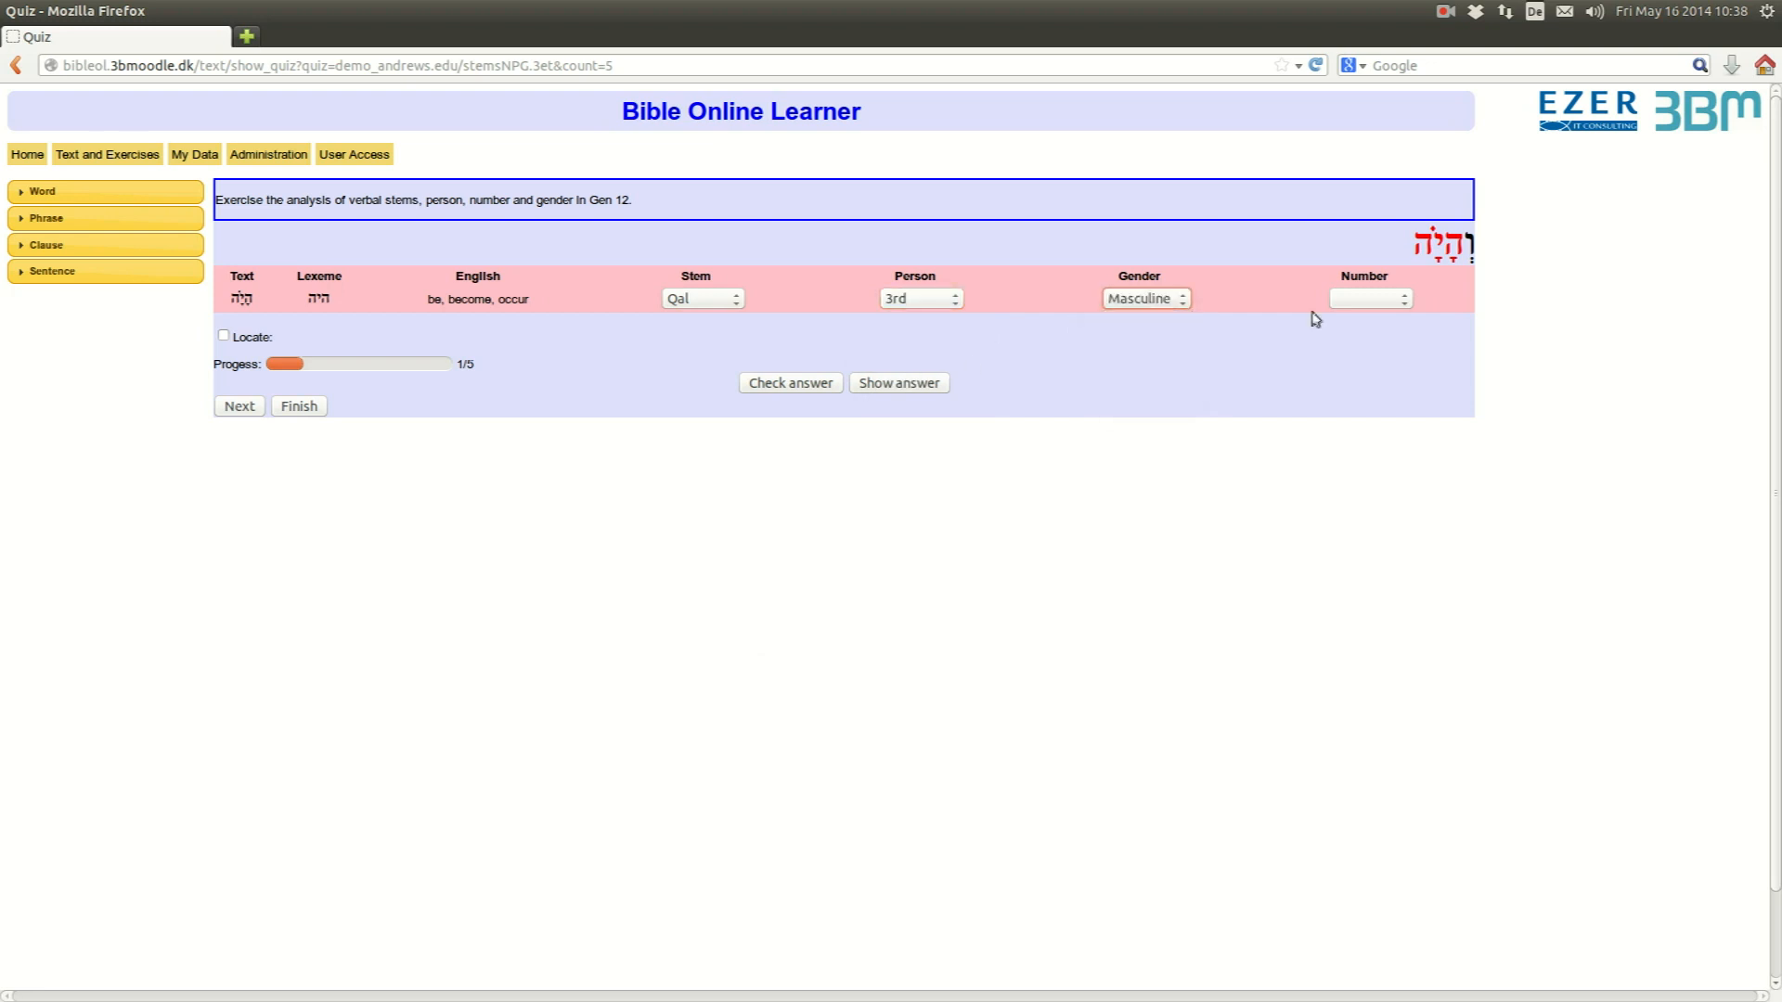
left_click(1369, 297)
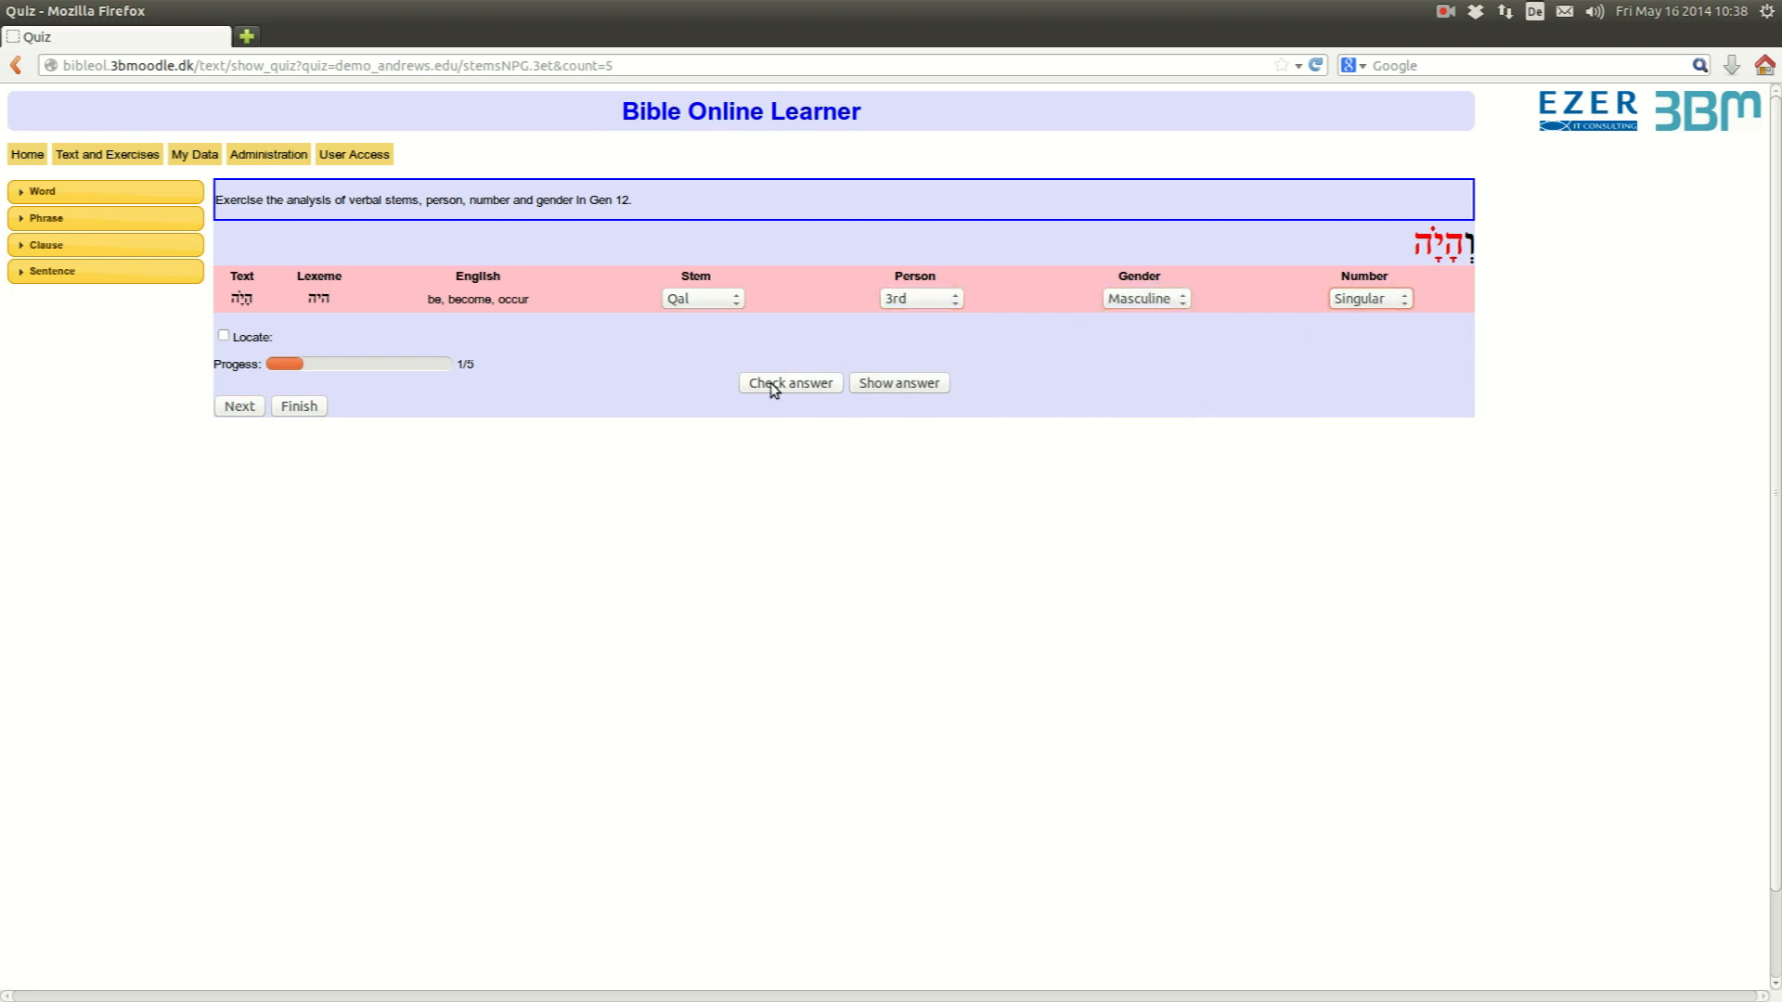
left_click(240, 406)
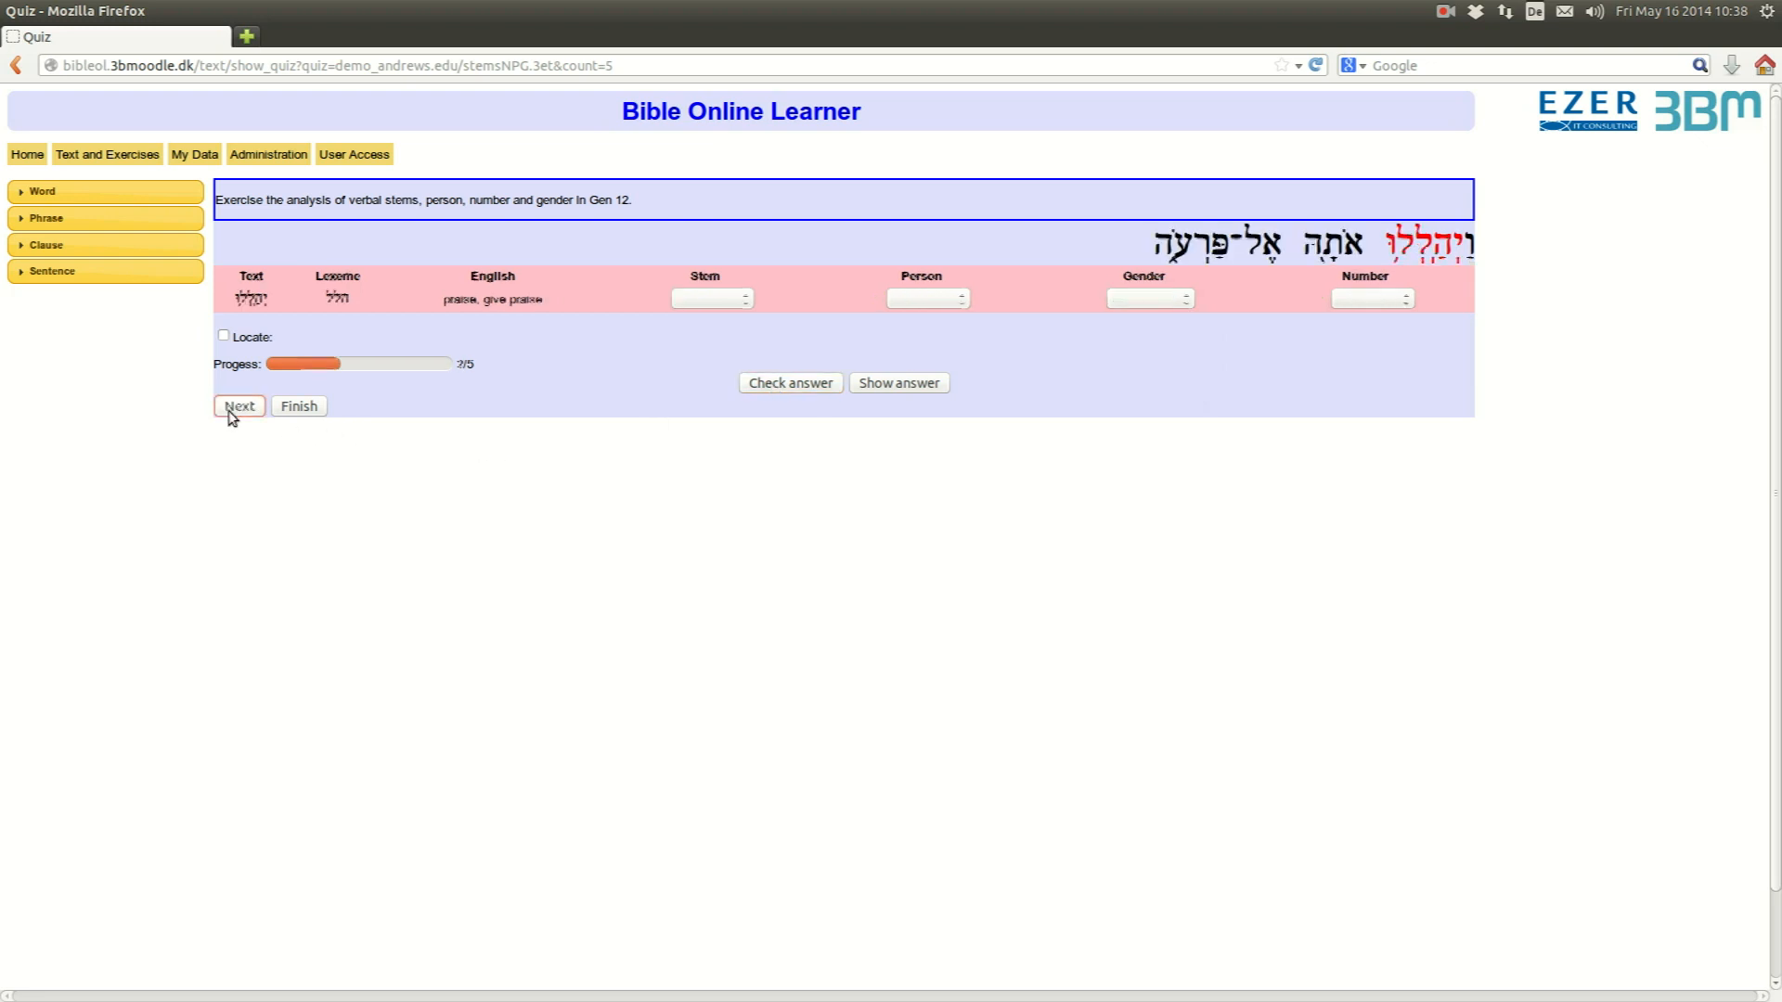
mouse_move(1113, 453)
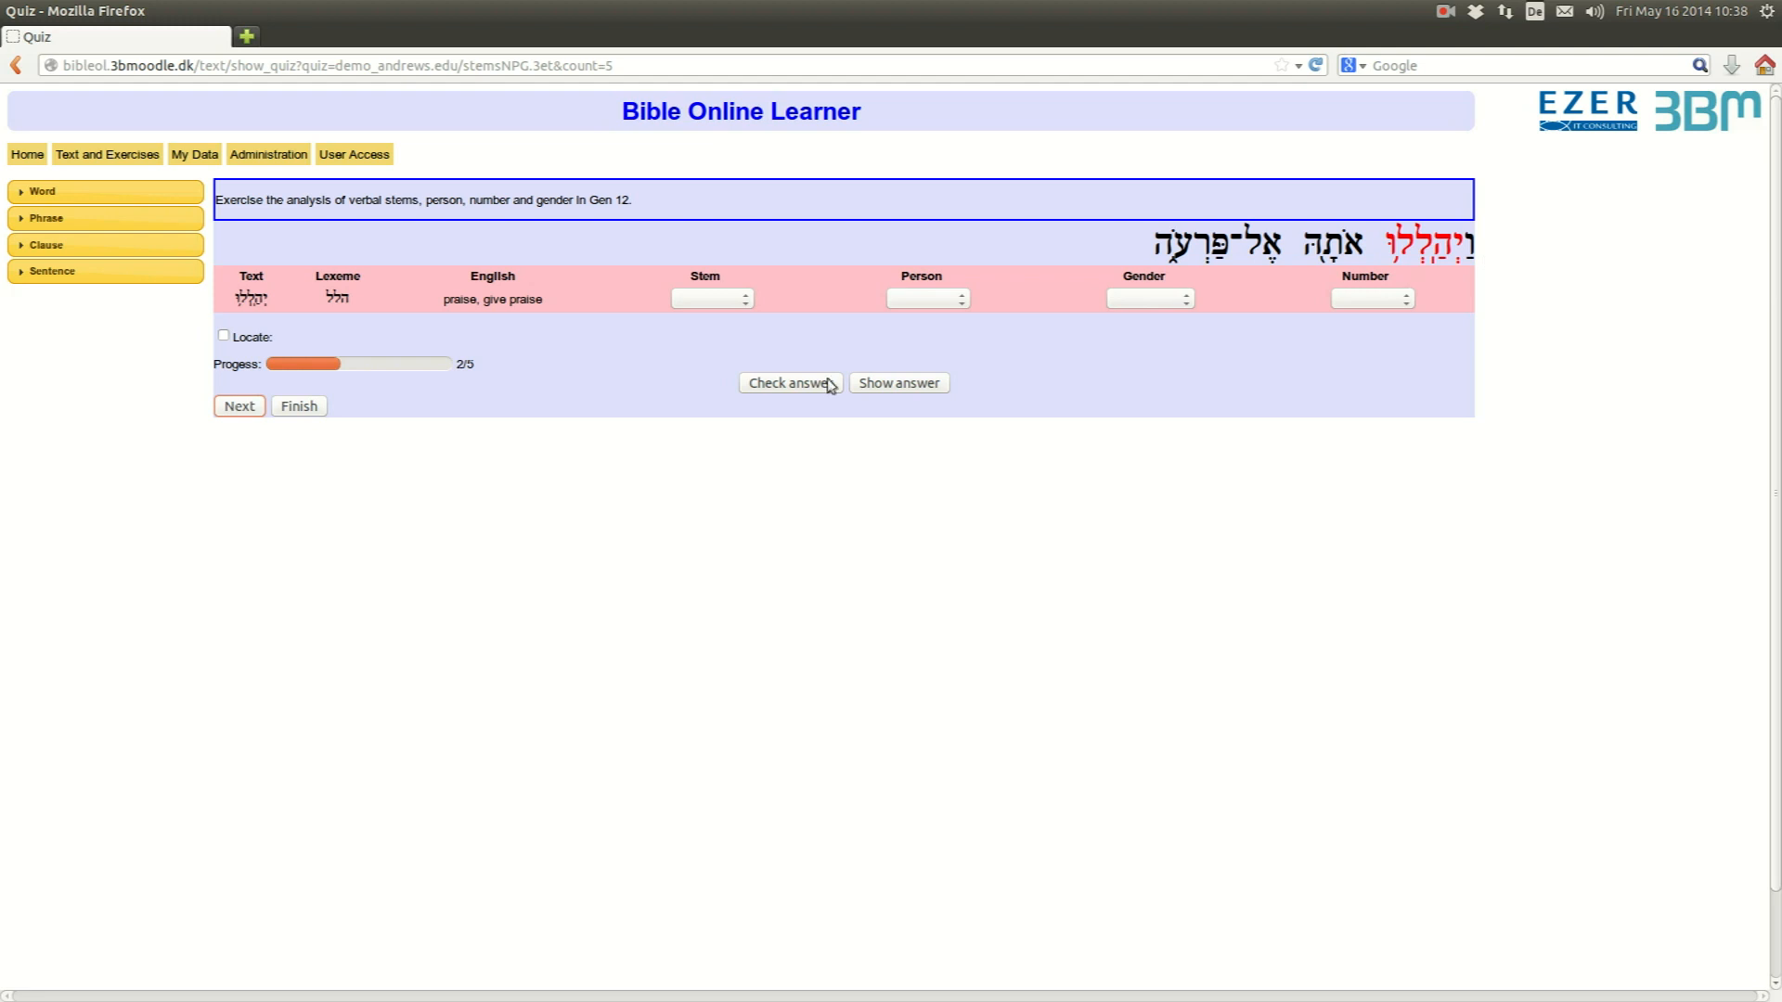
mouse_move(703, 310)
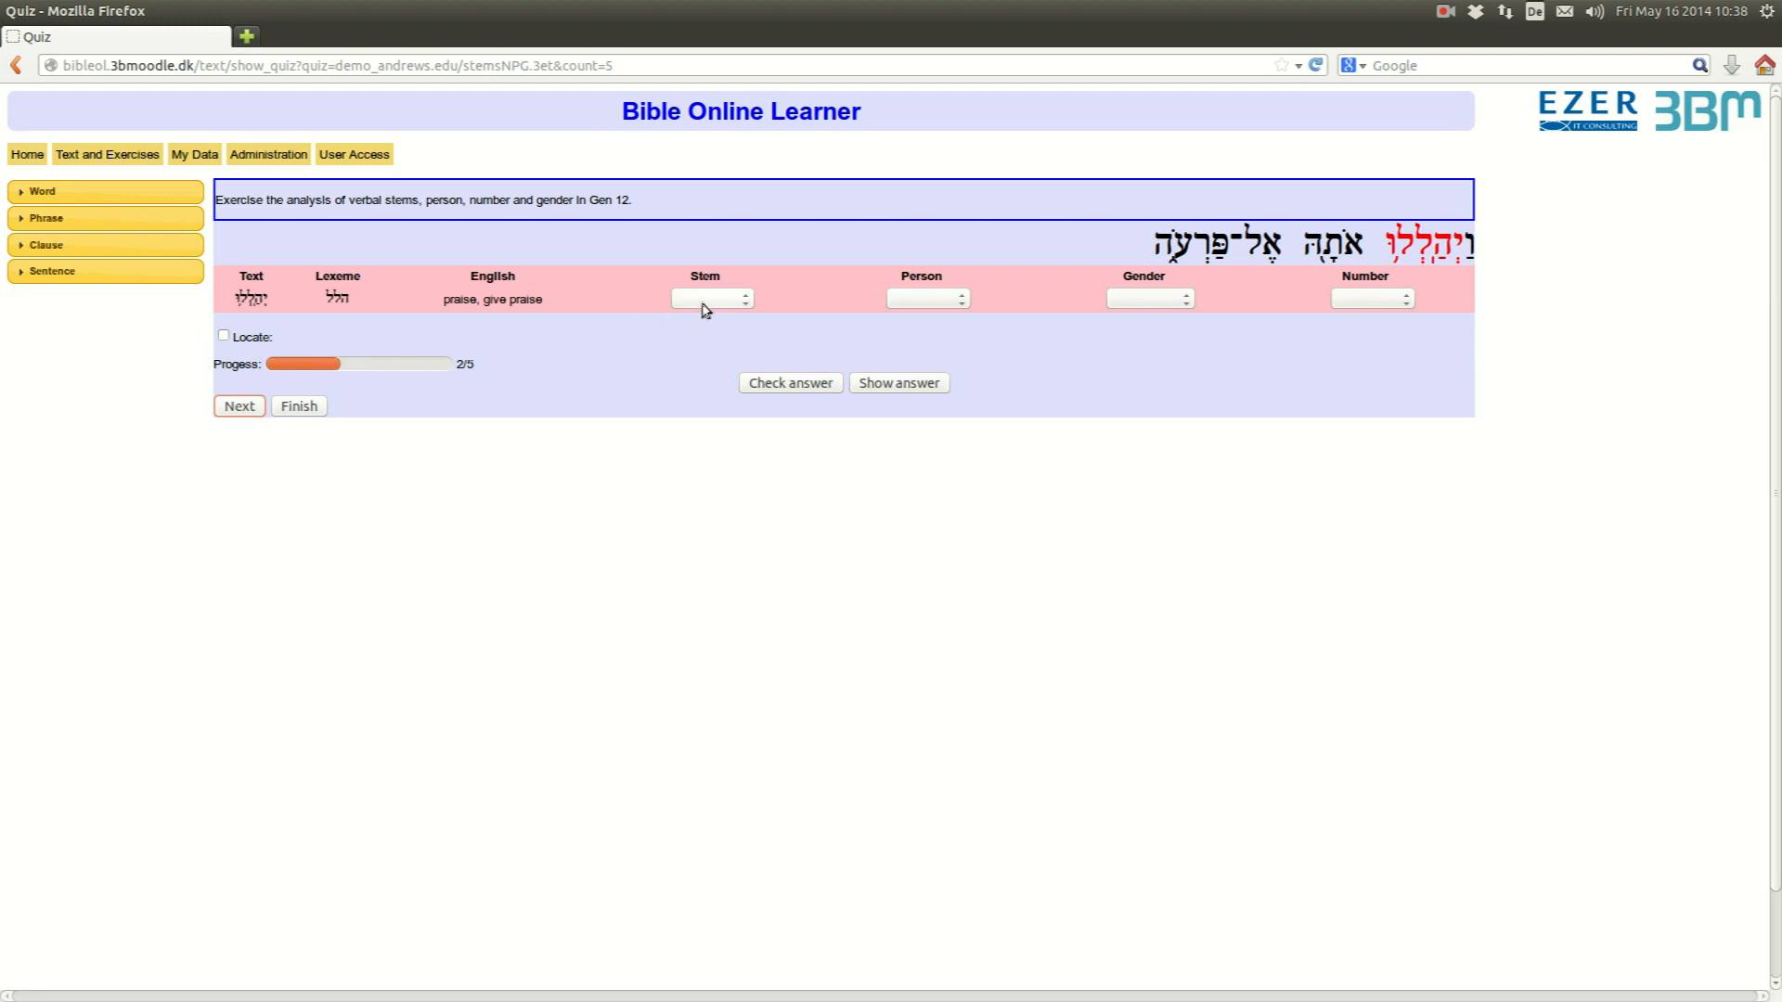
- Answer question 2 as Piel, 3rd, Masculine with its number and move to question 3
left_click(711, 297)
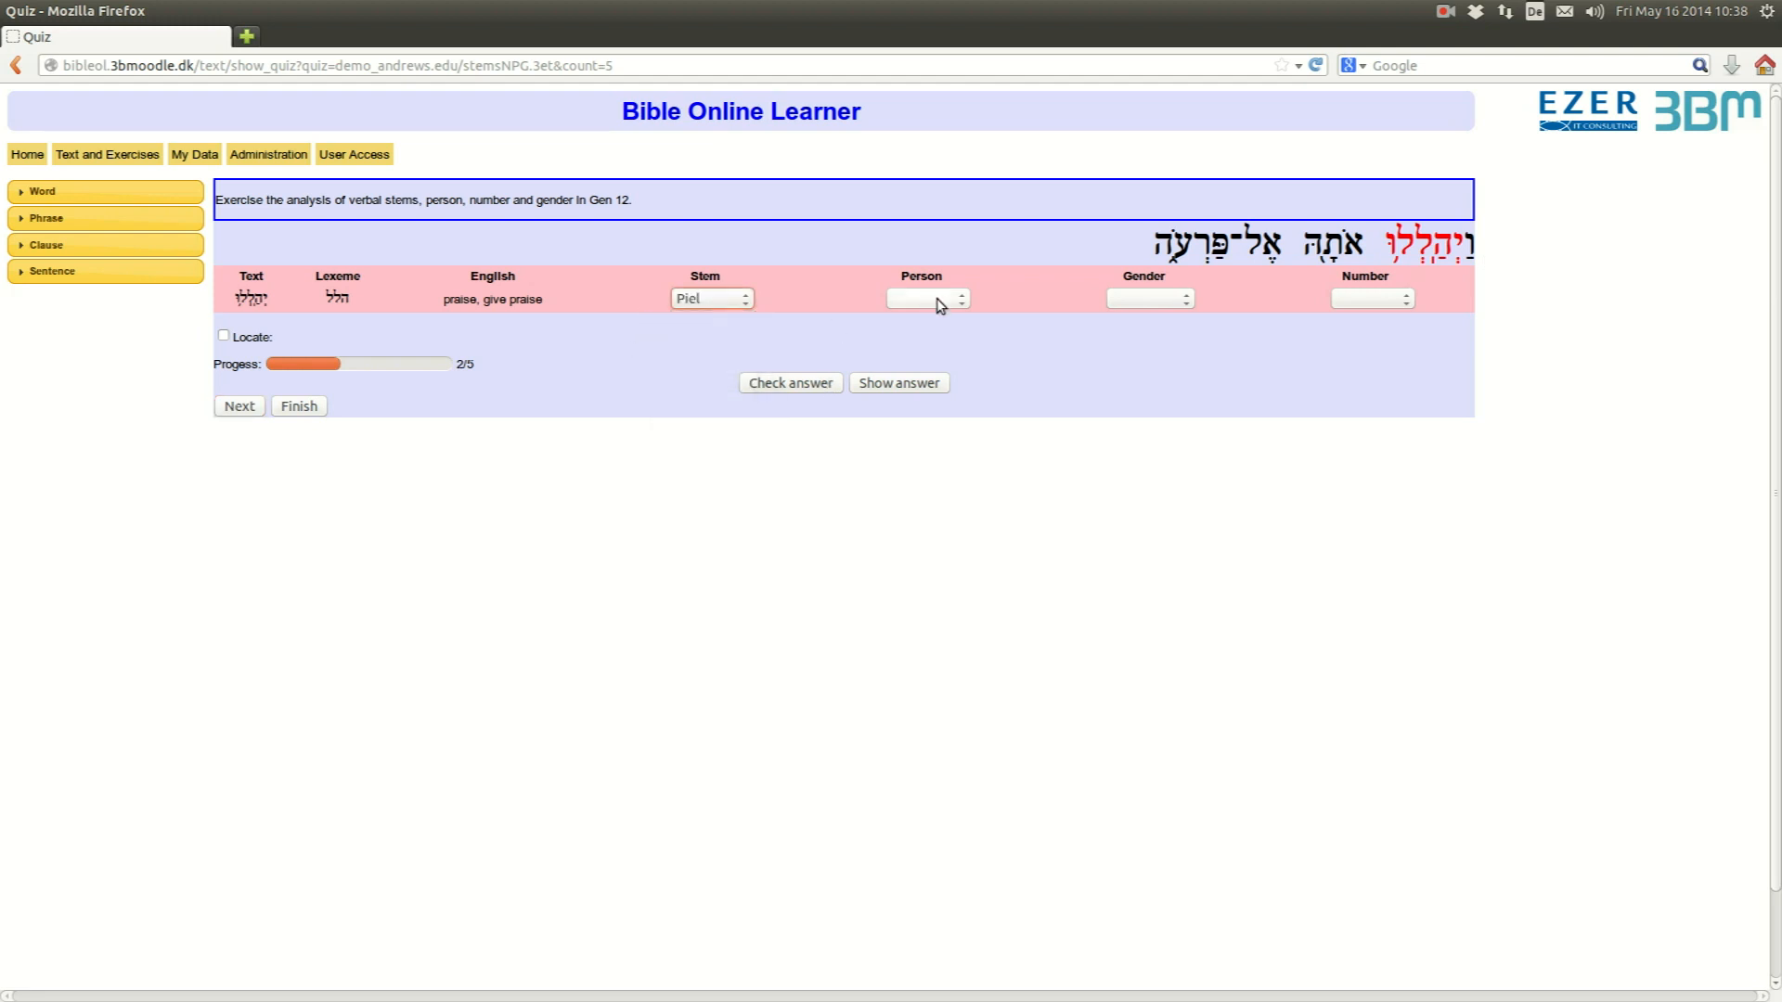
left_click(924, 297)
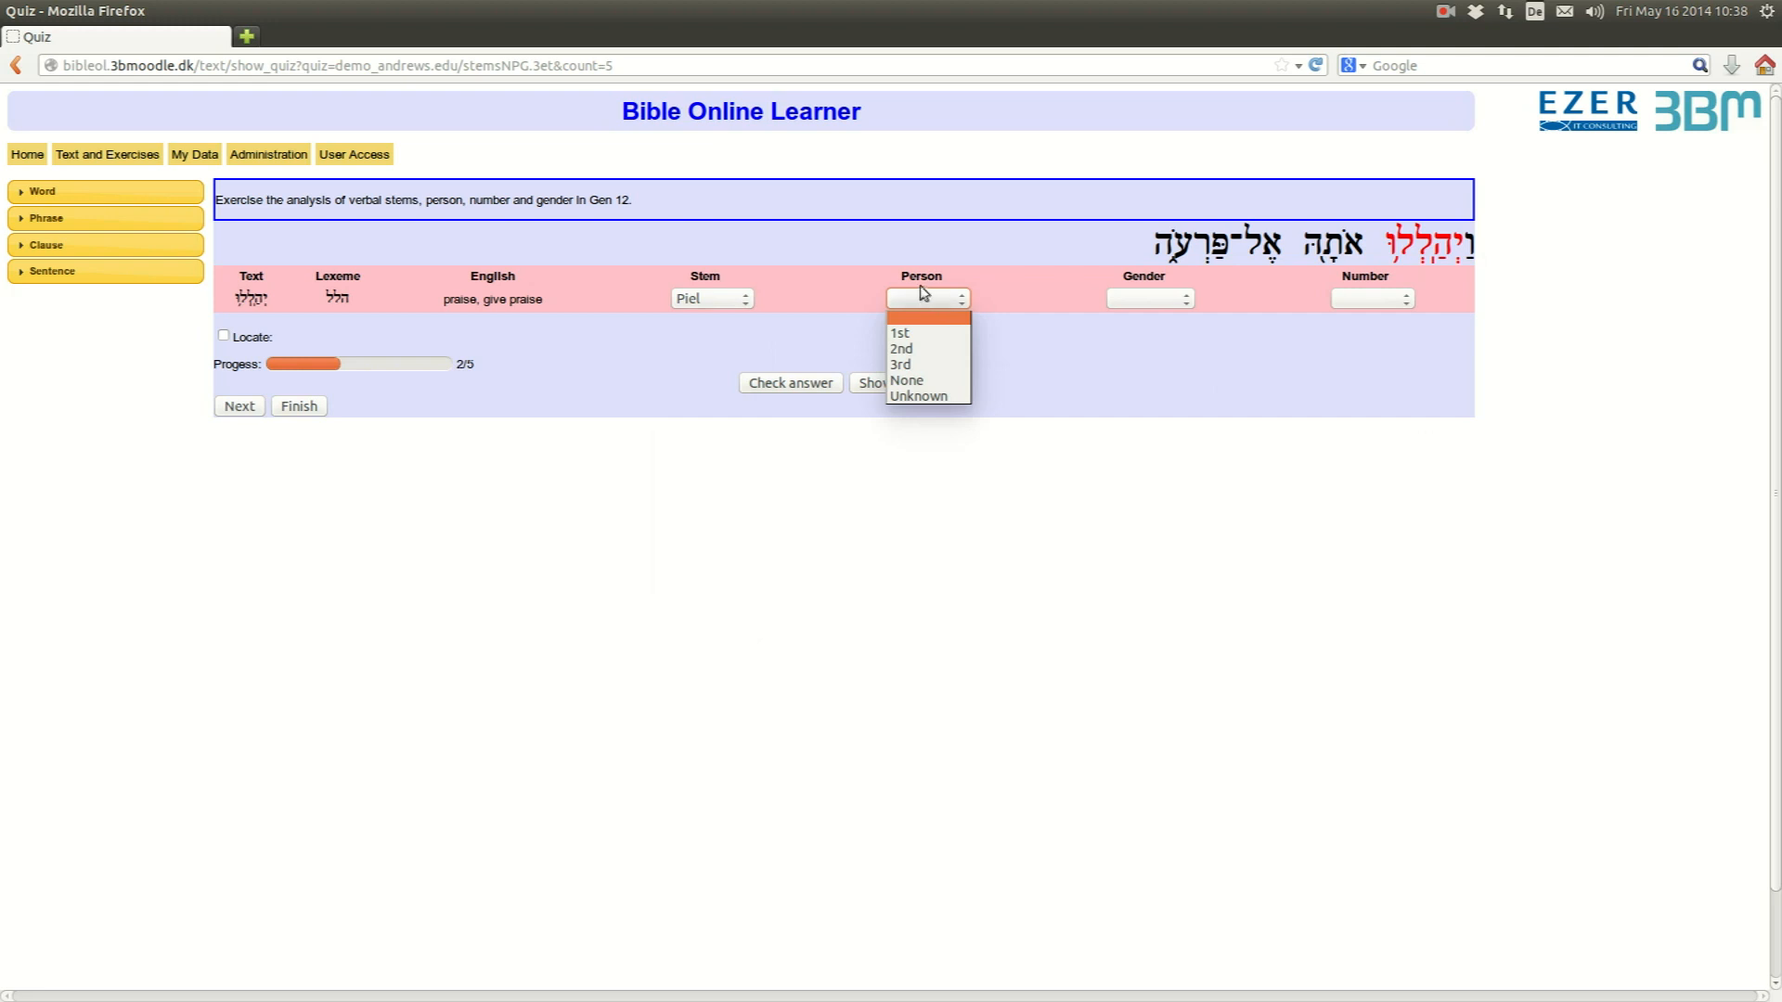
left_click(898, 363)
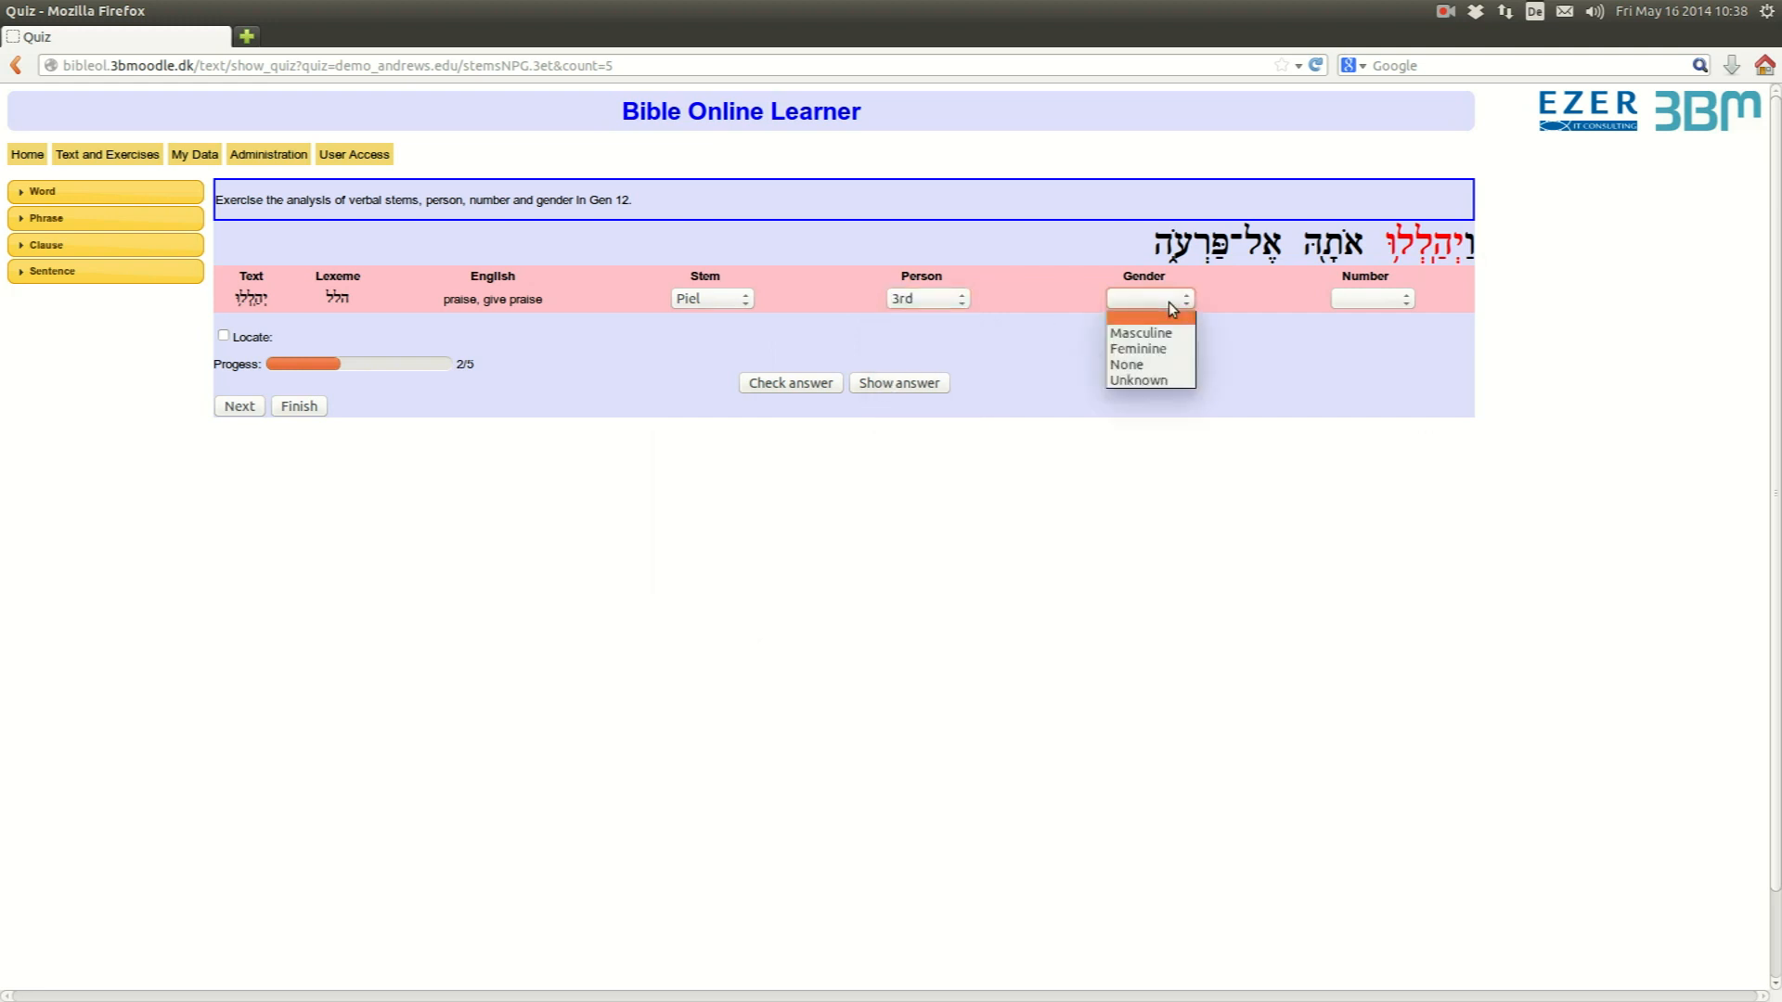
mouse_move(1156, 365)
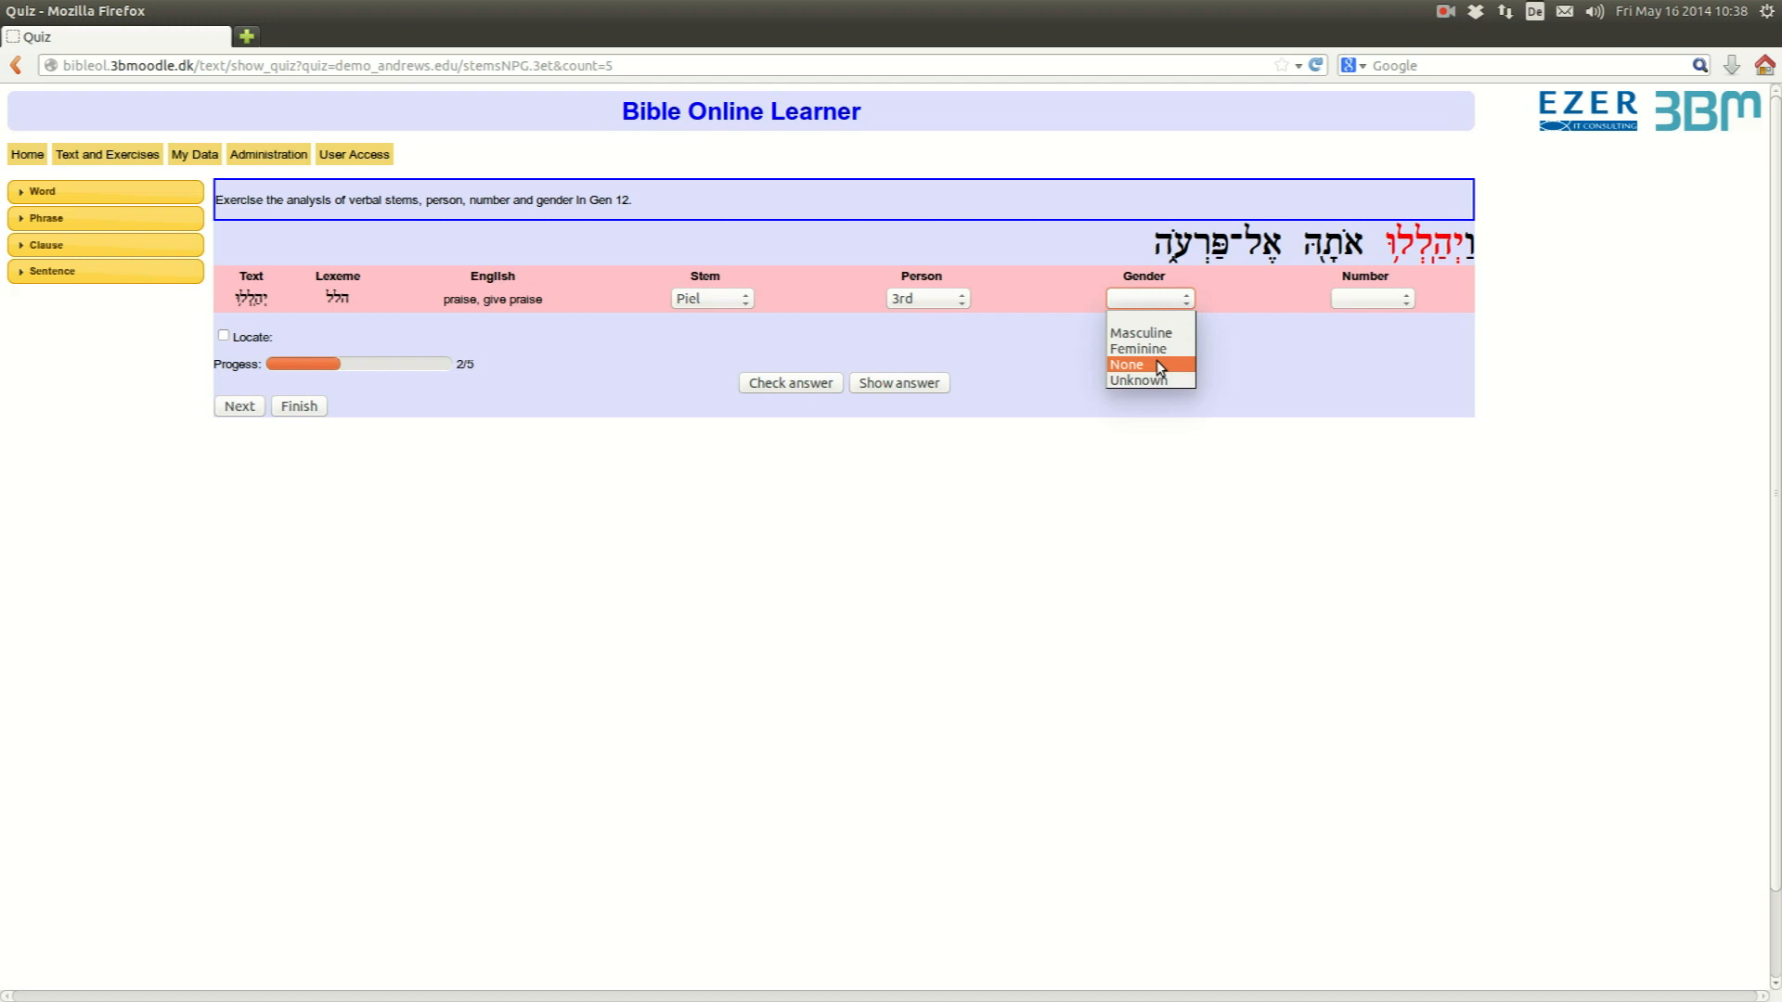
left_click(1138, 332)
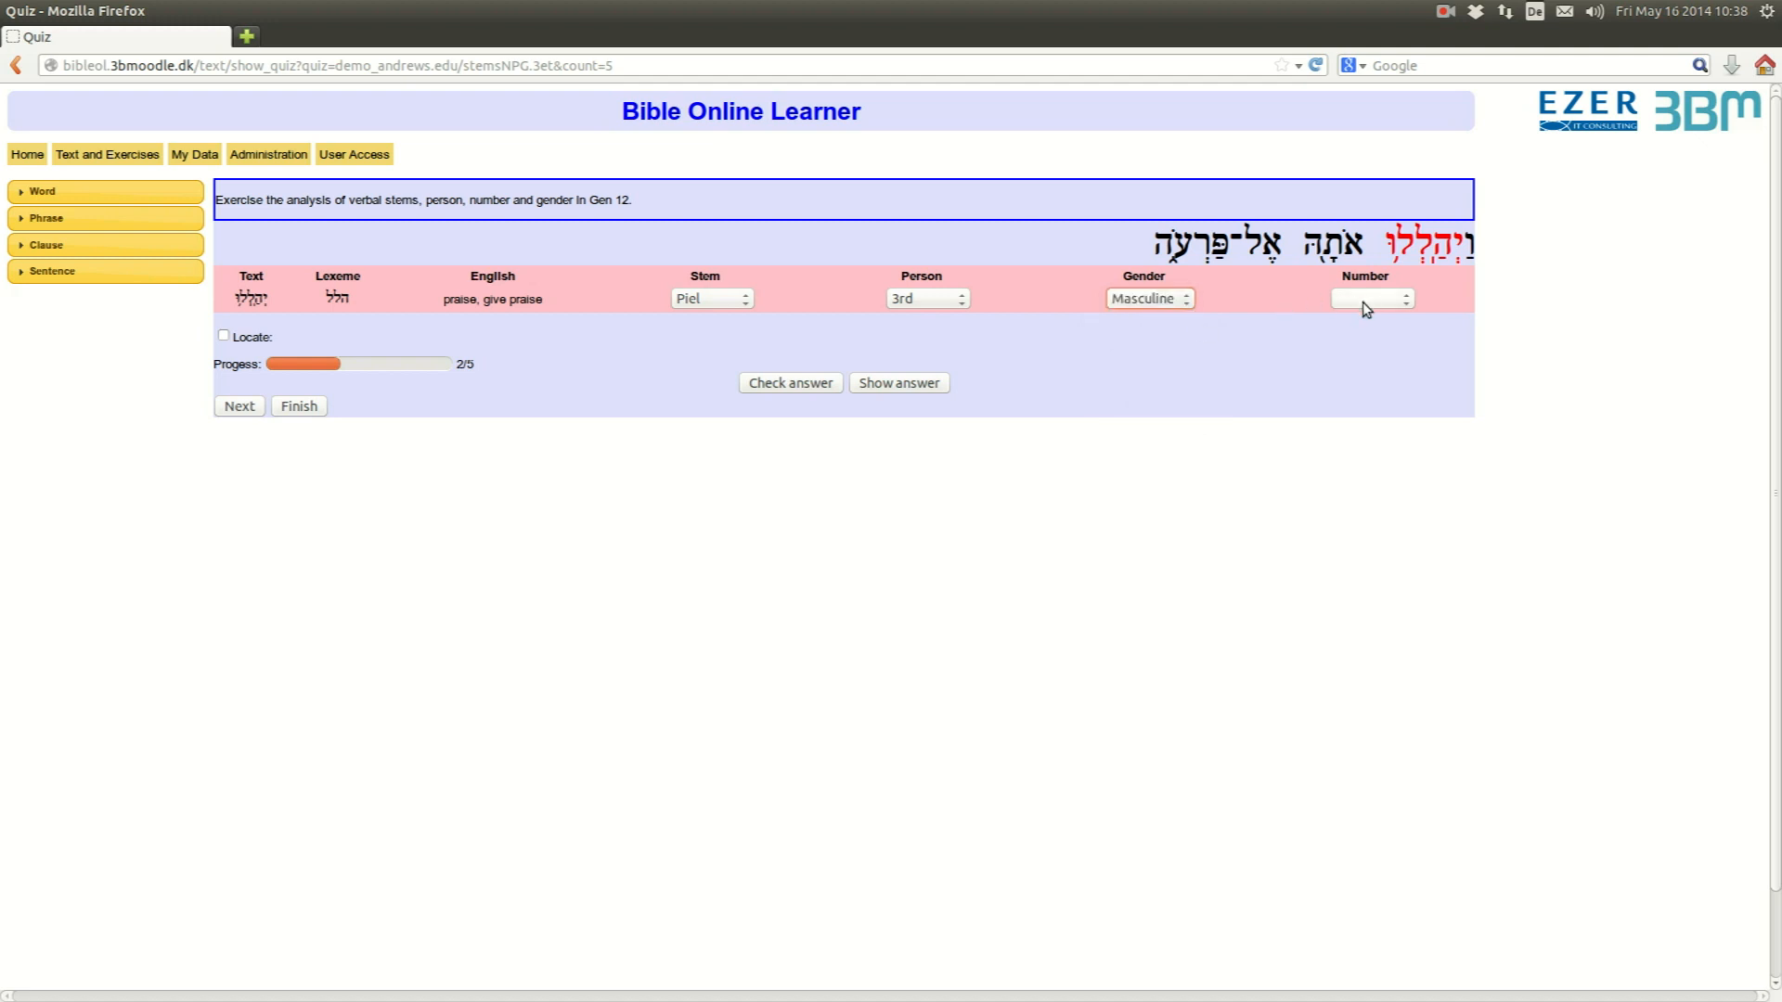
left_click(1372, 297)
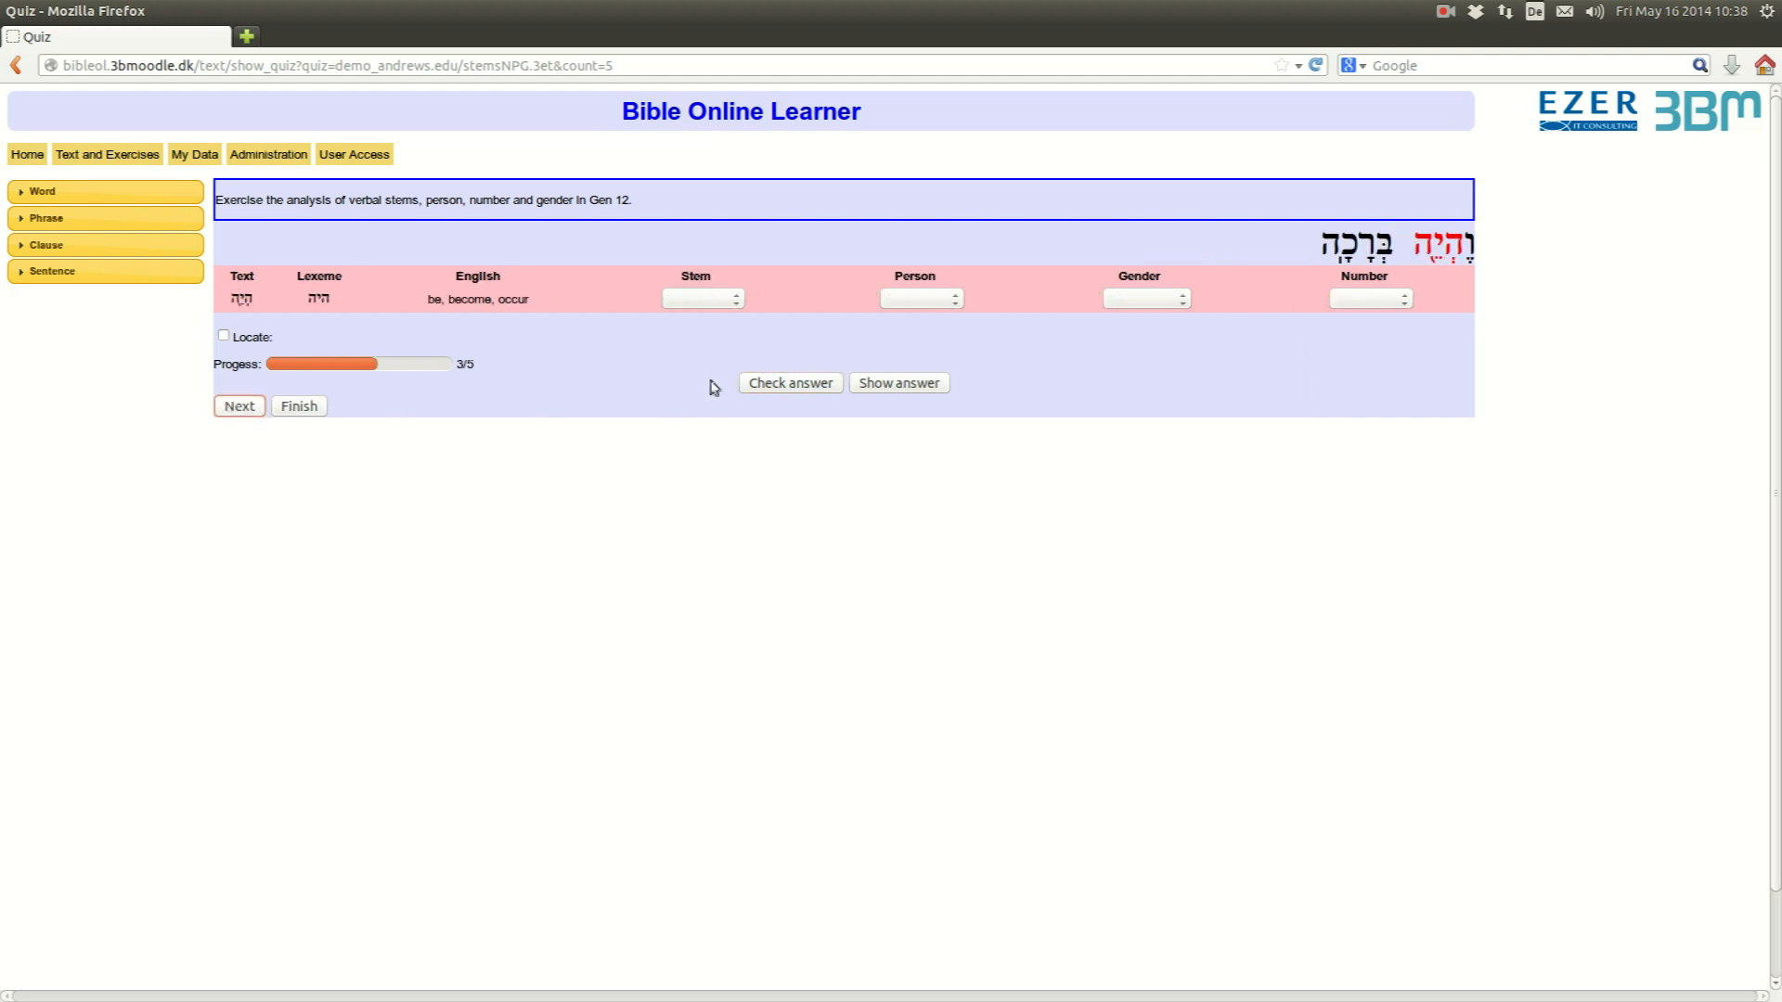
mouse_move(761, 362)
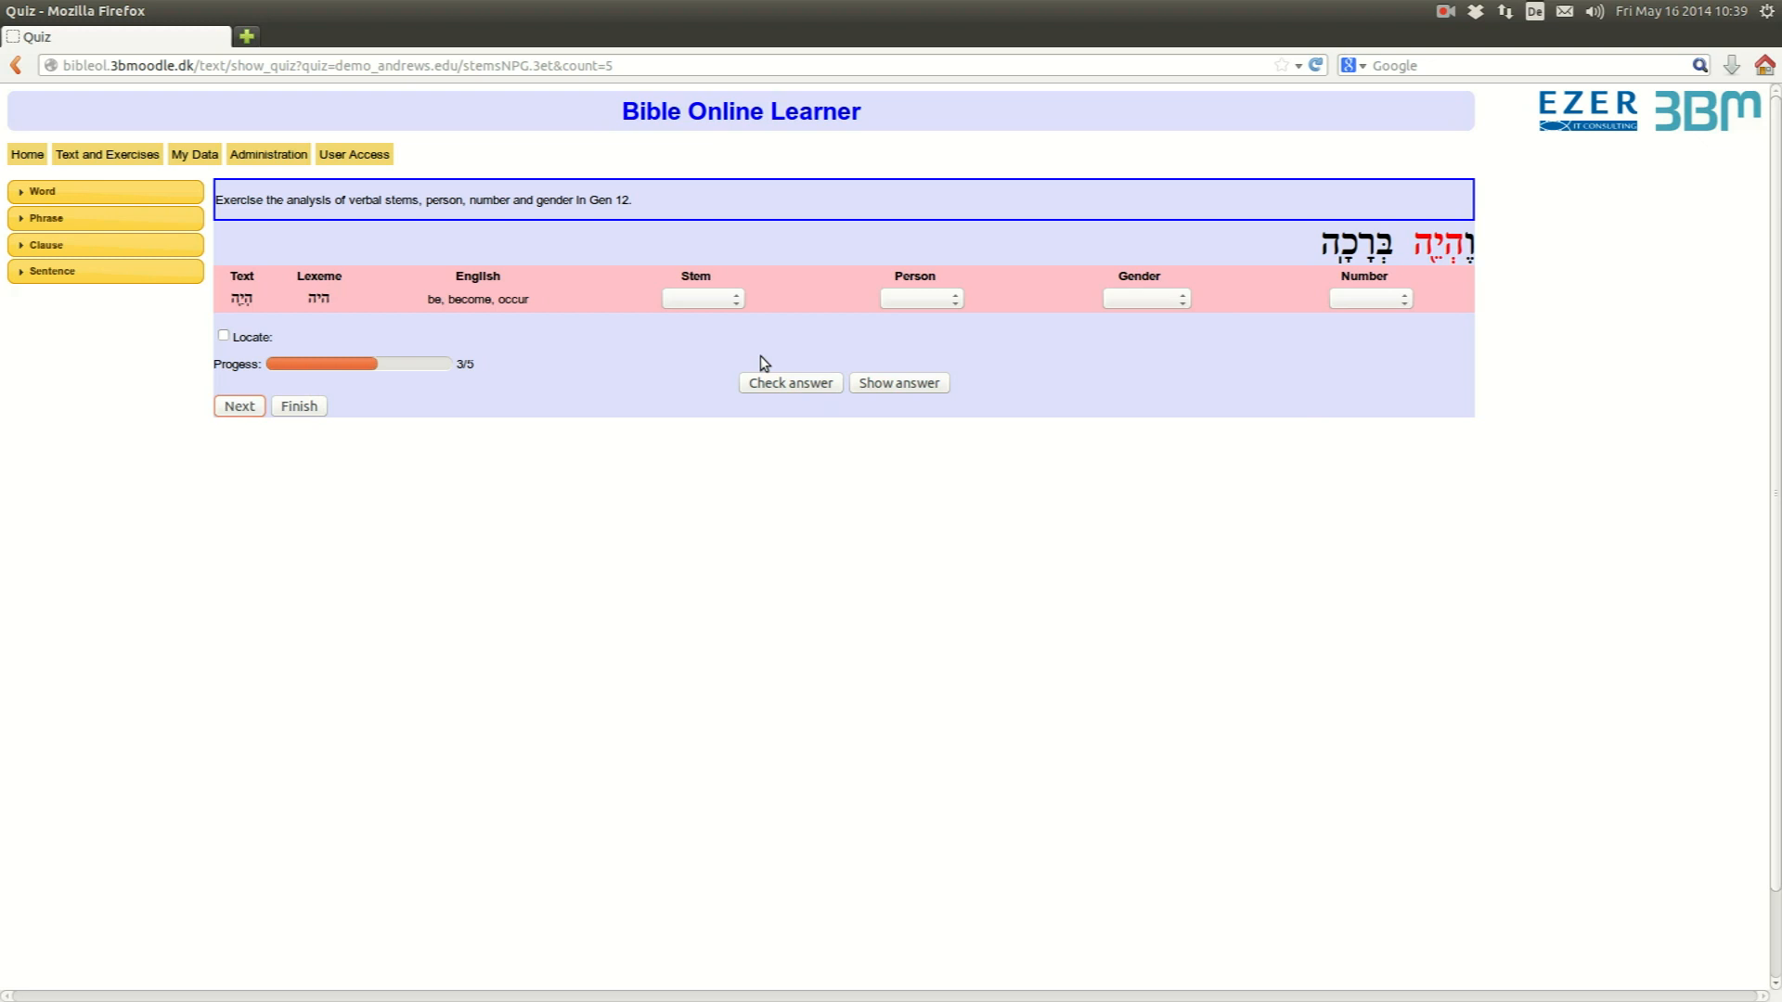
mouse_move(752, 329)
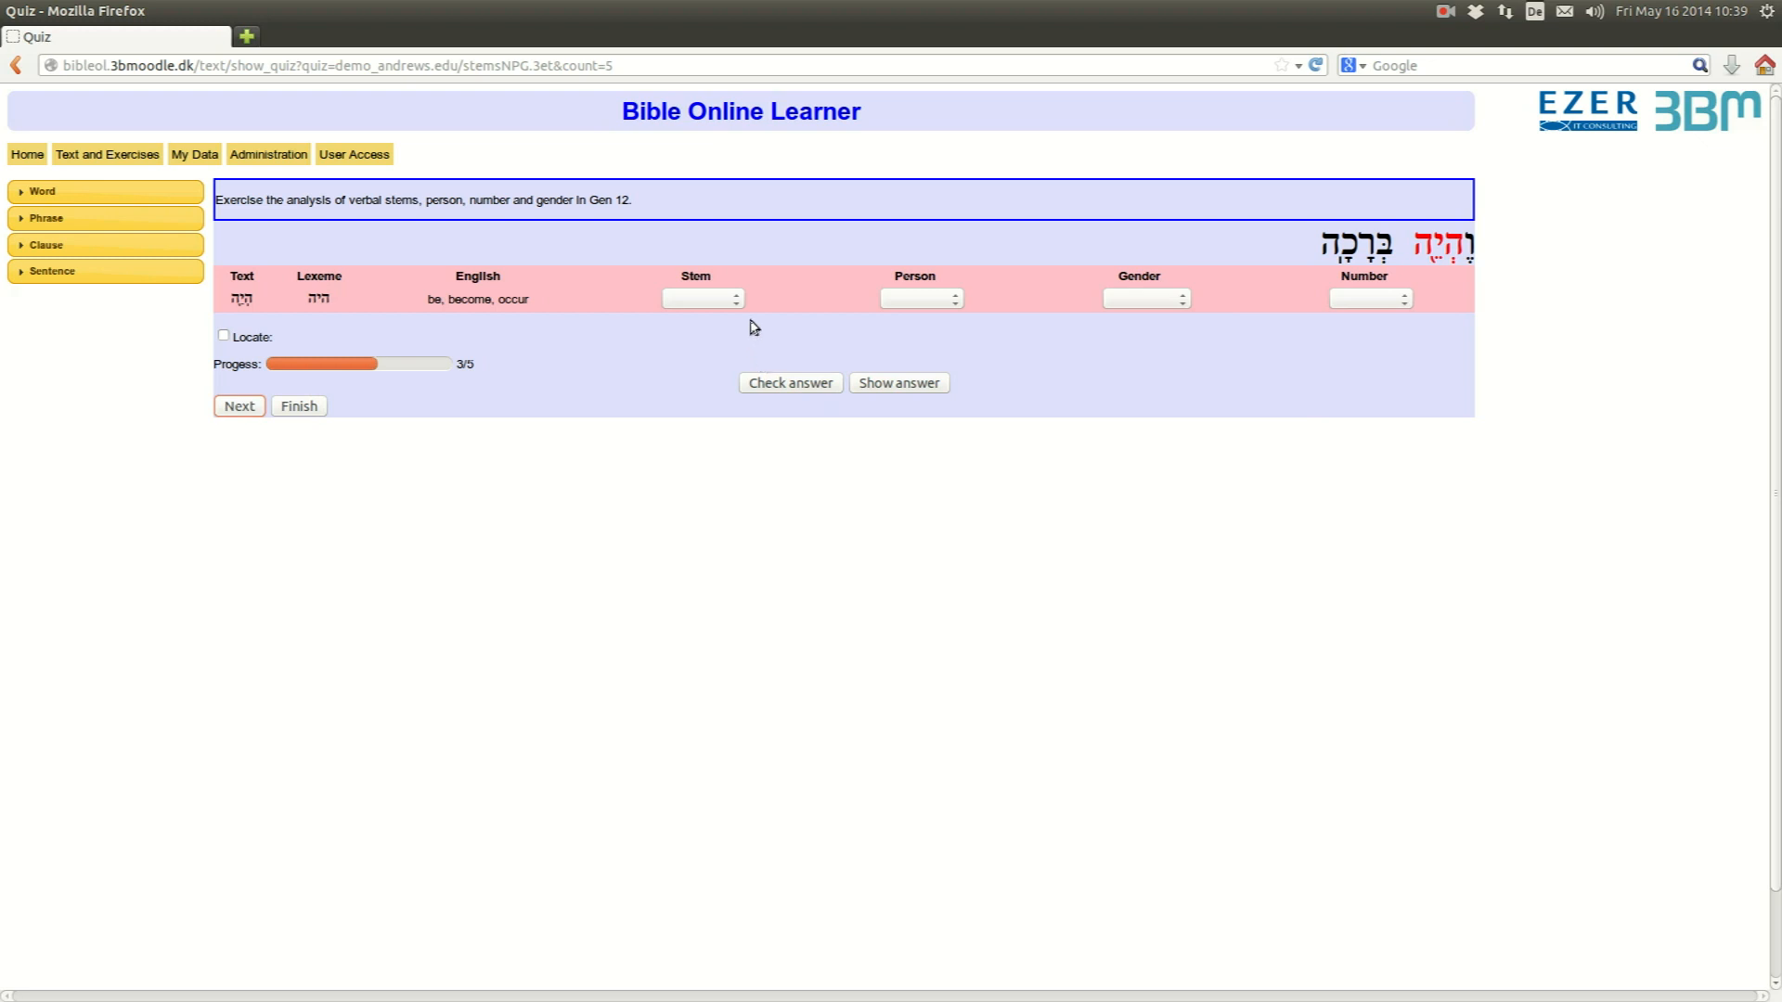
- Answer question 3 as Qal, 3rd, Feminine, Plural and check it; only Qal is correct
left_click(702, 299)
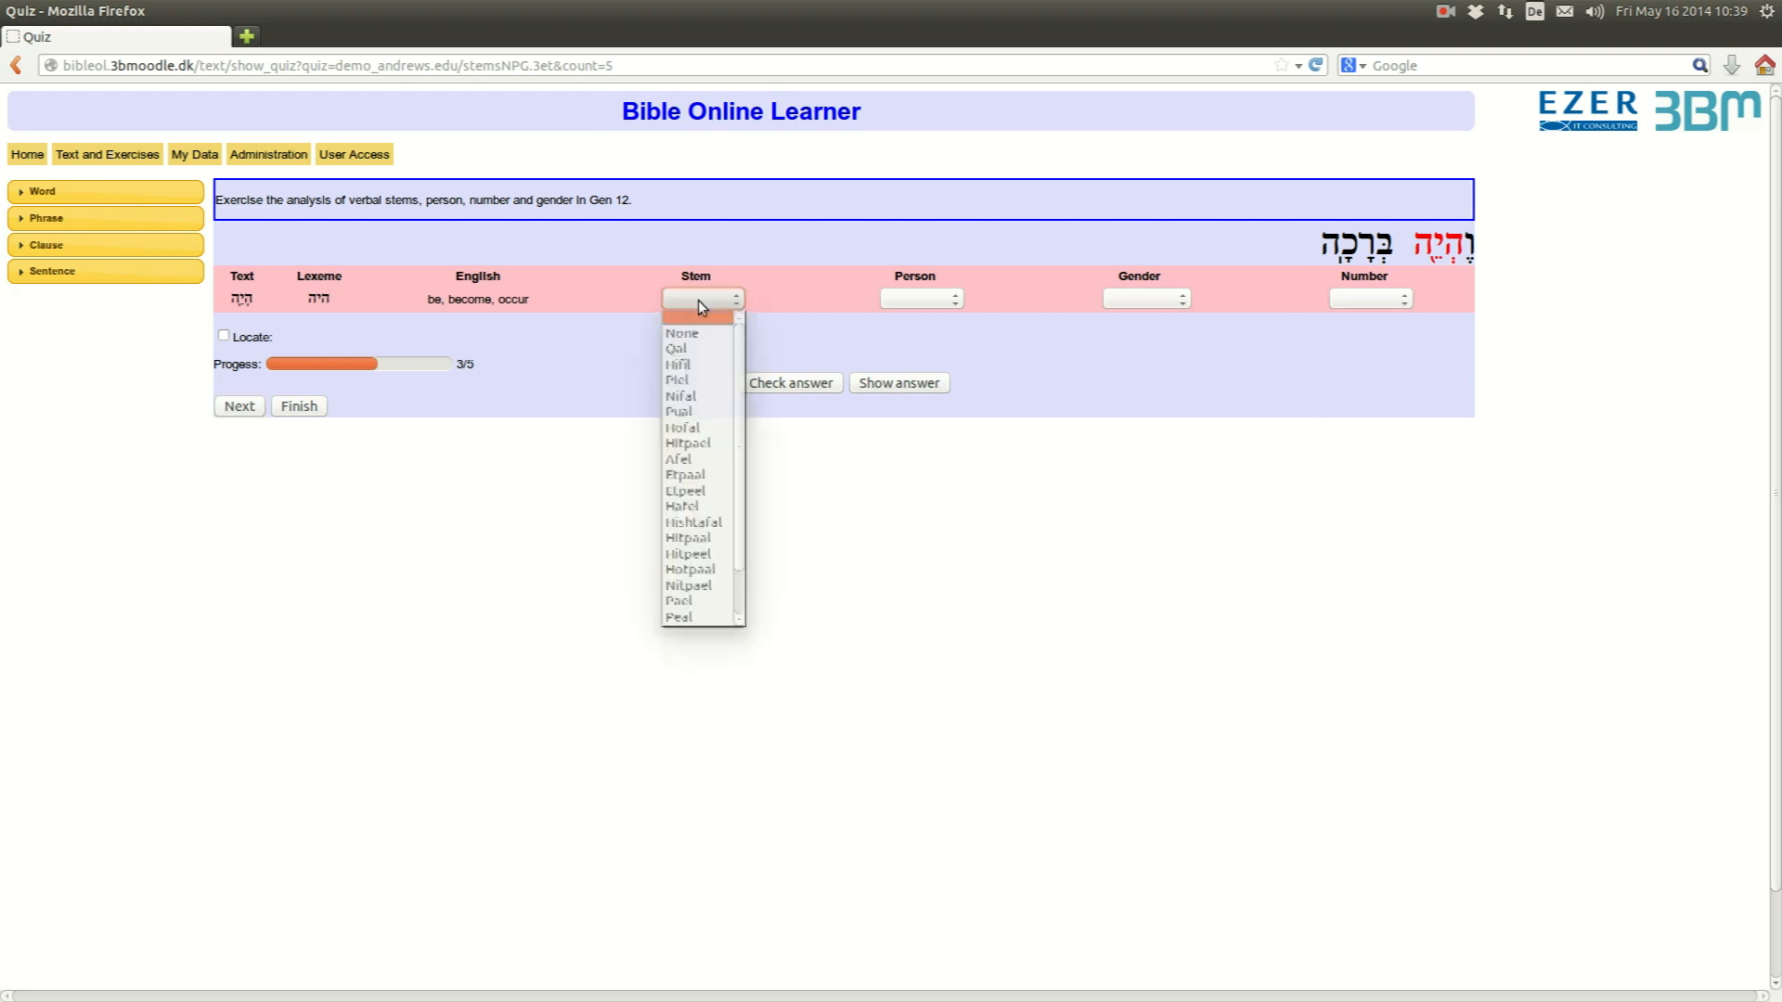
left_click(679, 347)
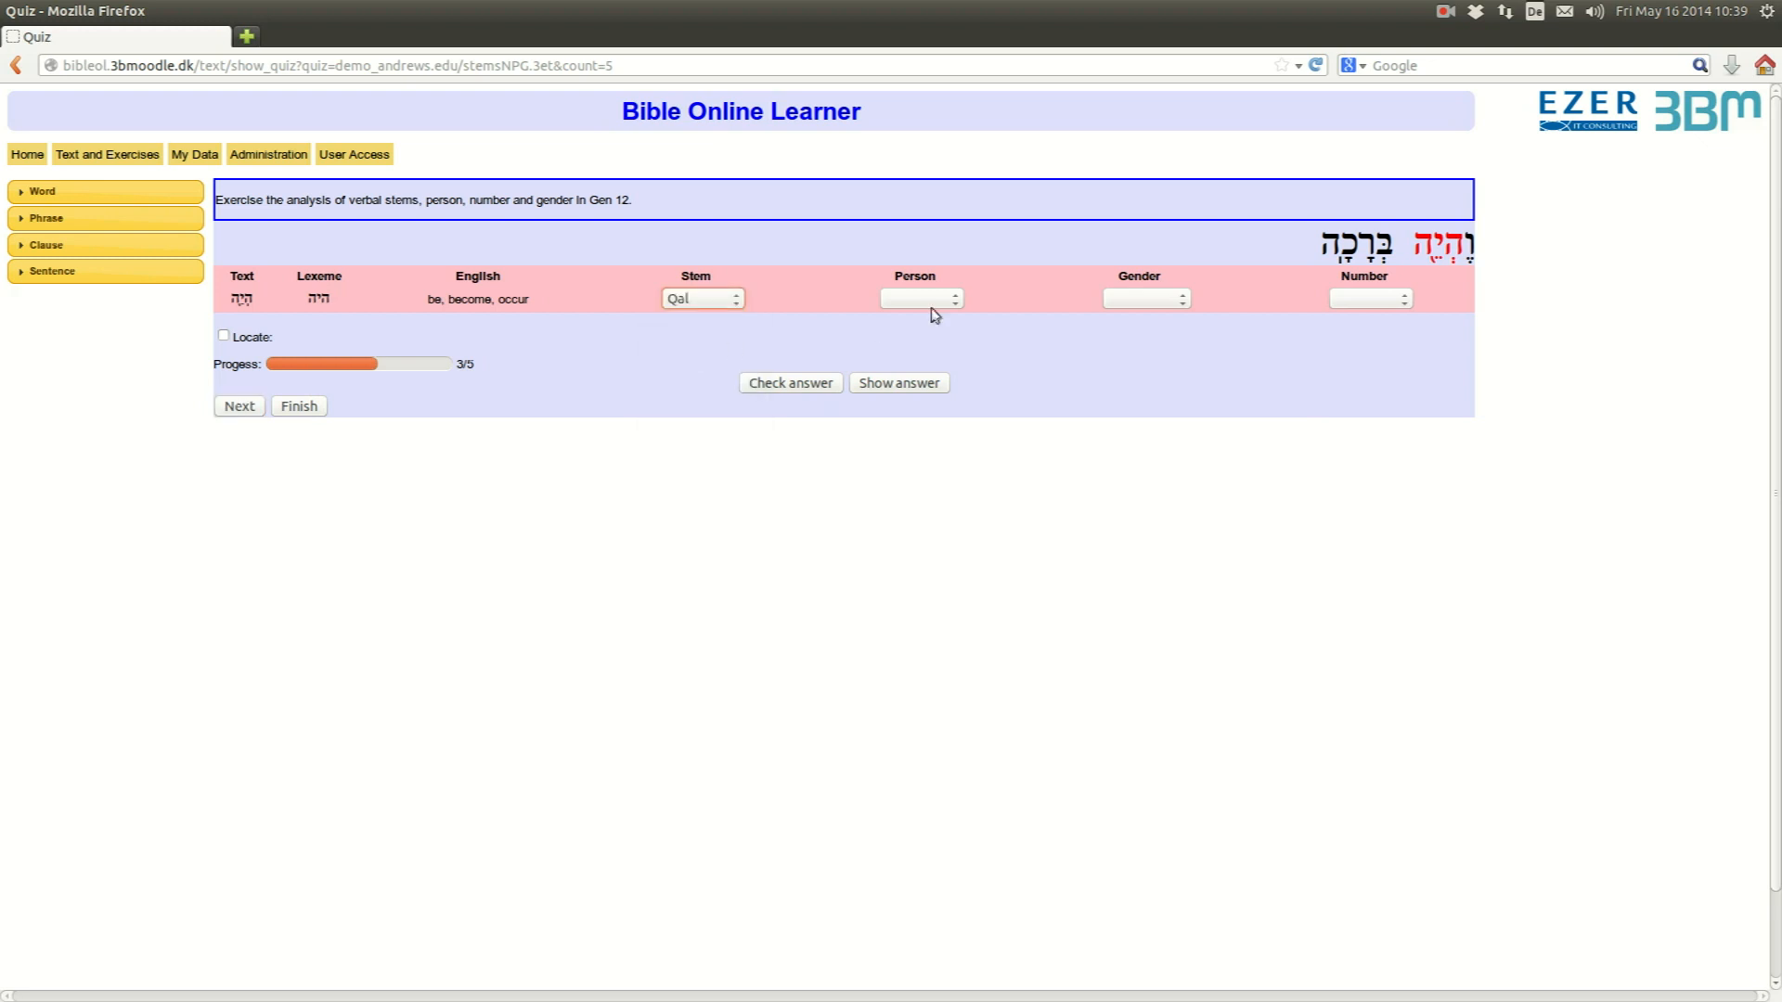
left_click(921, 298)
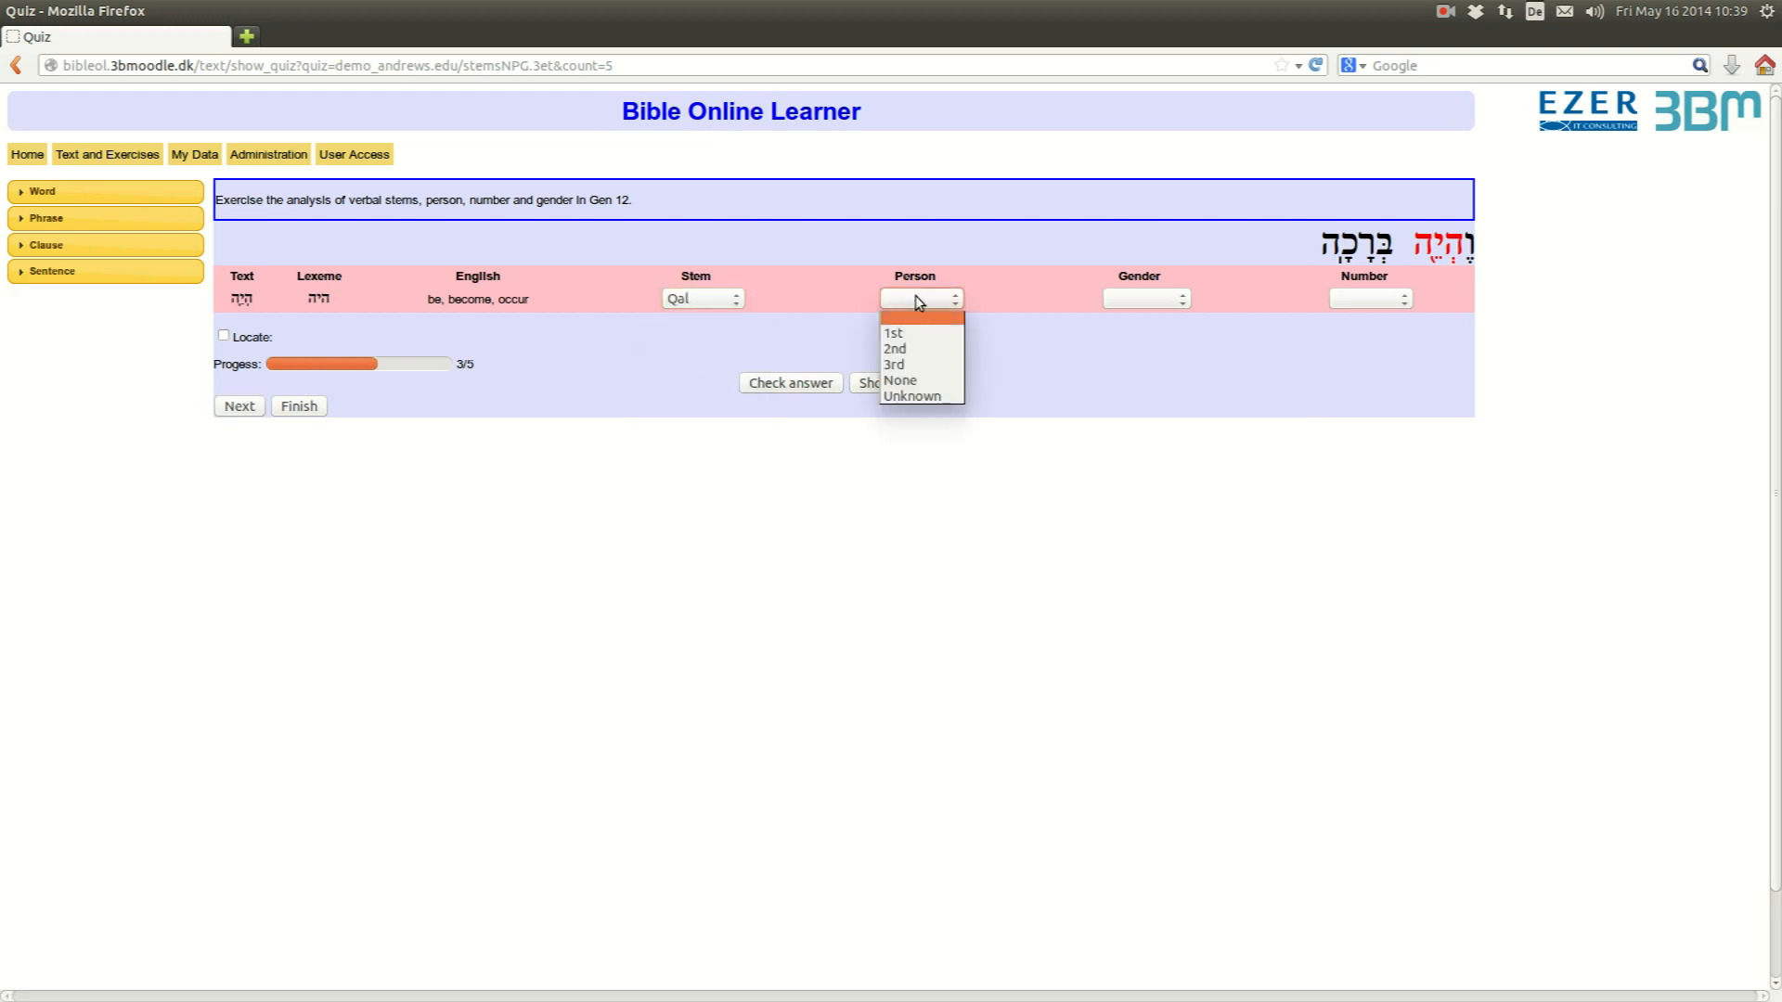
left_click(893, 366)
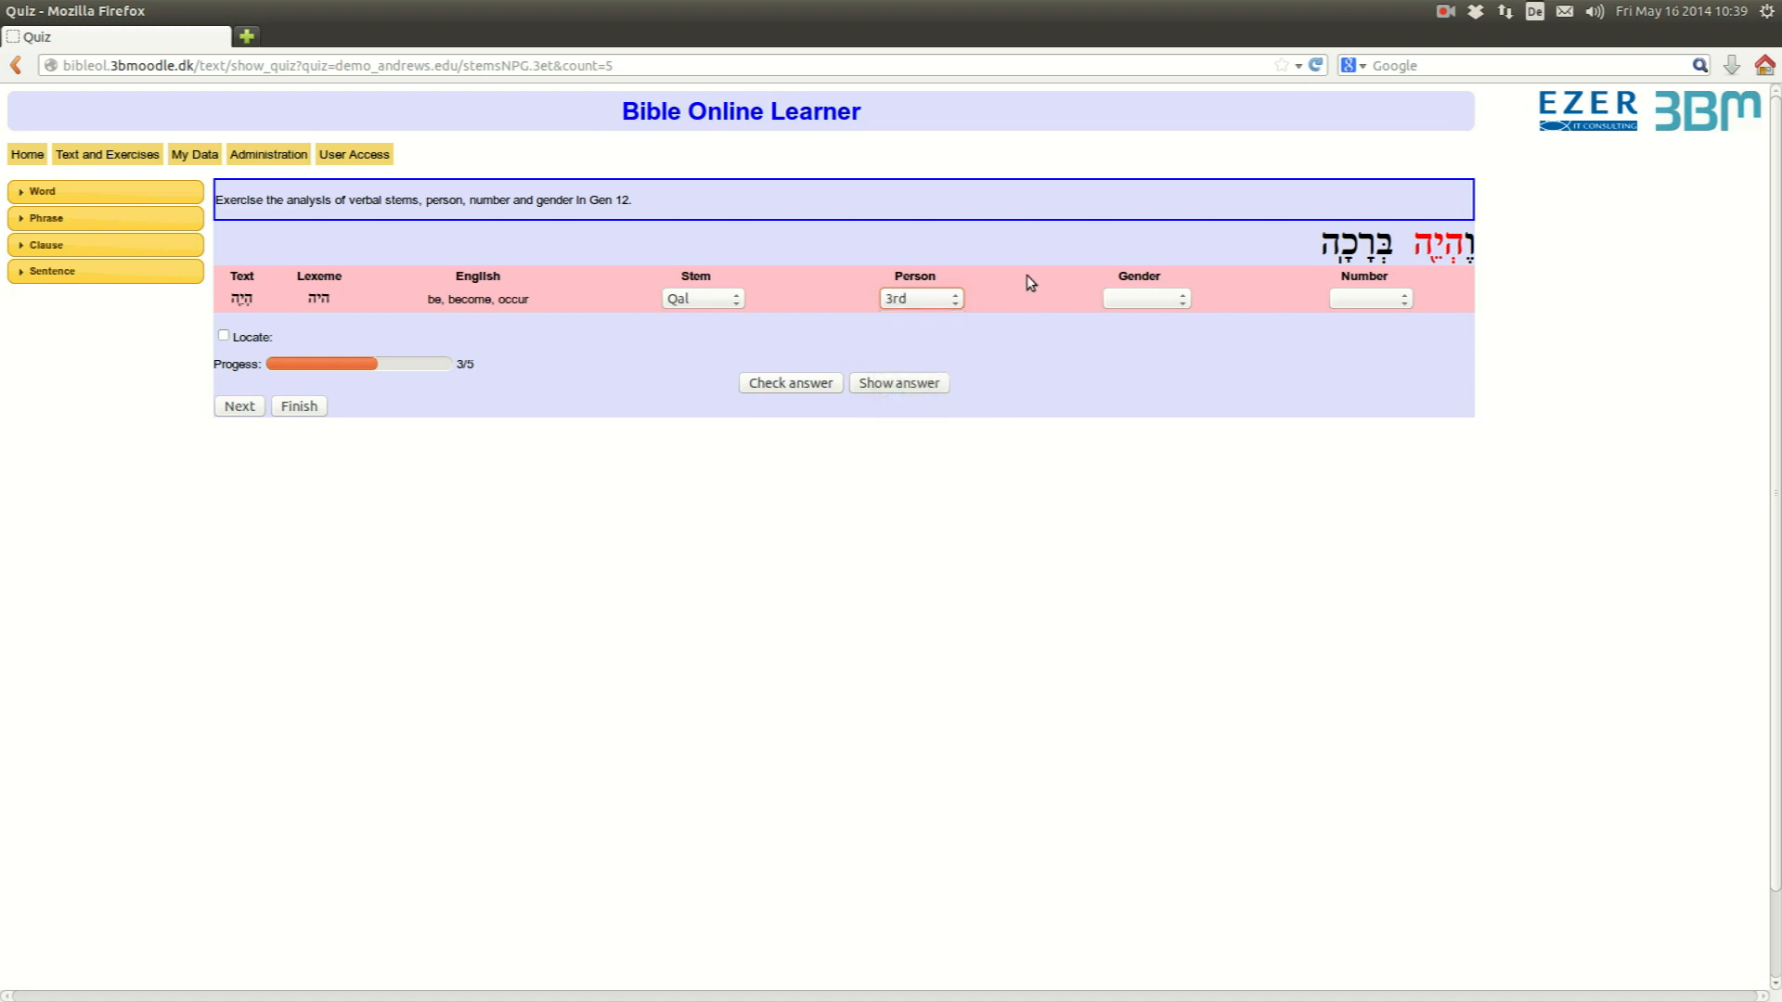
left_click(1142, 297)
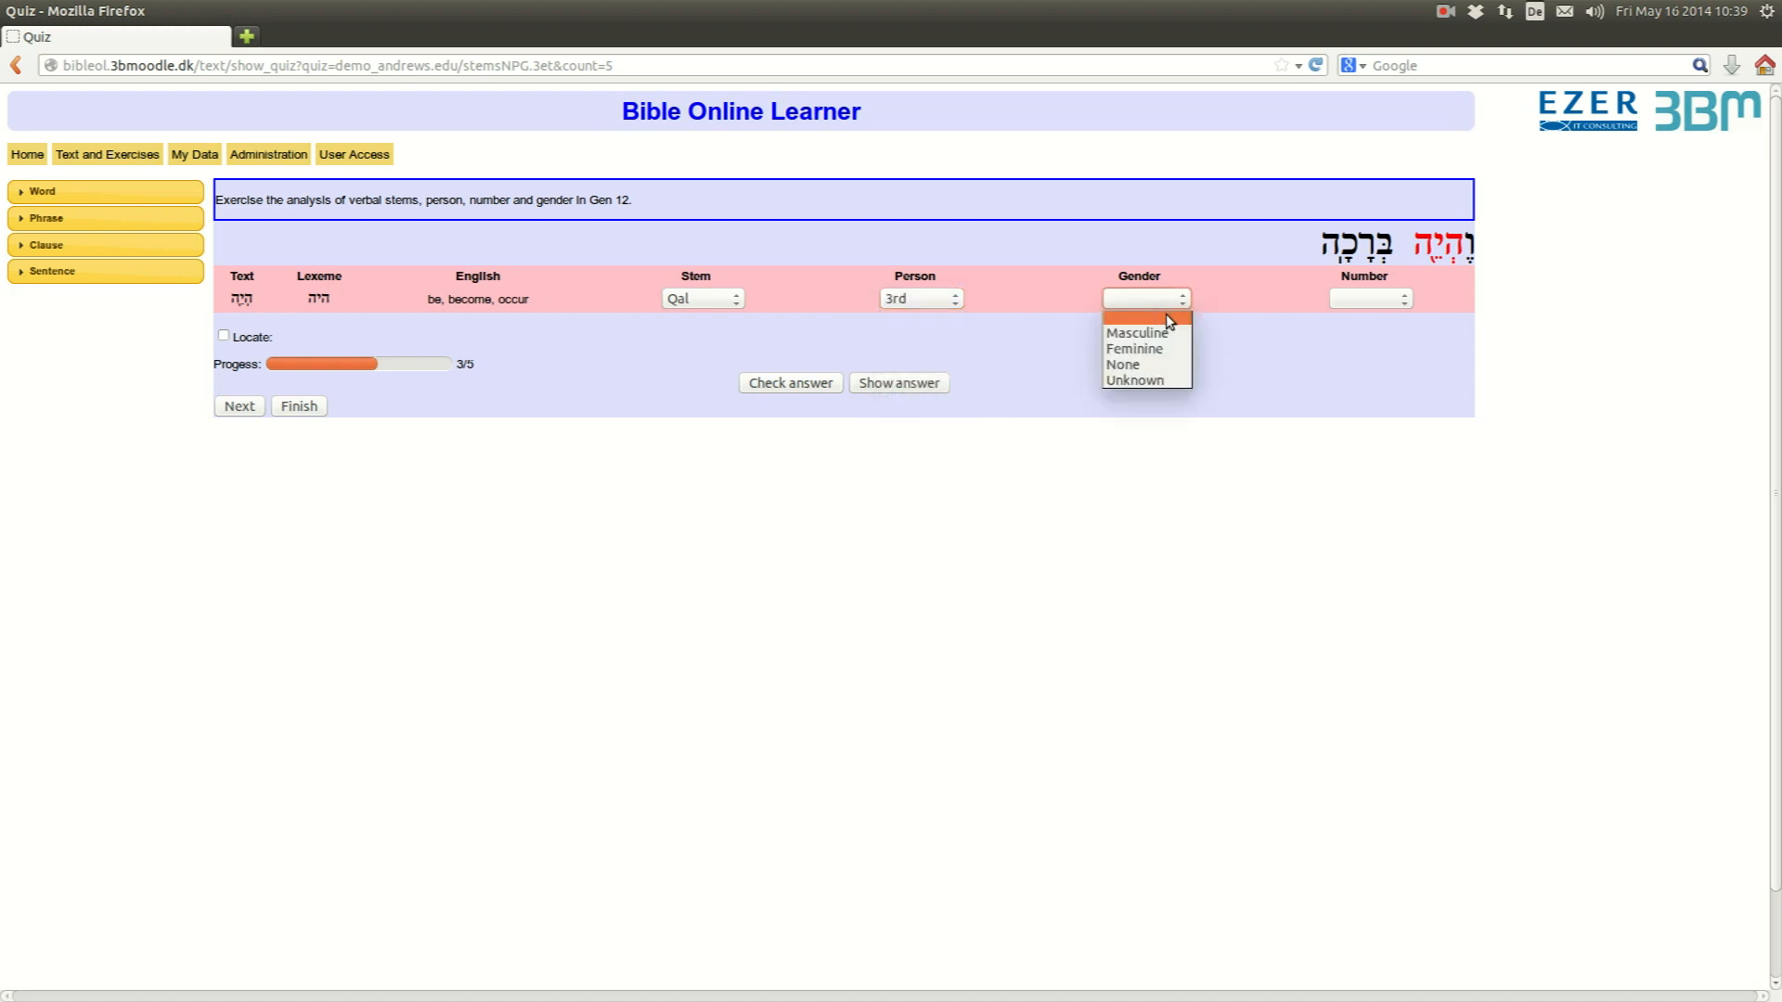
mouse_move(1134, 347)
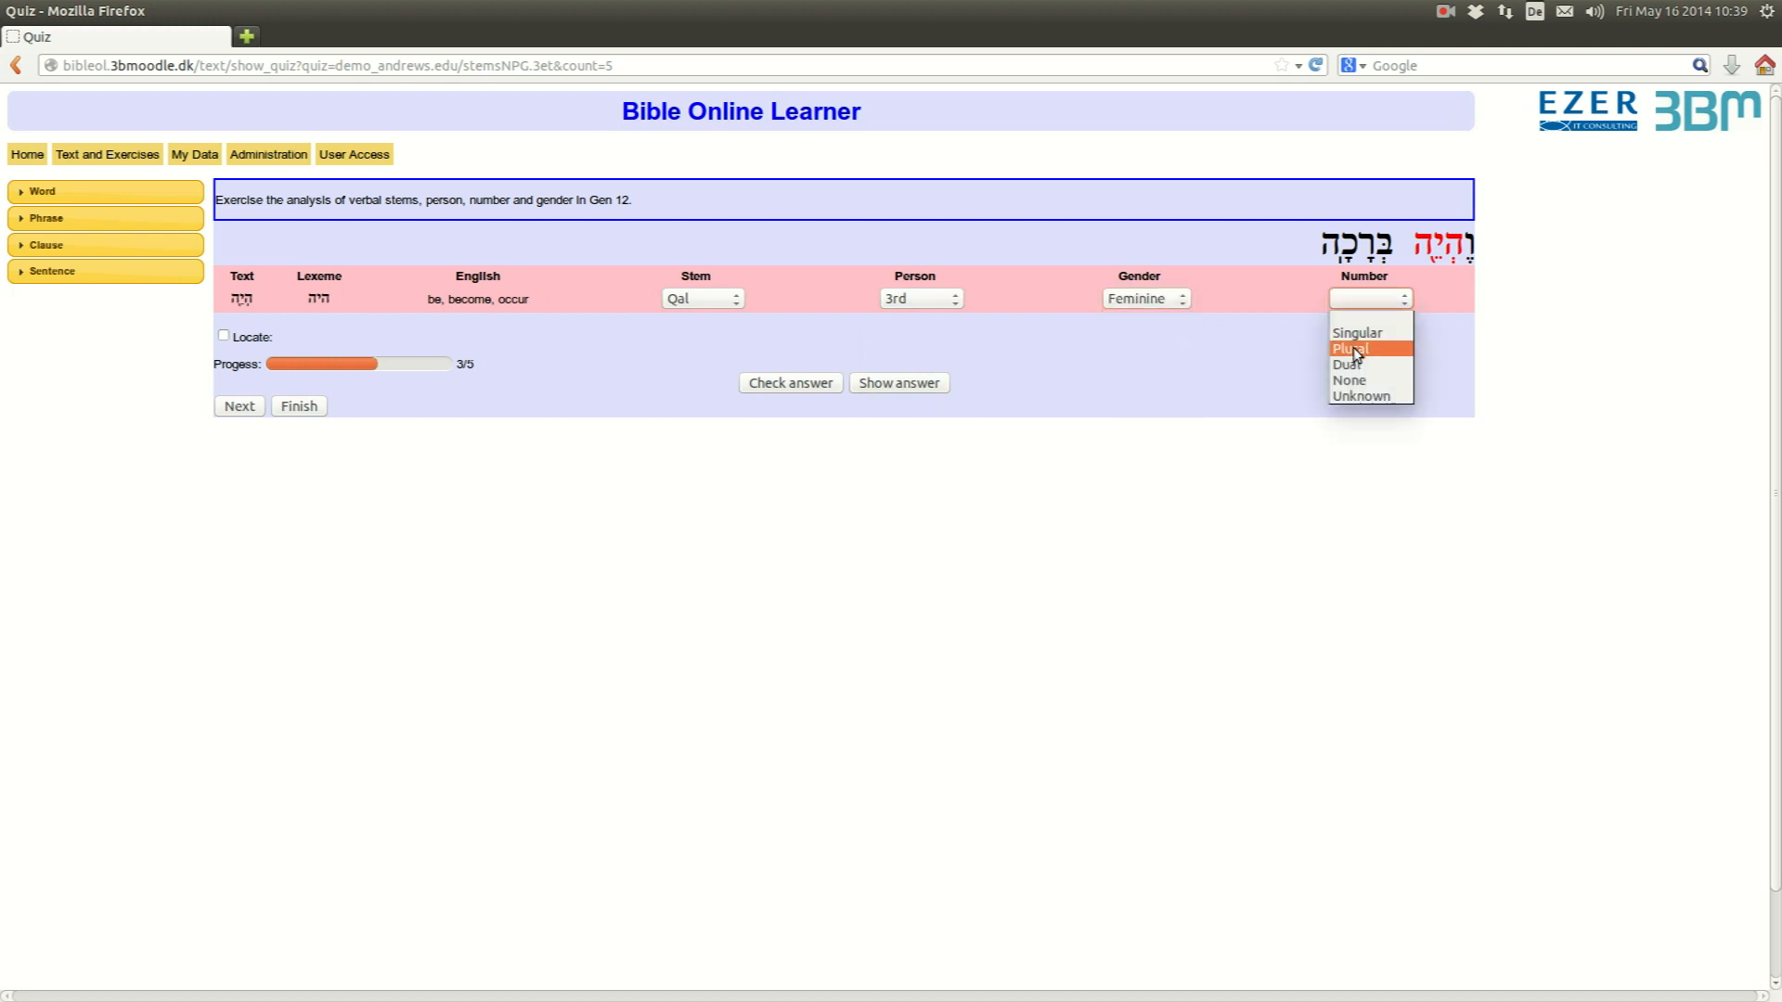
left_click(1351, 347)
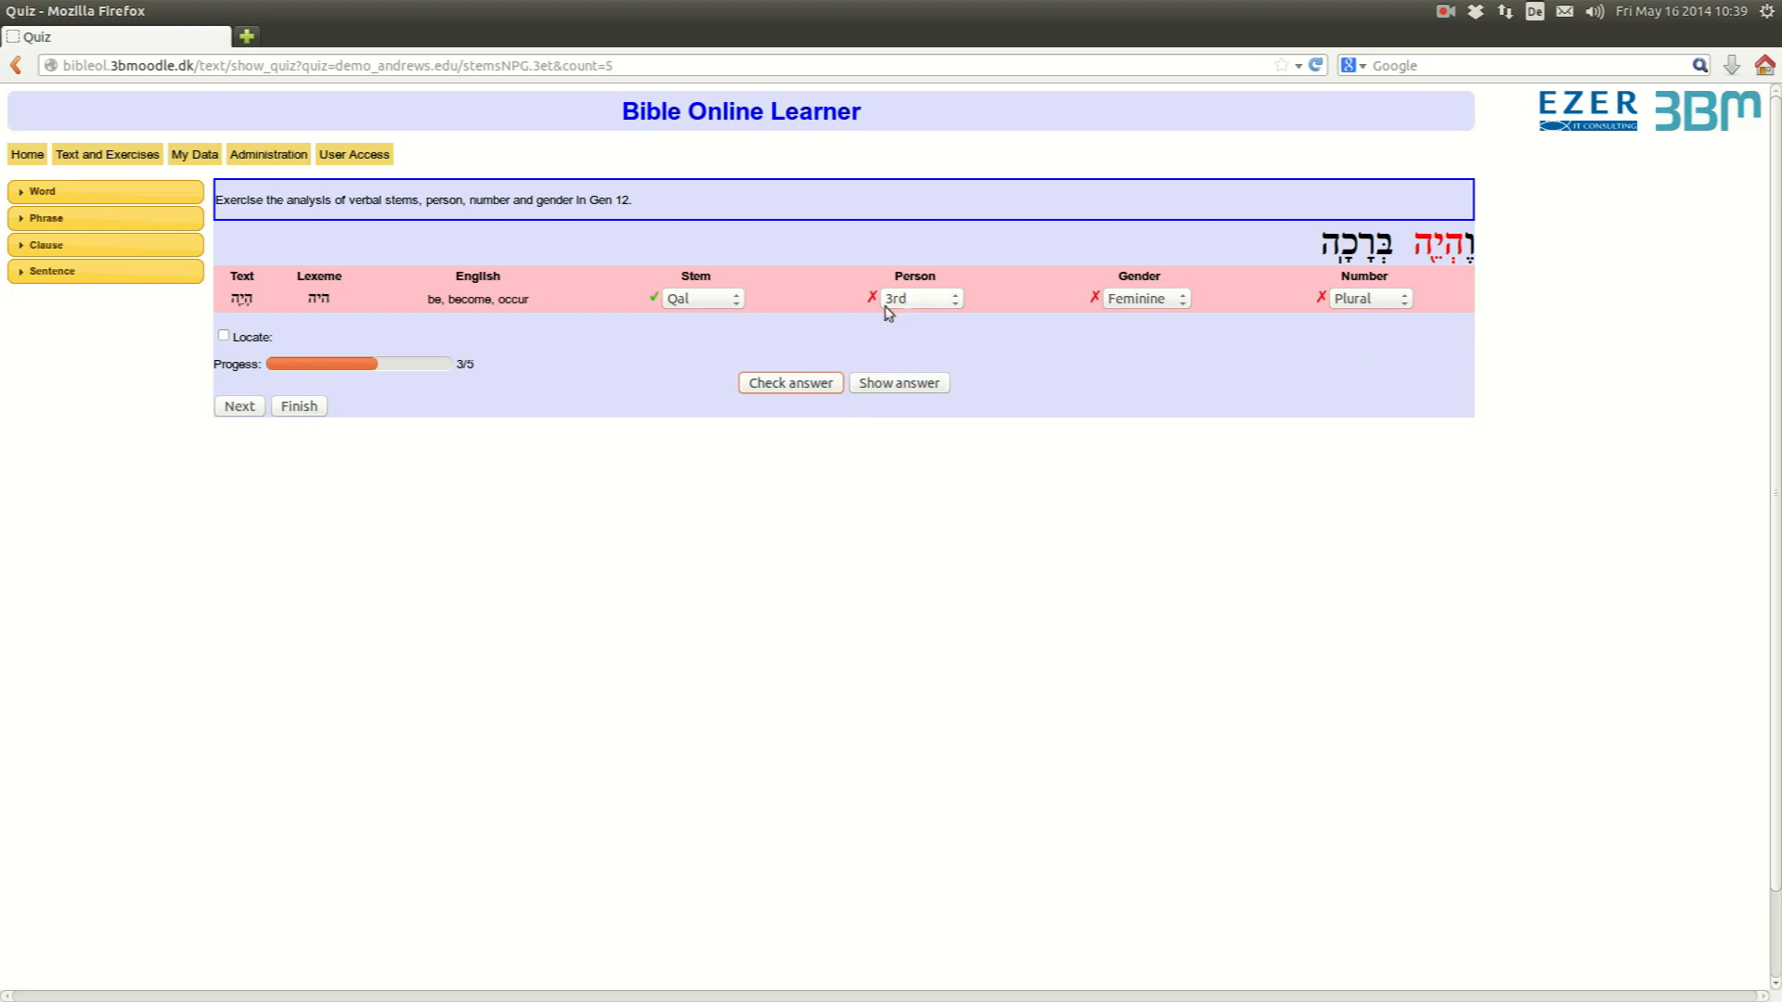
mouse_move(849, 263)
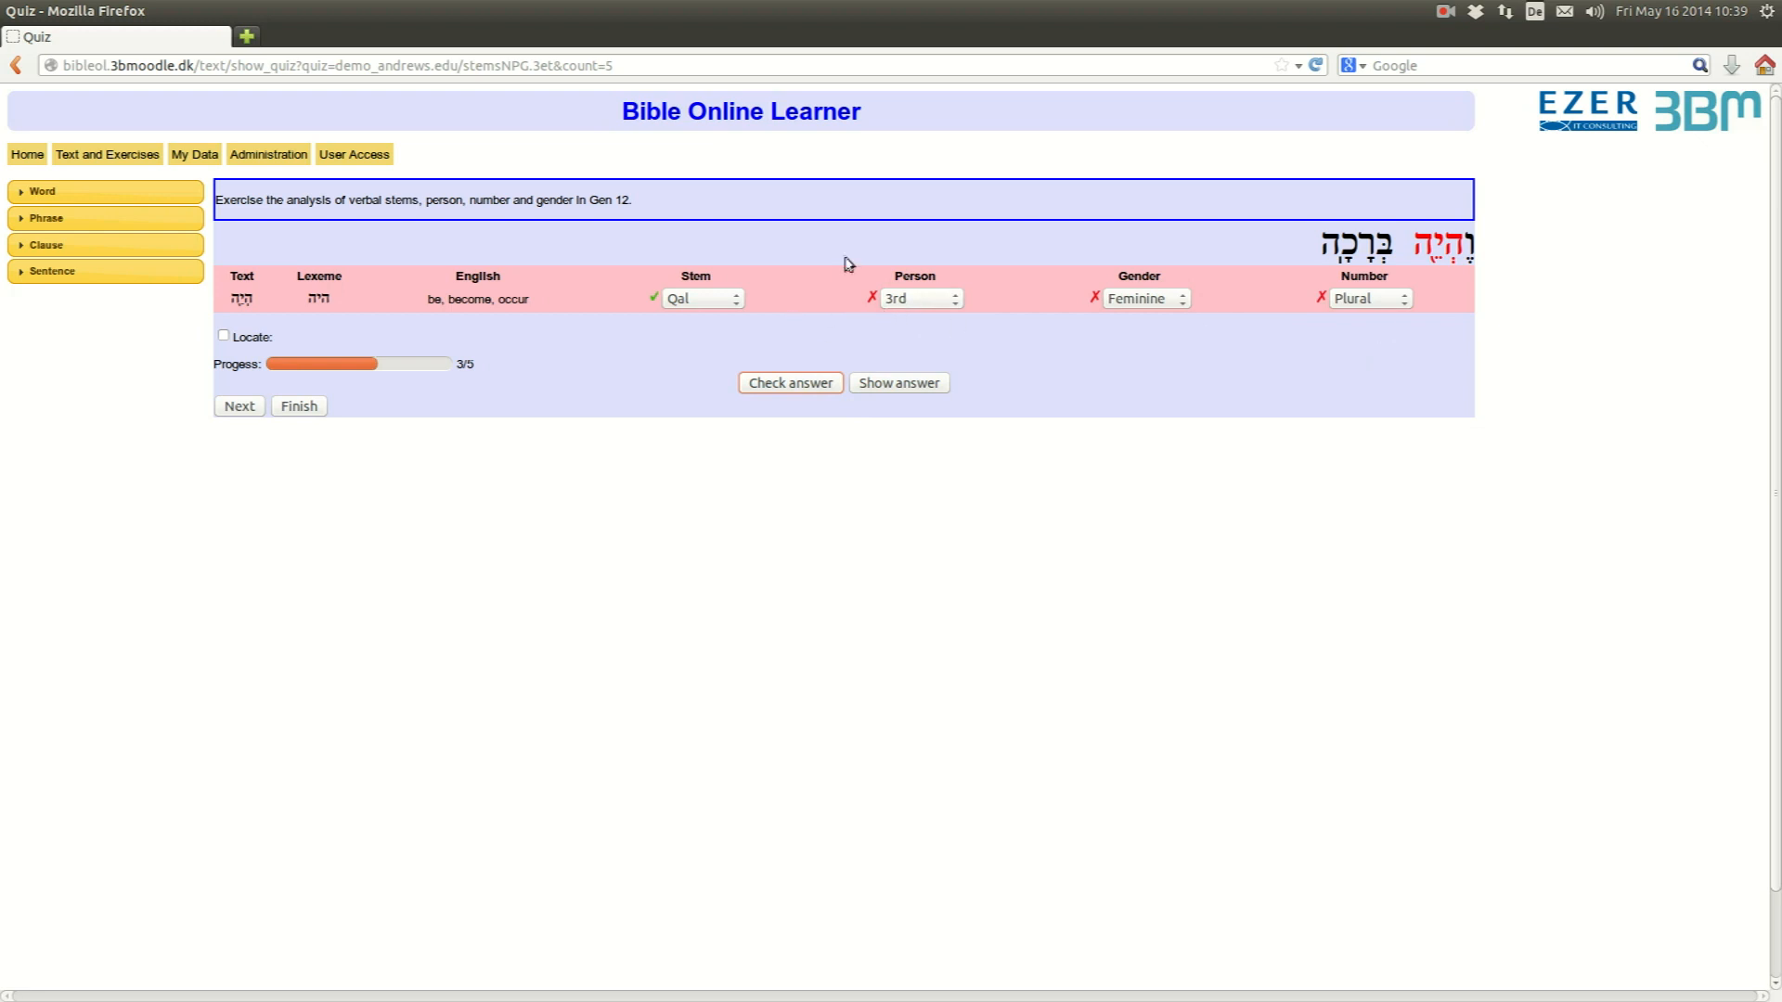
mouse_move(1336, 321)
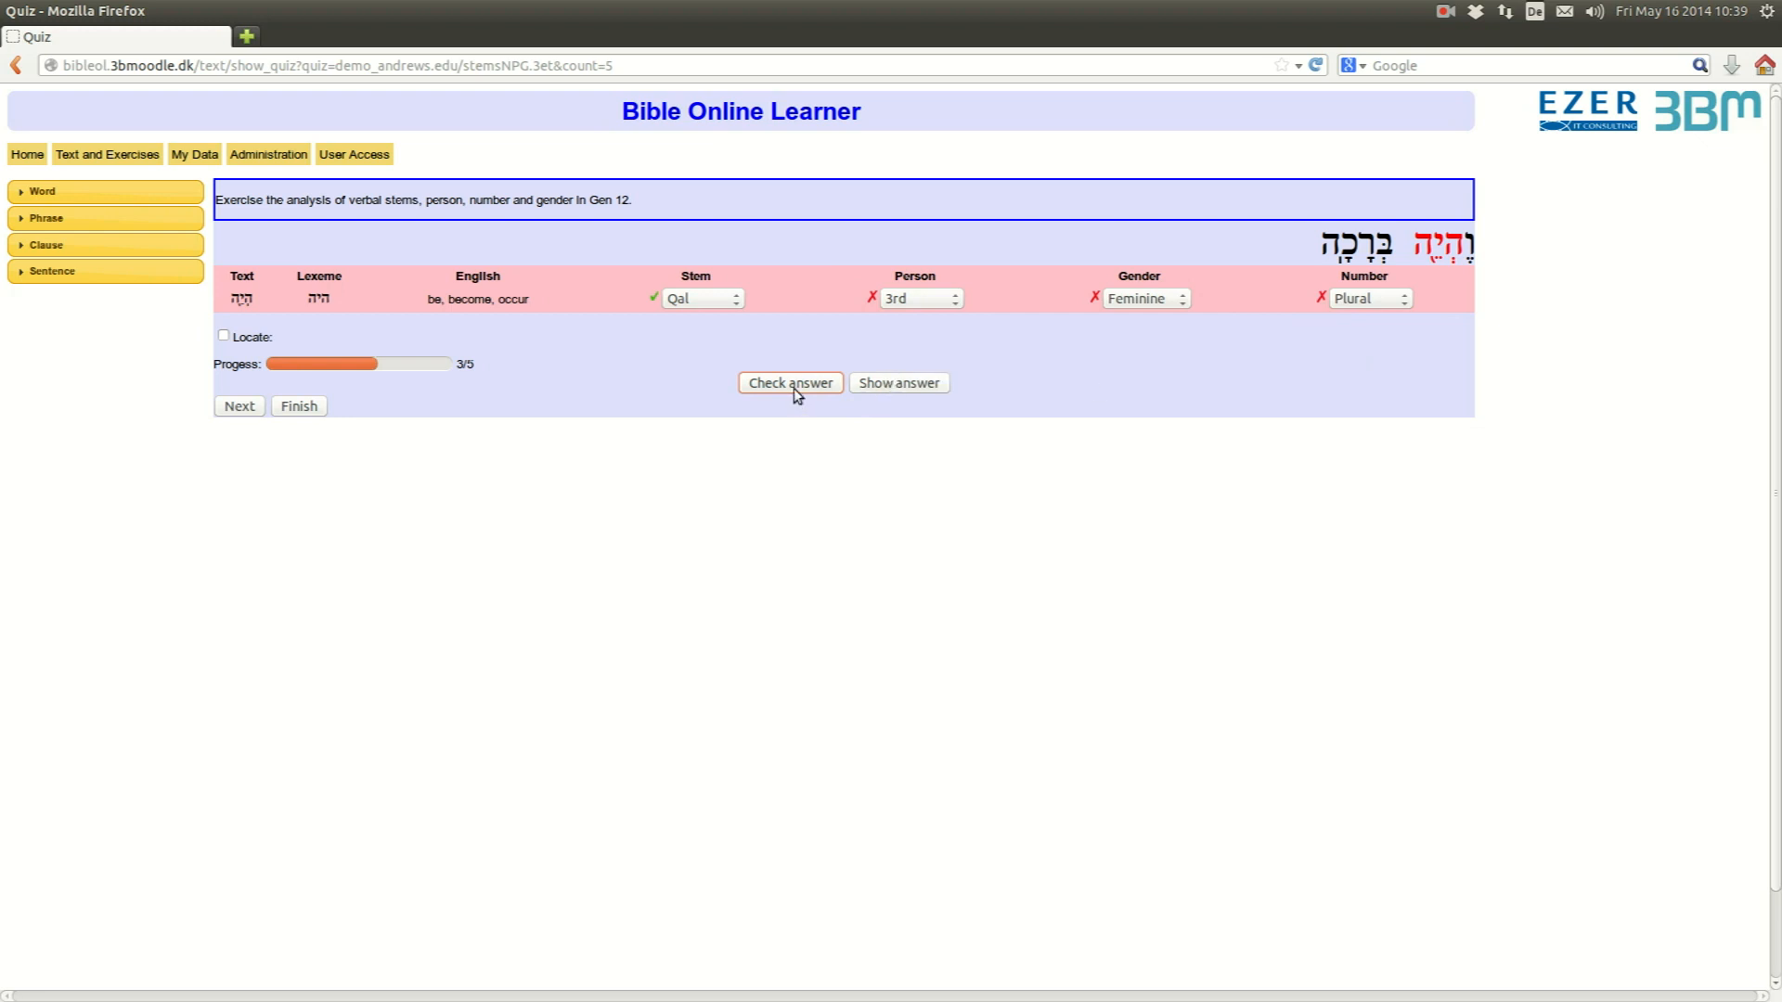
left_click(898, 382)
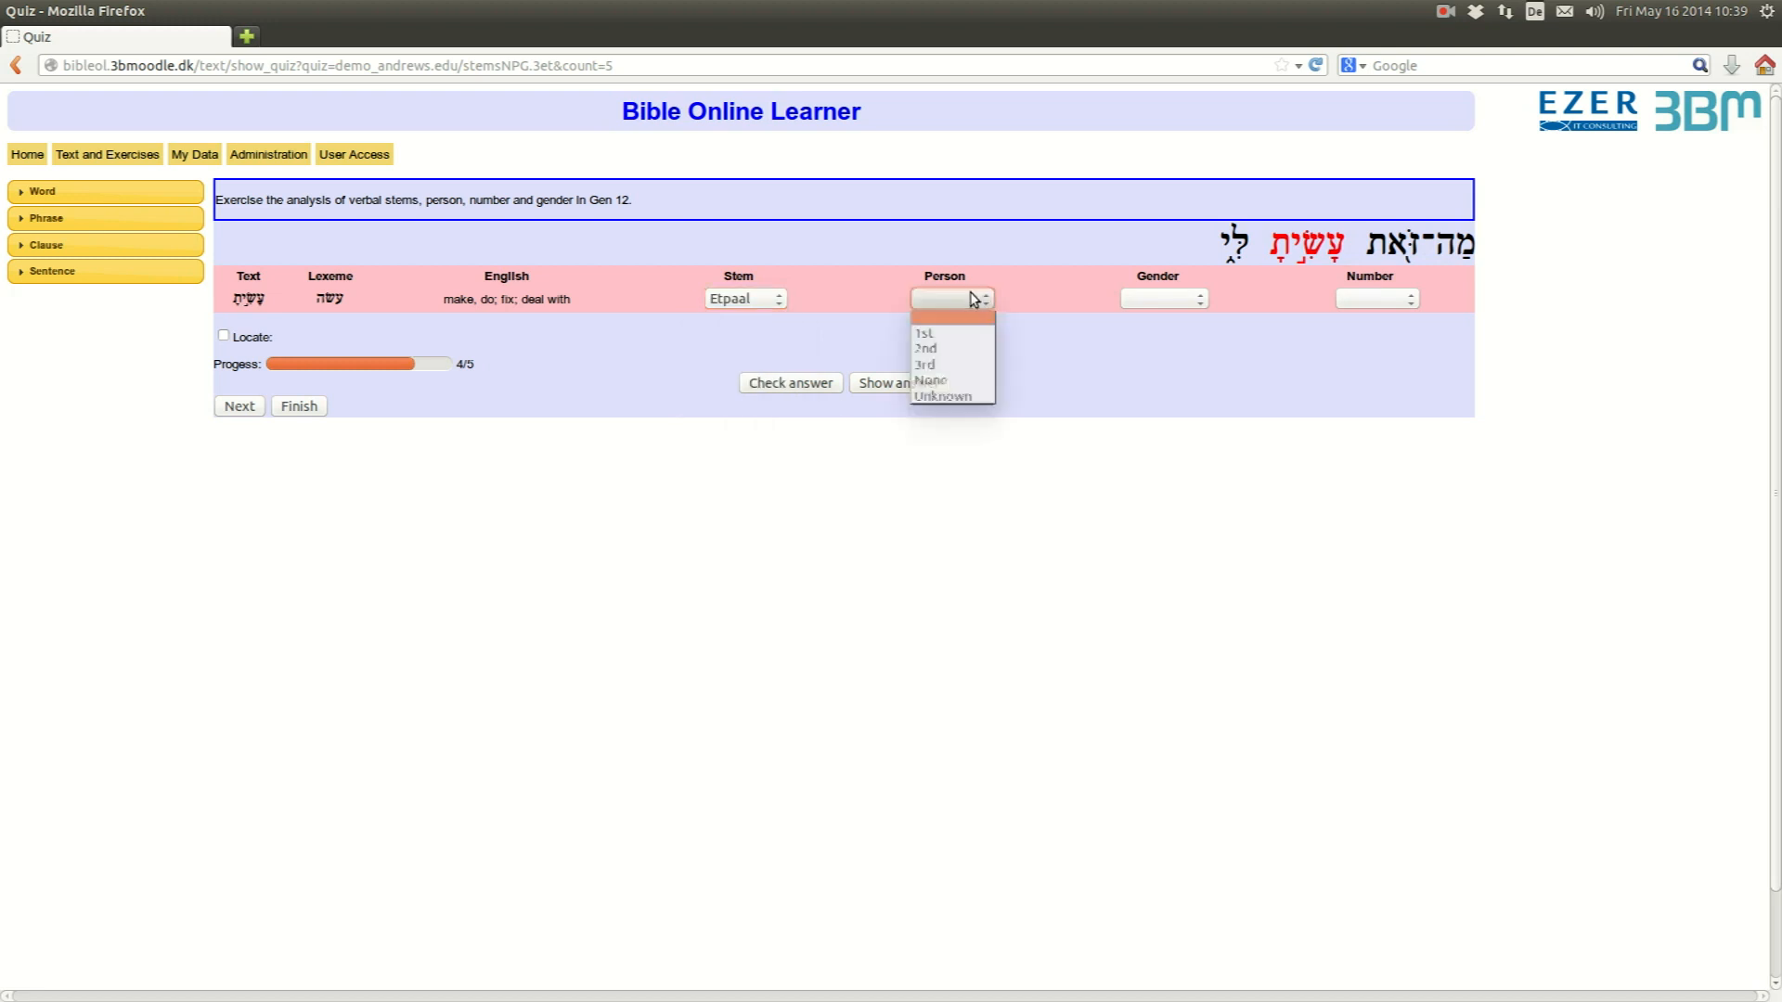
- Answer question 4 as 1st (after 2nd), Feminine, Dual, all marked wrong, and move to question 5
left_click(924, 347)
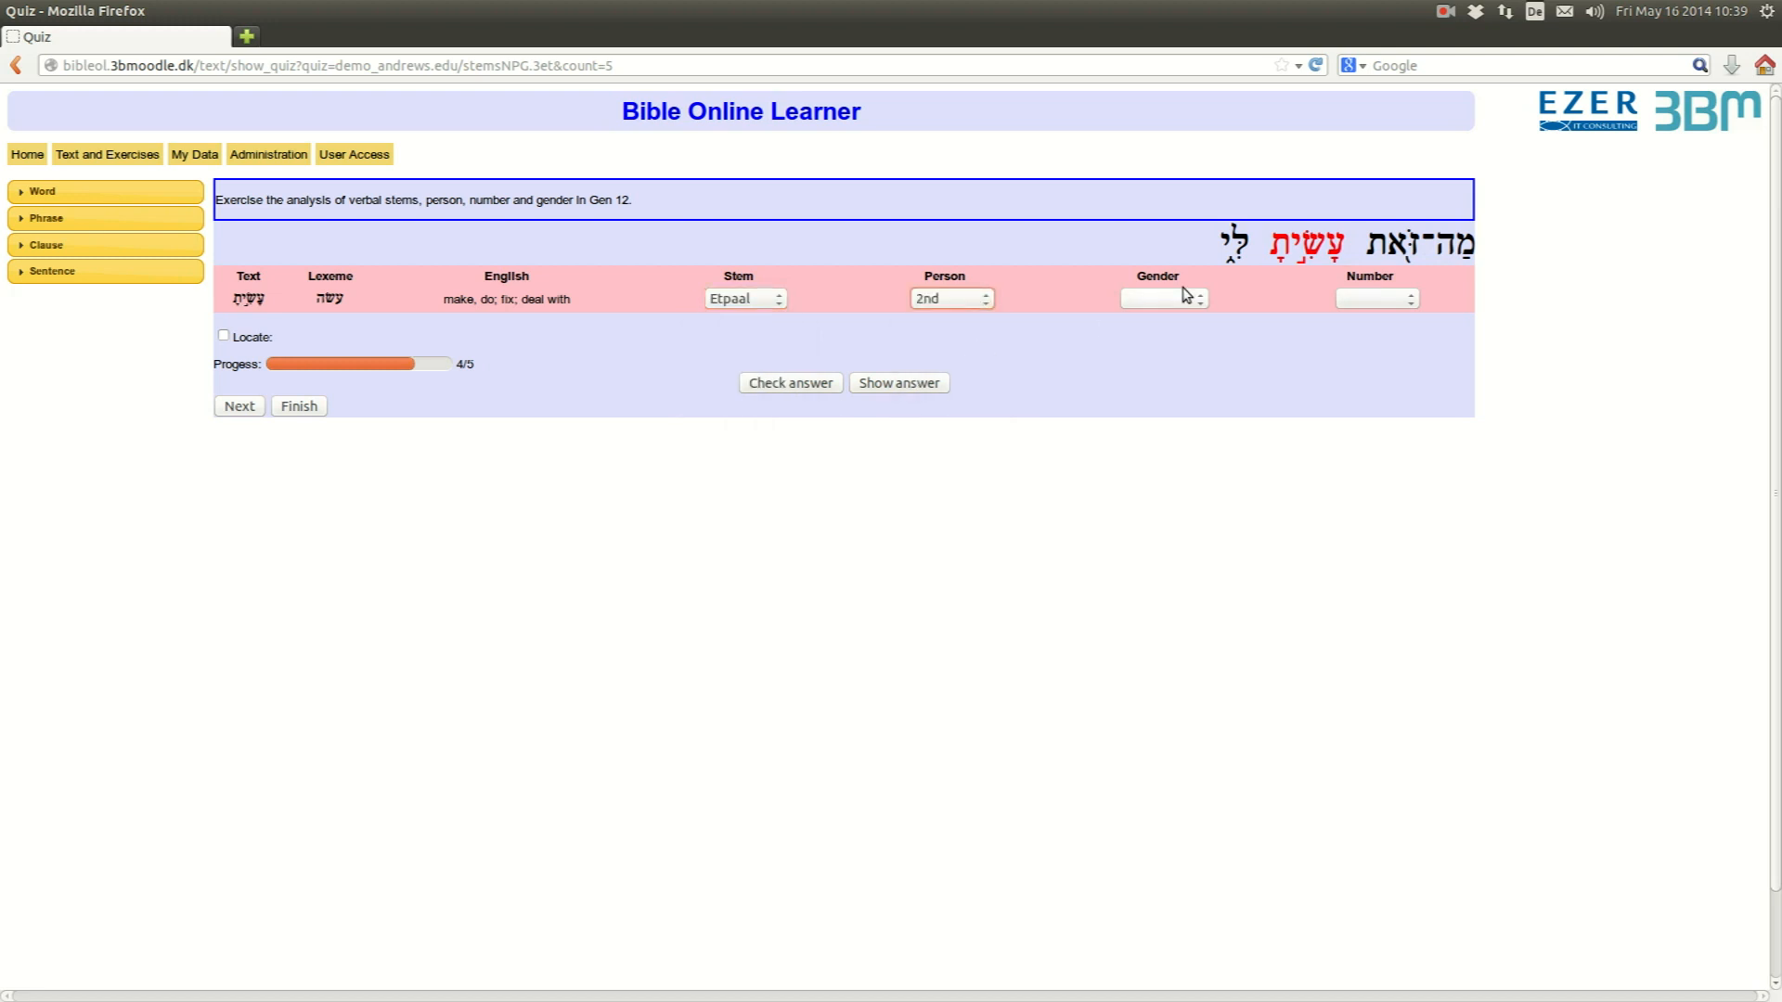
left_click(950, 298)
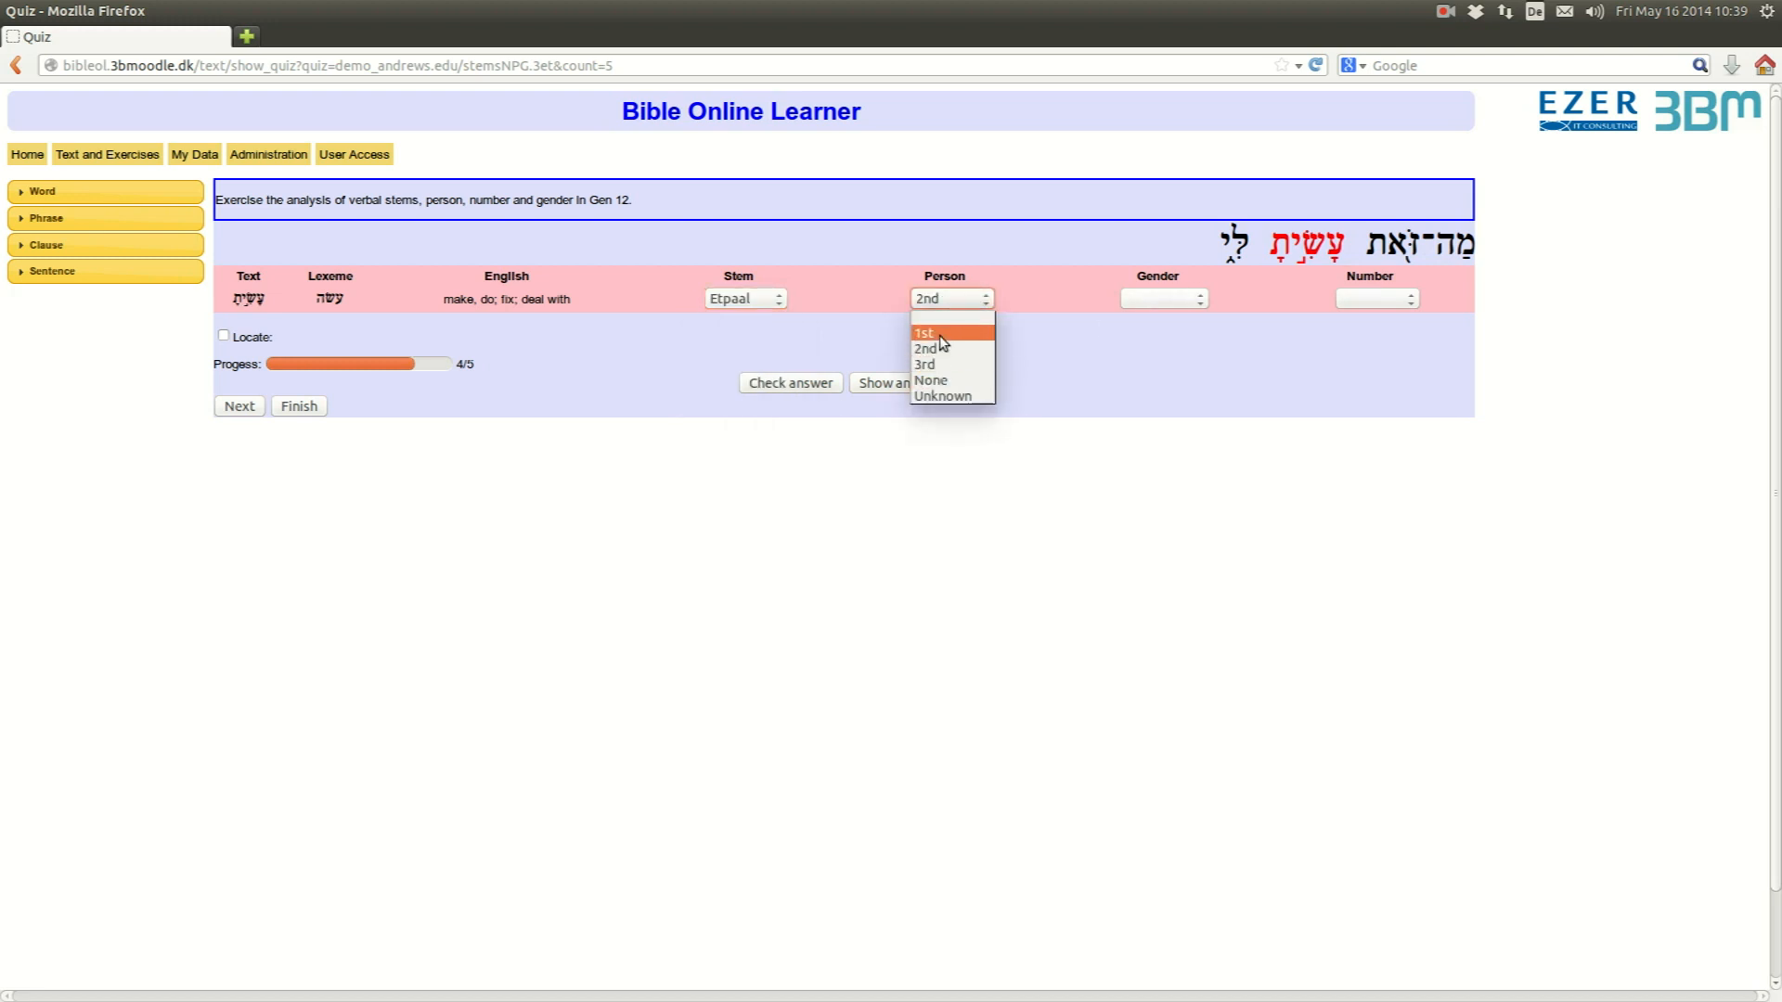
left_click(923, 332)
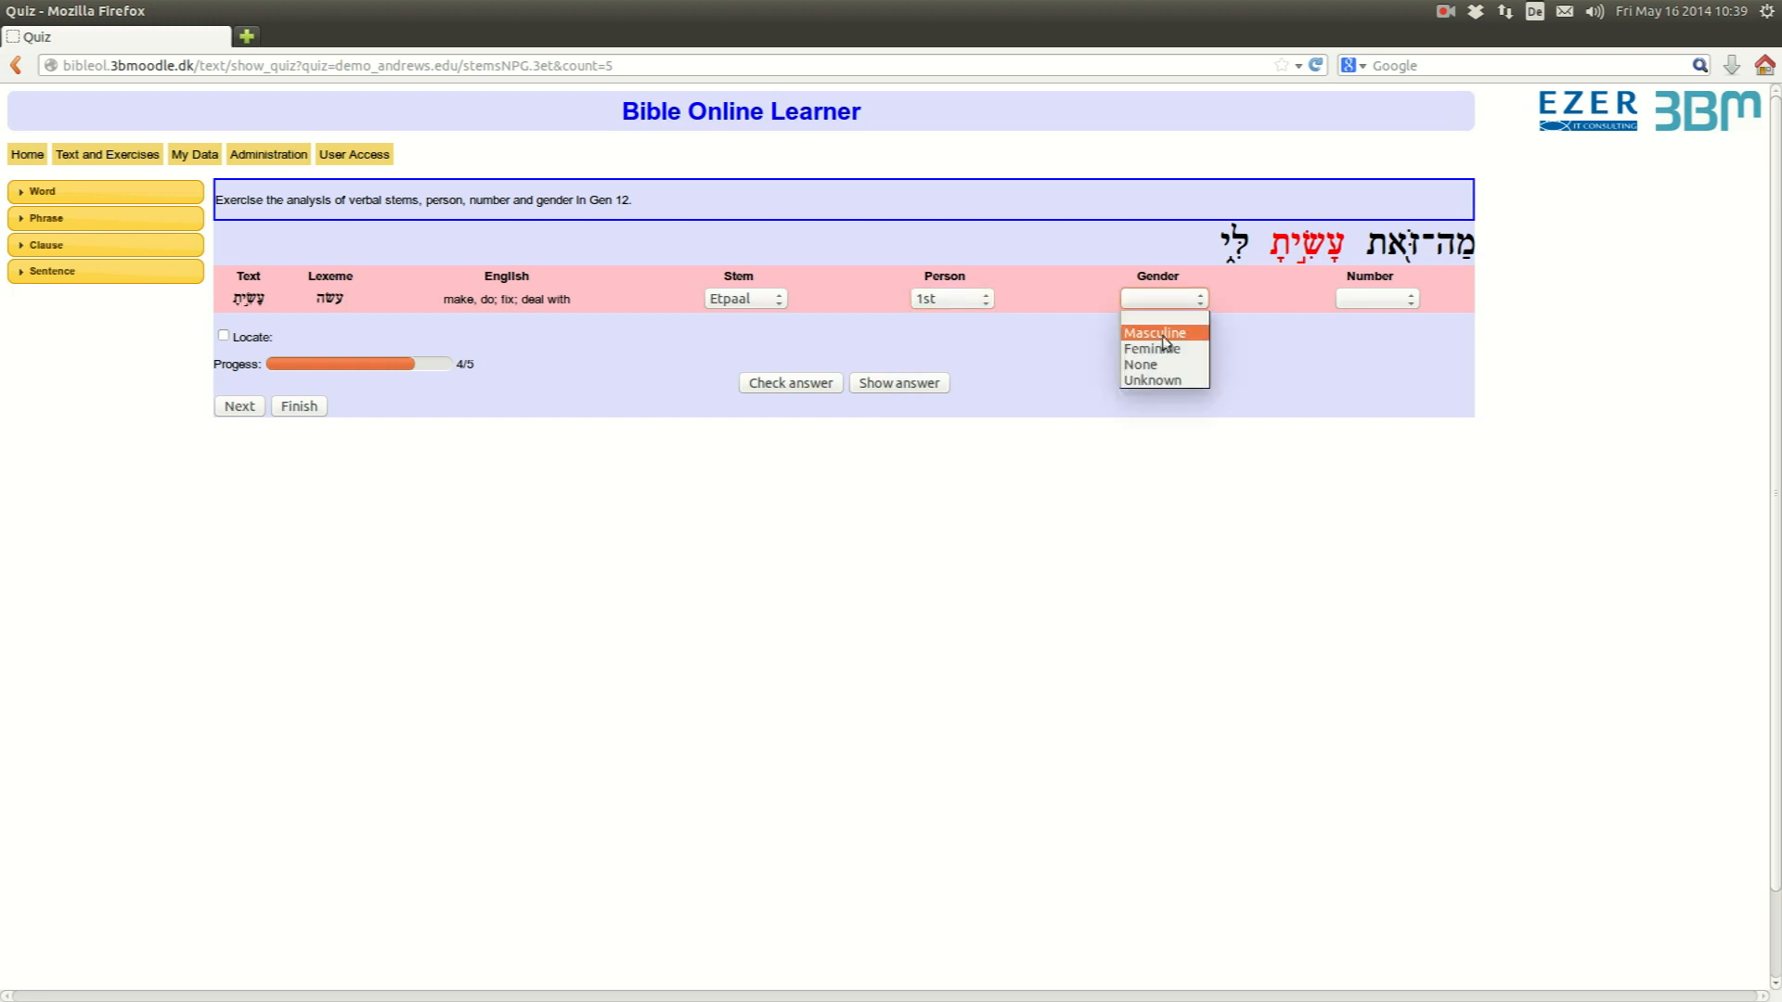
left_click(1151, 347)
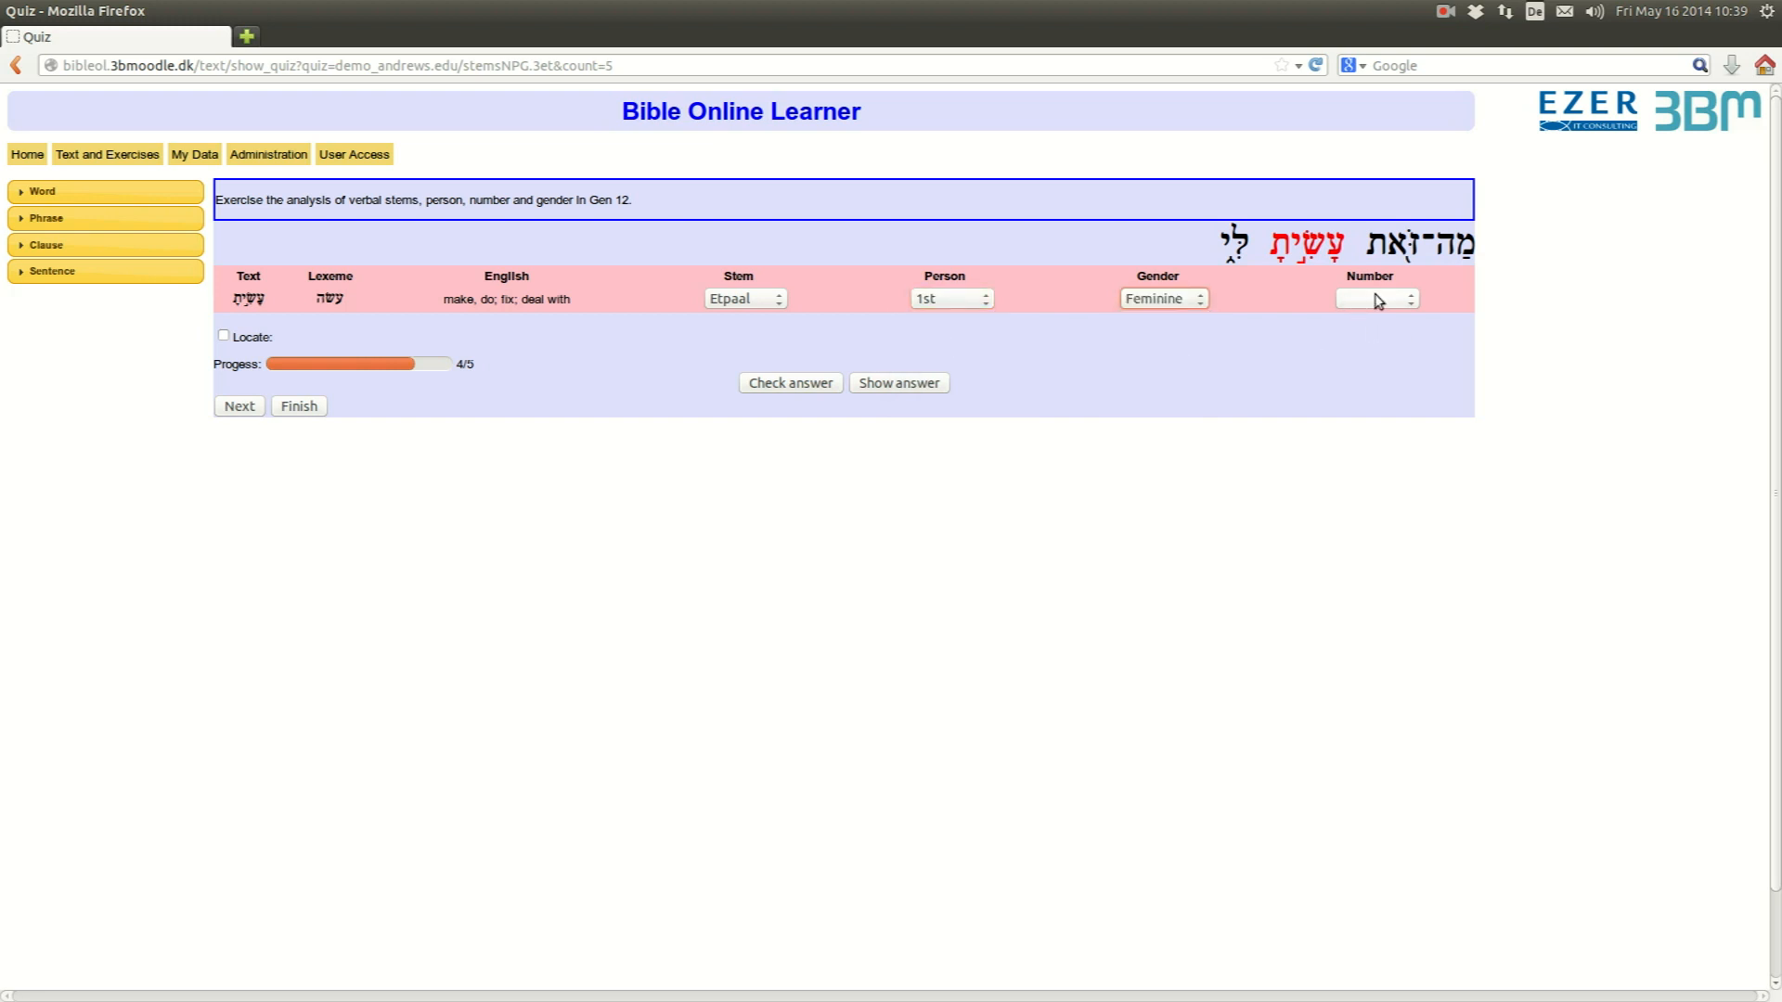
left_click(1376, 297)
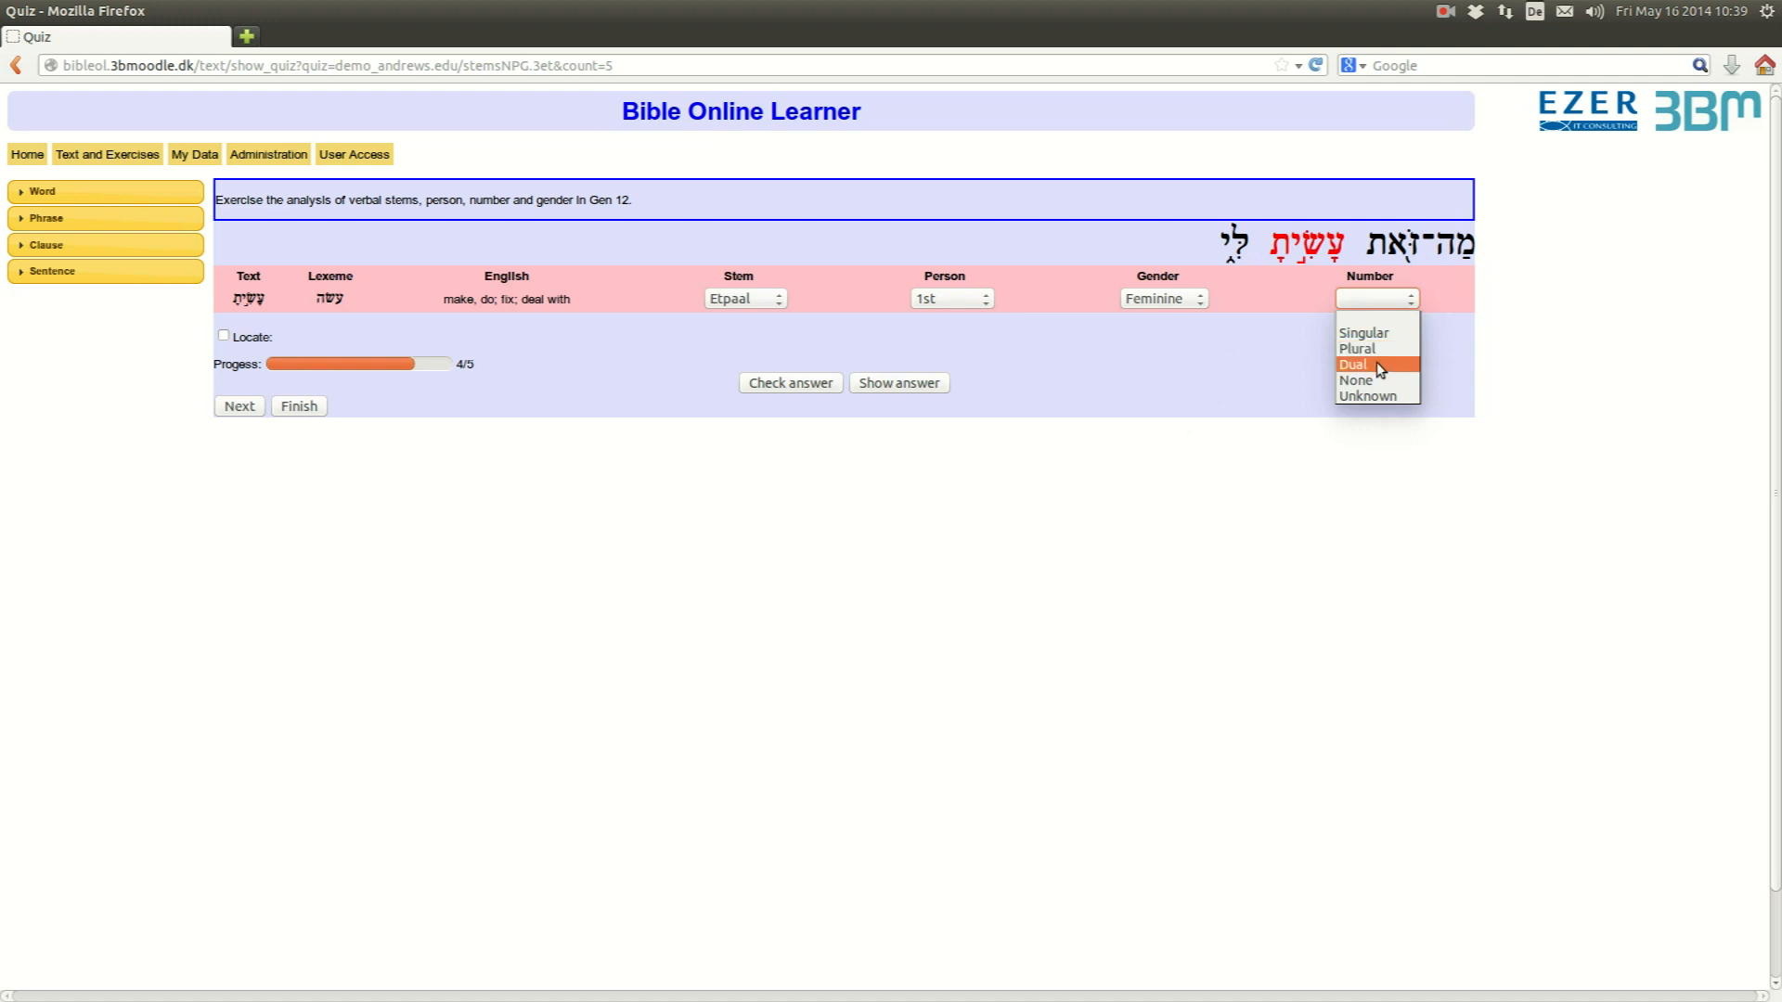
left_click(1353, 366)
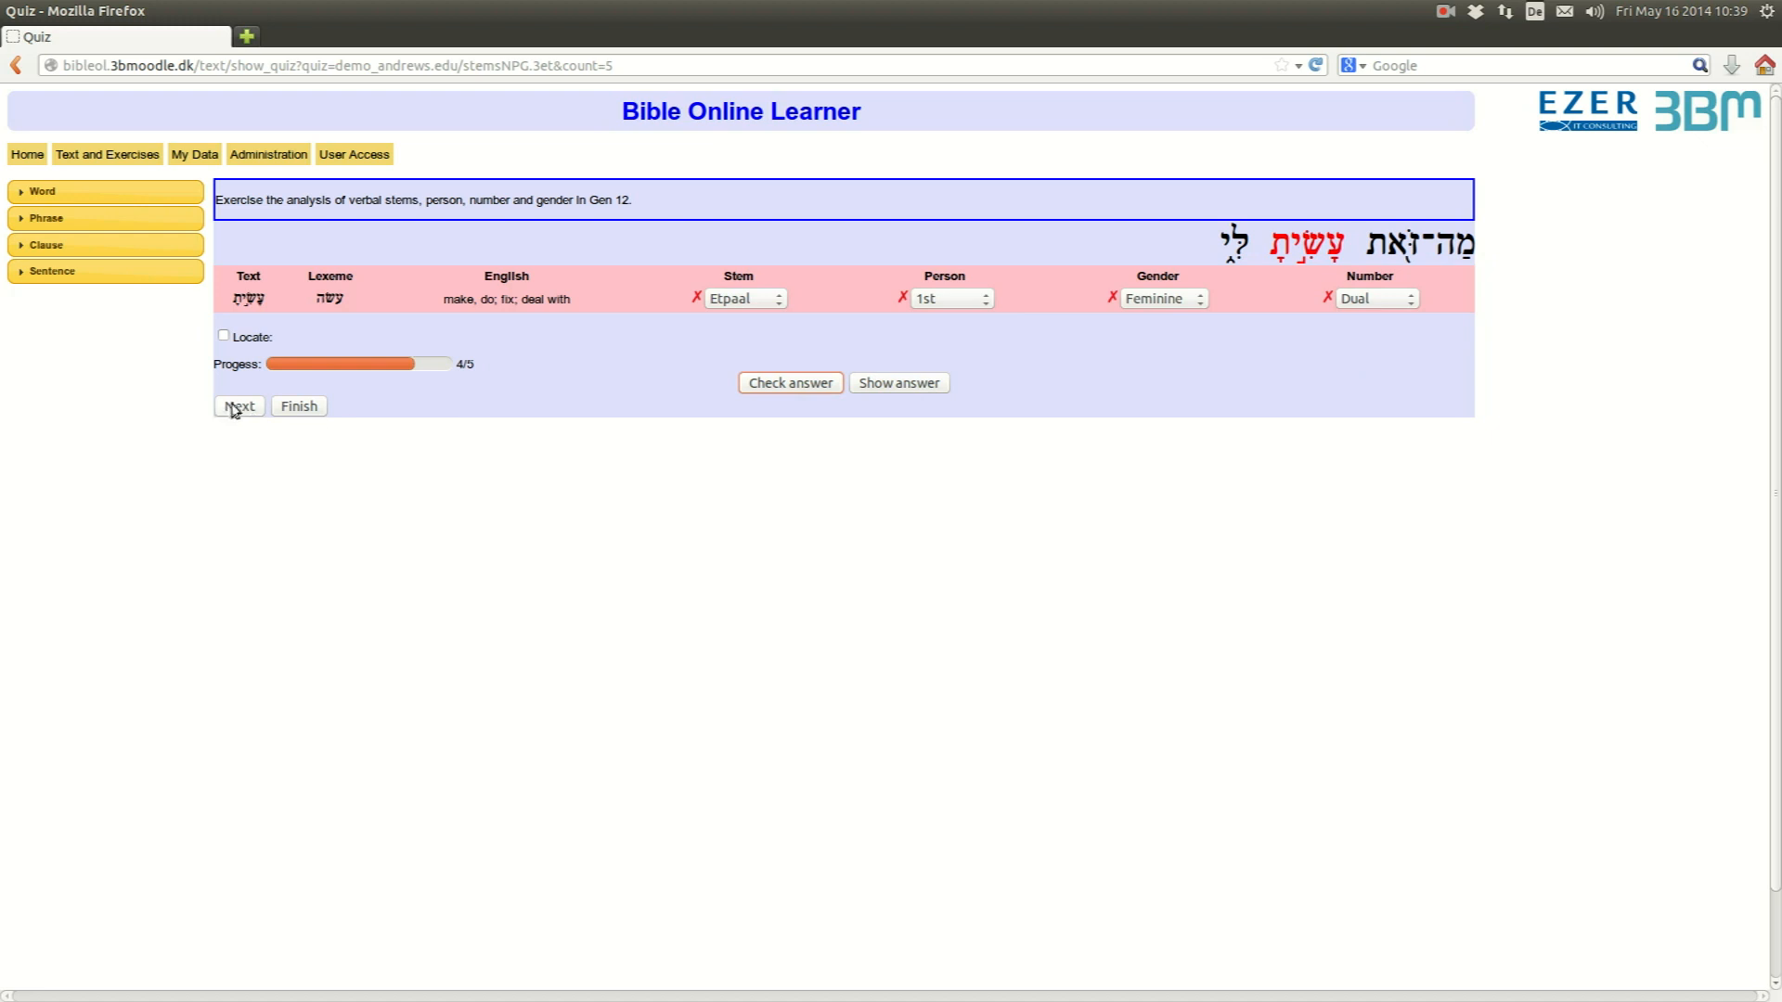
left_click(240, 406)
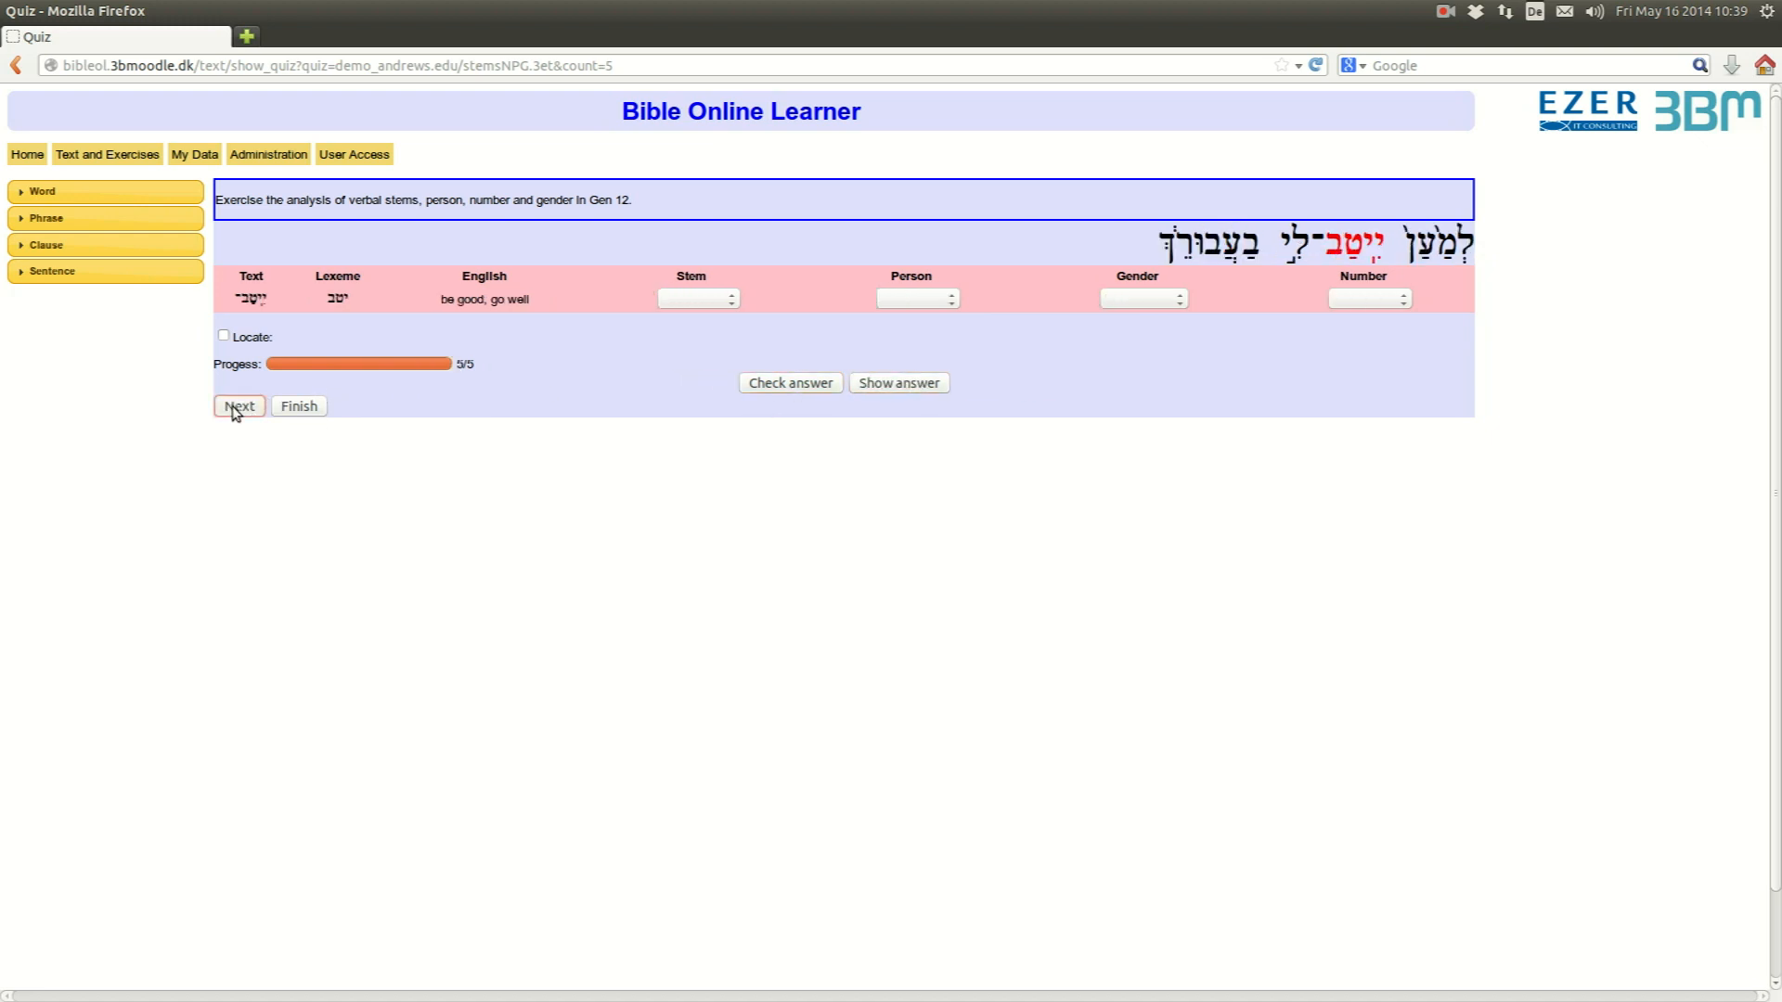
mouse_move(768, 405)
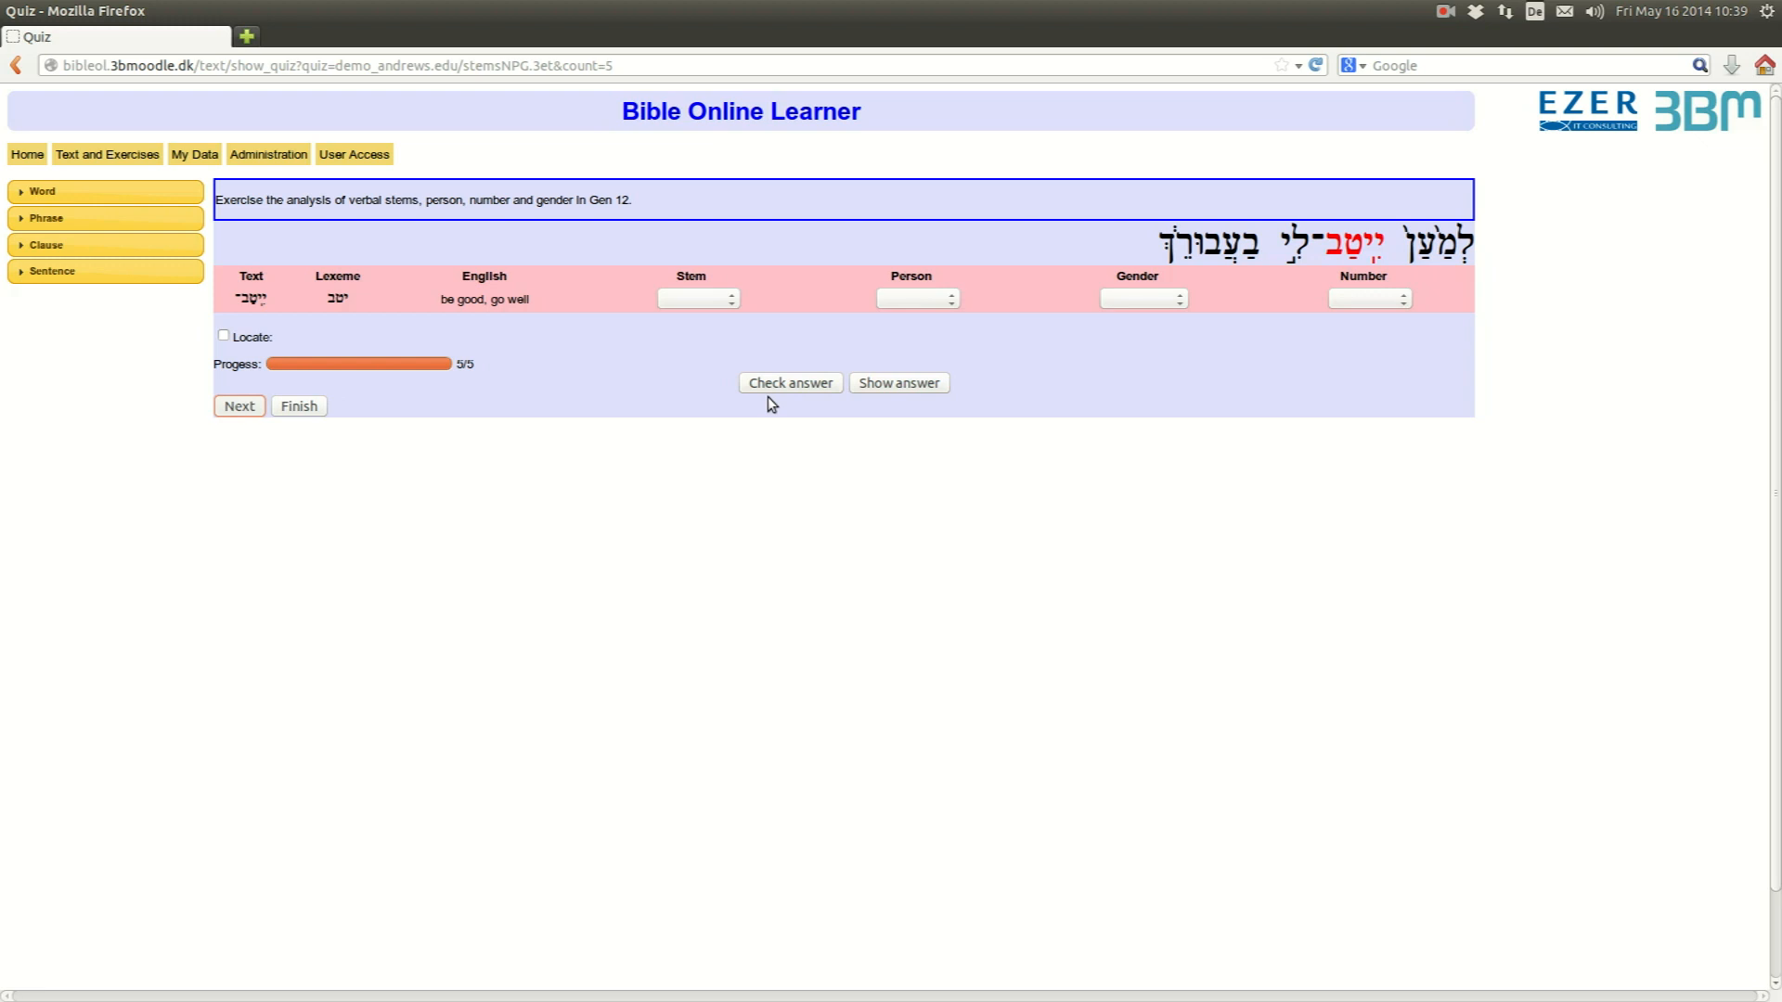
- Answer question 5 as Qal, 3rd, Masculine, Singular, all correct, and finish the quiz
left_click(696, 297)
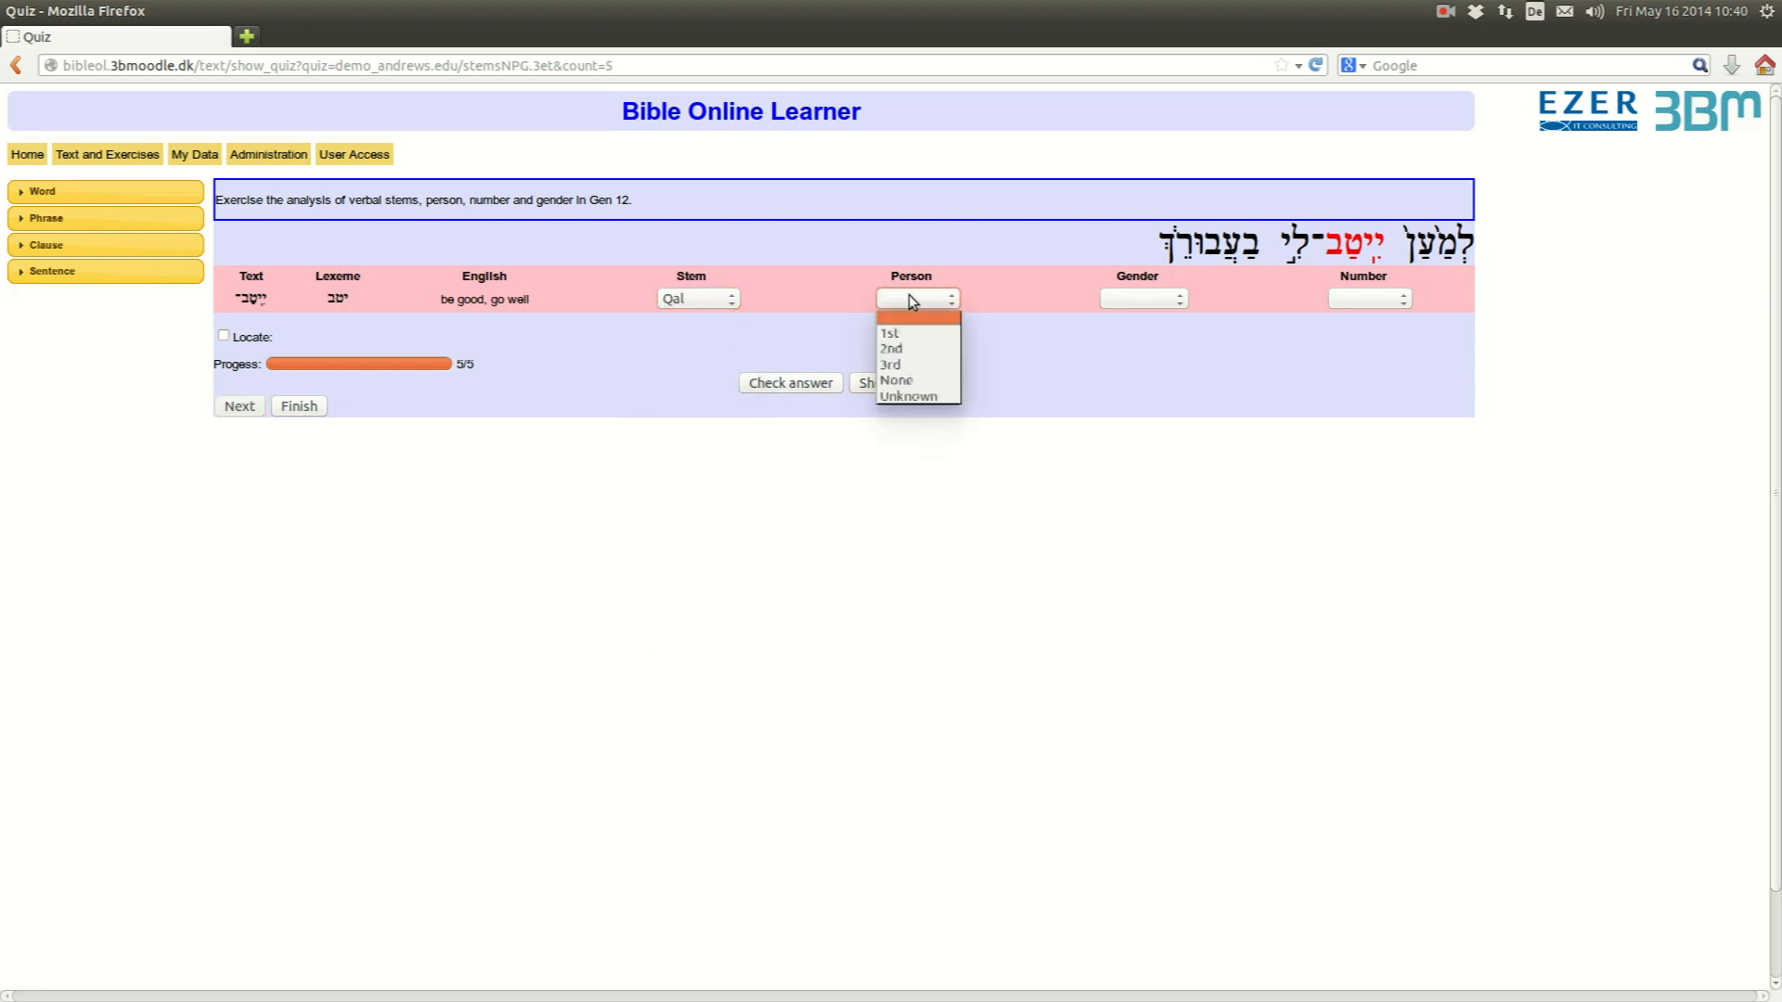
left_click(889, 366)
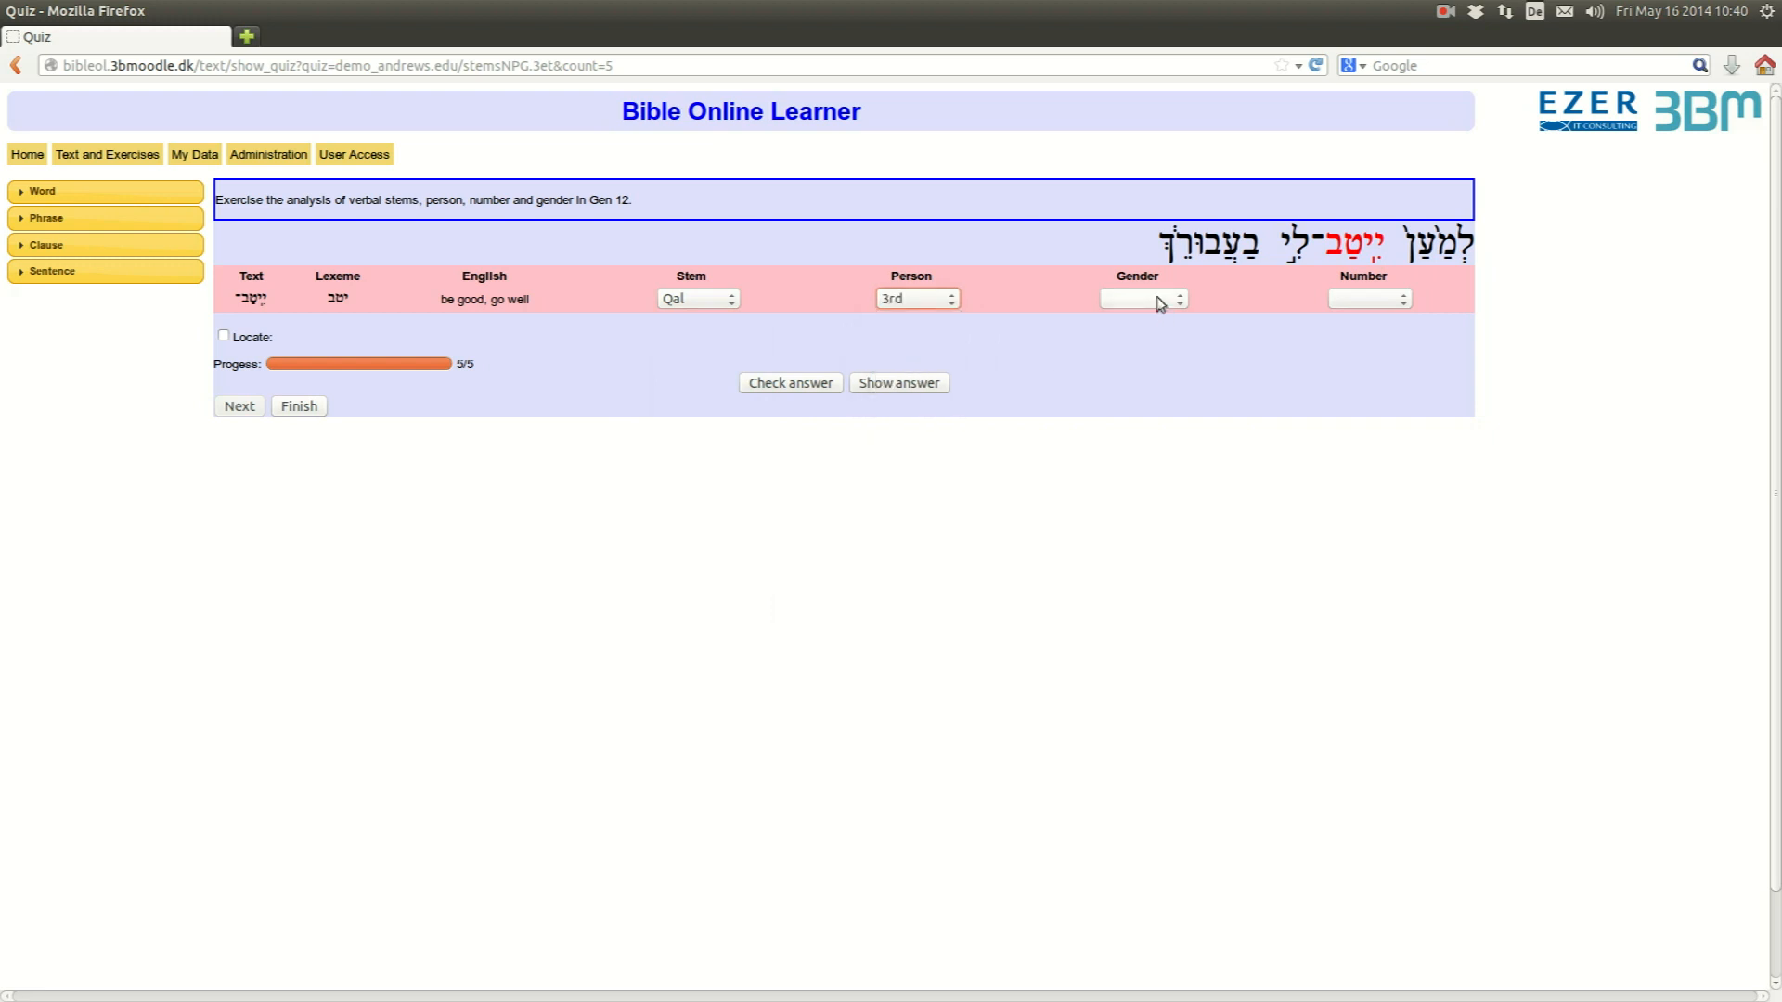
left_click(1139, 298)
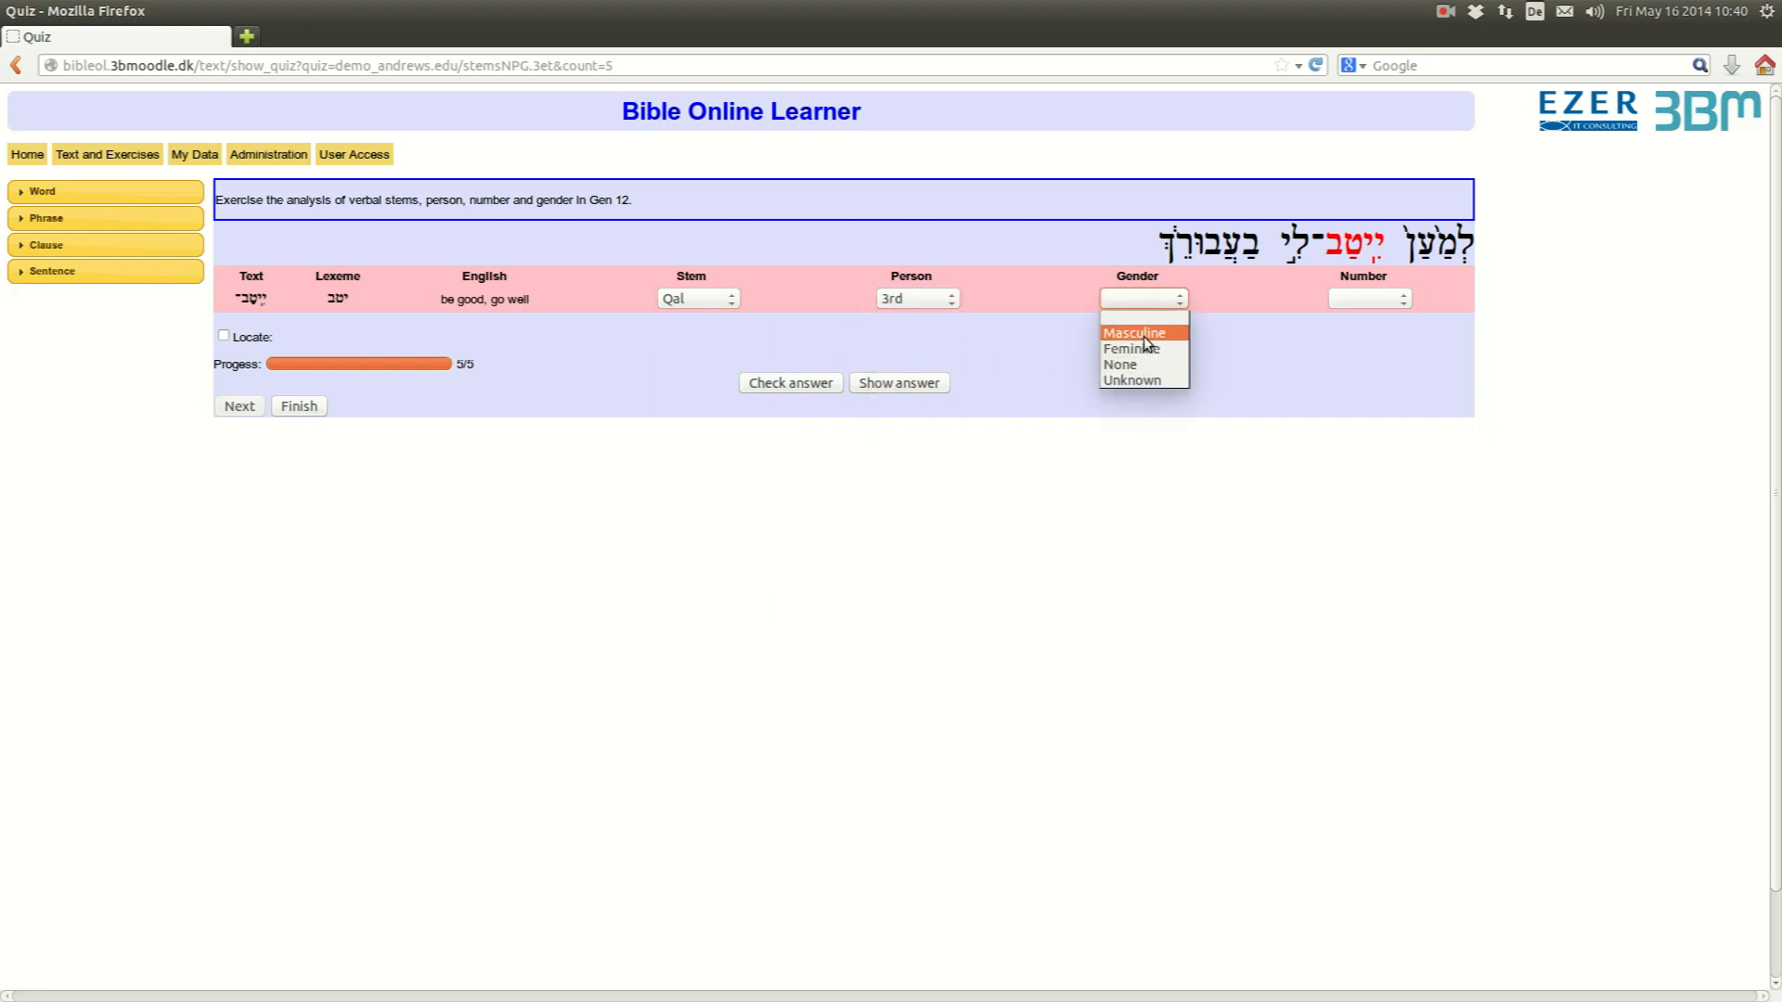
left_click(1132, 332)
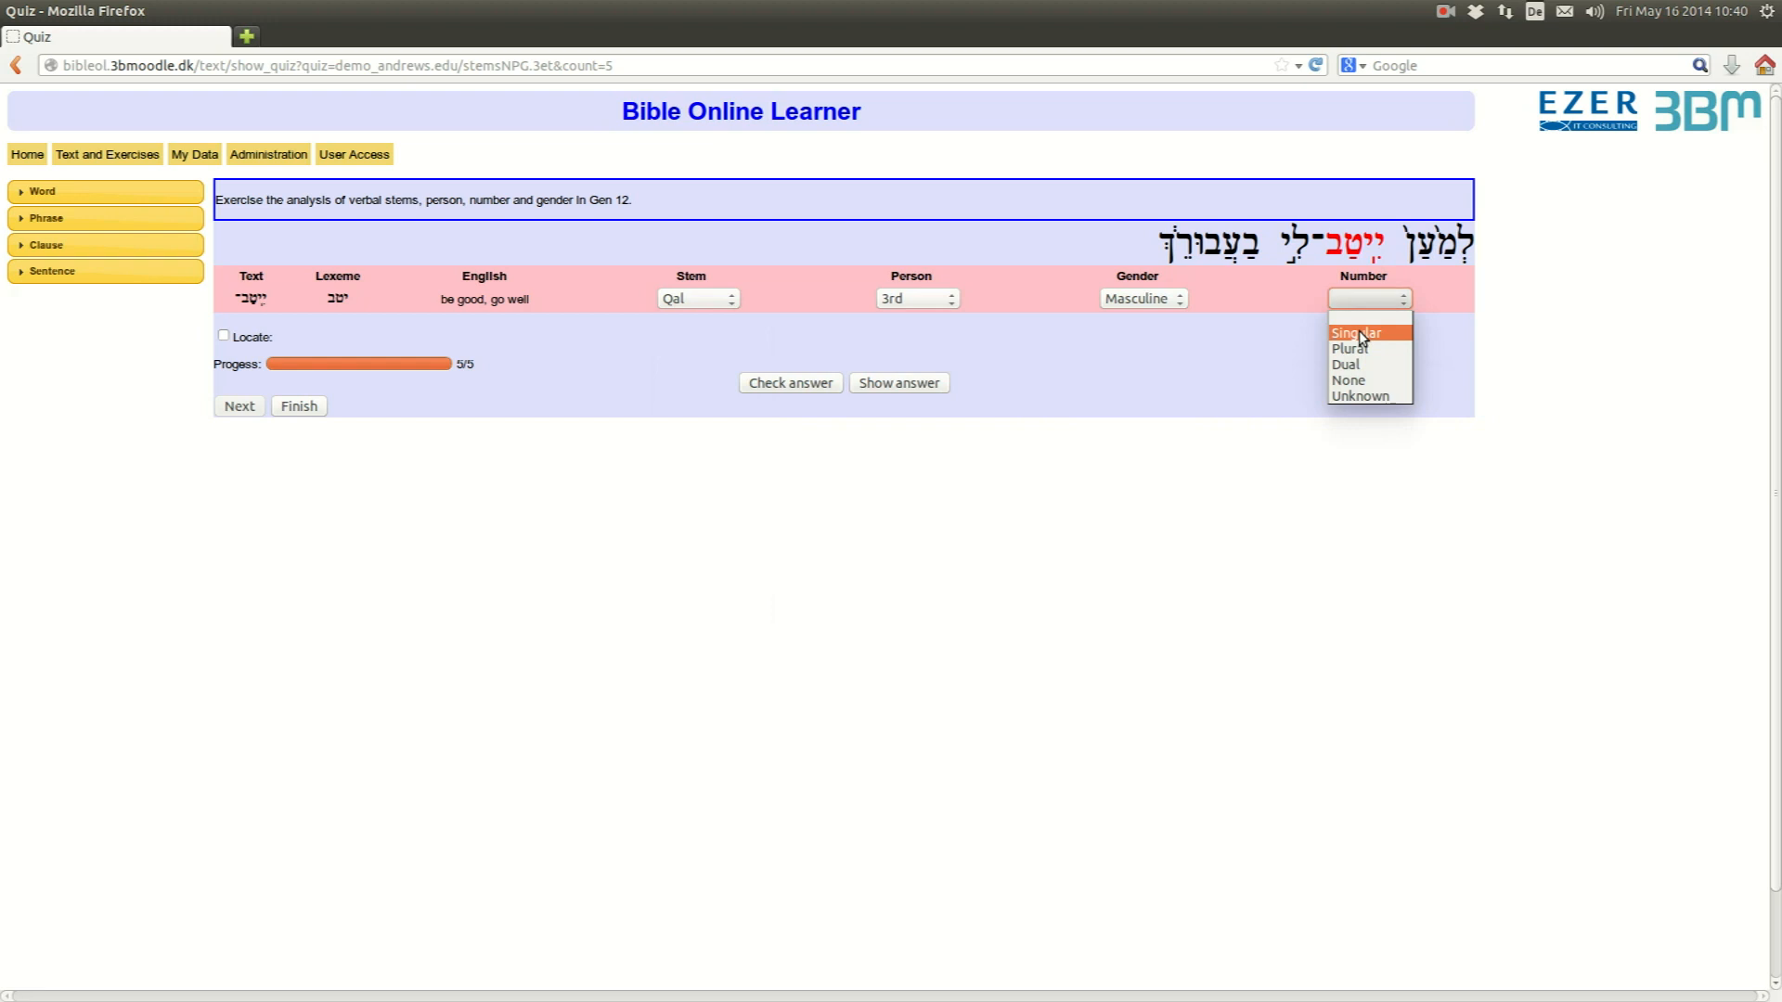
left_click(1355, 332)
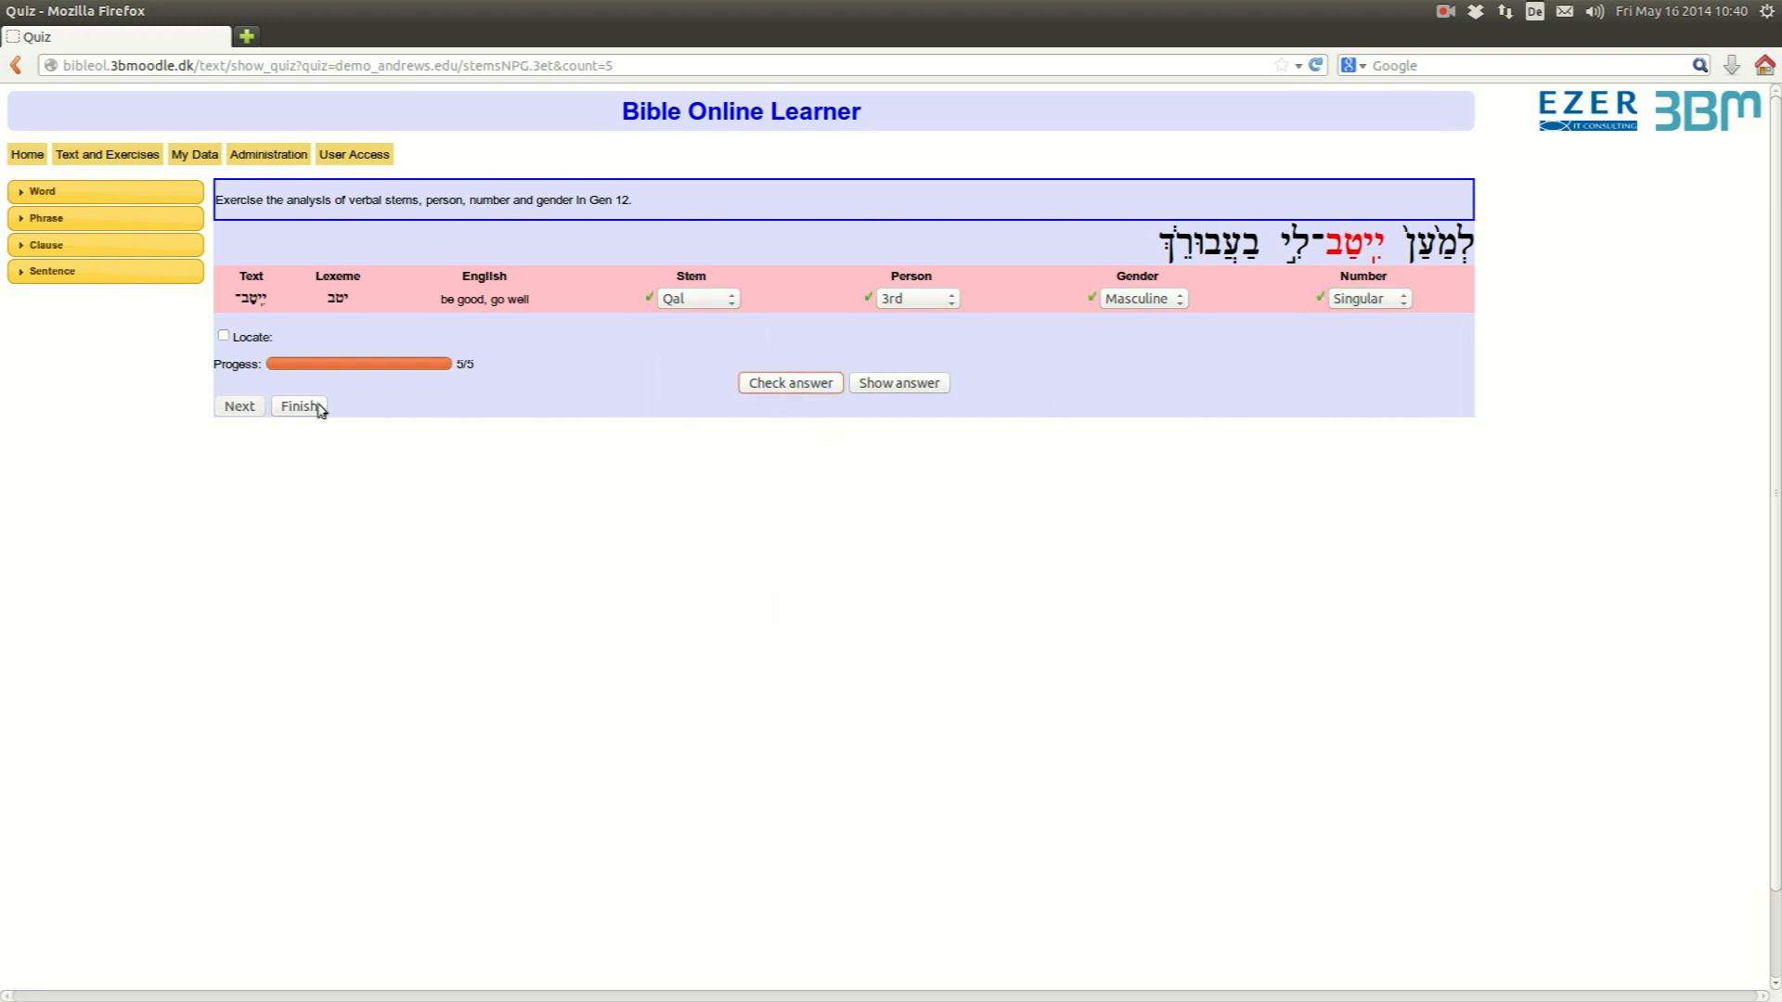
left_click(297, 407)
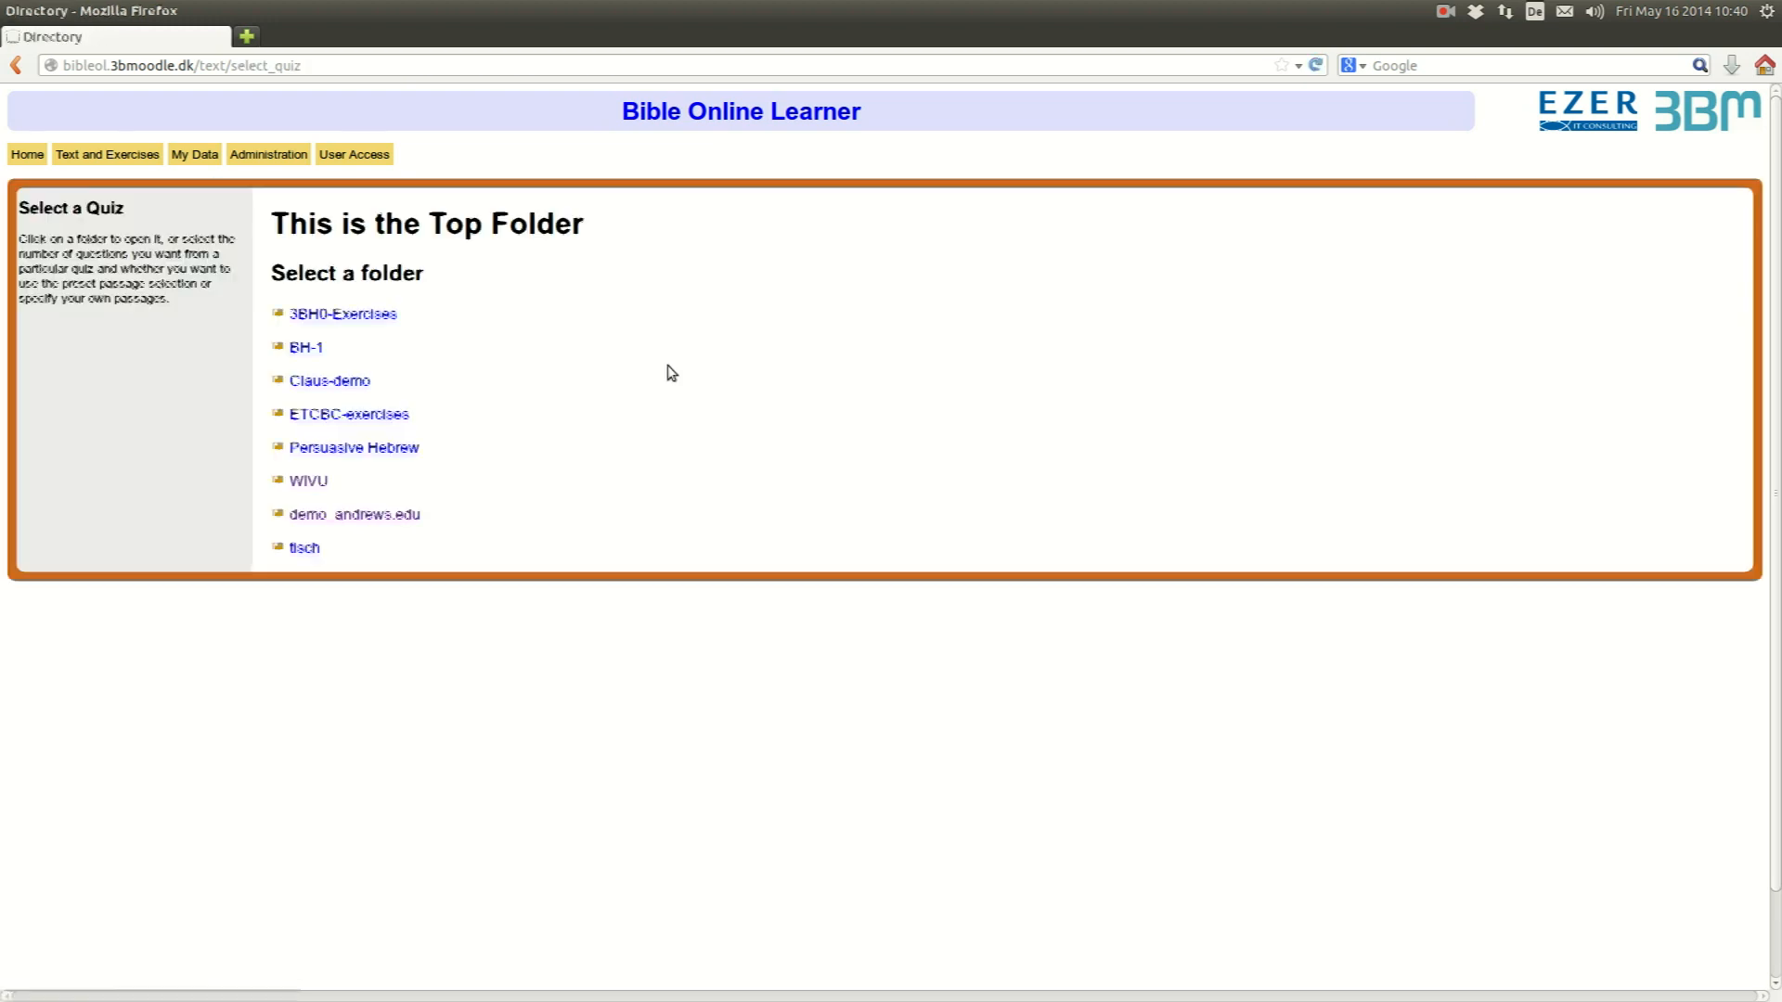
mouse_move(717, 338)
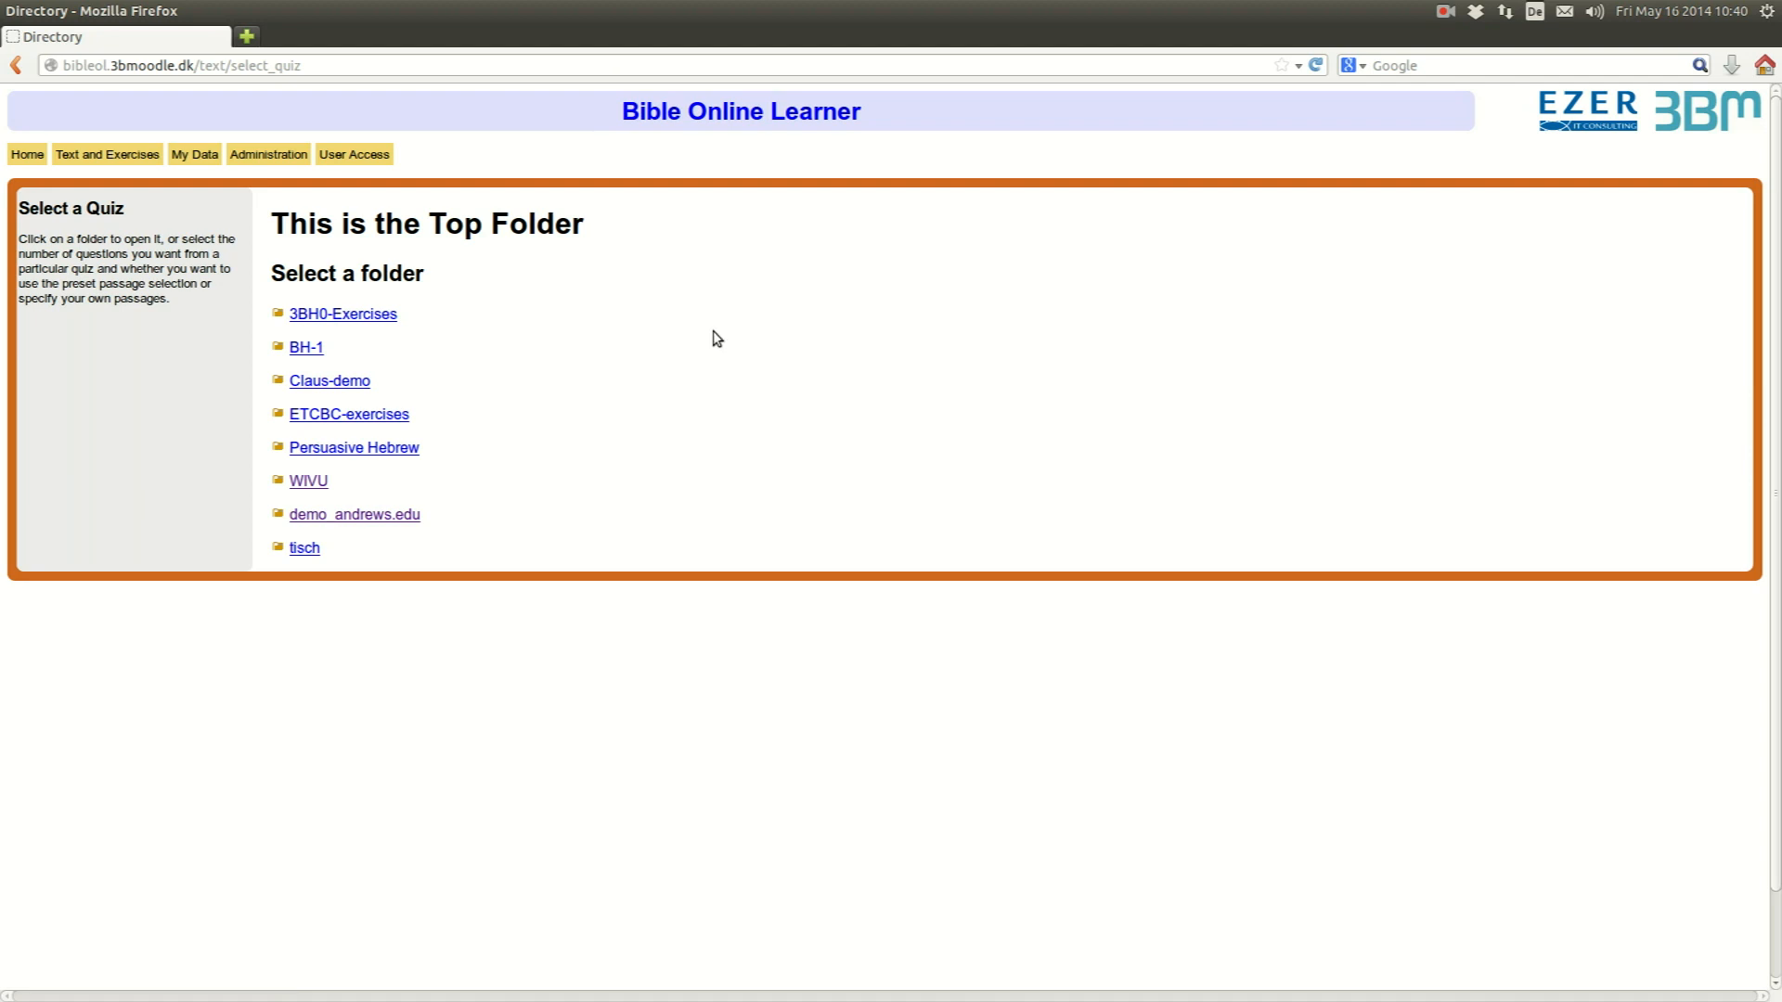
mouse_move(705, 353)
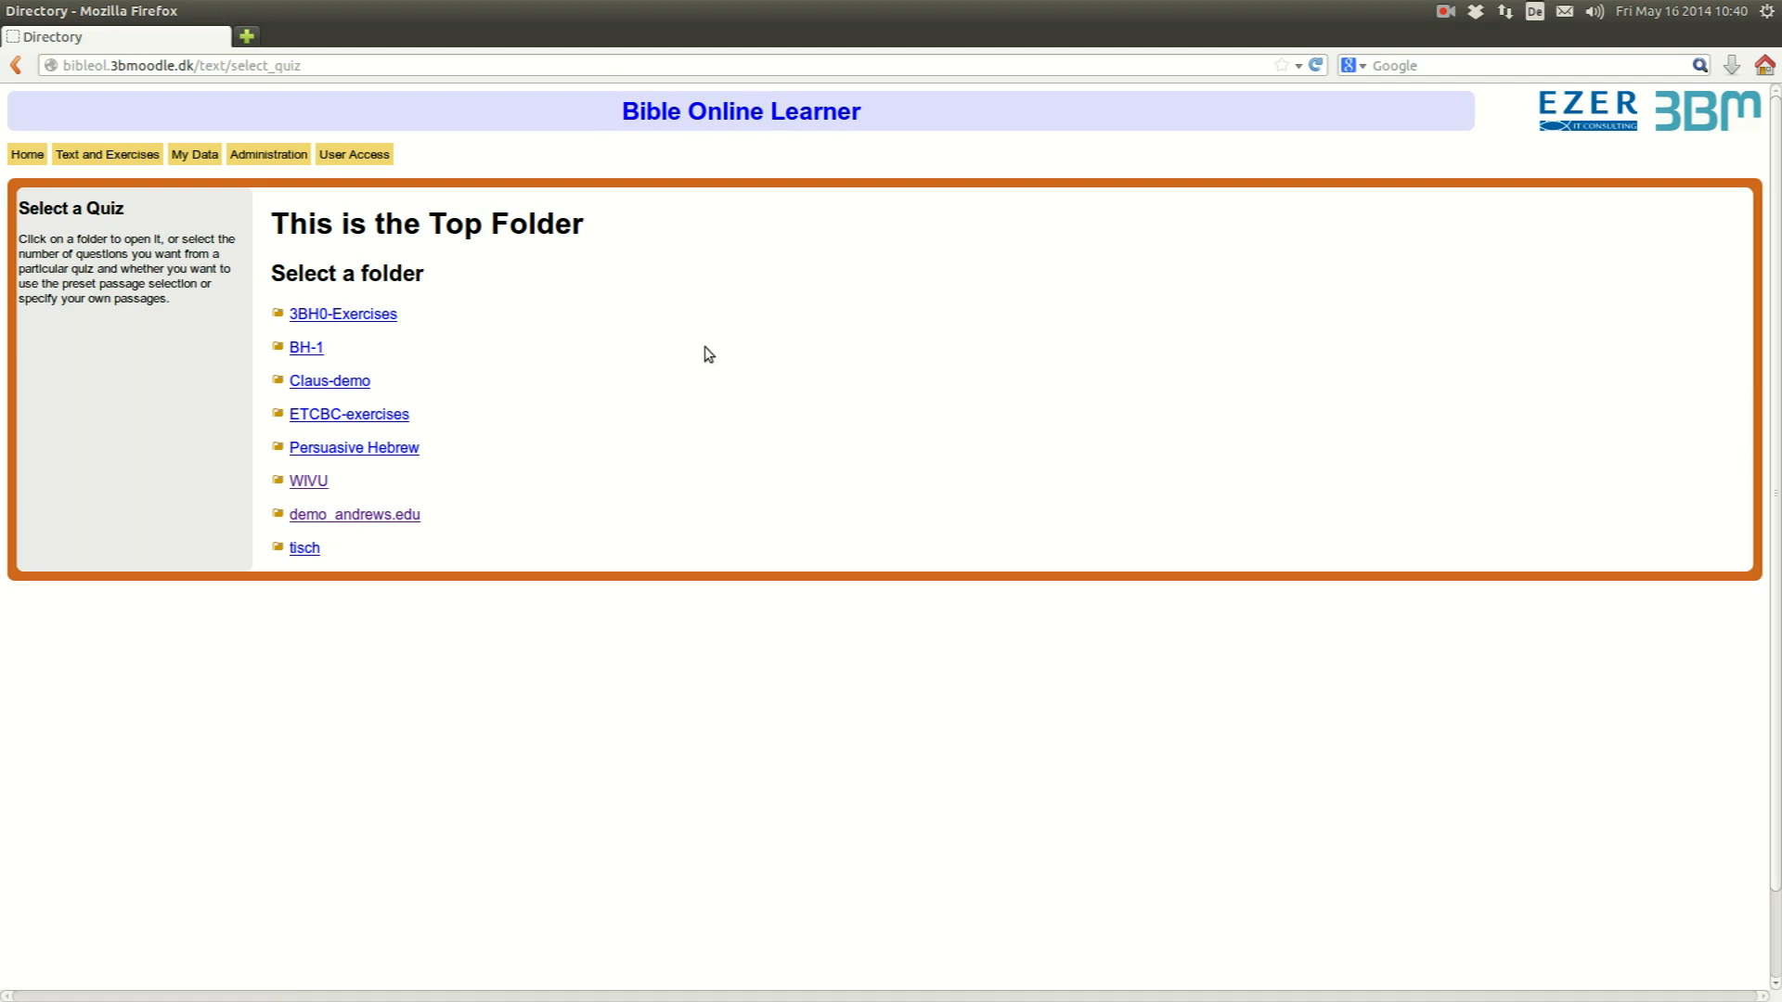
mouse_move(665, 362)
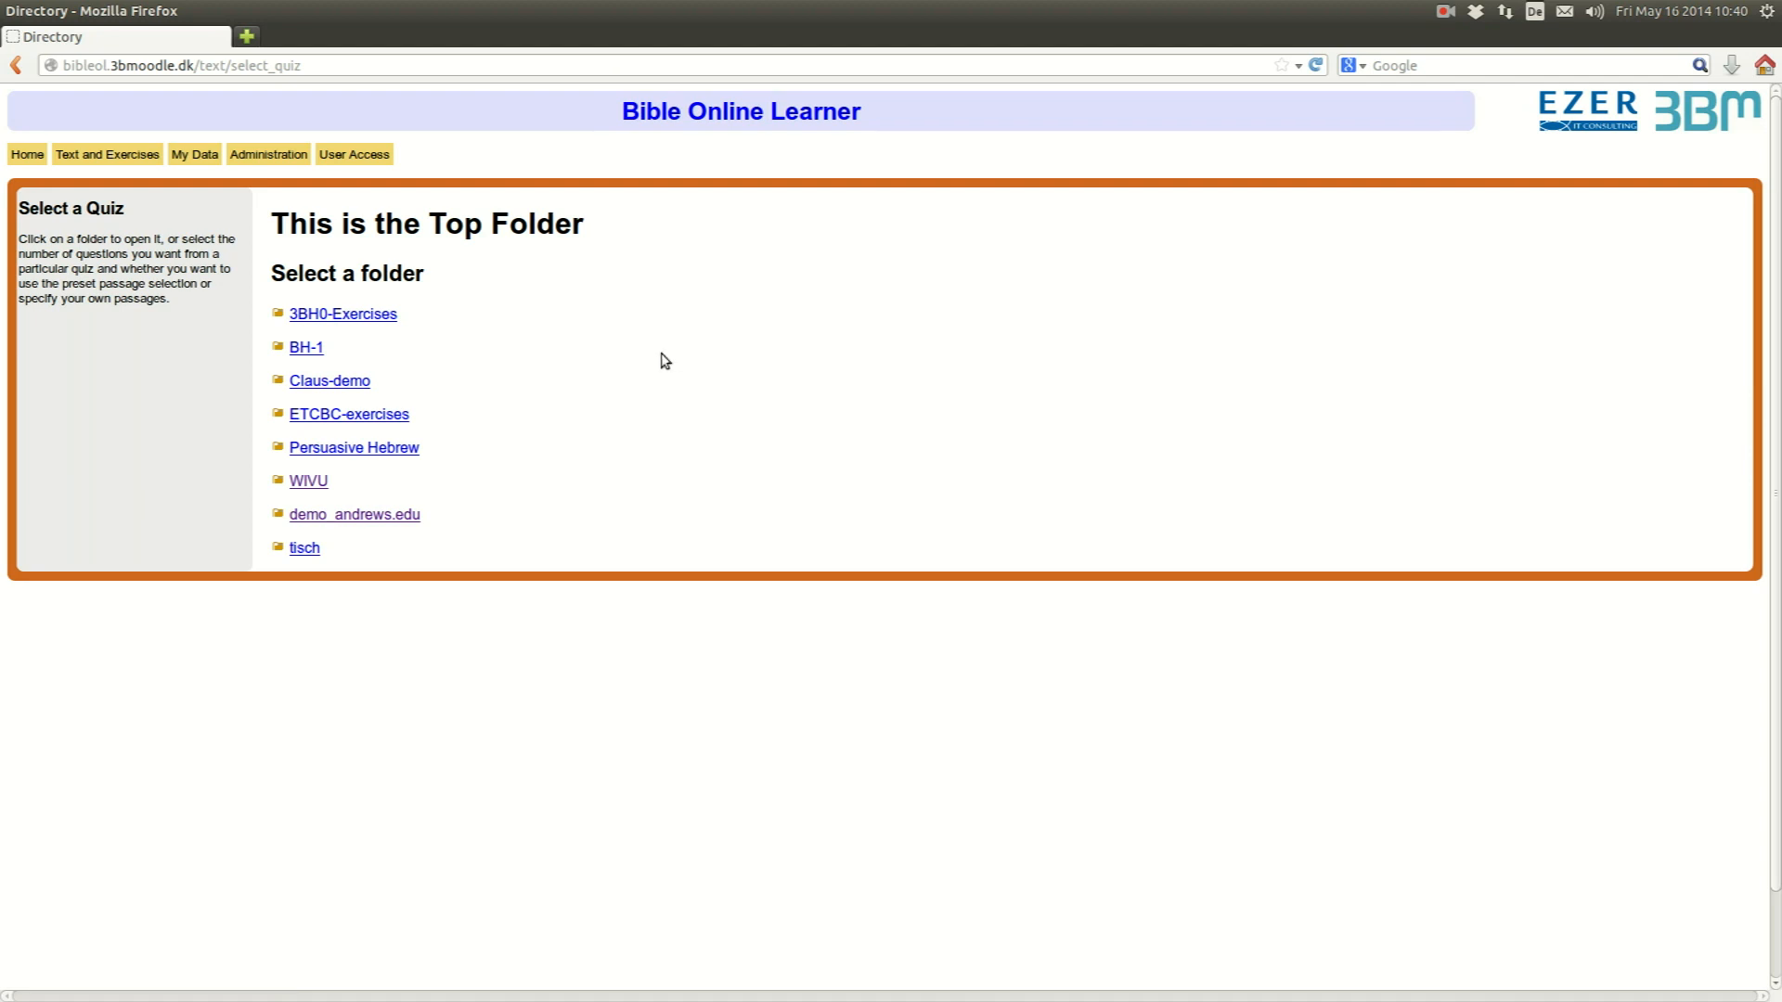
mouse_move(763, 391)
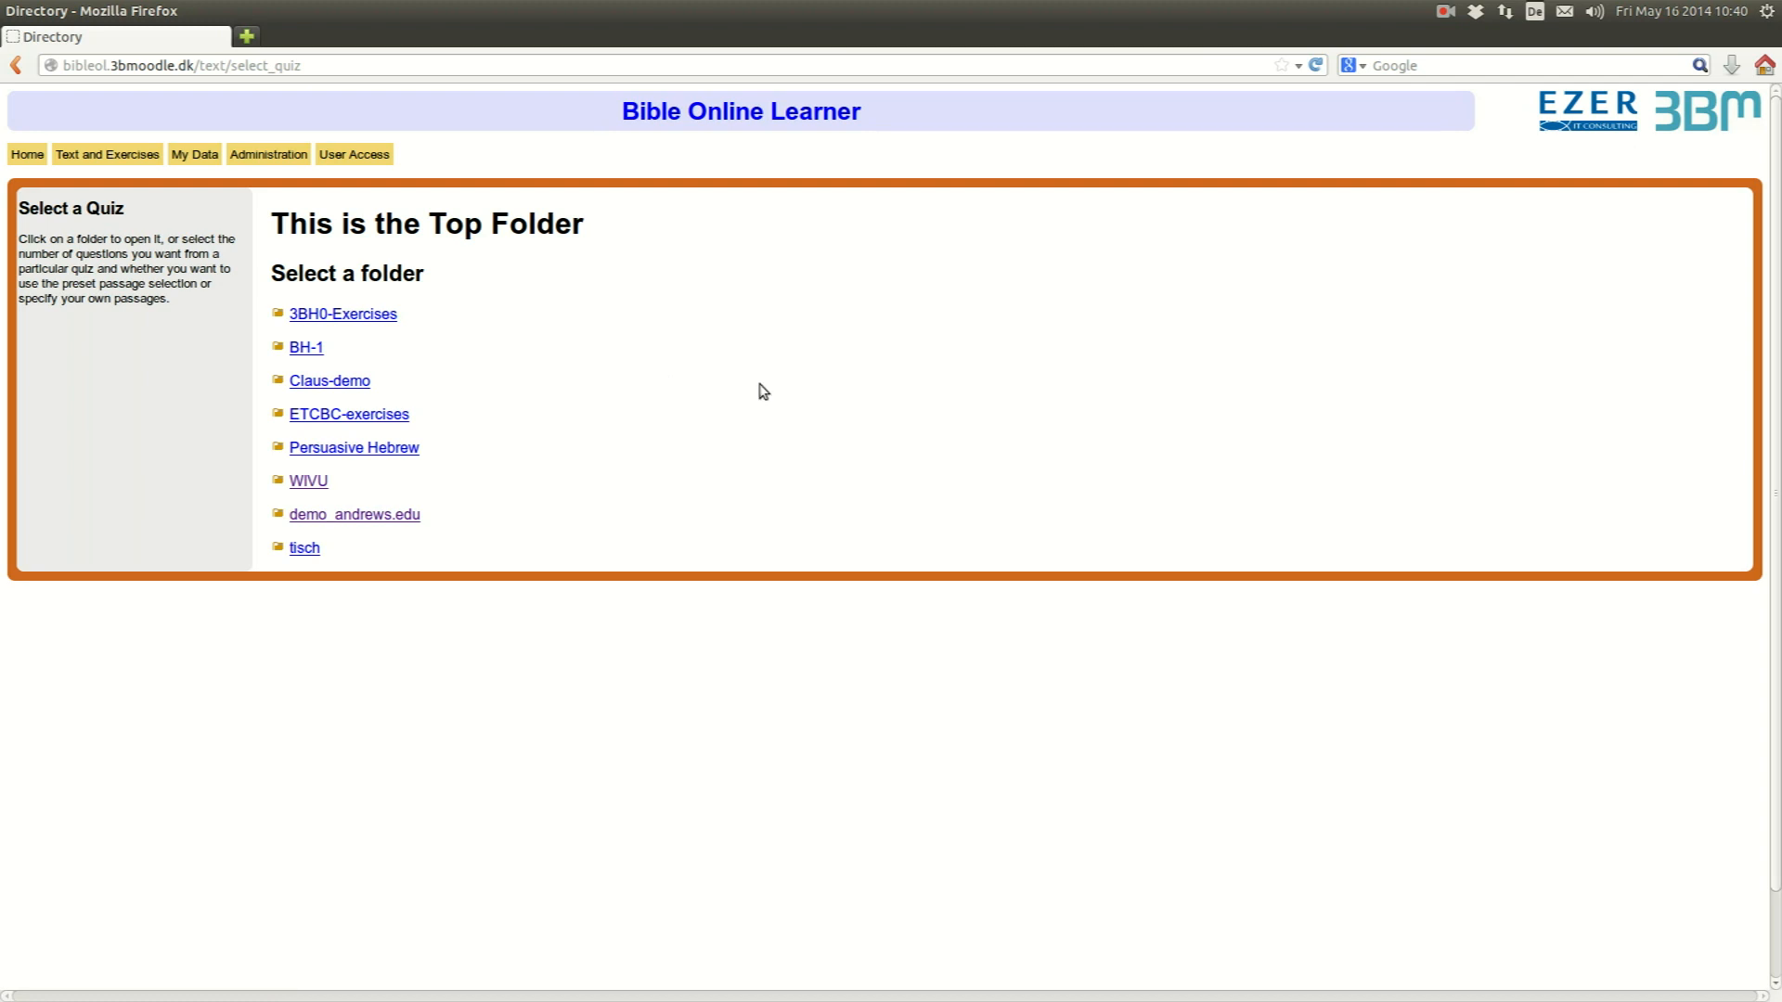